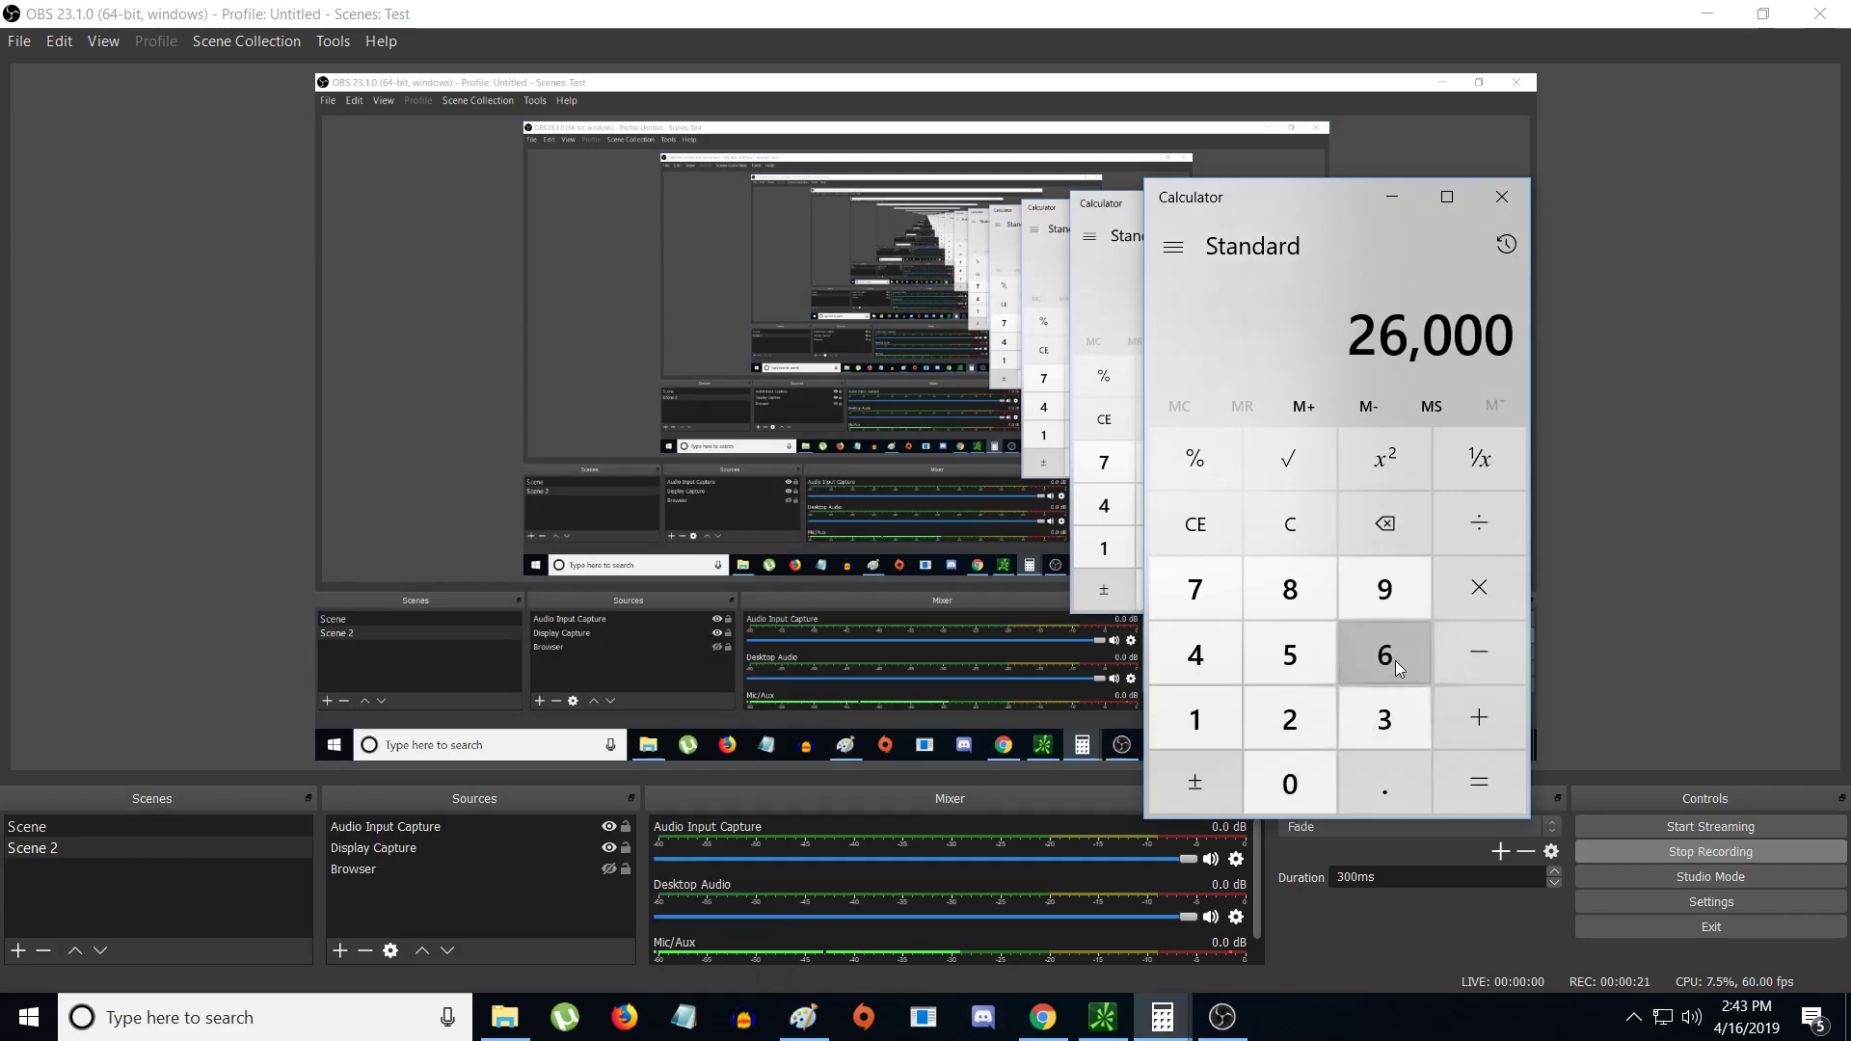
# - Finish 26,000 × 3.75 in Calculator and compute the result
pyautogui.click(1477, 587)
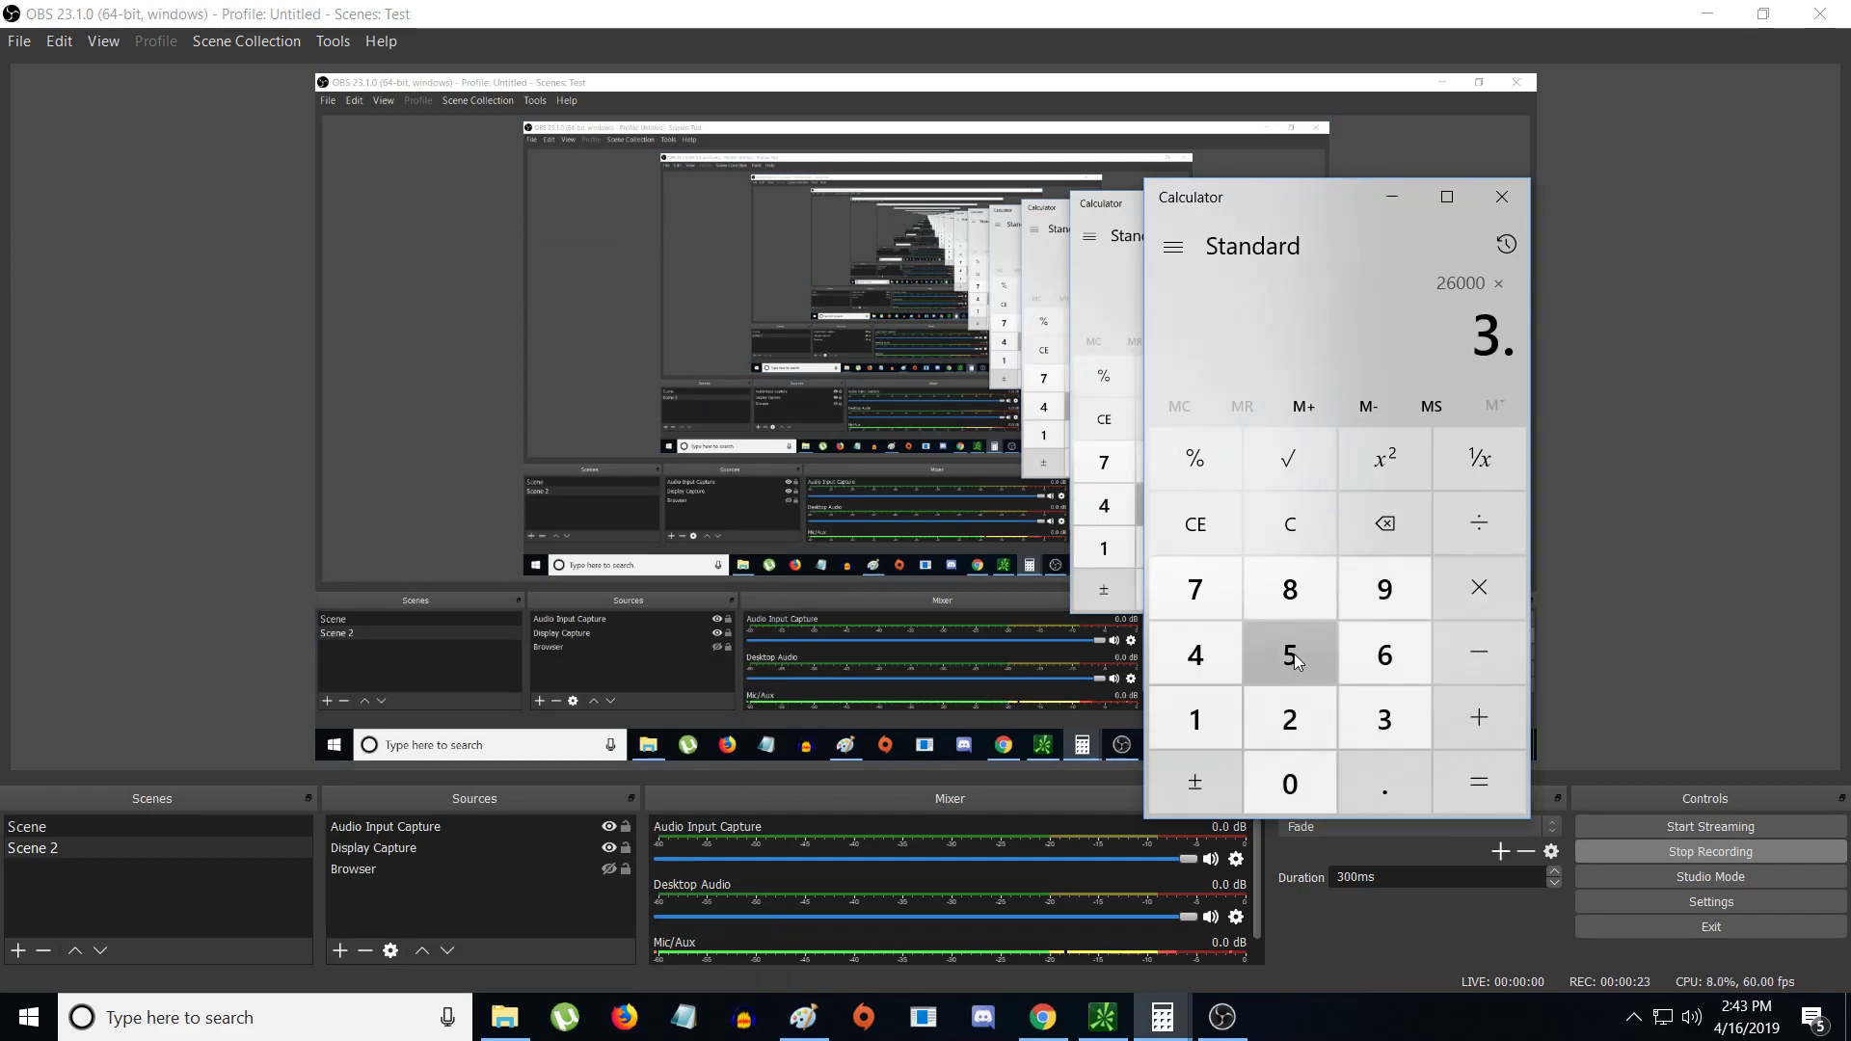
pyautogui.click(1478, 783)
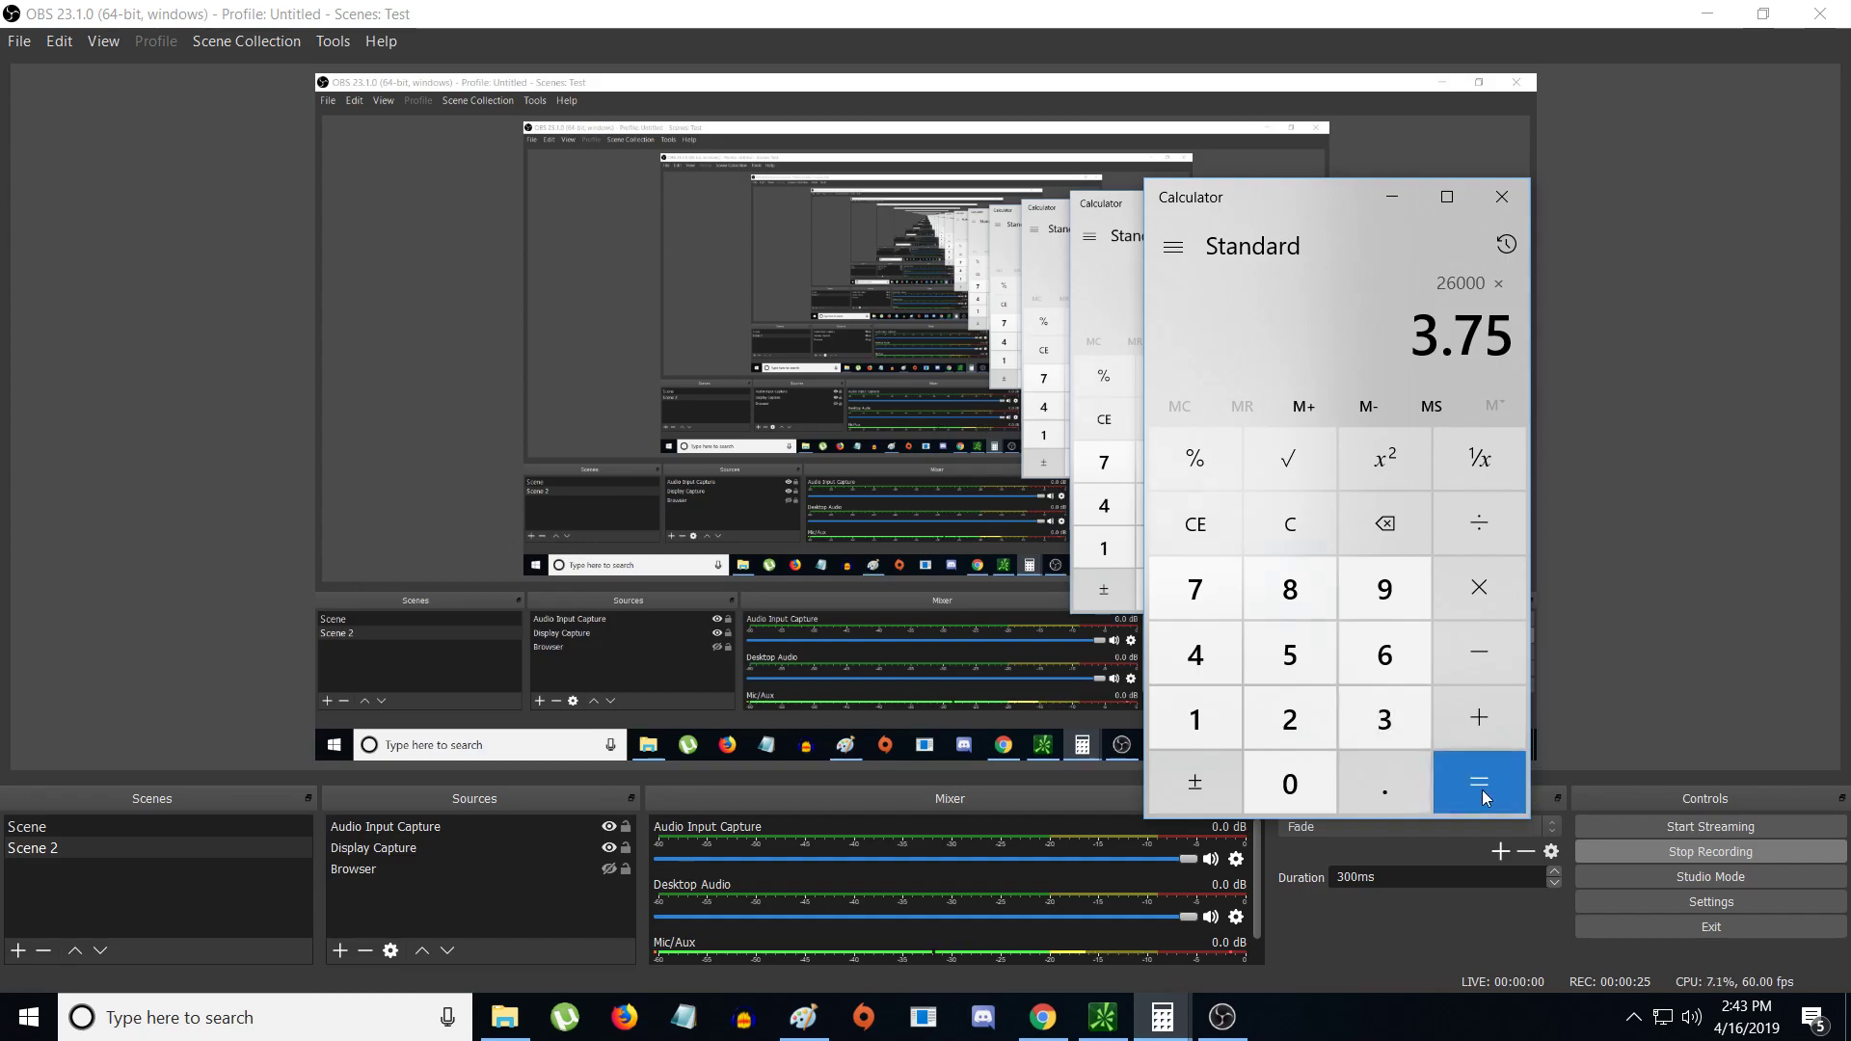
pyautogui.click(1478, 782)
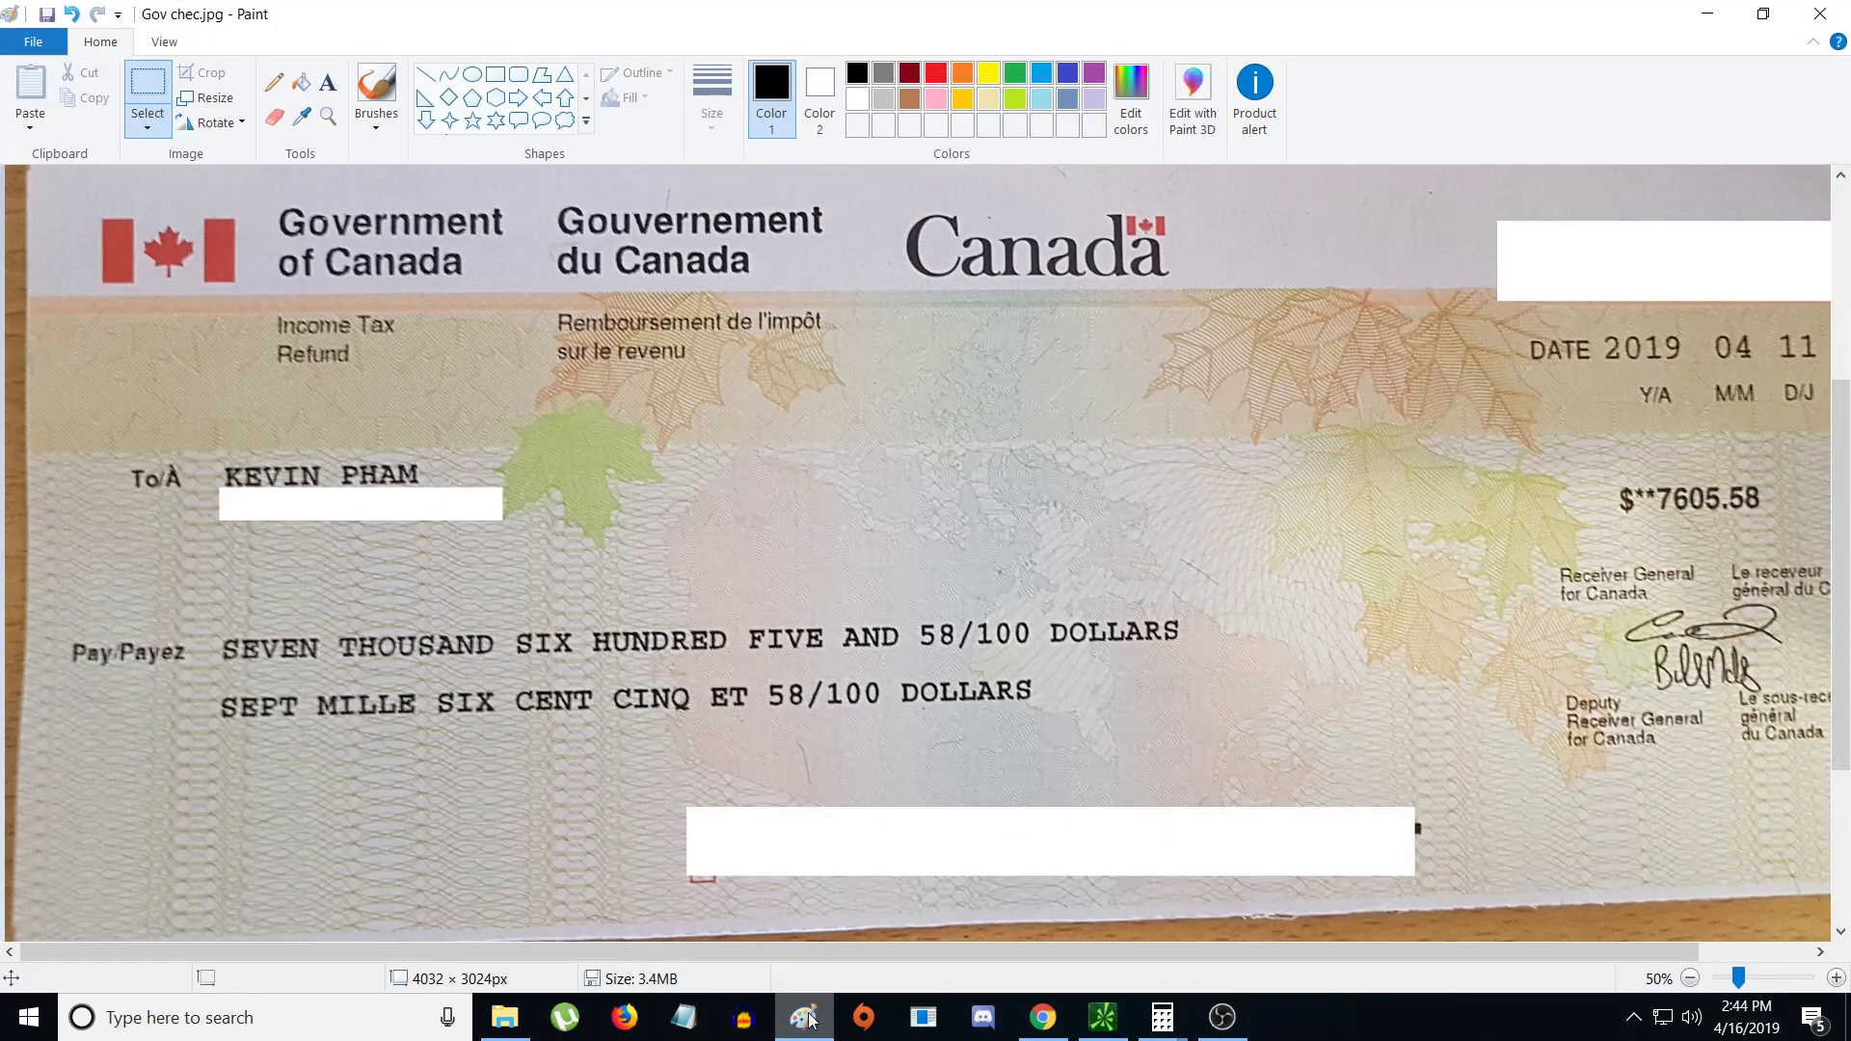
pyautogui.moveTo(995, 842)
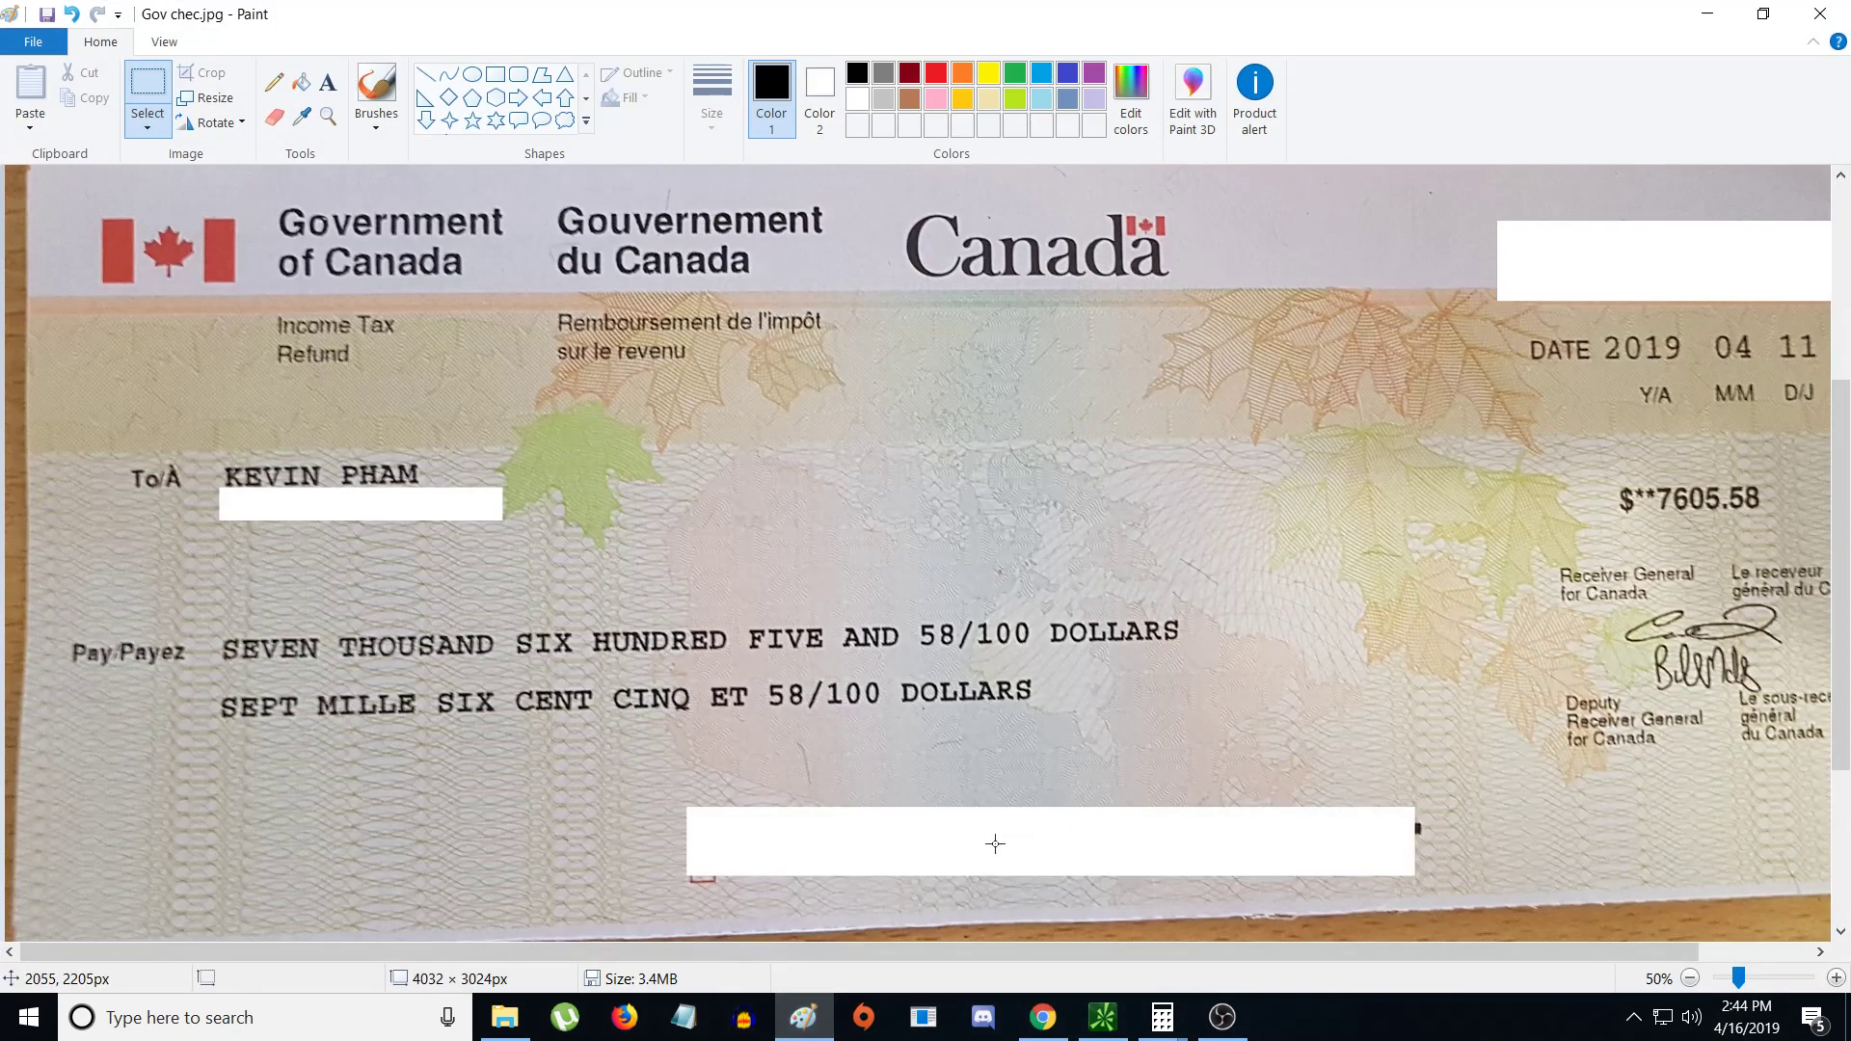
pyautogui.moveTo(935, 935)
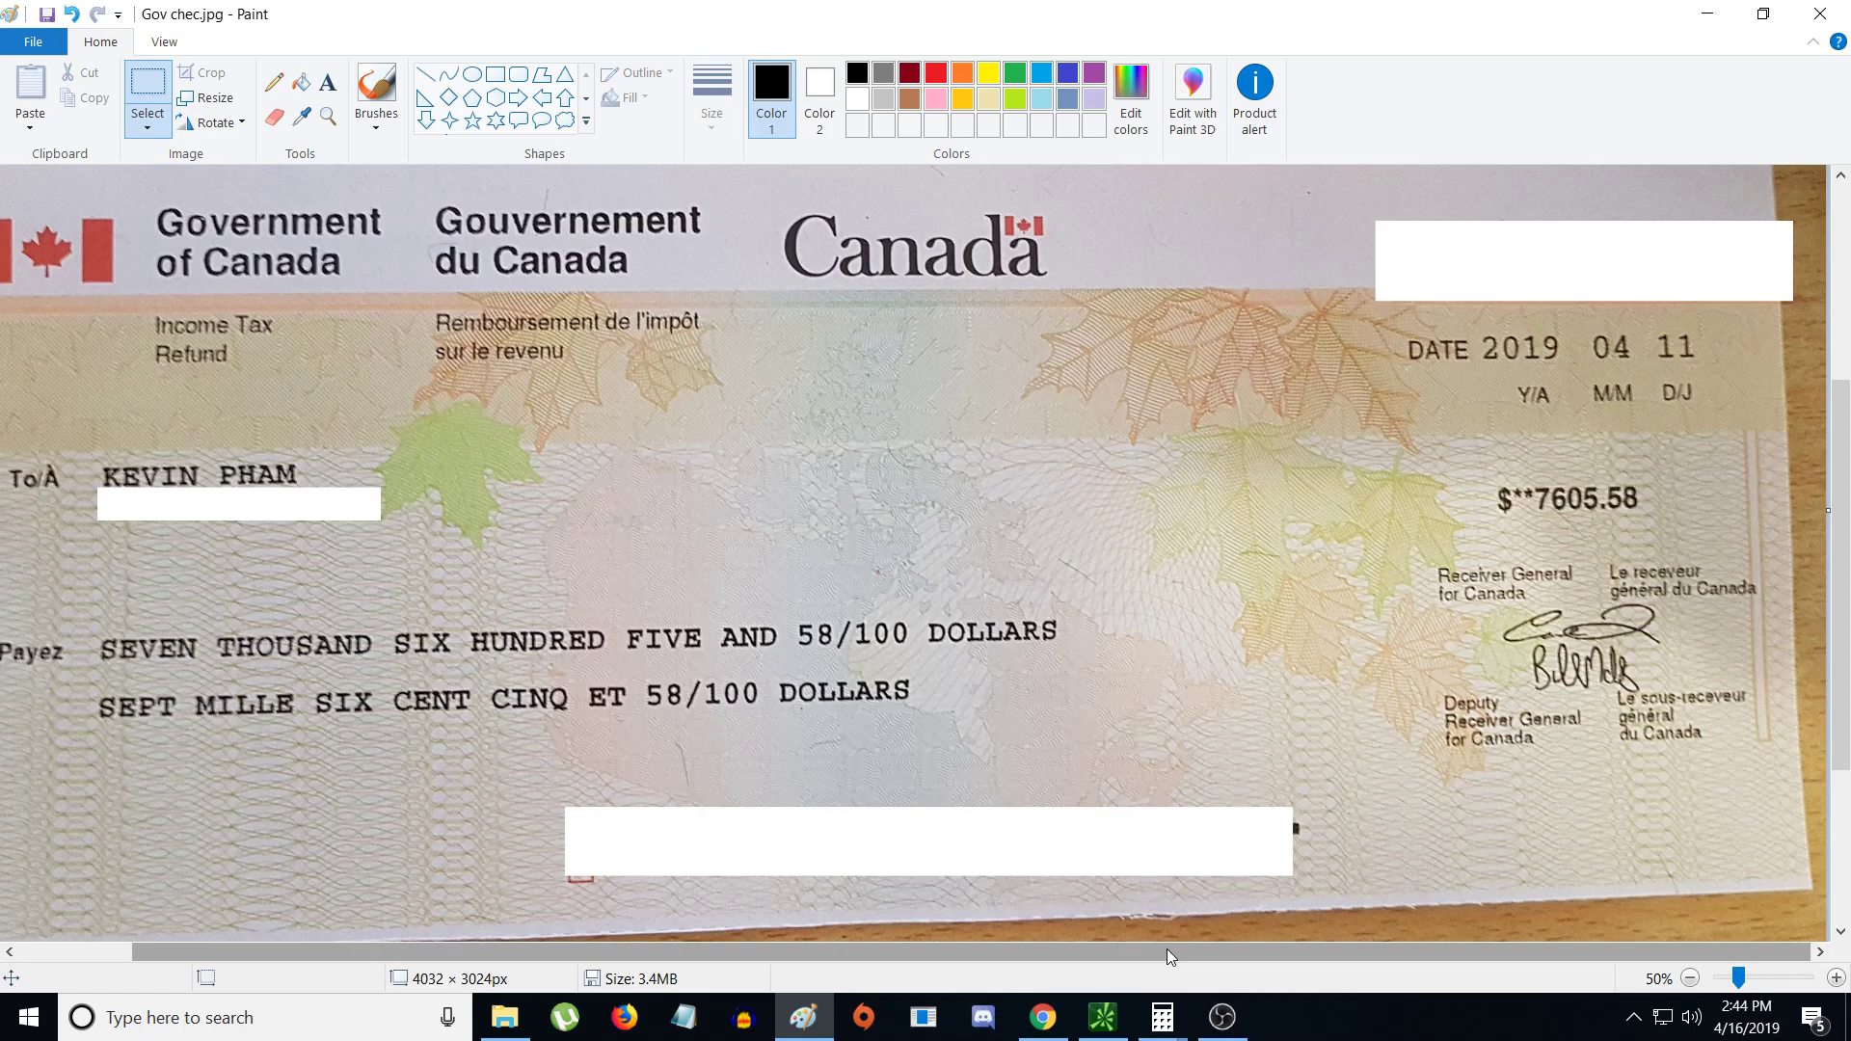
pyautogui.moveTo(1479, 456)
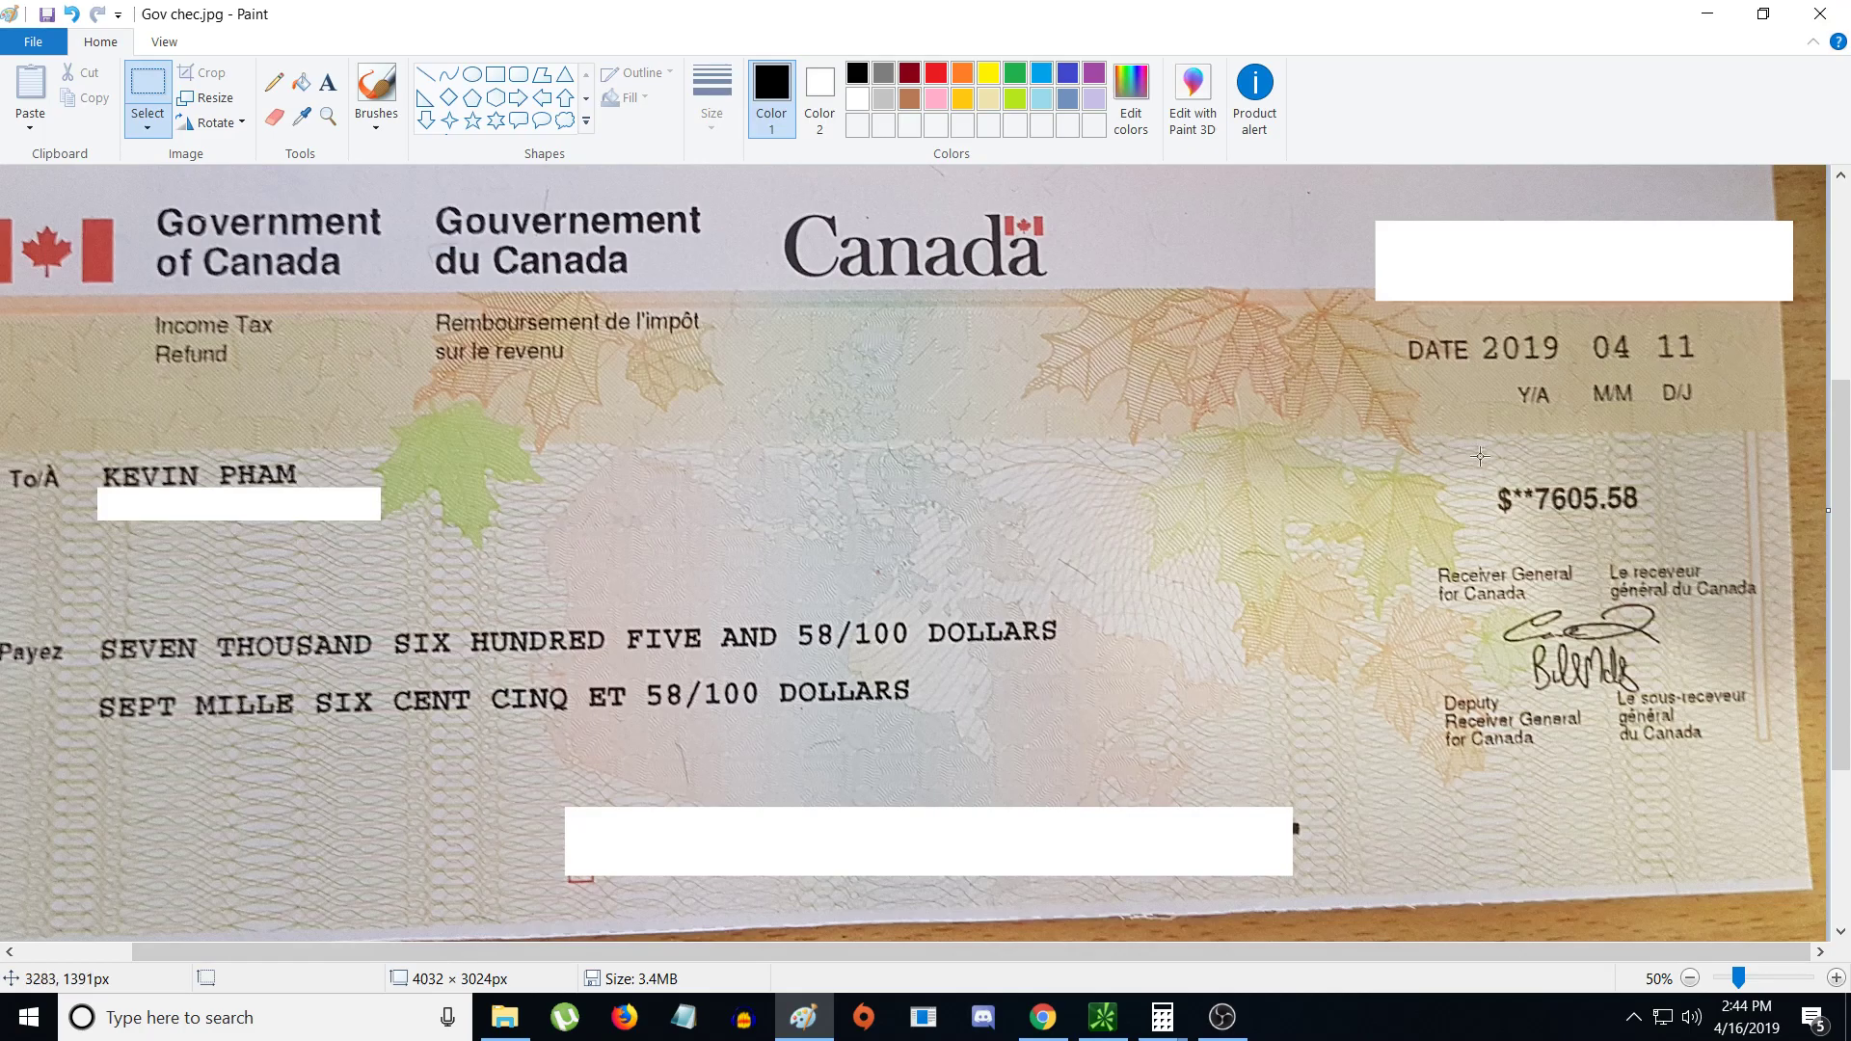
pyautogui.moveTo(1268, 502)
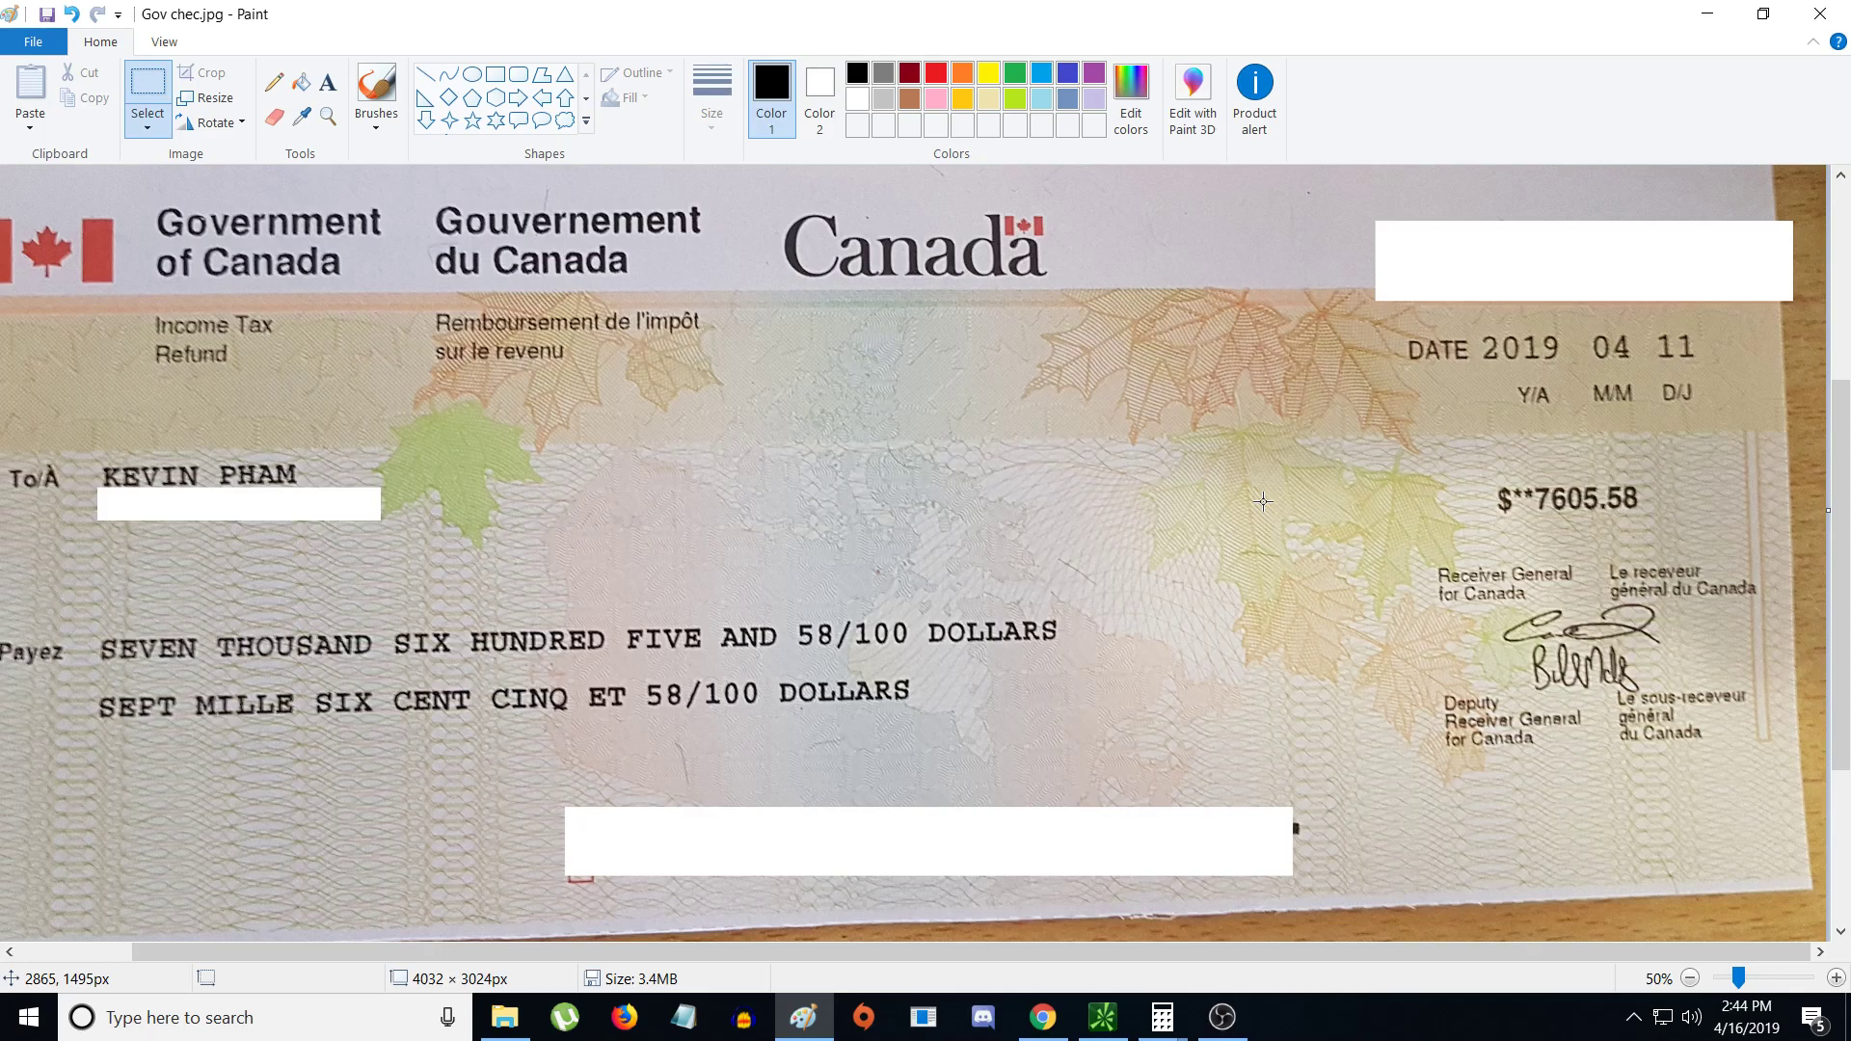
pyautogui.moveTo(1310, 505)
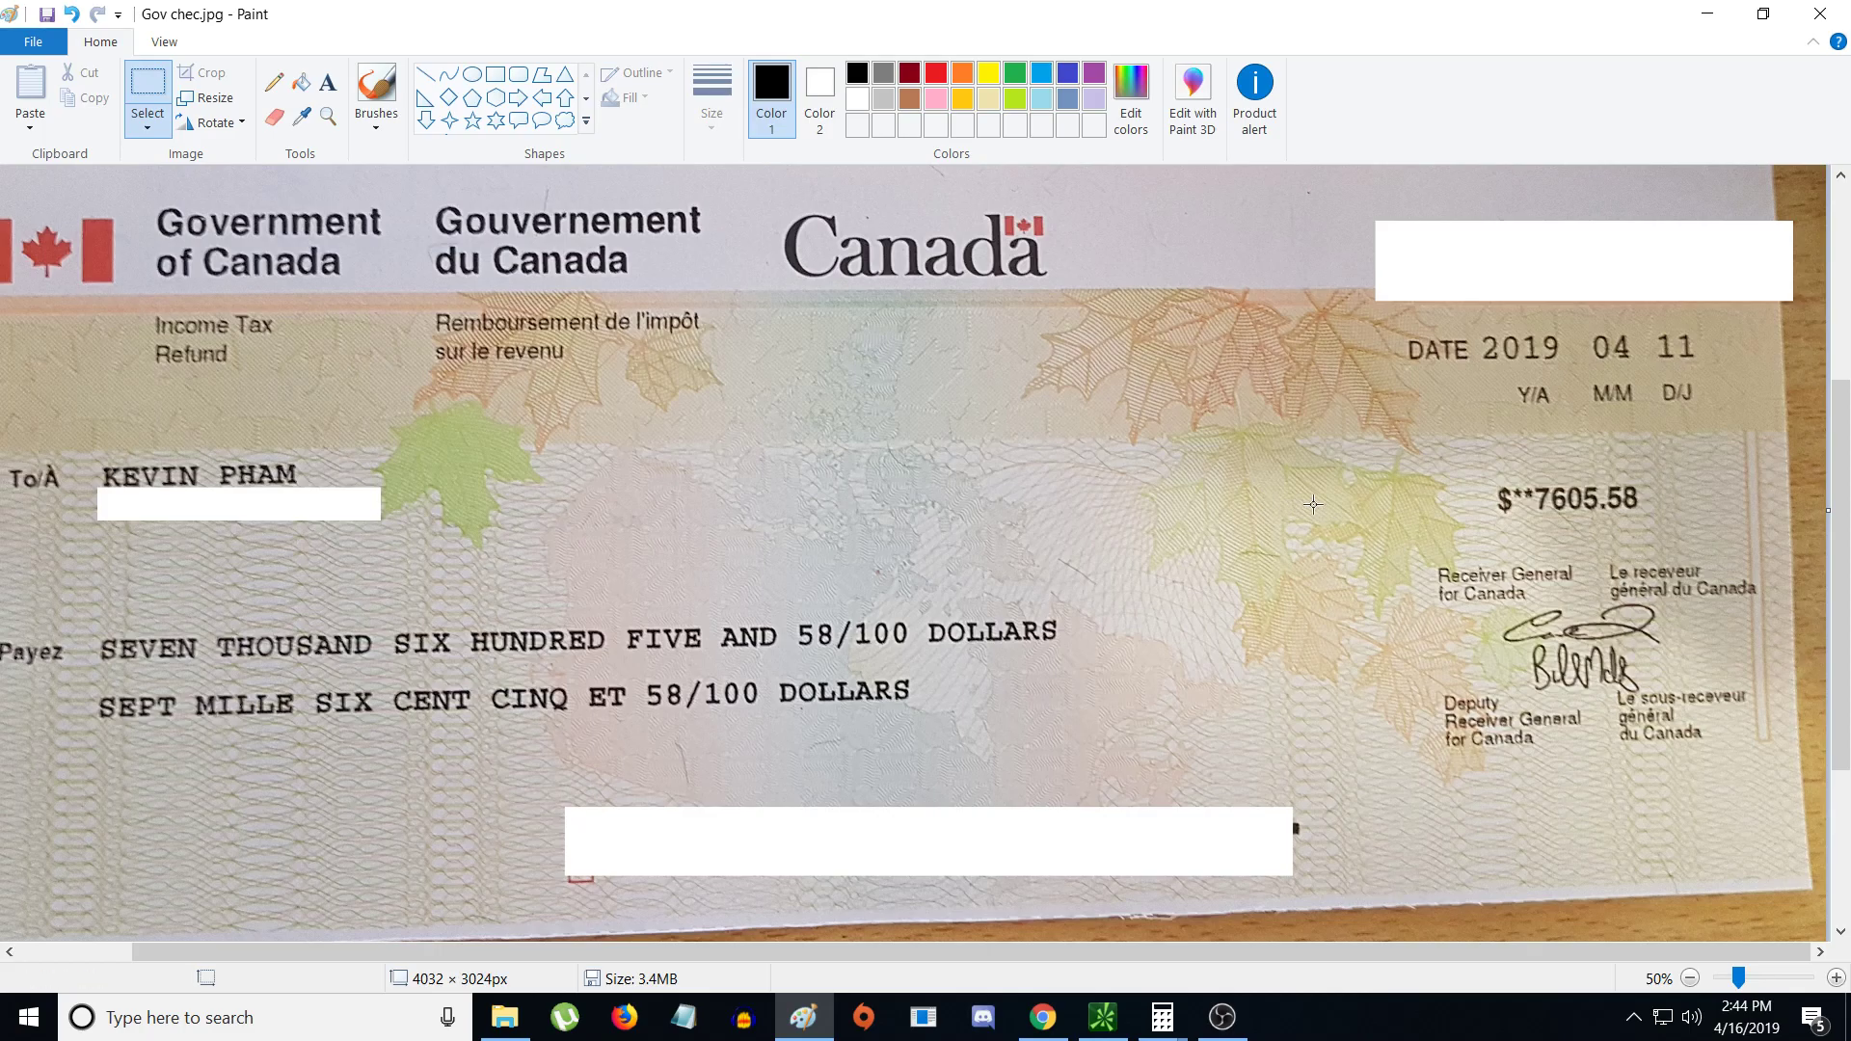
# - Scroll over the Government of Canada tax refund cheque image in Paint
pyautogui.scroll(-3)
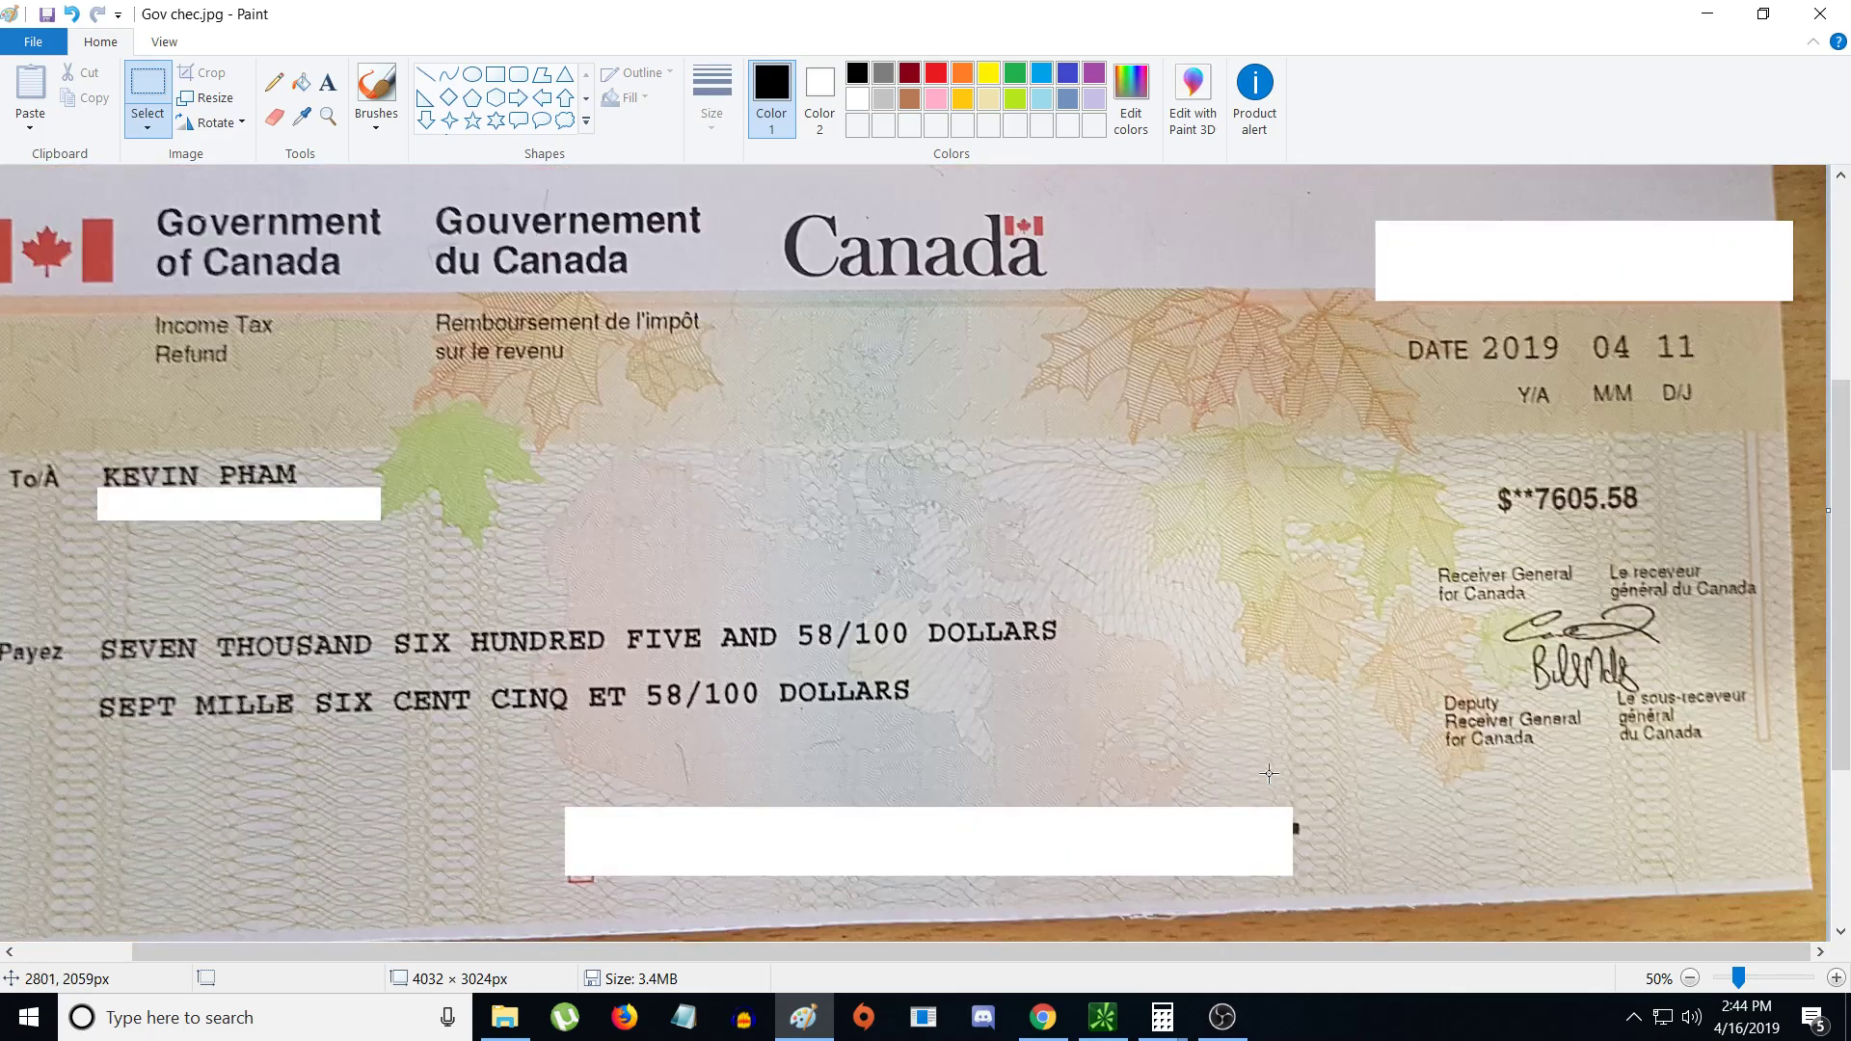
pyautogui.moveTo(1563, 543)
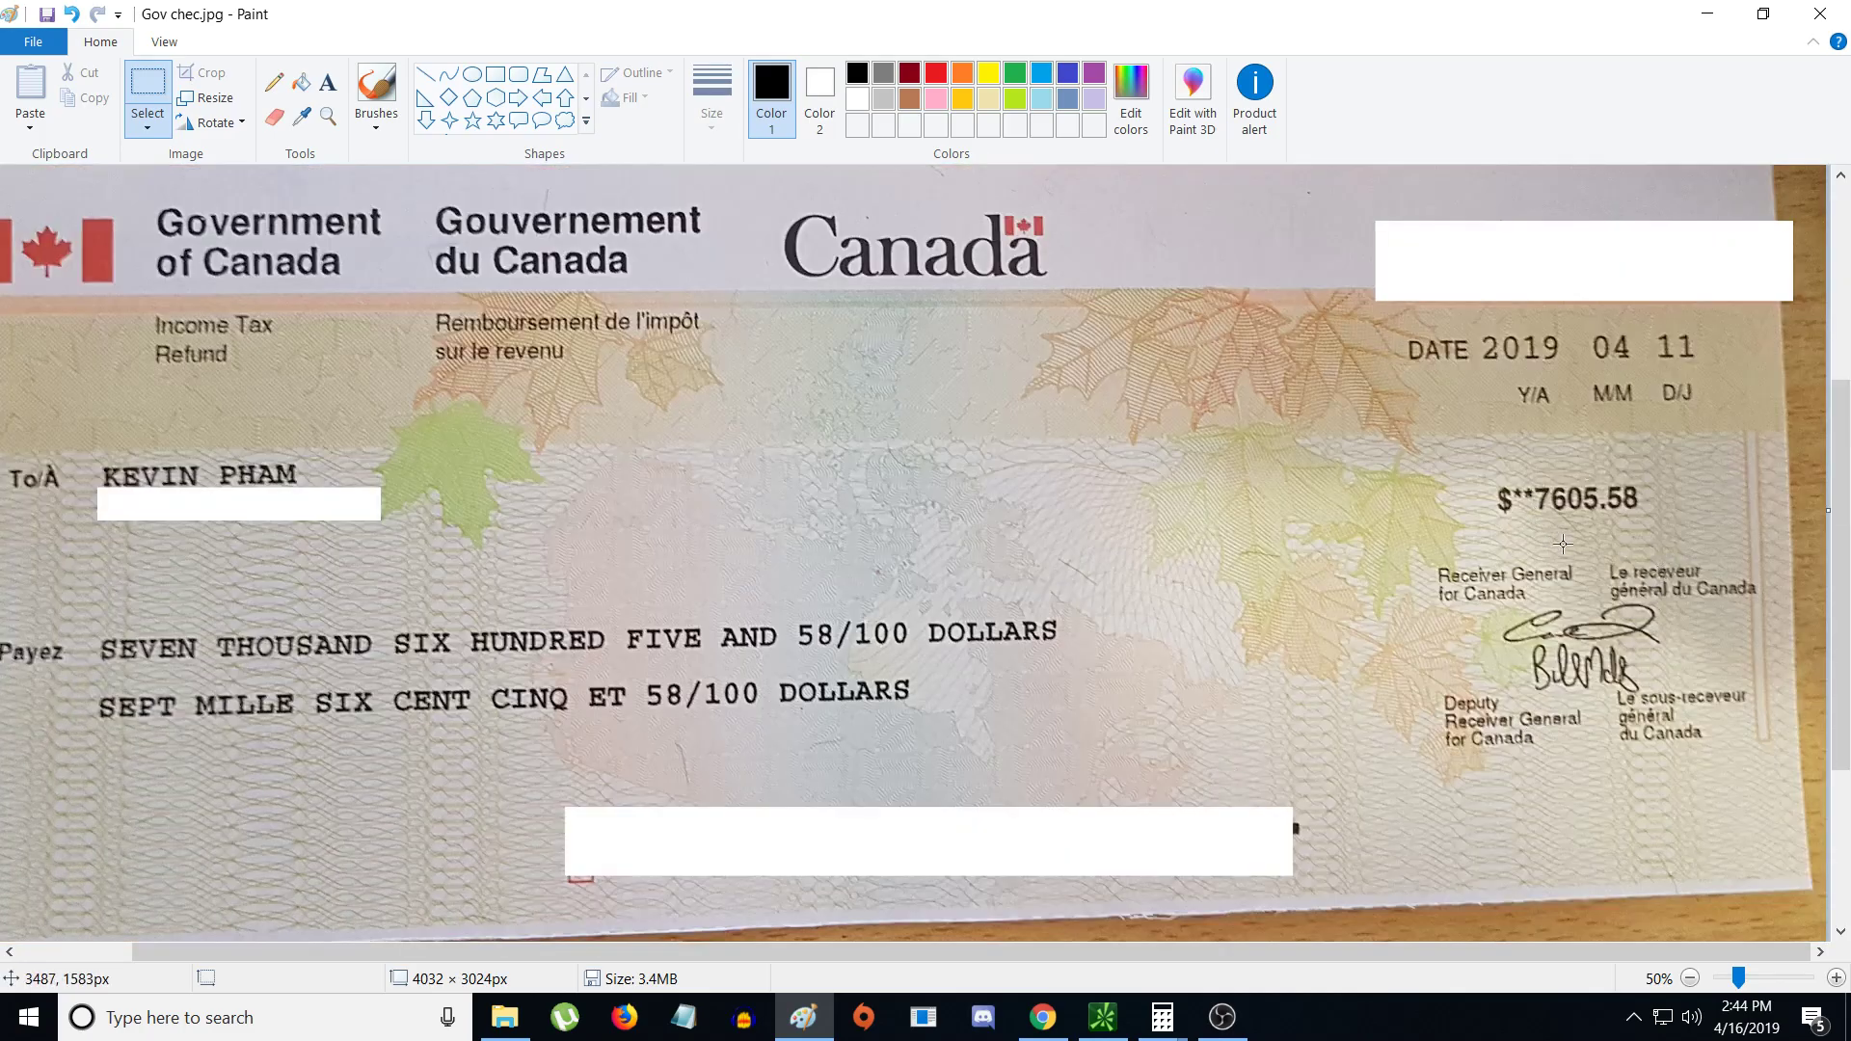
pyautogui.moveTo(1284, 635)
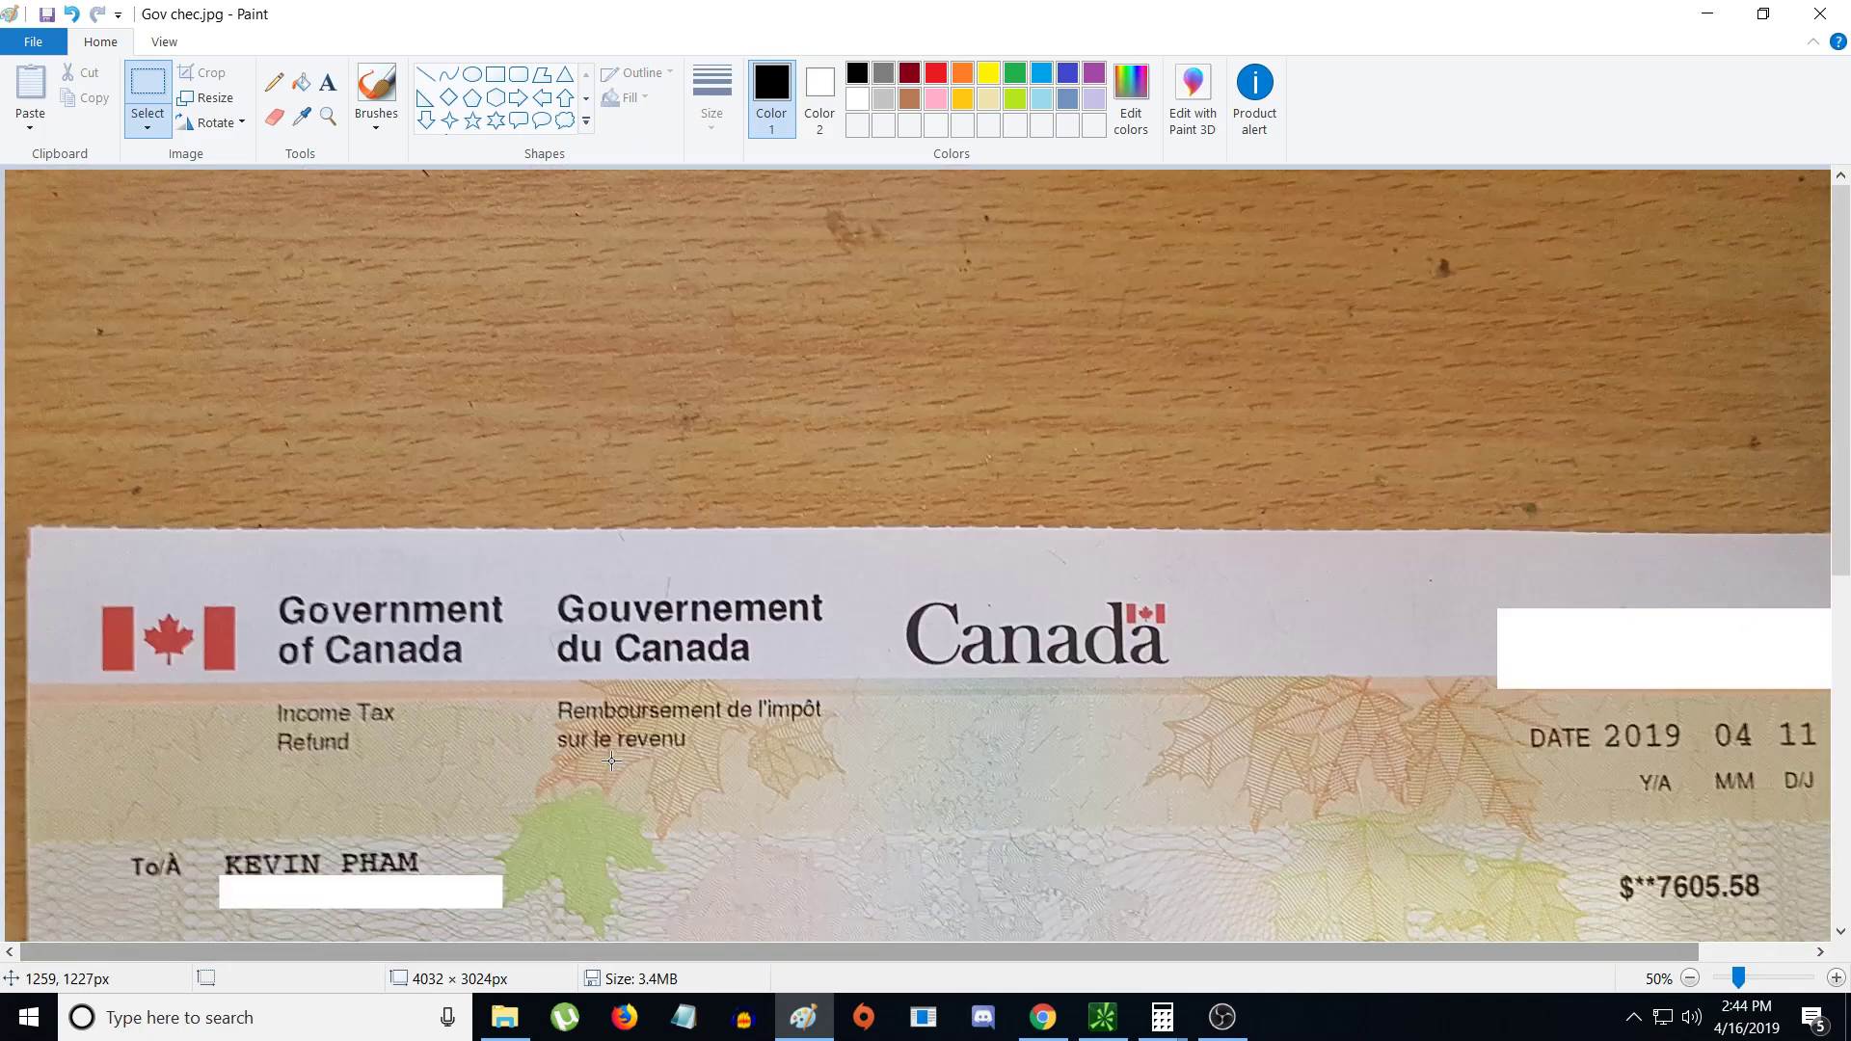
pyautogui.scroll(-3)
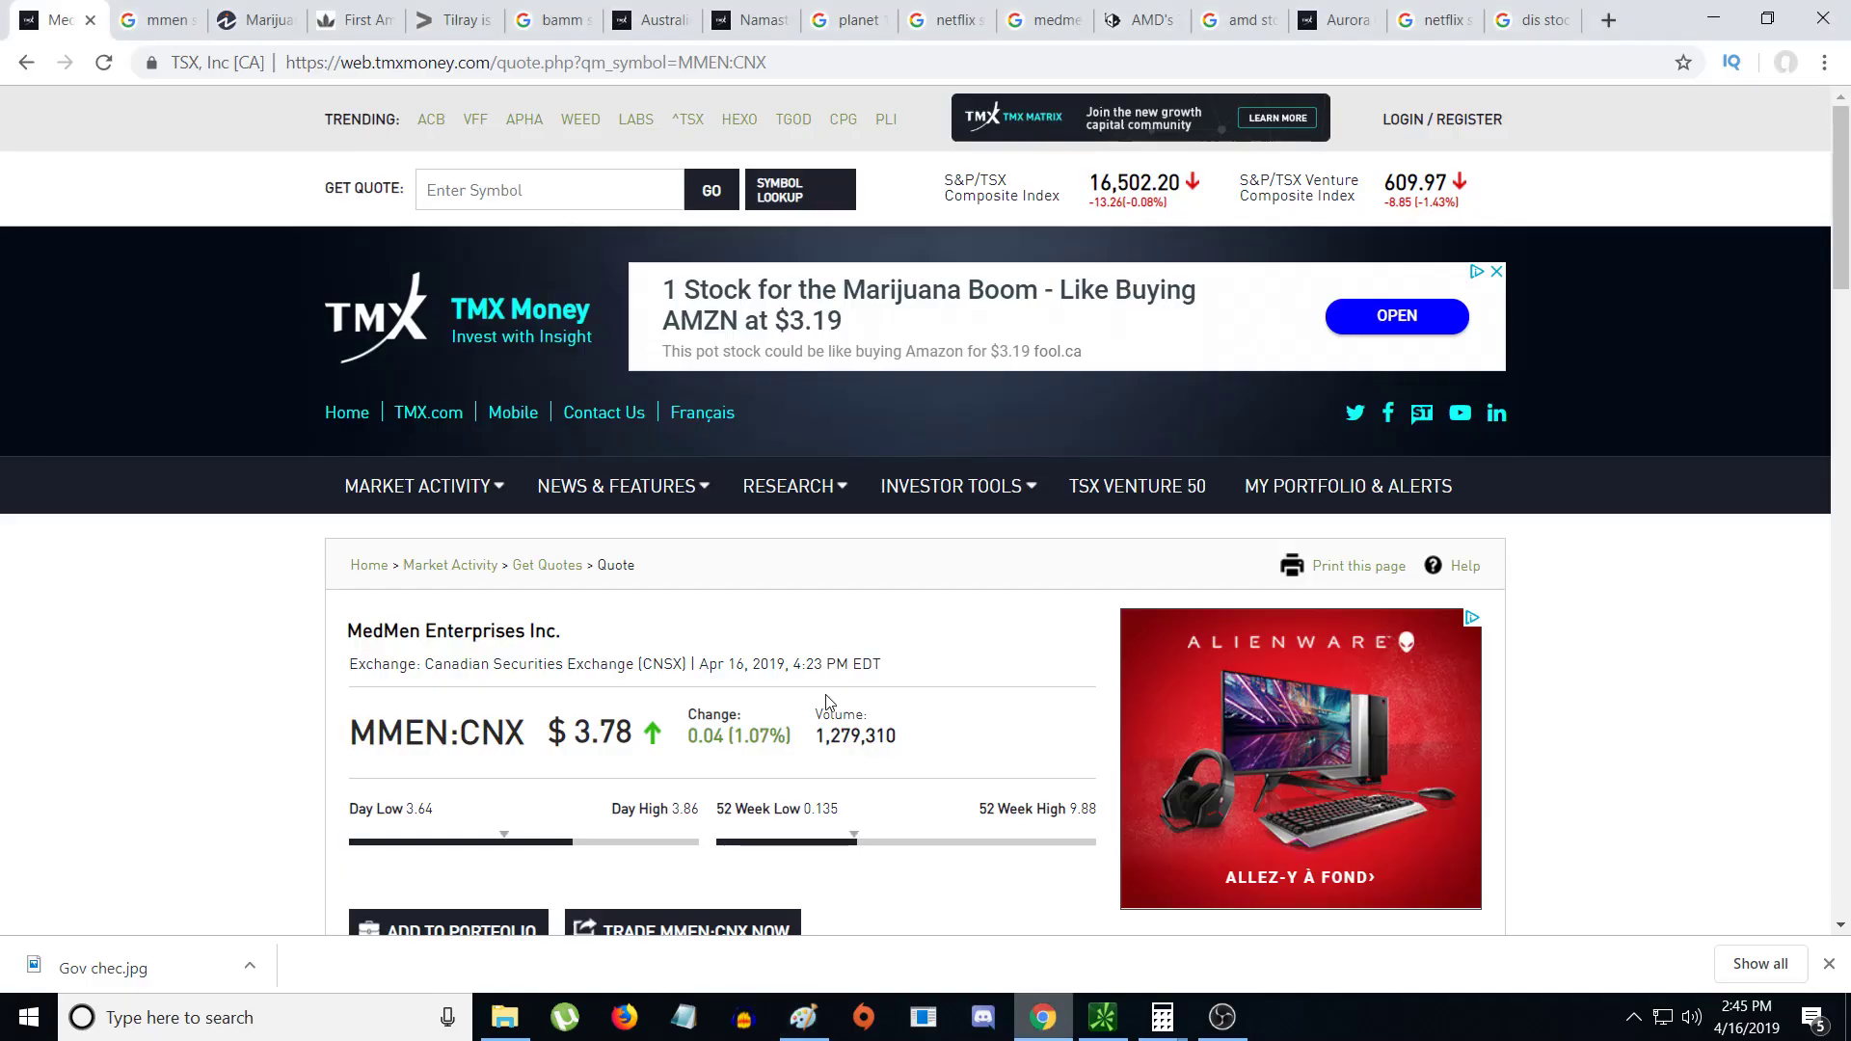
# - Switch the MMEN:CNX price chart from 5-day to 1-month and then 1-year ranges
pyautogui.scroll(-3)
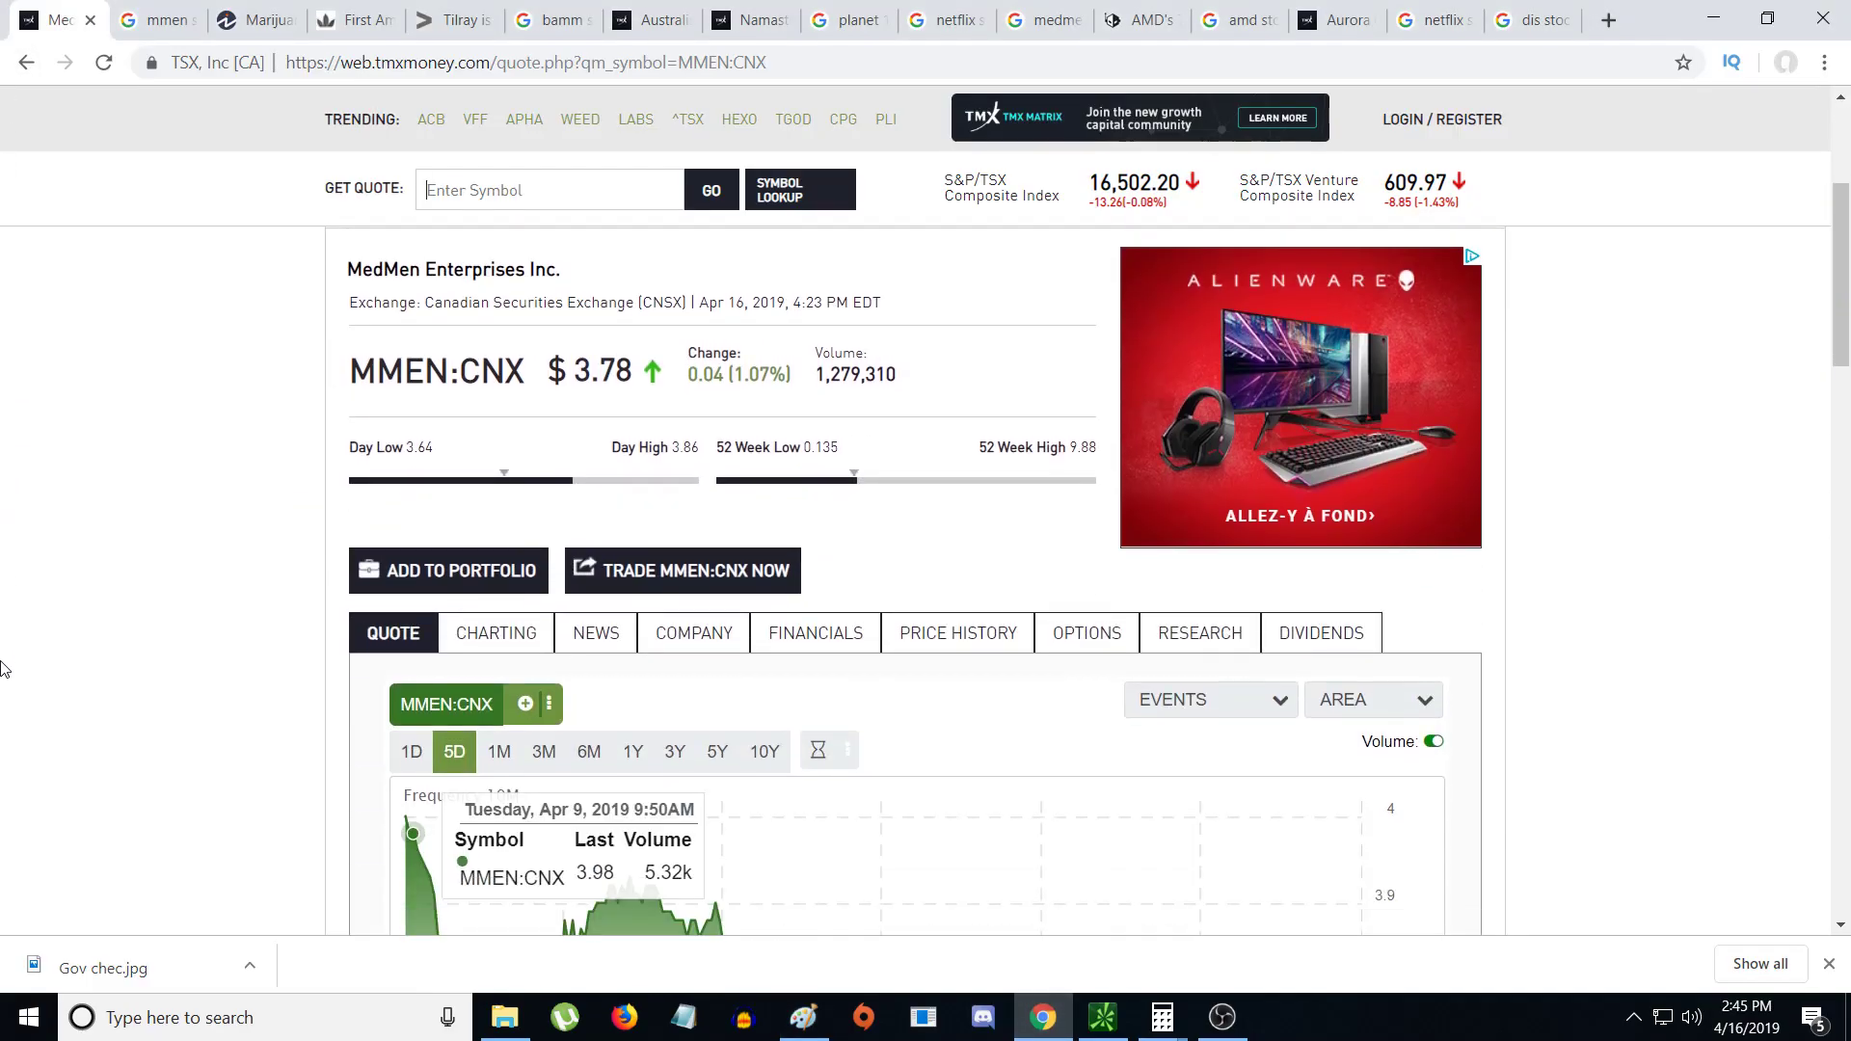
pyautogui.scroll(-3)
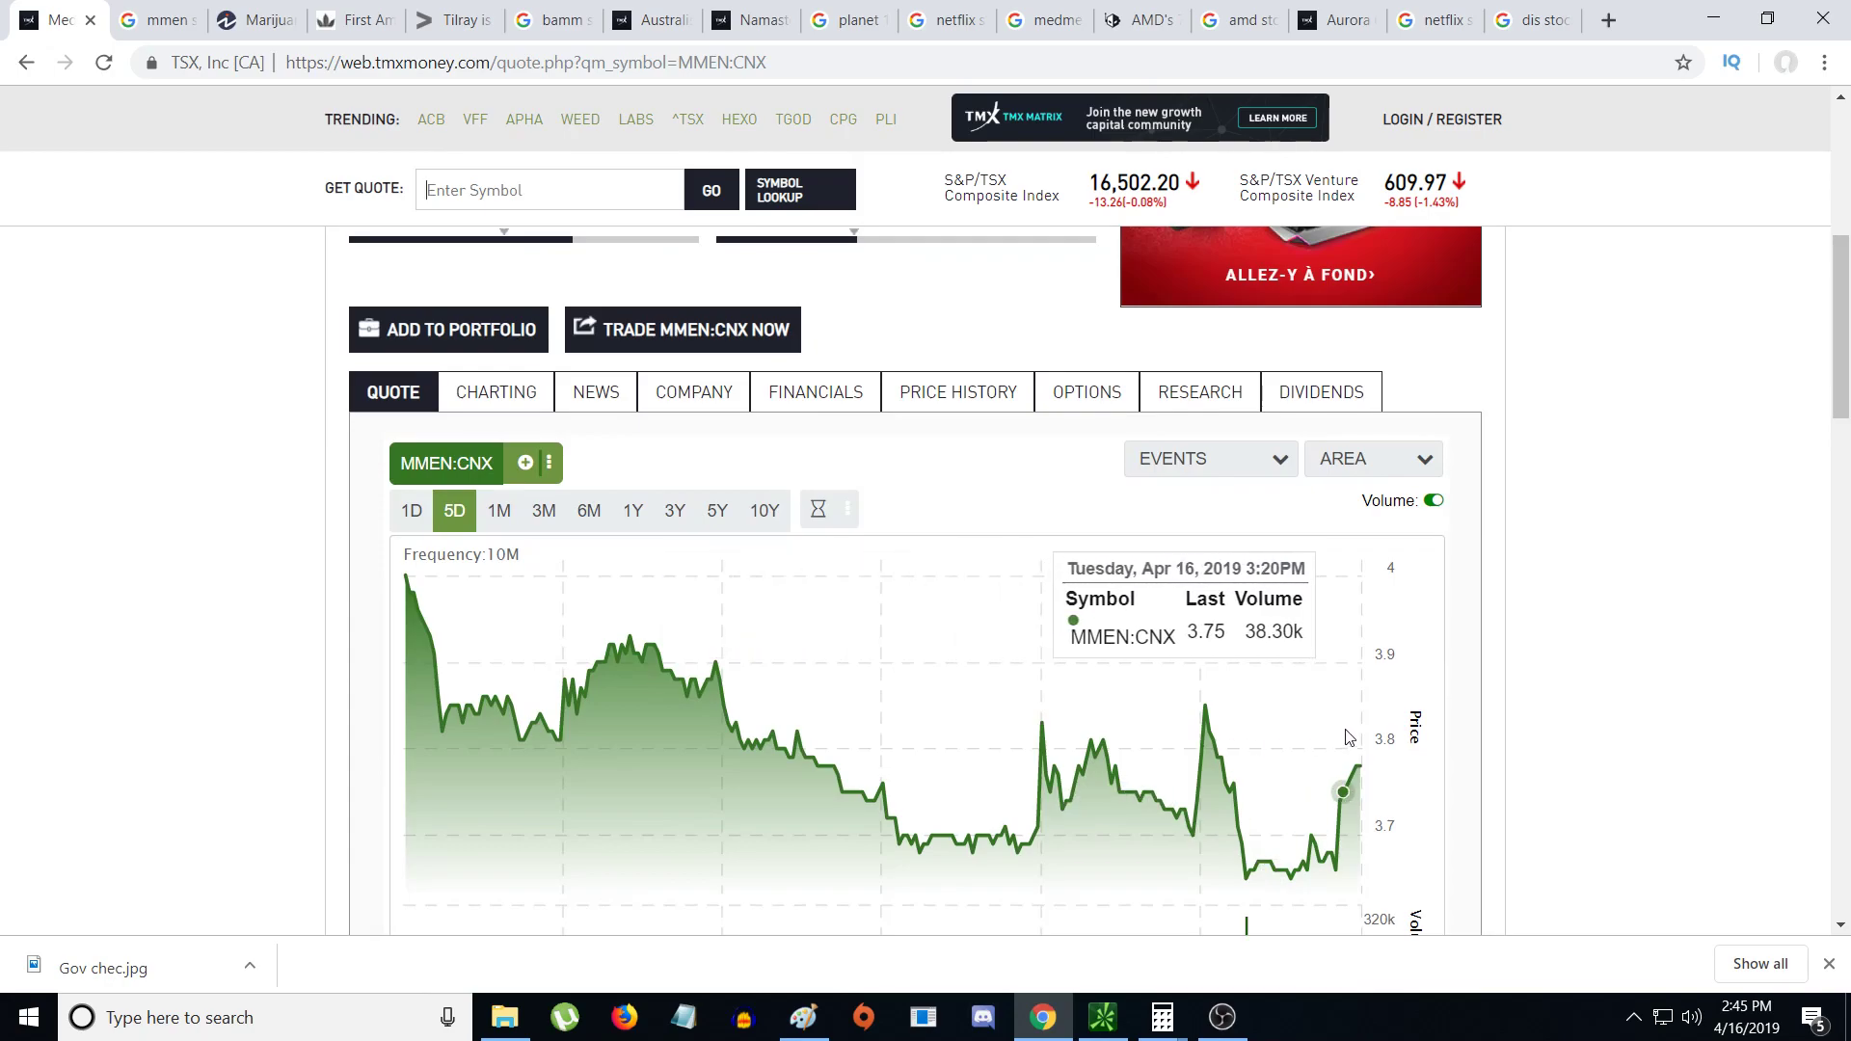
pyautogui.scroll(-3)
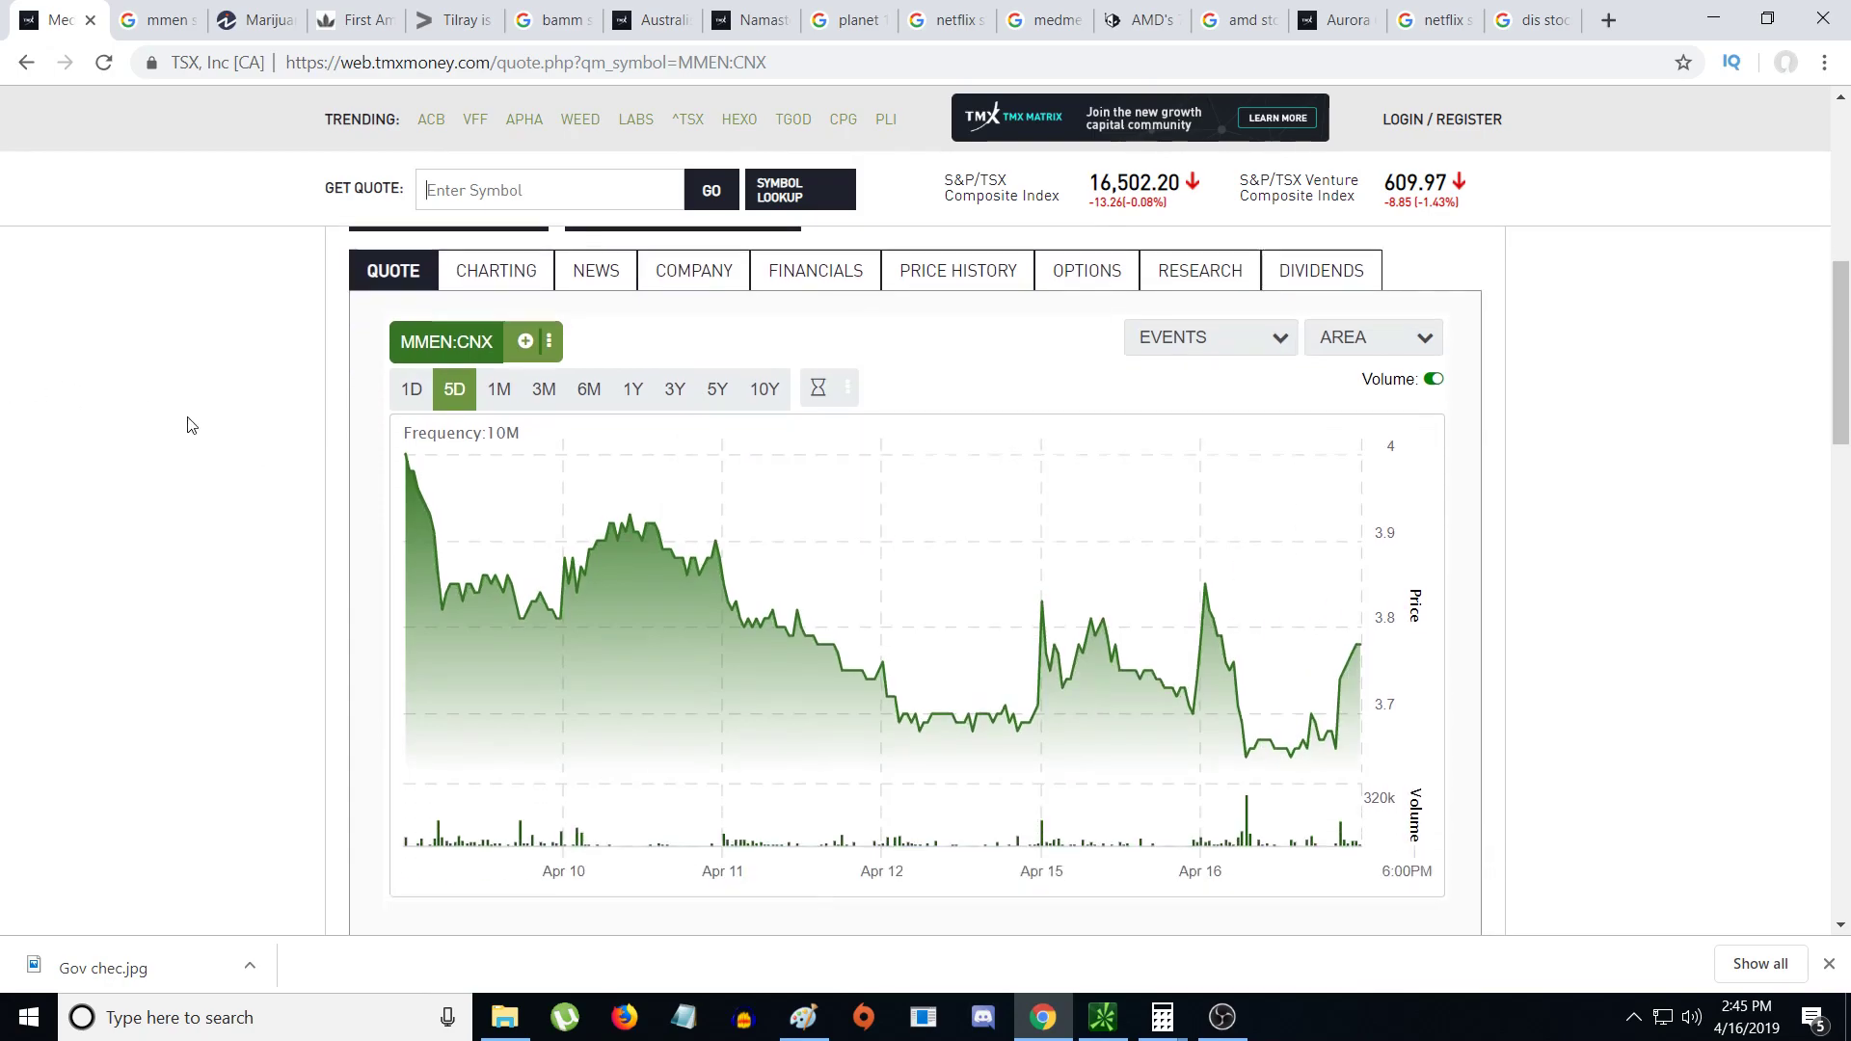
pyautogui.click(498, 268)
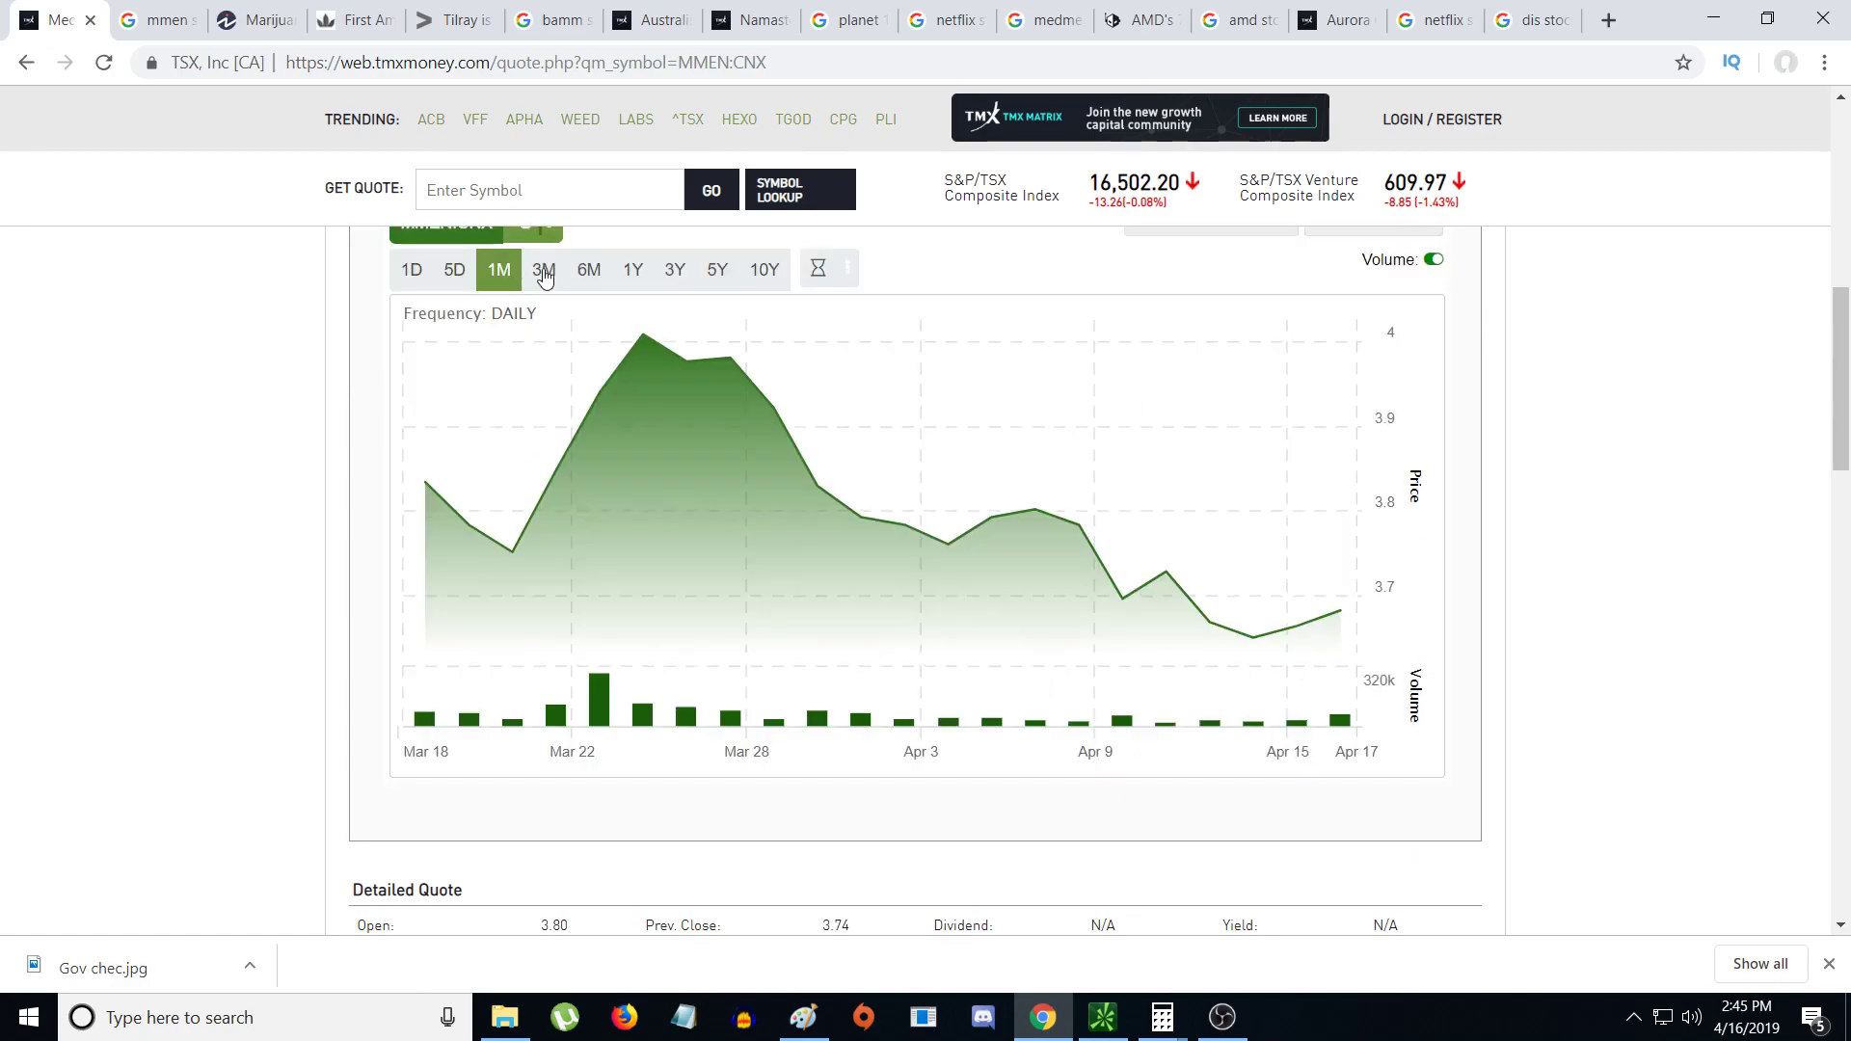
pyautogui.click(631, 269)
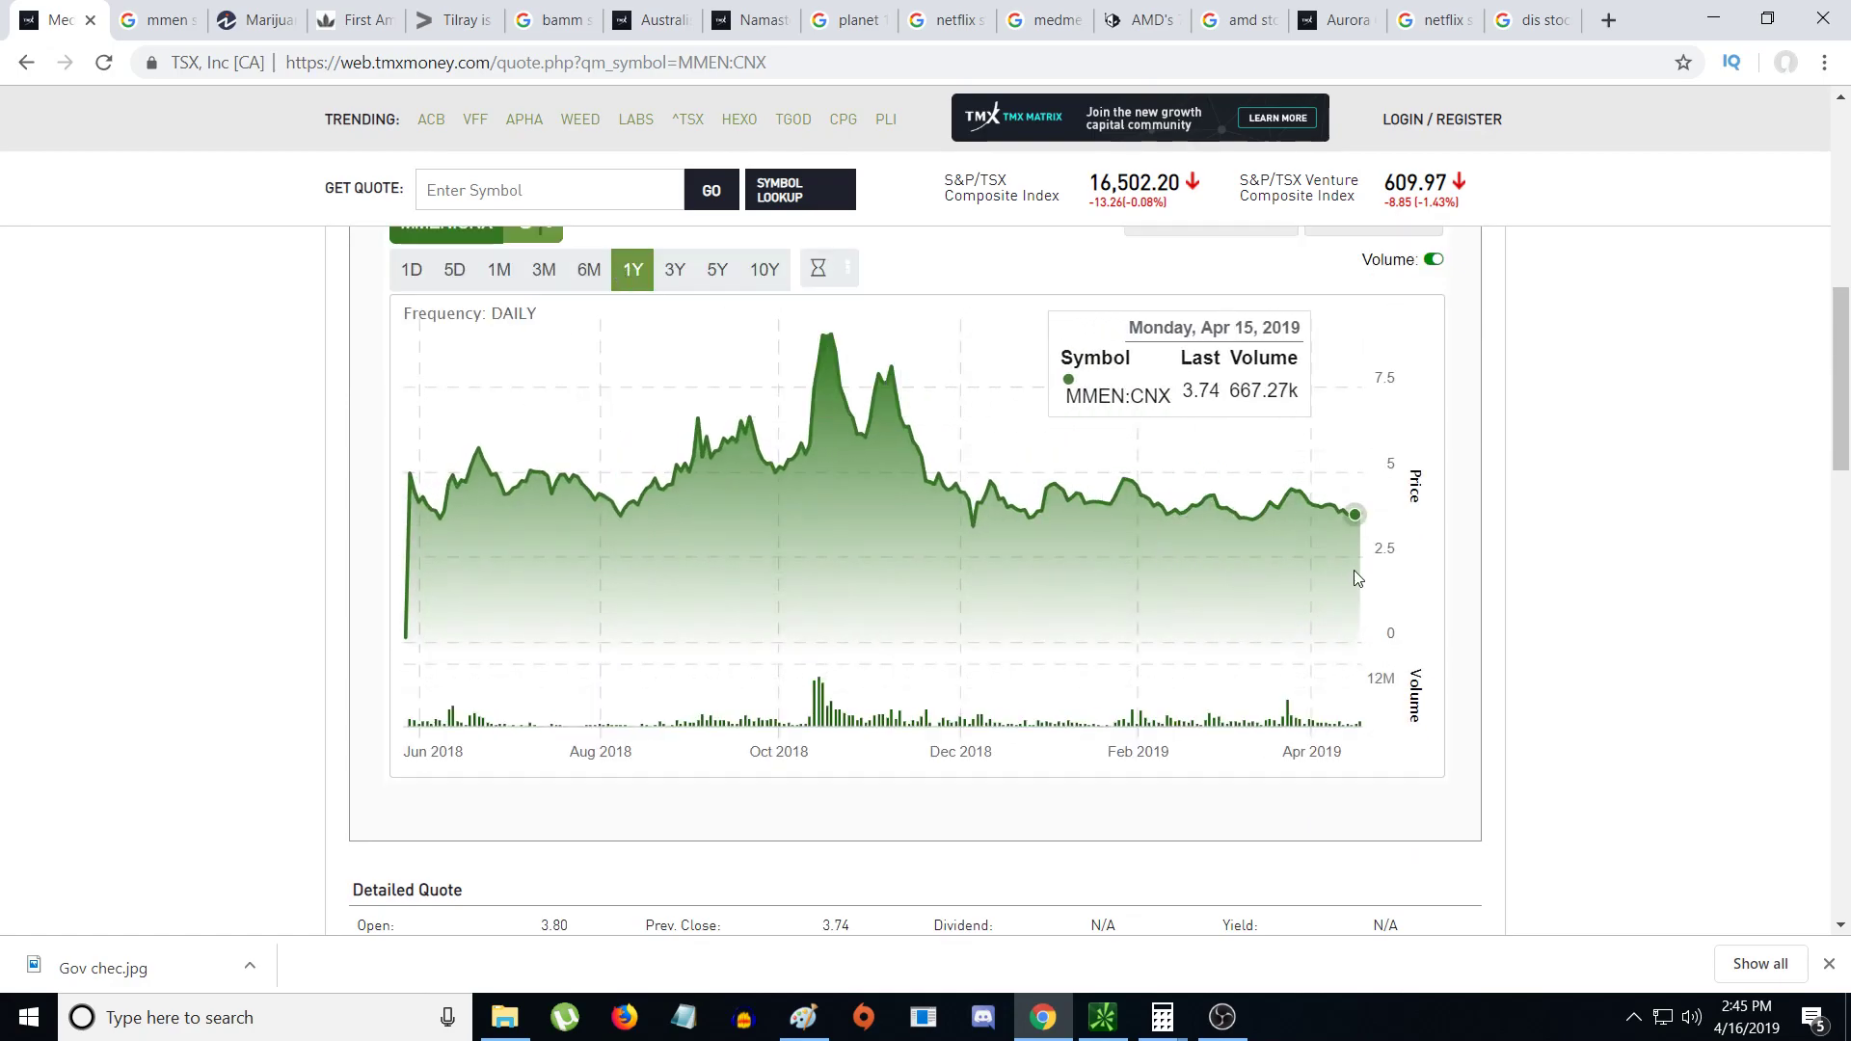
pyautogui.moveTo(1245, 517)
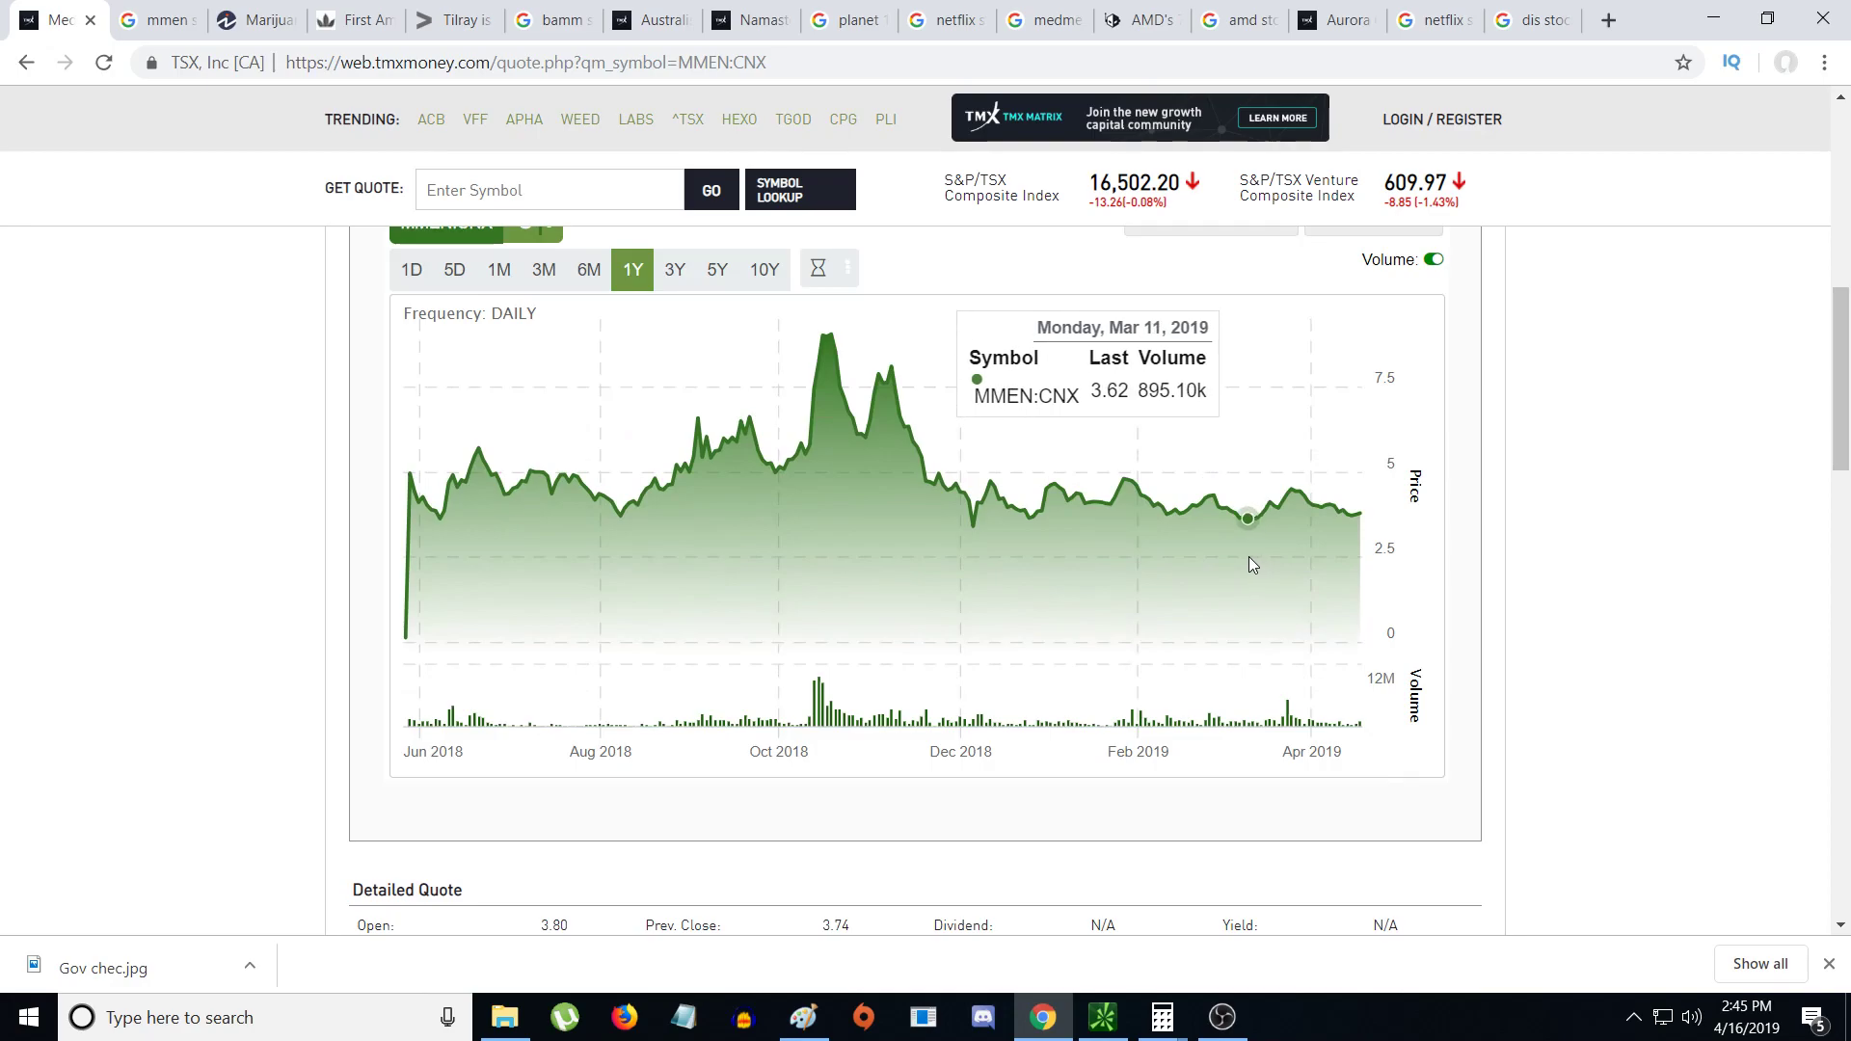
pyautogui.moveTo(1011, 557)
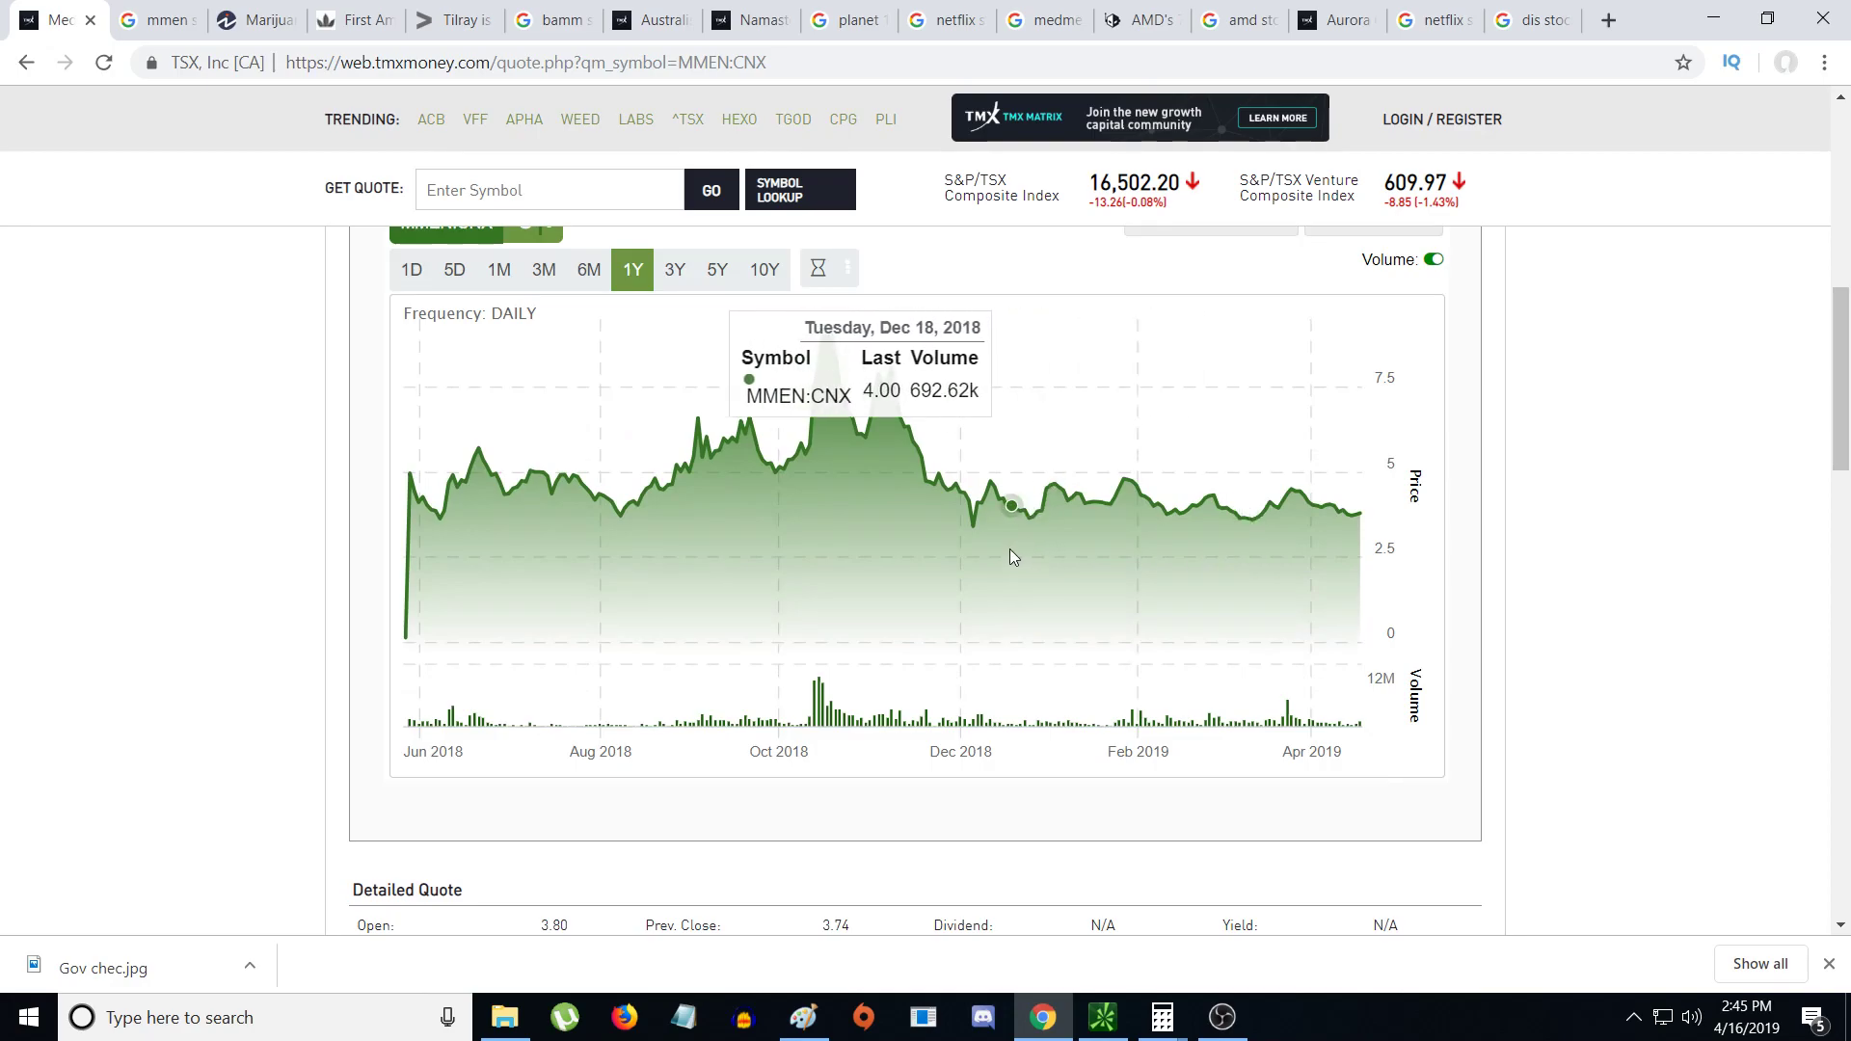
pyautogui.scroll(-3)
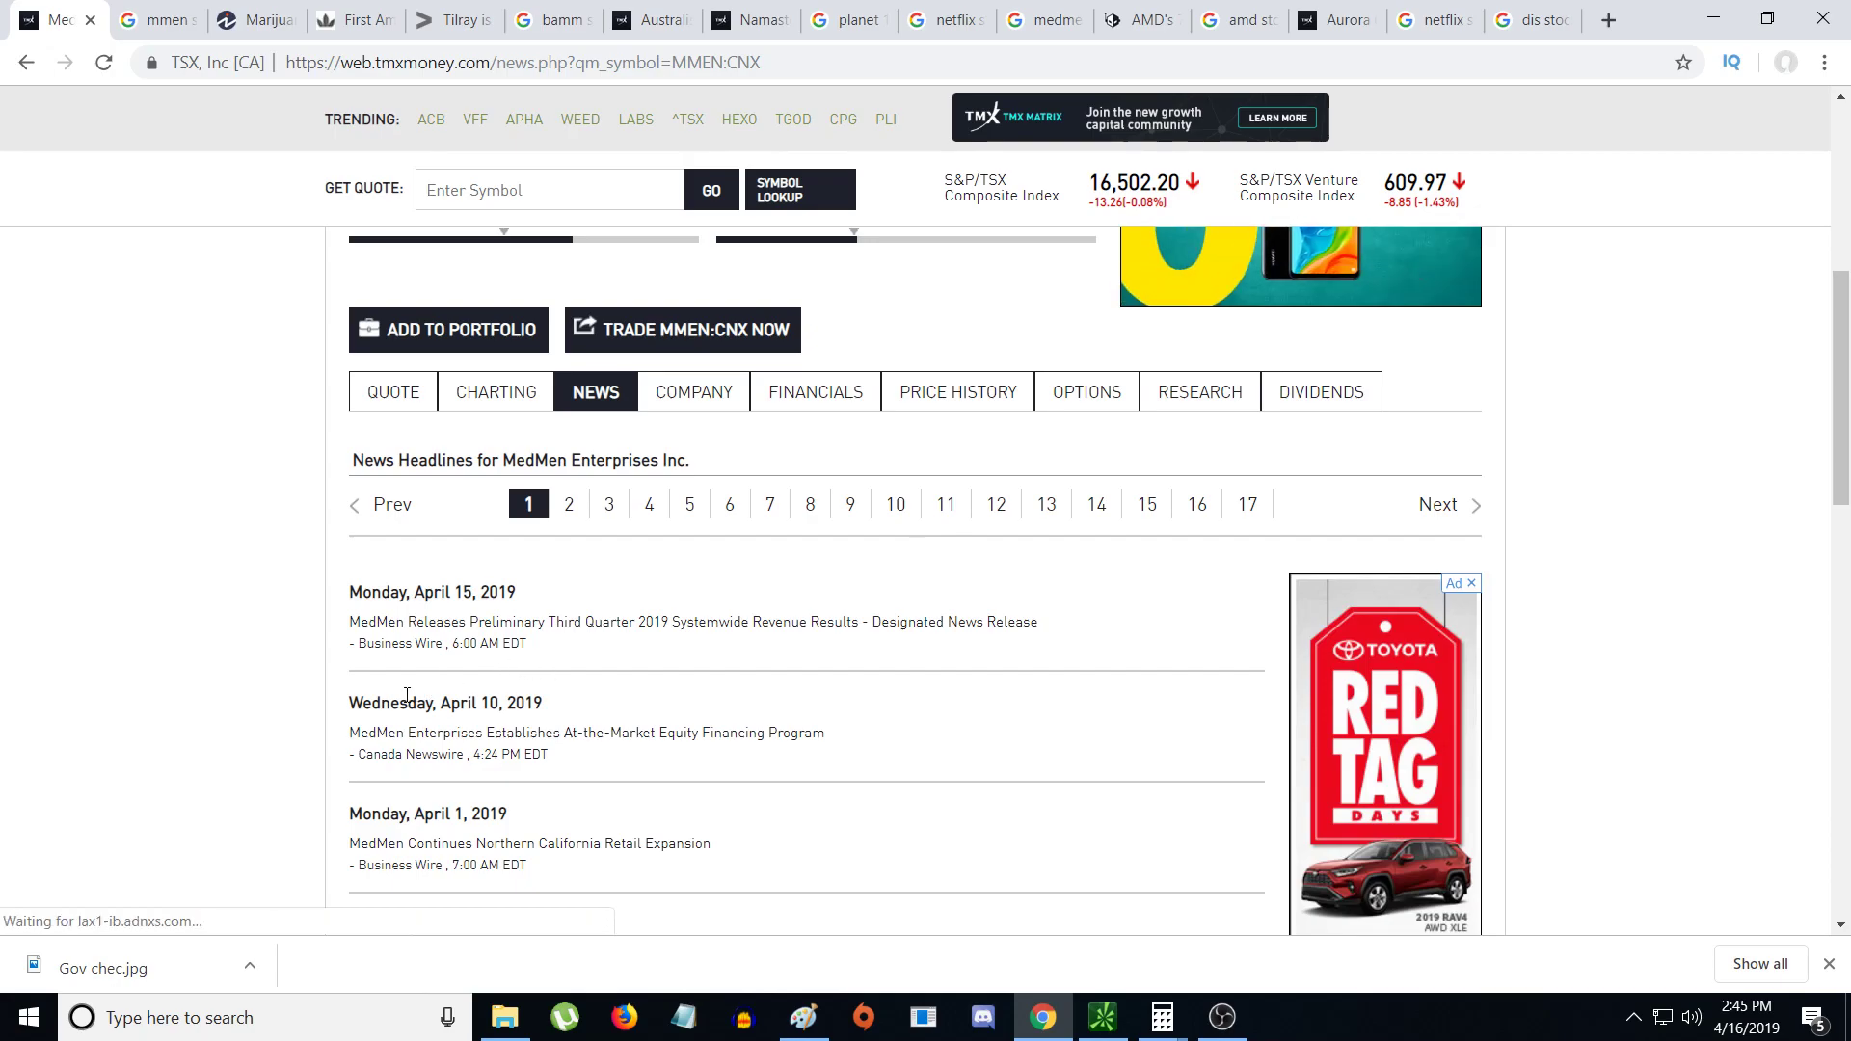
# - Scroll through MedMen's news headlines from mid-April back to early March 2019
pyautogui.scroll(-3)
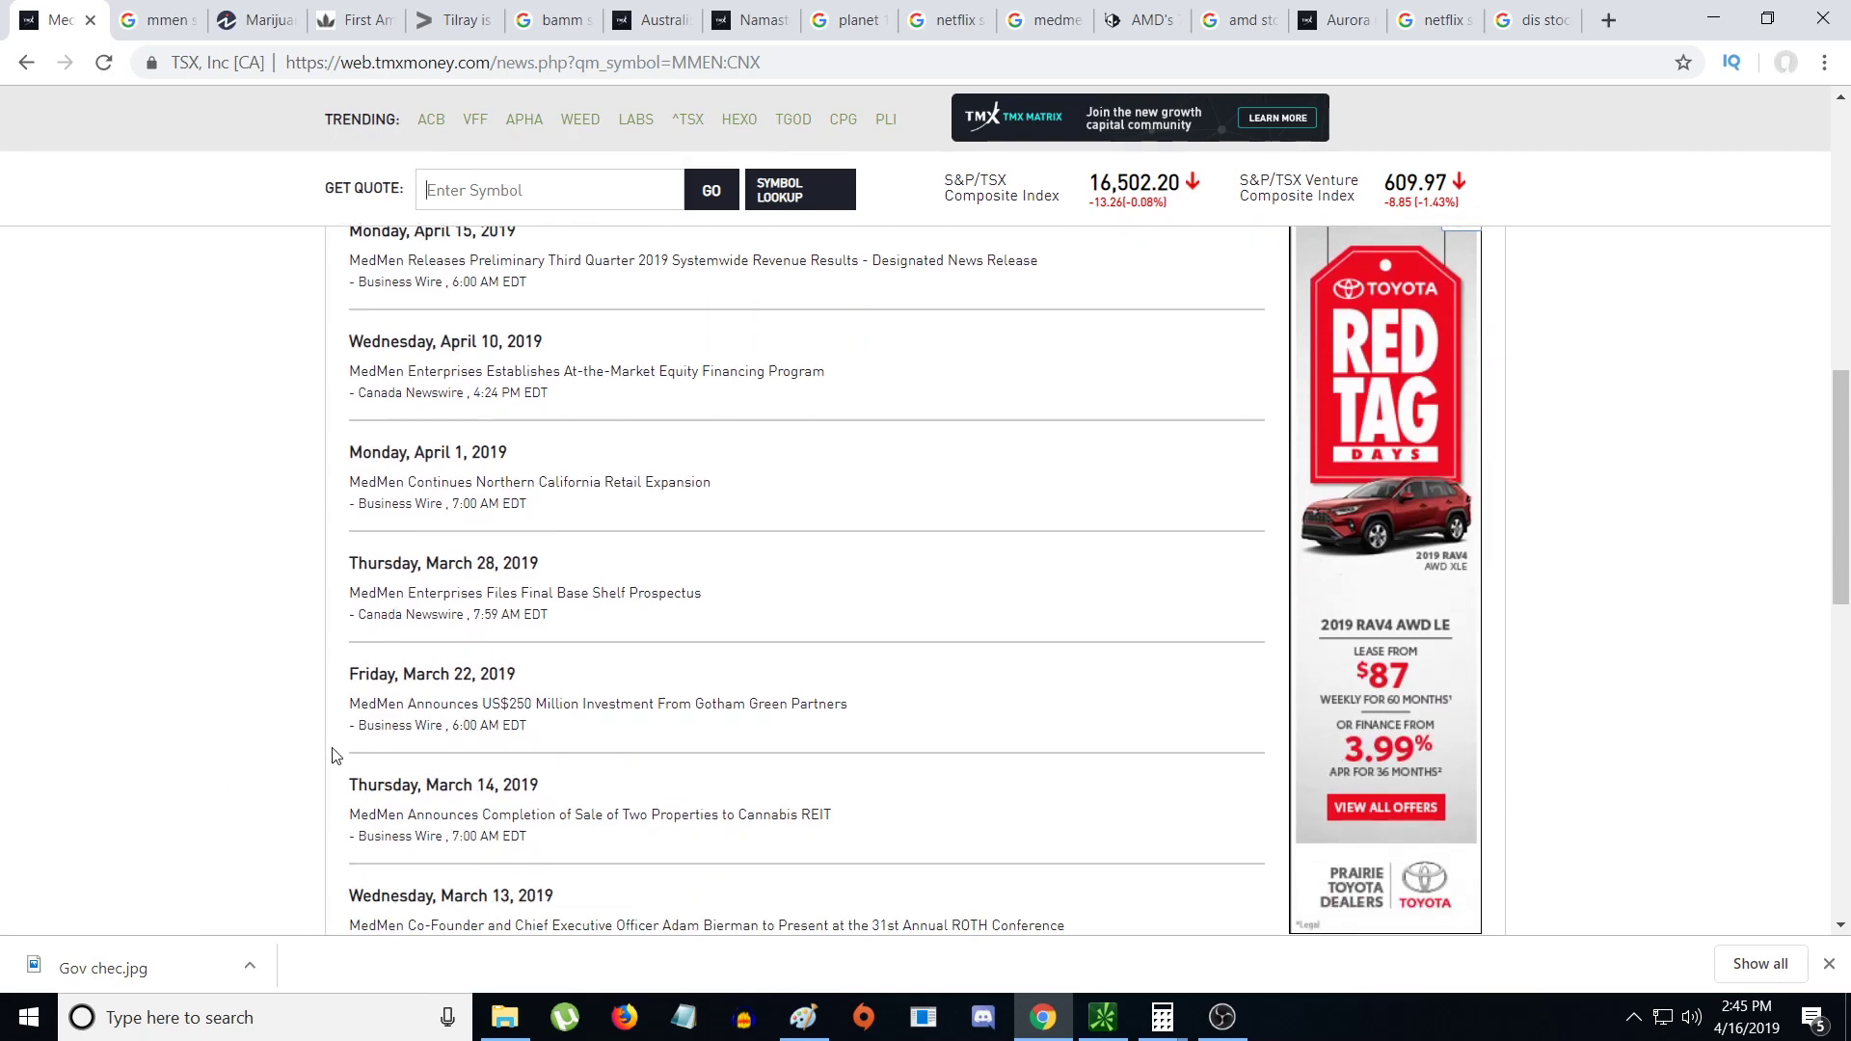
pyautogui.moveTo(64, 886)
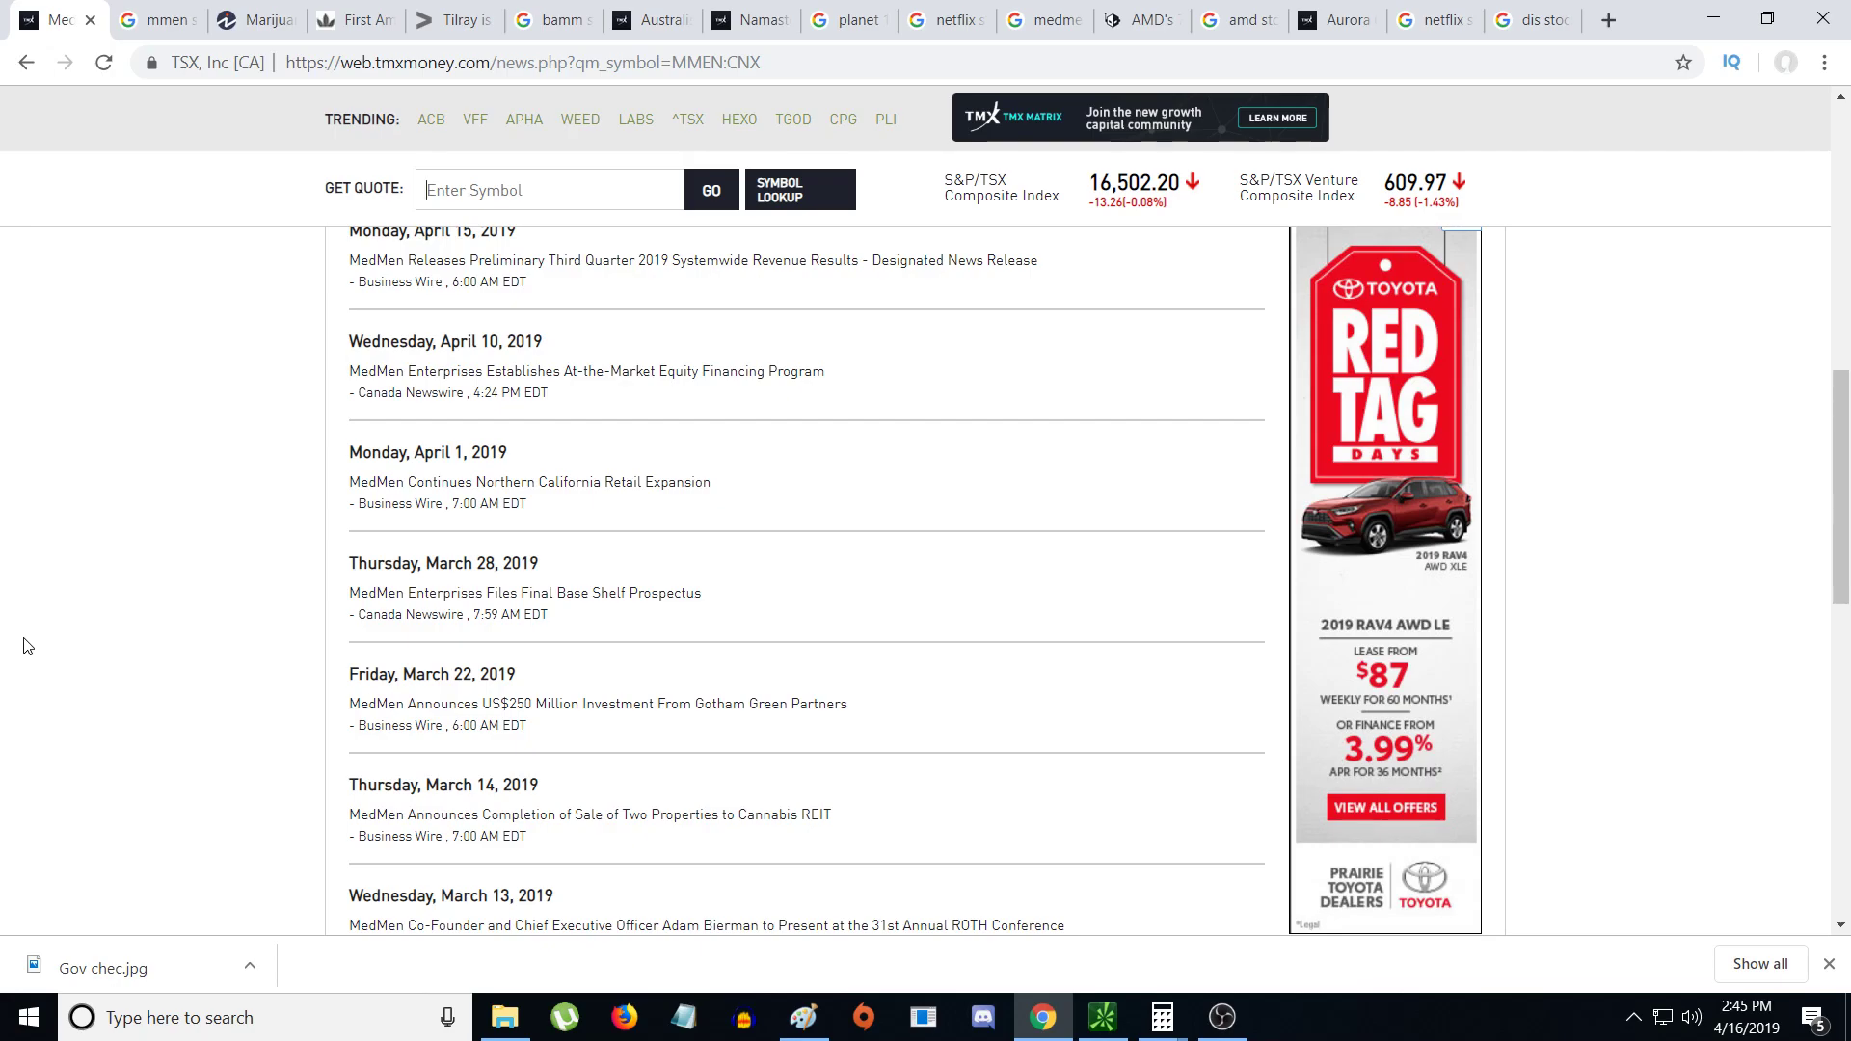
pyautogui.scroll(-3)
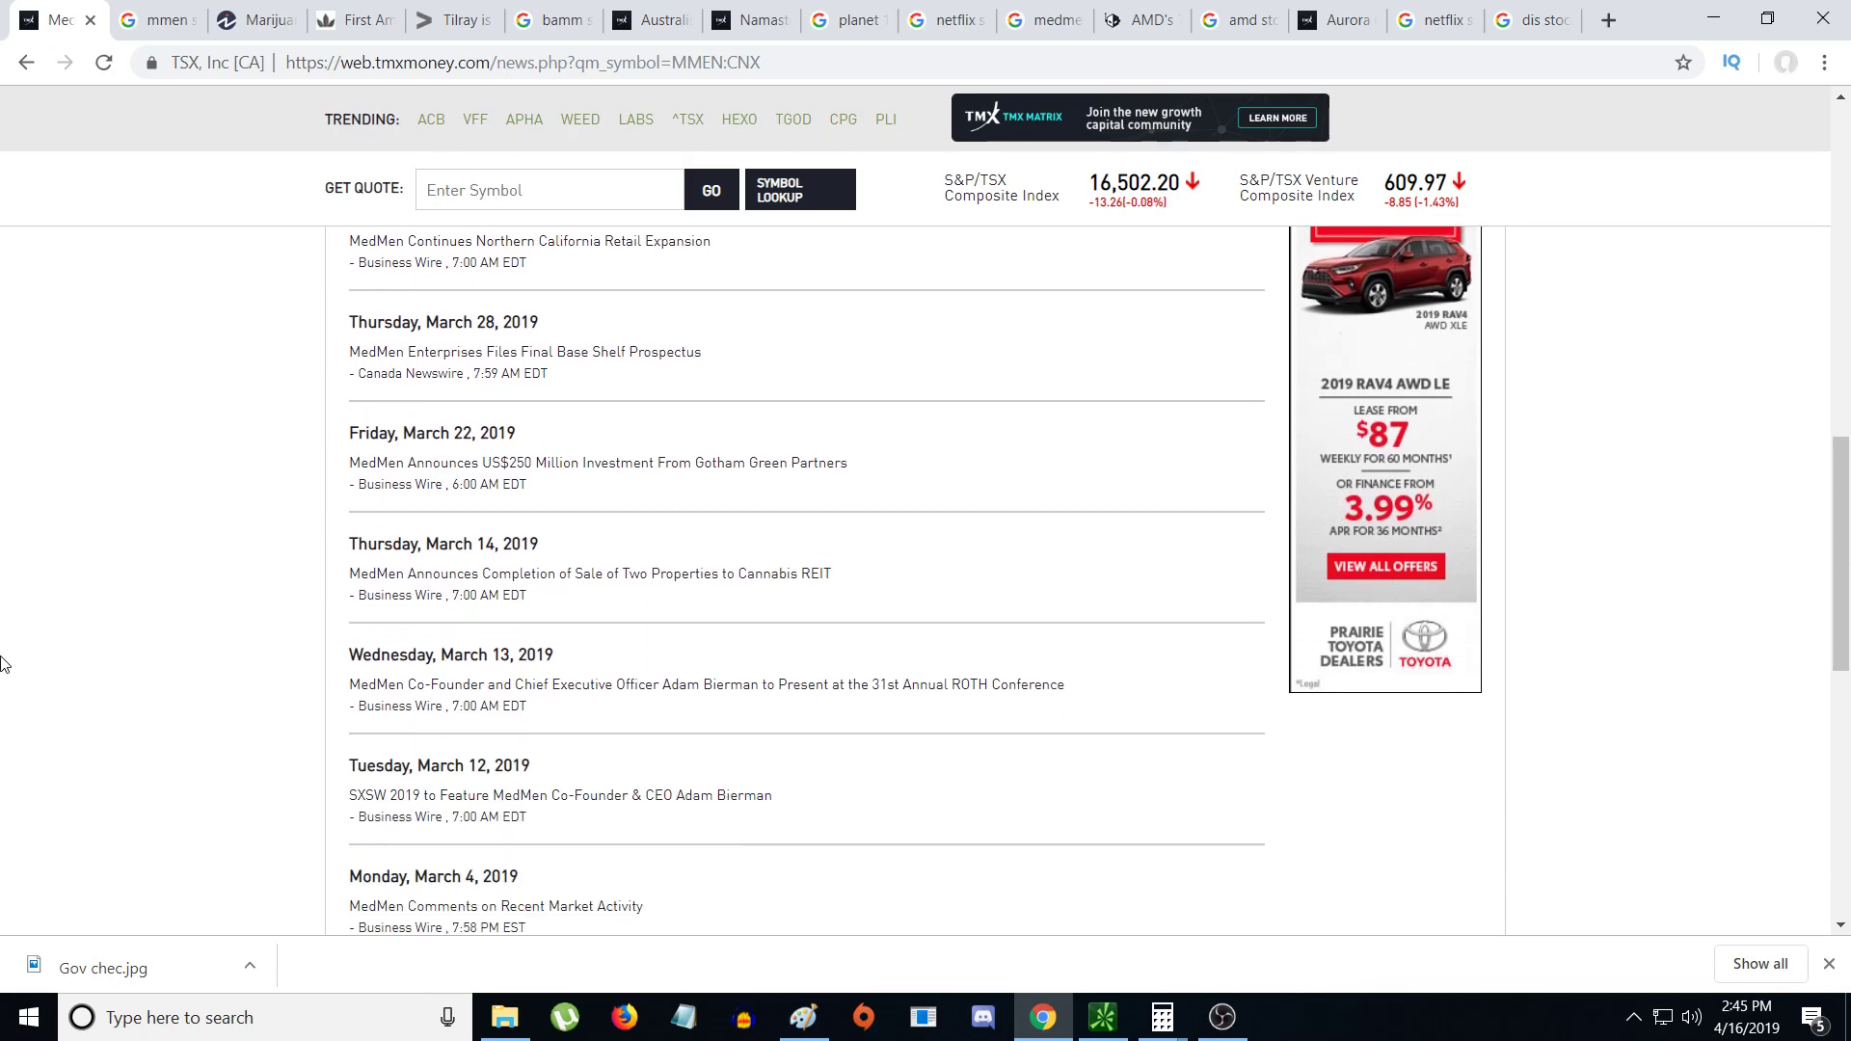
pyautogui.moveTo(526, 562)
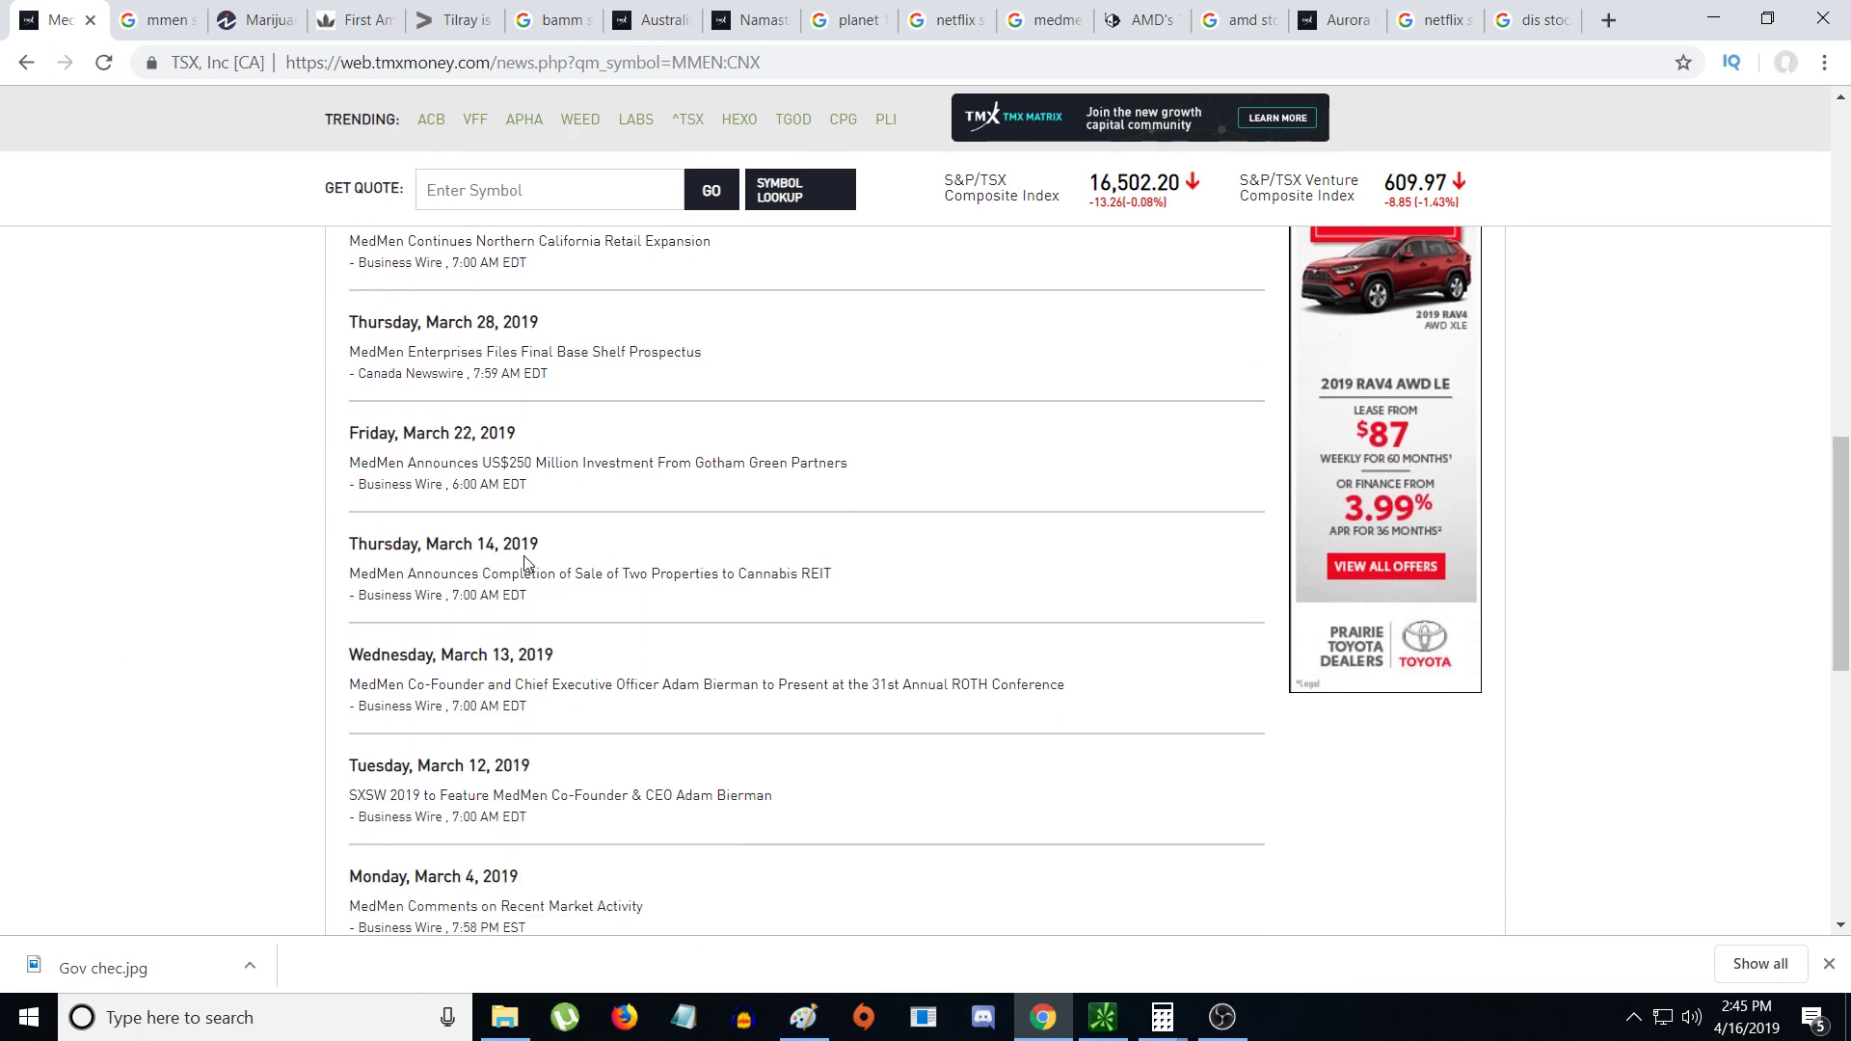
pyautogui.scroll(-3)
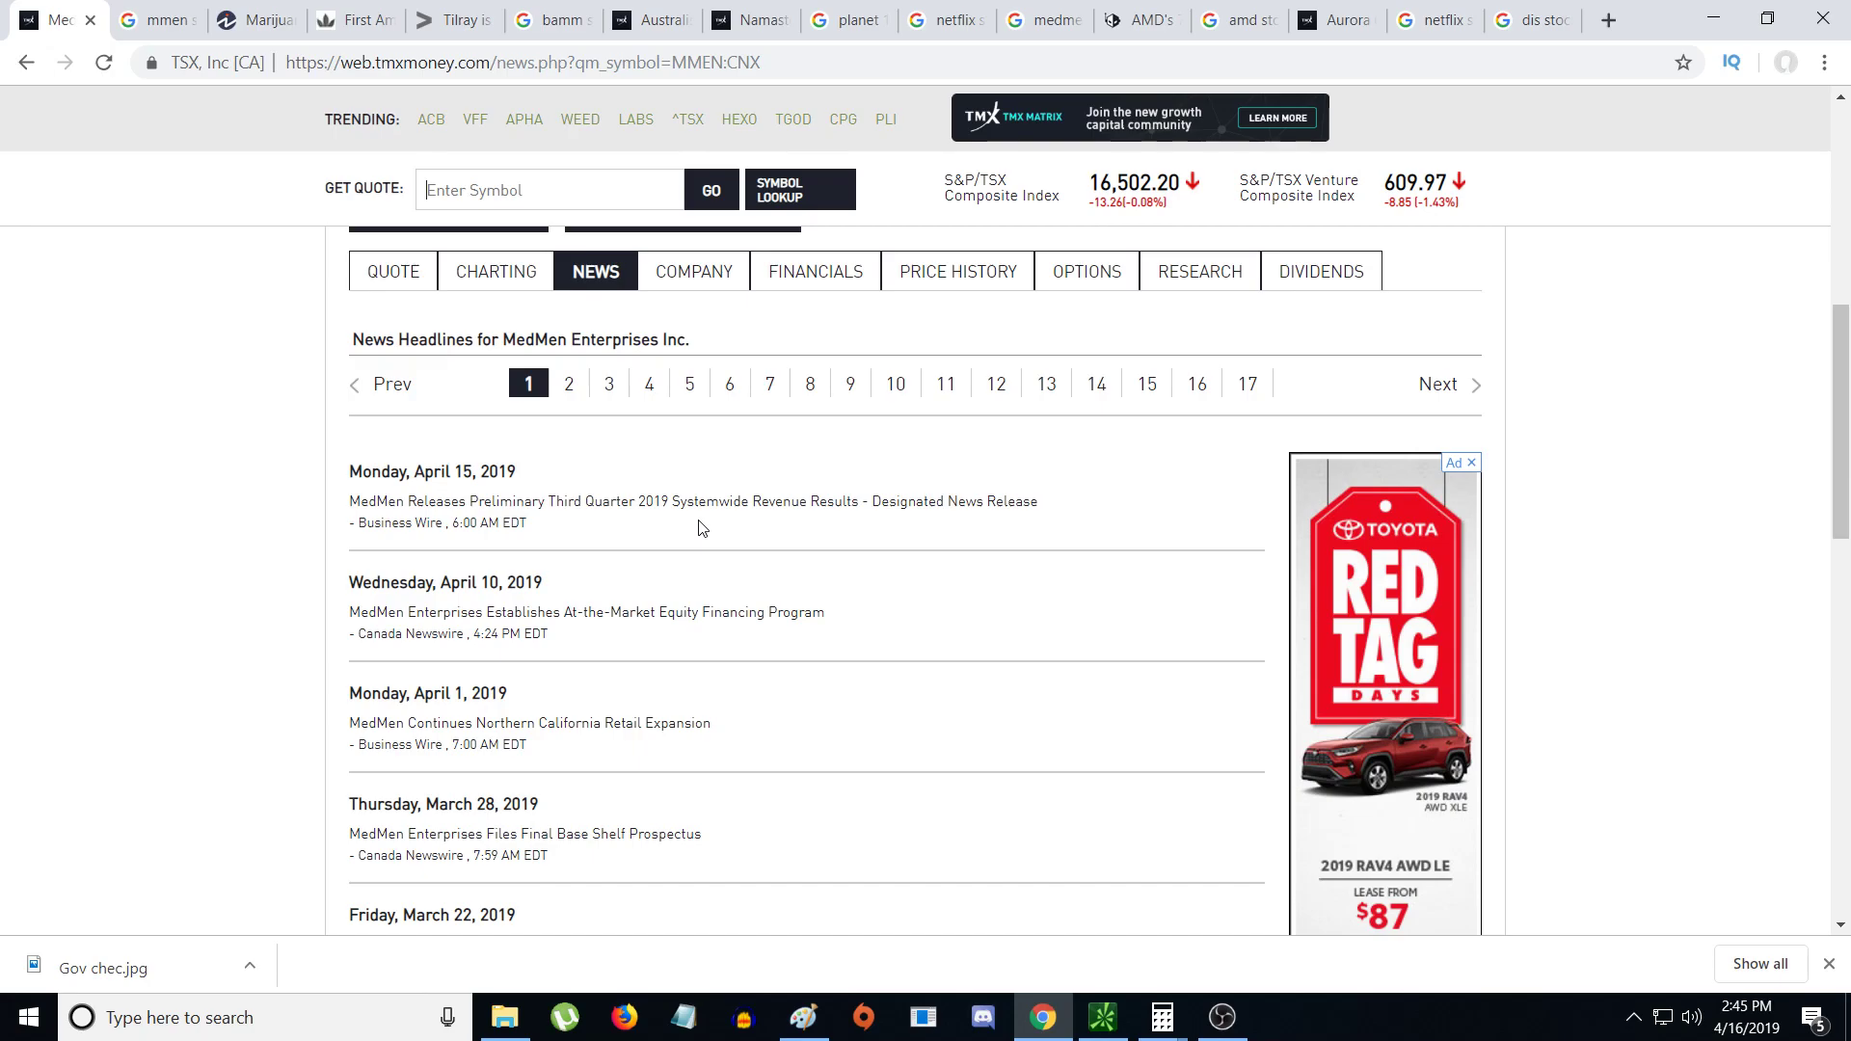
pyautogui.scroll(-3)
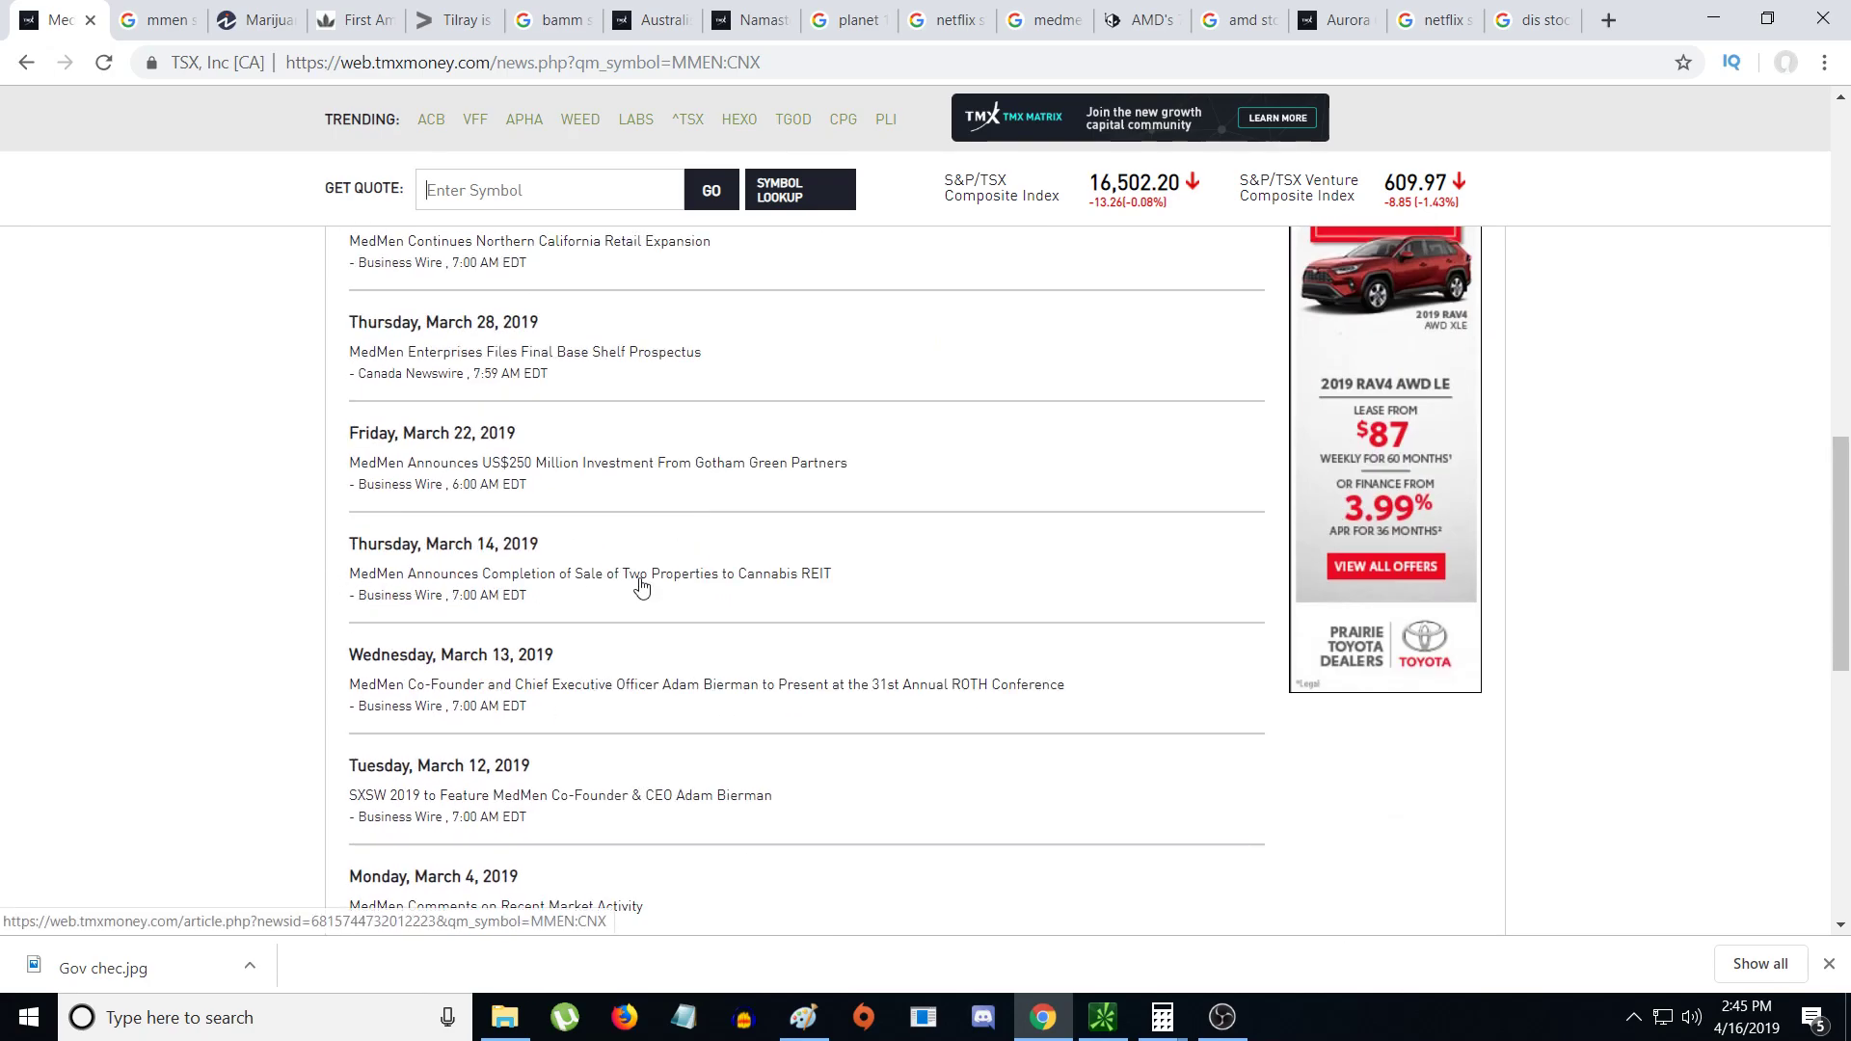
# - Open MedMen's two-property sale article and highlight the $30.6 net proceeds phrase
pyautogui.click(587, 573)
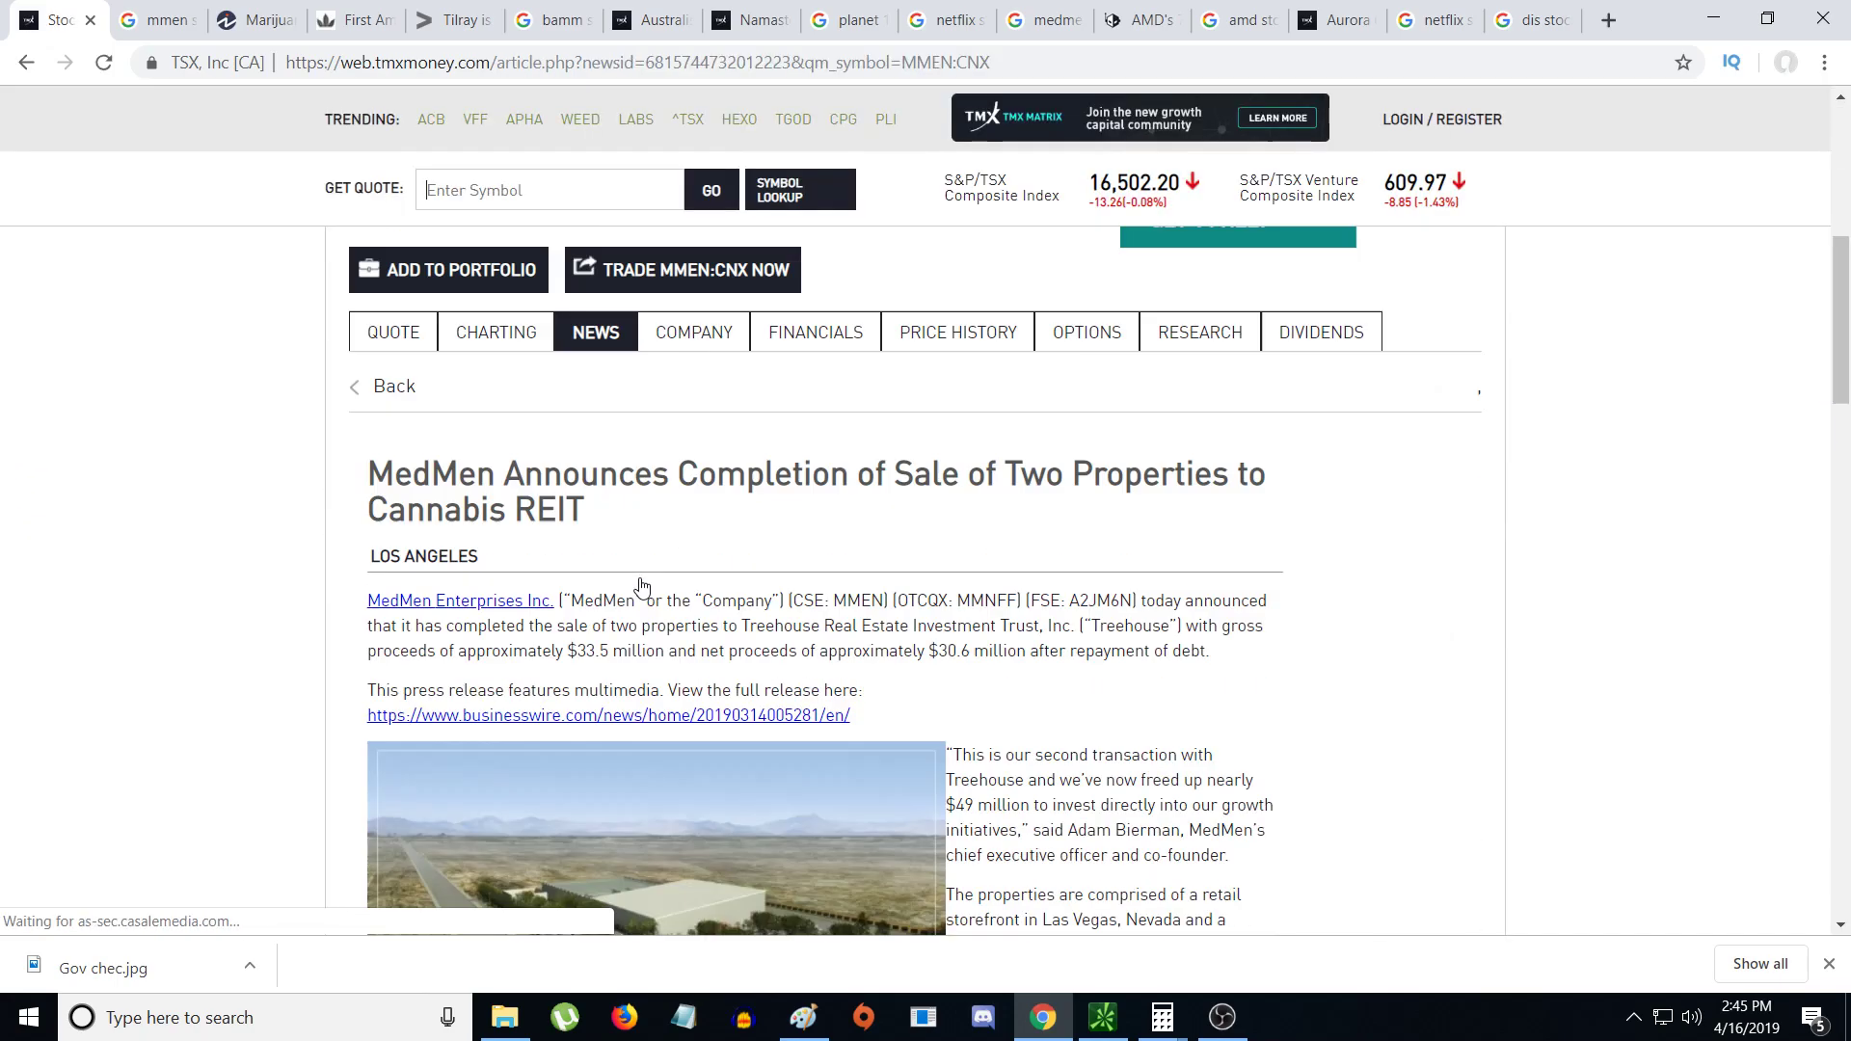
pyautogui.scroll(-3)
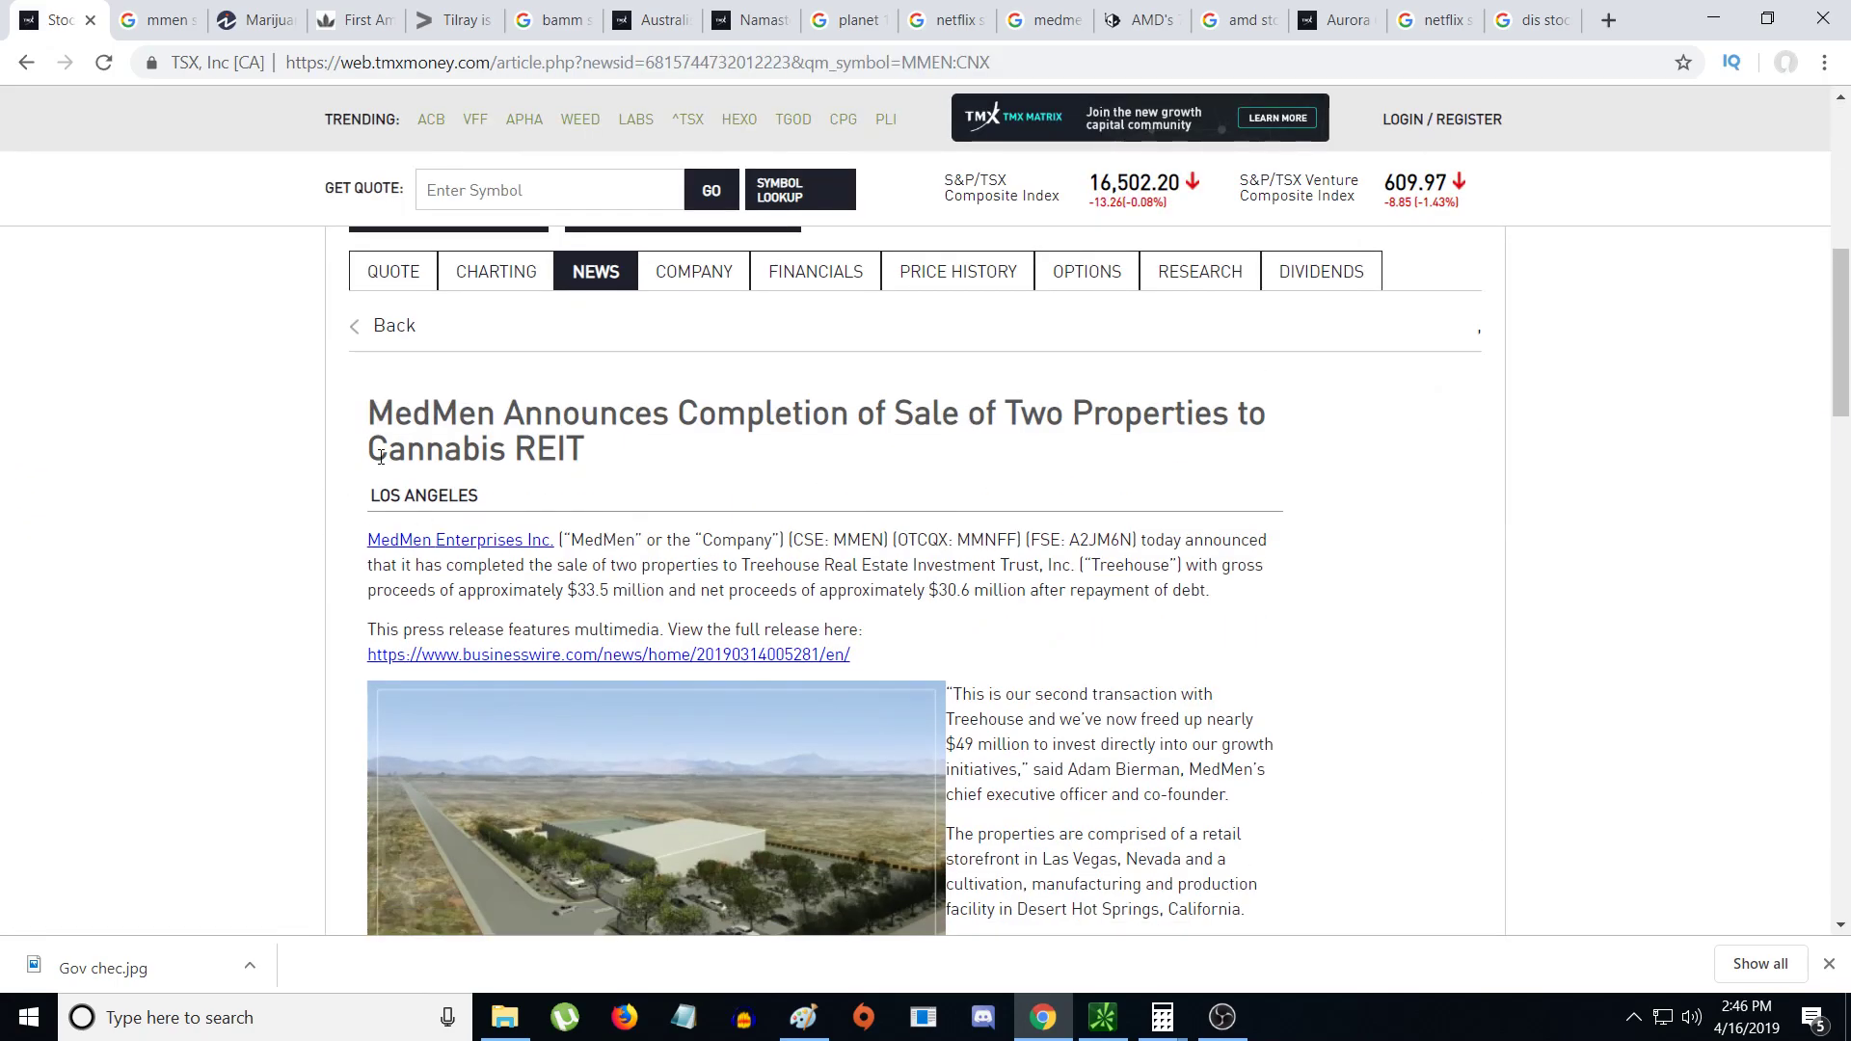
pyautogui.moveTo(925, 587)
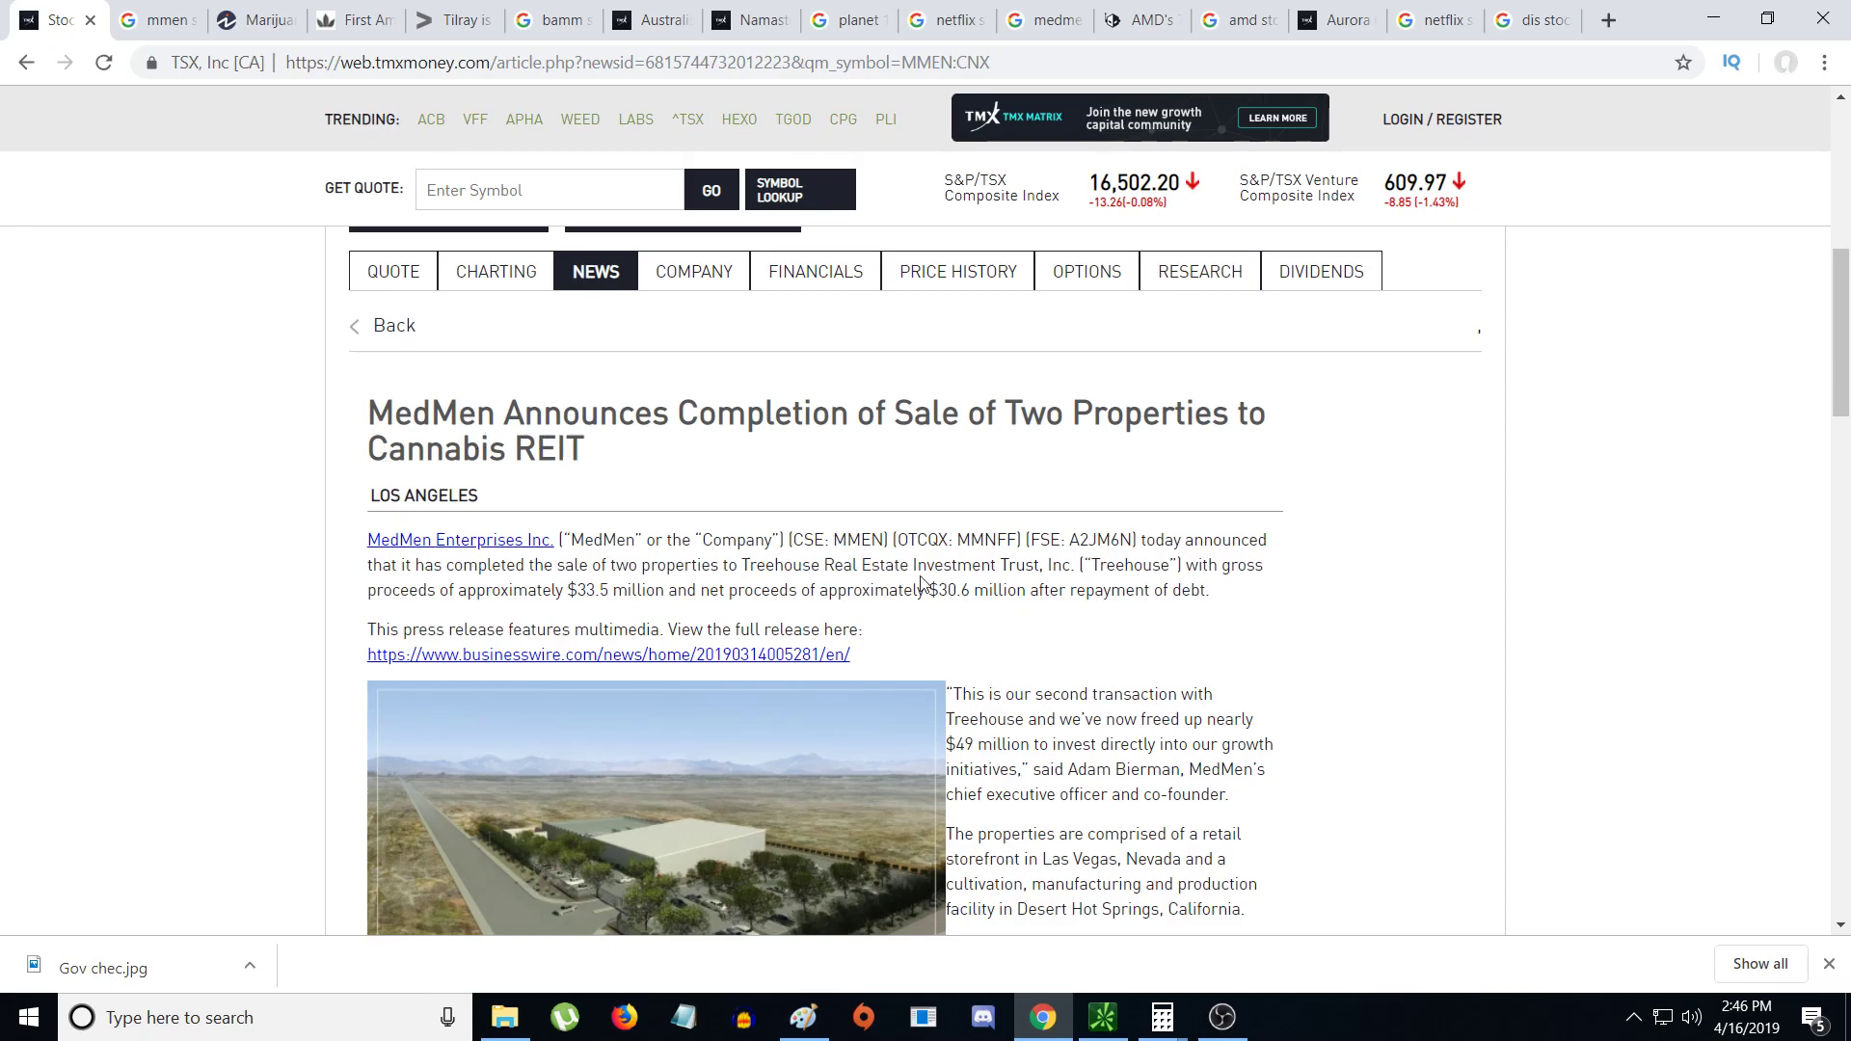
pyautogui.doubleClick(945, 590)
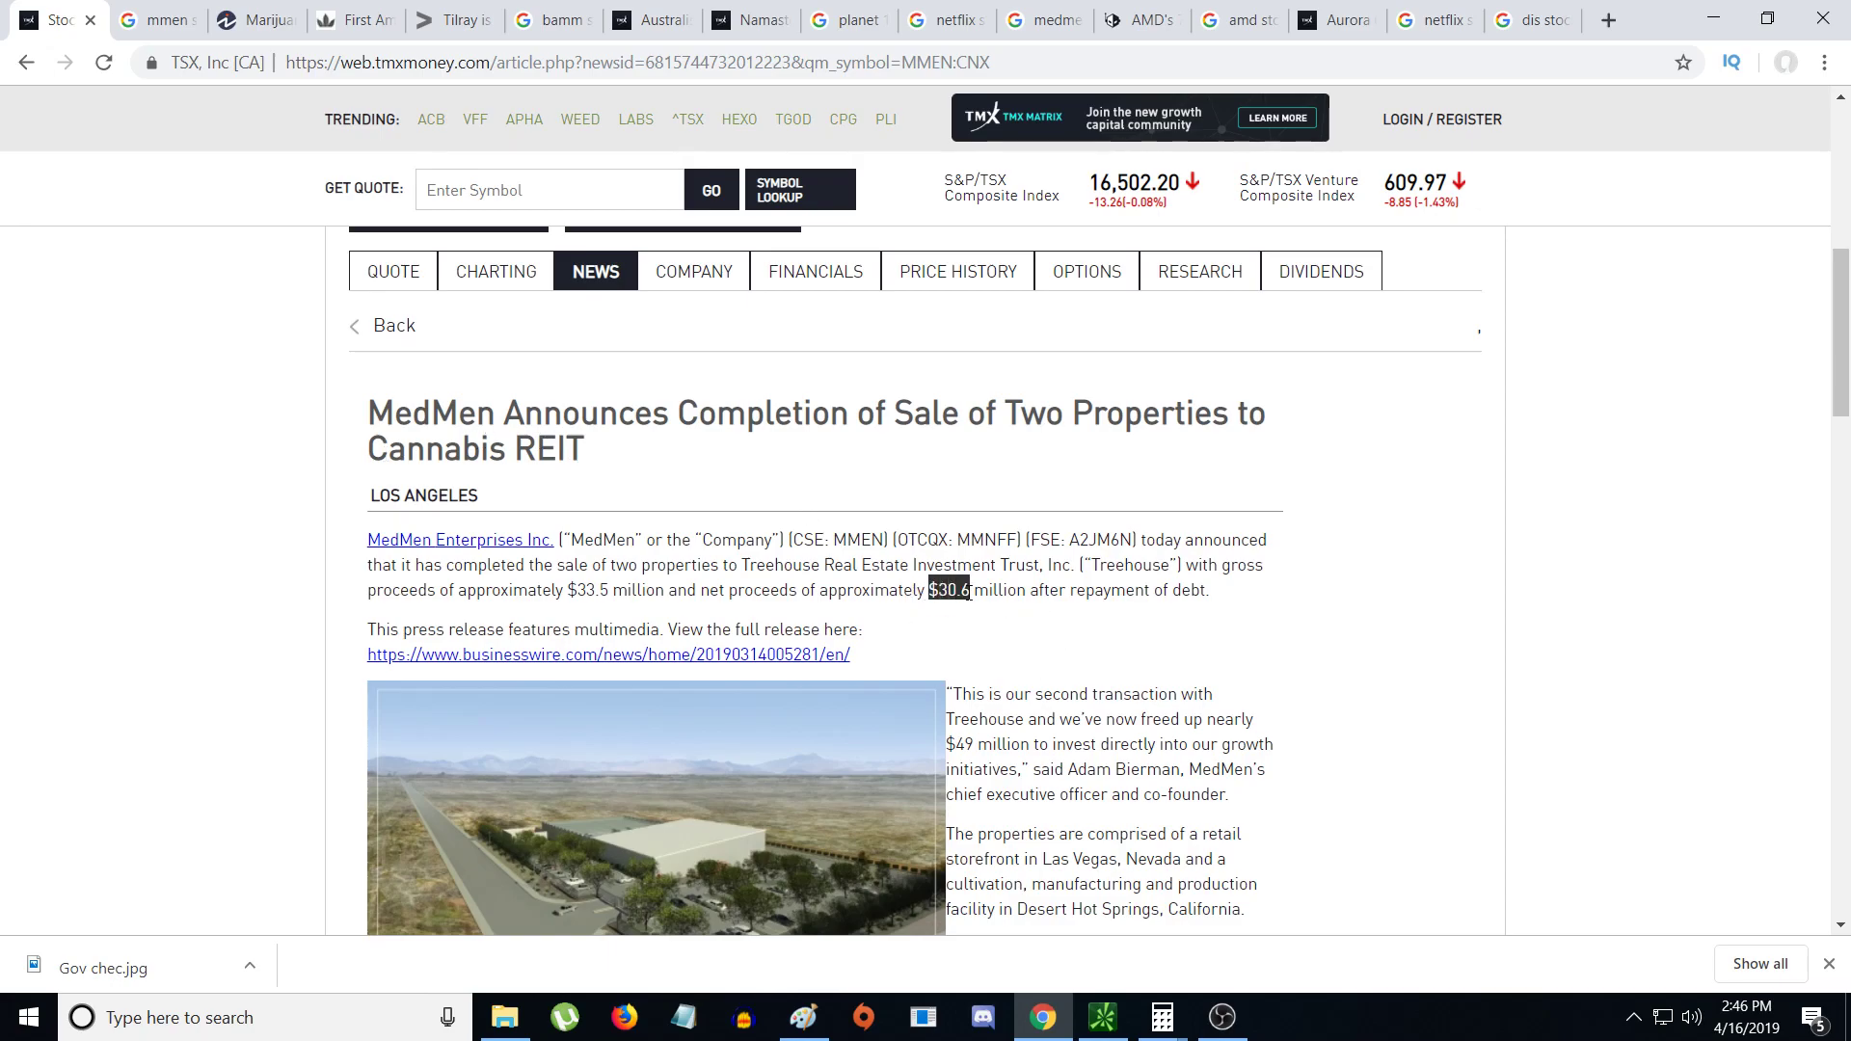
pyautogui.moveTo(968, 590); pyautogui.dragTo(1168, 590)
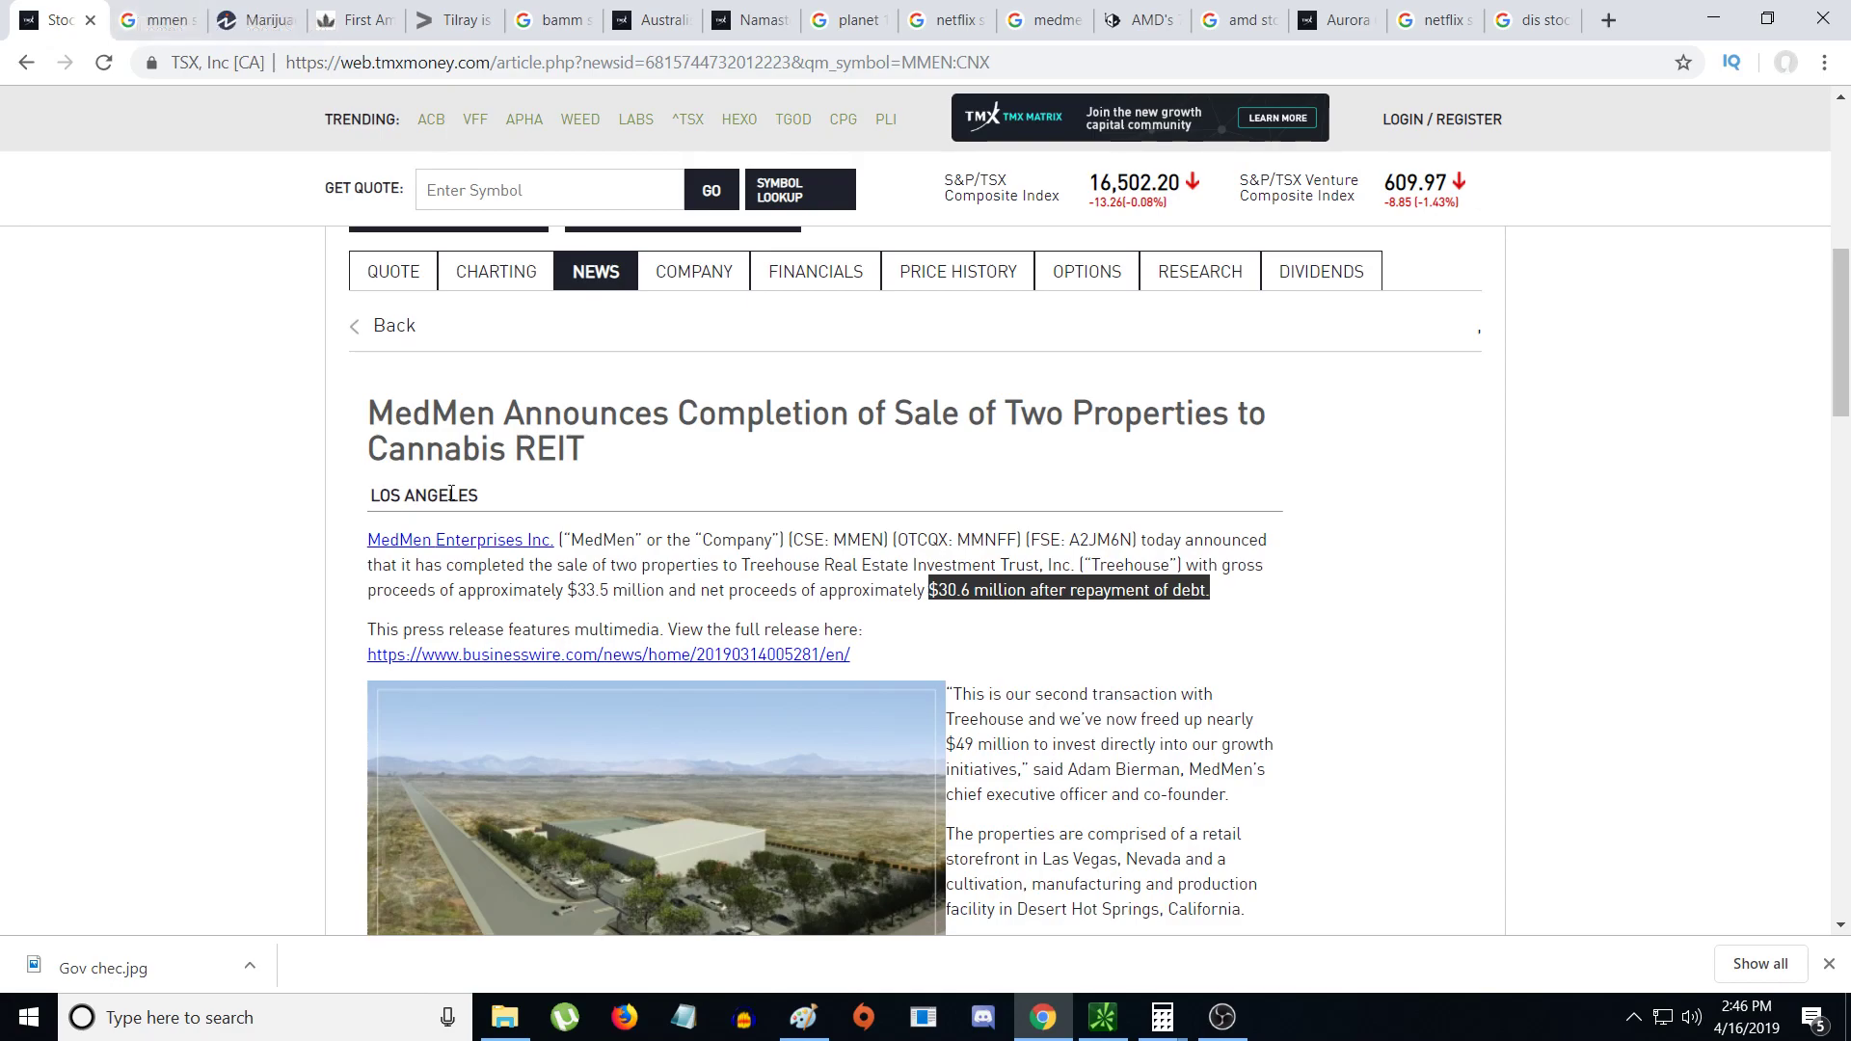
pyautogui.moveTo(482, 578)
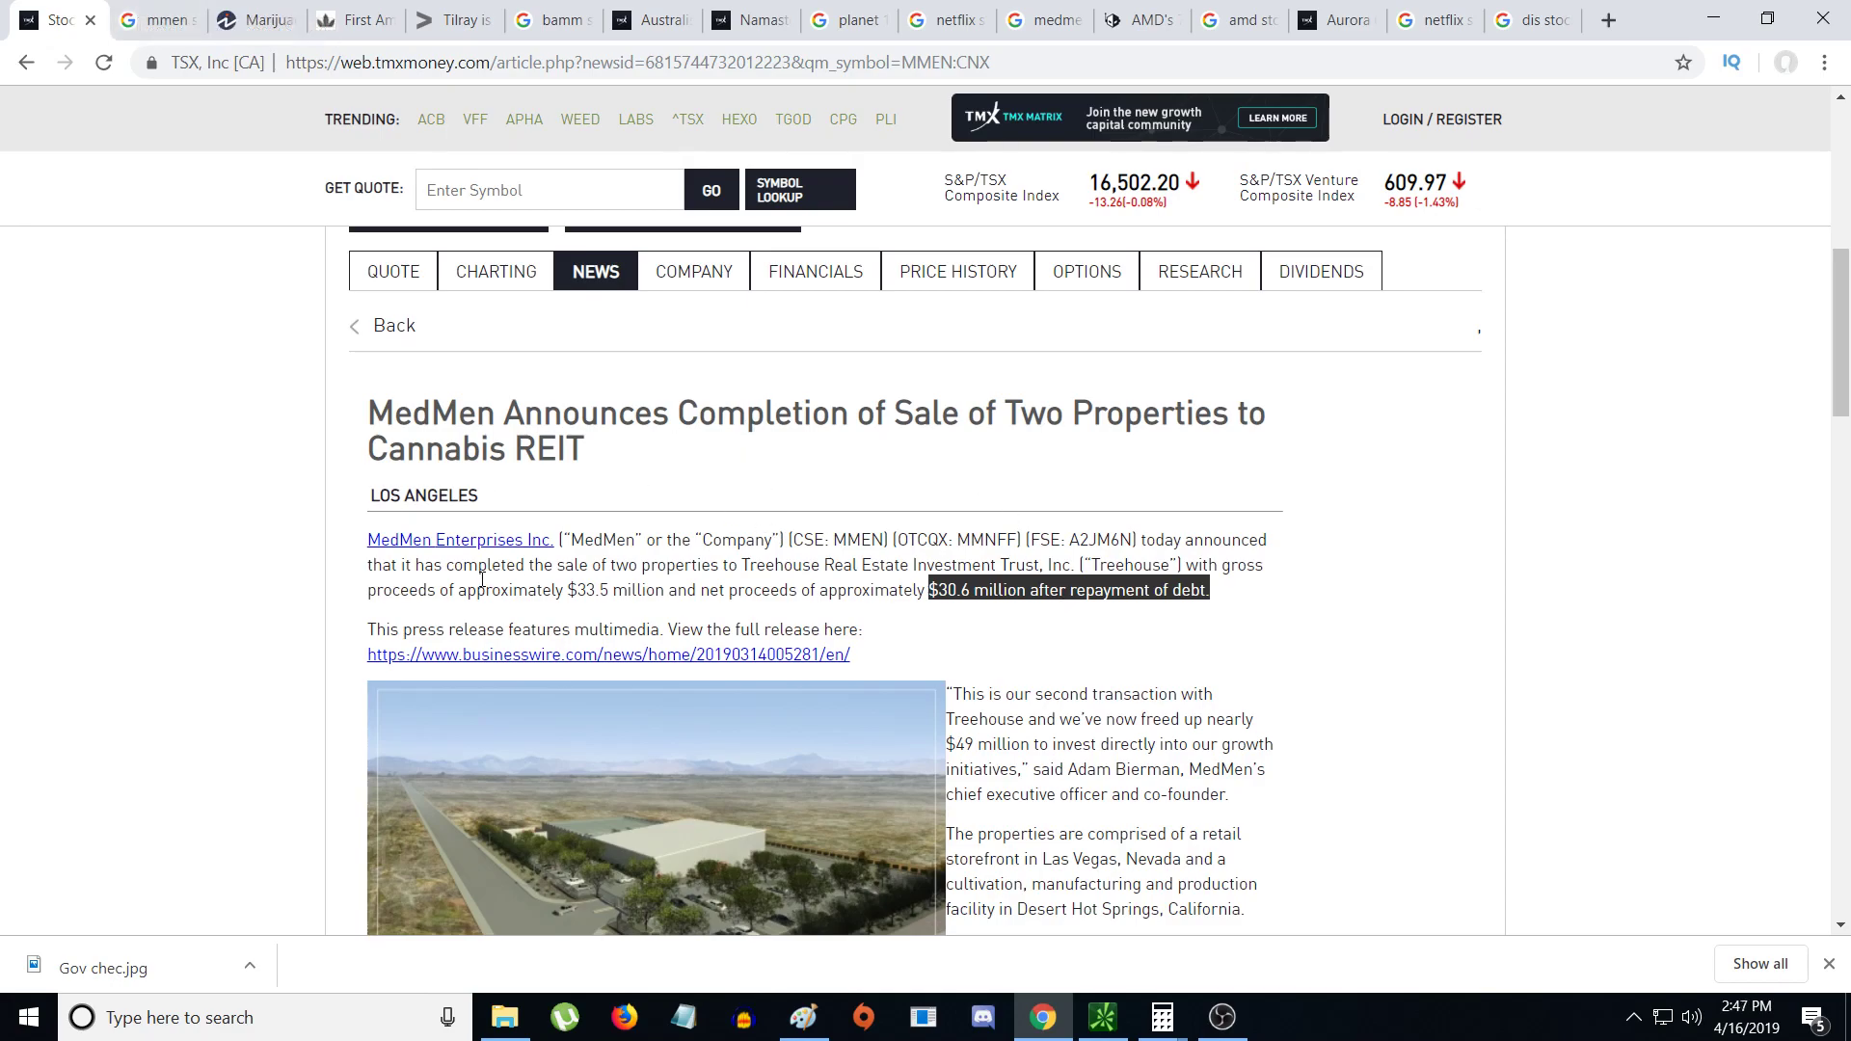
pyautogui.moveTo(336, 314)
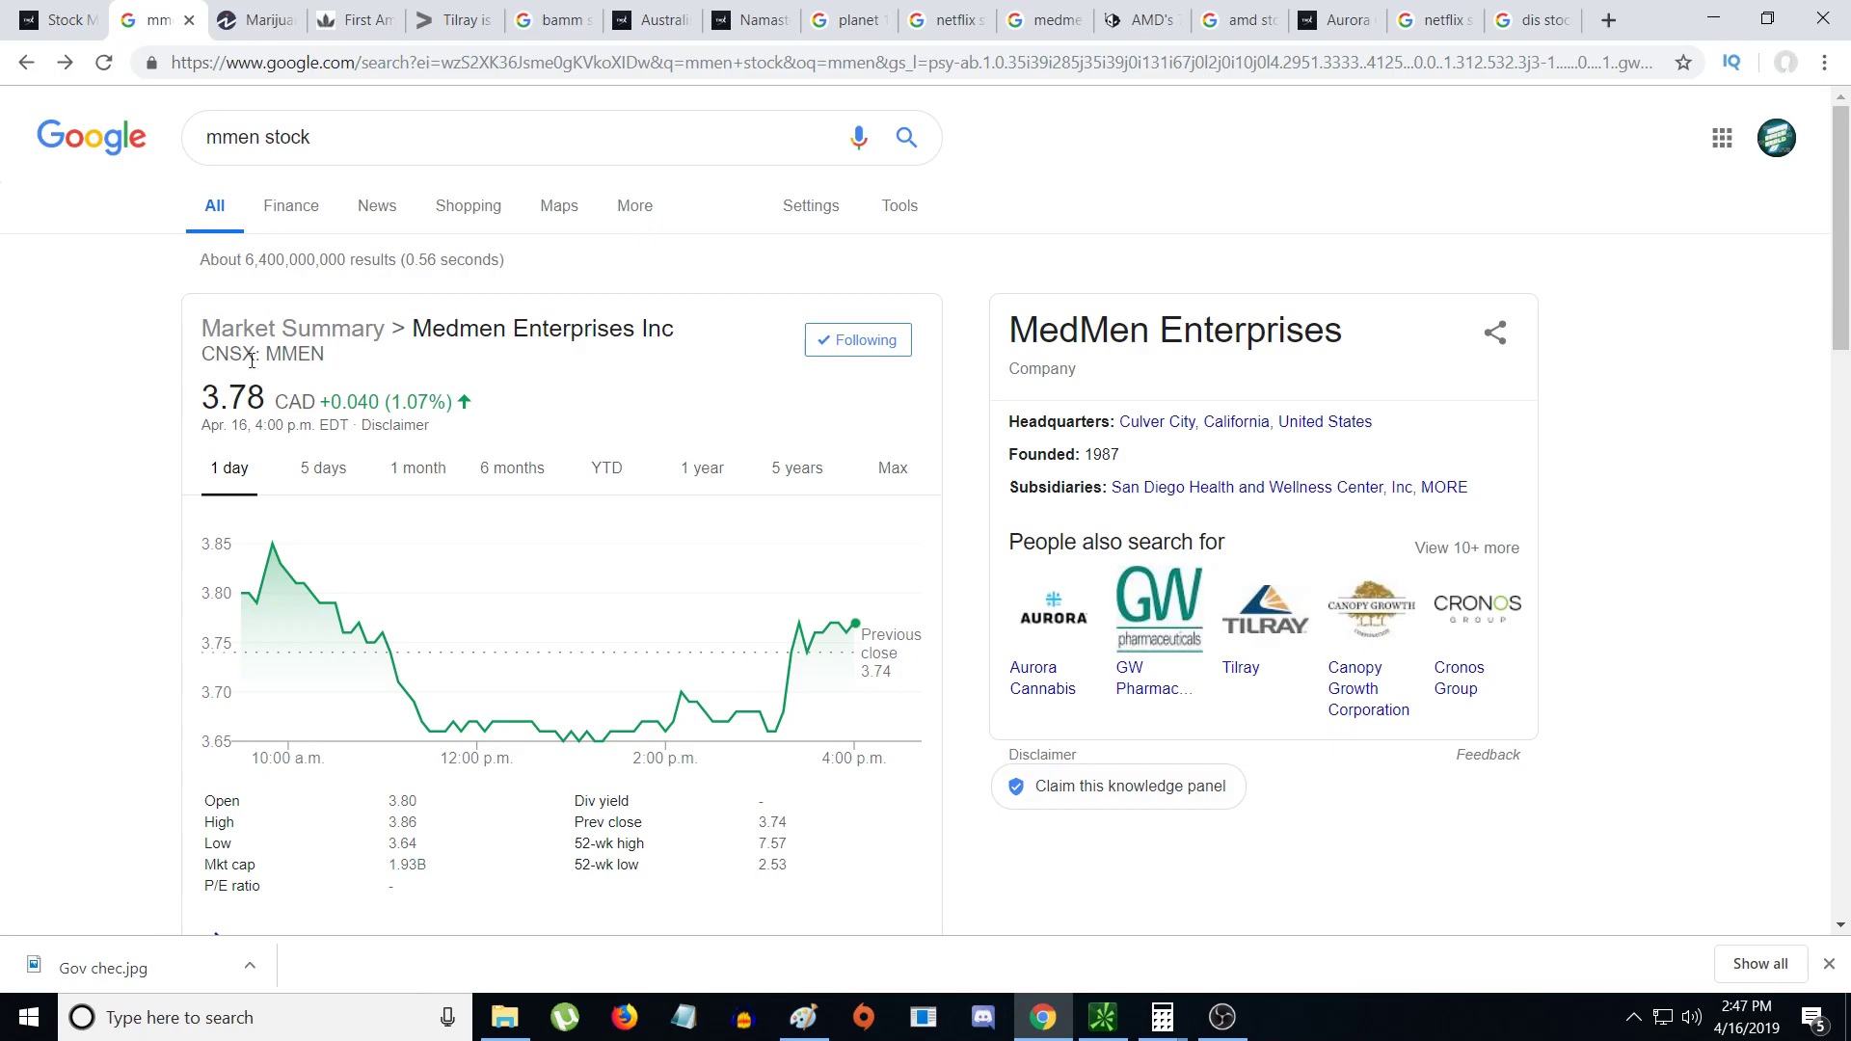
# - Switch to Investopedia's marijuana lock-up expiry article and scroll to the share-unlock calendar tweet
pyautogui.click(248, 20)
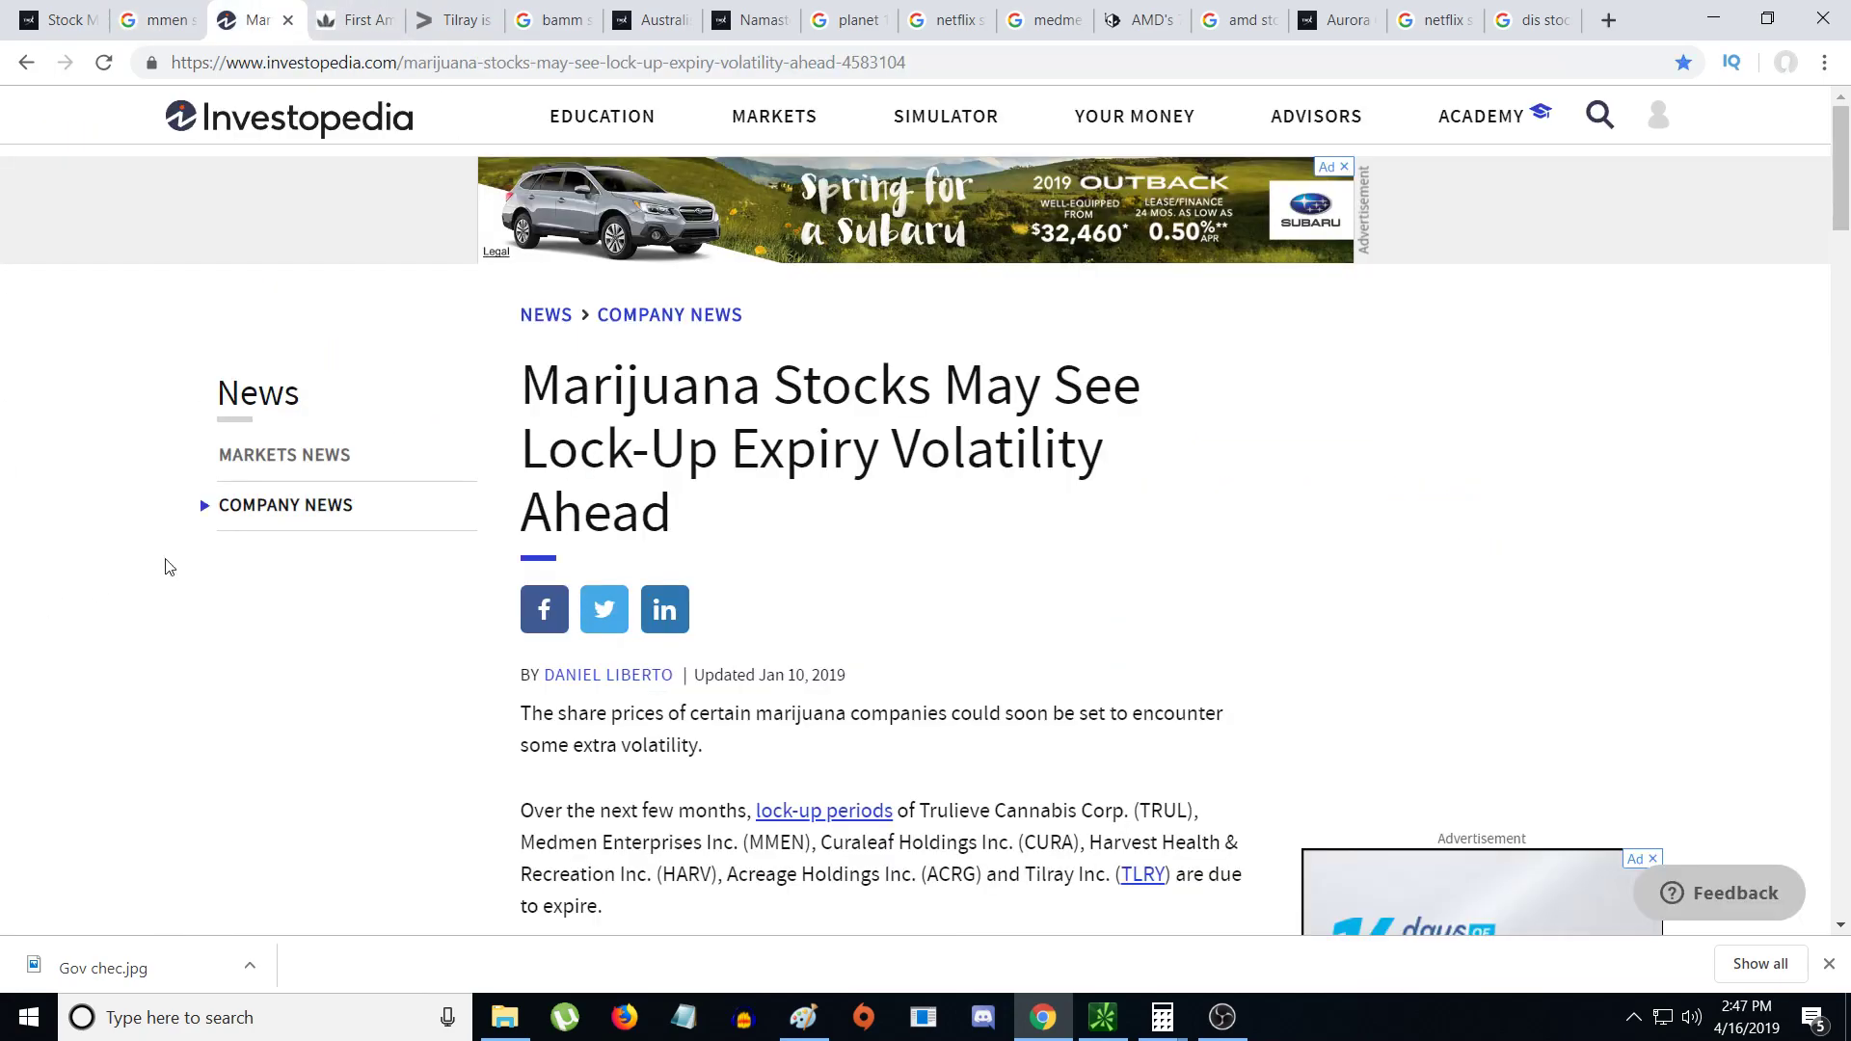
pyautogui.scroll(-3)
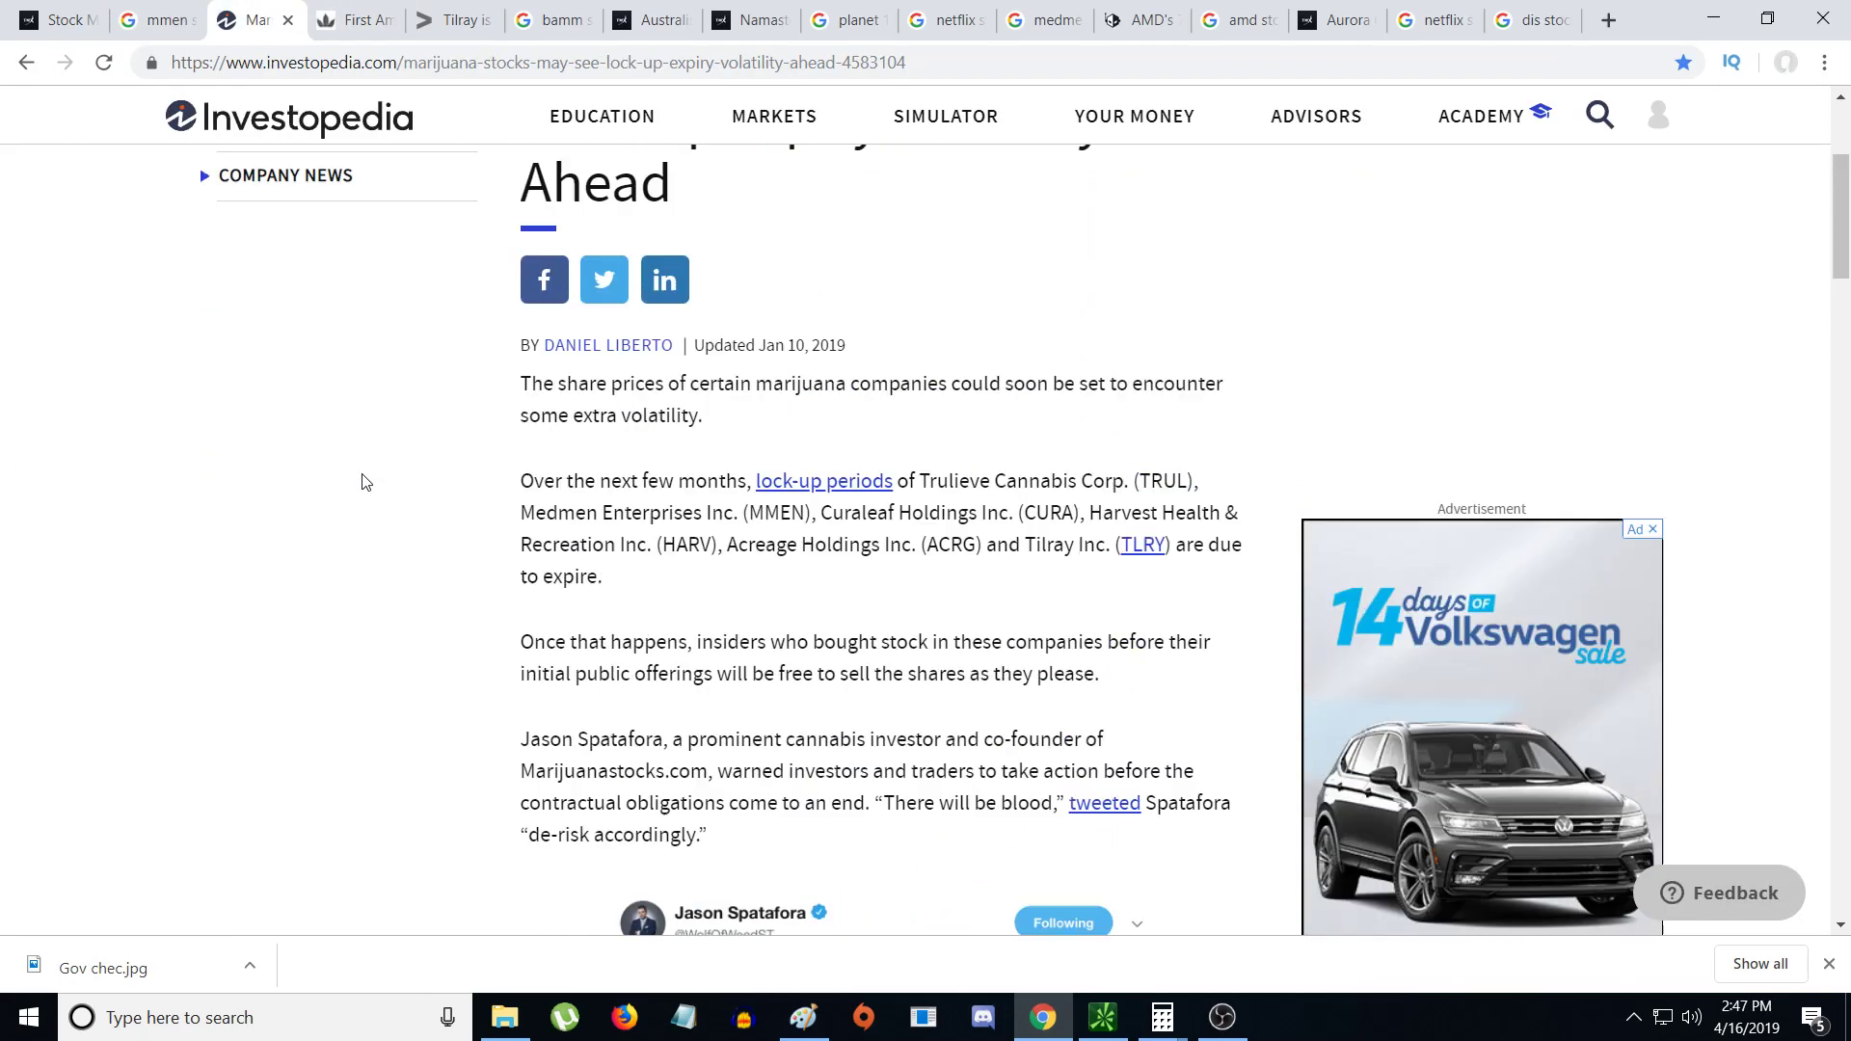
pyautogui.scroll(-3)
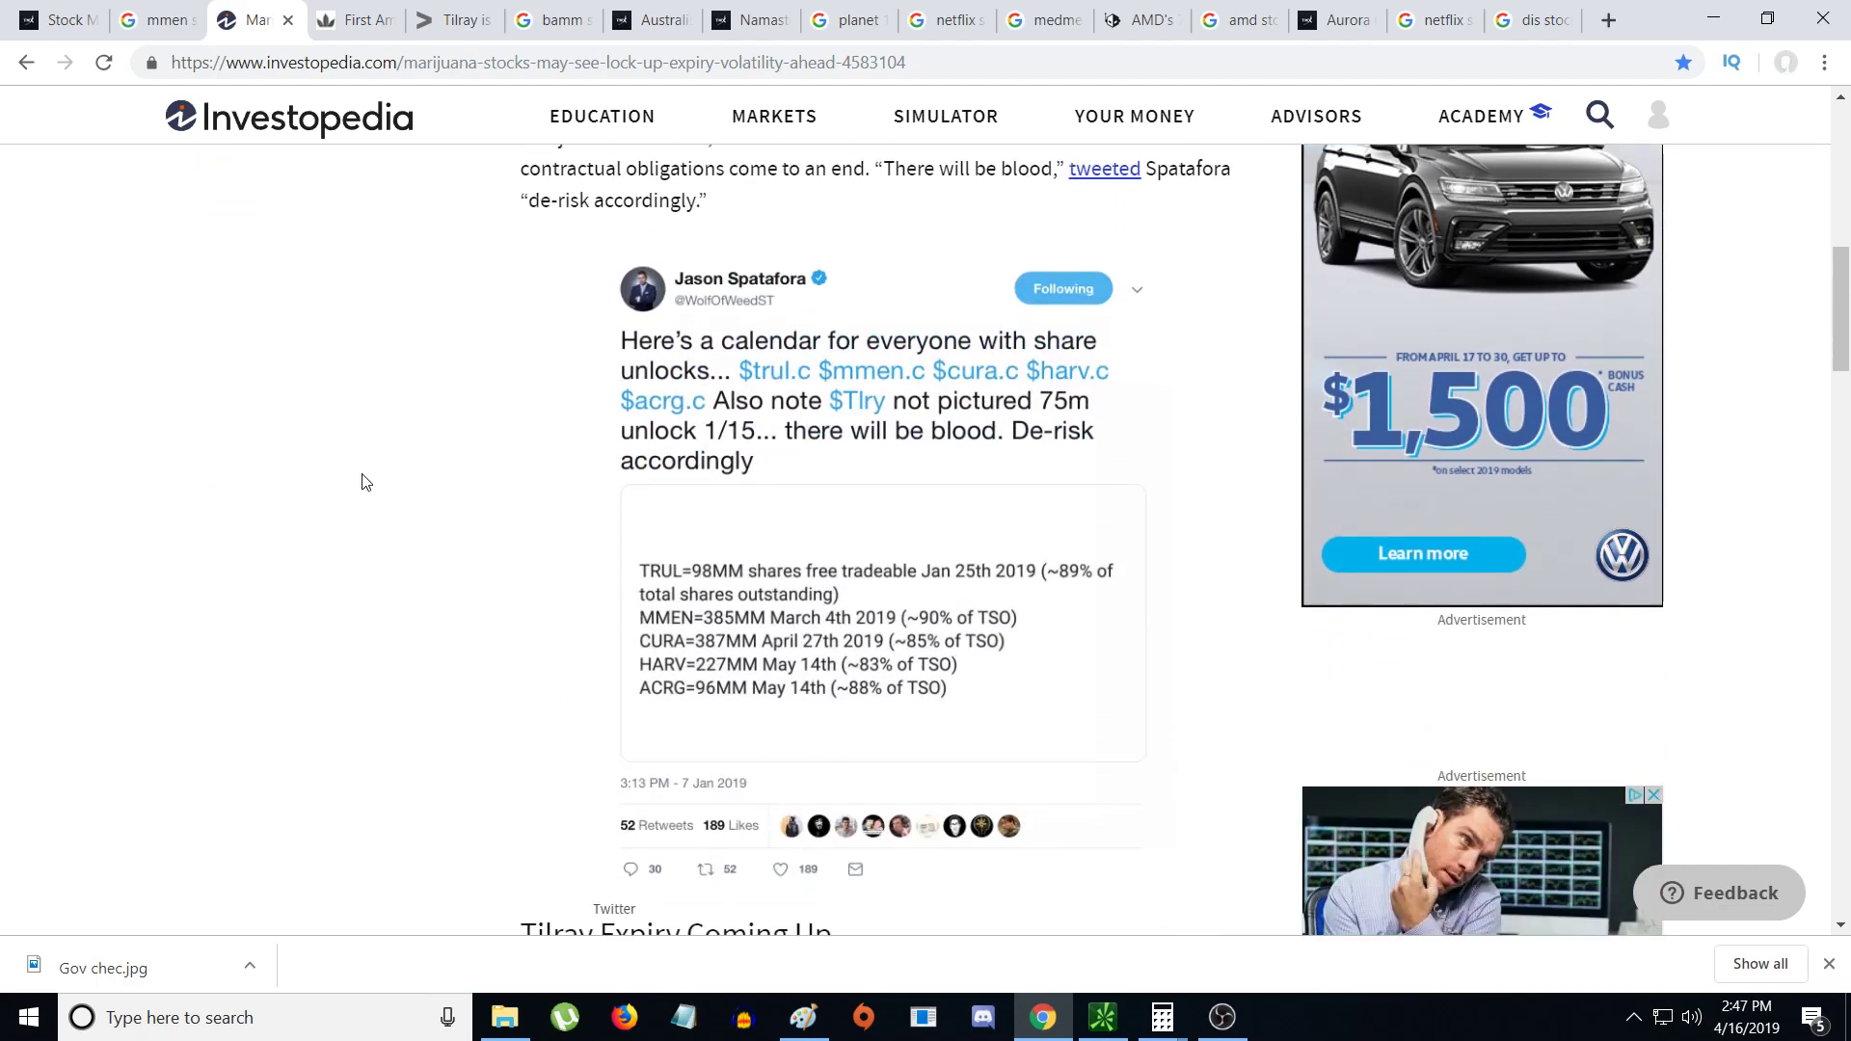
pyautogui.moveTo(976, 552)
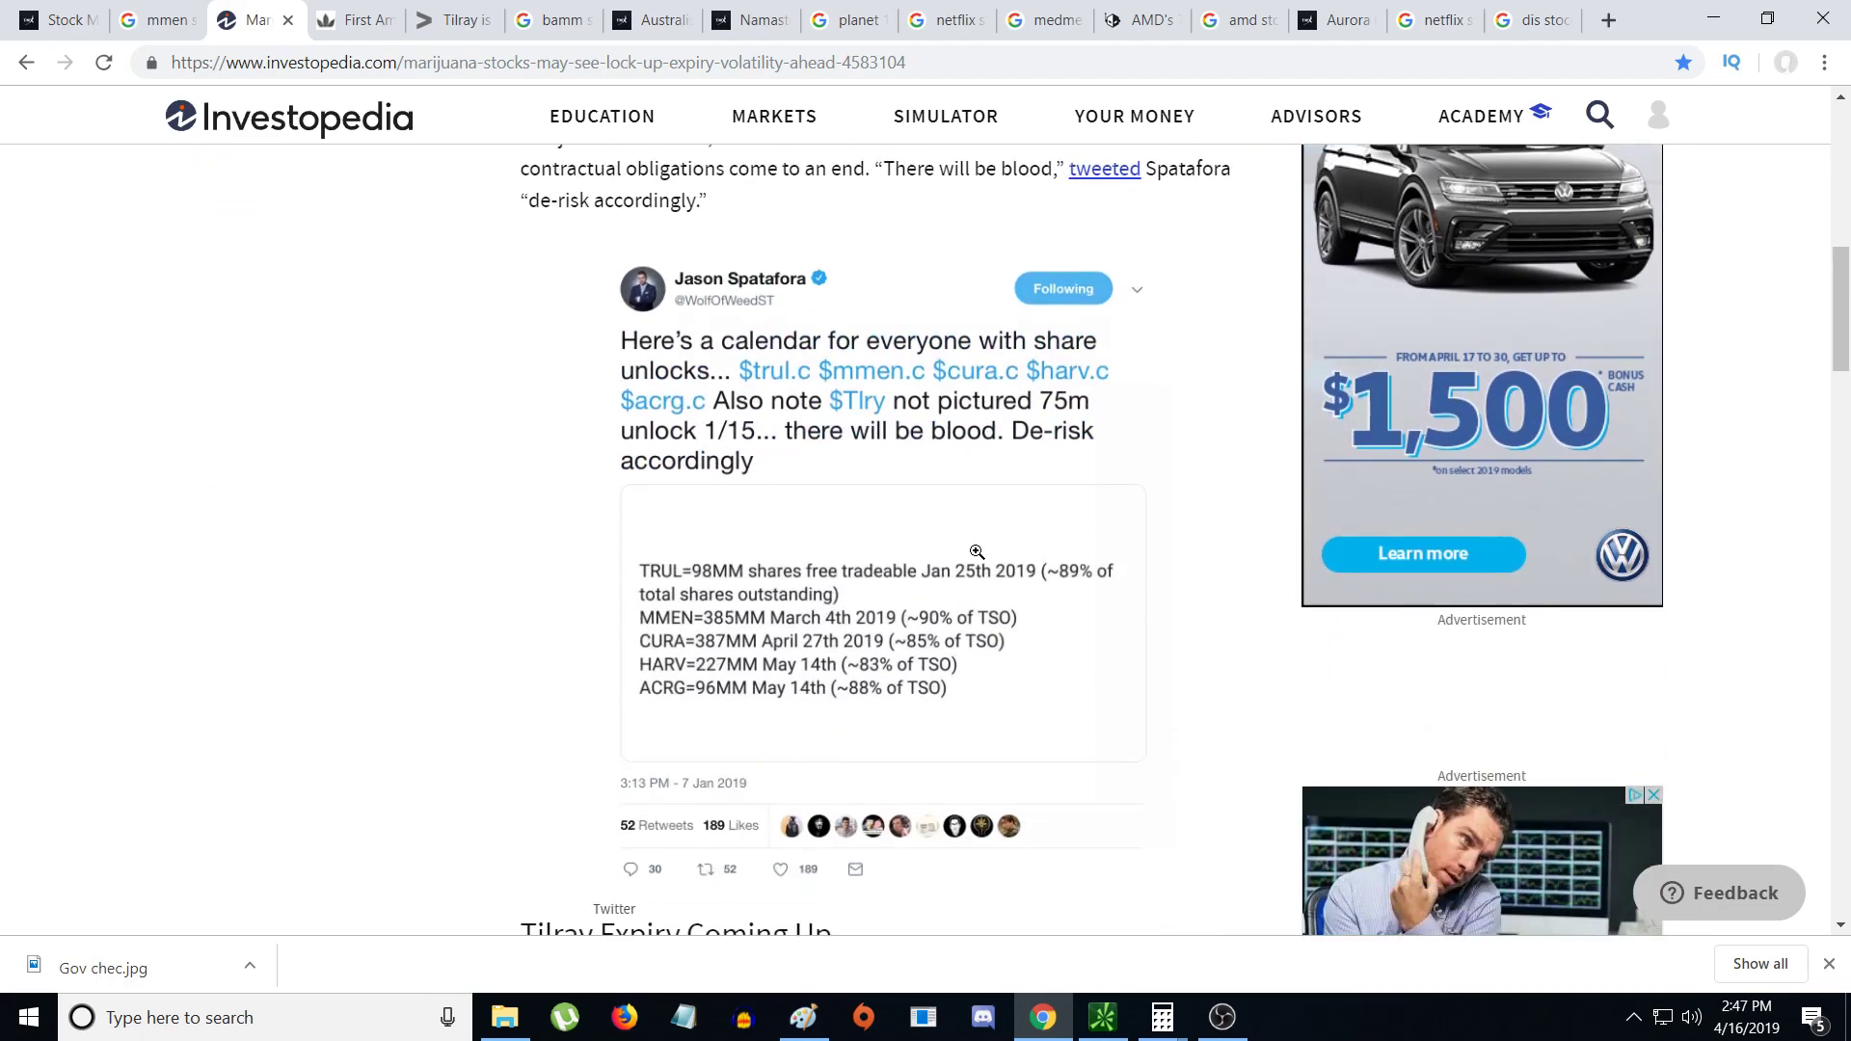
pyautogui.moveTo(782, 290)
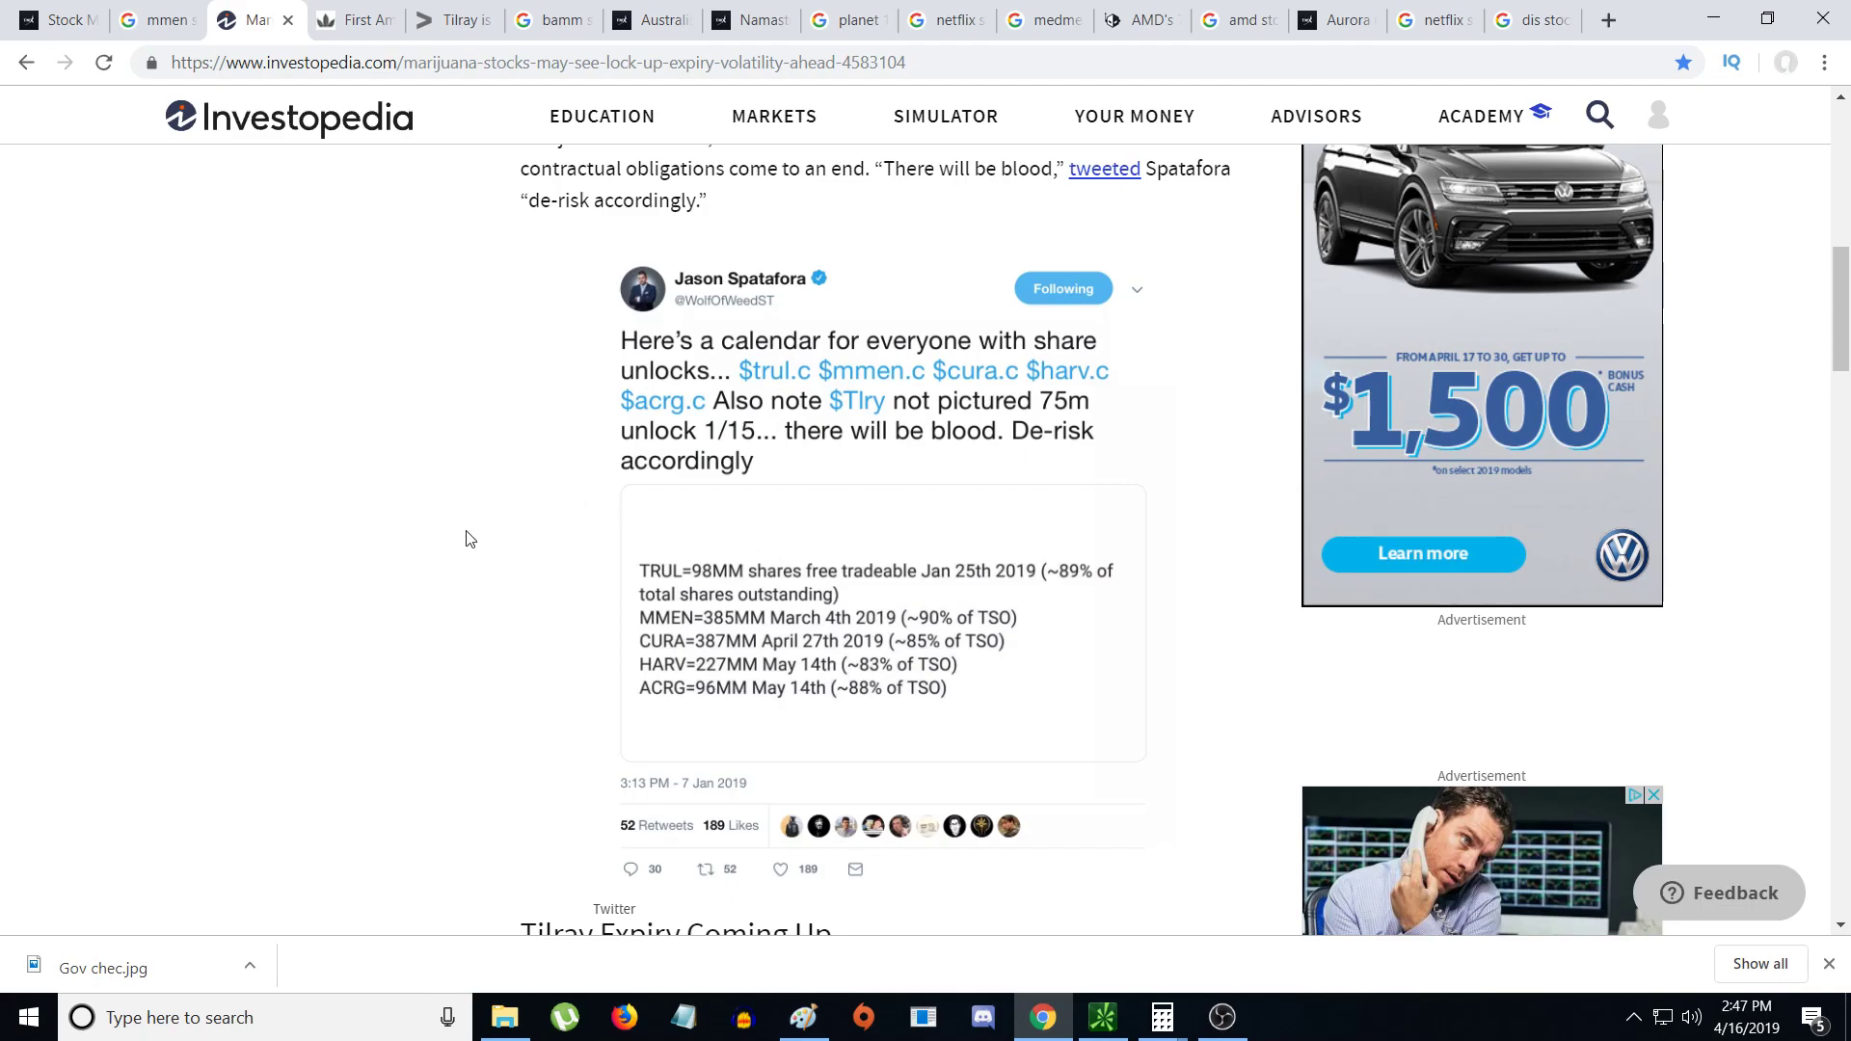
pyautogui.moveTo(494, 537)
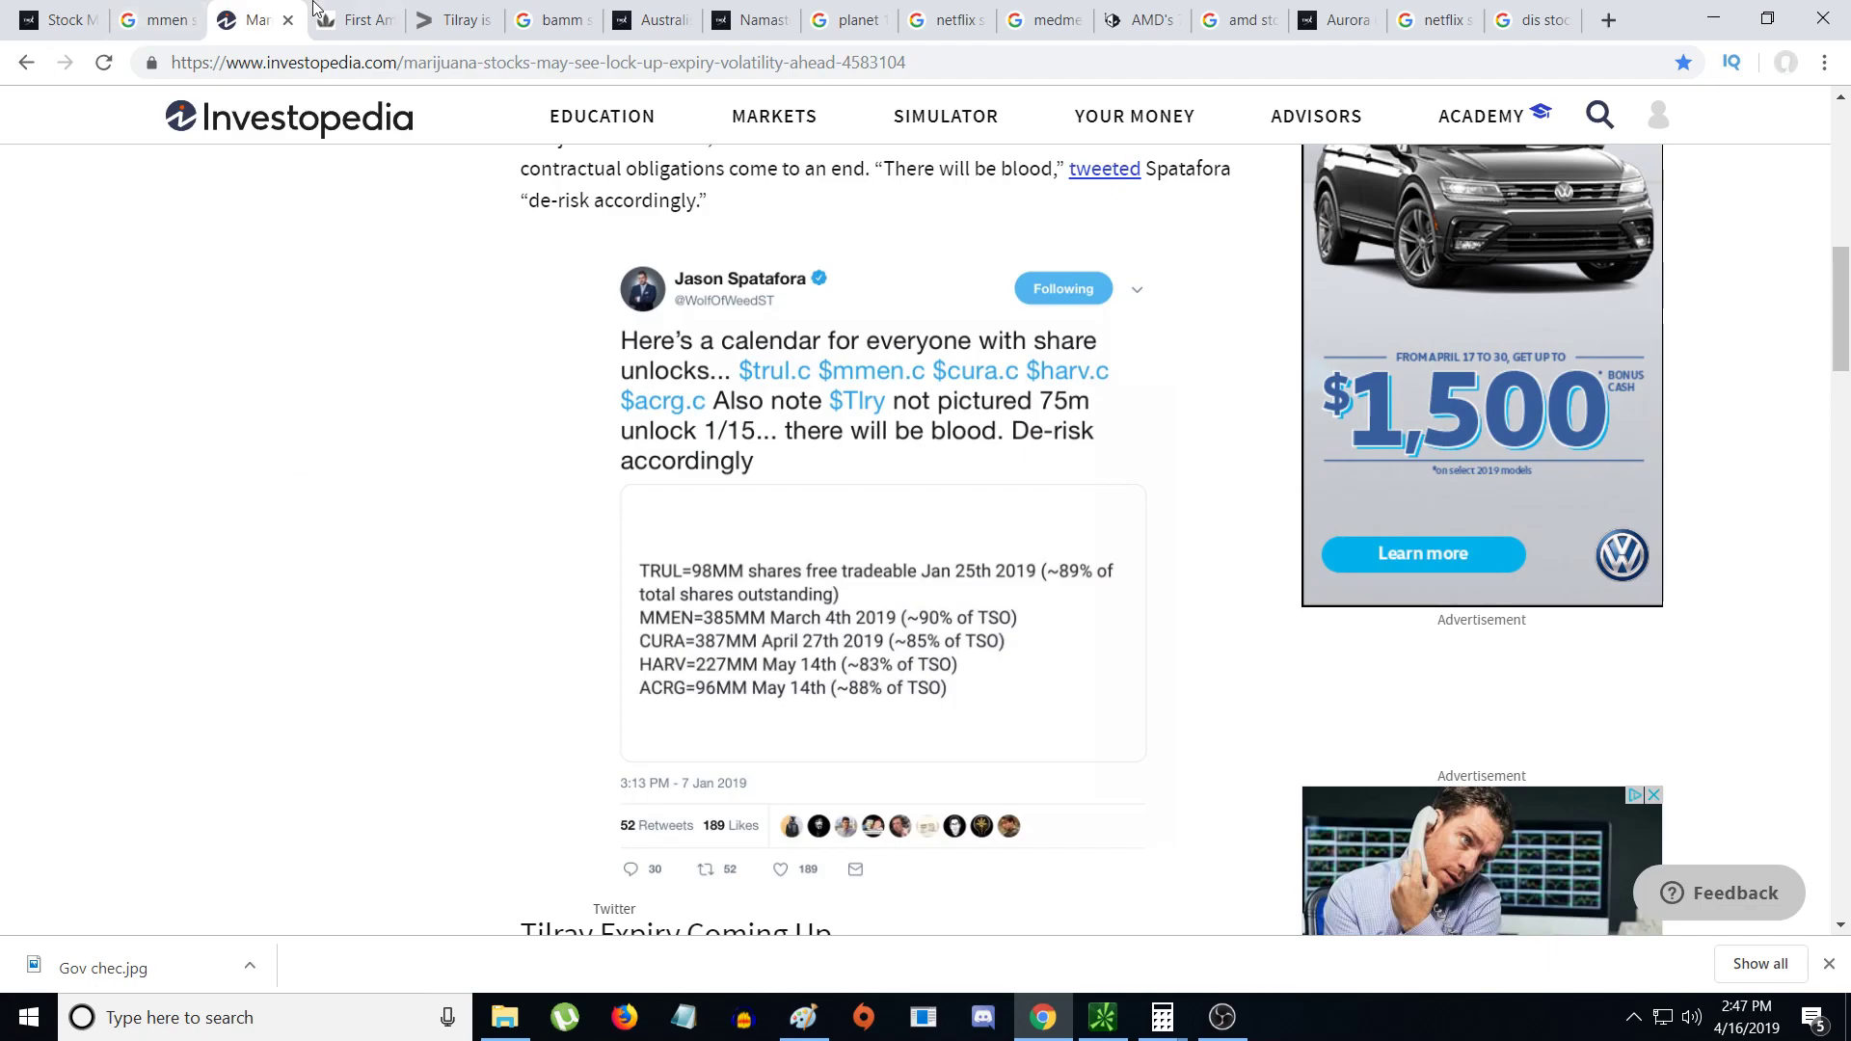
# - Switch to the HMUS cannabis ETF article and briefly highlight 'Trading on' in its headline
pyautogui.click(353, 20)
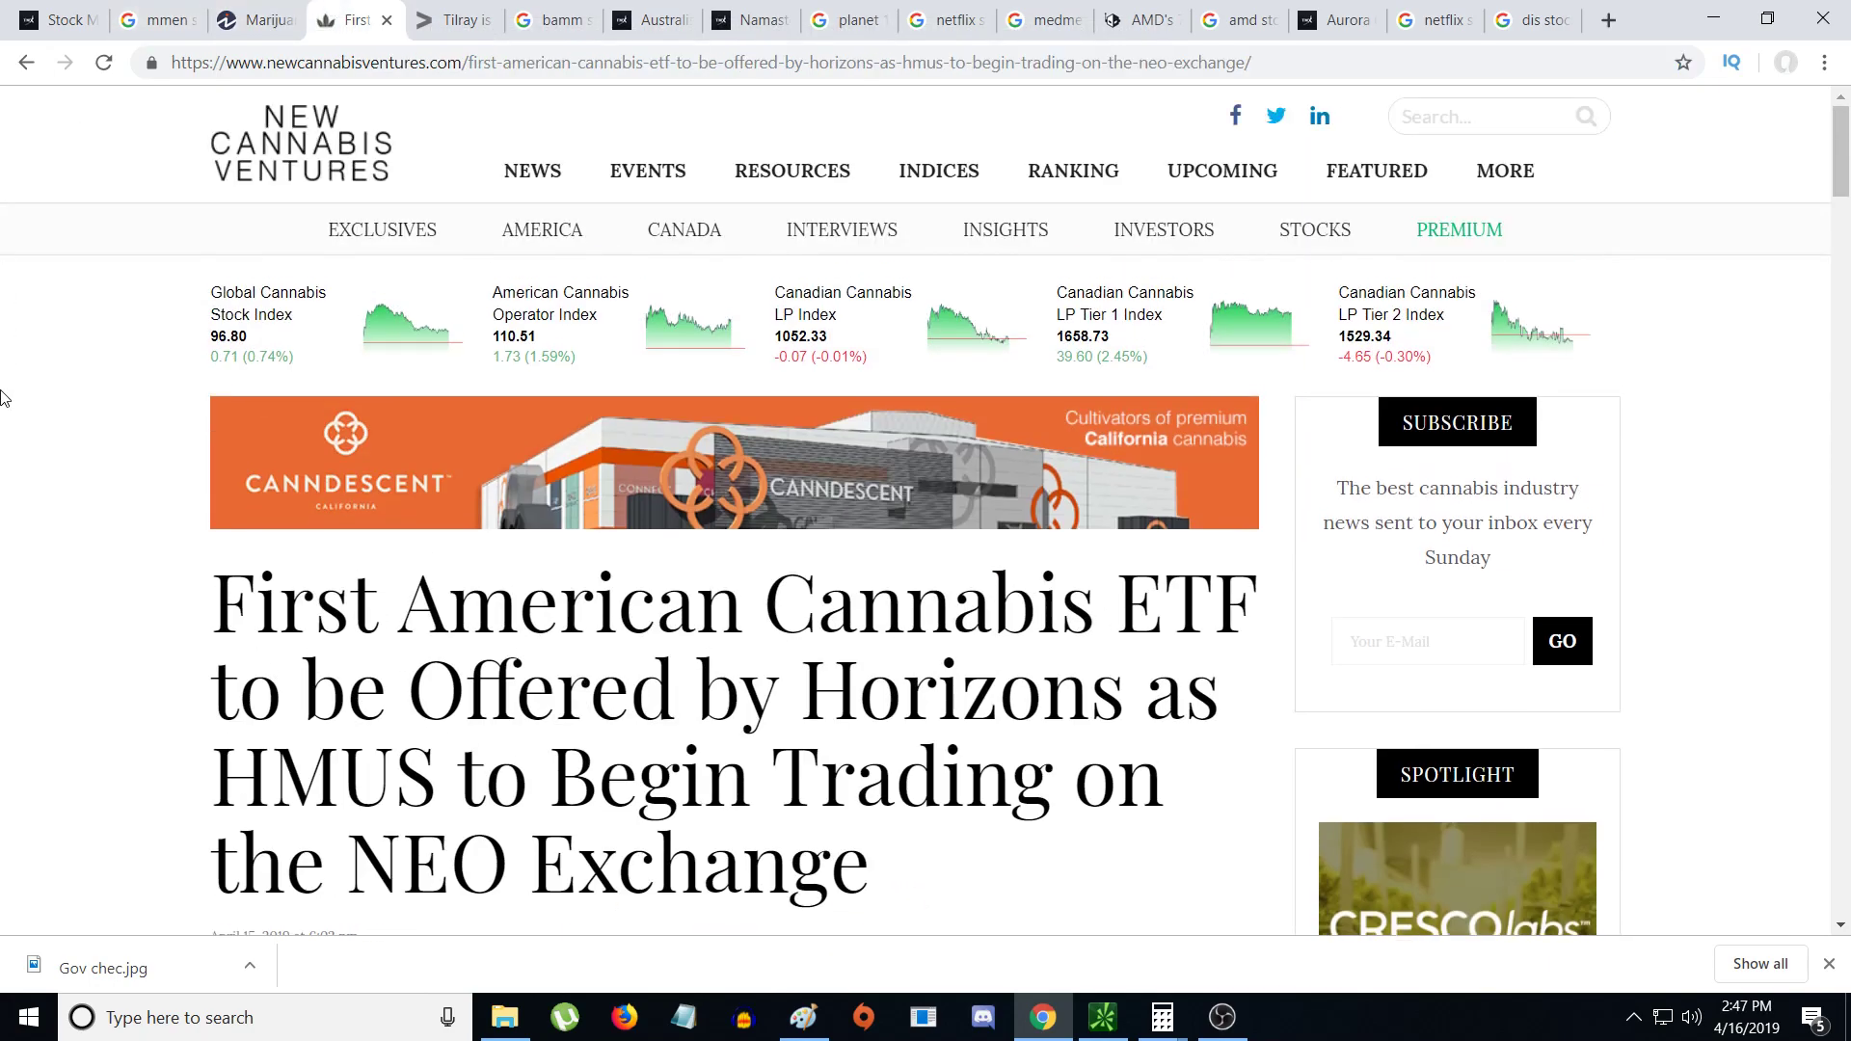
pyautogui.scroll(-3)
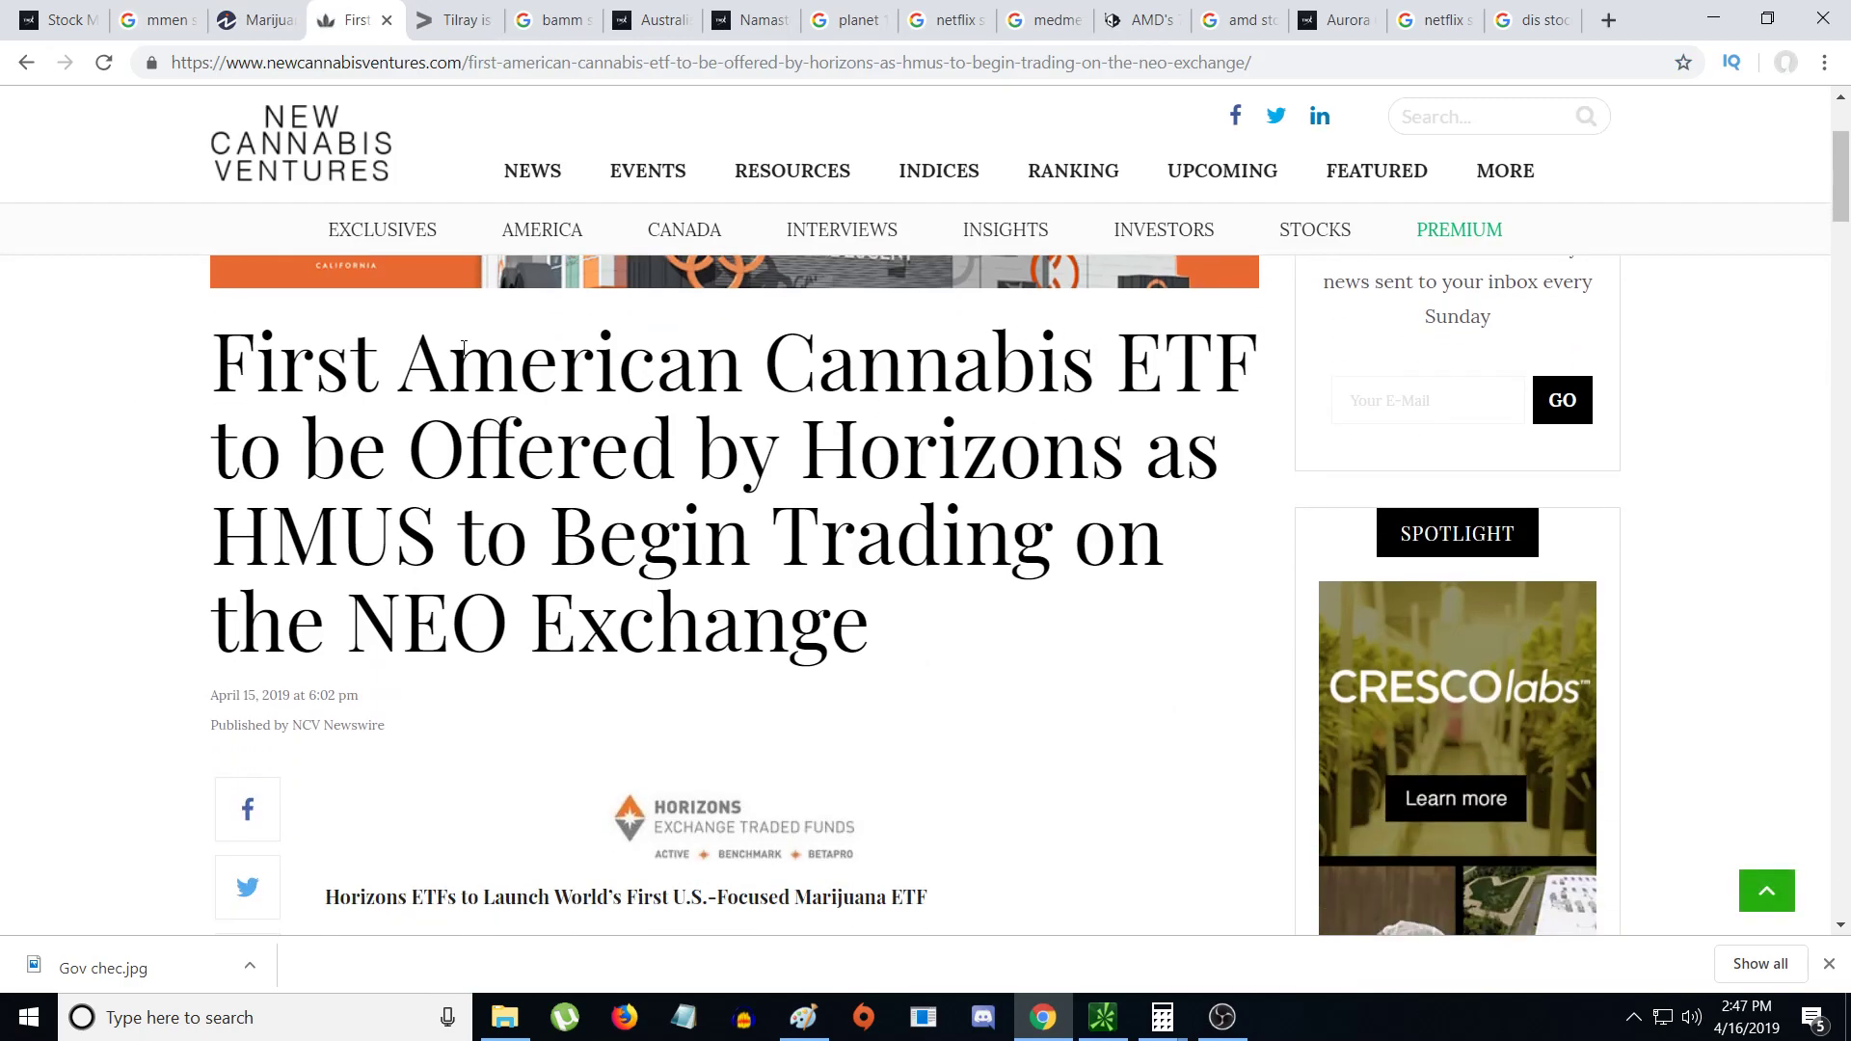
pyautogui.moveTo(284, 446); pyautogui.dragTo(662, 446)
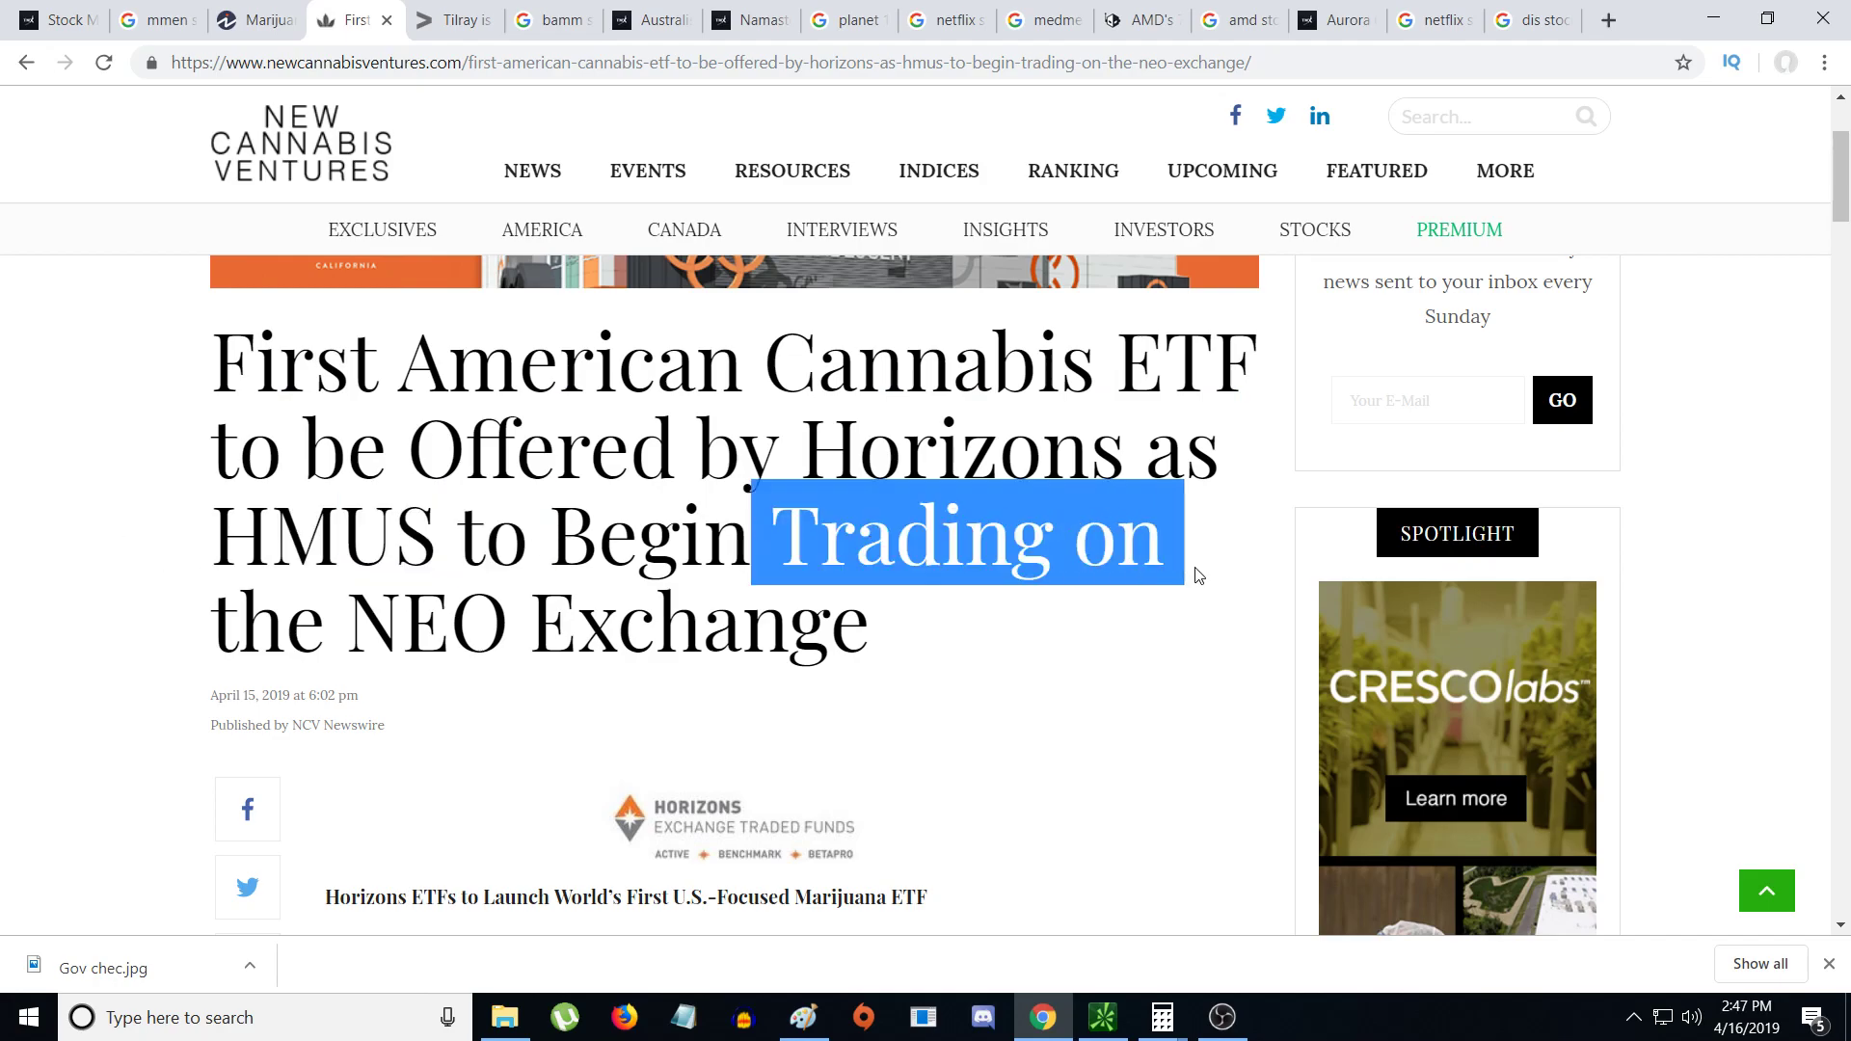
pyautogui.click(268, 600)
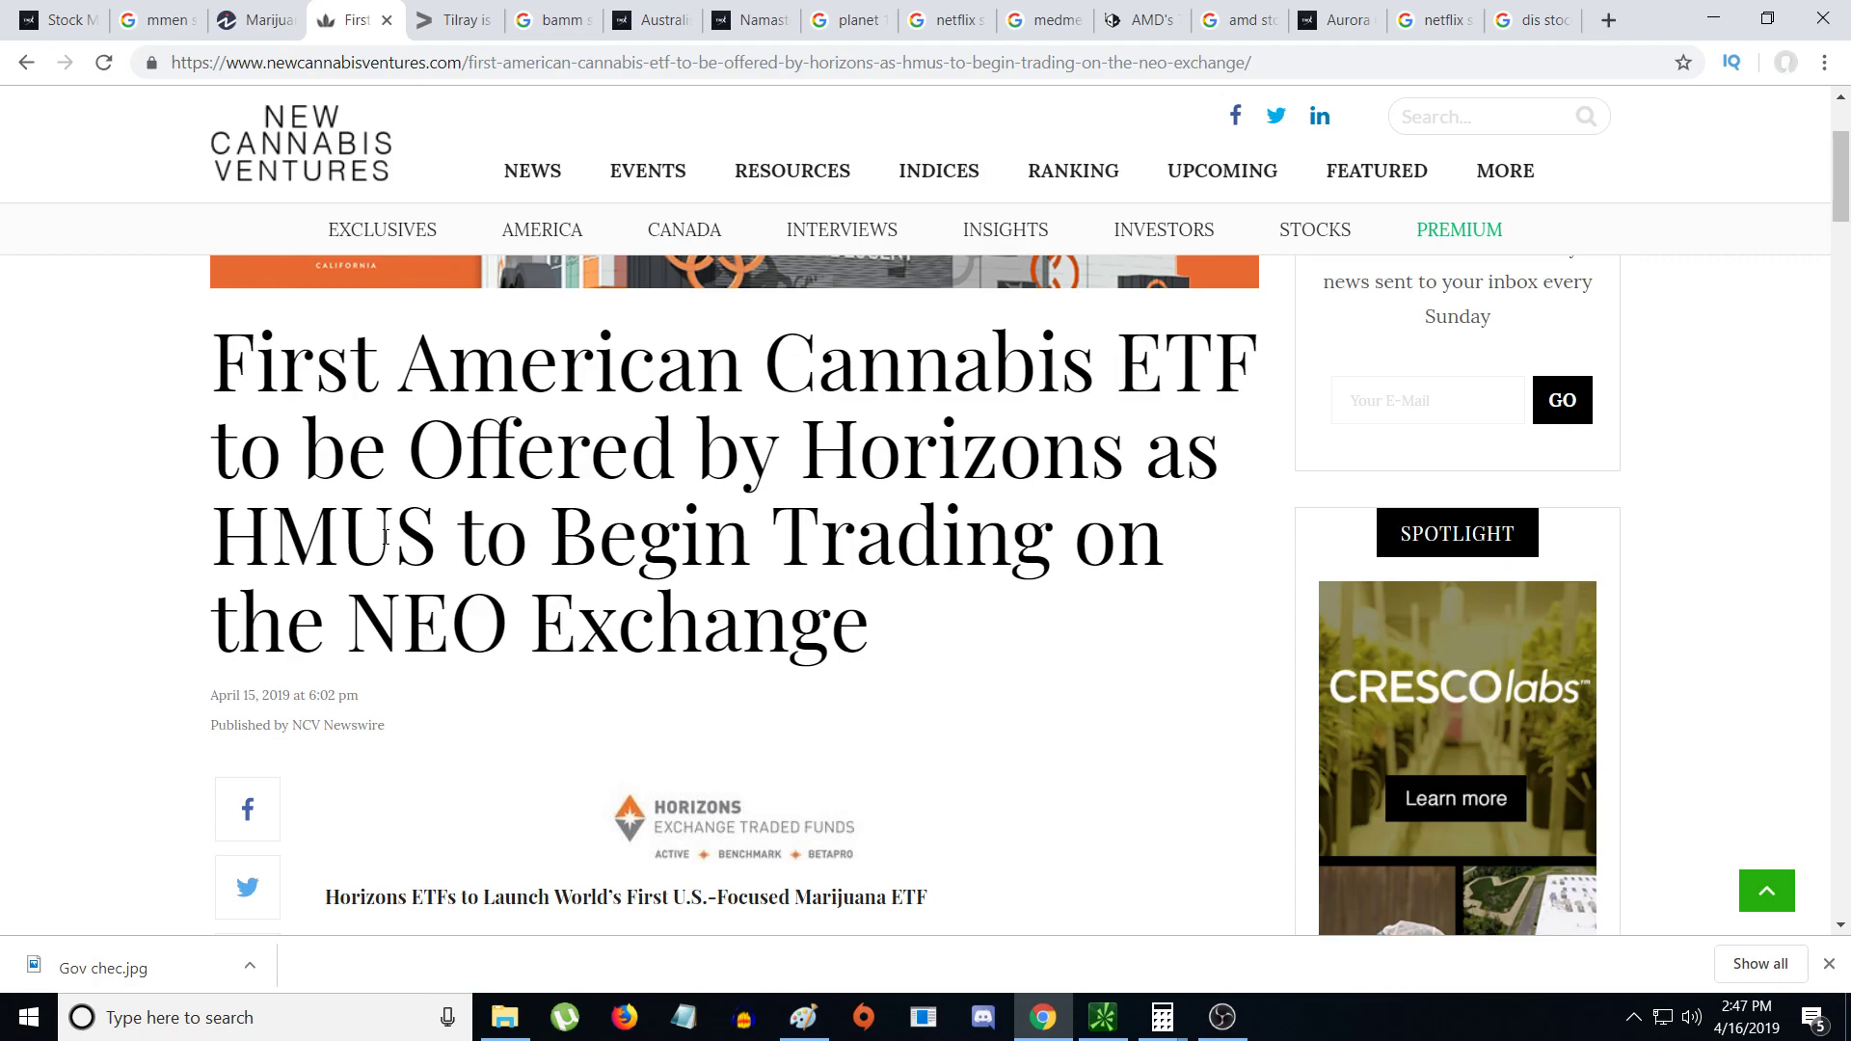
pyautogui.moveTo(149, 492)
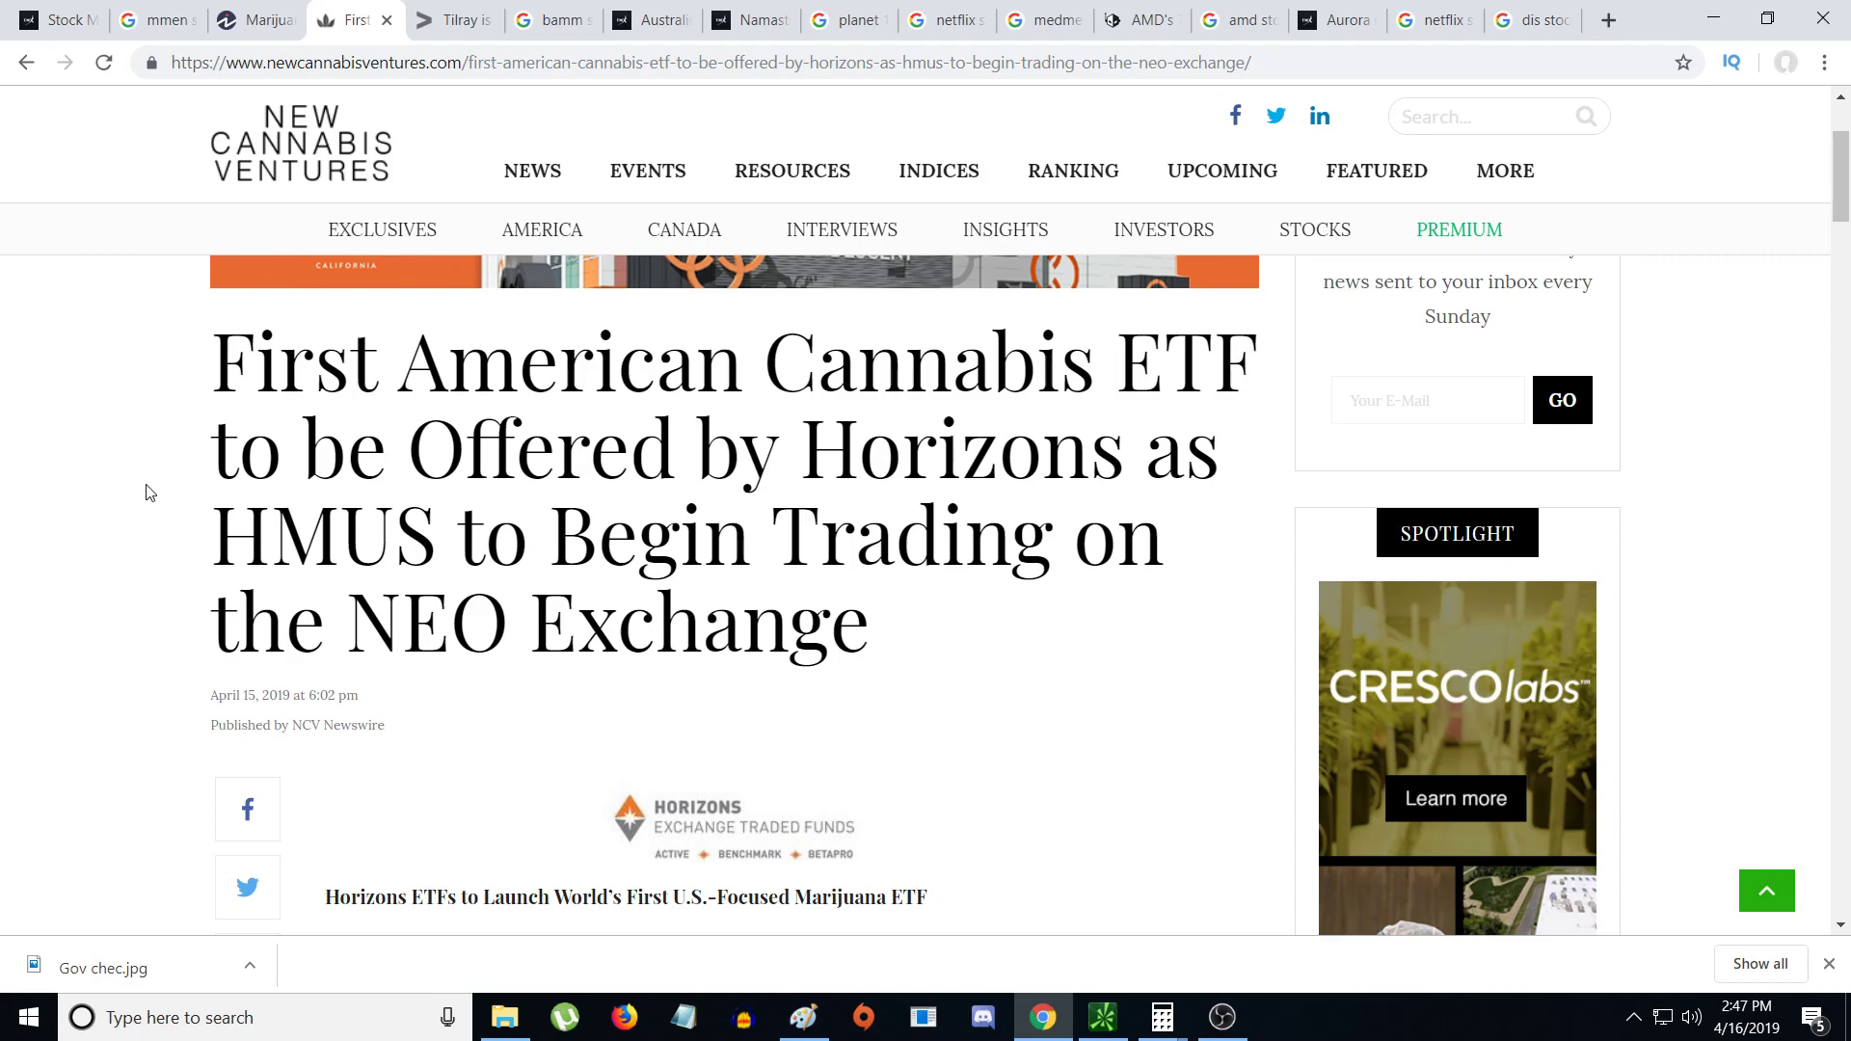
pyautogui.moveTo(437, 525)
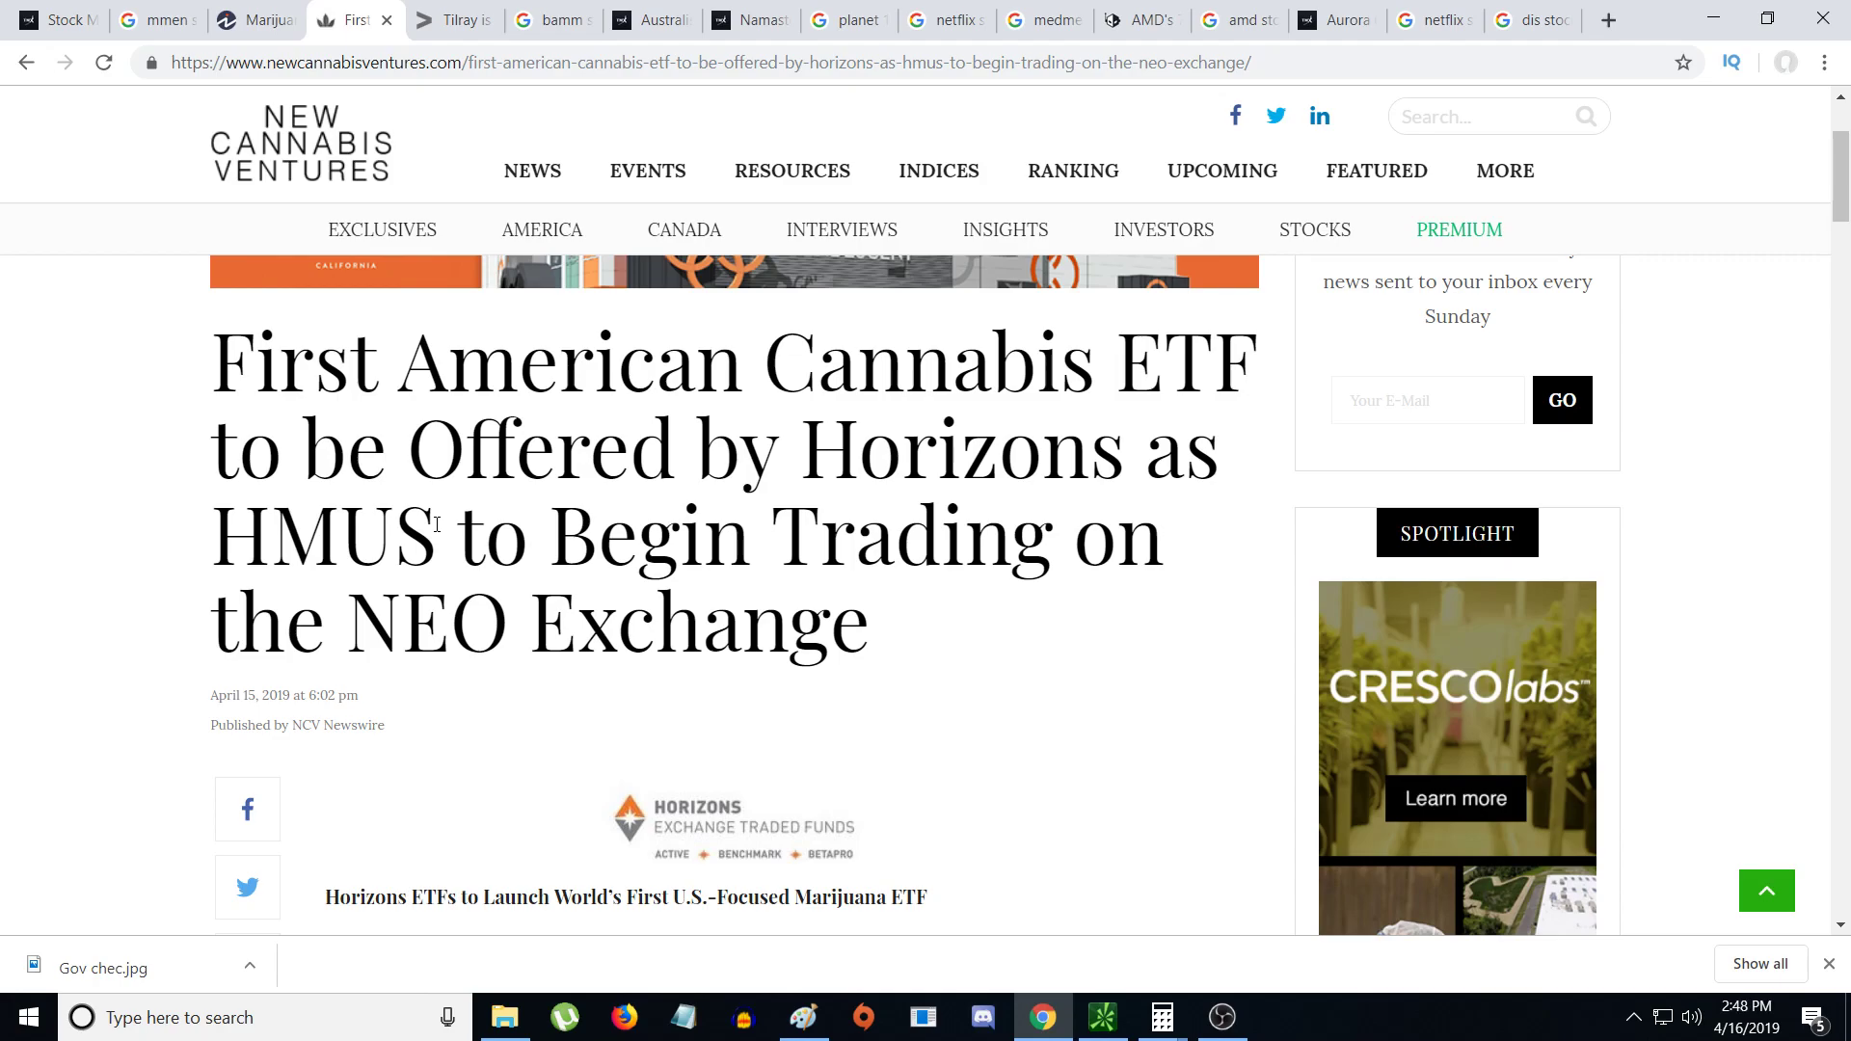
# - Scroll down to the table of top-20 HMUS index constituents and weights
pyautogui.scroll(-3)
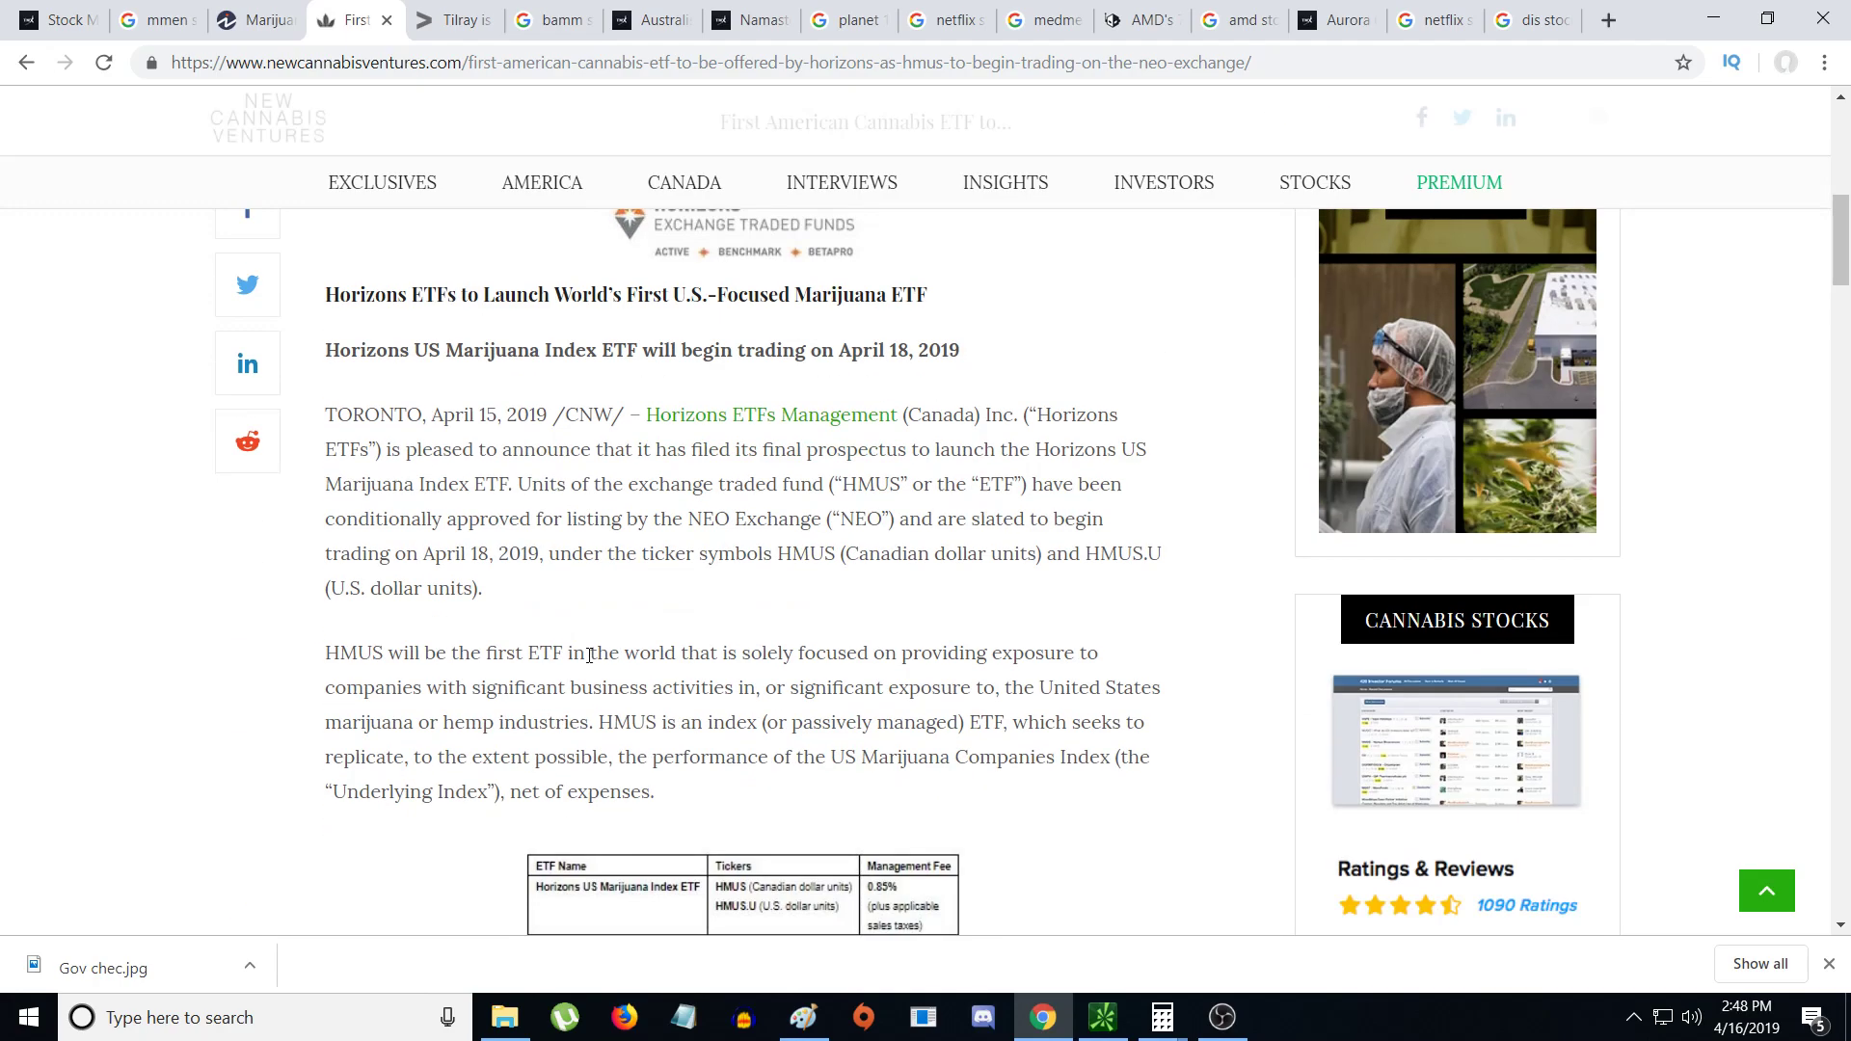
pyautogui.scroll(-3)
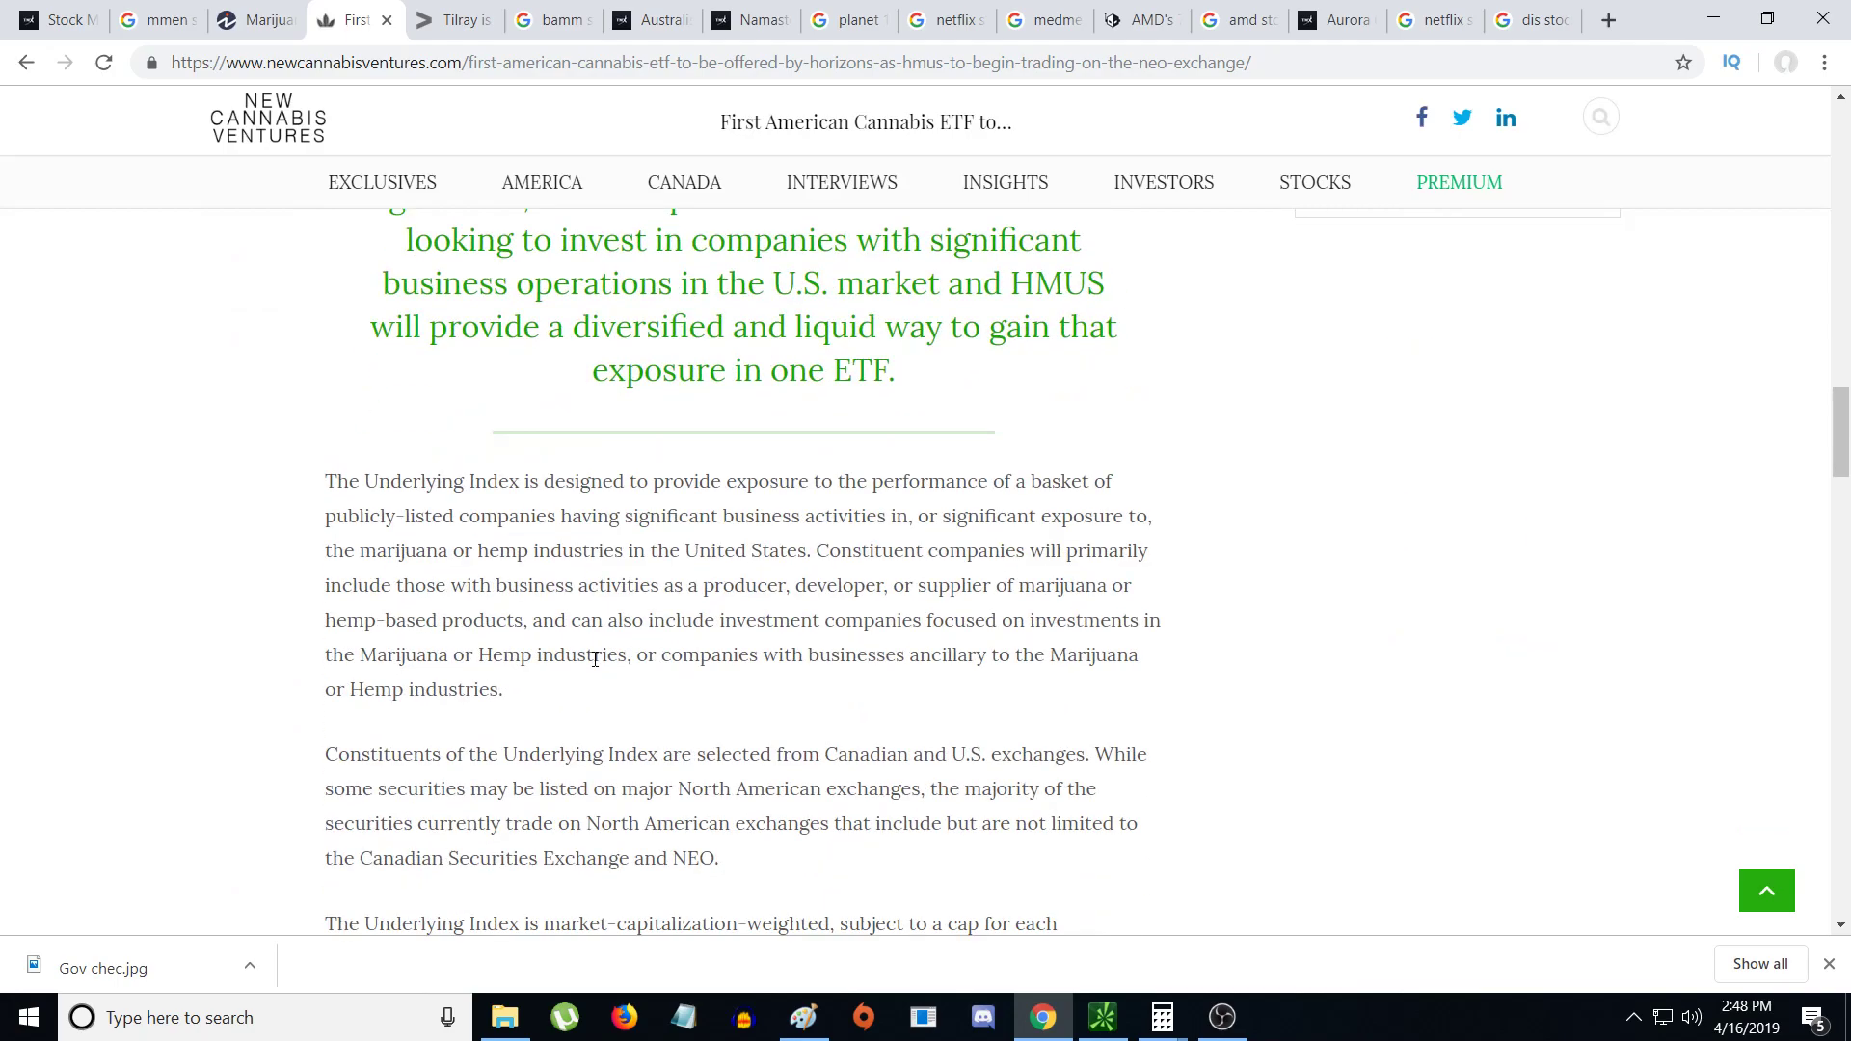
pyautogui.scroll(-3)
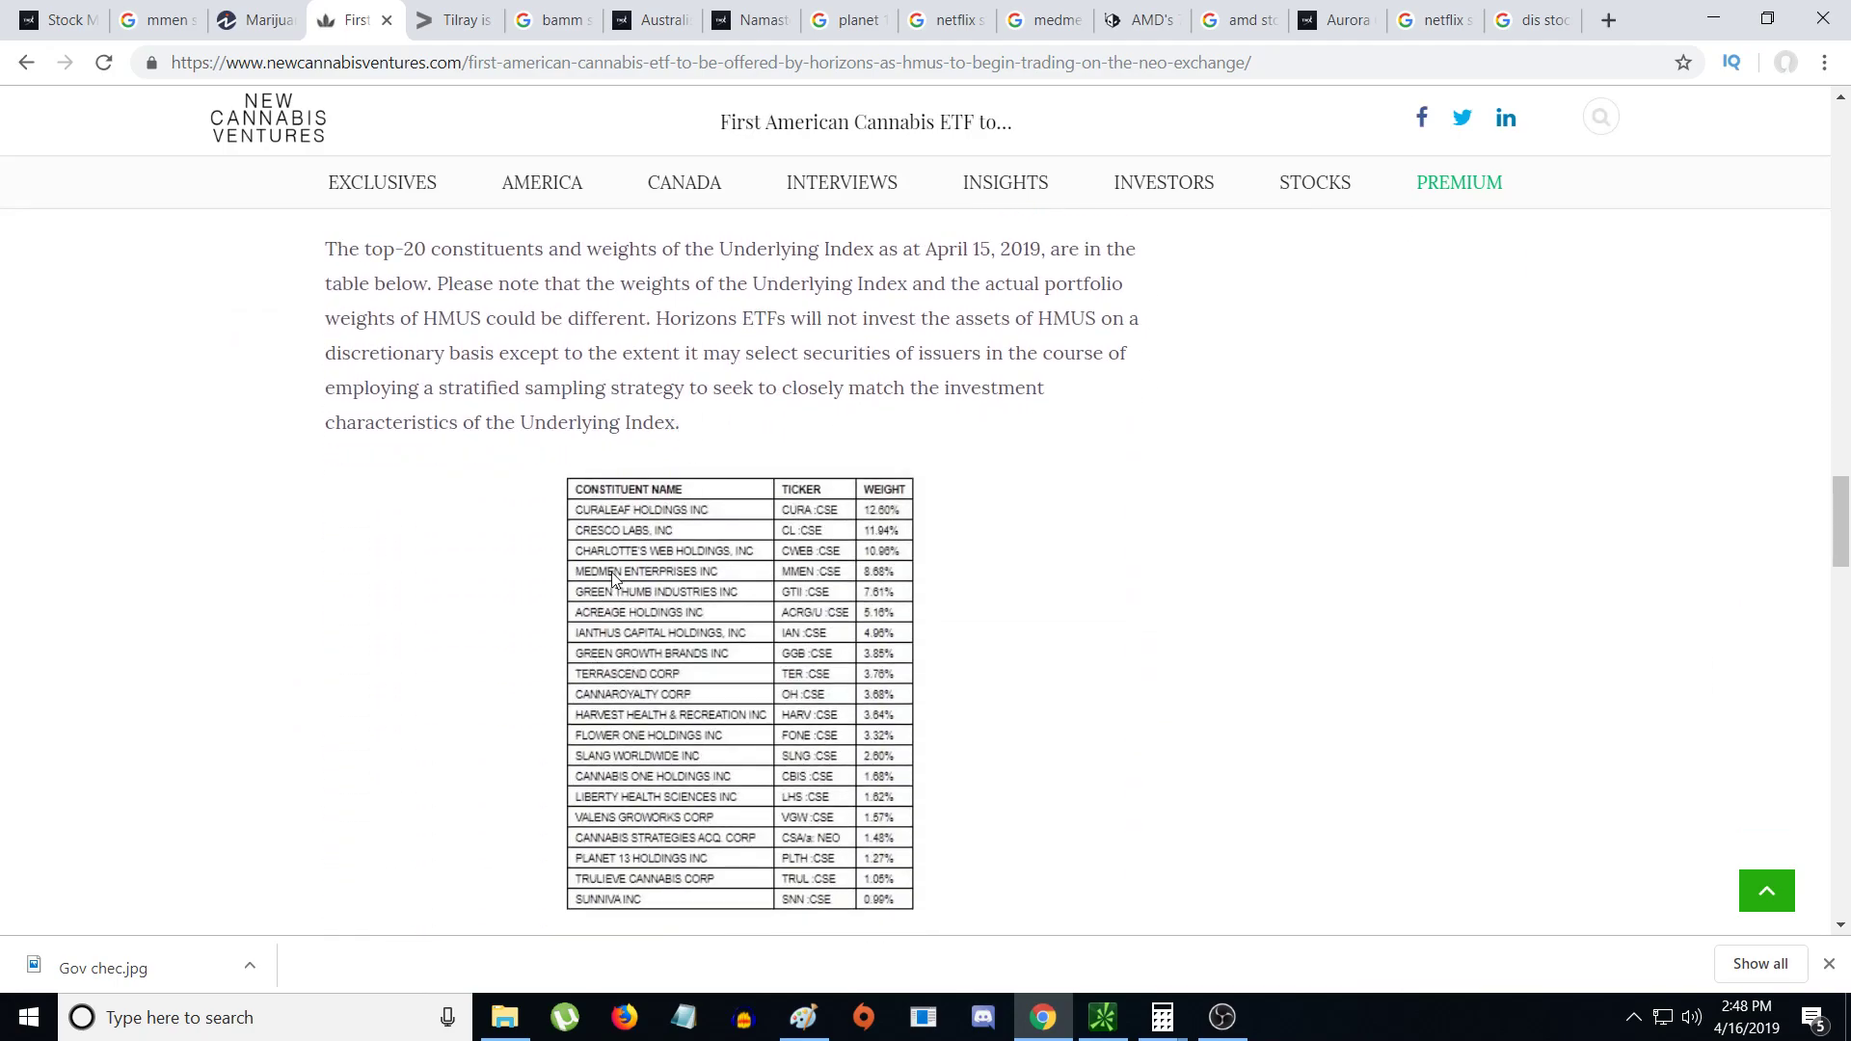
pyautogui.scroll(-3)
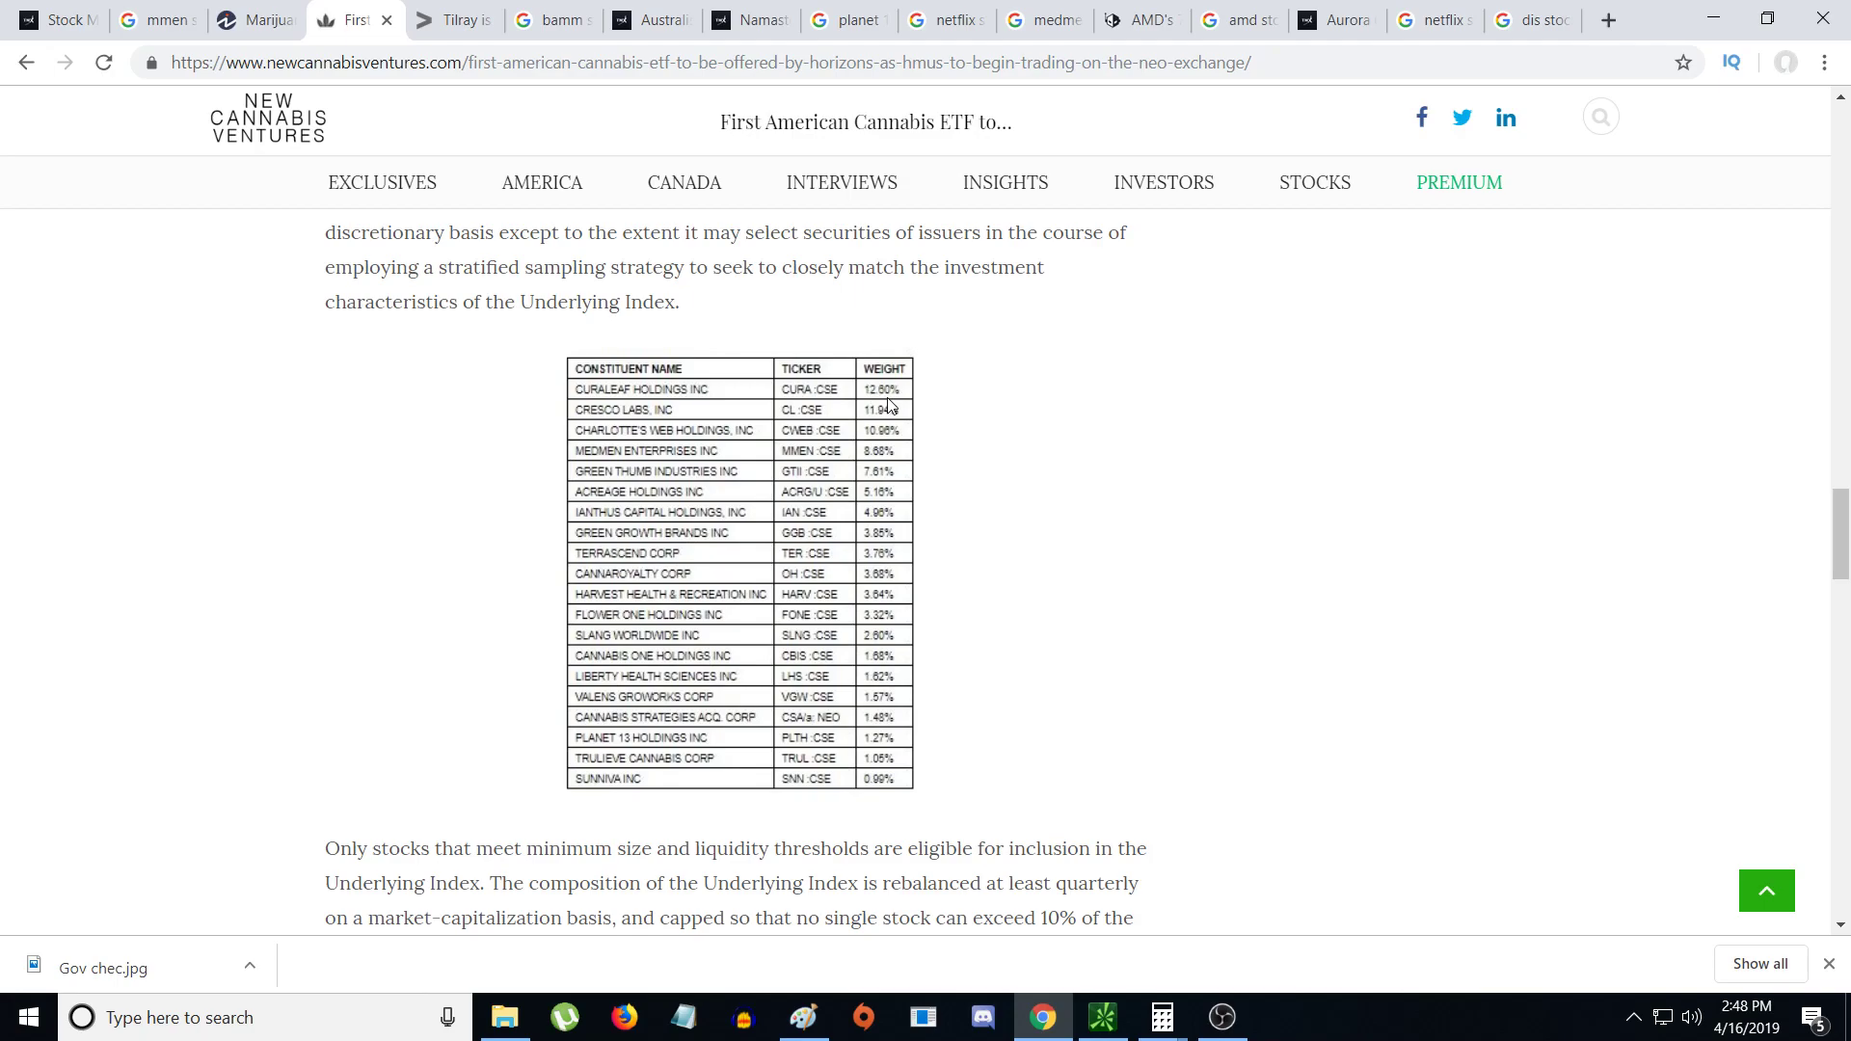
pyautogui.moveTo(894, 436)
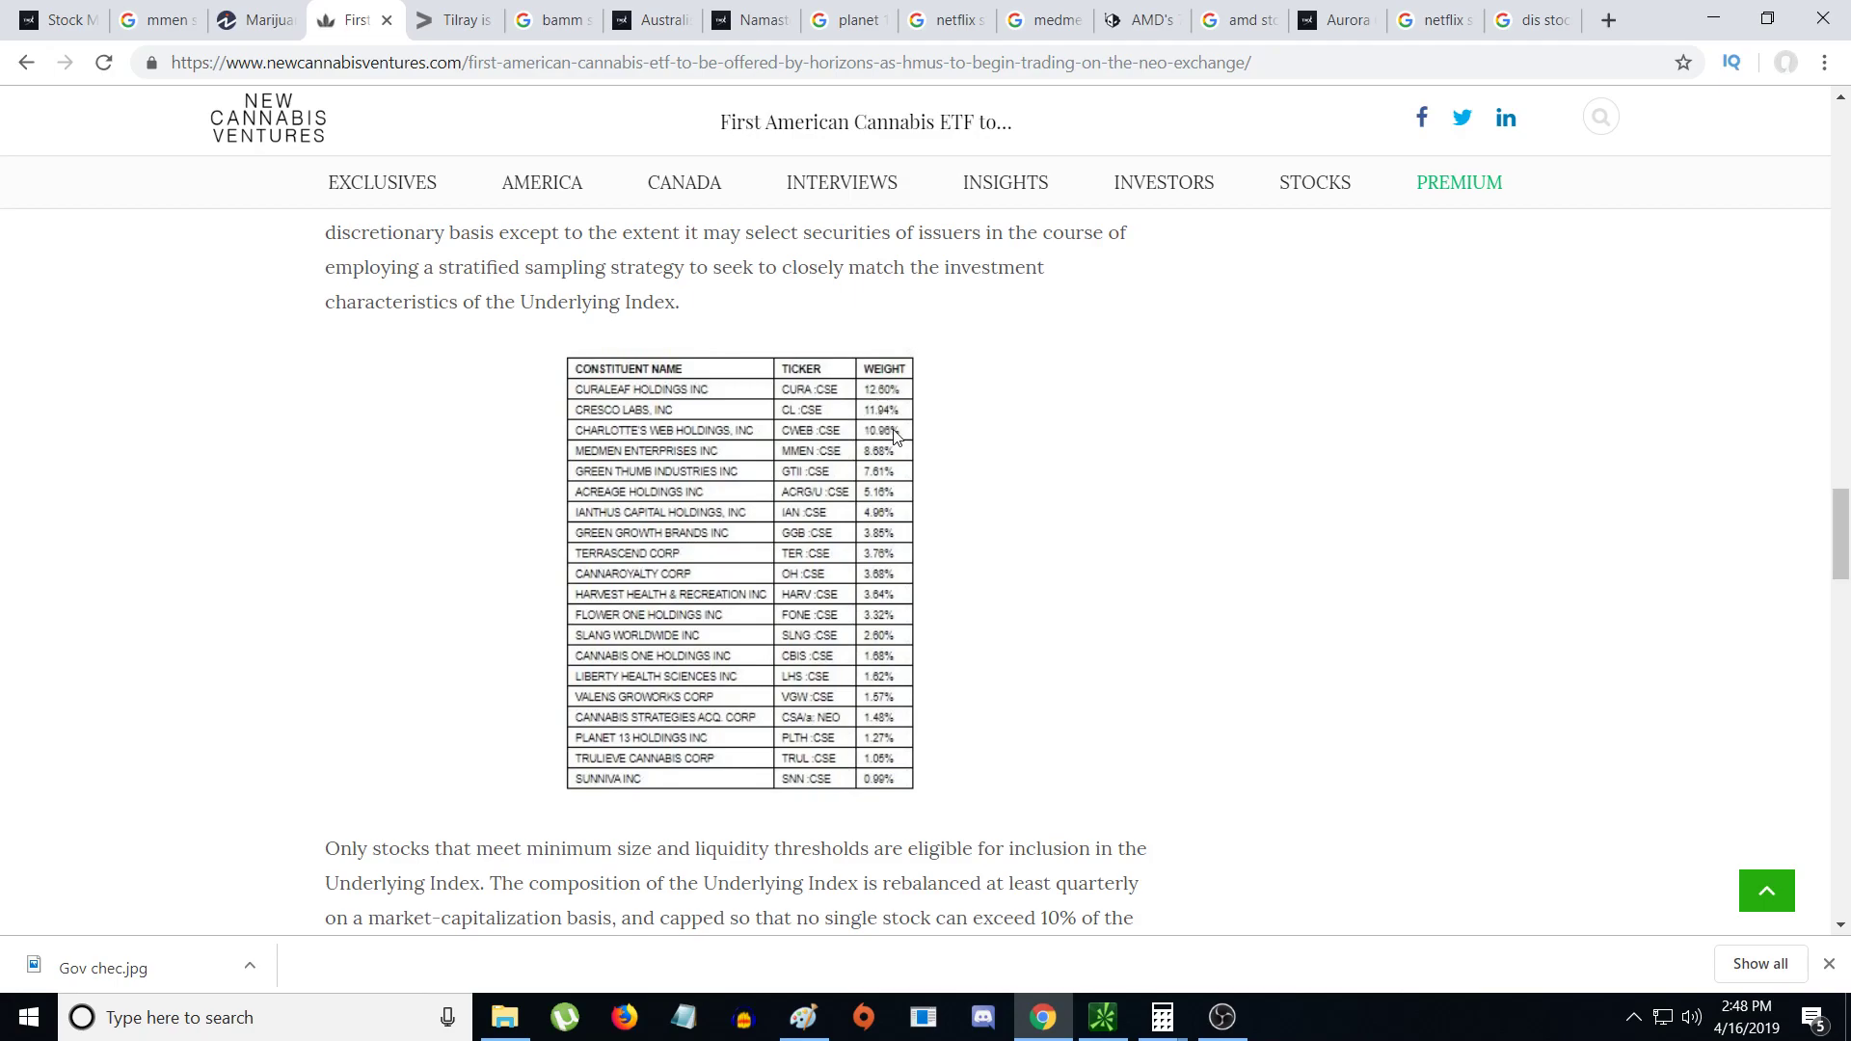
pyautogui.moveTo(909, 447)
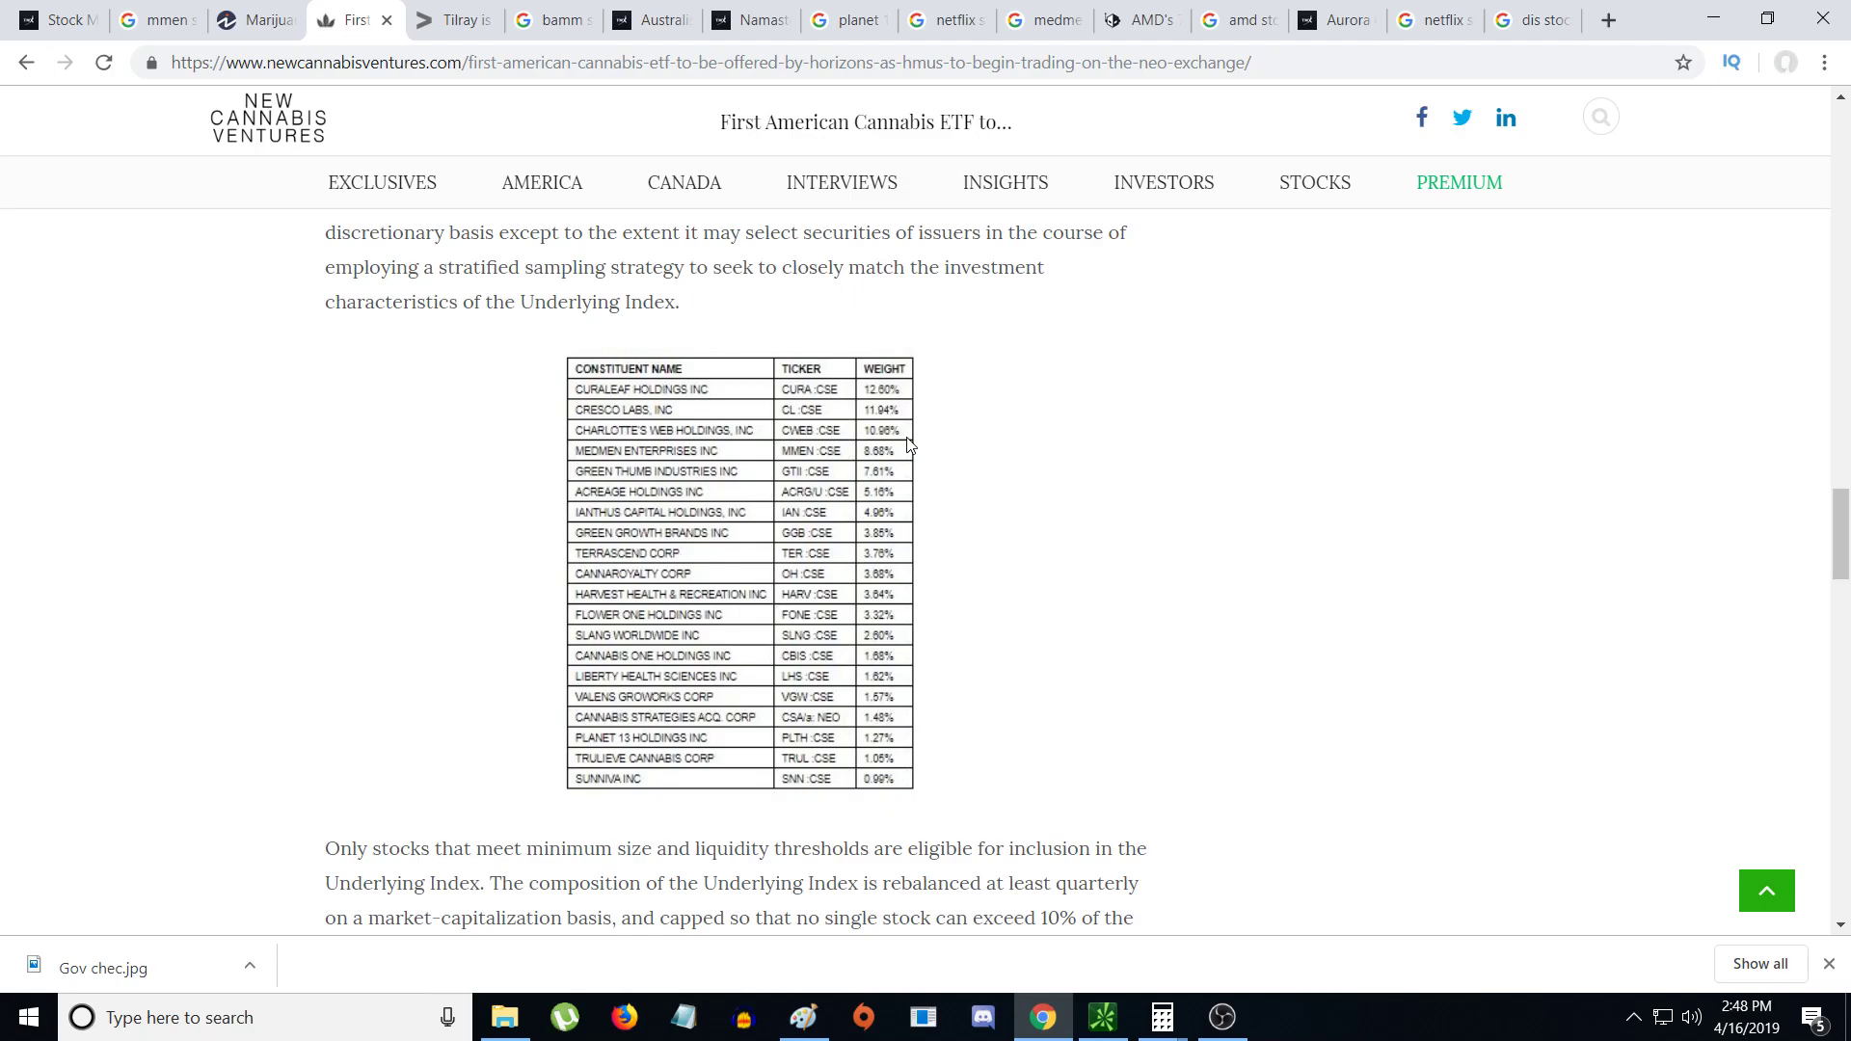
pyautogui.moveTo(768, 637)
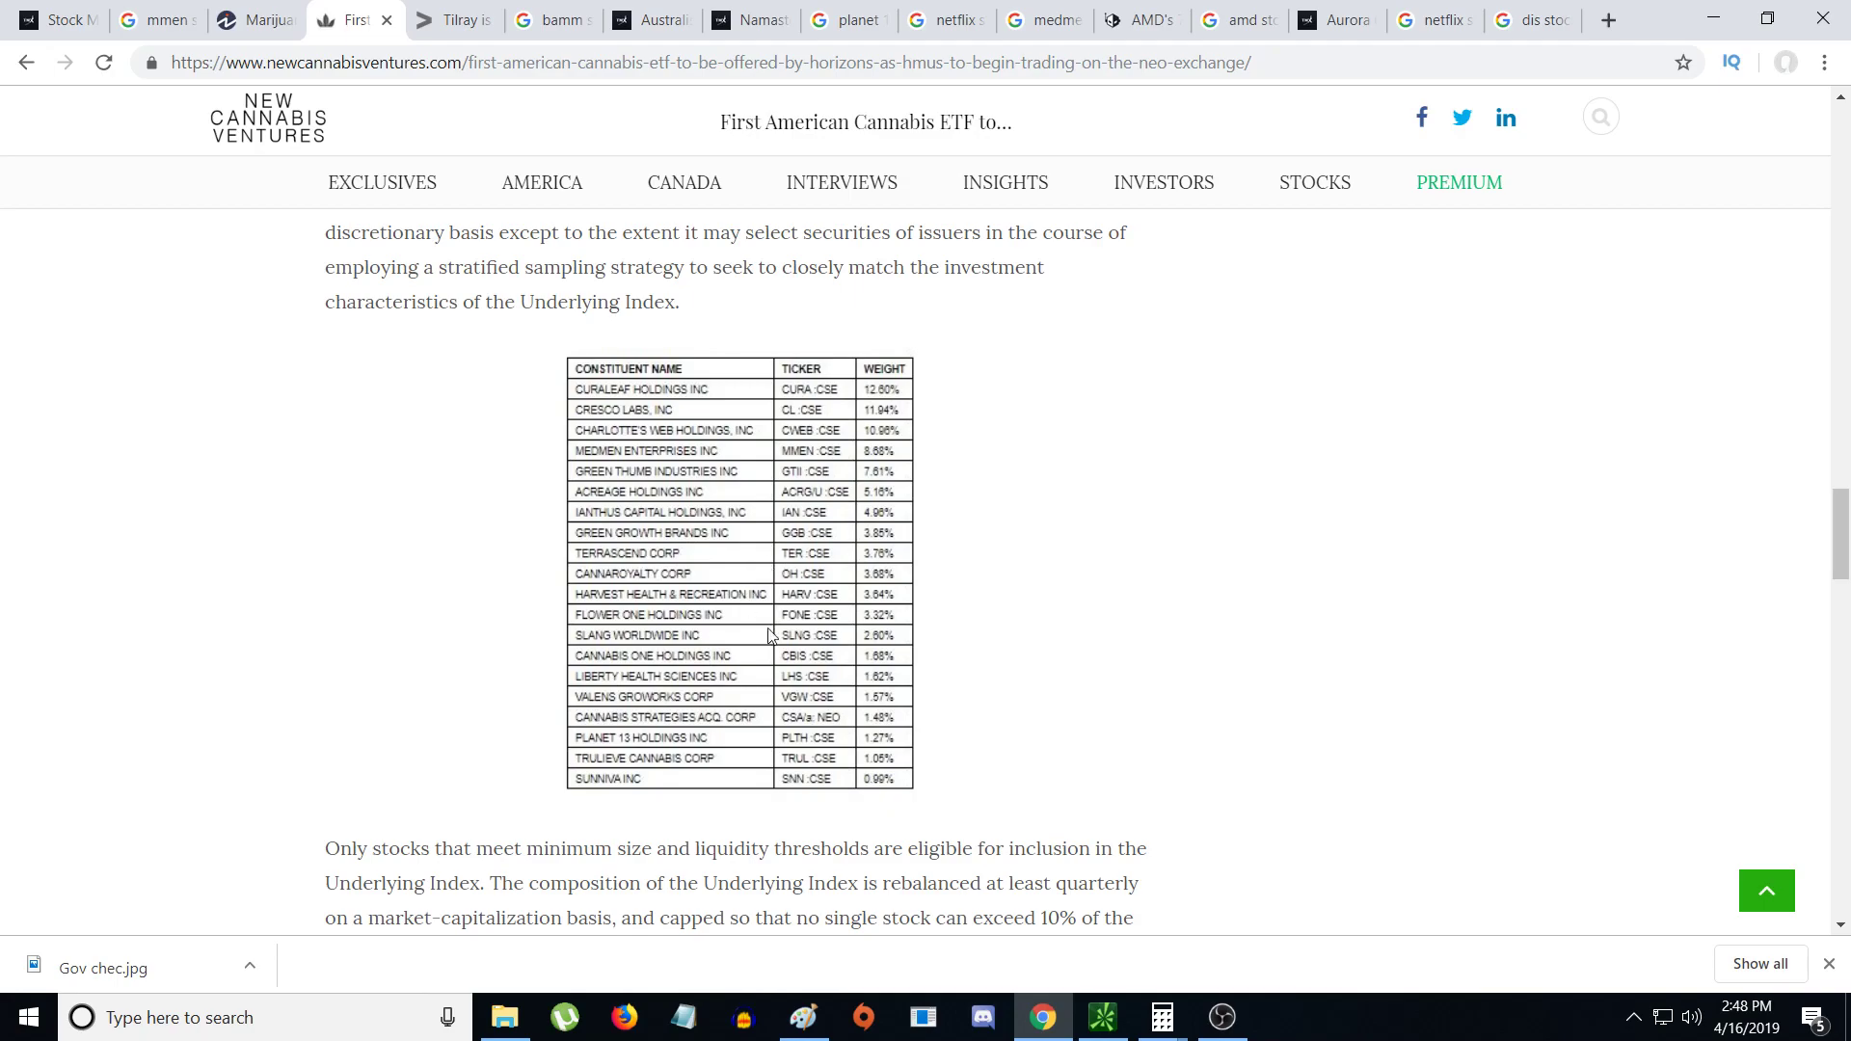
pyautogui.moveTo(930, 774)
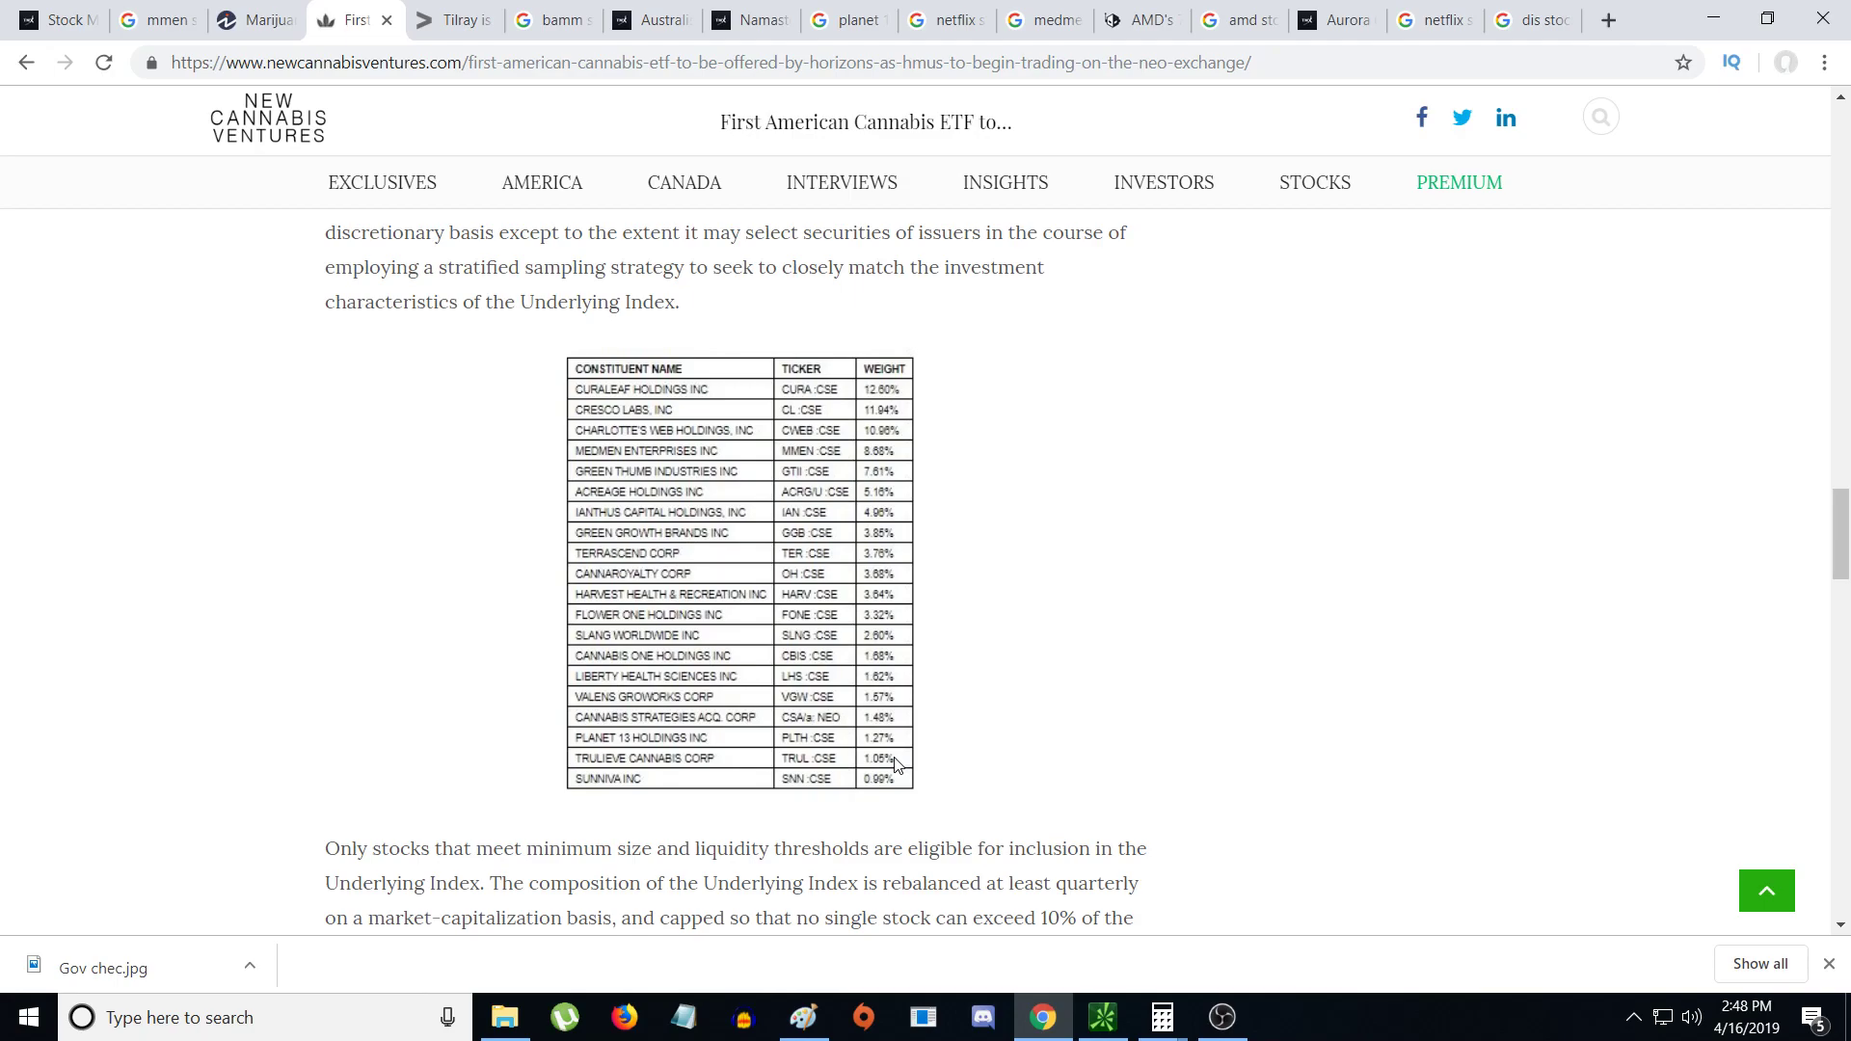
pyautogui.moveTo(808, 520)
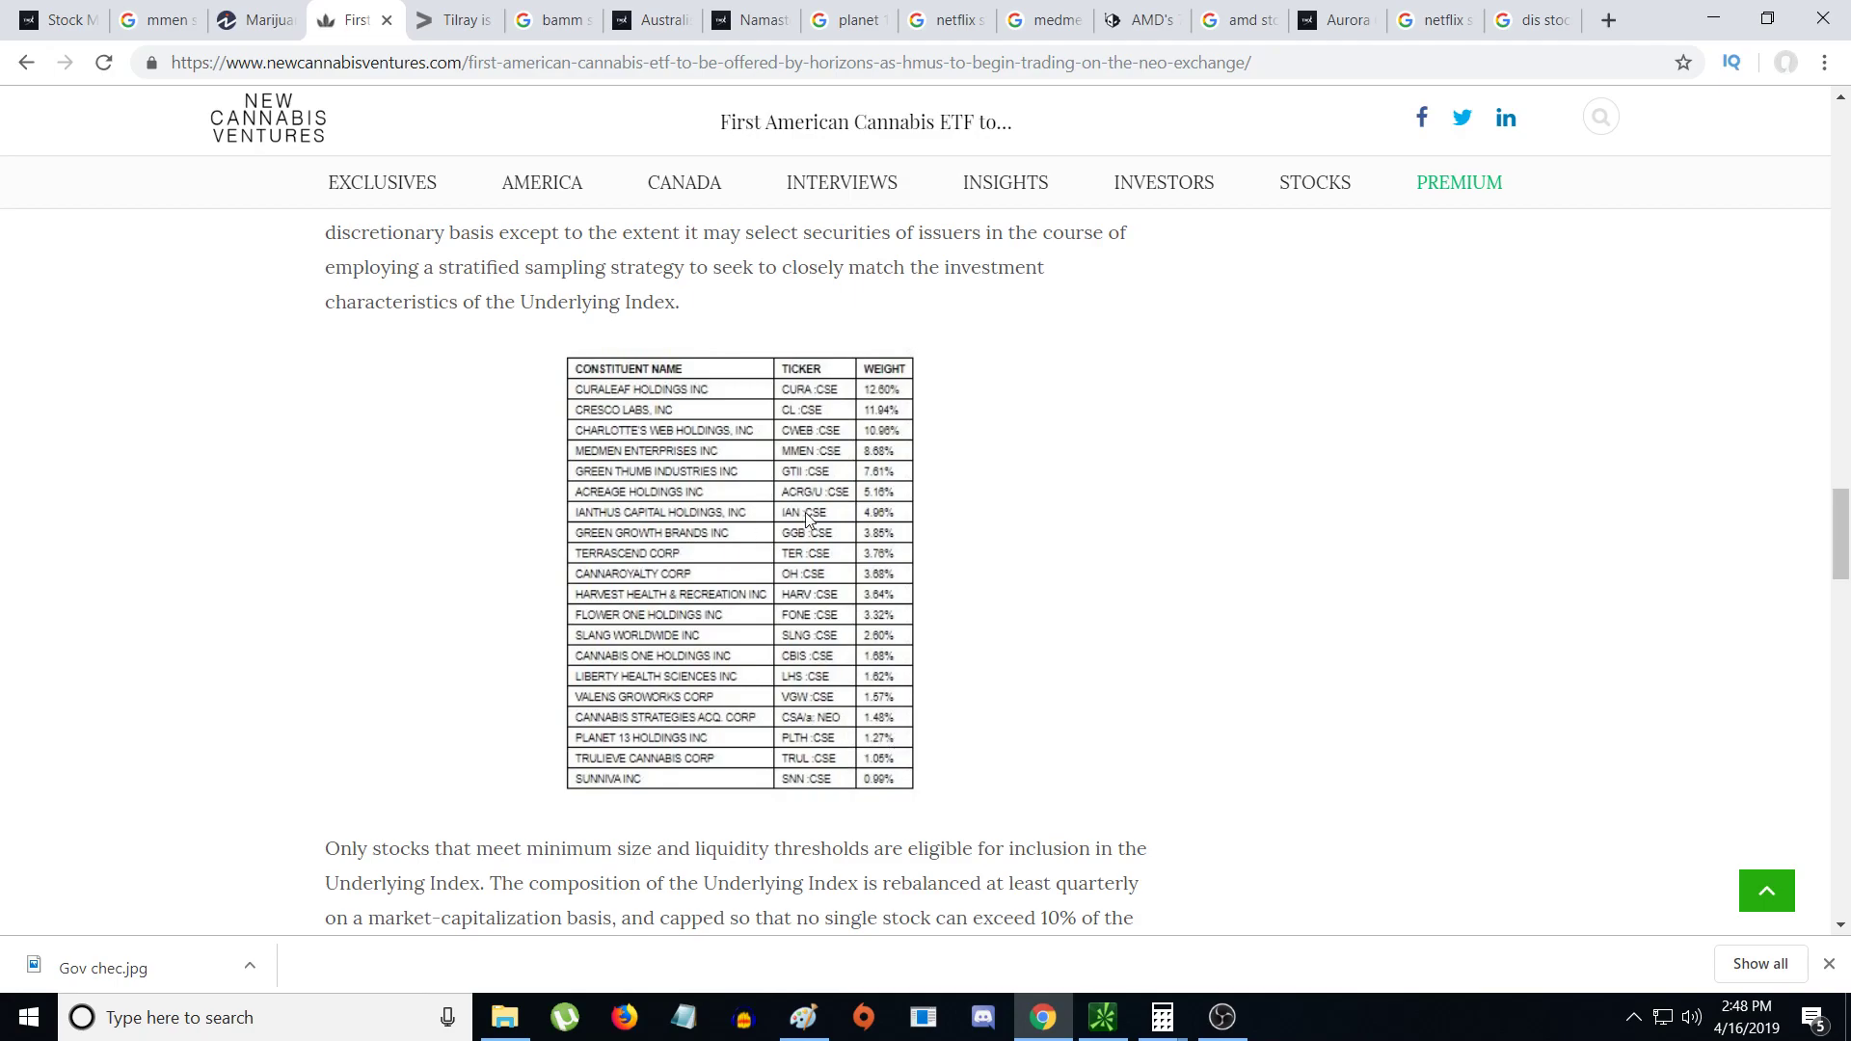
pyautogui.moveTo(1213, 589)
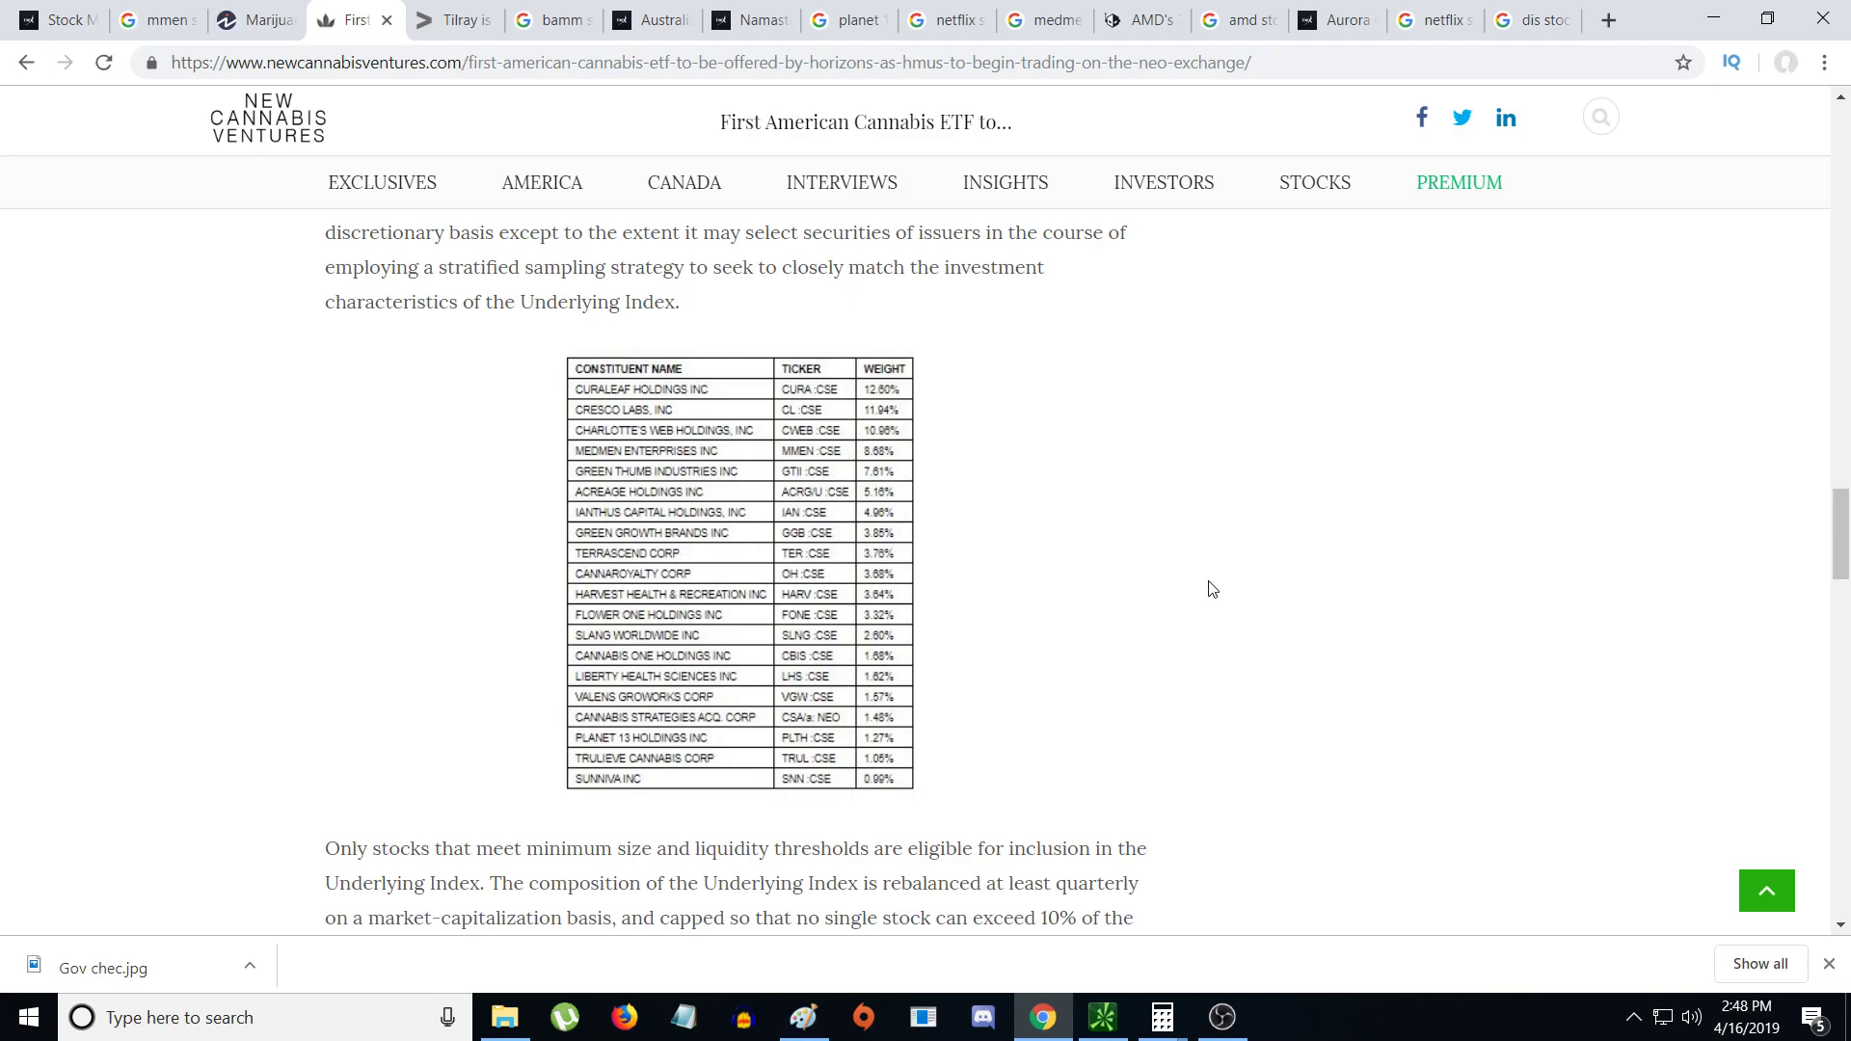
pyautogui.moveTo(422, 255)
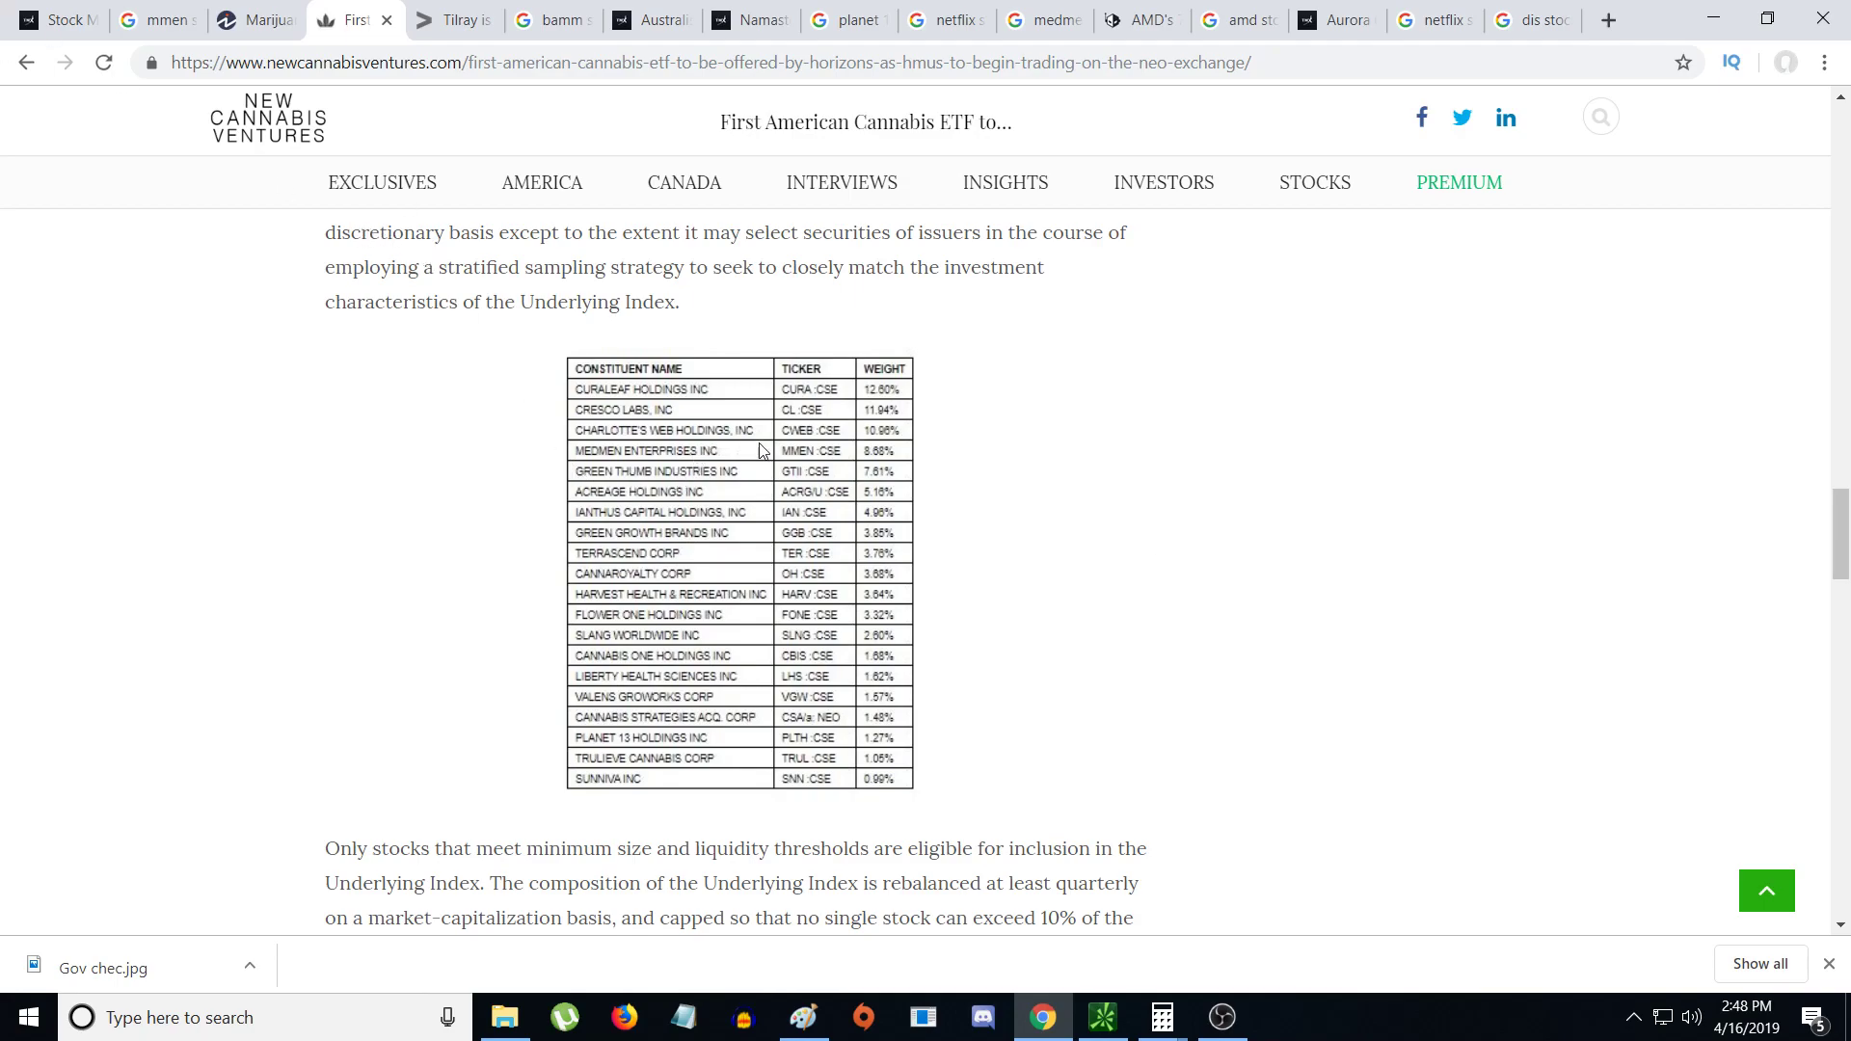
pyautogui.moveTo(974, 499)
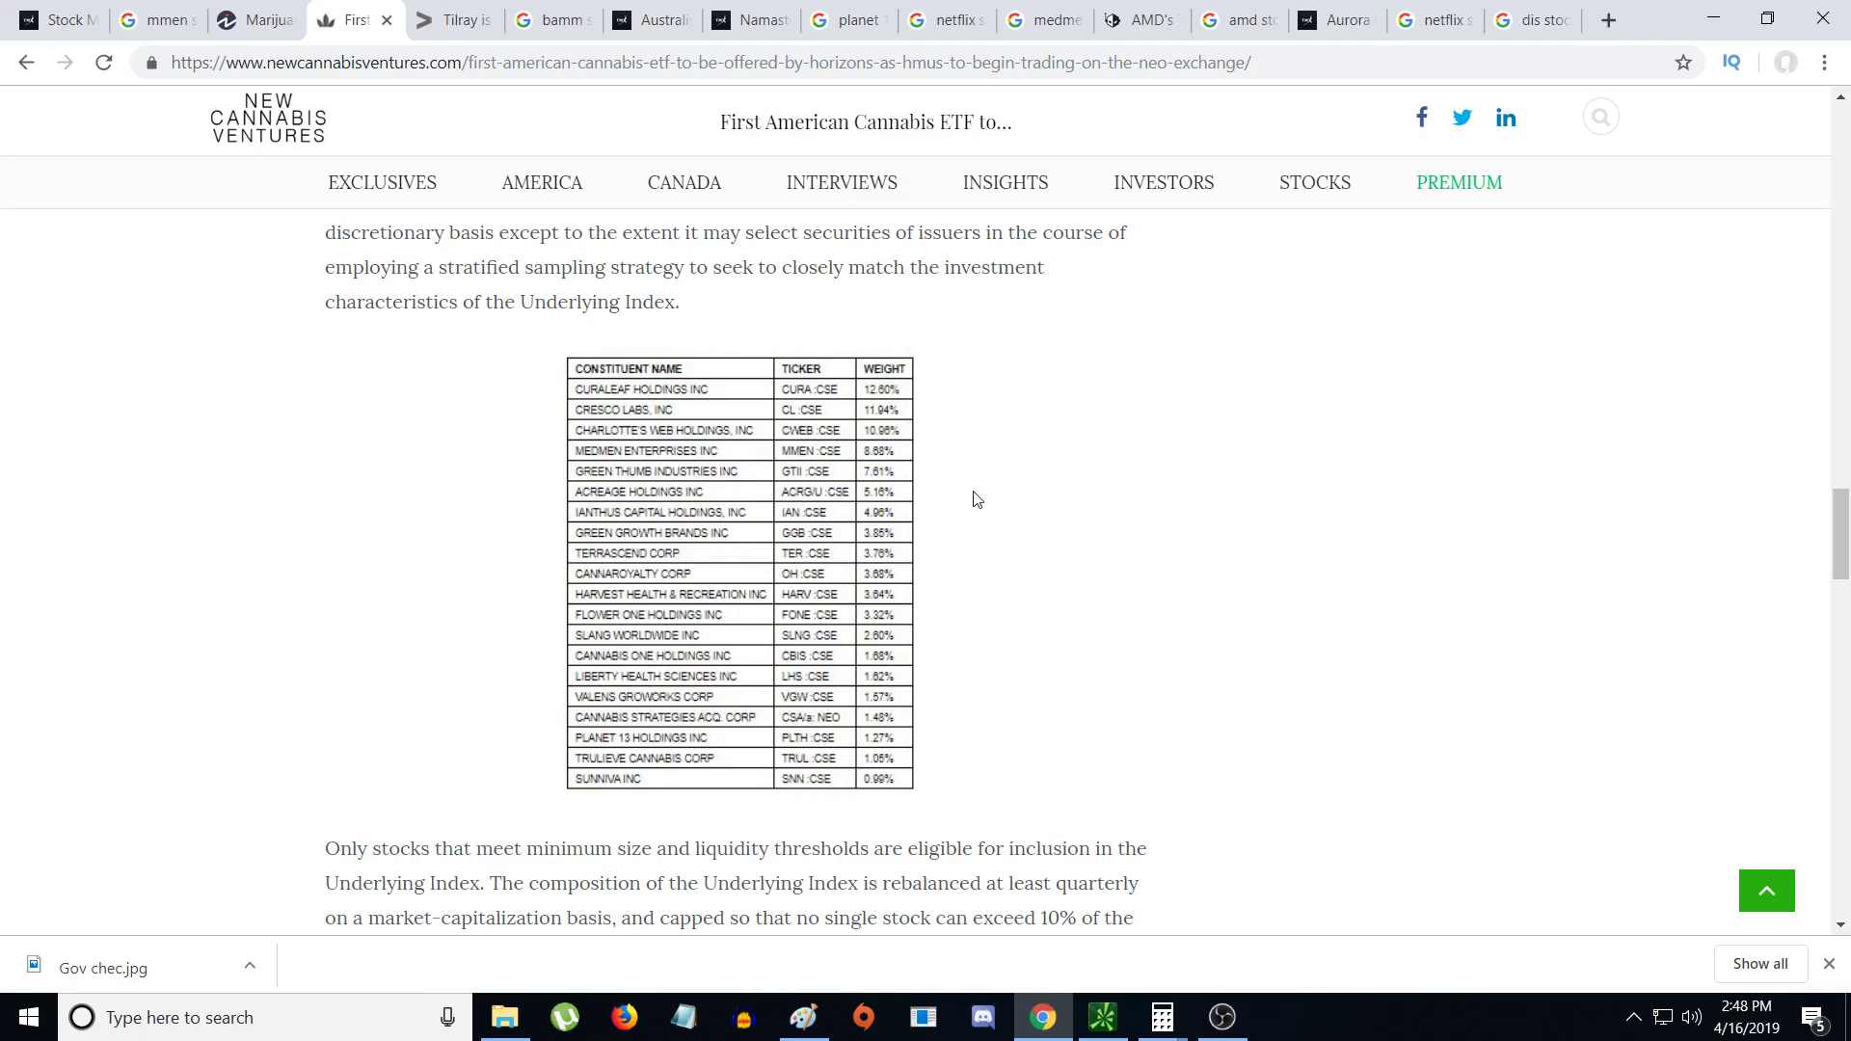
pyautogui.moveTo(289, 9)
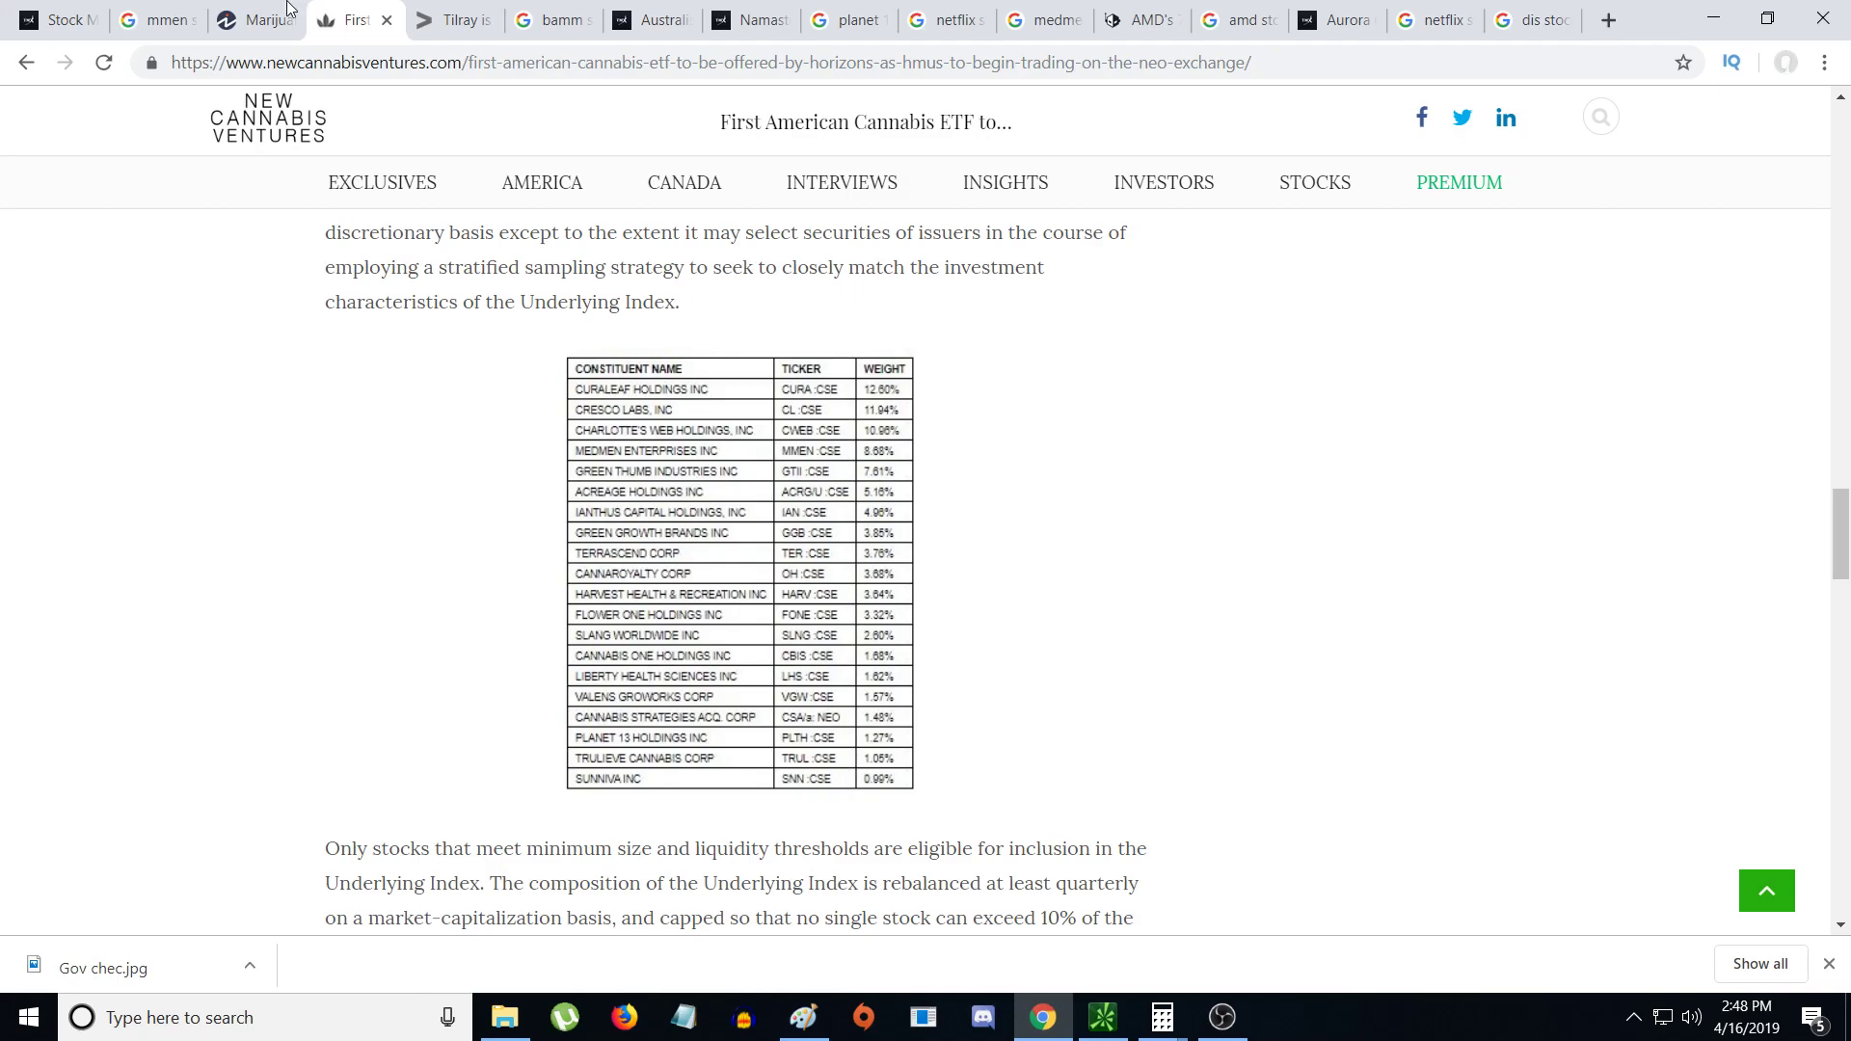
pyautogui.moveTo(330, 727)
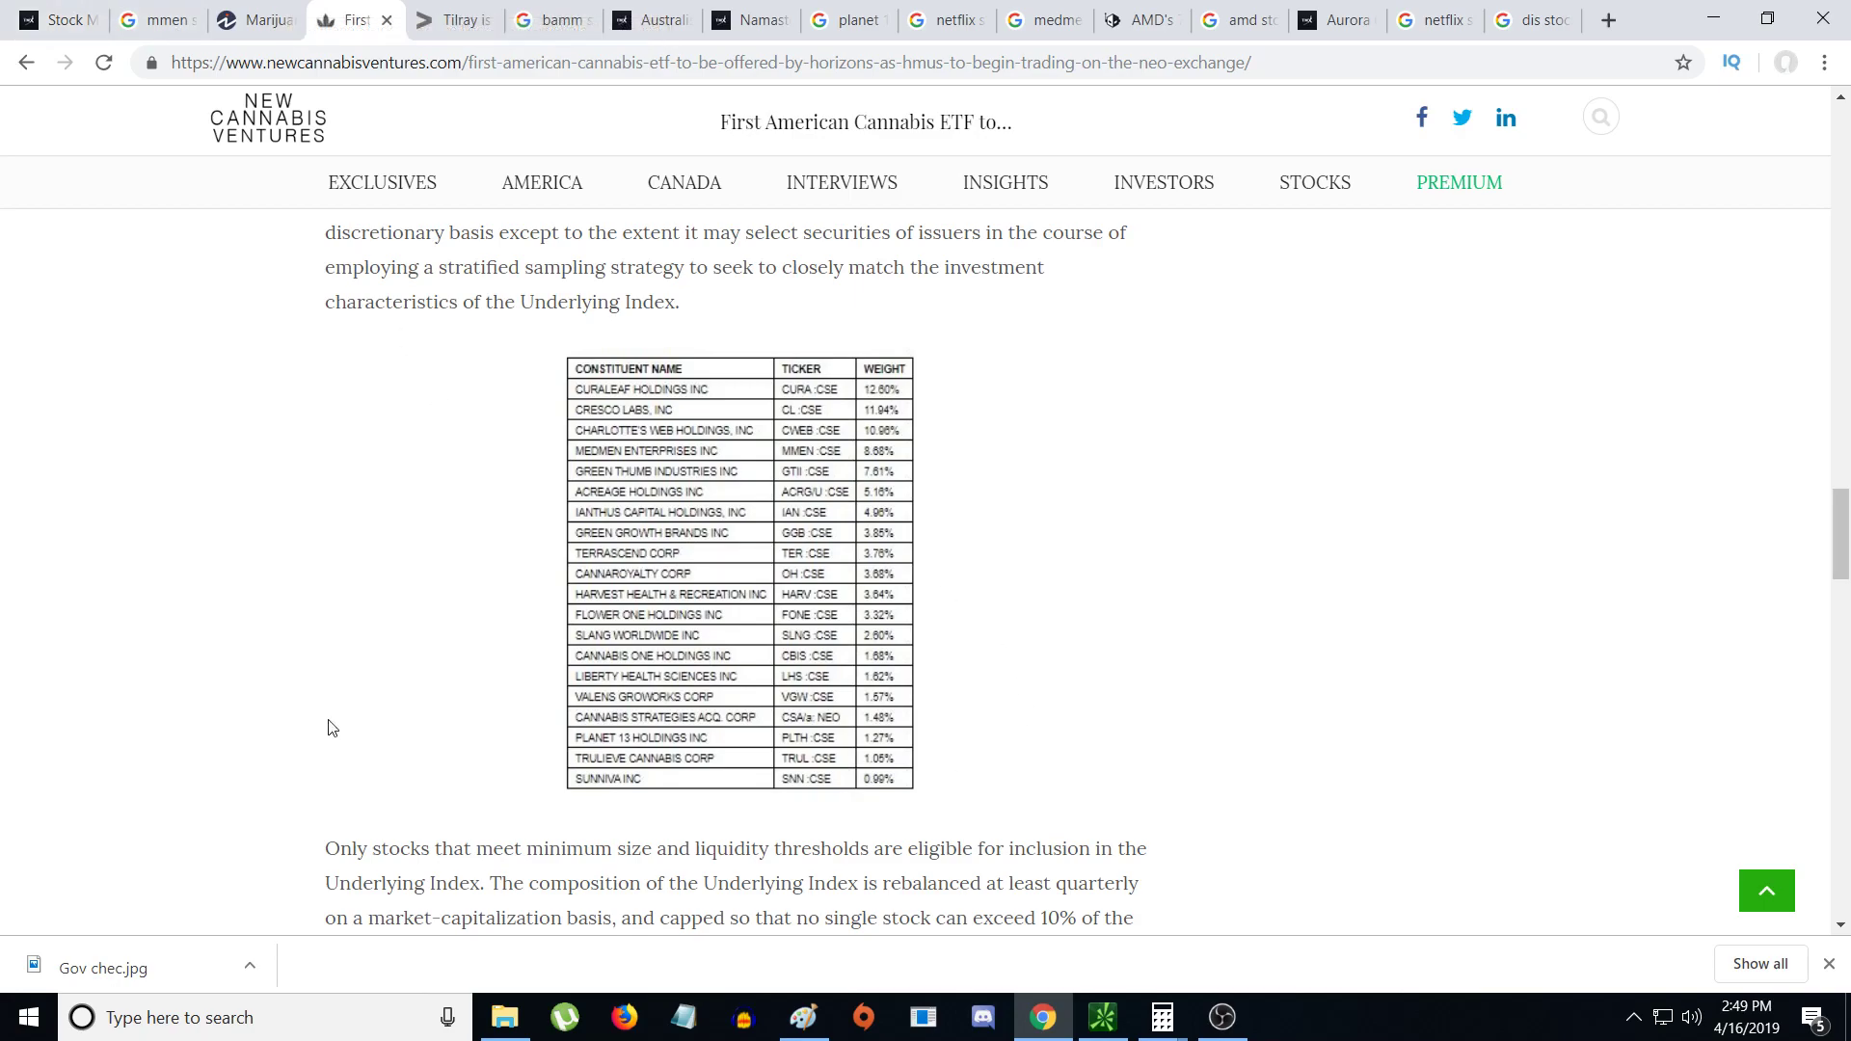
pyautogui.moveTo(832, 451)
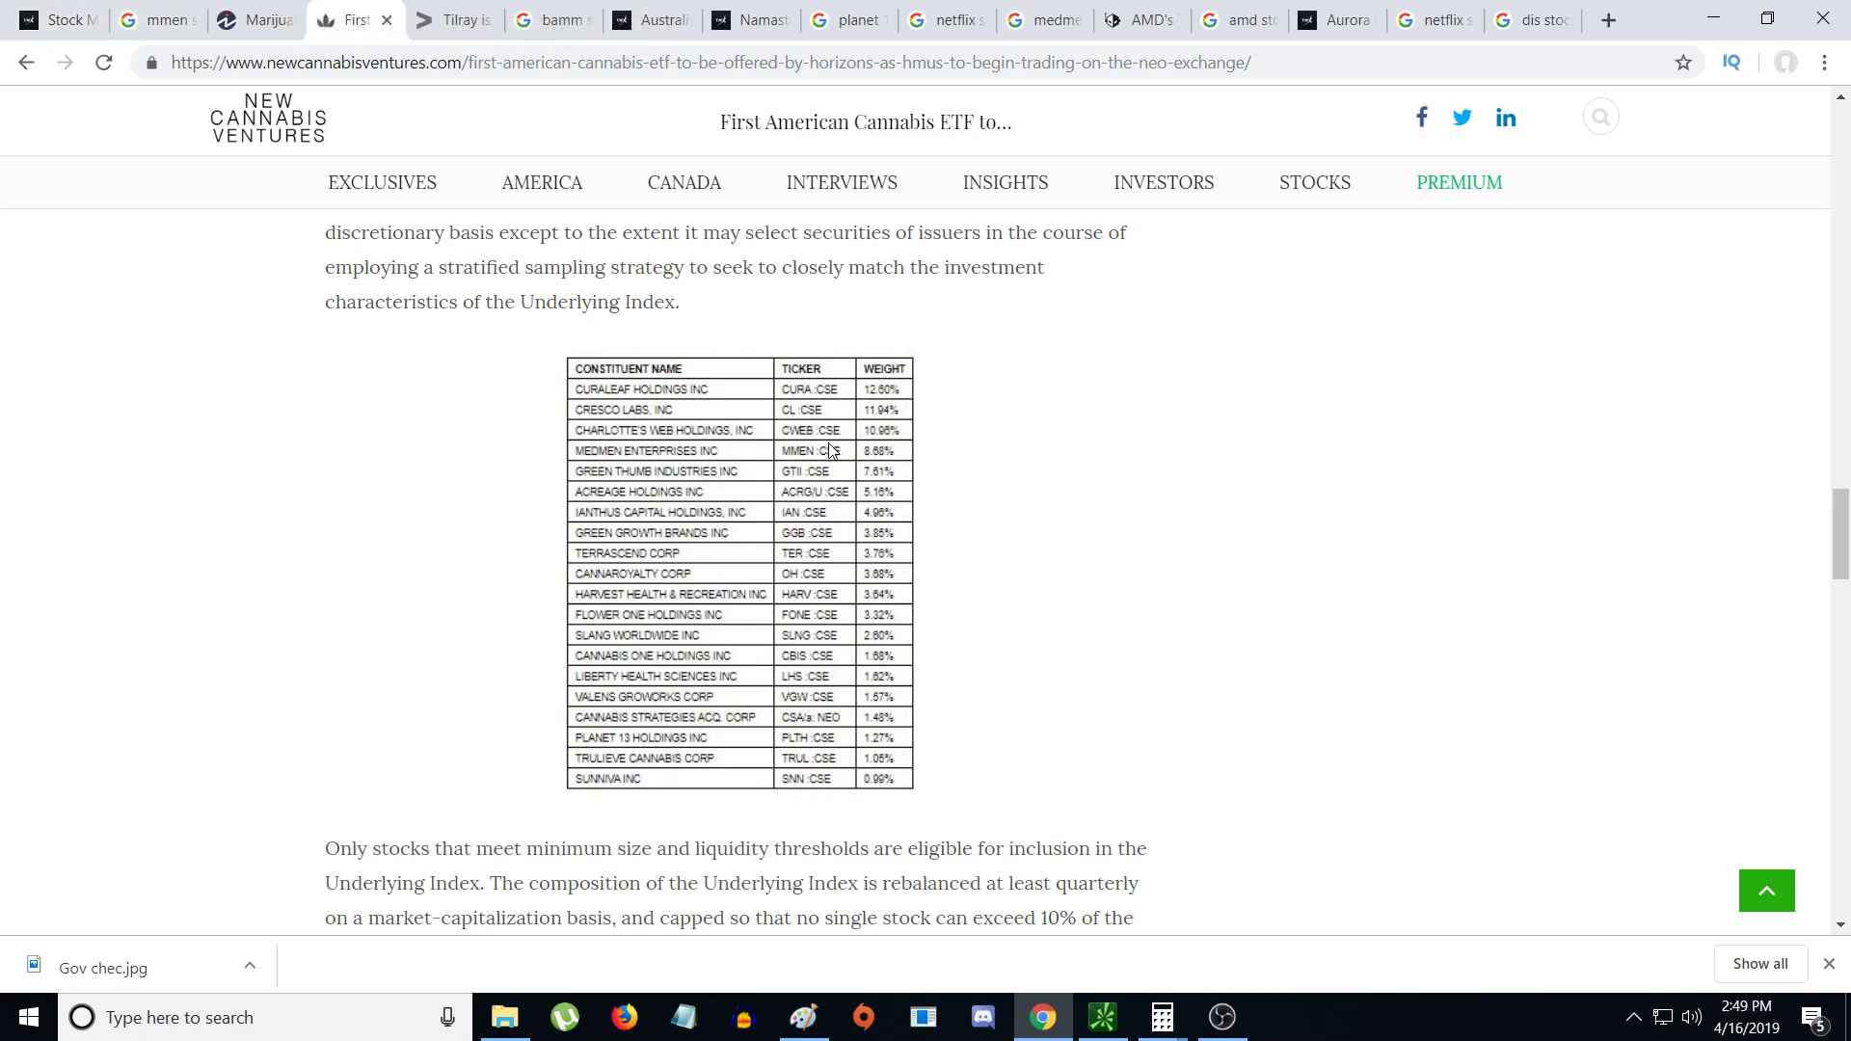
pyautogui.scroll(3)
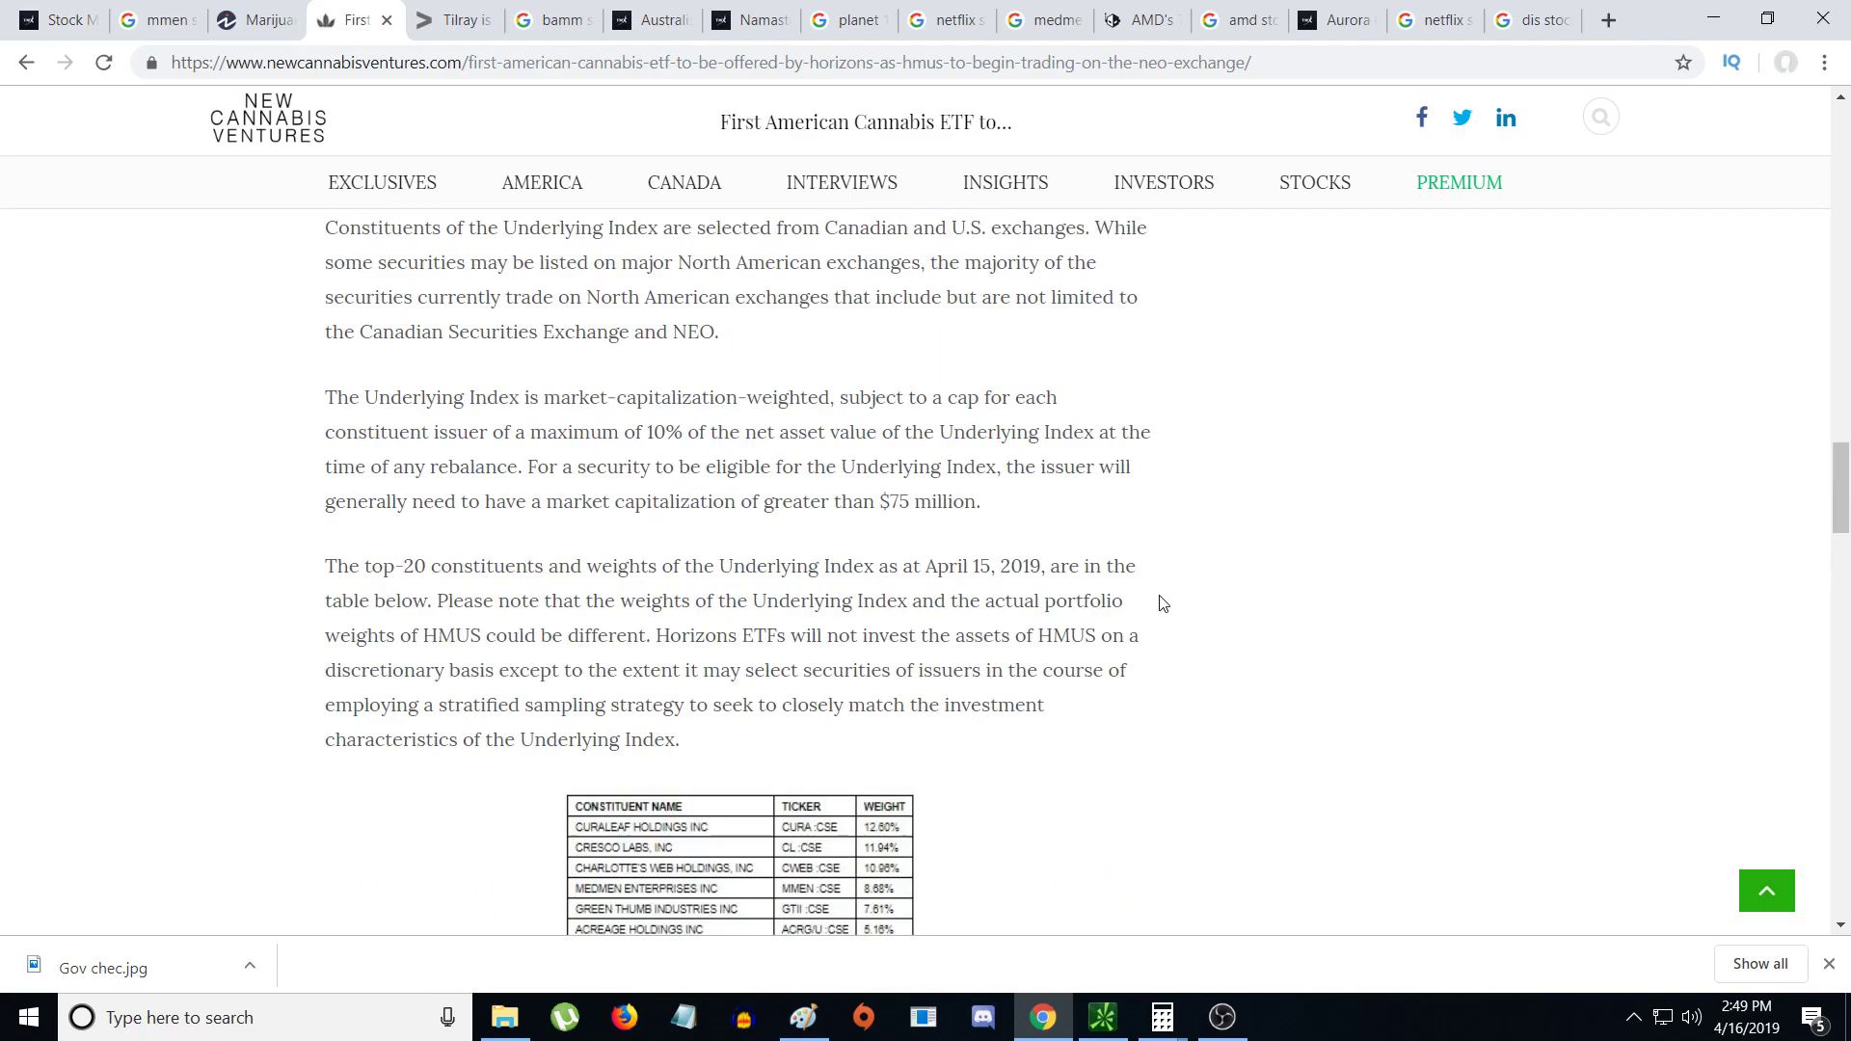
pyautogui.scroll(-3)
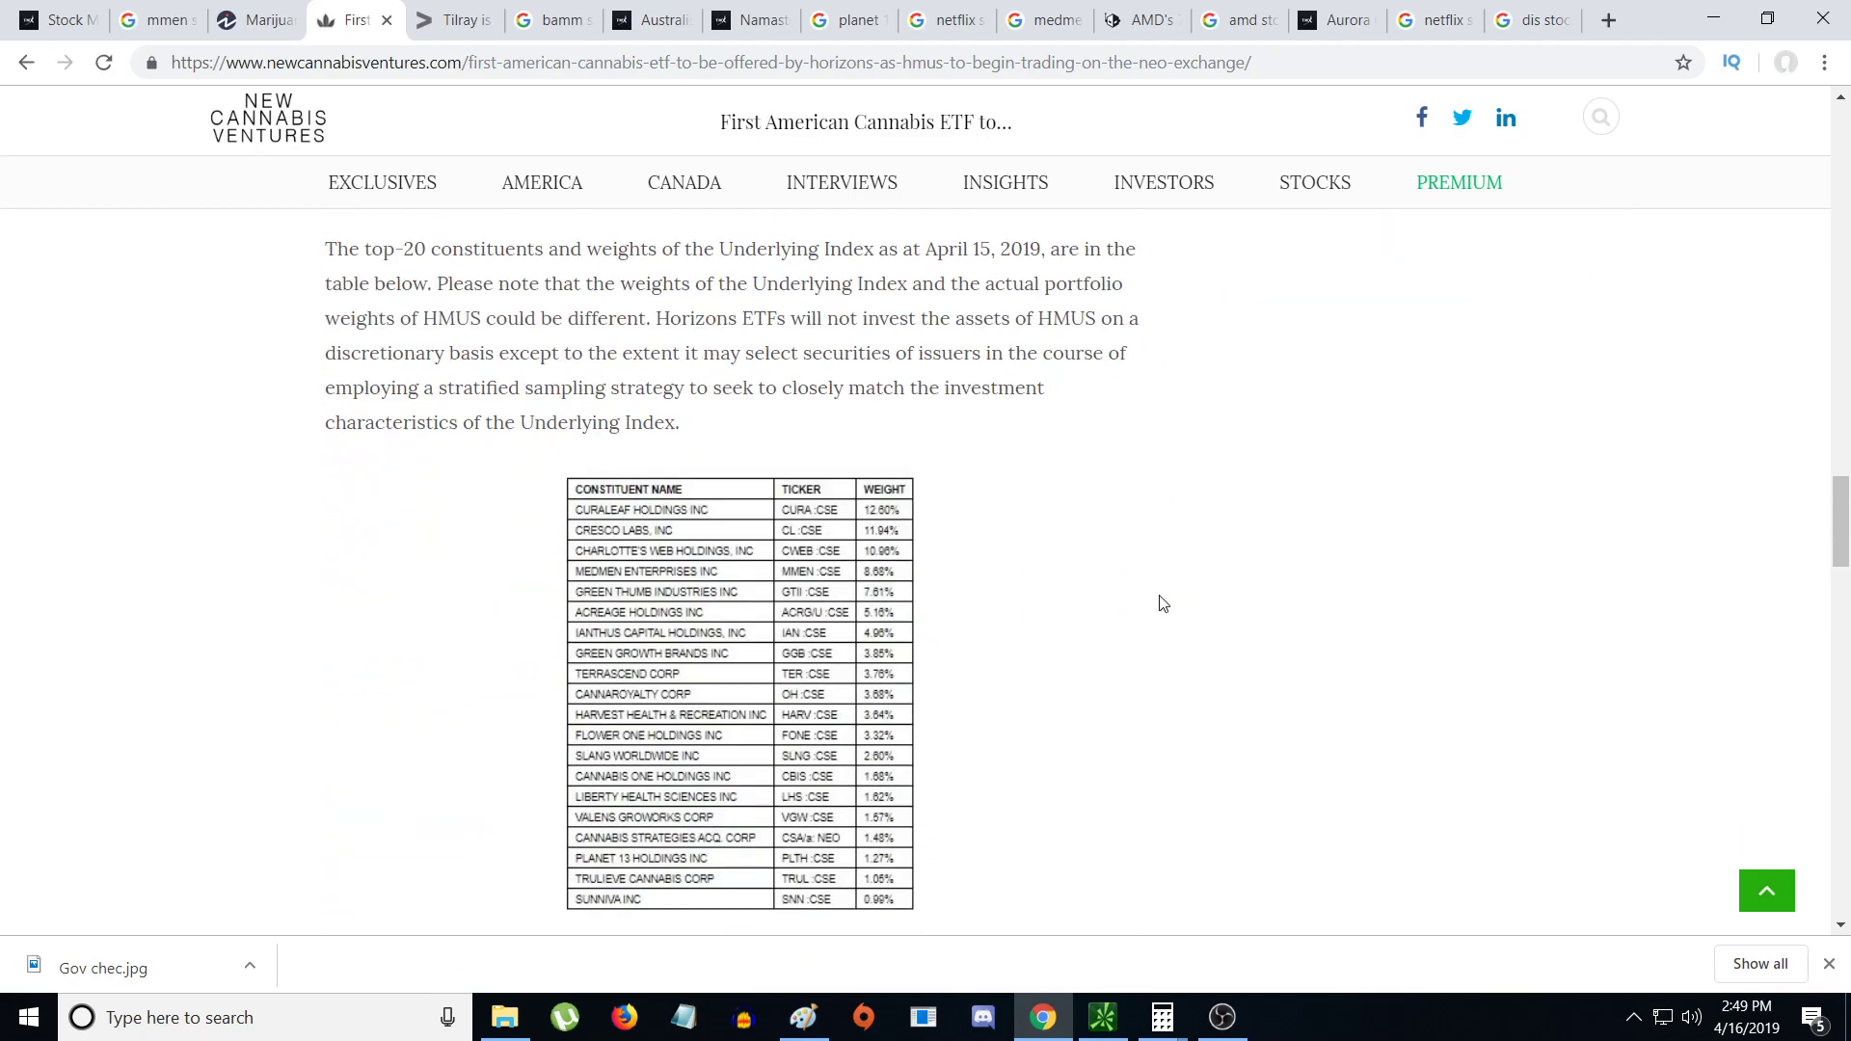
pyautogui.moveTo(969, 590)
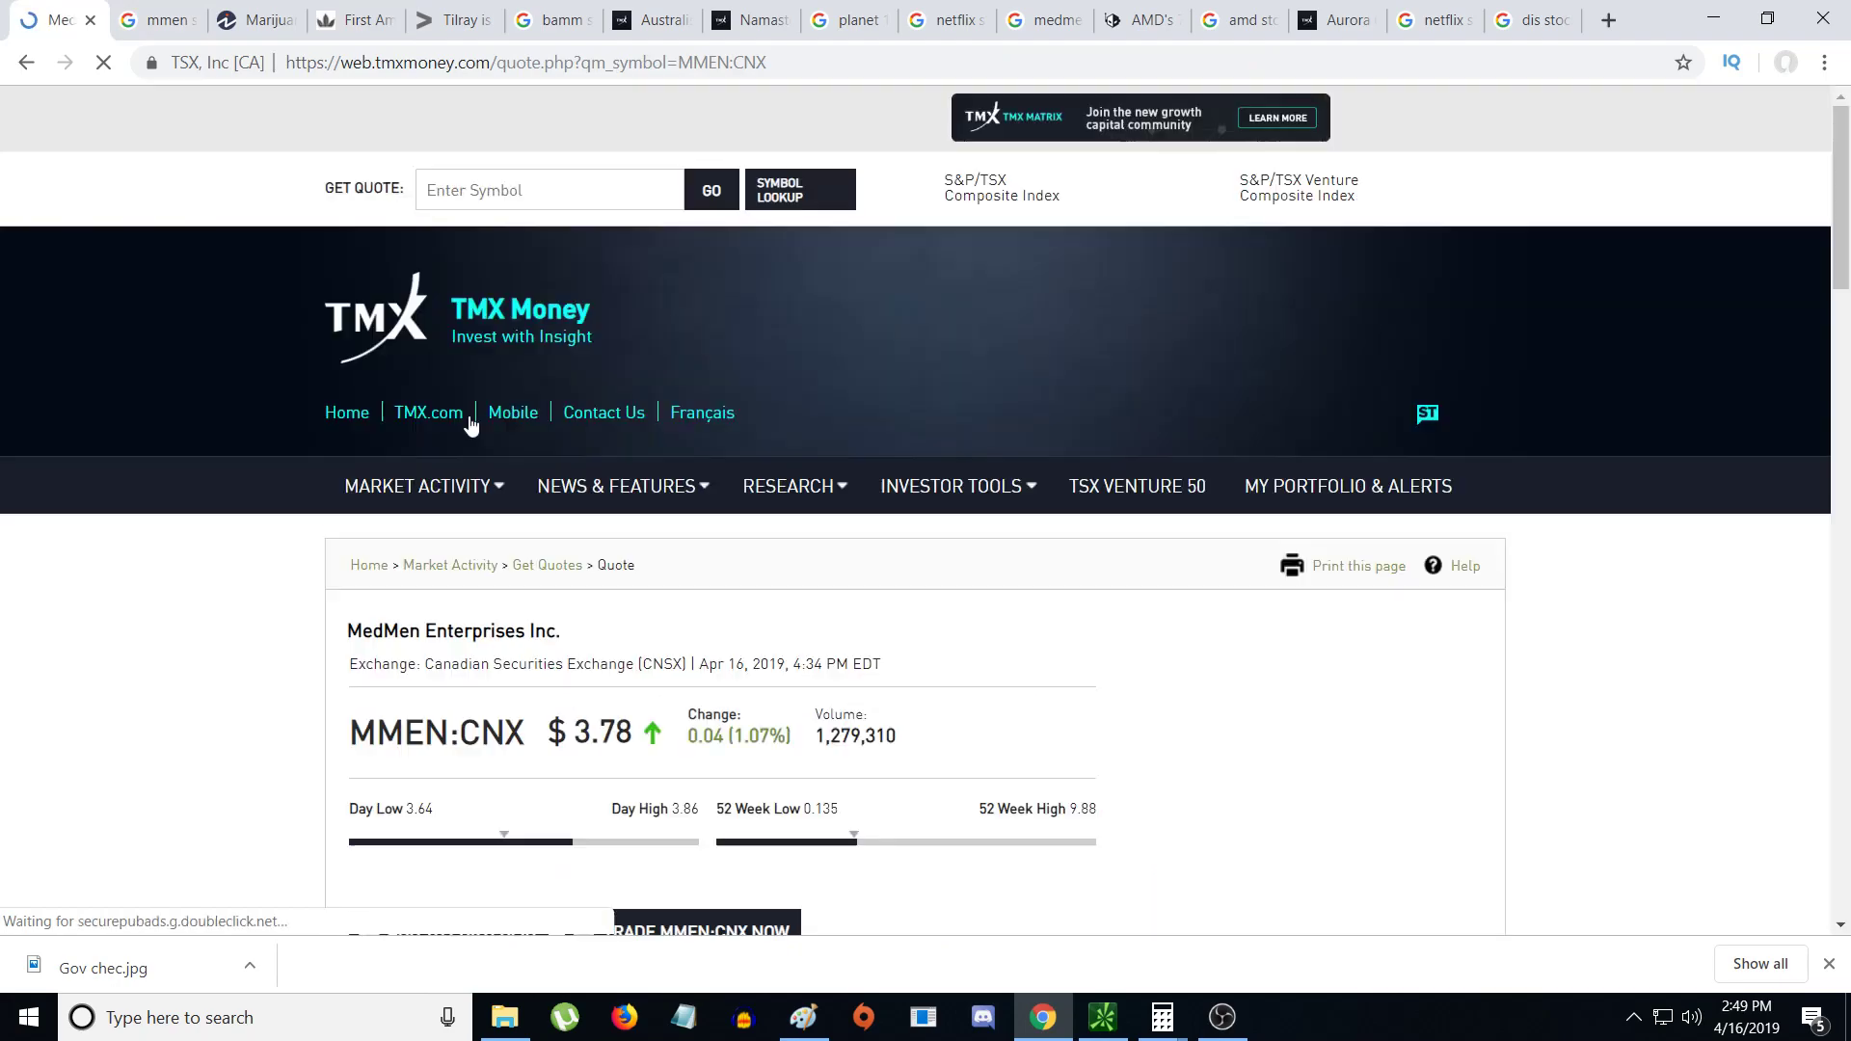
# - Scroll the MMEN:CNX quote page to its one-month price and volume chart
pyautogui.scroll(-3)
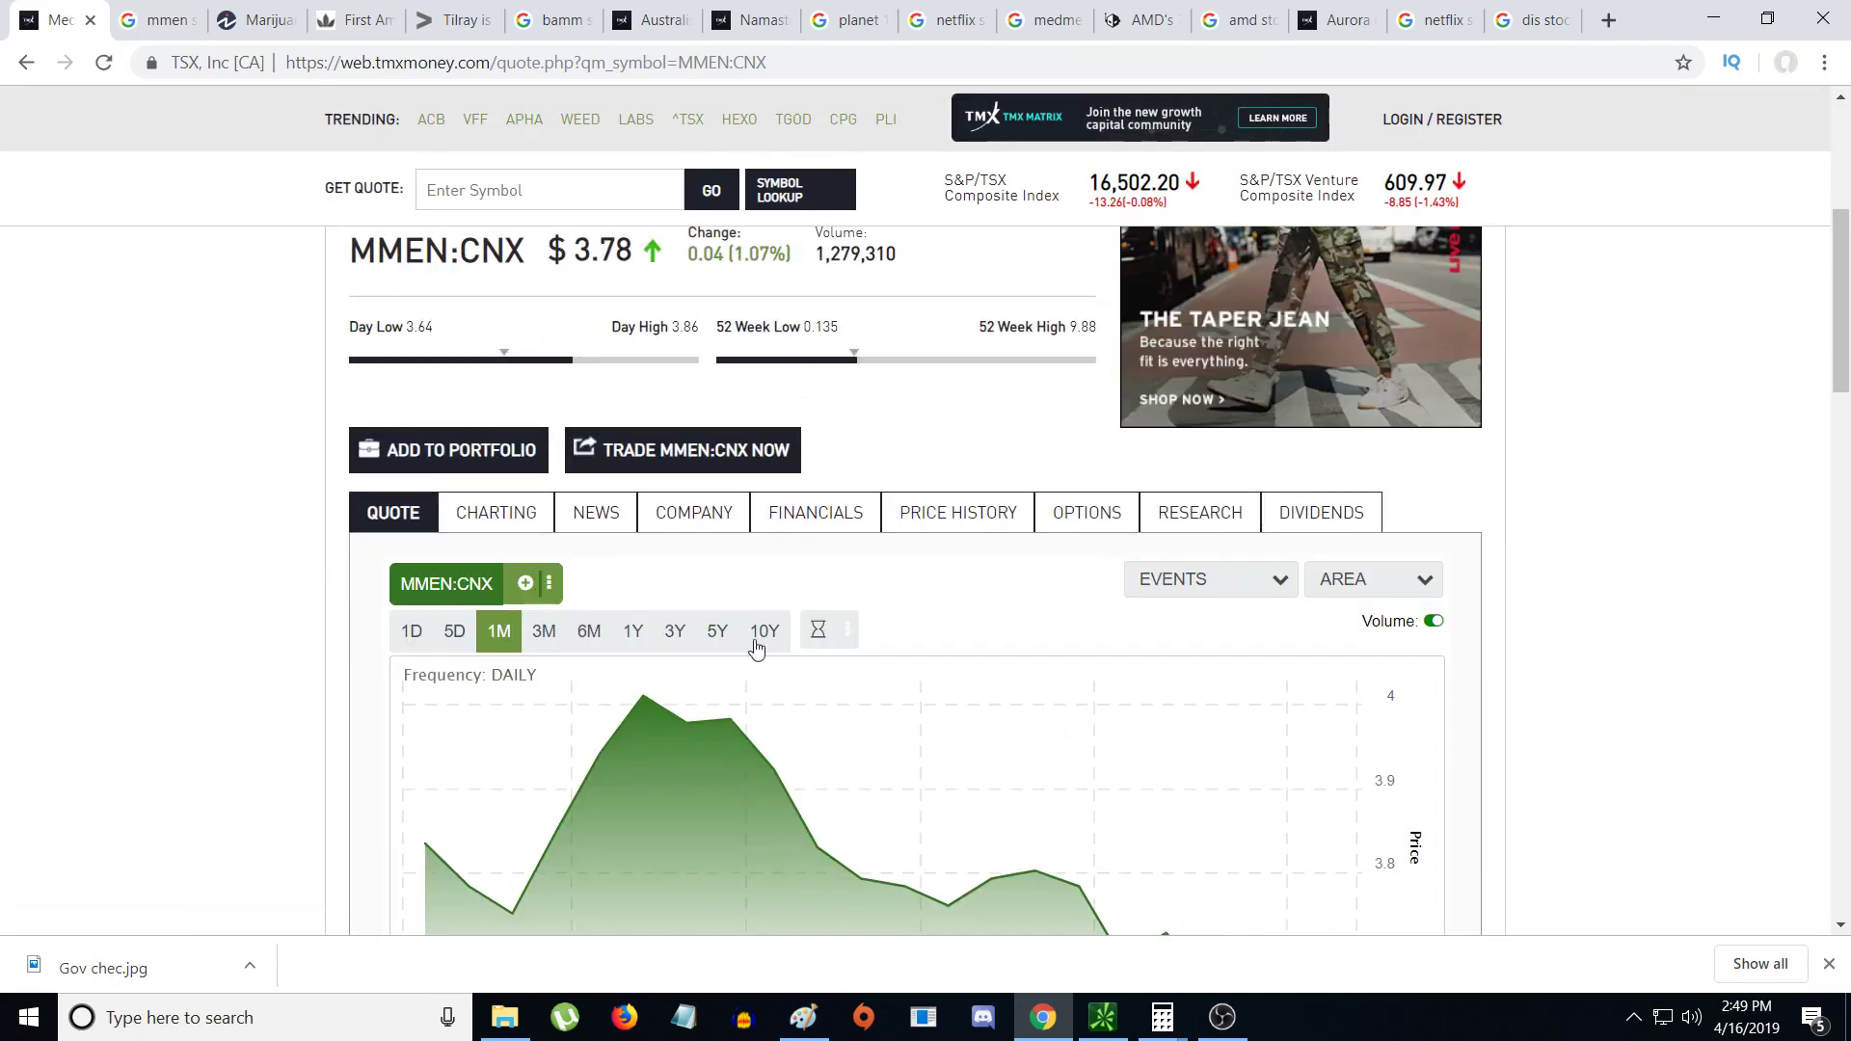
pyautogui.scroll(-3)
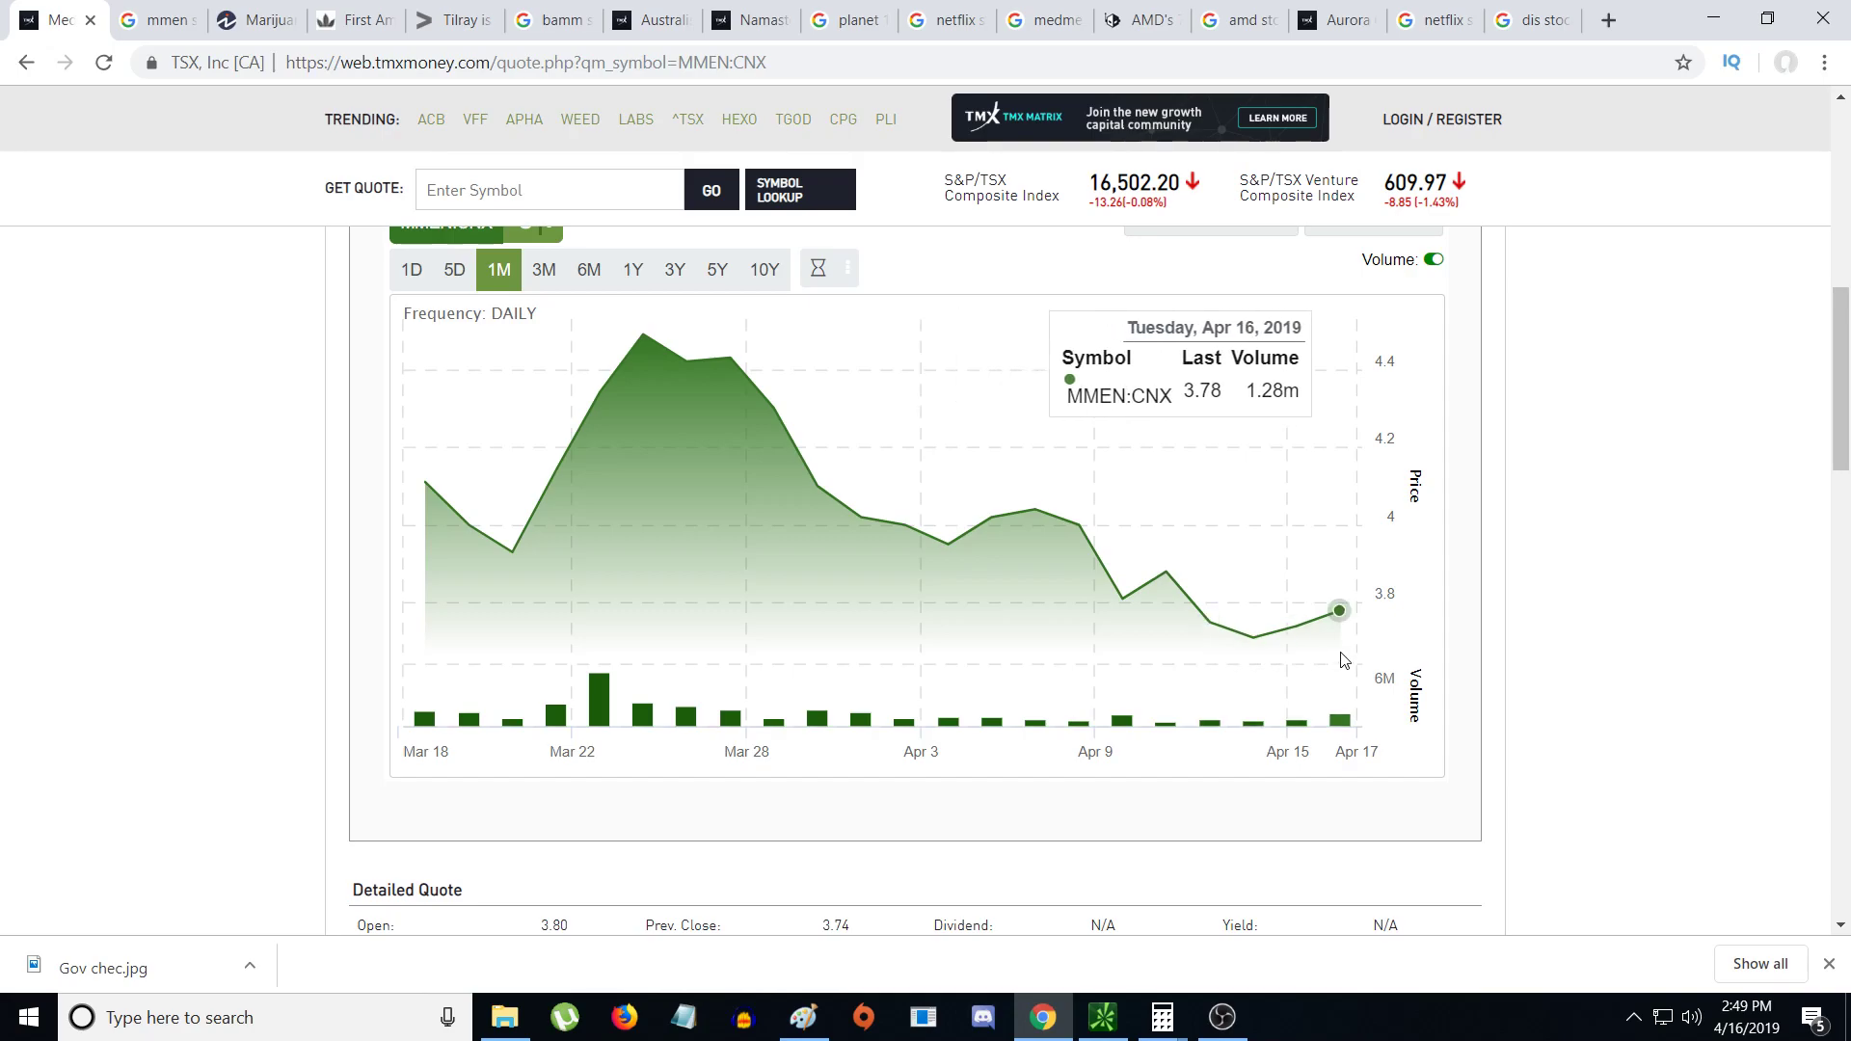
pyautogui.moveTo(1345, 648)
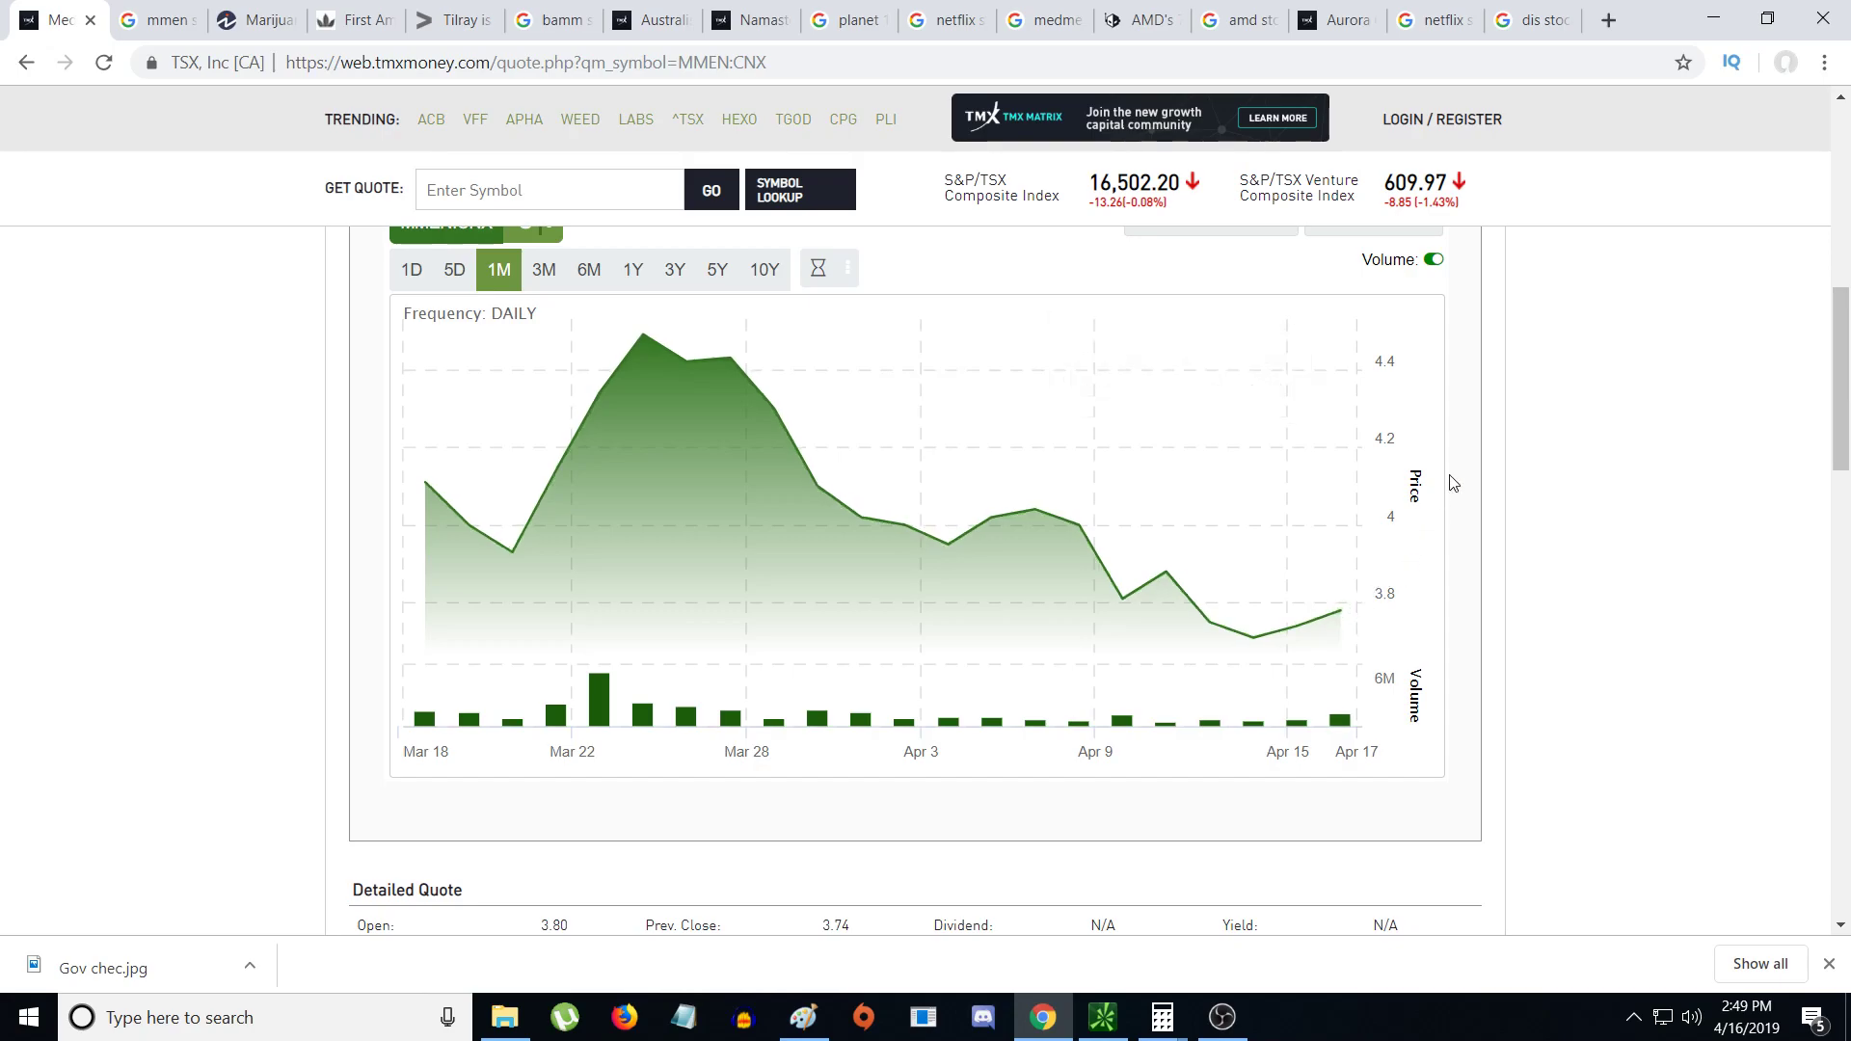
pyautogui.moveTo(597, 390)
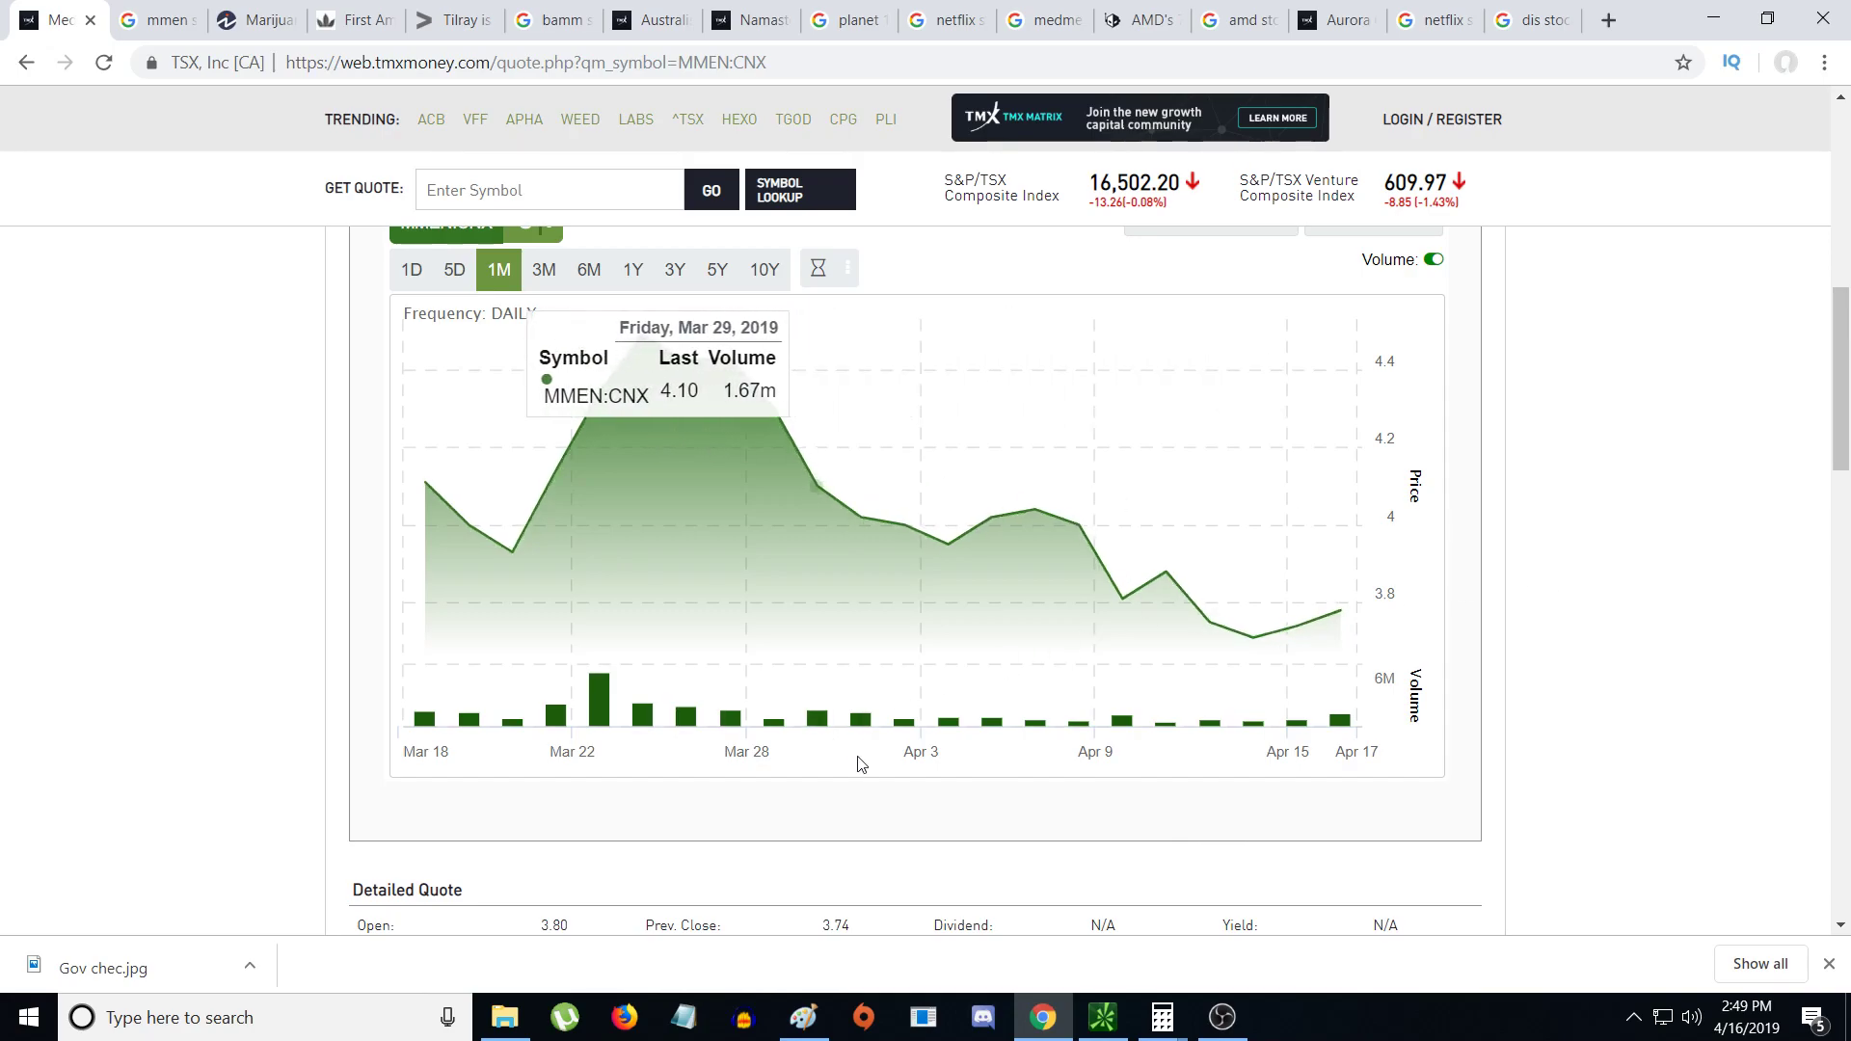
pyautogui.moveTo(858, 765)
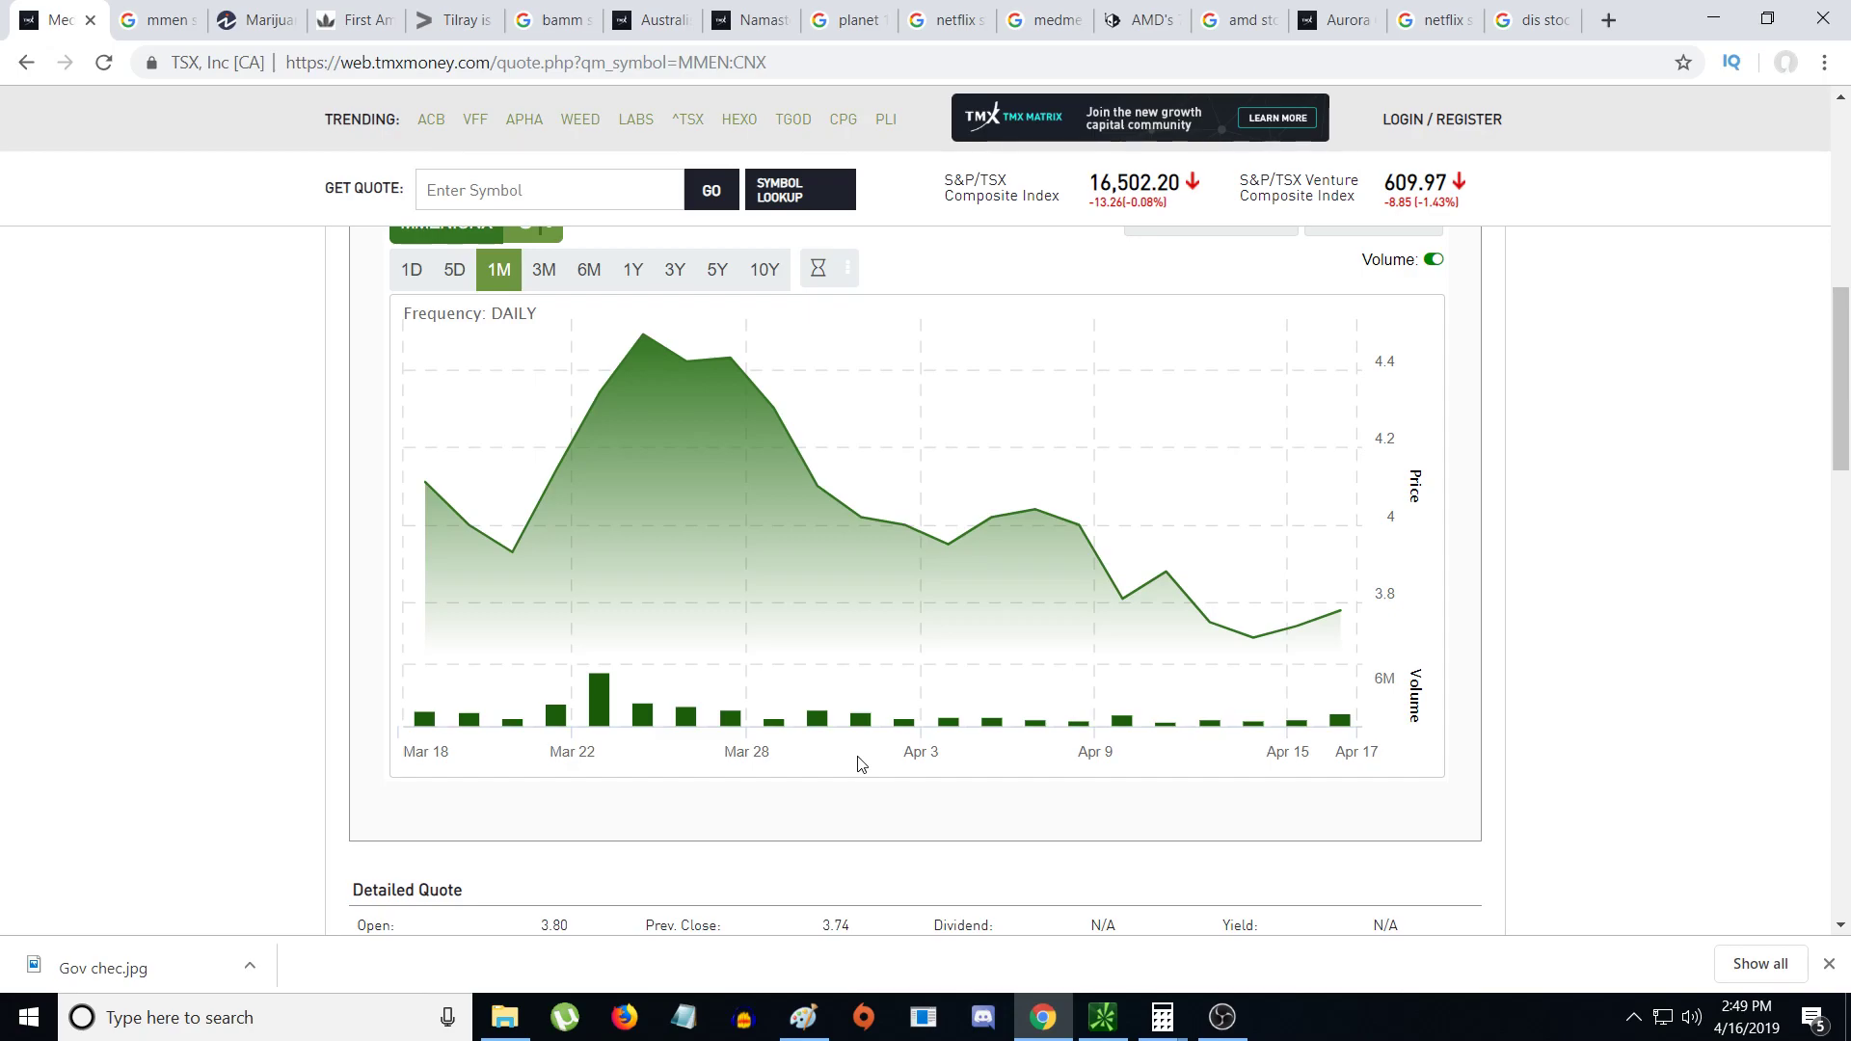
pyautogui.moveTo(642, 330)
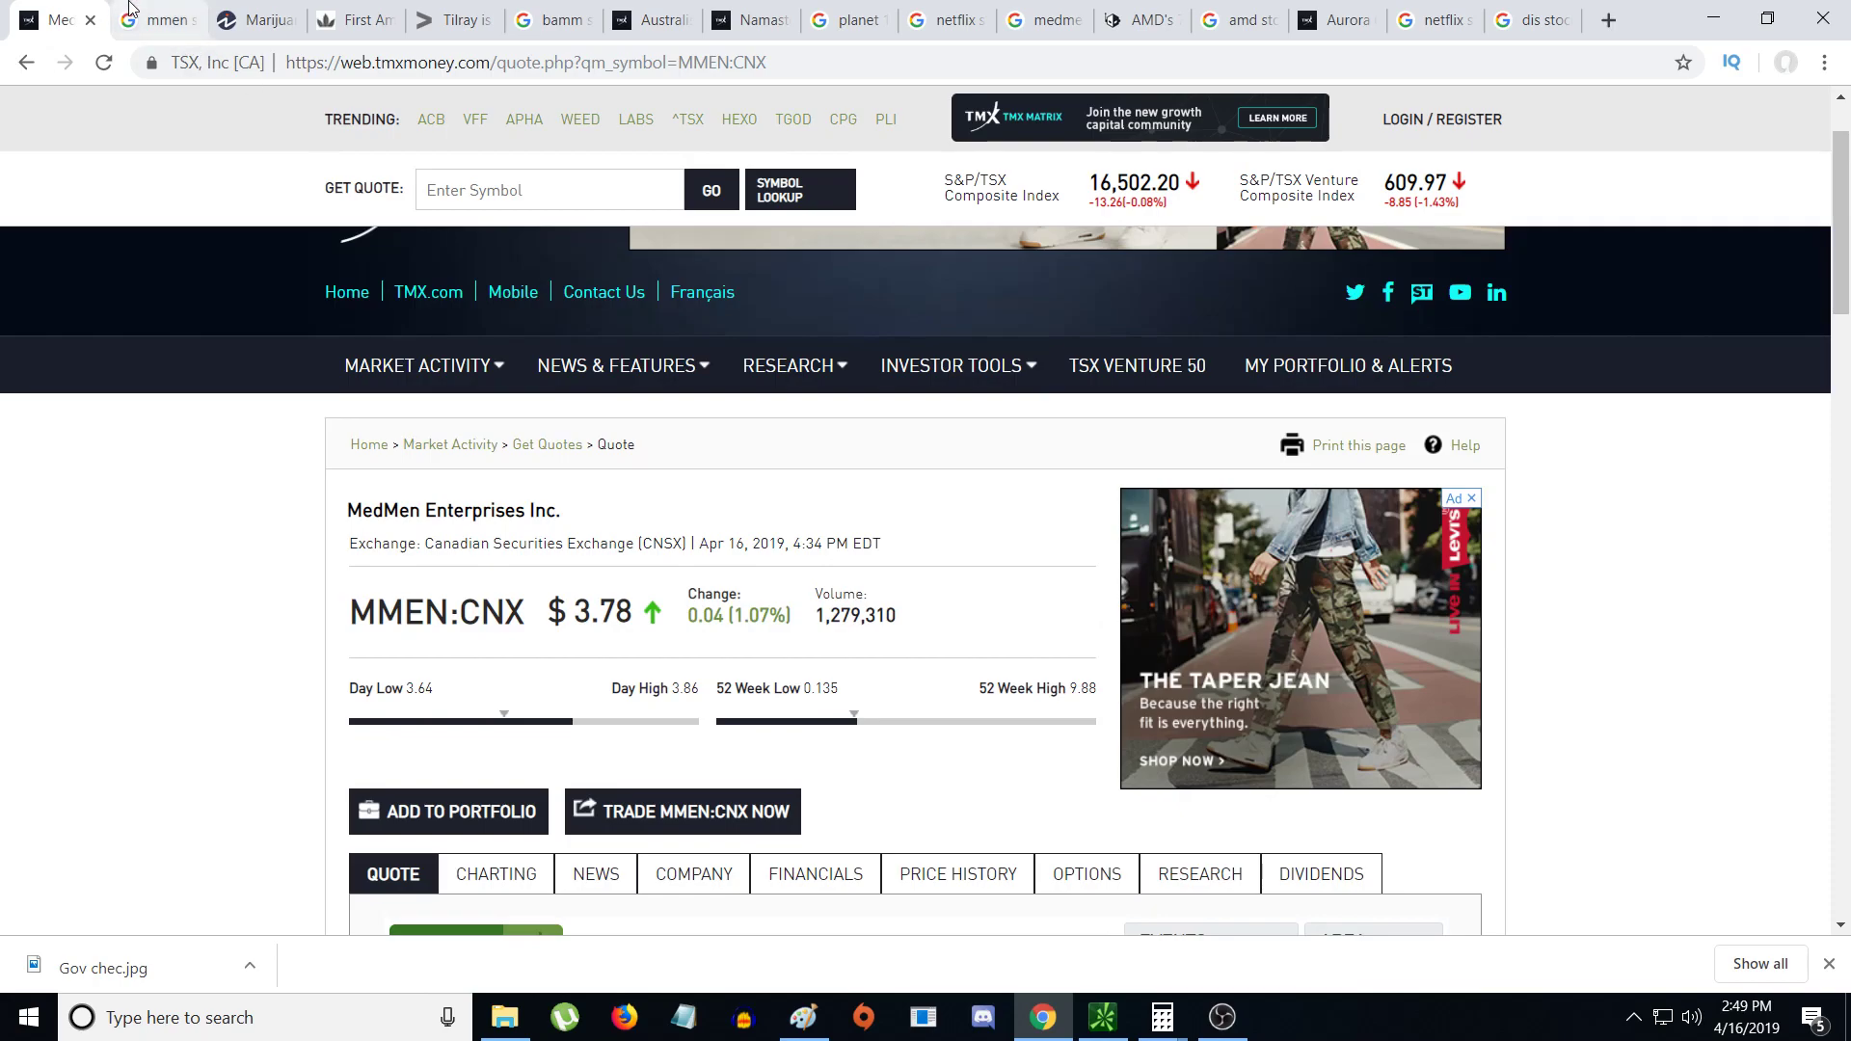
pyautogui.moveTo(159, 20)
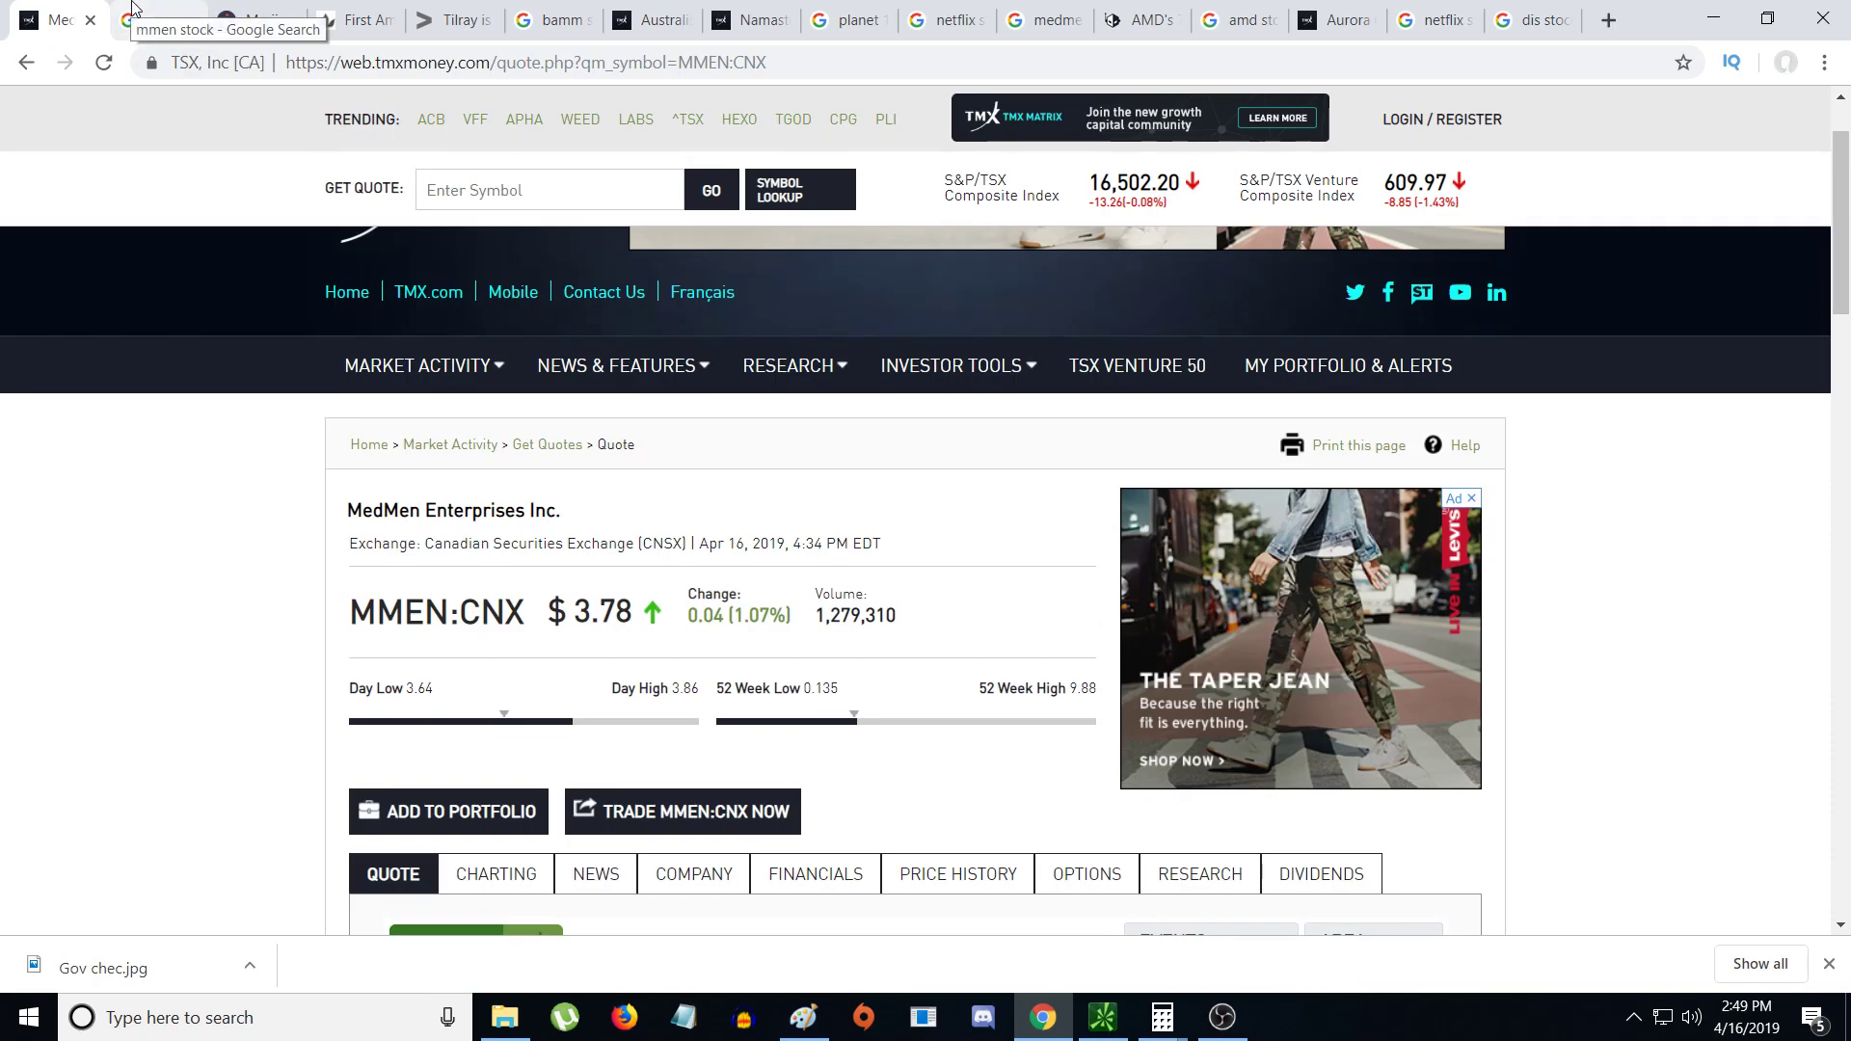
pyautogui.scroll(-3)
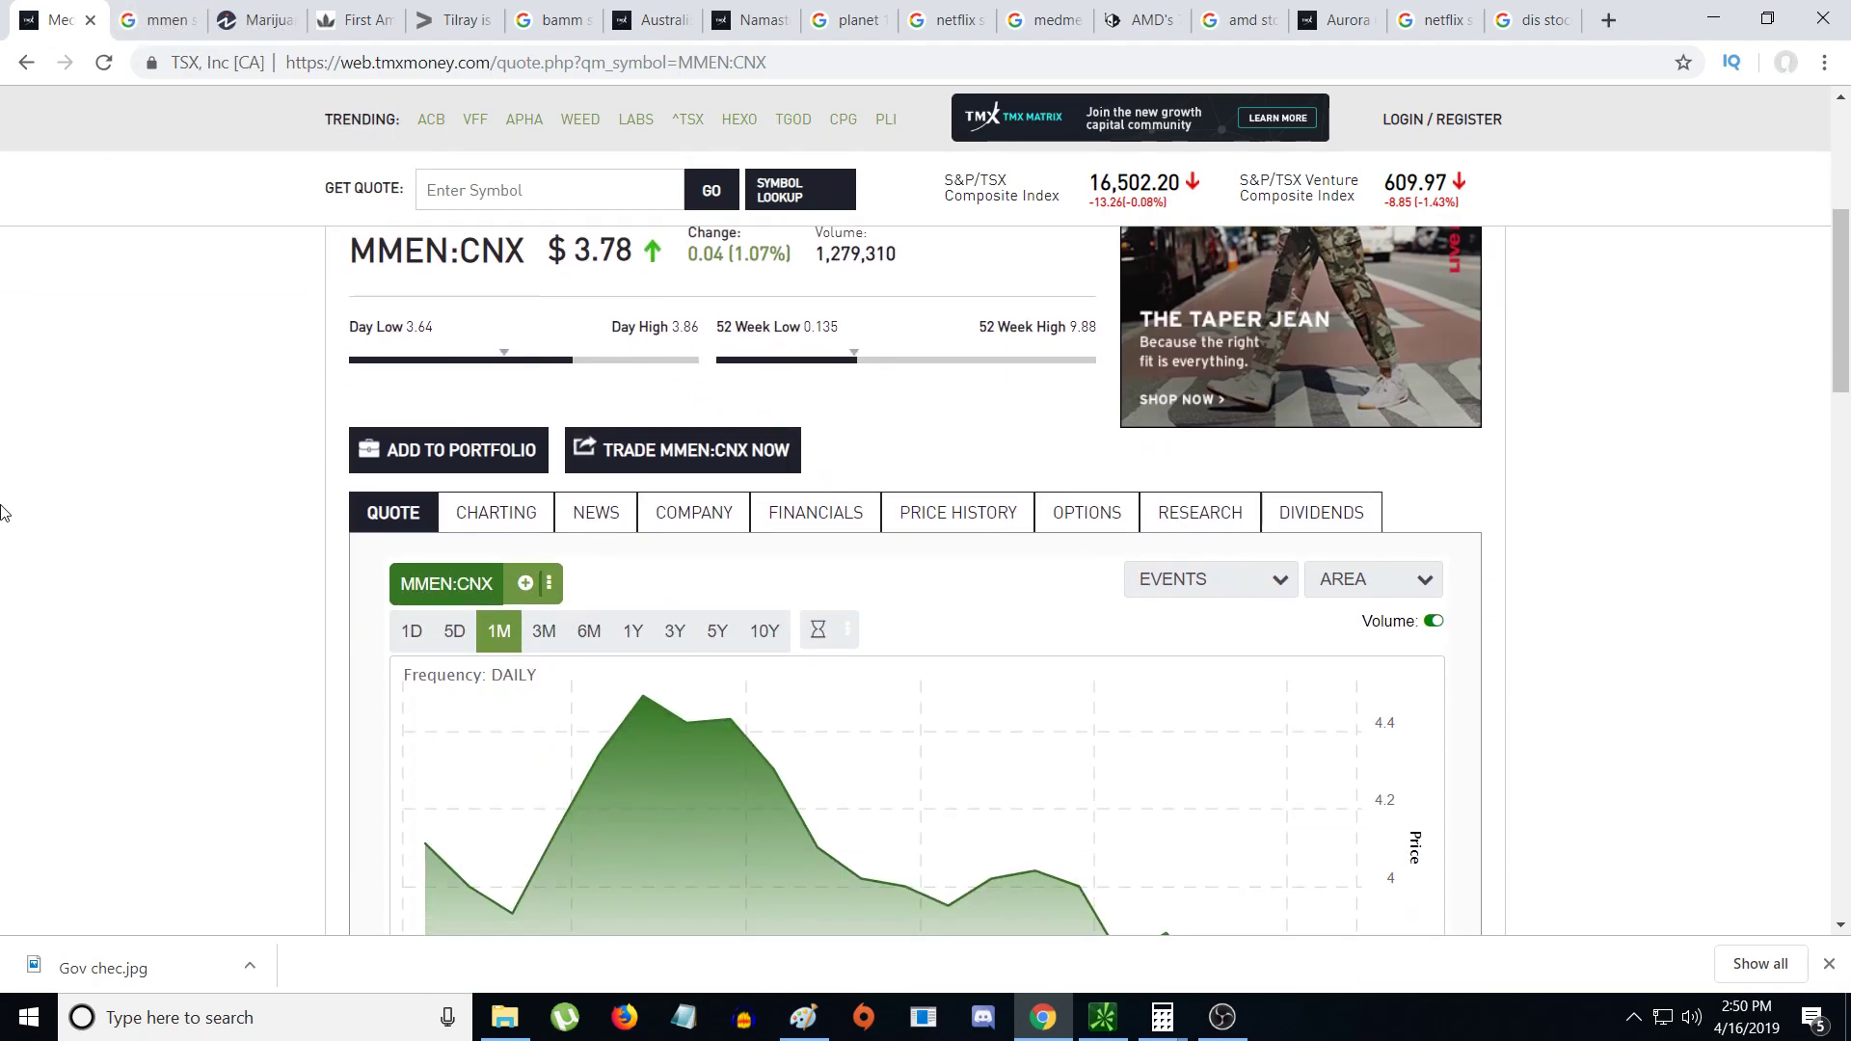
pyautogui.moveTo(266, 488)
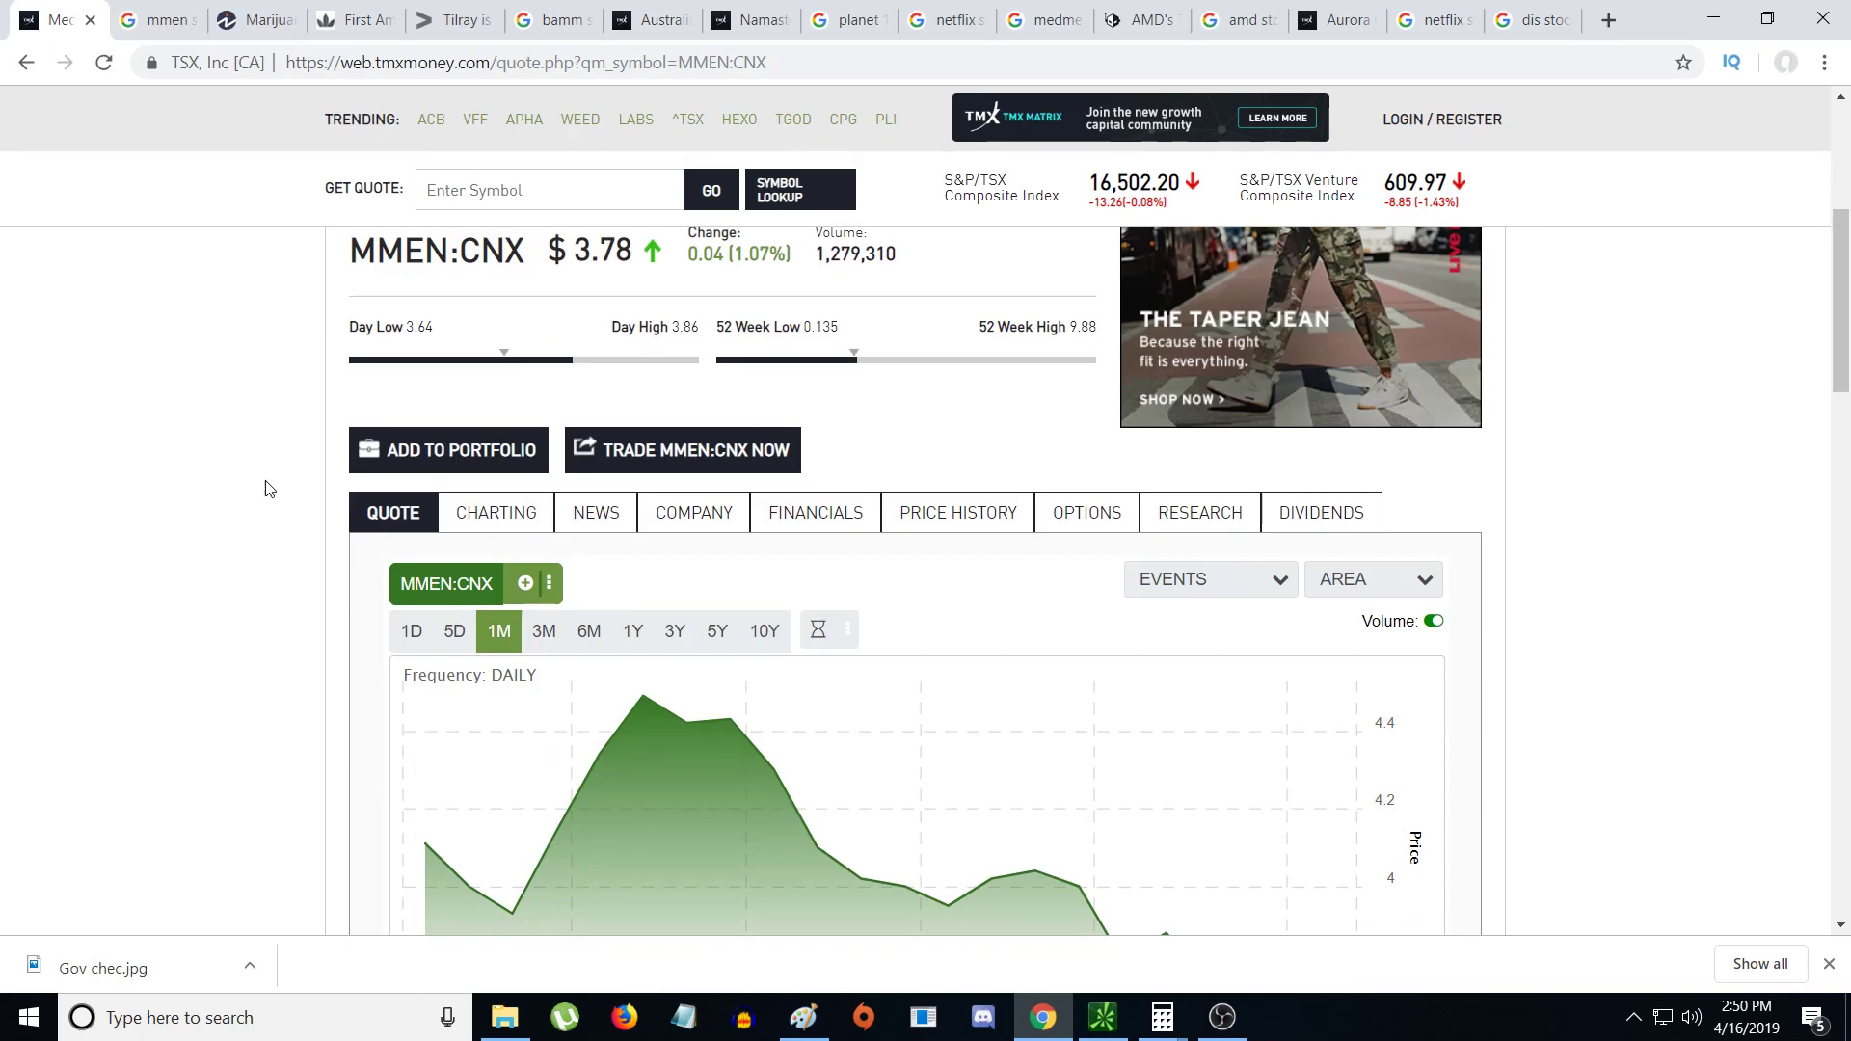
pyautogui.scroll(-3)
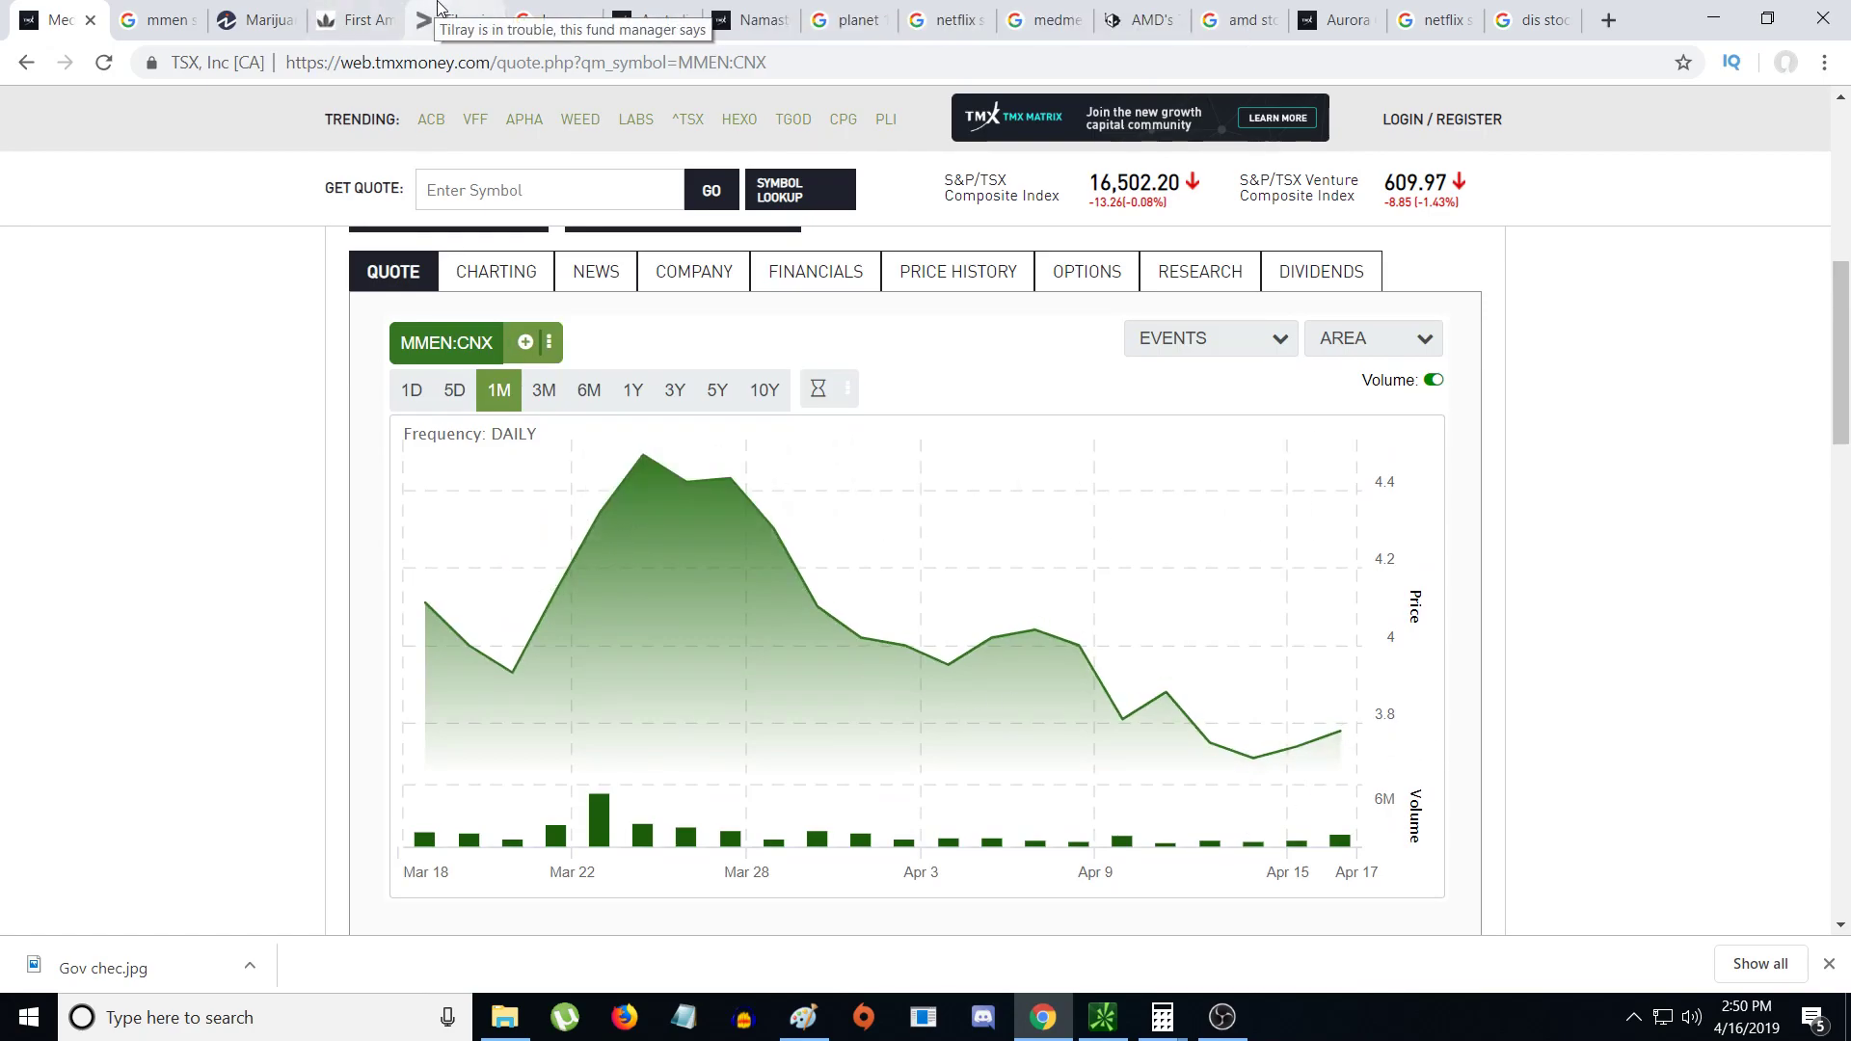
# - Switch to the Tilray fund manager article after a brief look at the HMUS ETF tab
pyautogui.click(448, 20)
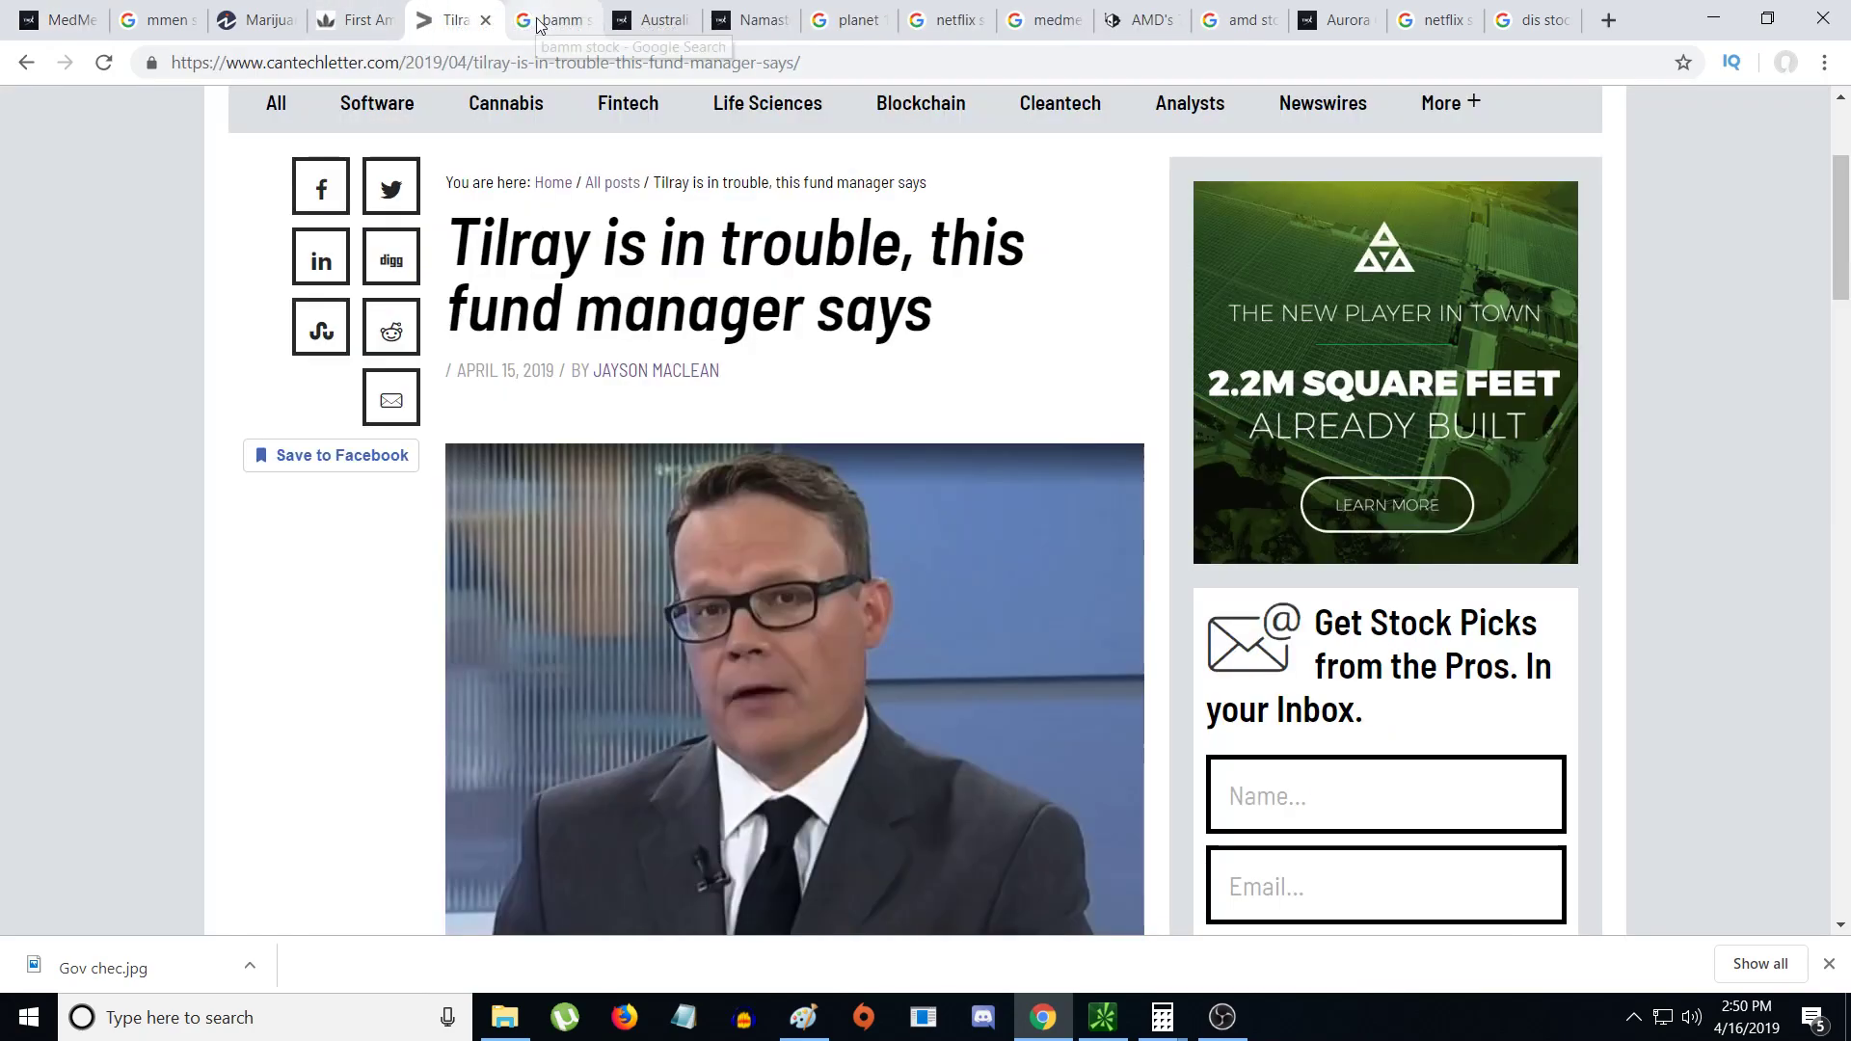
pyautogui.click(348, 20)
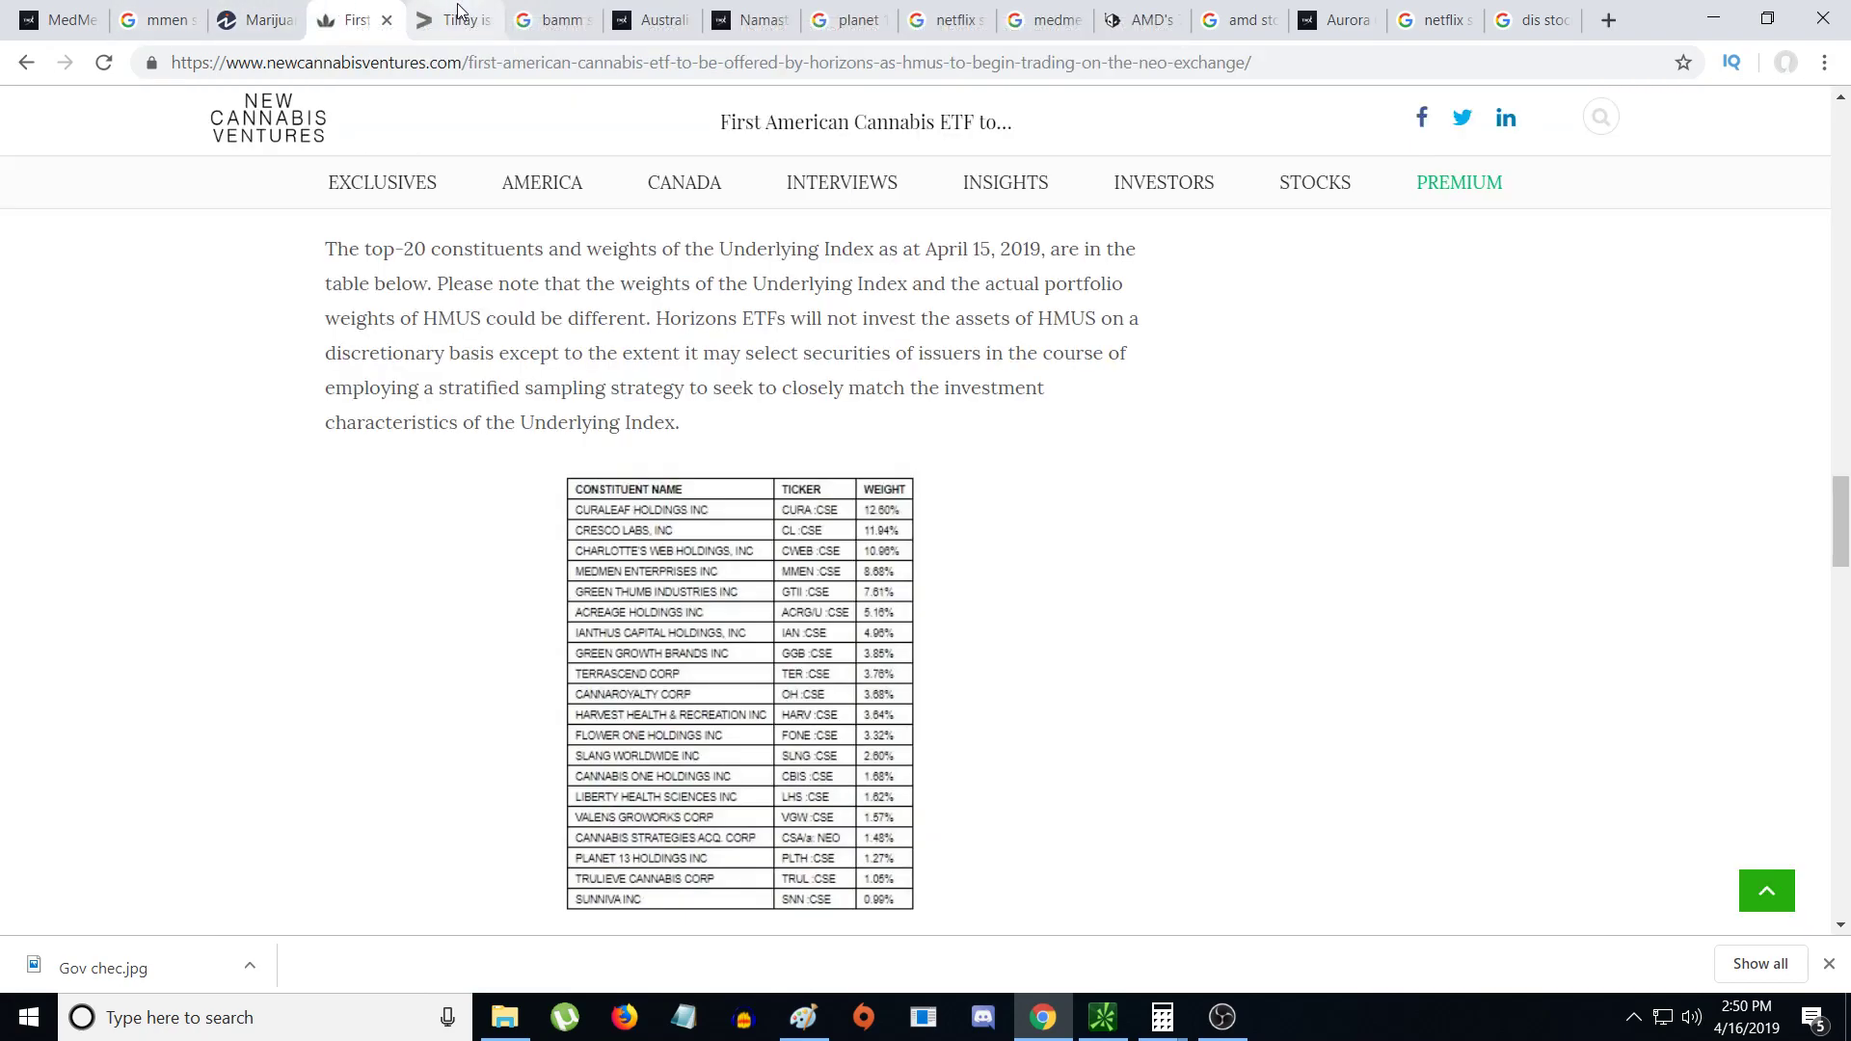
pyautogui.click(446, 20)
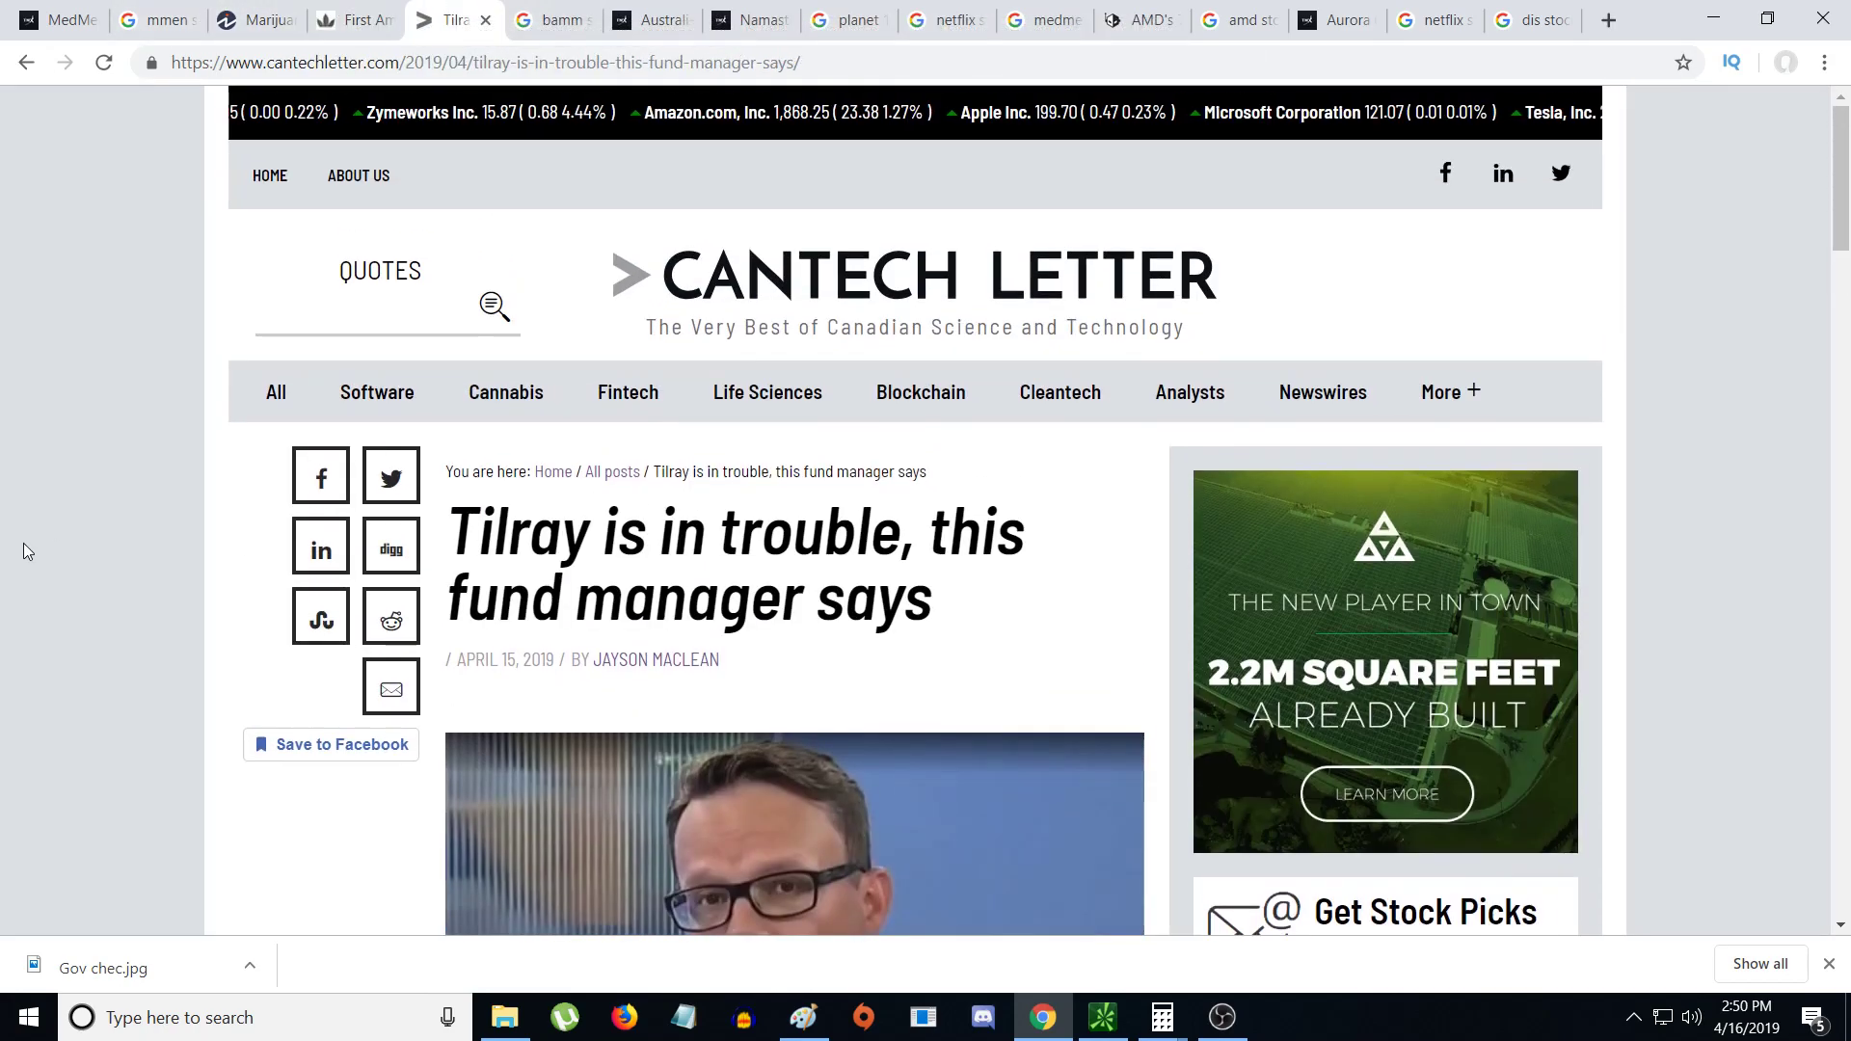
# - Read the Tilray article down through Sneddon's $34–$35 downside quotes
pyautogui.scroll(-3)
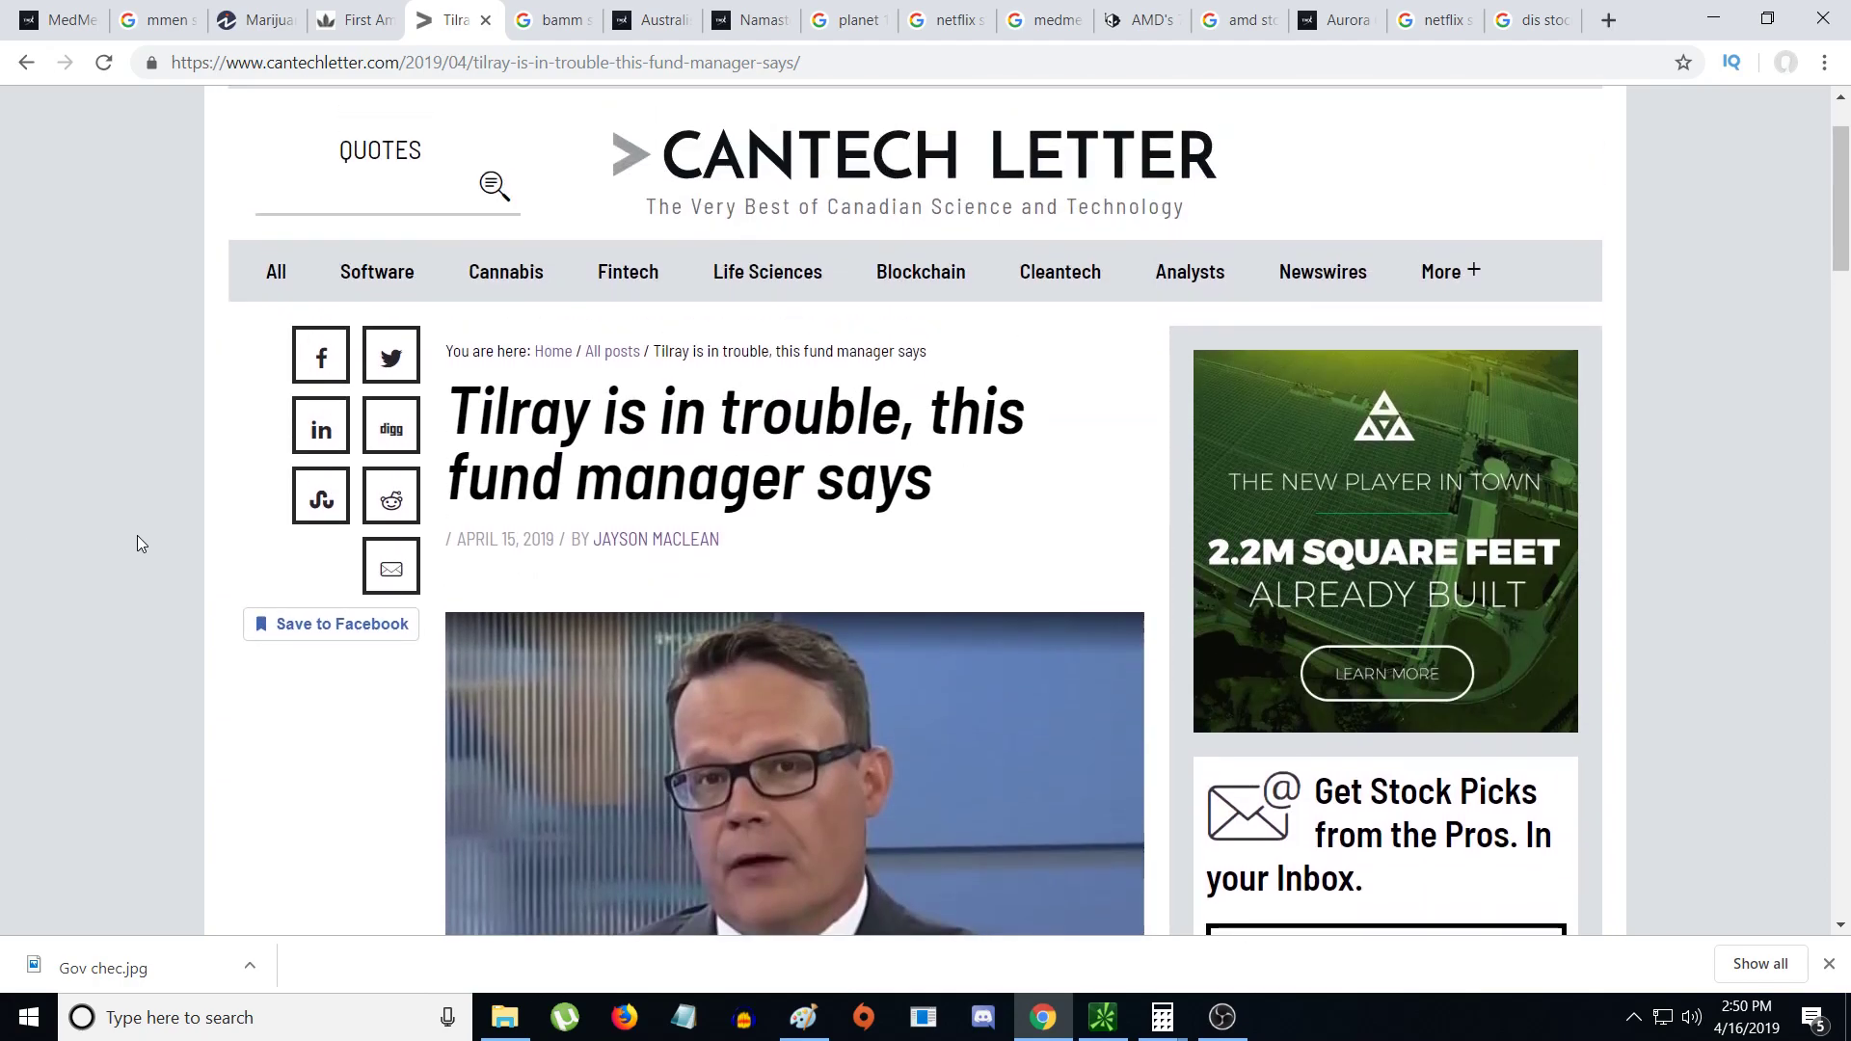
pyautogui.scroll(-3)
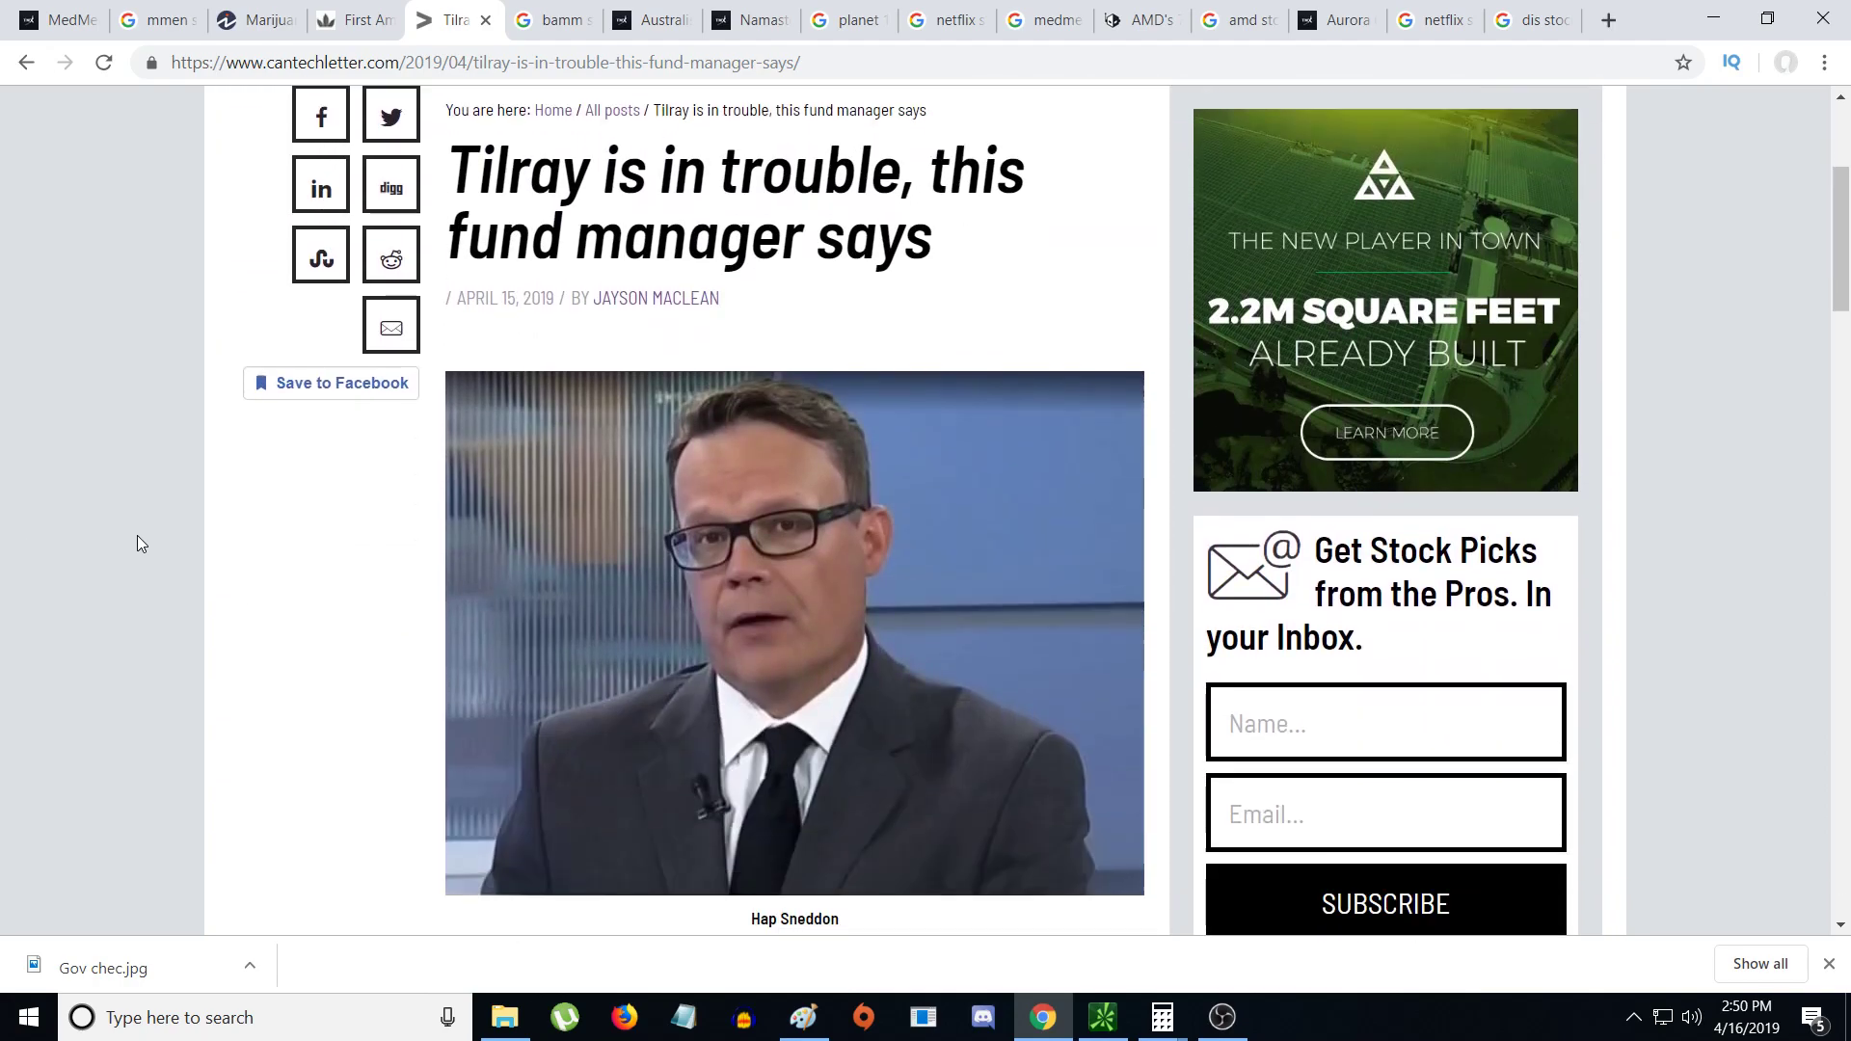
pyautogui.scroll(-3)
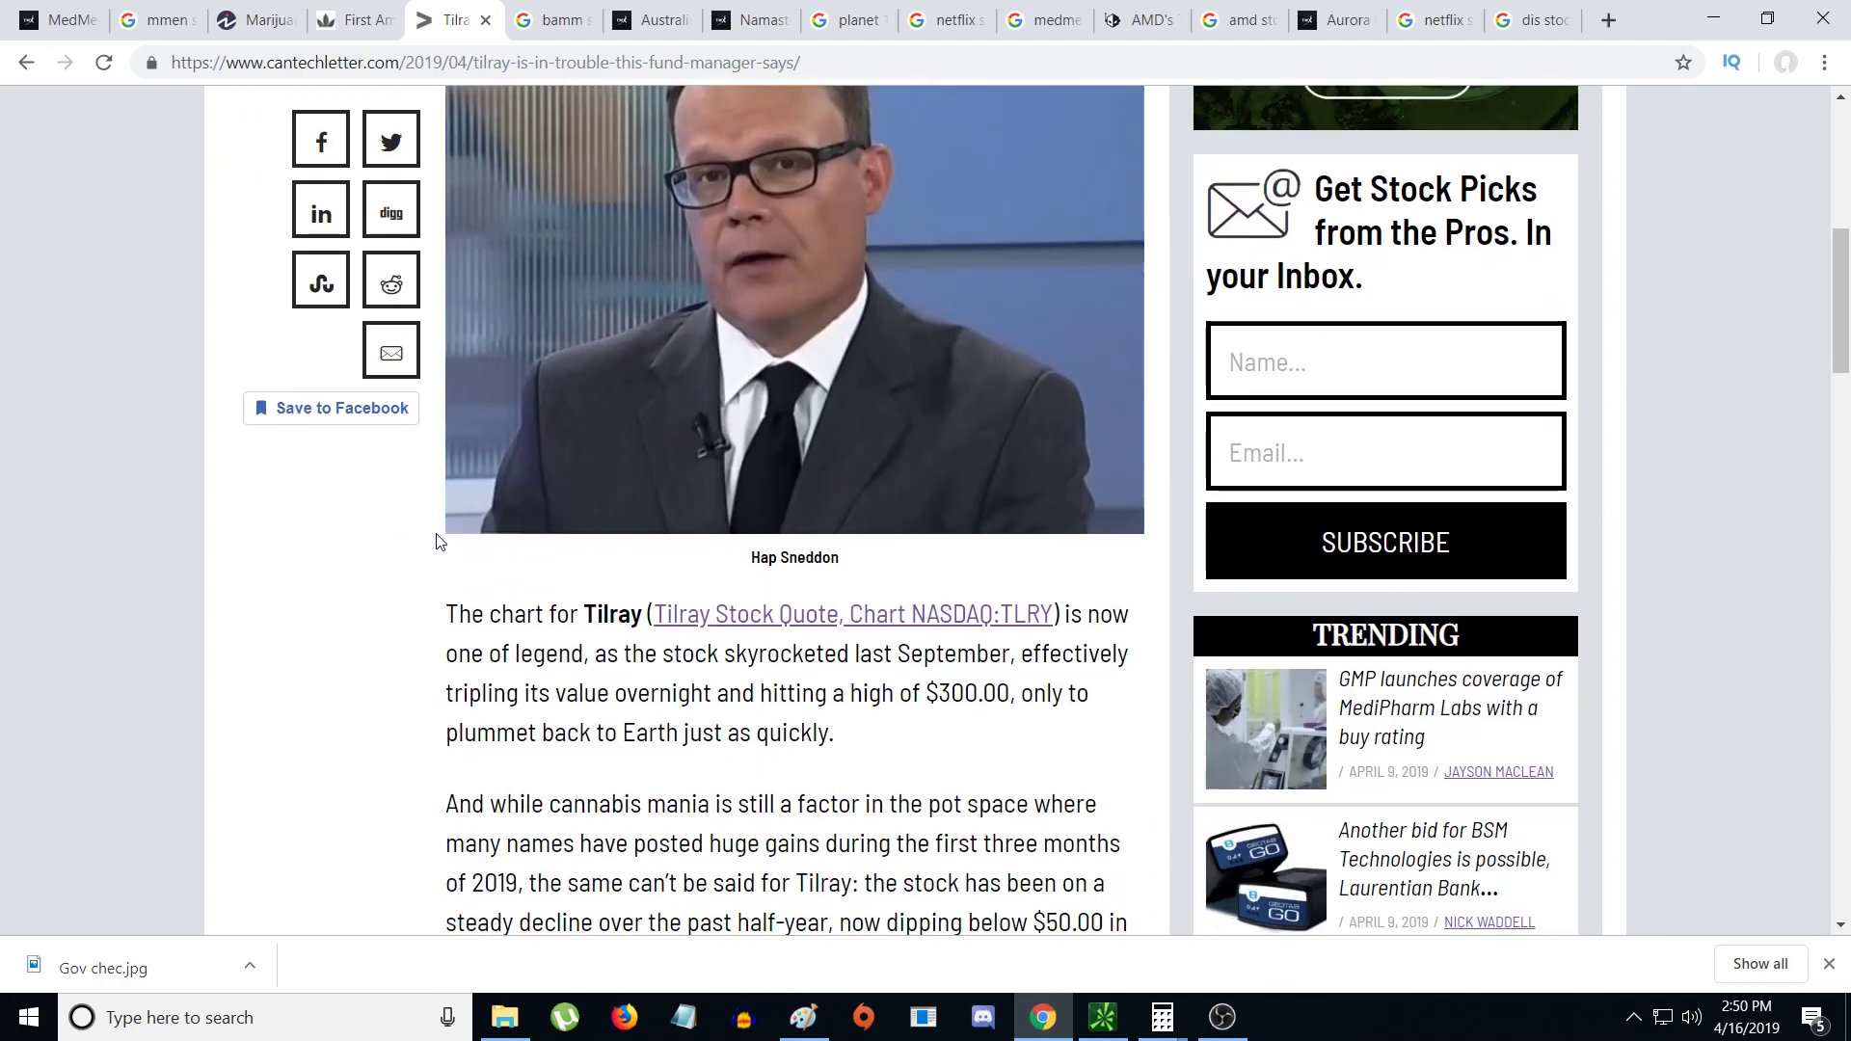
pyautogui.scroll(-3)
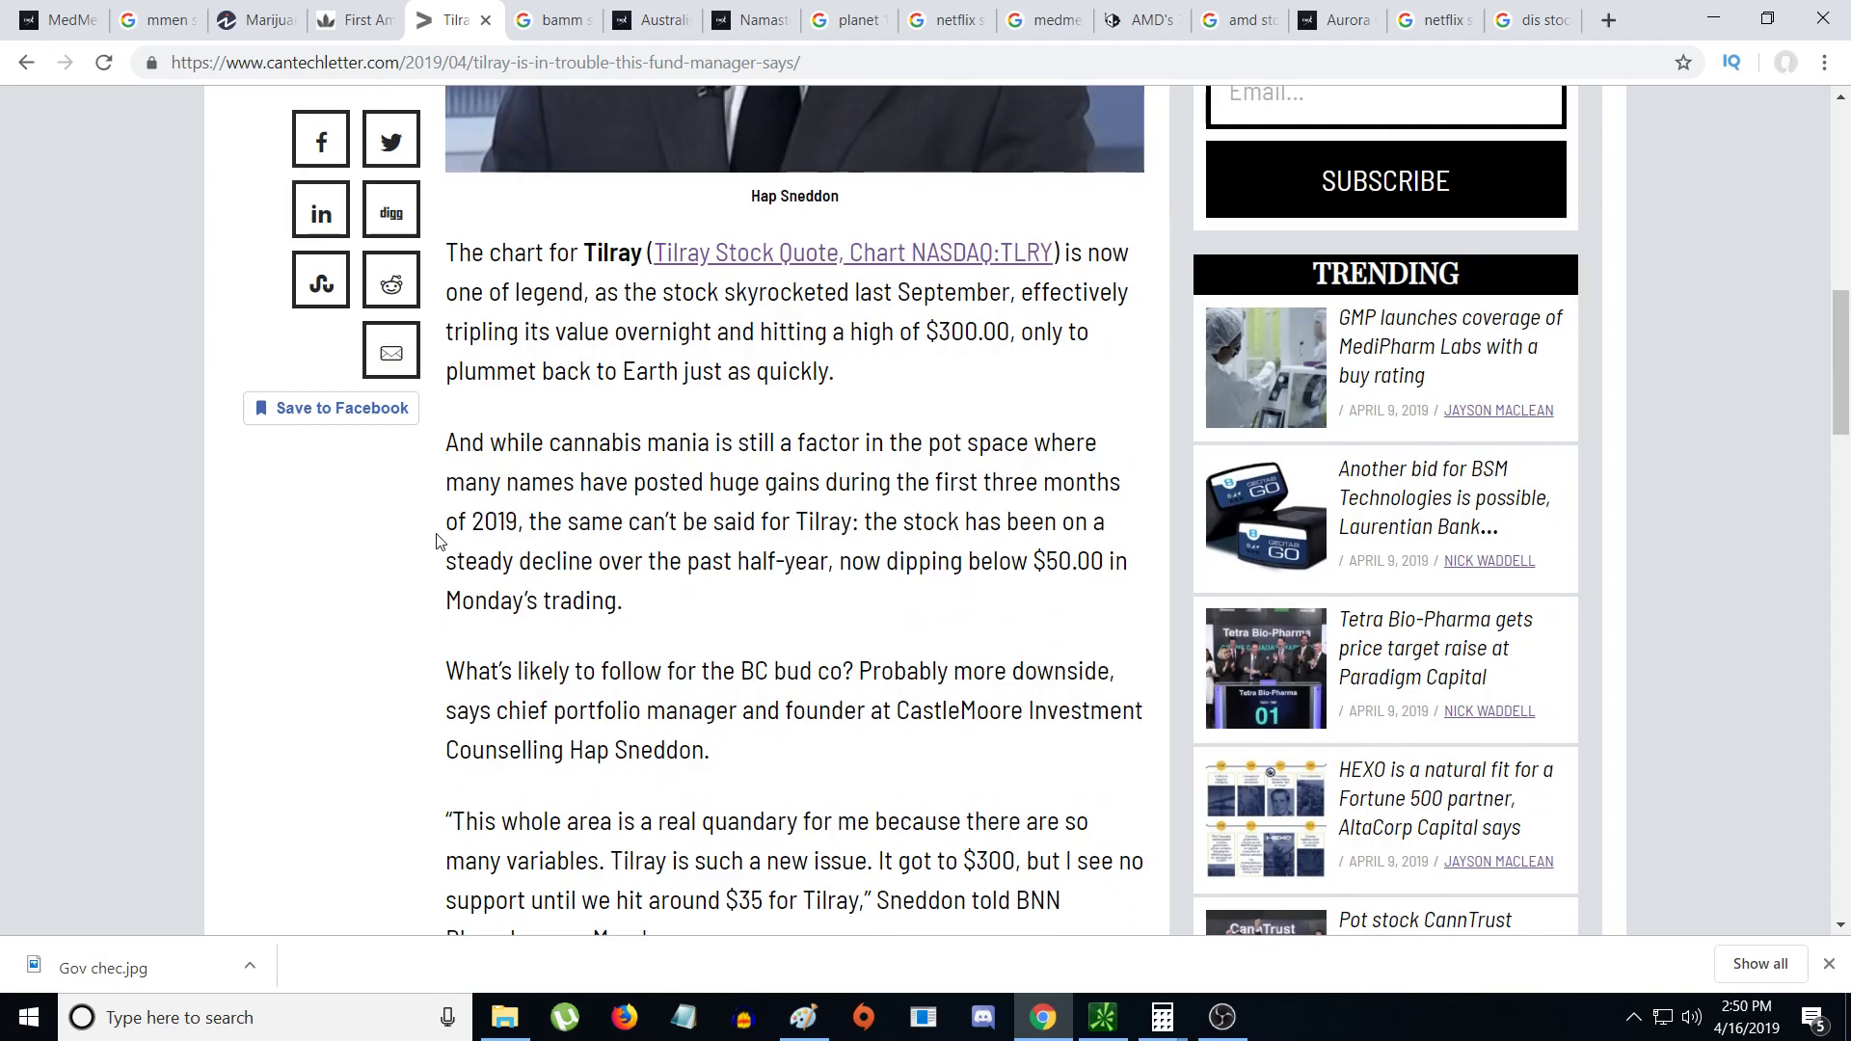
pyautogui.moveTo(783, 906)
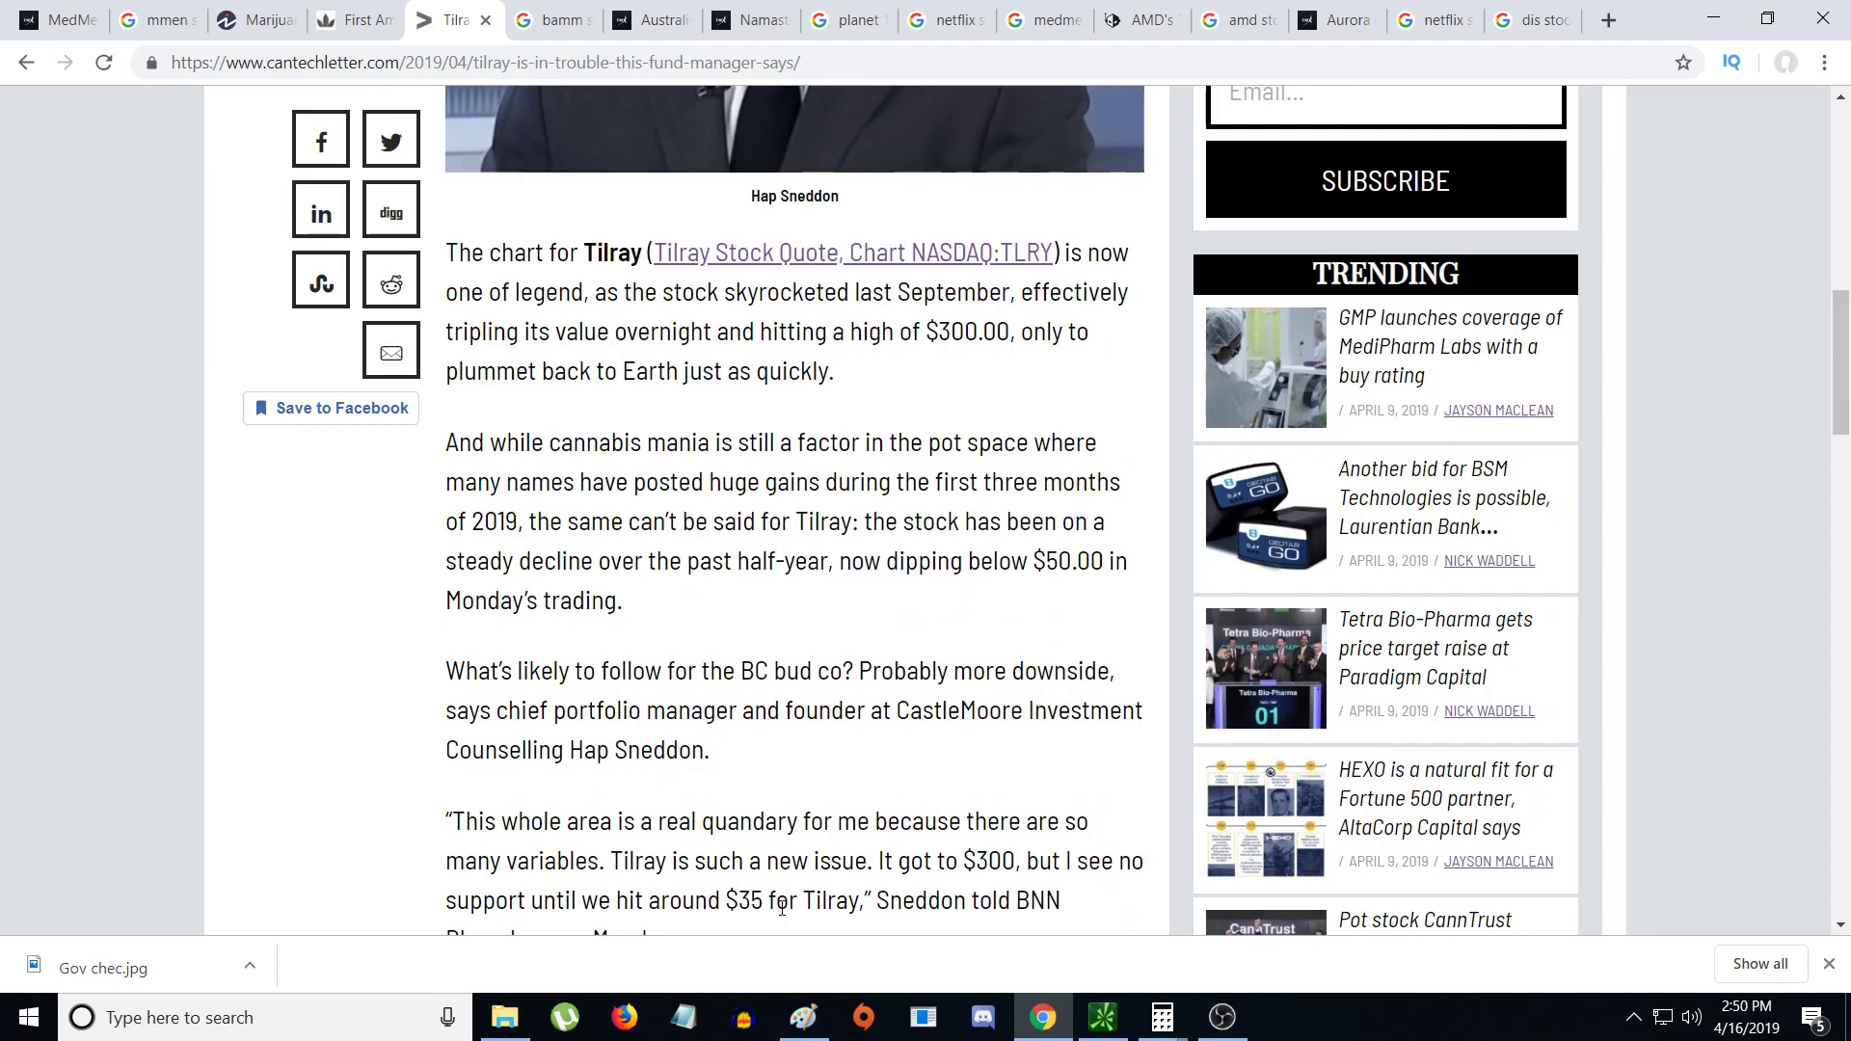
pyautogui.scroll(-3)
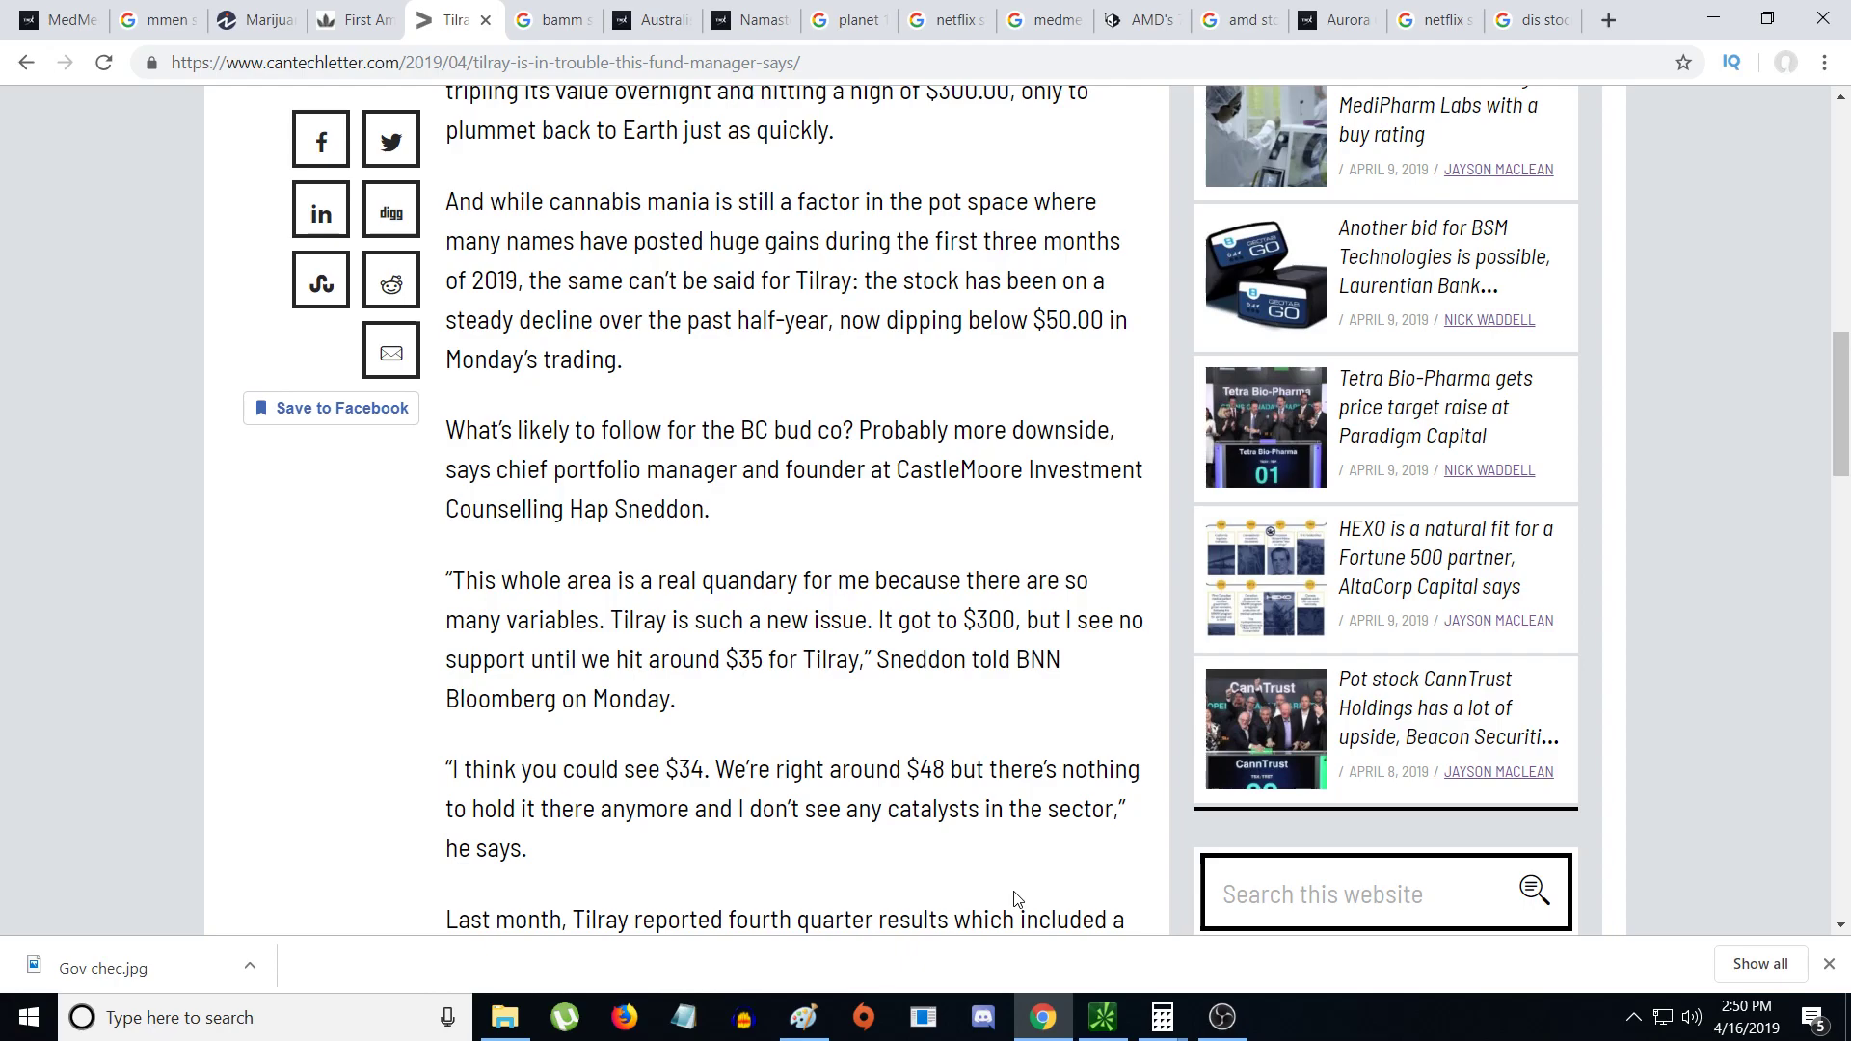
pyautogui.moveTo(857, 704)
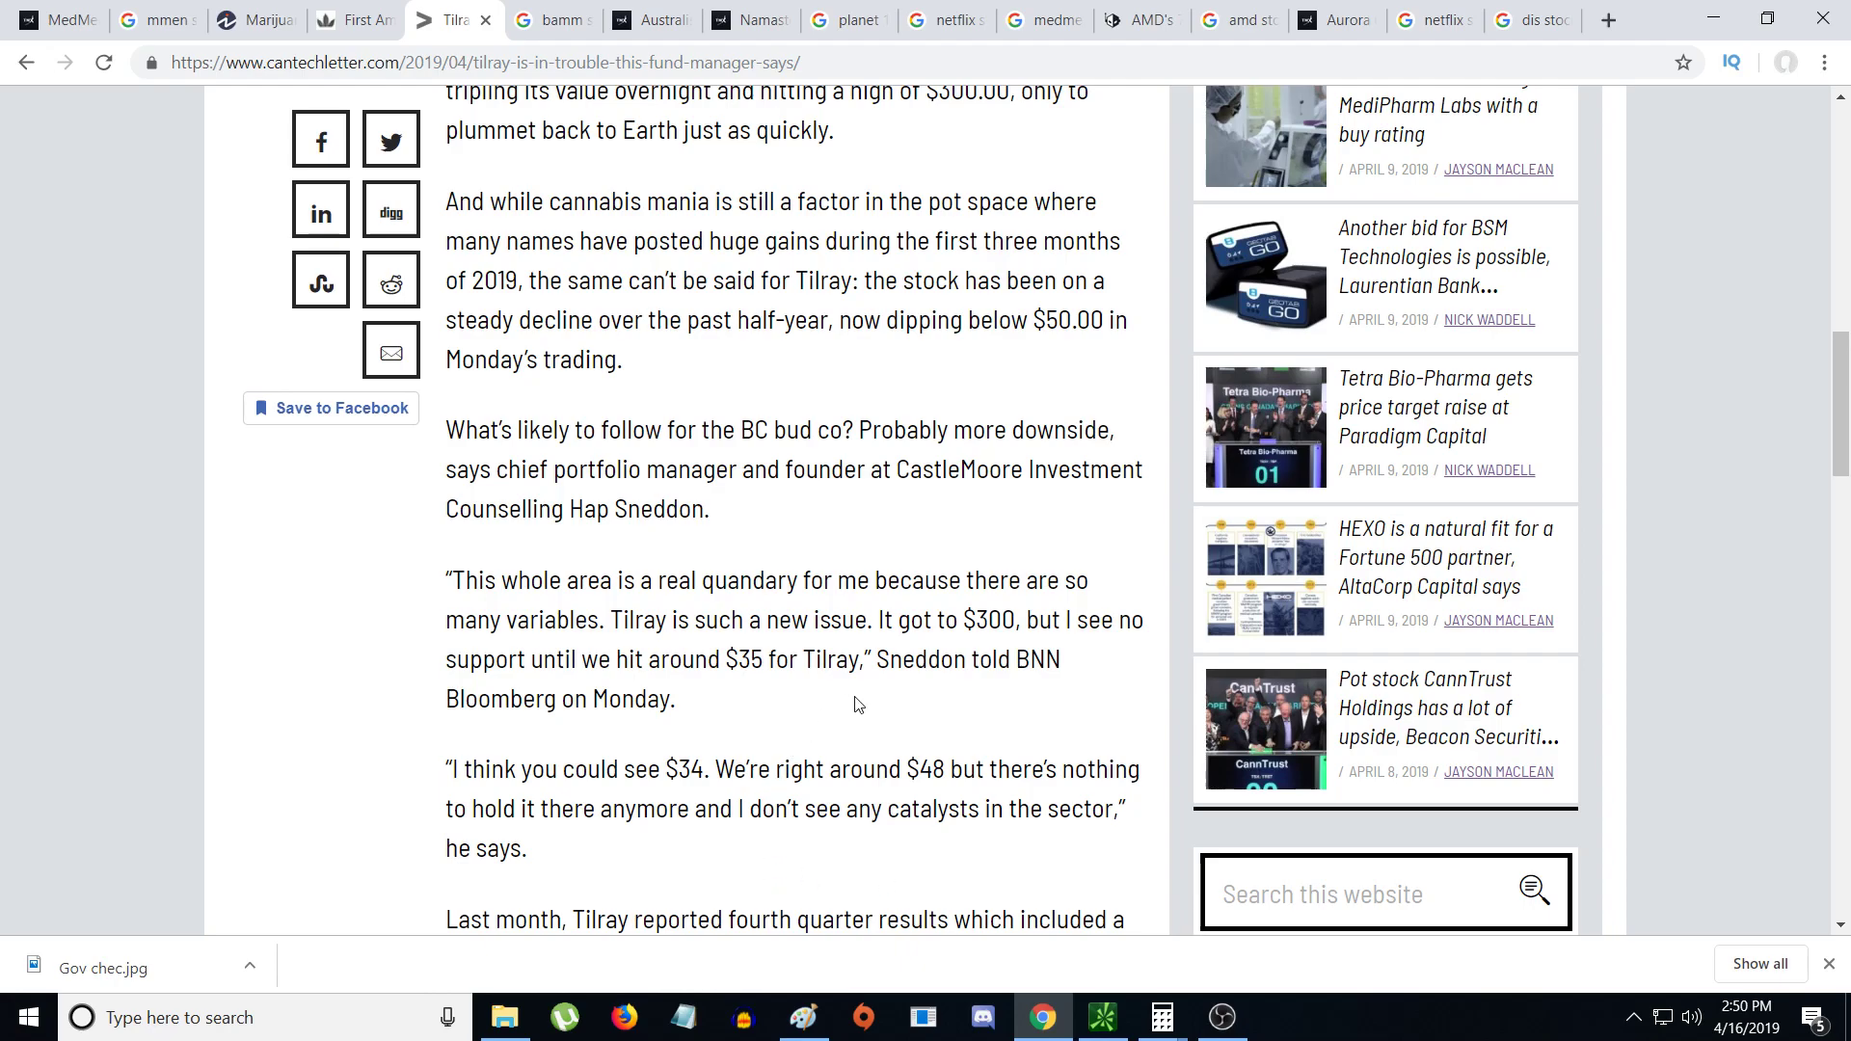
pyautogui.moveTo(878, 705)
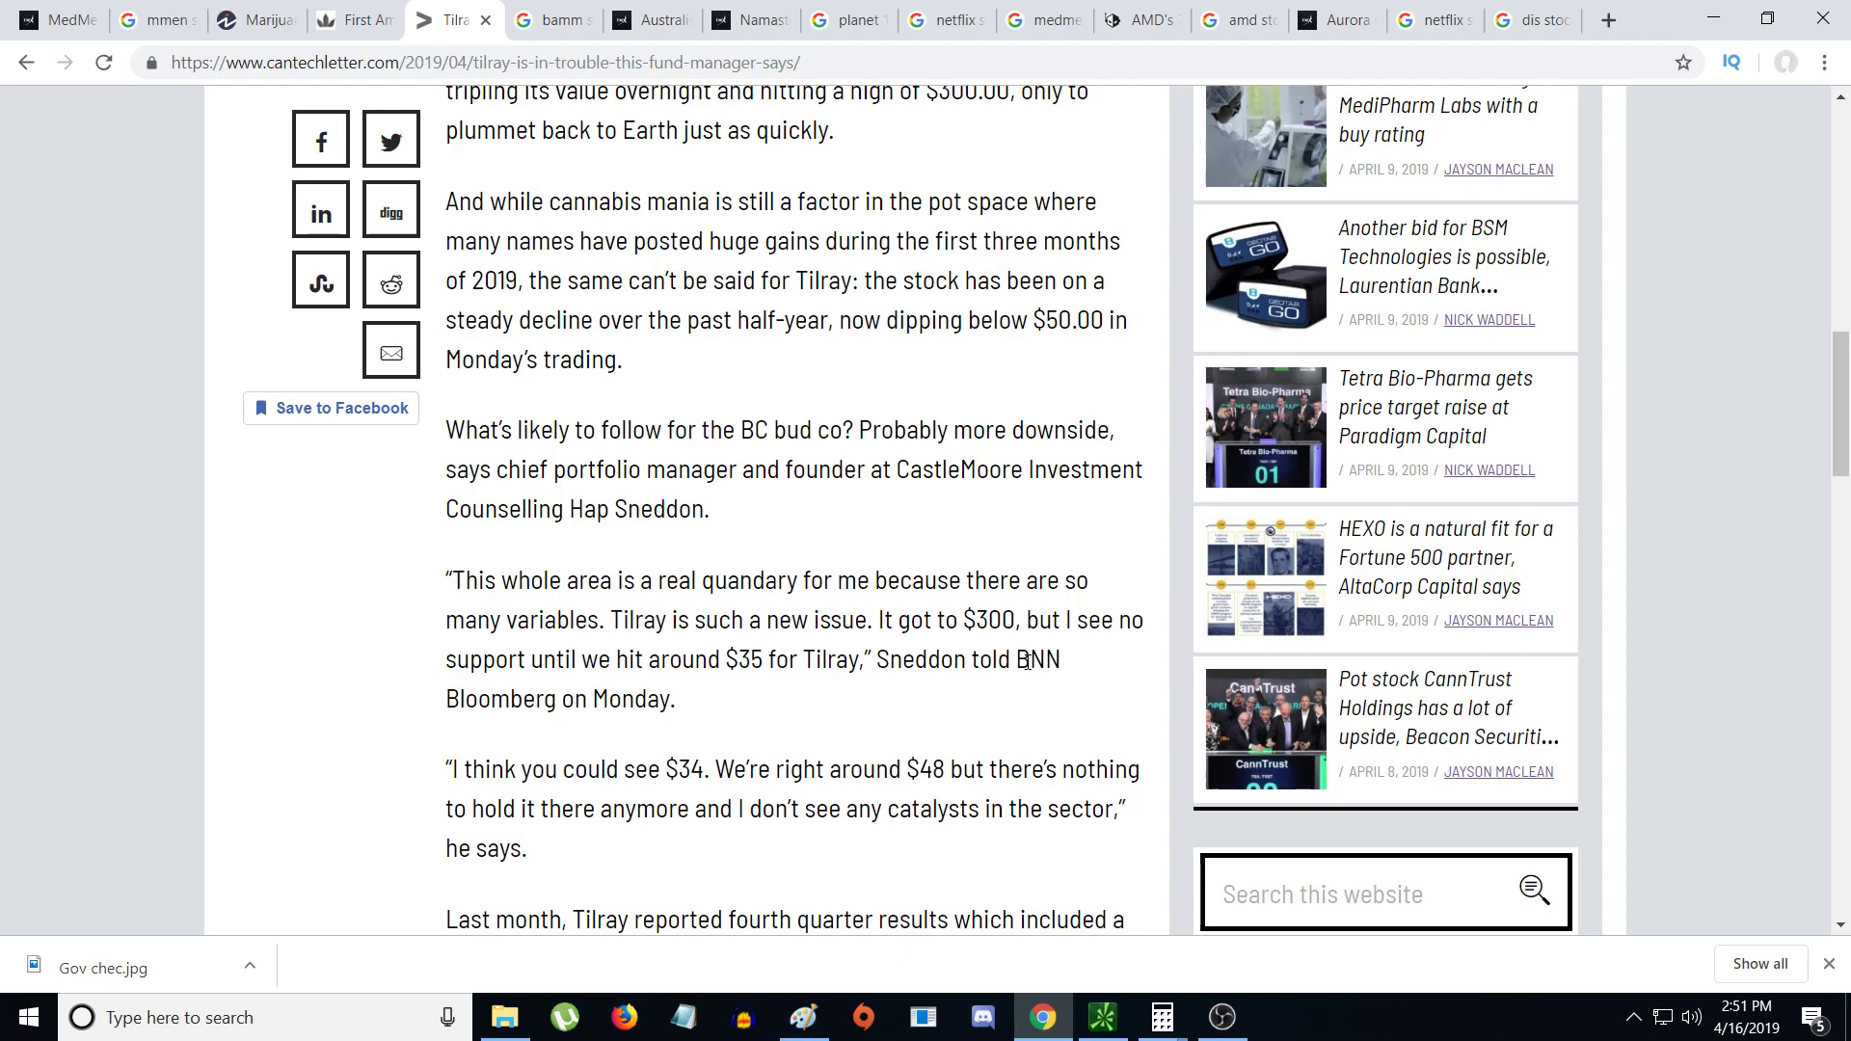
pyautogui.scroll(3)
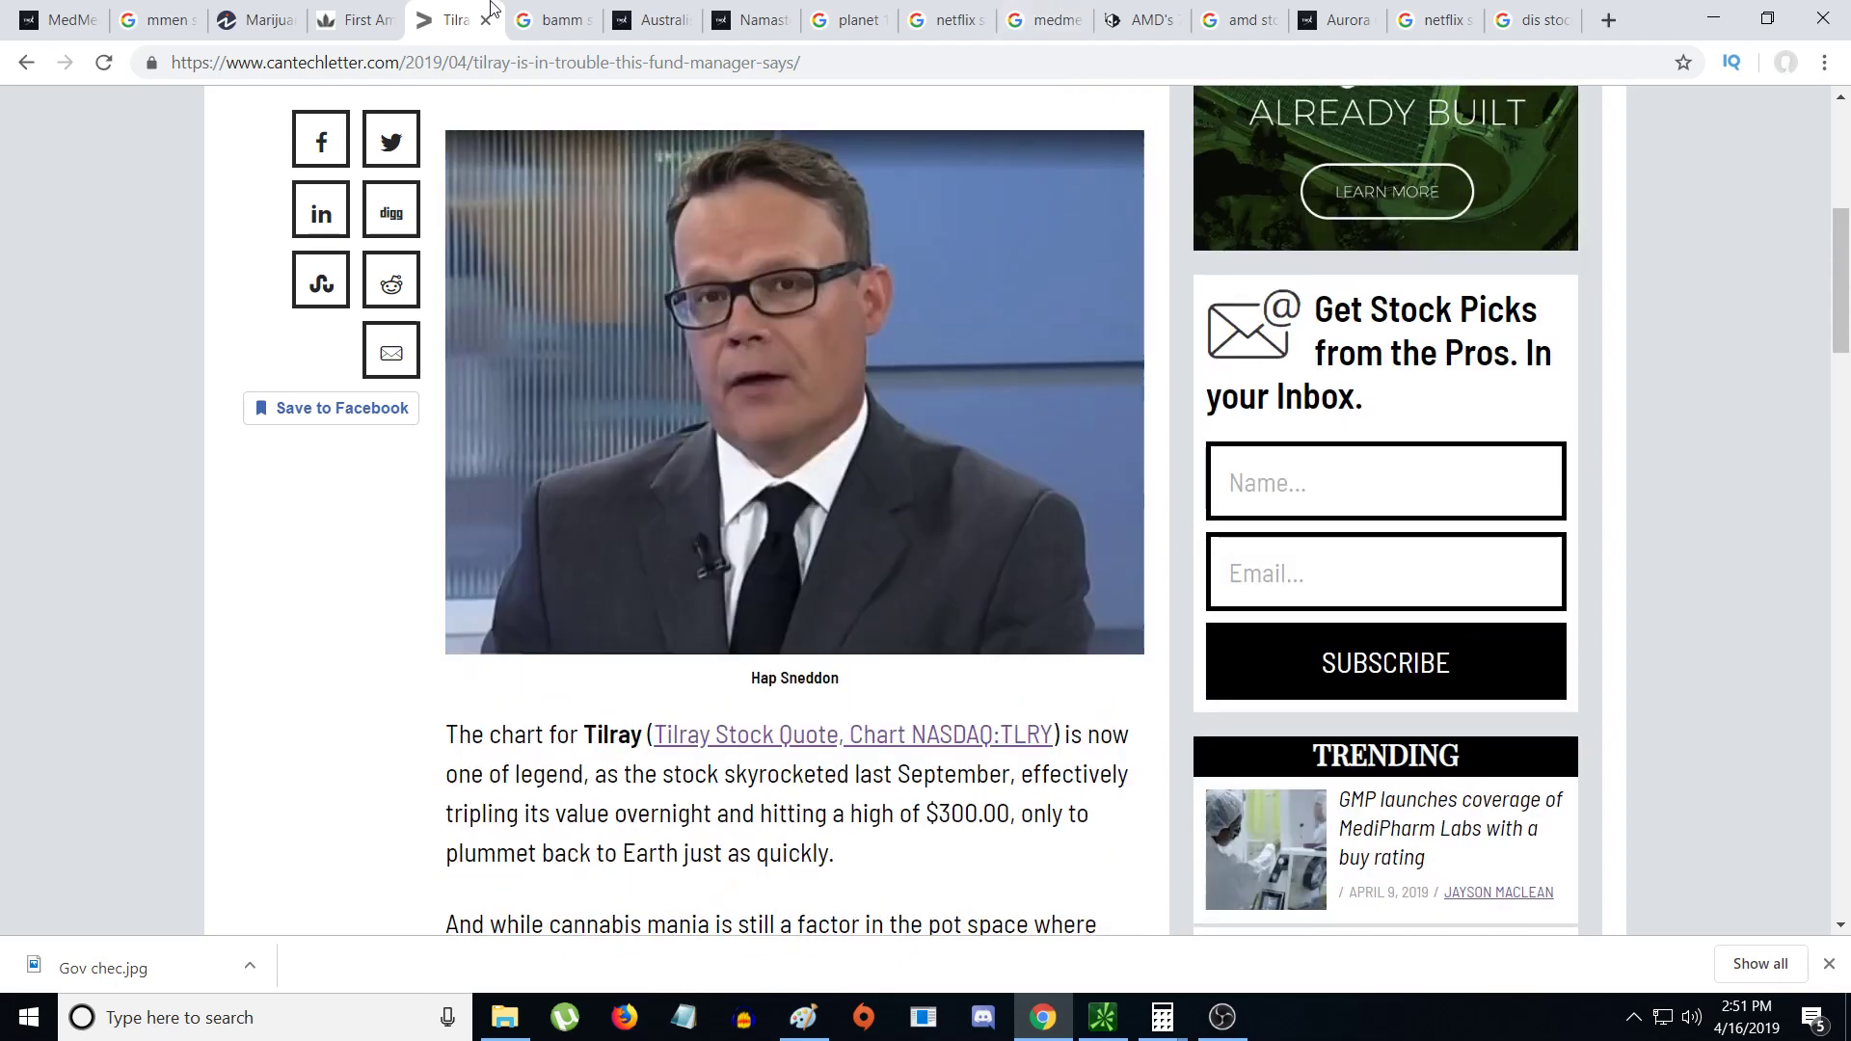
# - Switch to the 'bamm stock' Google results and scroll to the Yahoo Finance BAMM.CN link
pyautogui.click(552, 20)
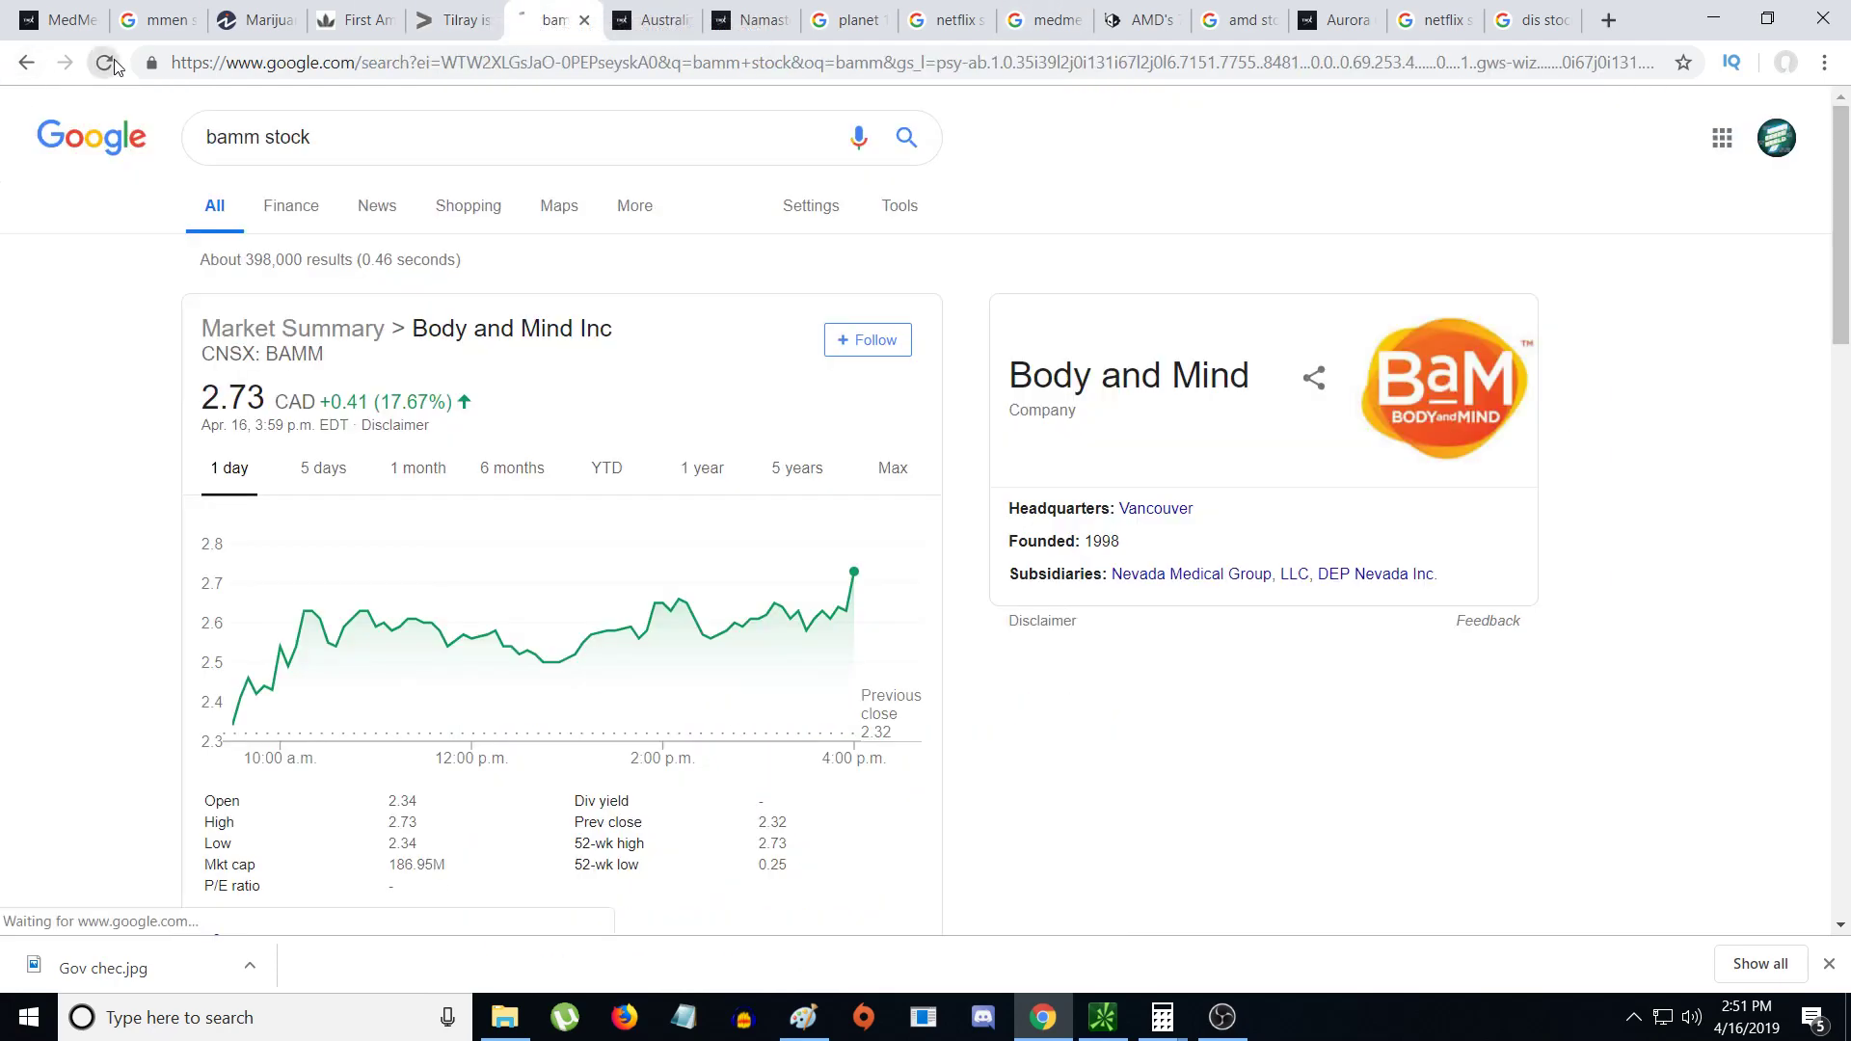
pyautogui.moveTo(232, 717)
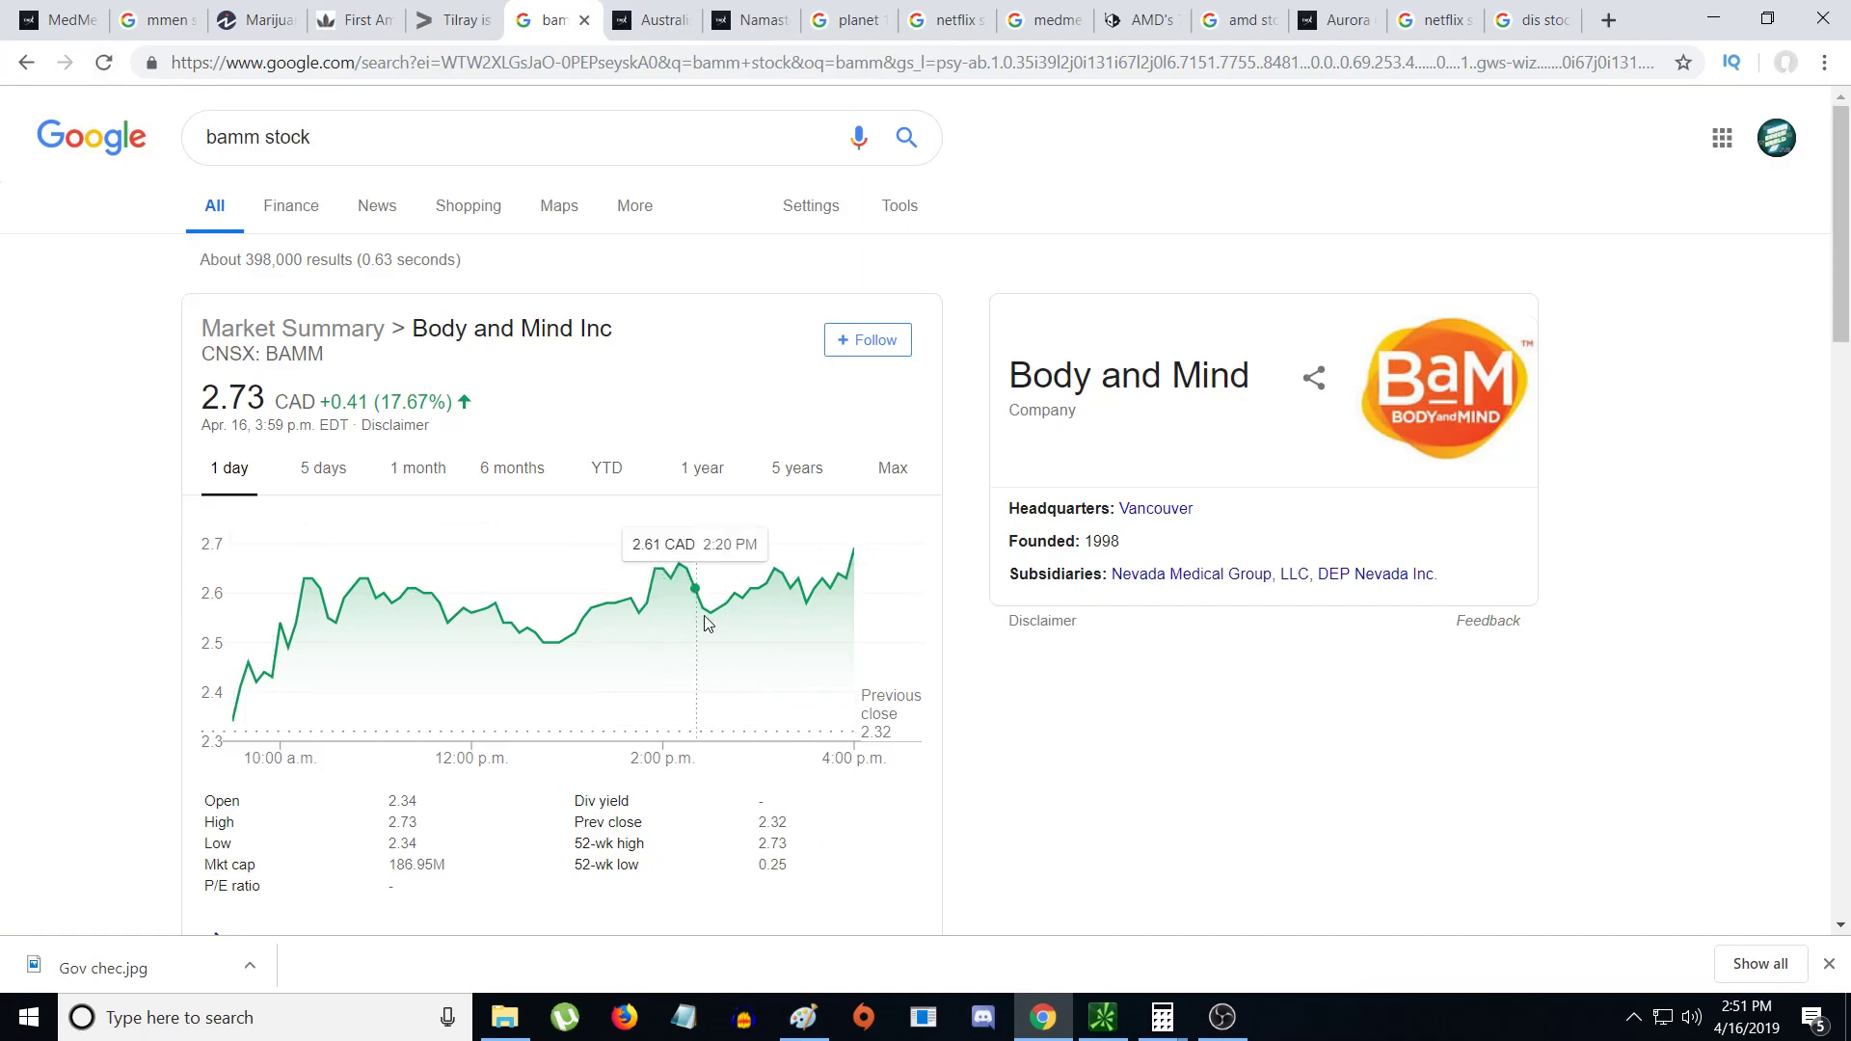
pyautogui.moveTo(605, 673)
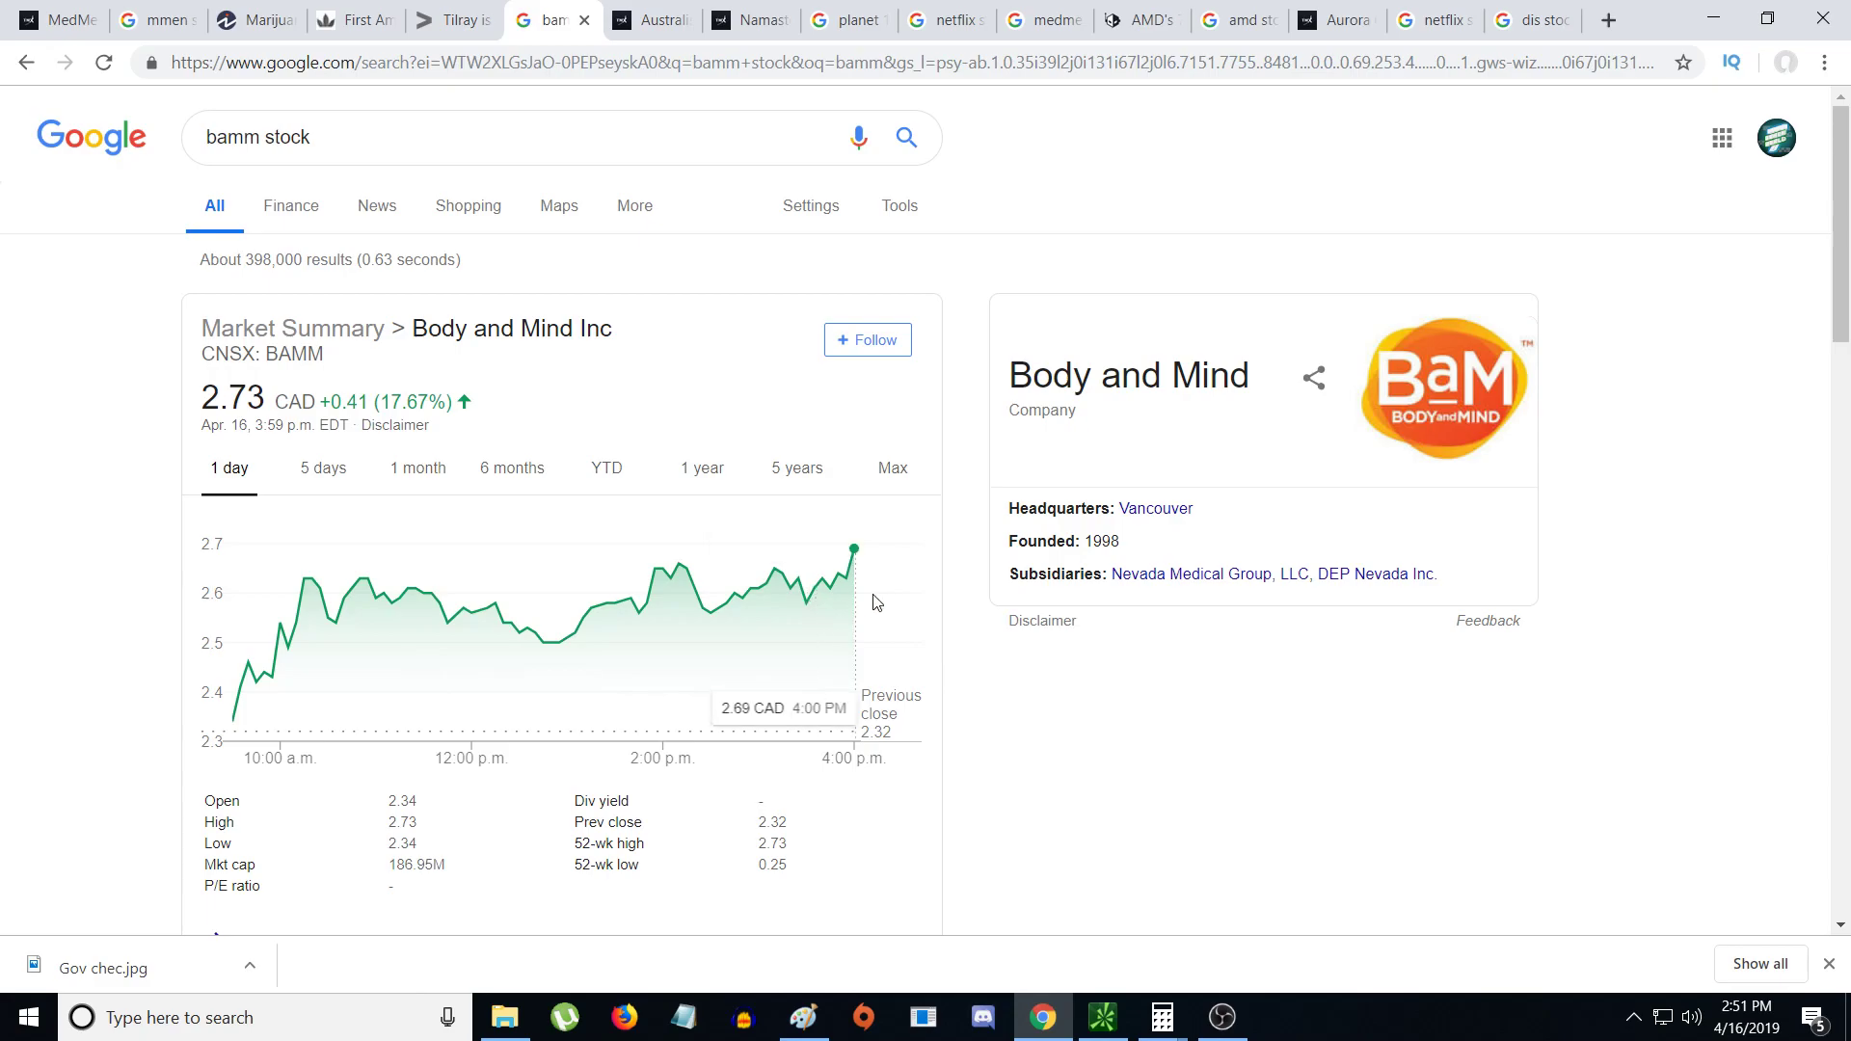
pyautogui.moveTo(106, 606)
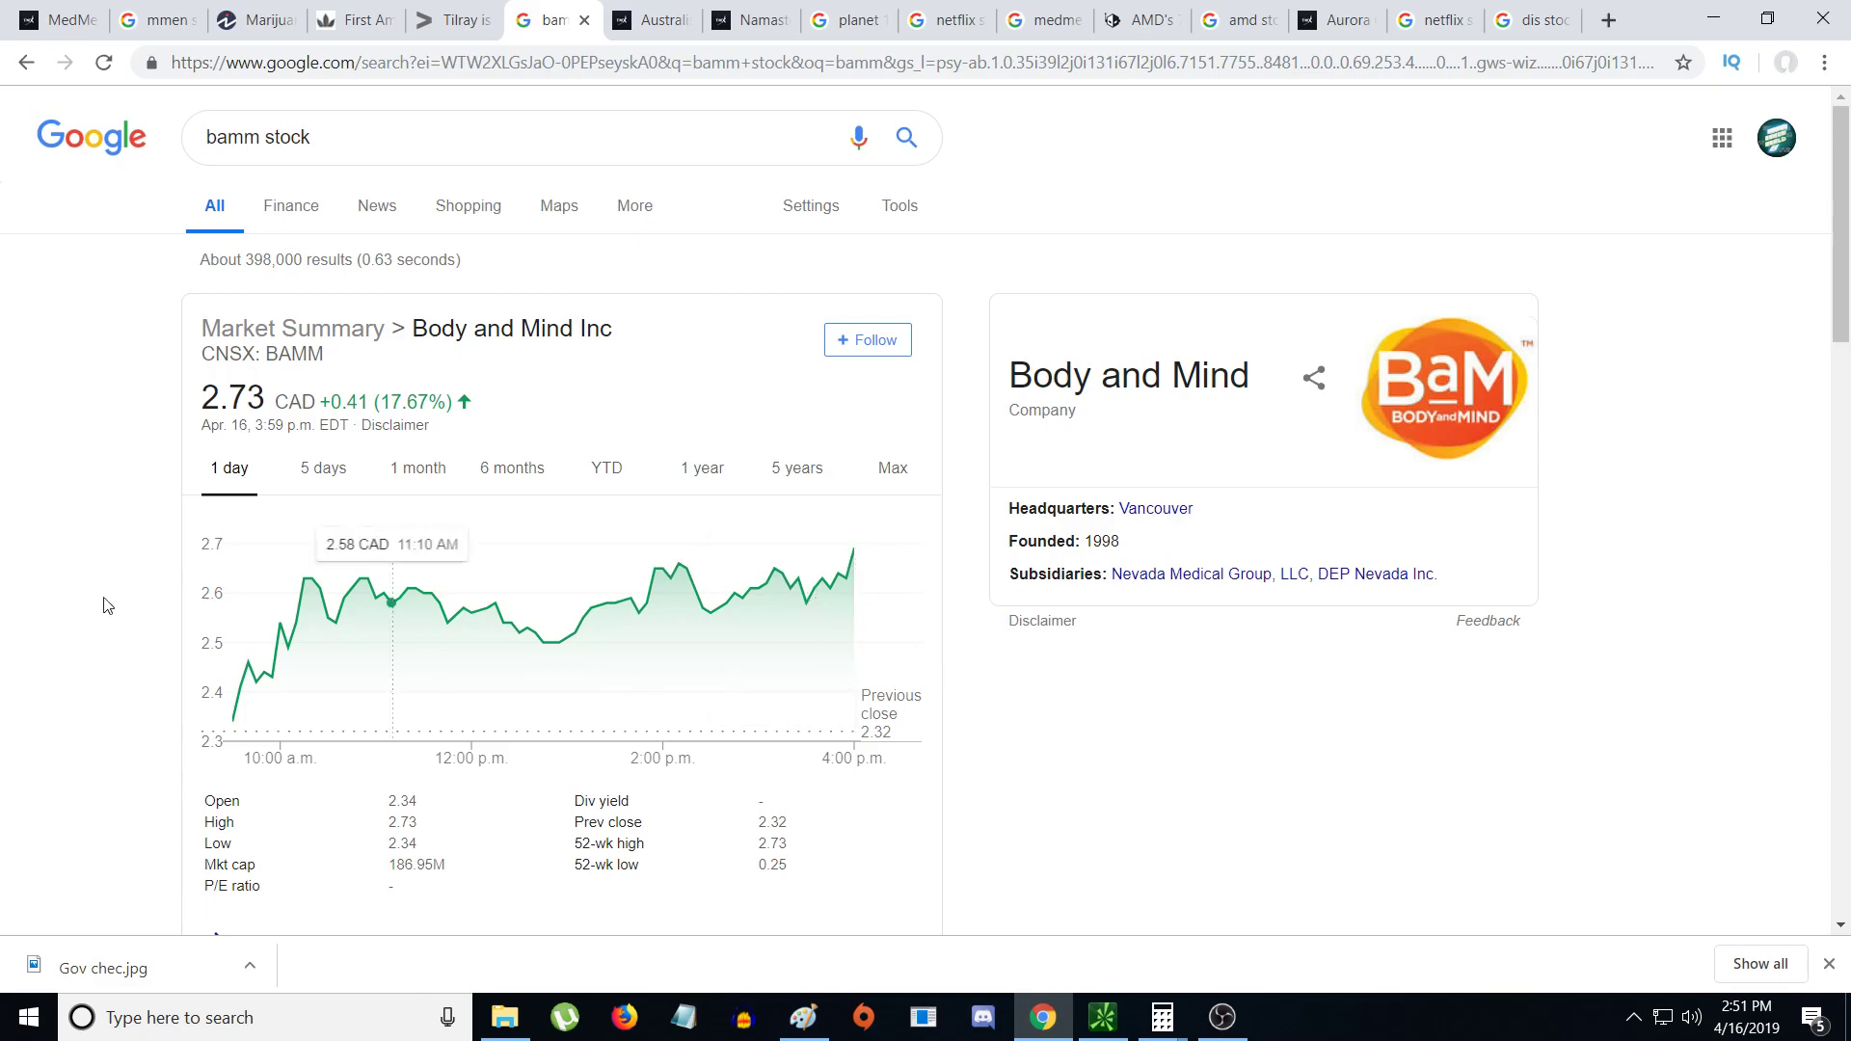
pyautogui.moveTo(232, 720)
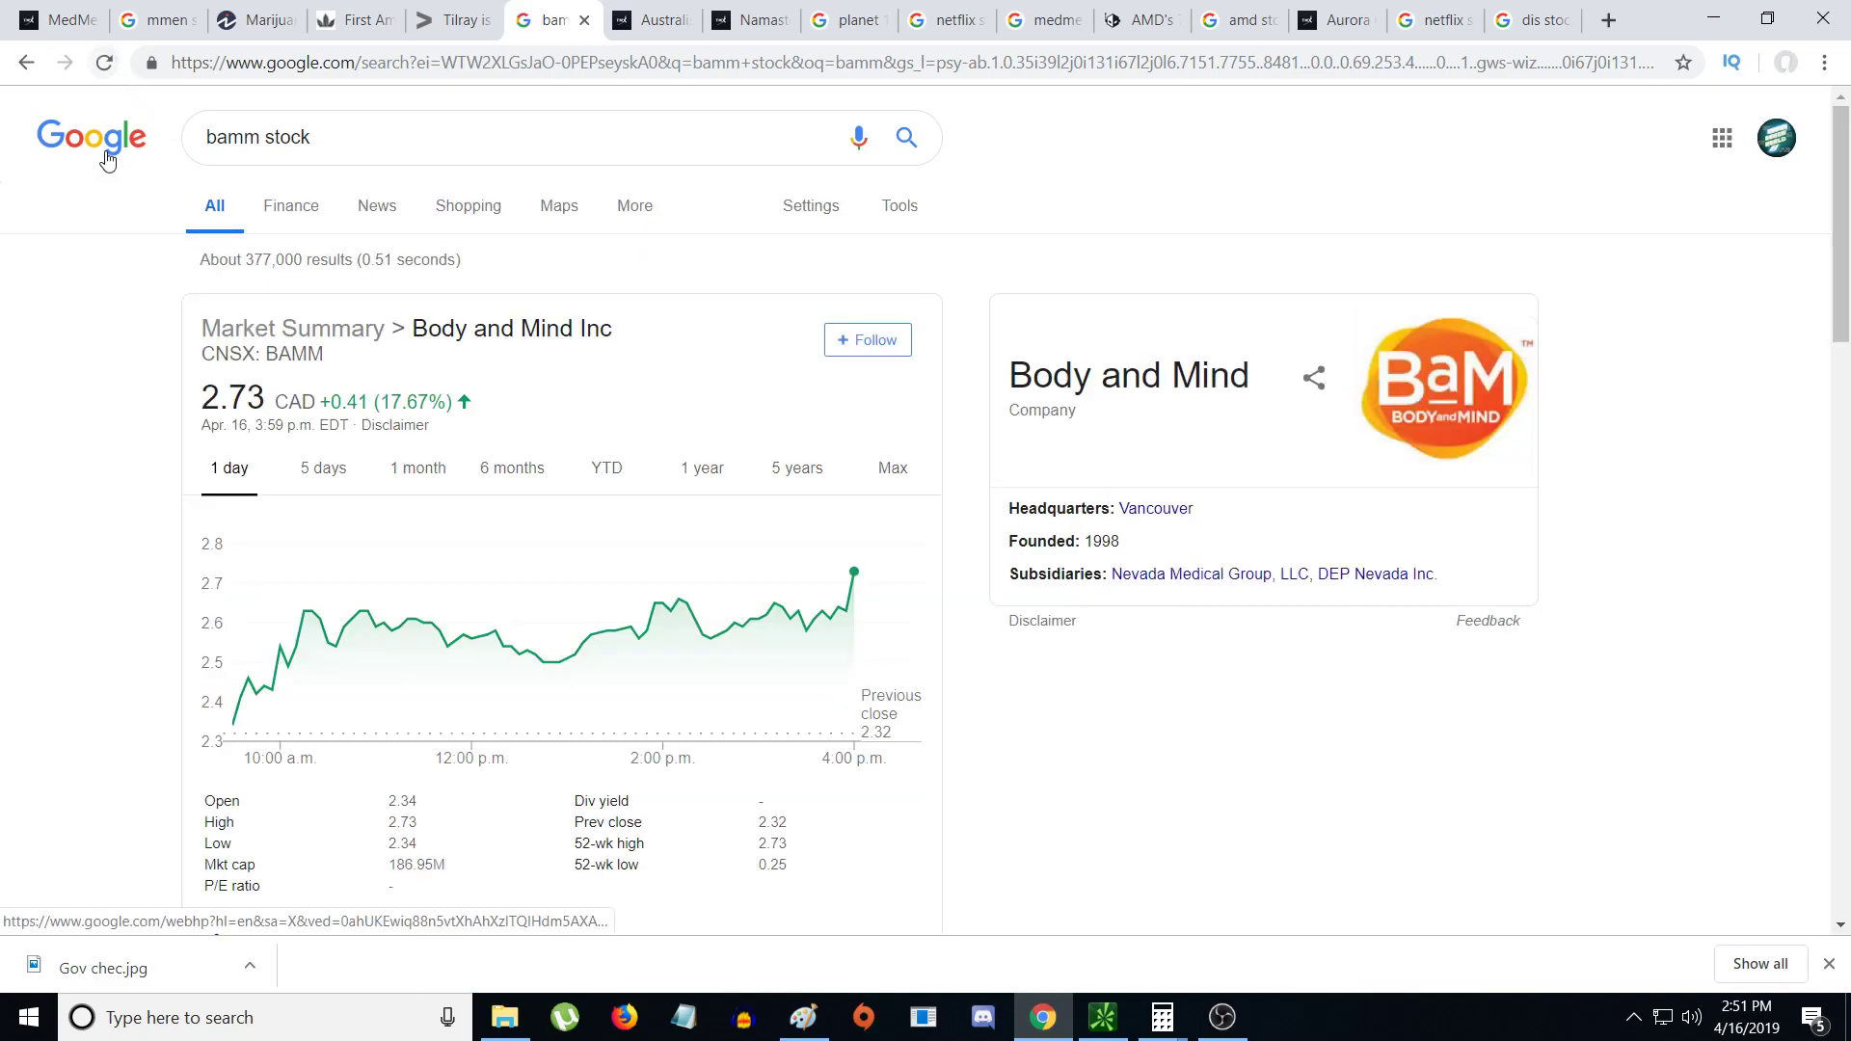
pyautogui.moveTo(123, 583)
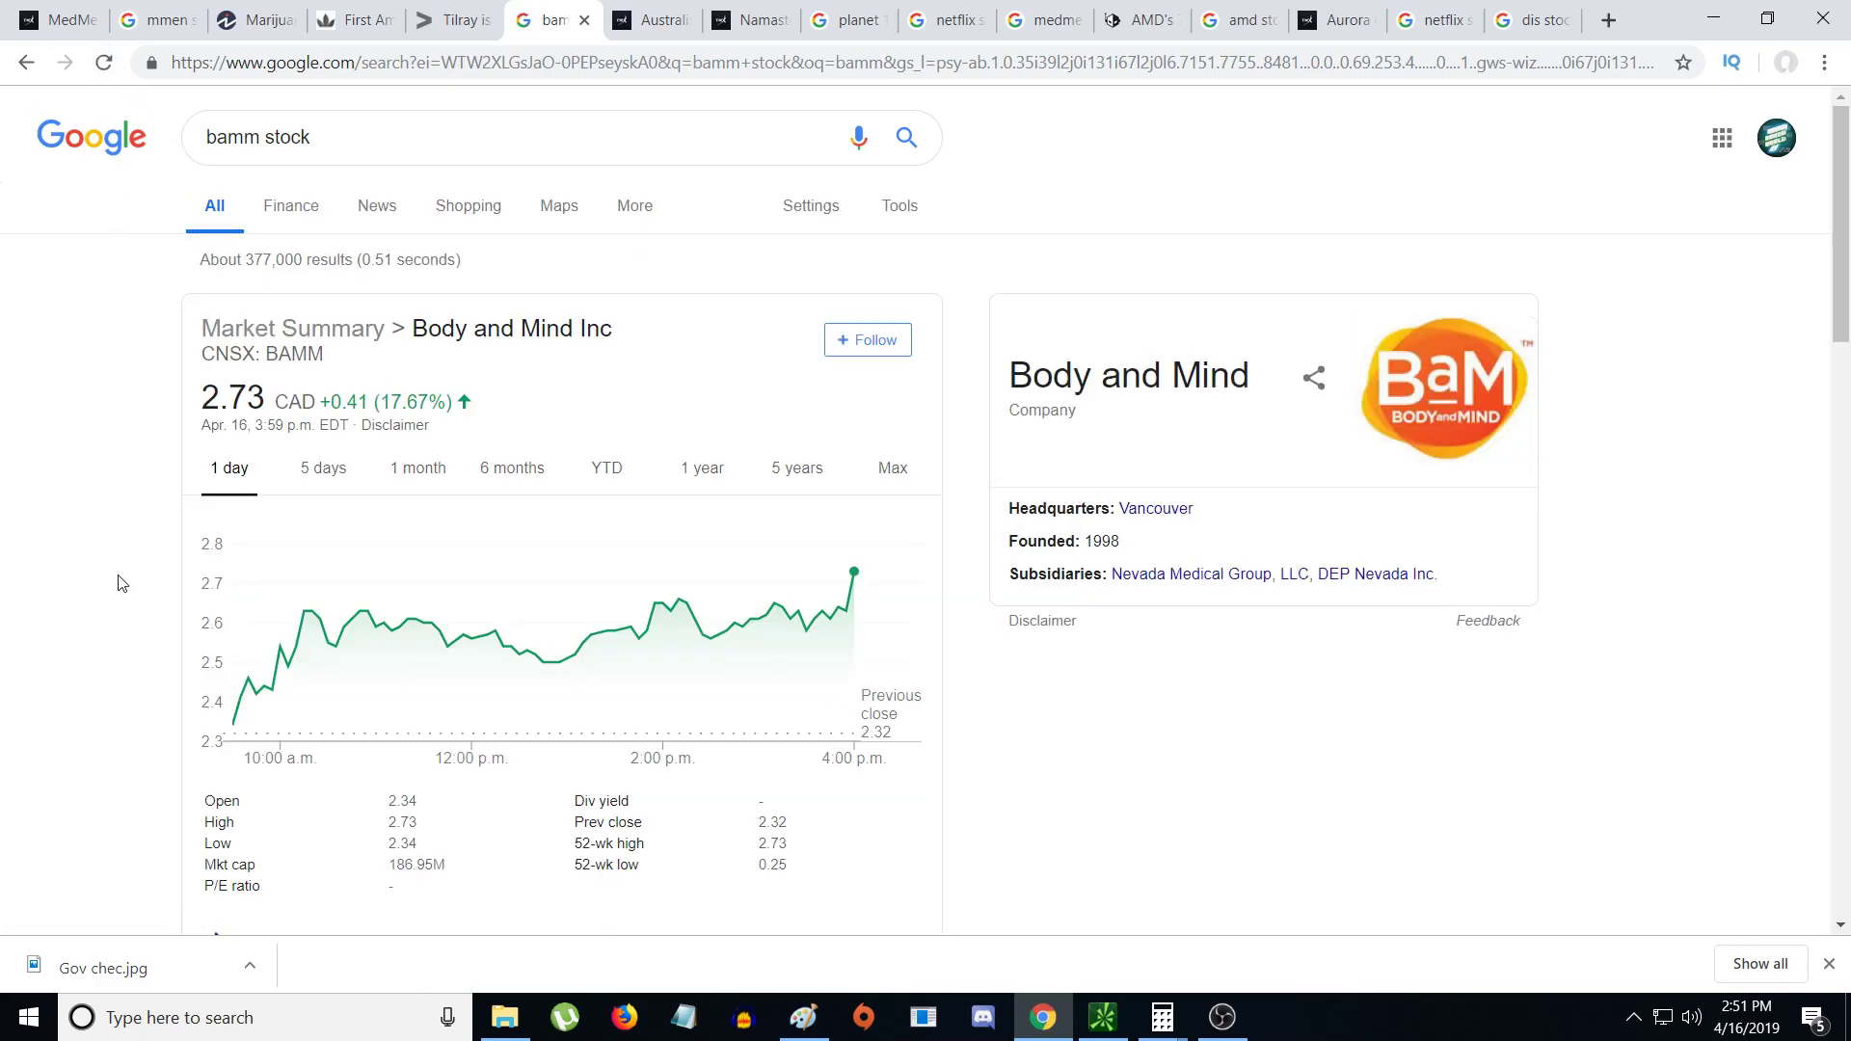
pyautogui.moveTo(94, 598)
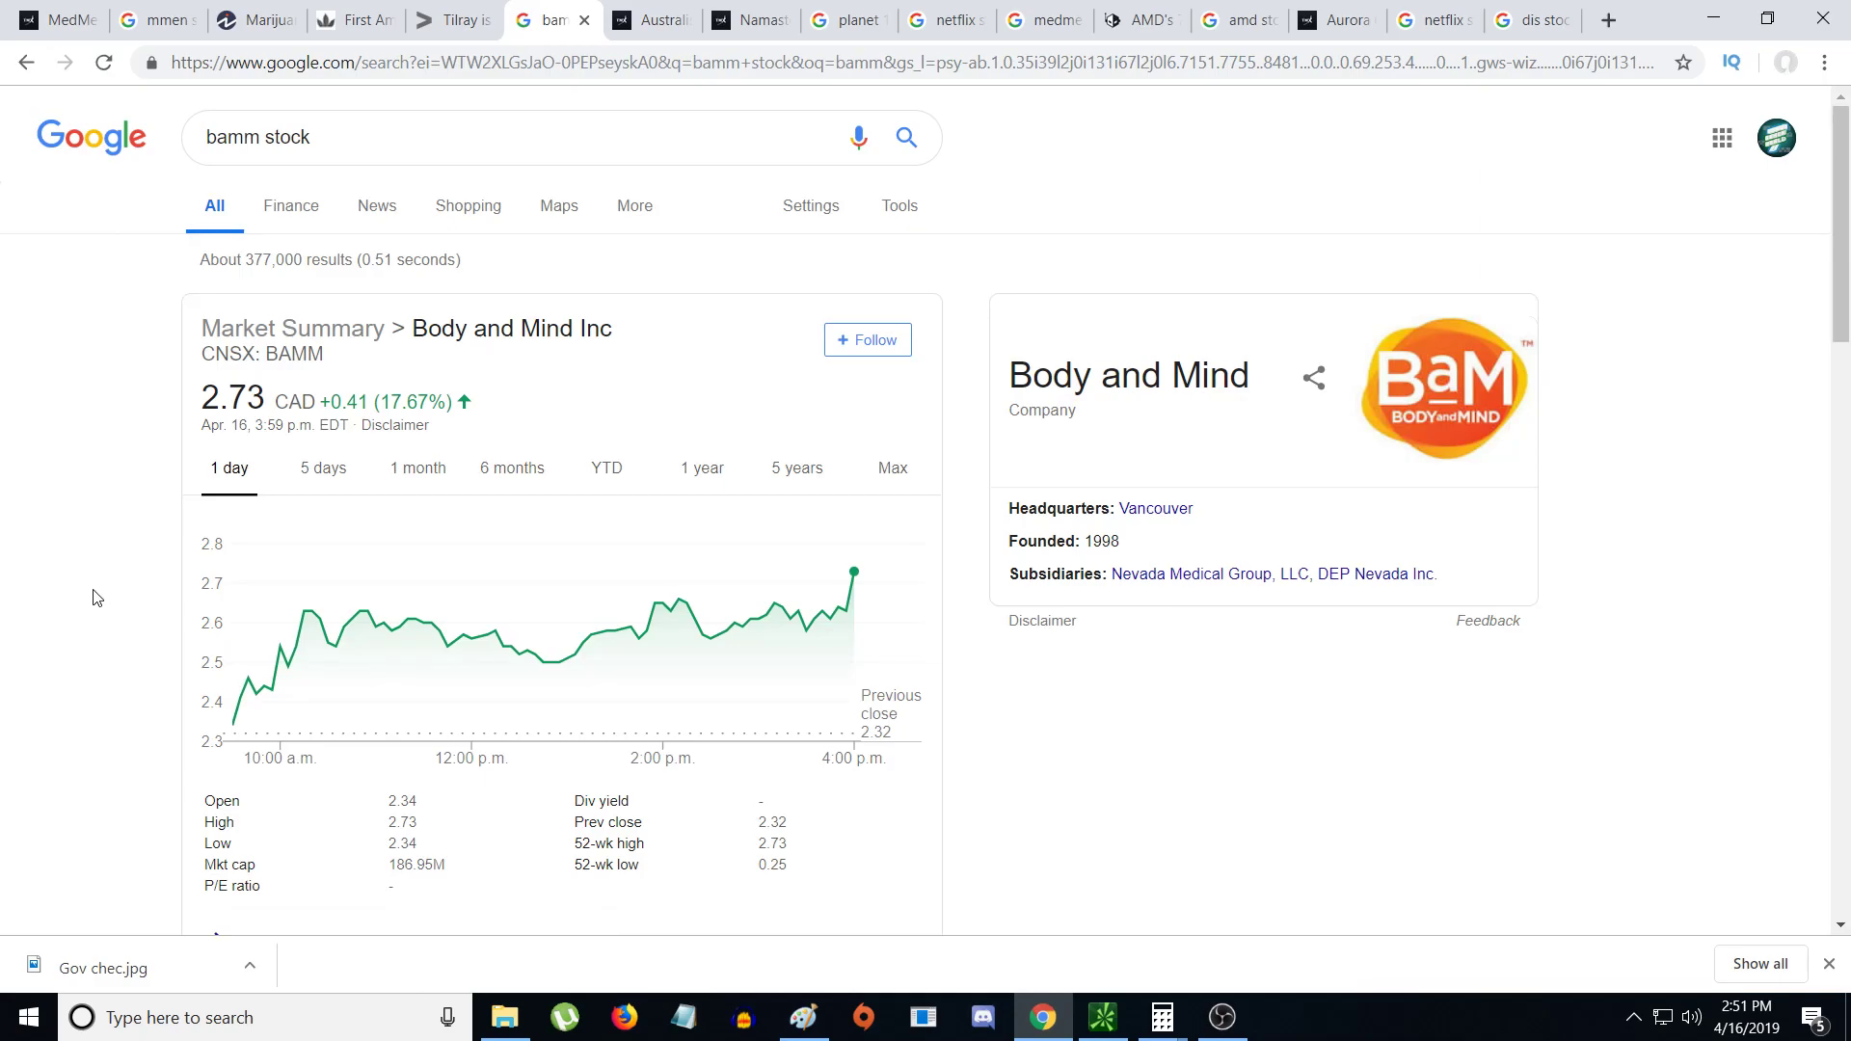
pyautogui.moveTo(84, 619)
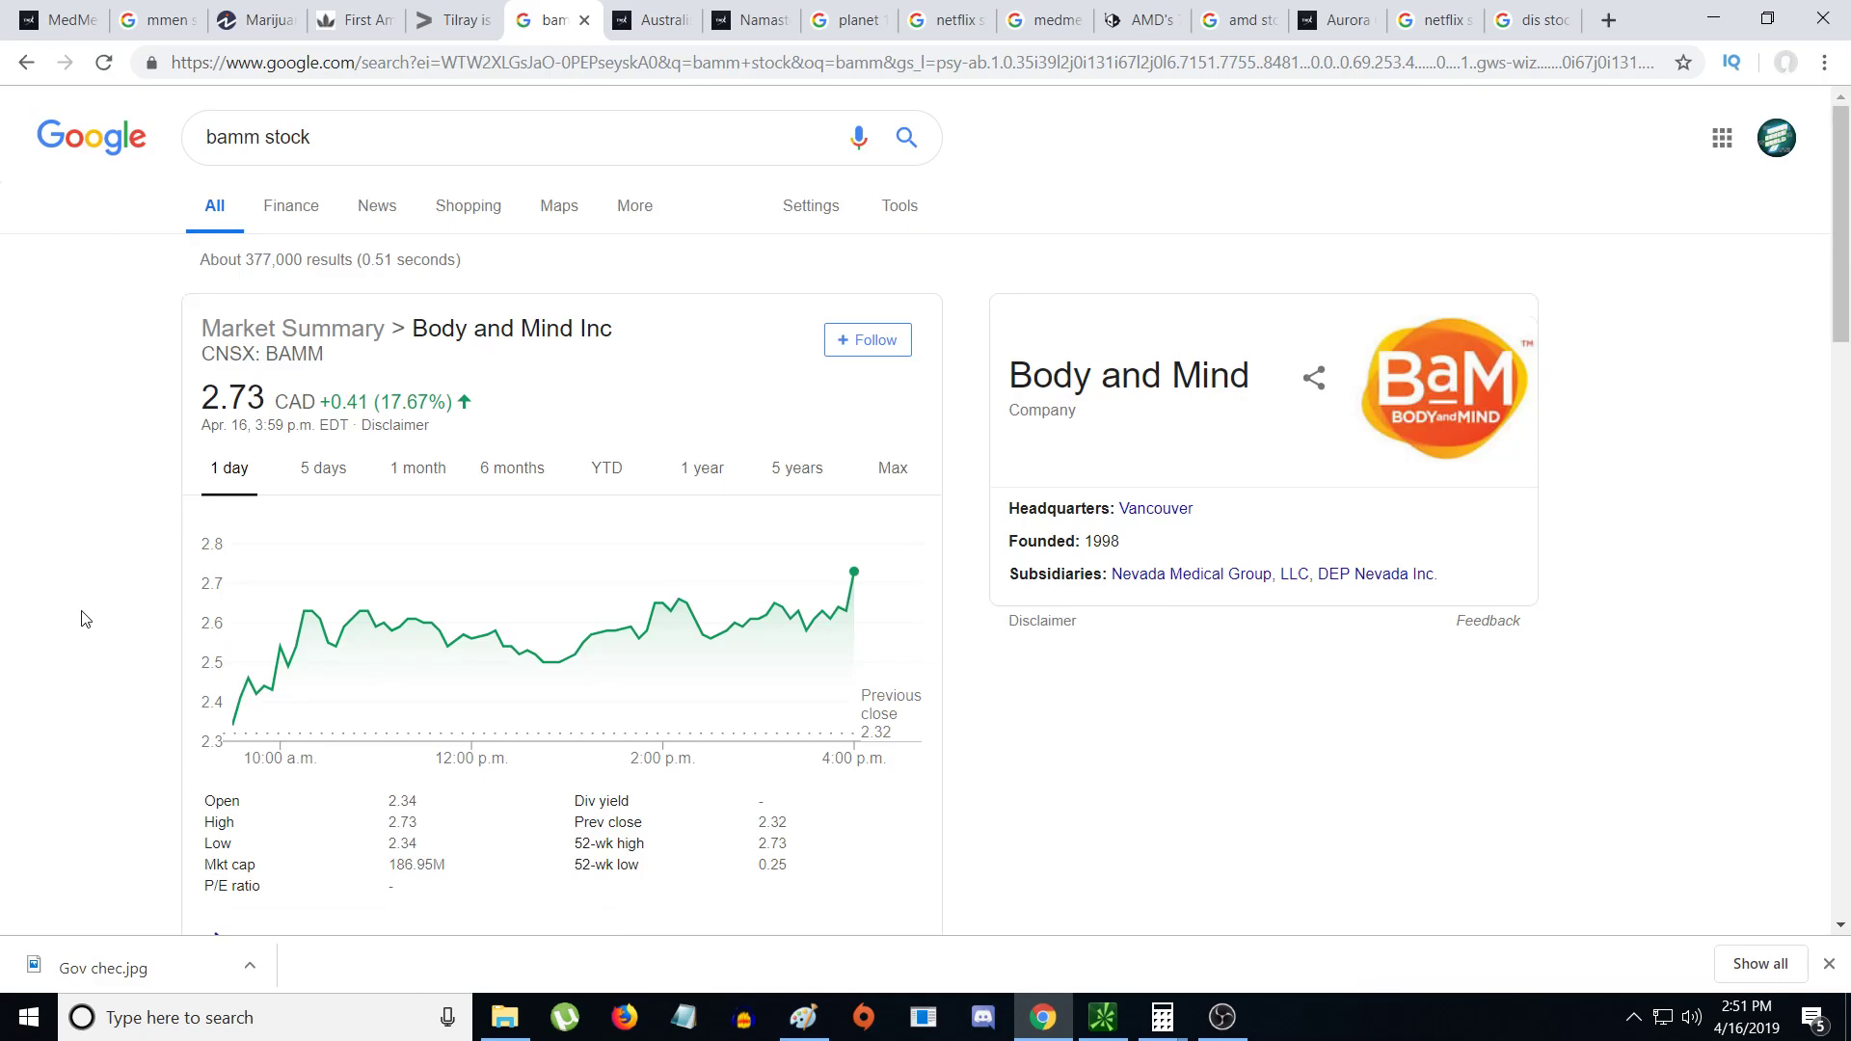
pyautogui.moveTo(85, 649)
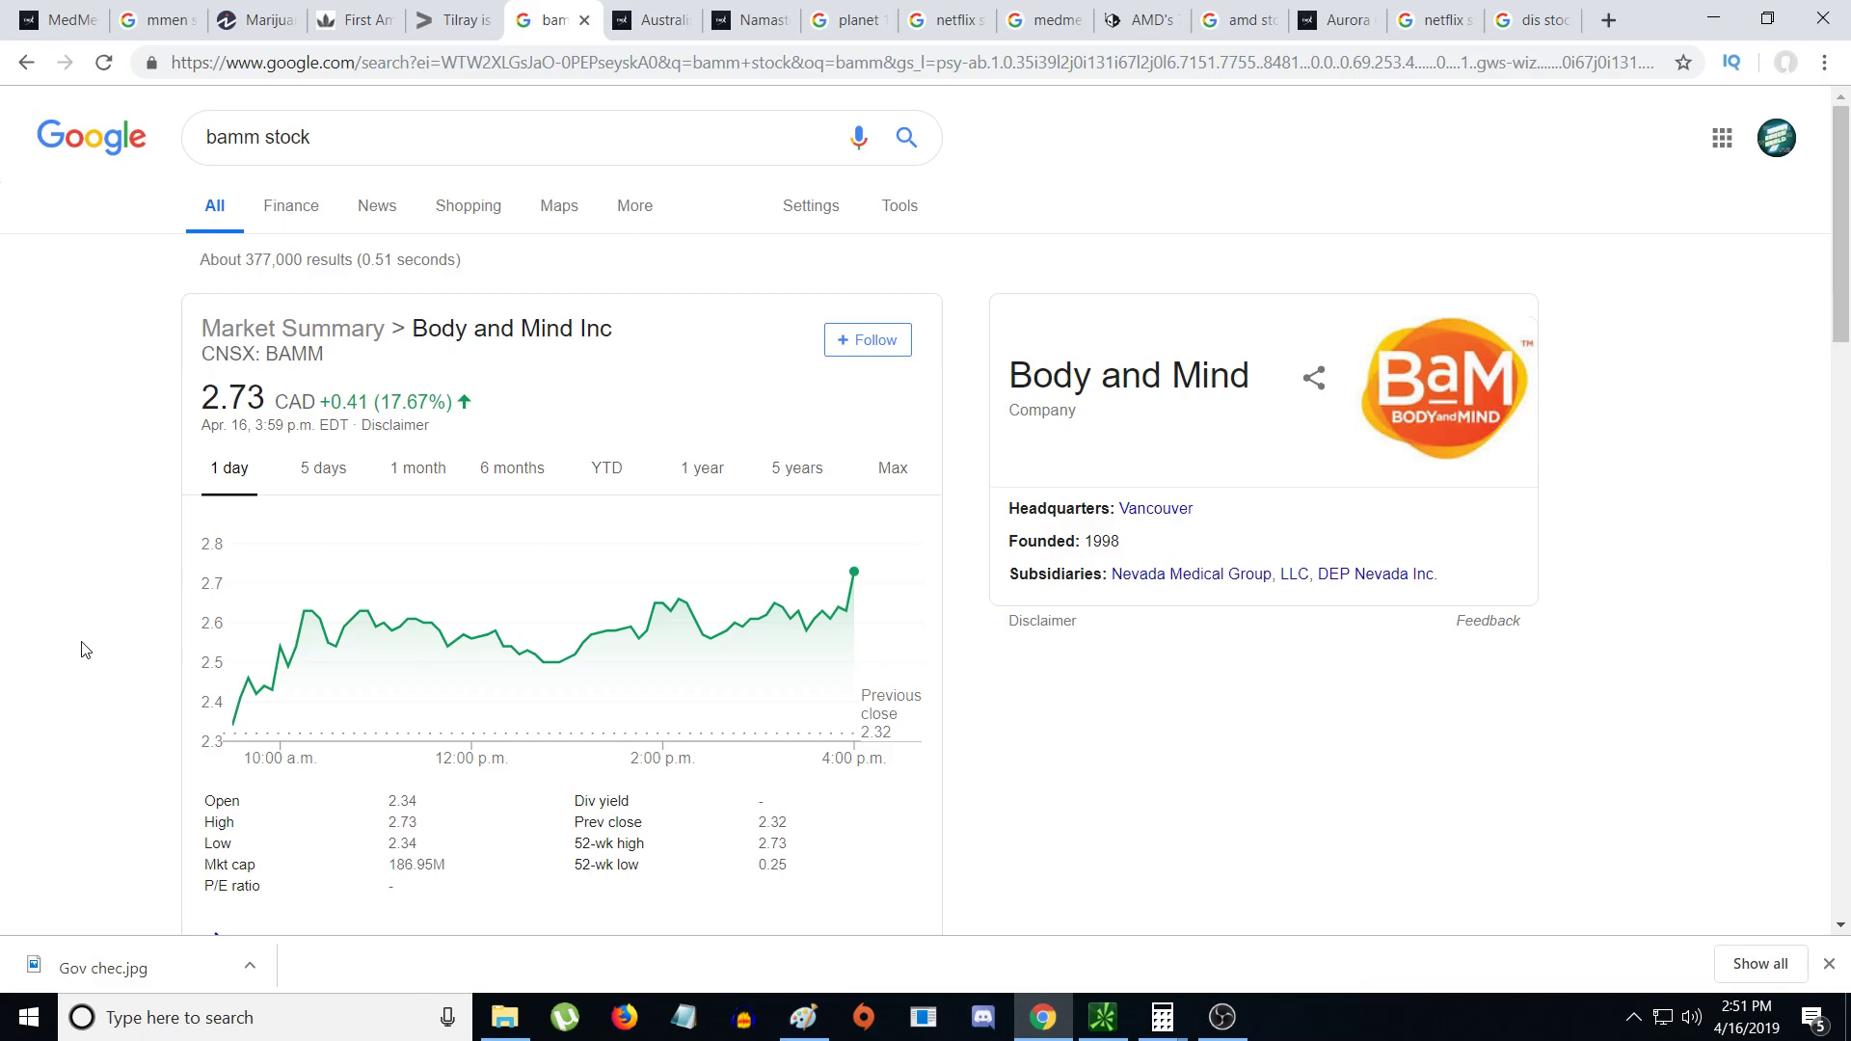
pyautogui.moveTo(159, 667)
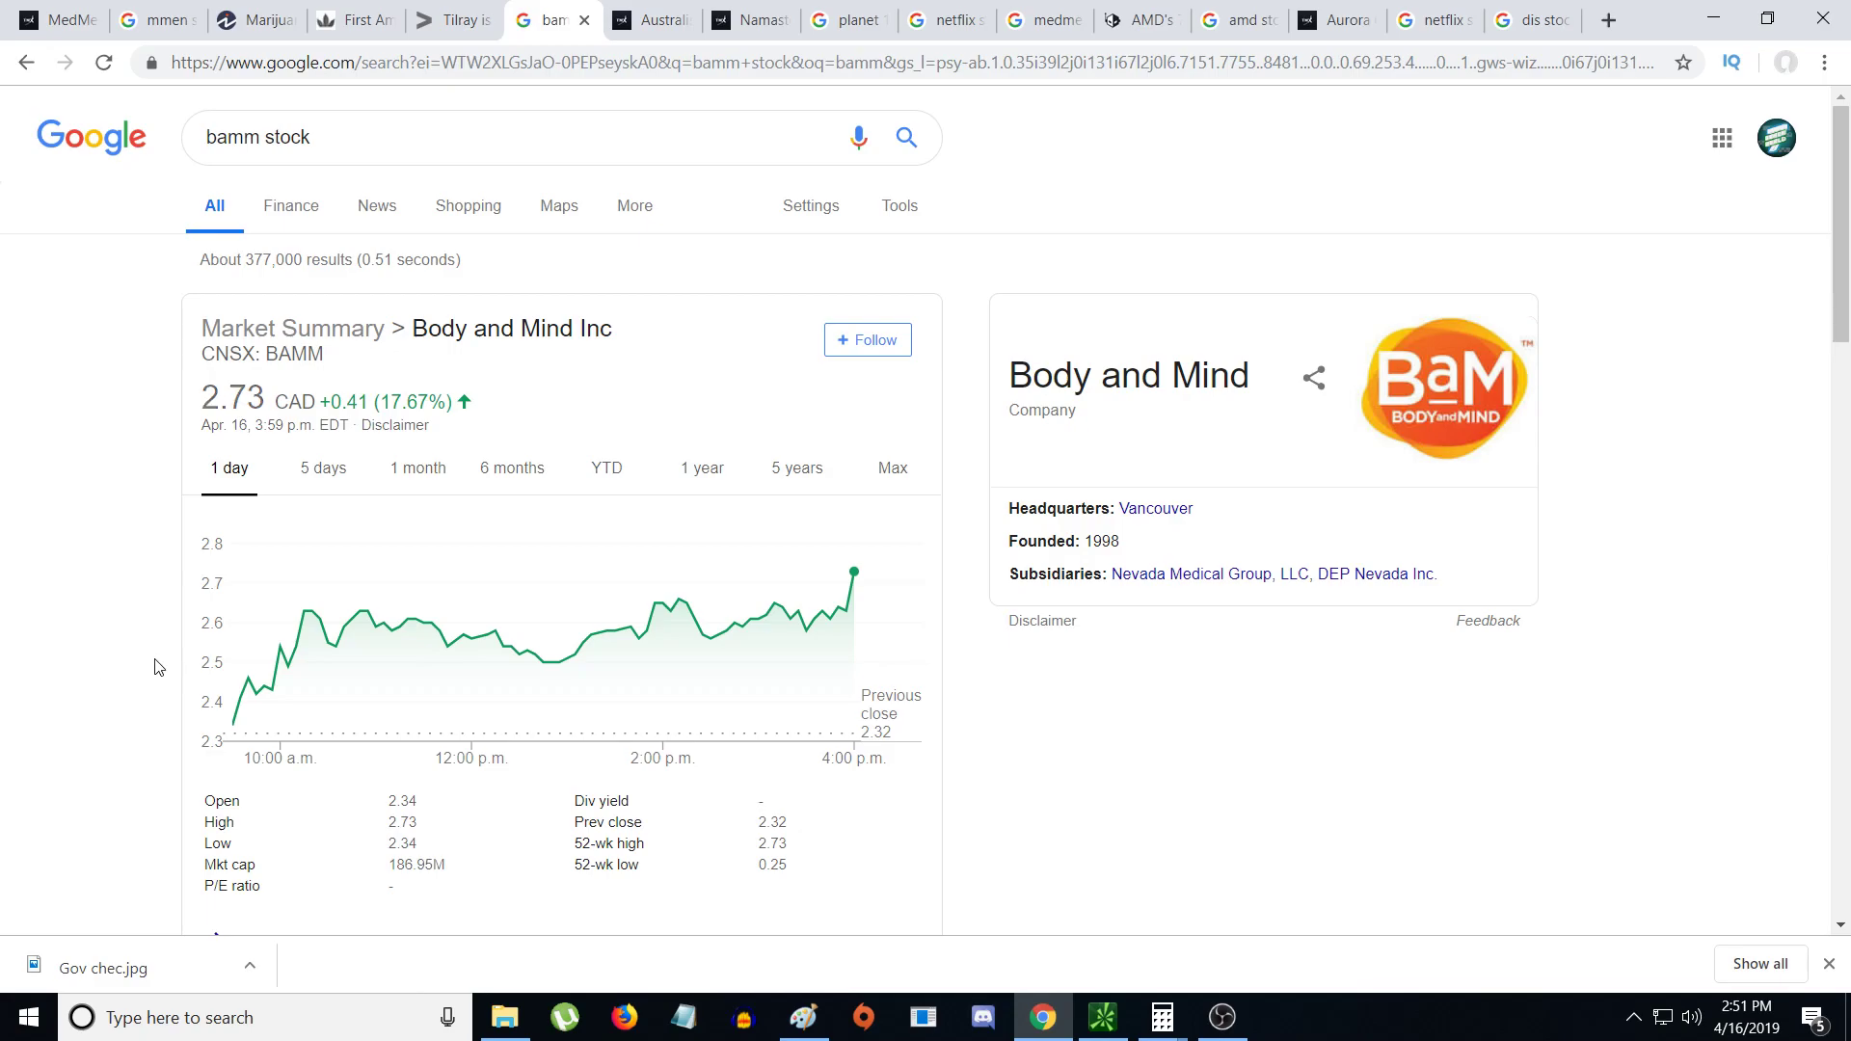
pyautogui.scroll(-3)
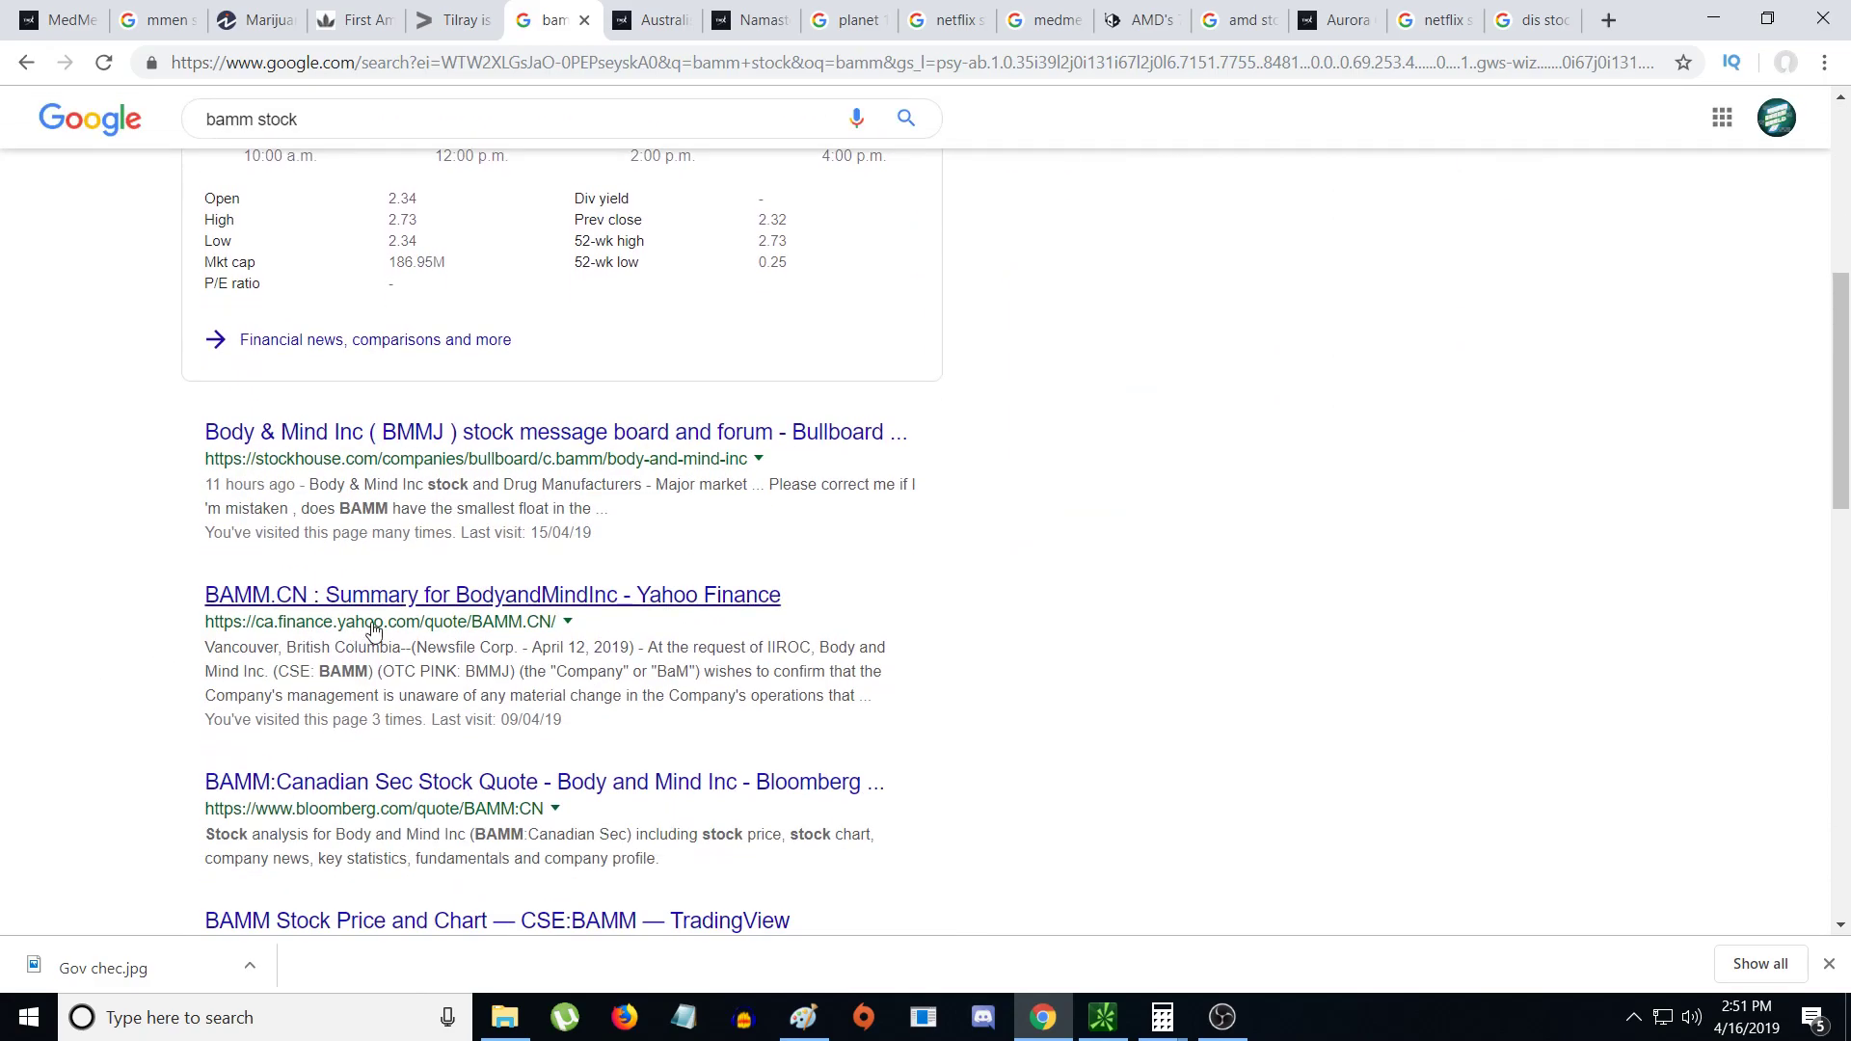
# - Open the Yahoo Finance BAMM.CN quote, review its Chart, then return to the Summary showing 2.73
pyautogui.click(492, 594)
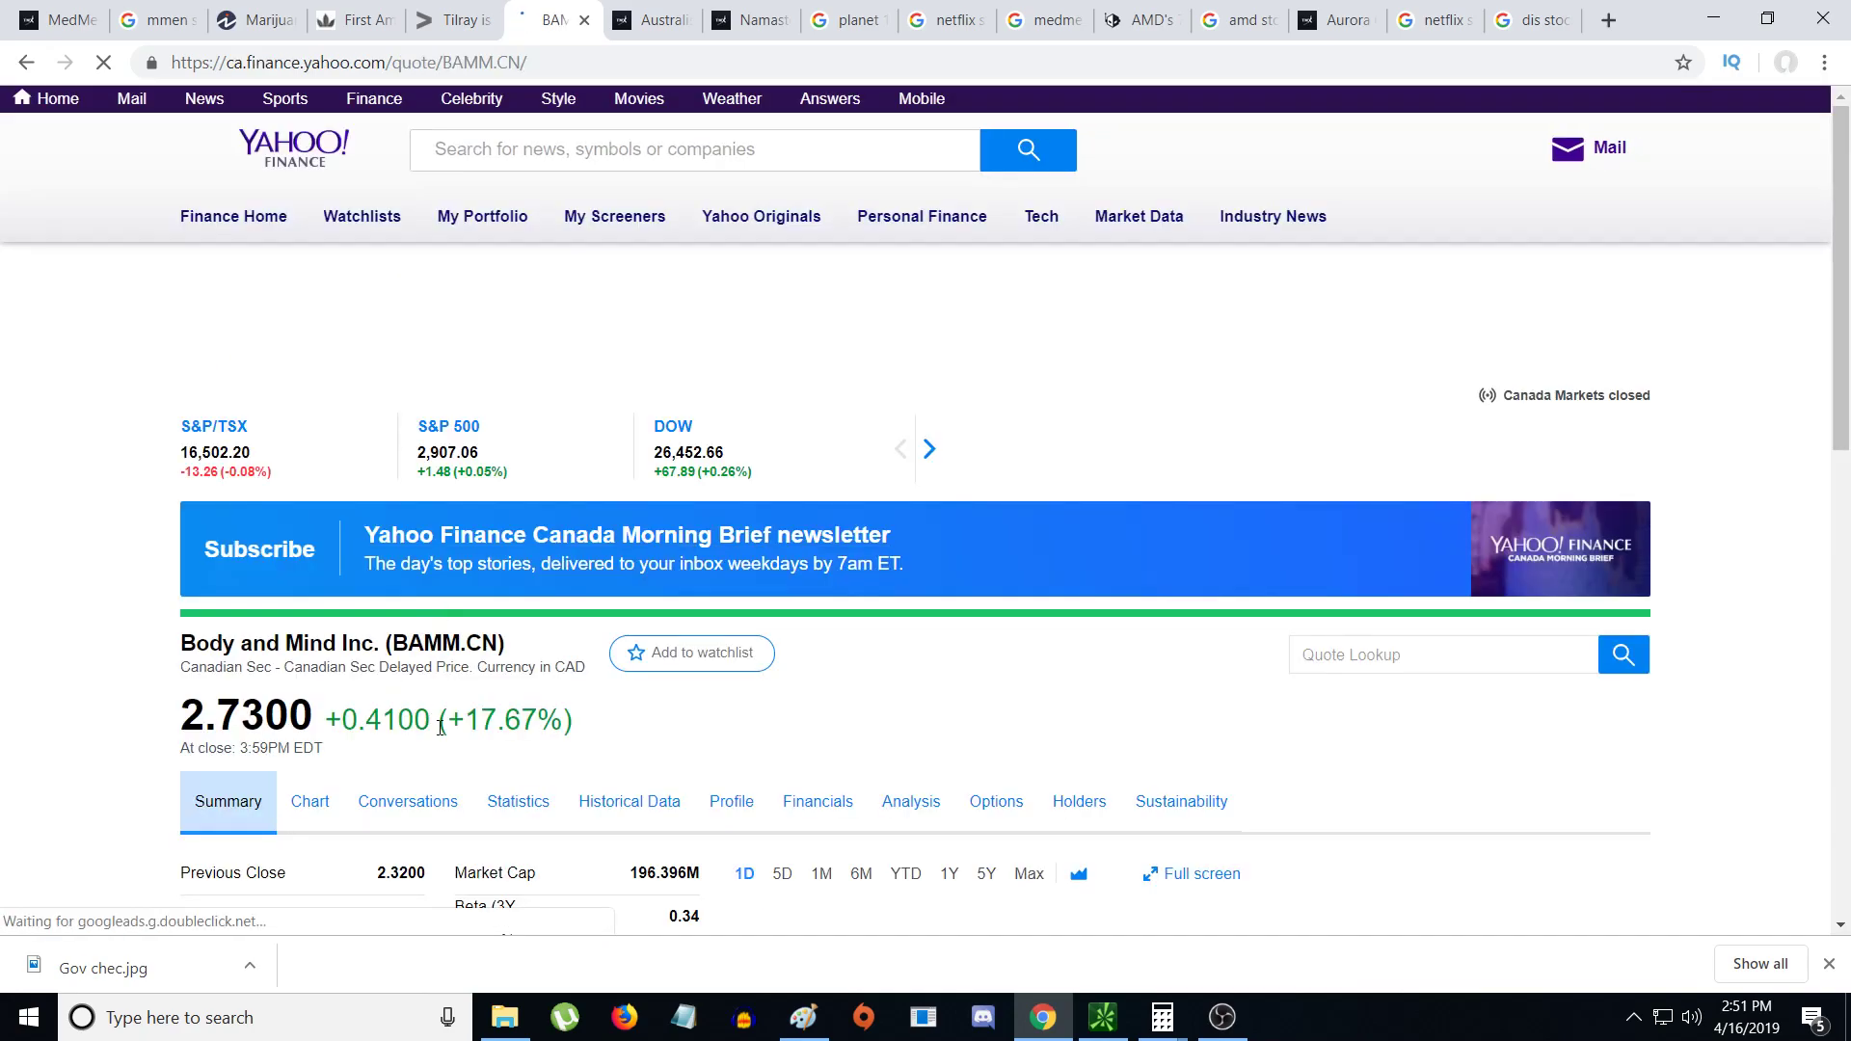
pyautogui.click(309, 800)
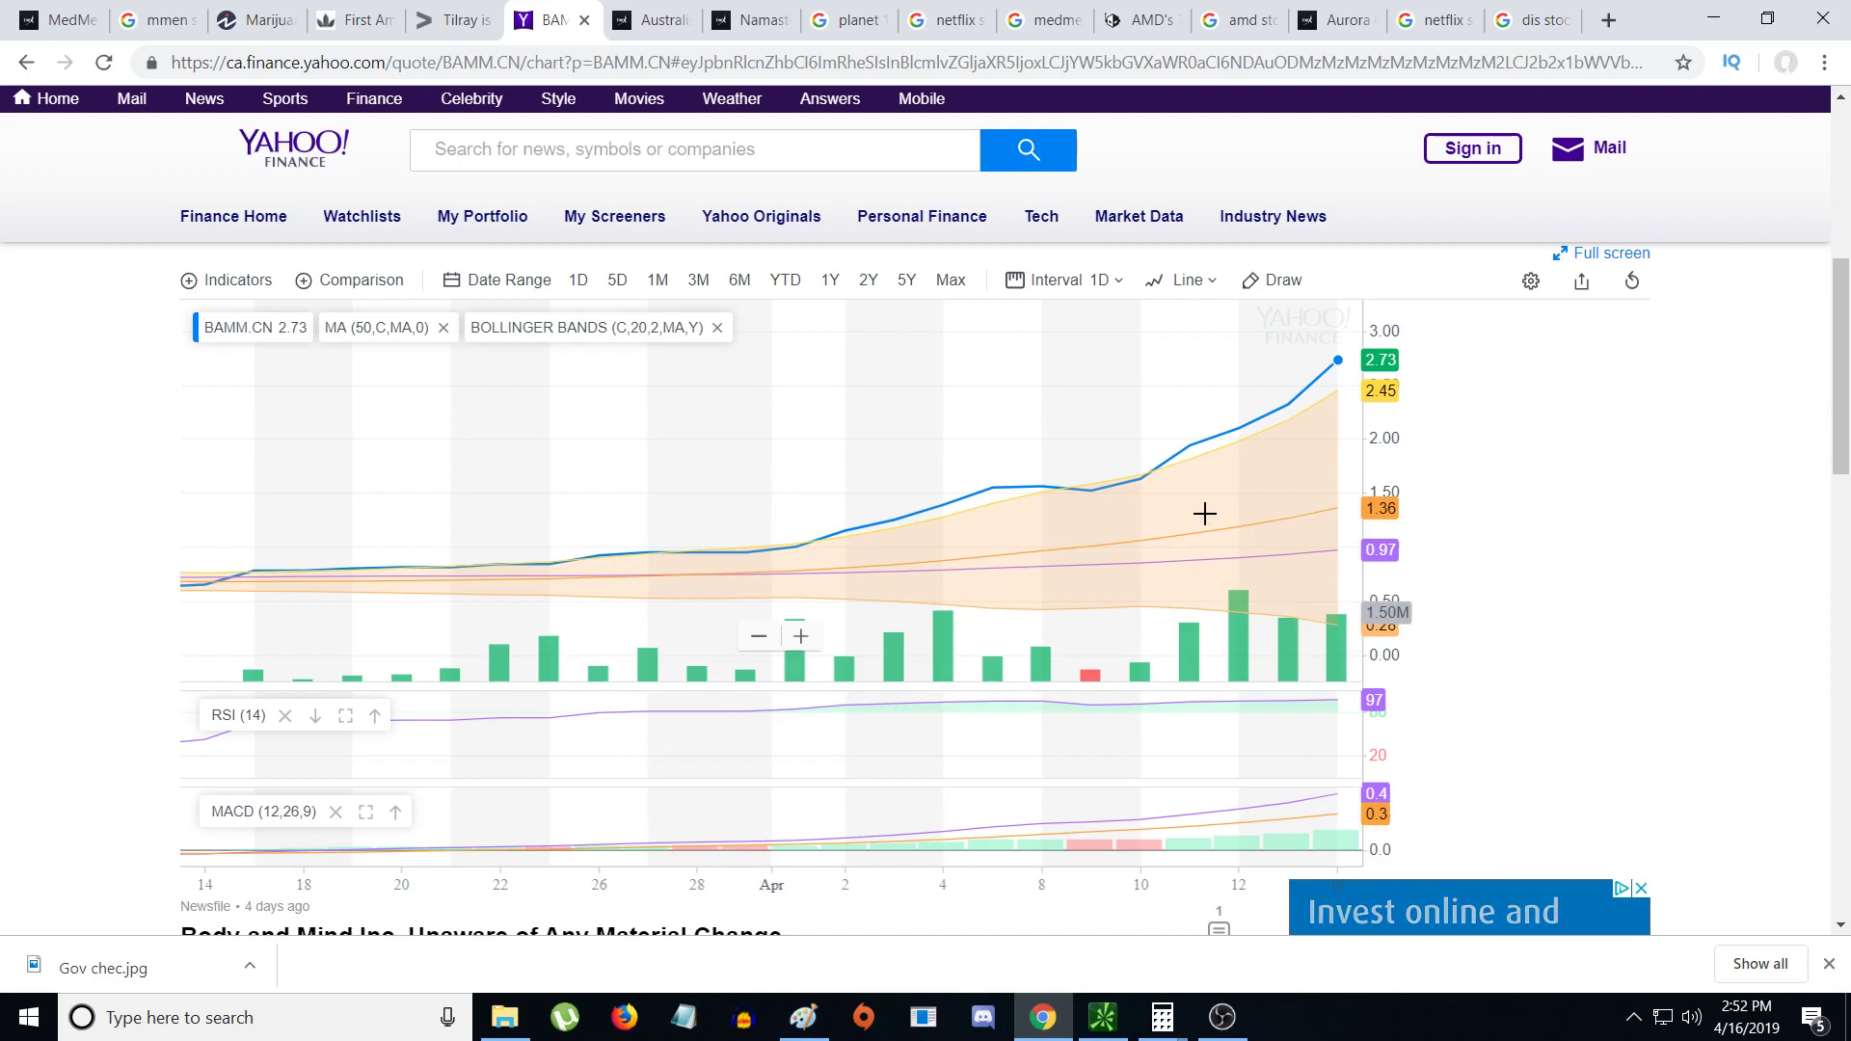
pyautogui.moveTo(1487, 584)
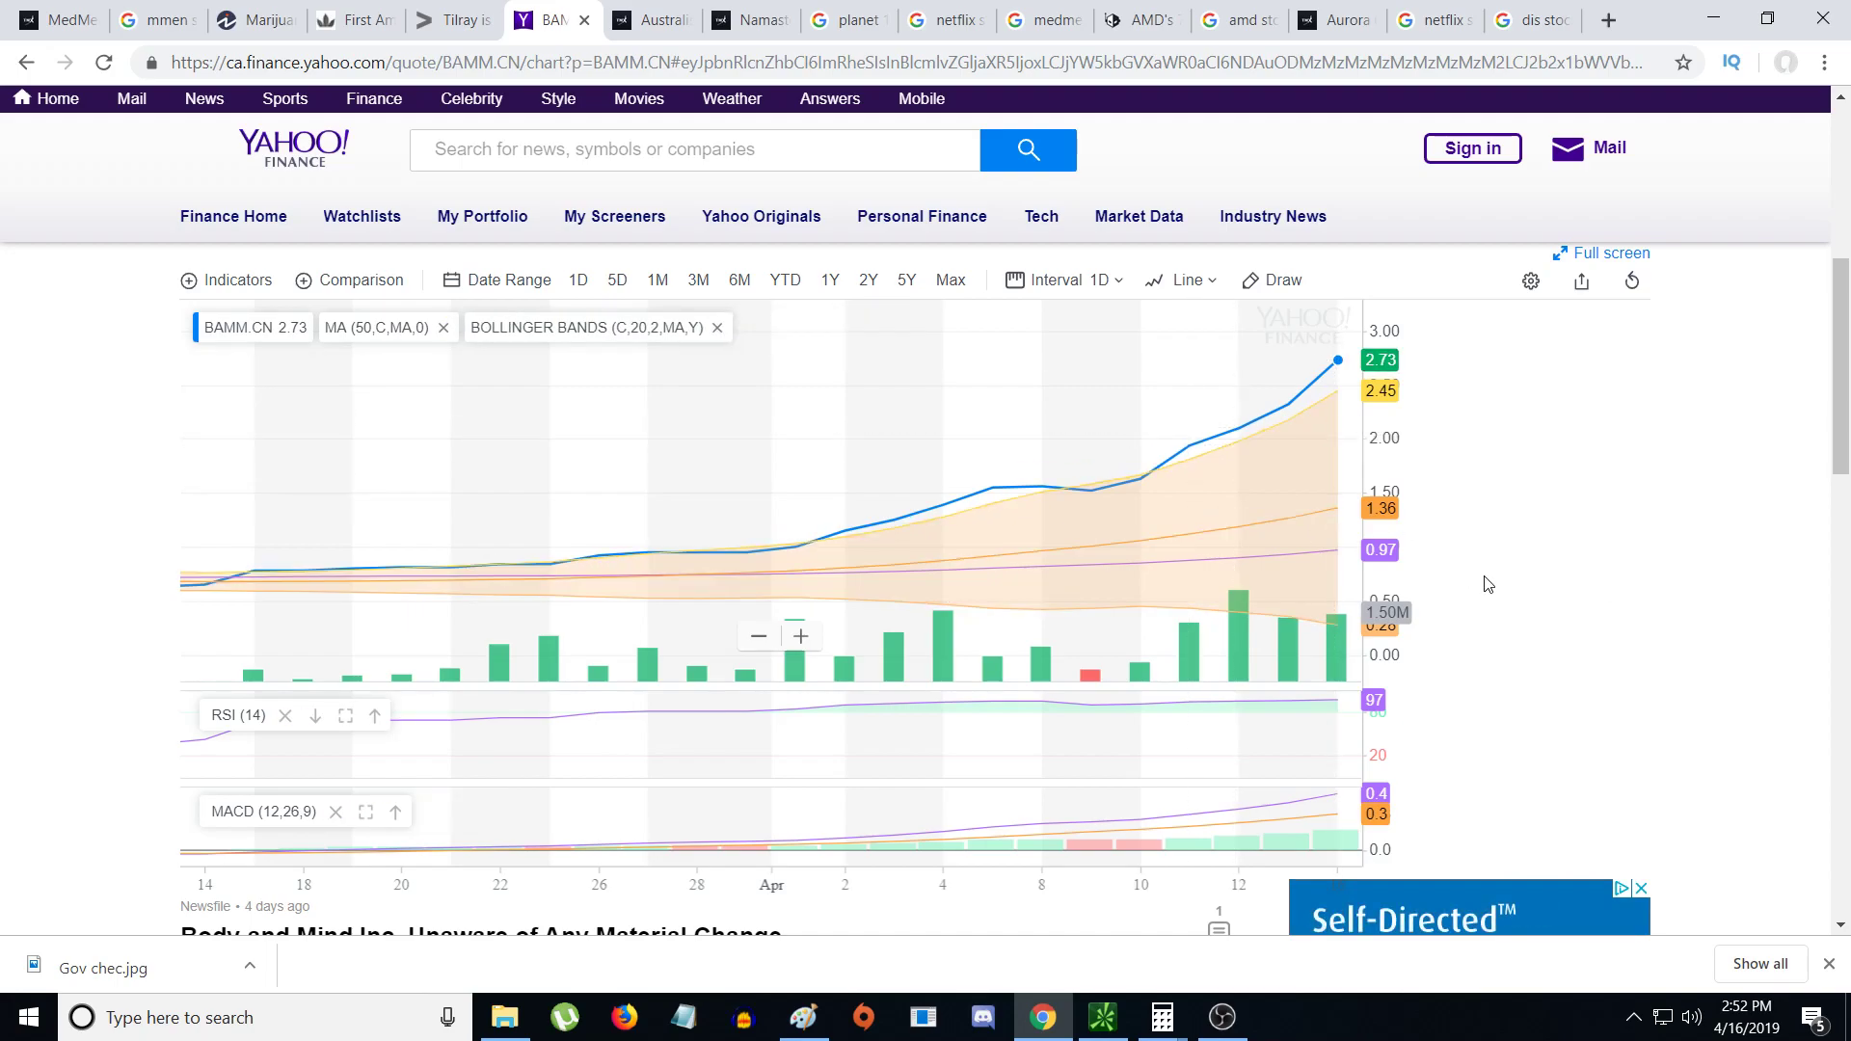
pyautogui.scroll(-3)
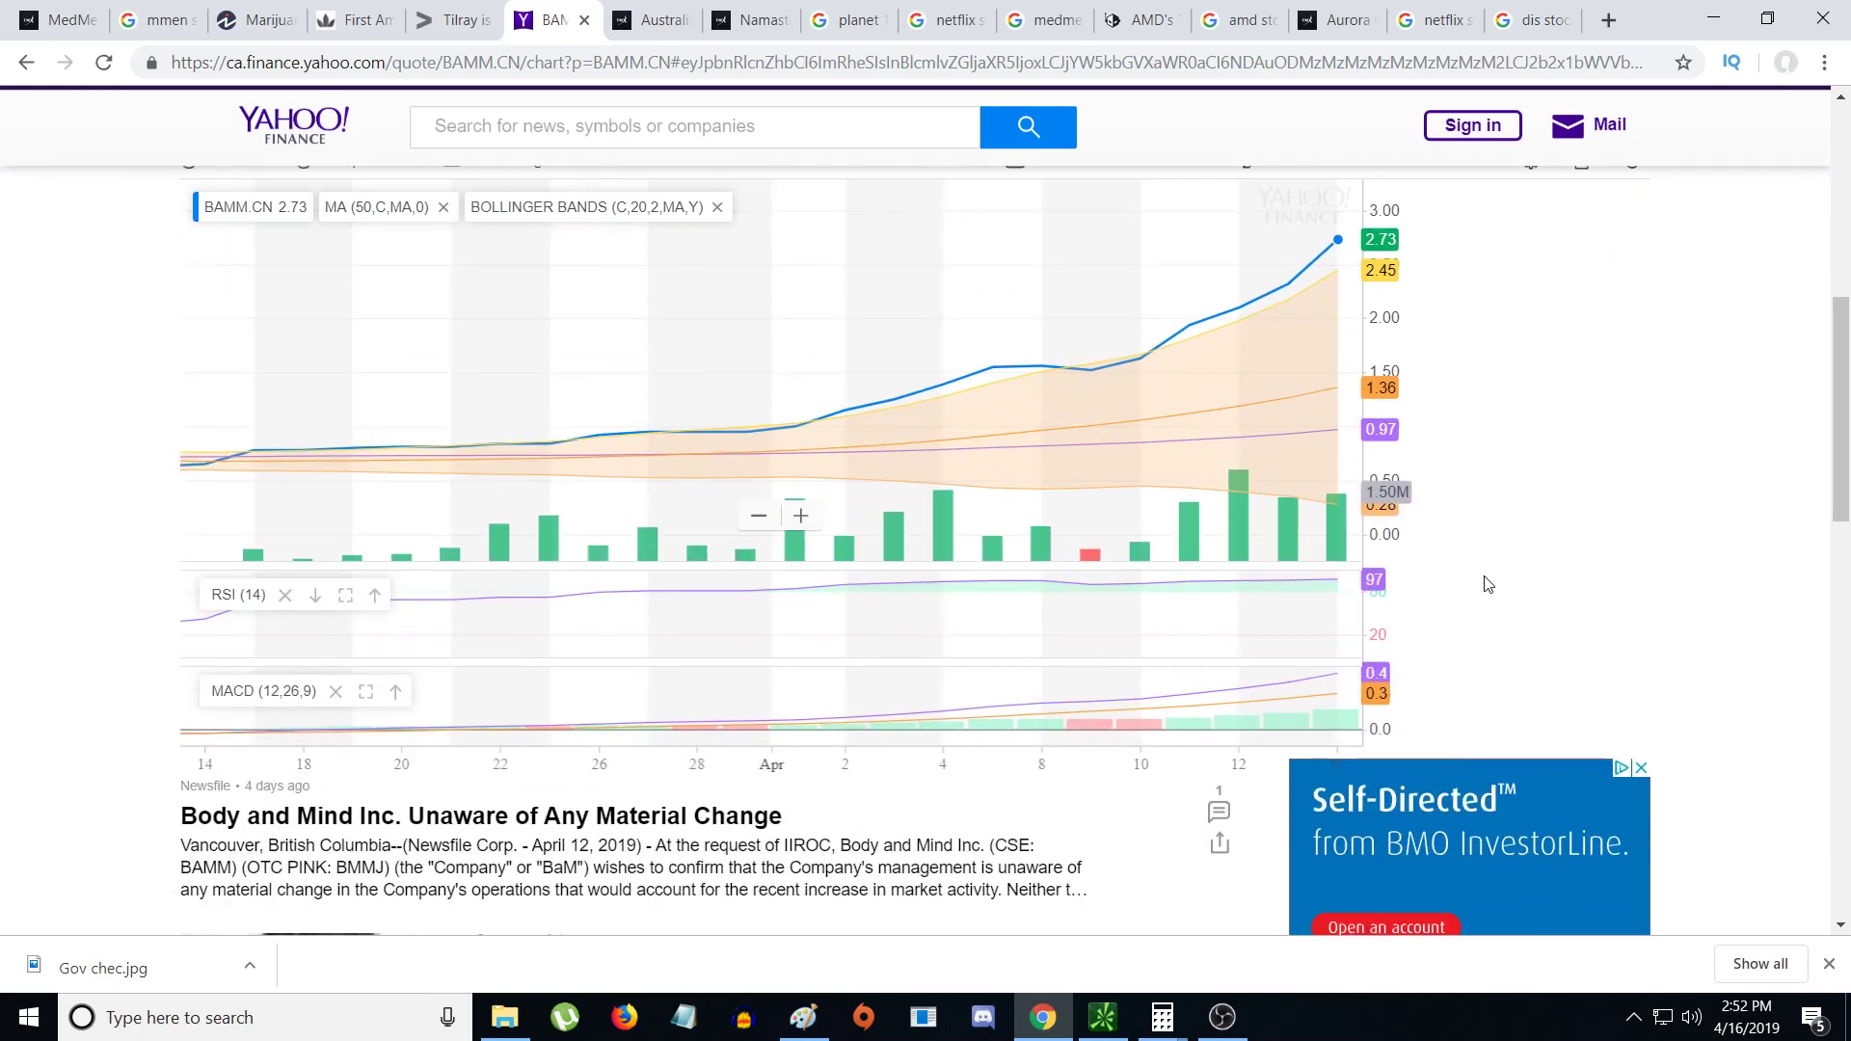
pyautogui.moveTo(1337, 531)
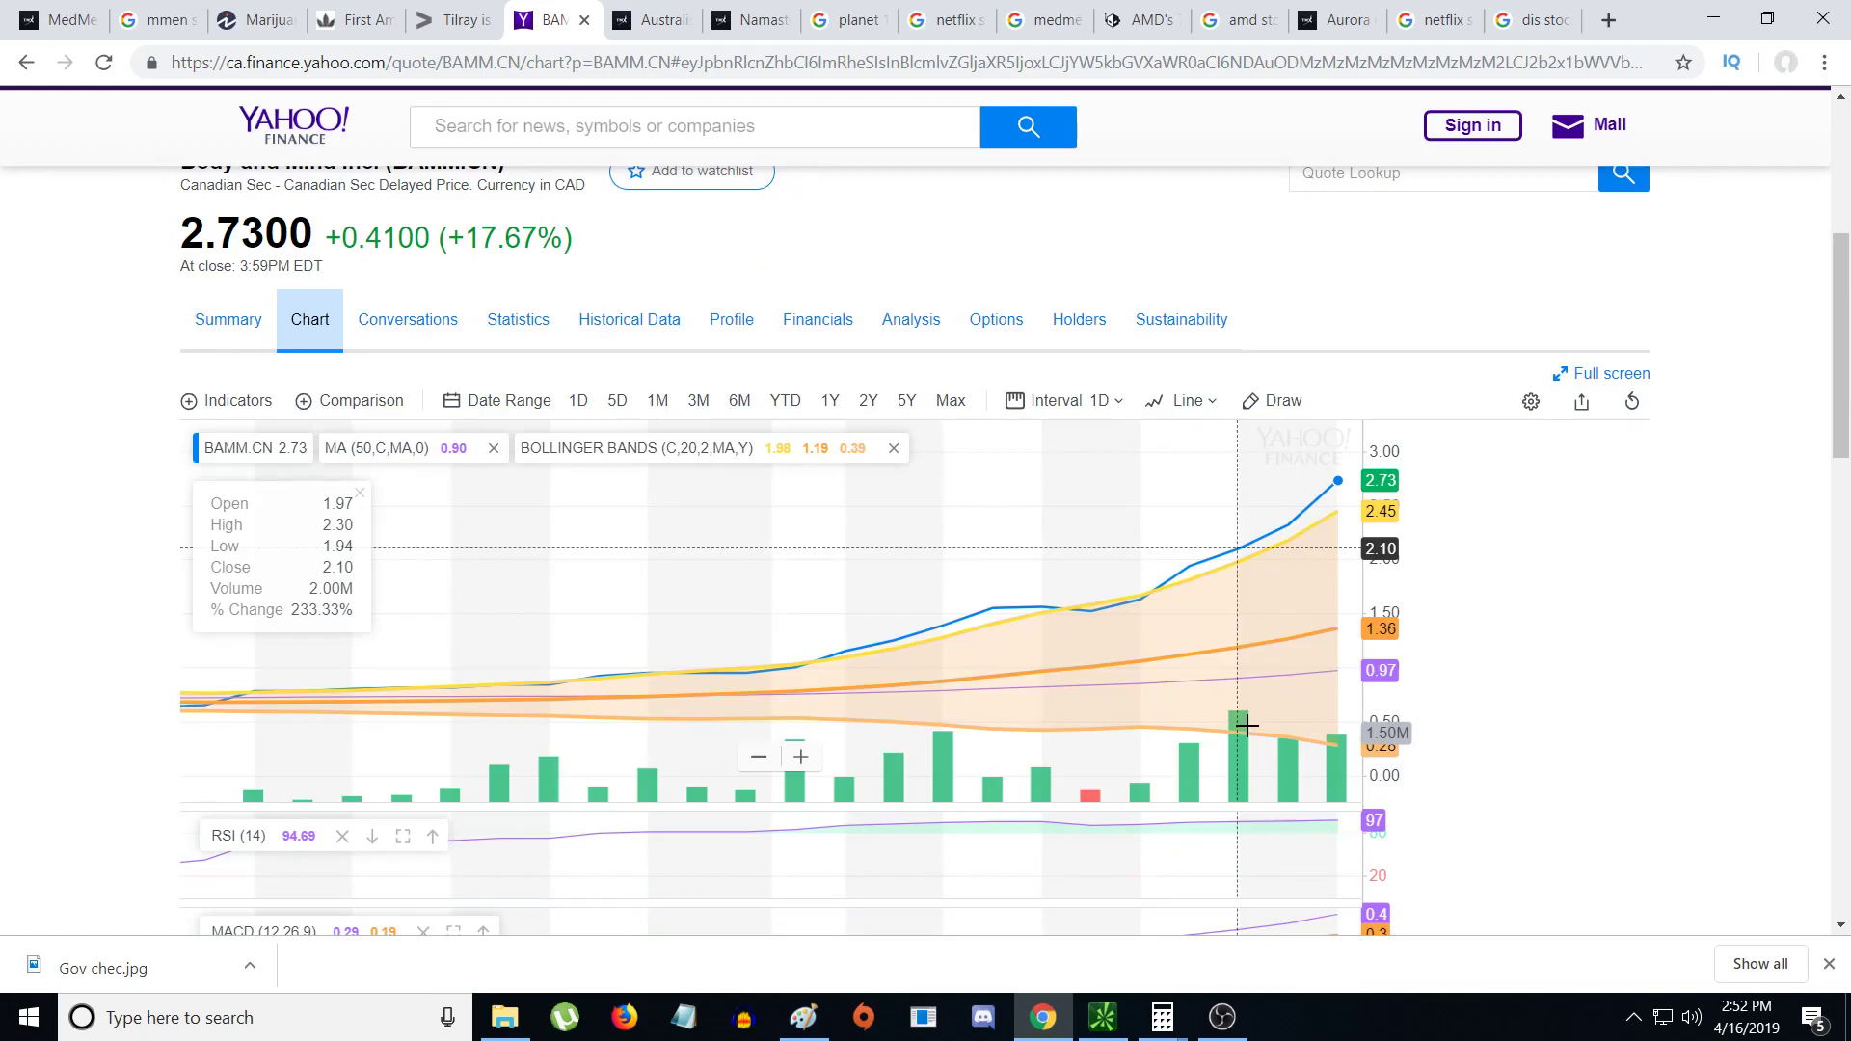
pyautogui.moveTo(1319, 742)
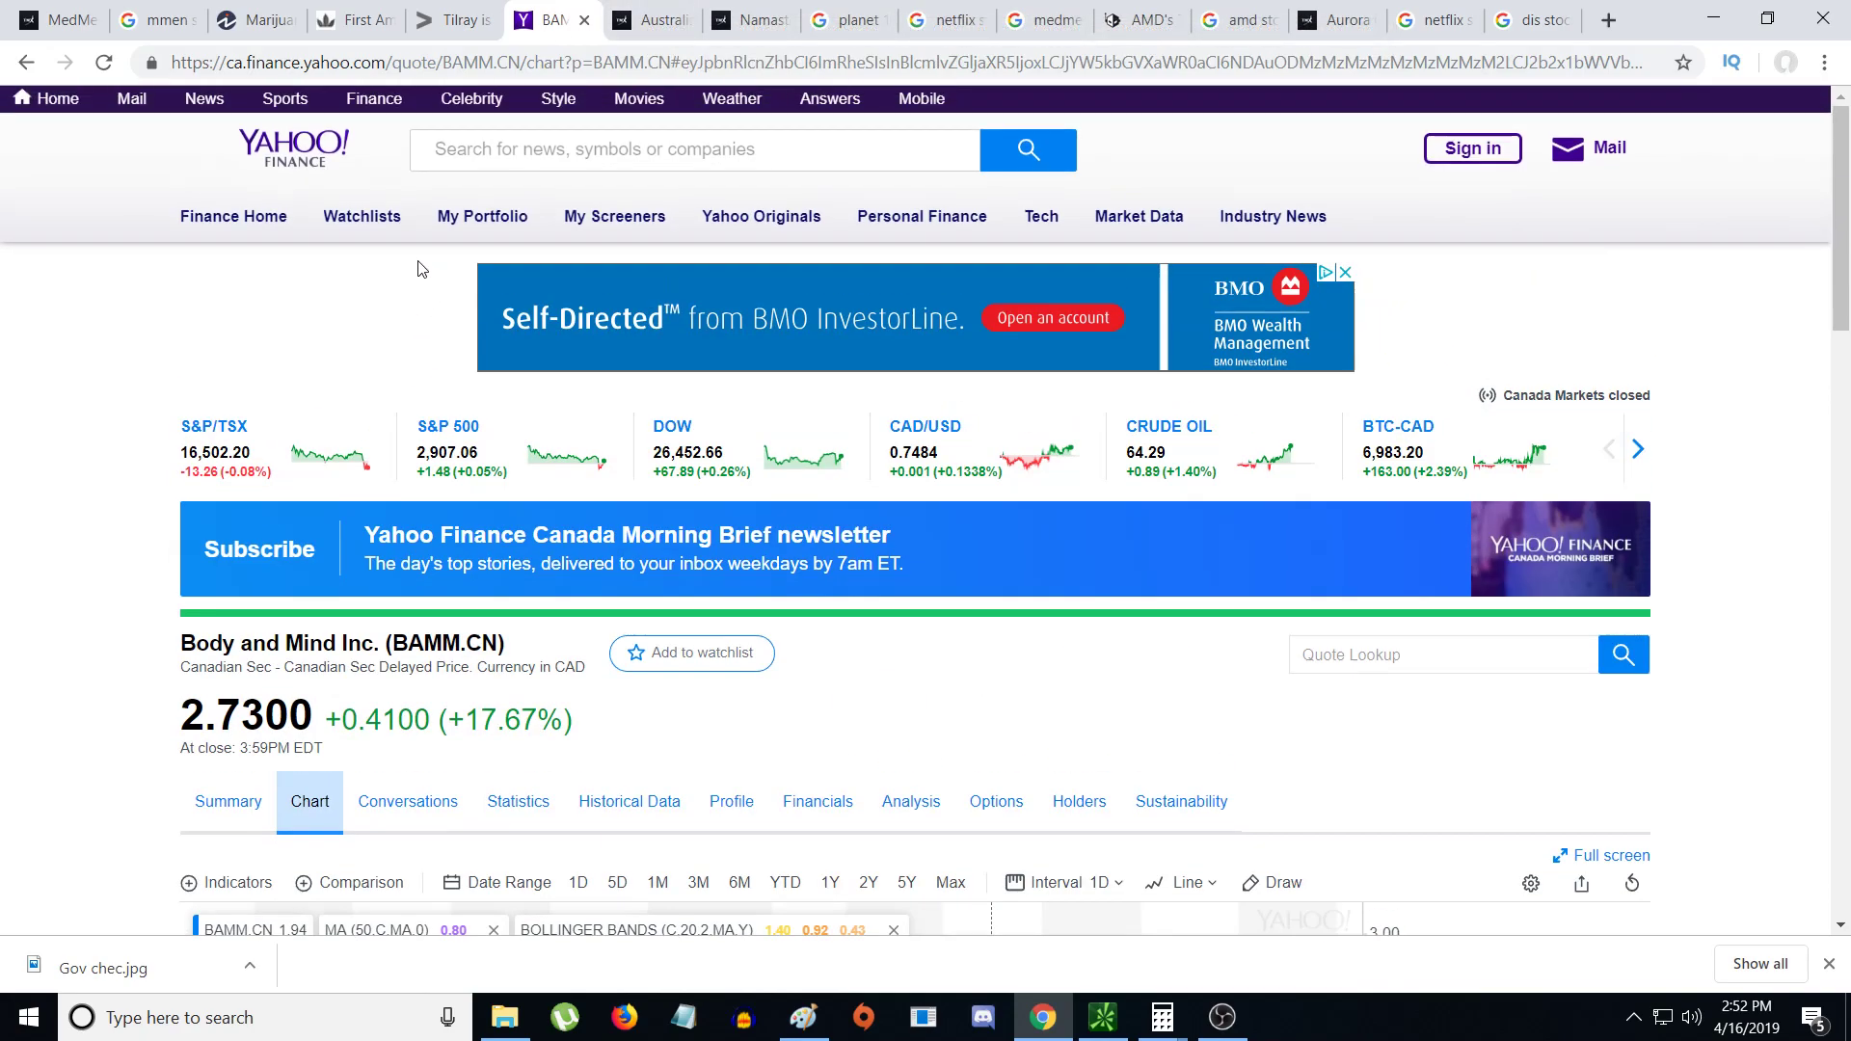
pyautogui.click(226, 800)
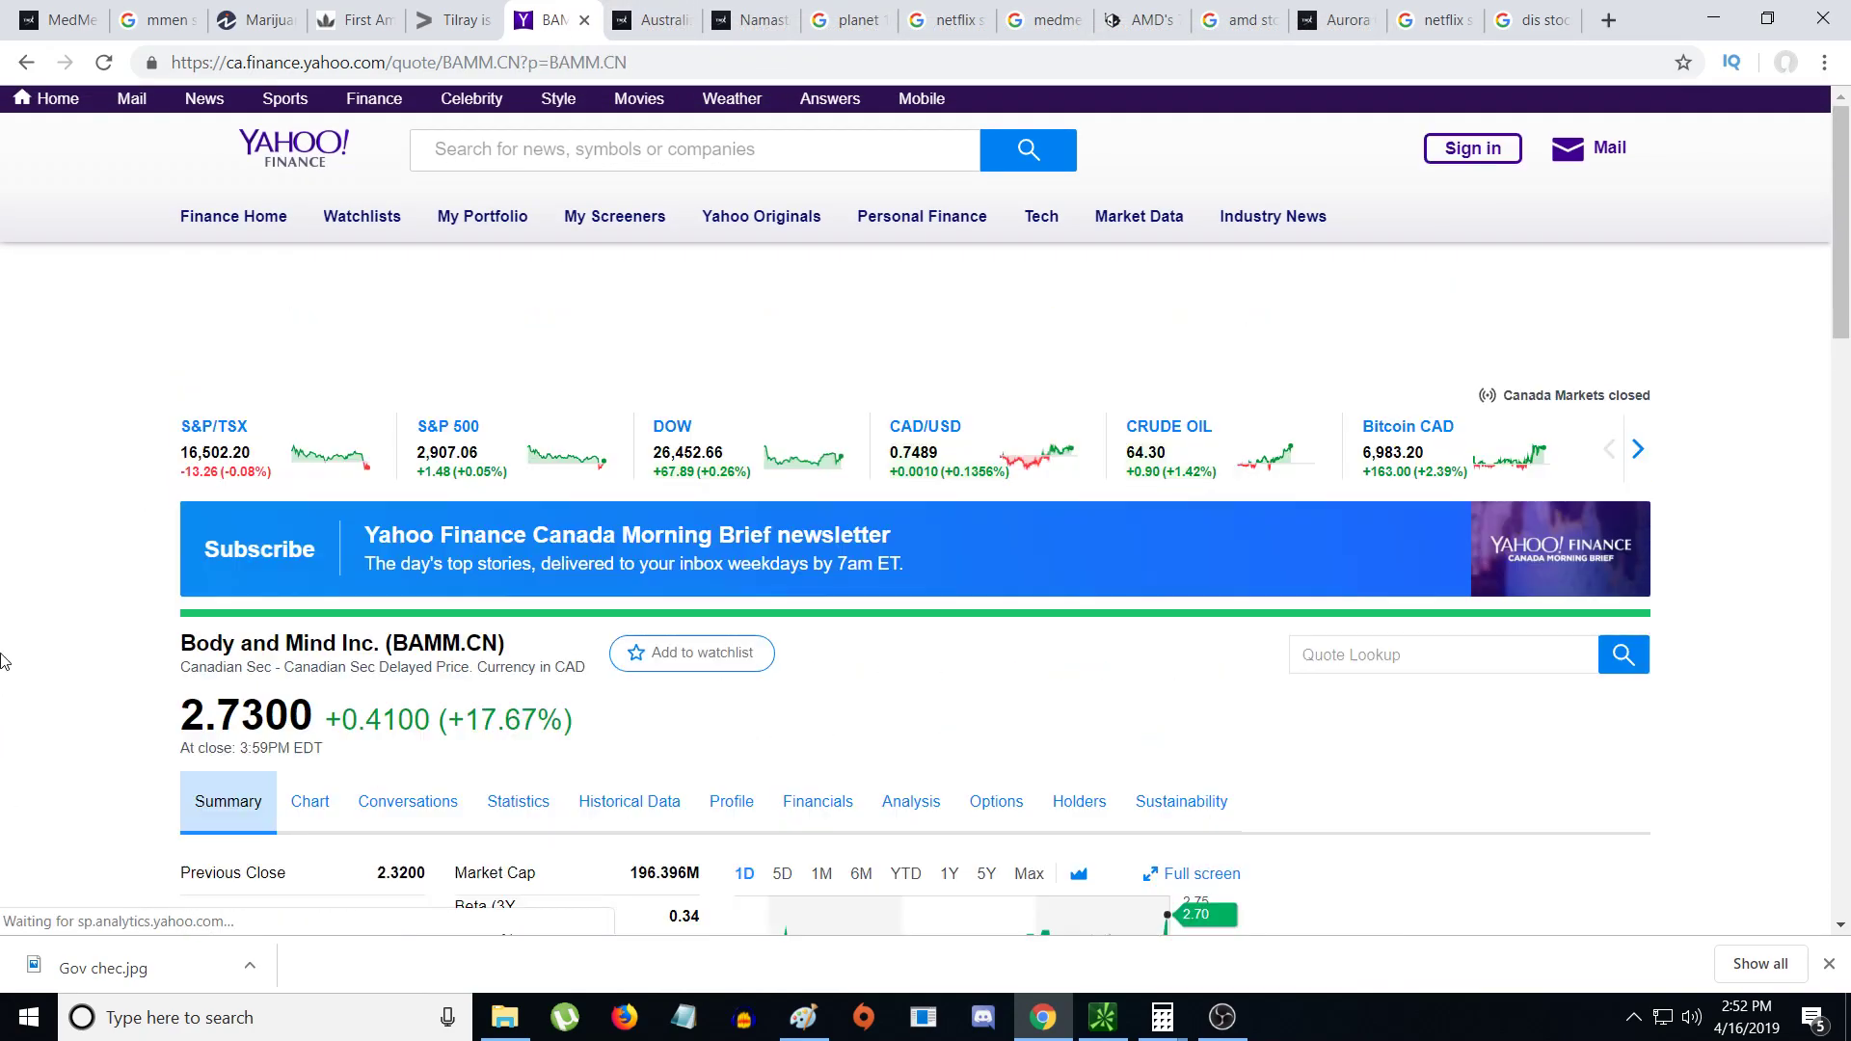
pyautogui.scroll(-3)
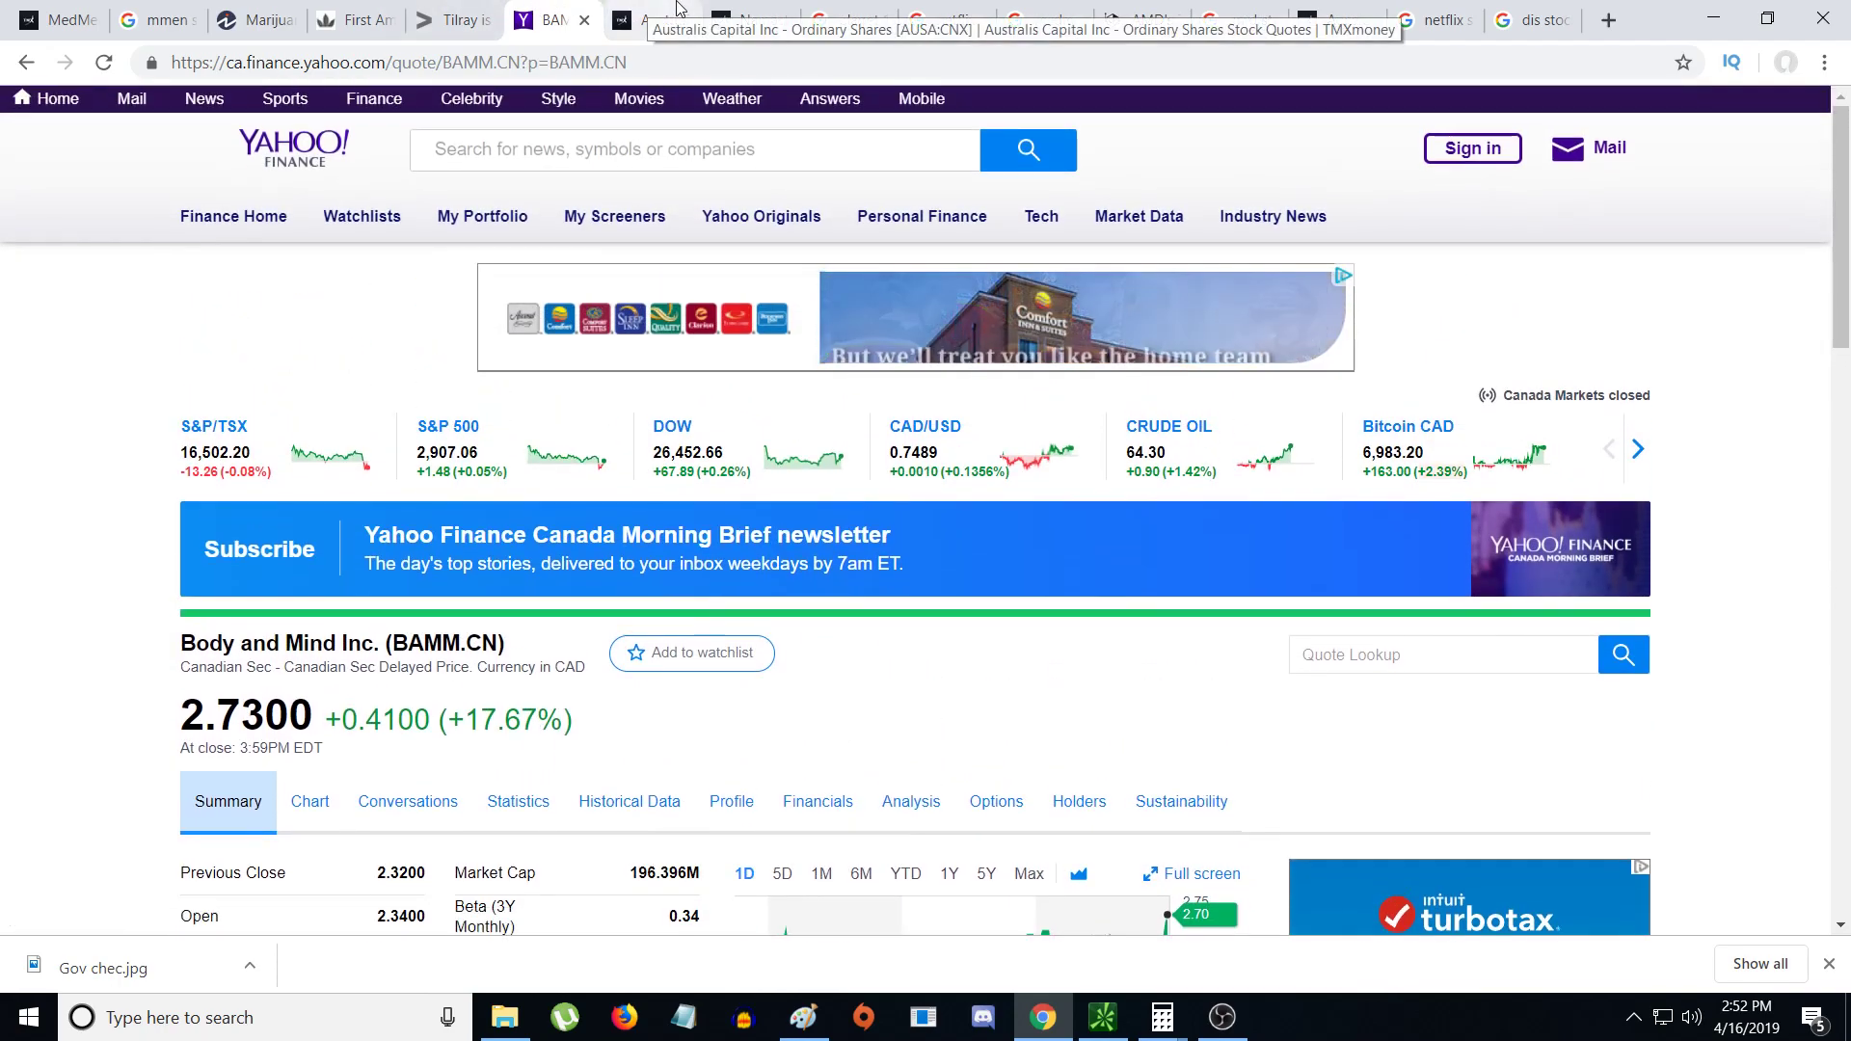
# - Check the Australis Capital AUSA:CNX TMX tab, then return to the Body and Mind quote
pyautogui.click(648, 21)
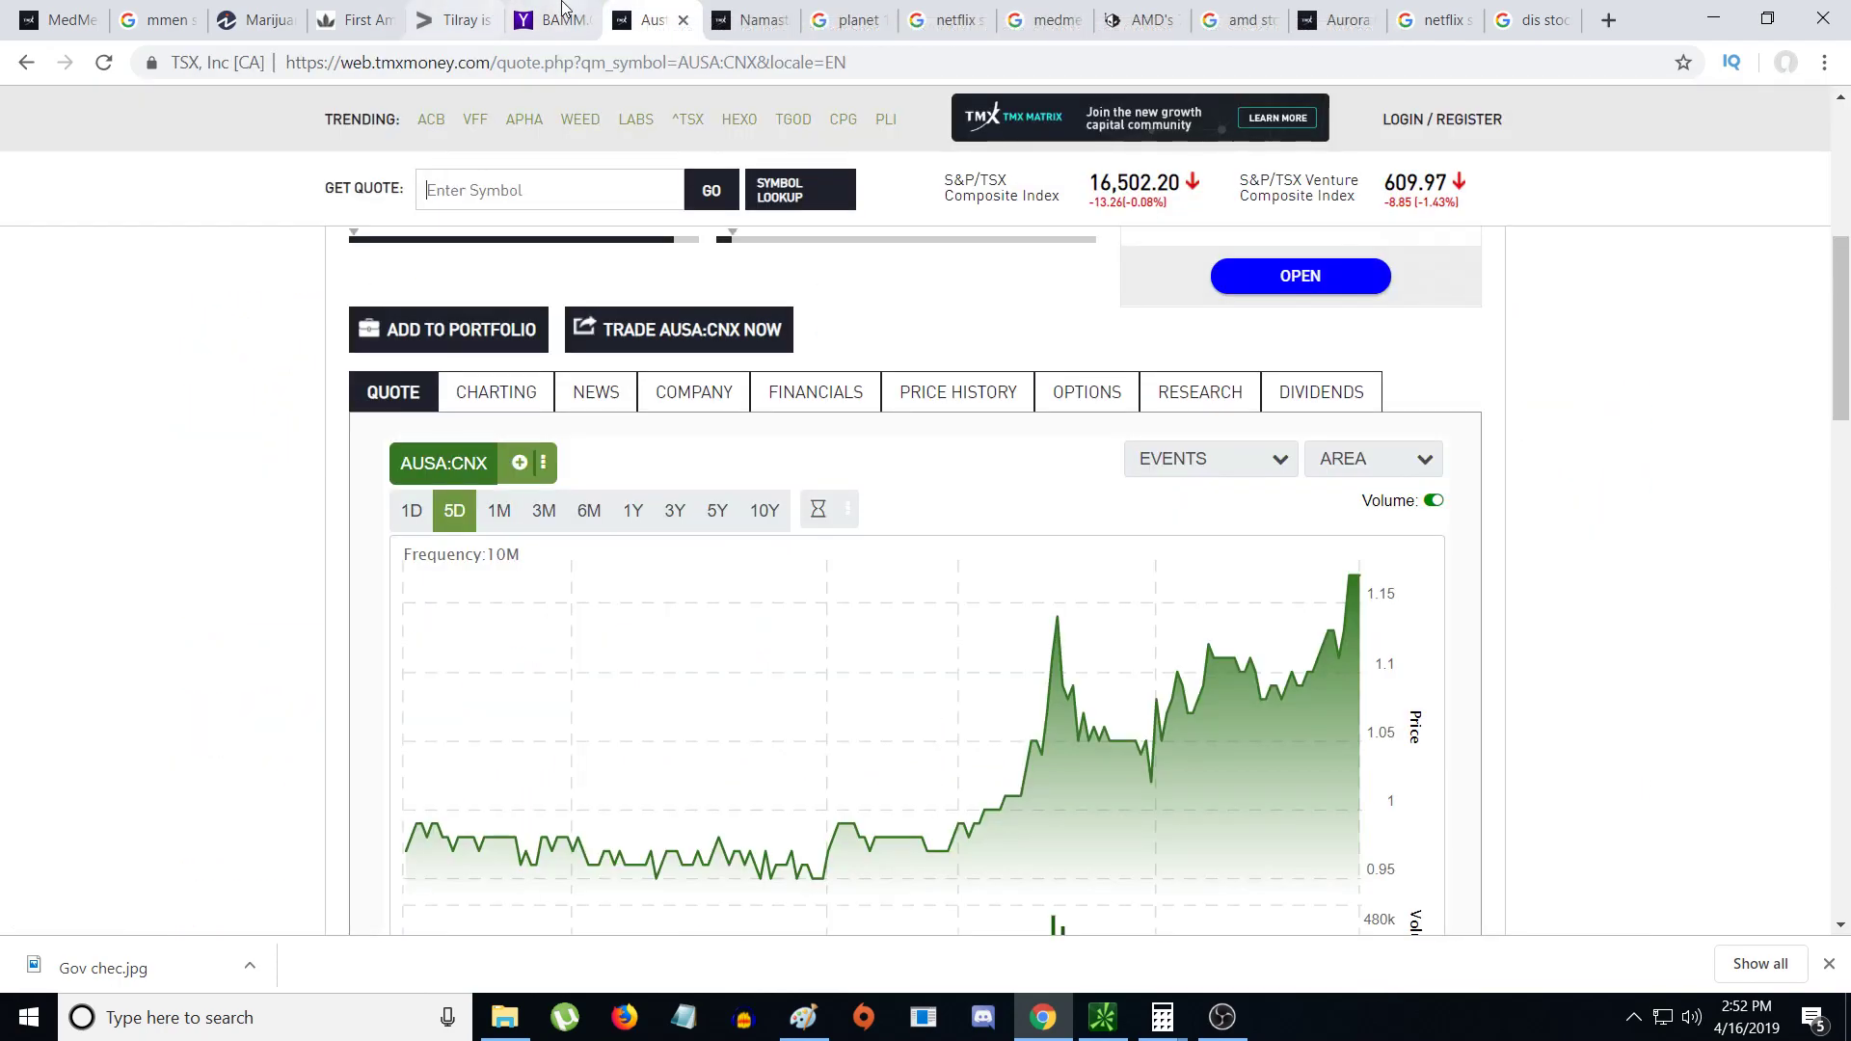
pyautogui.click(552, 20)
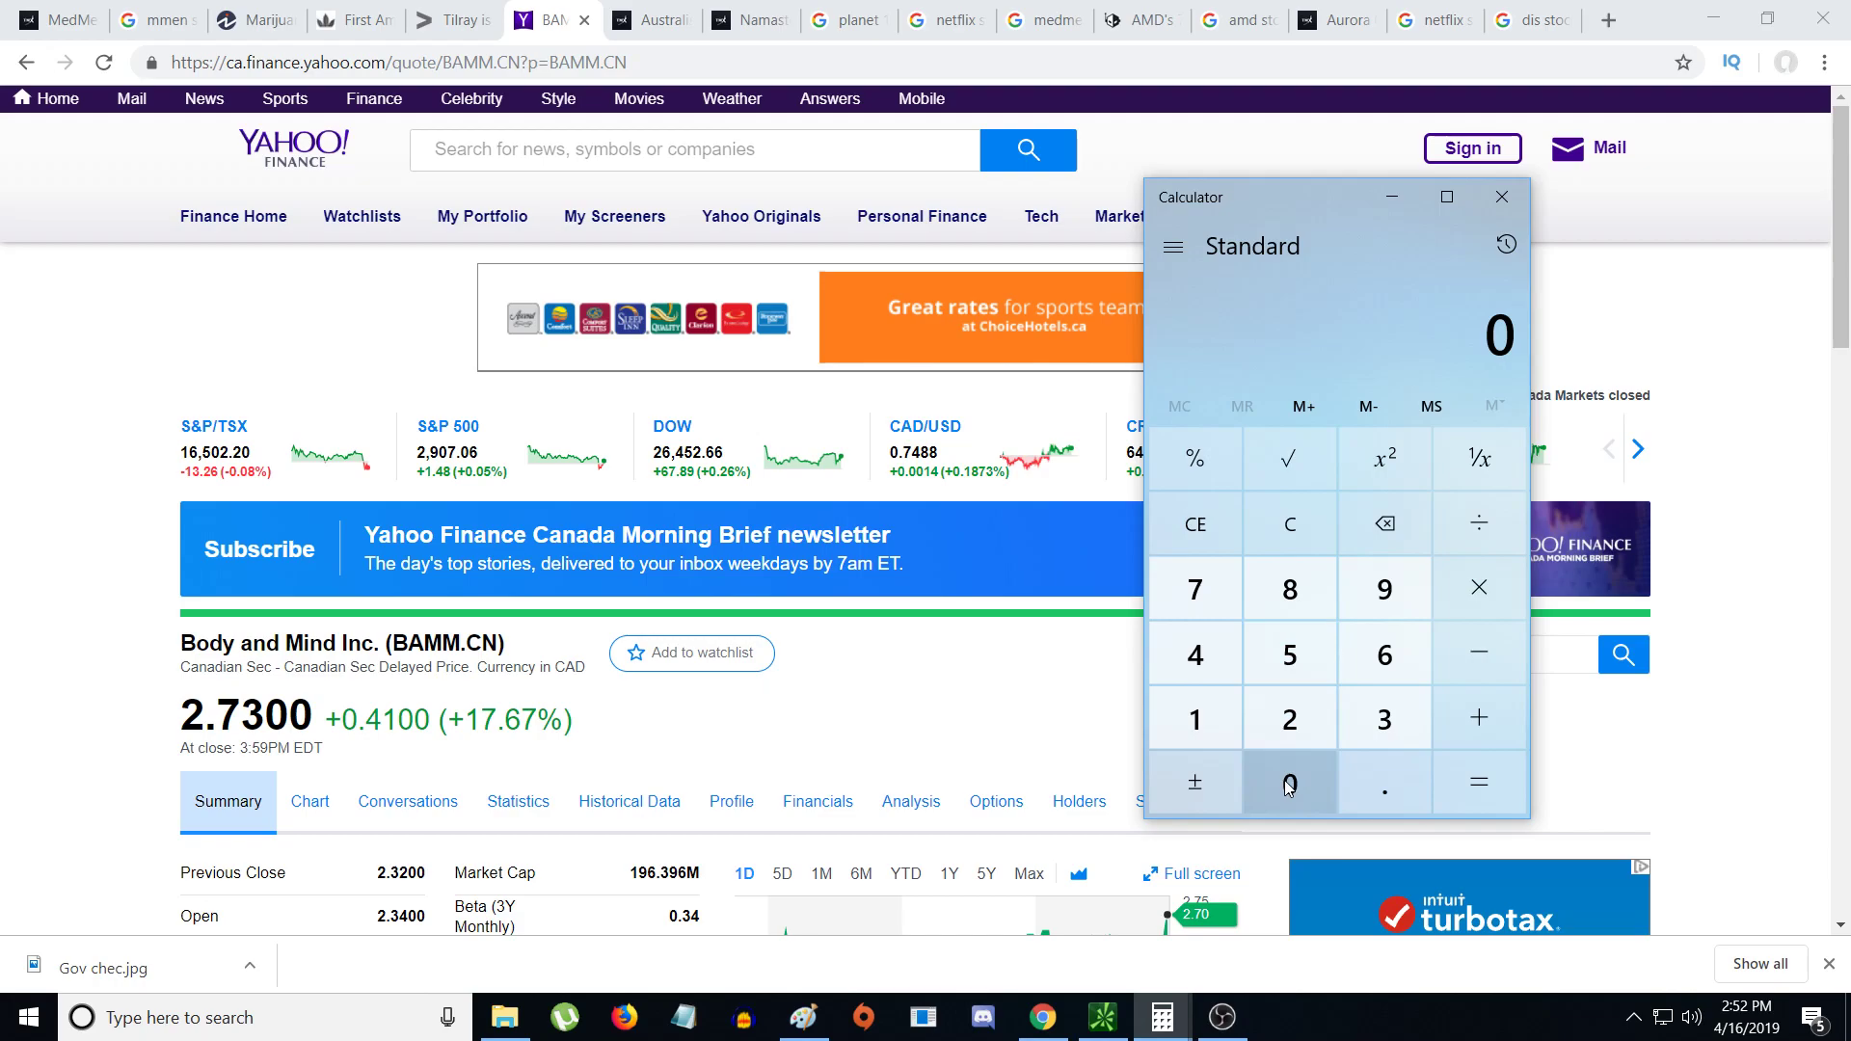
# - Divide the 2.73 BAMM price in Calculator to get 4.55, then close Calculator
pyautogui.click(1193, 588)
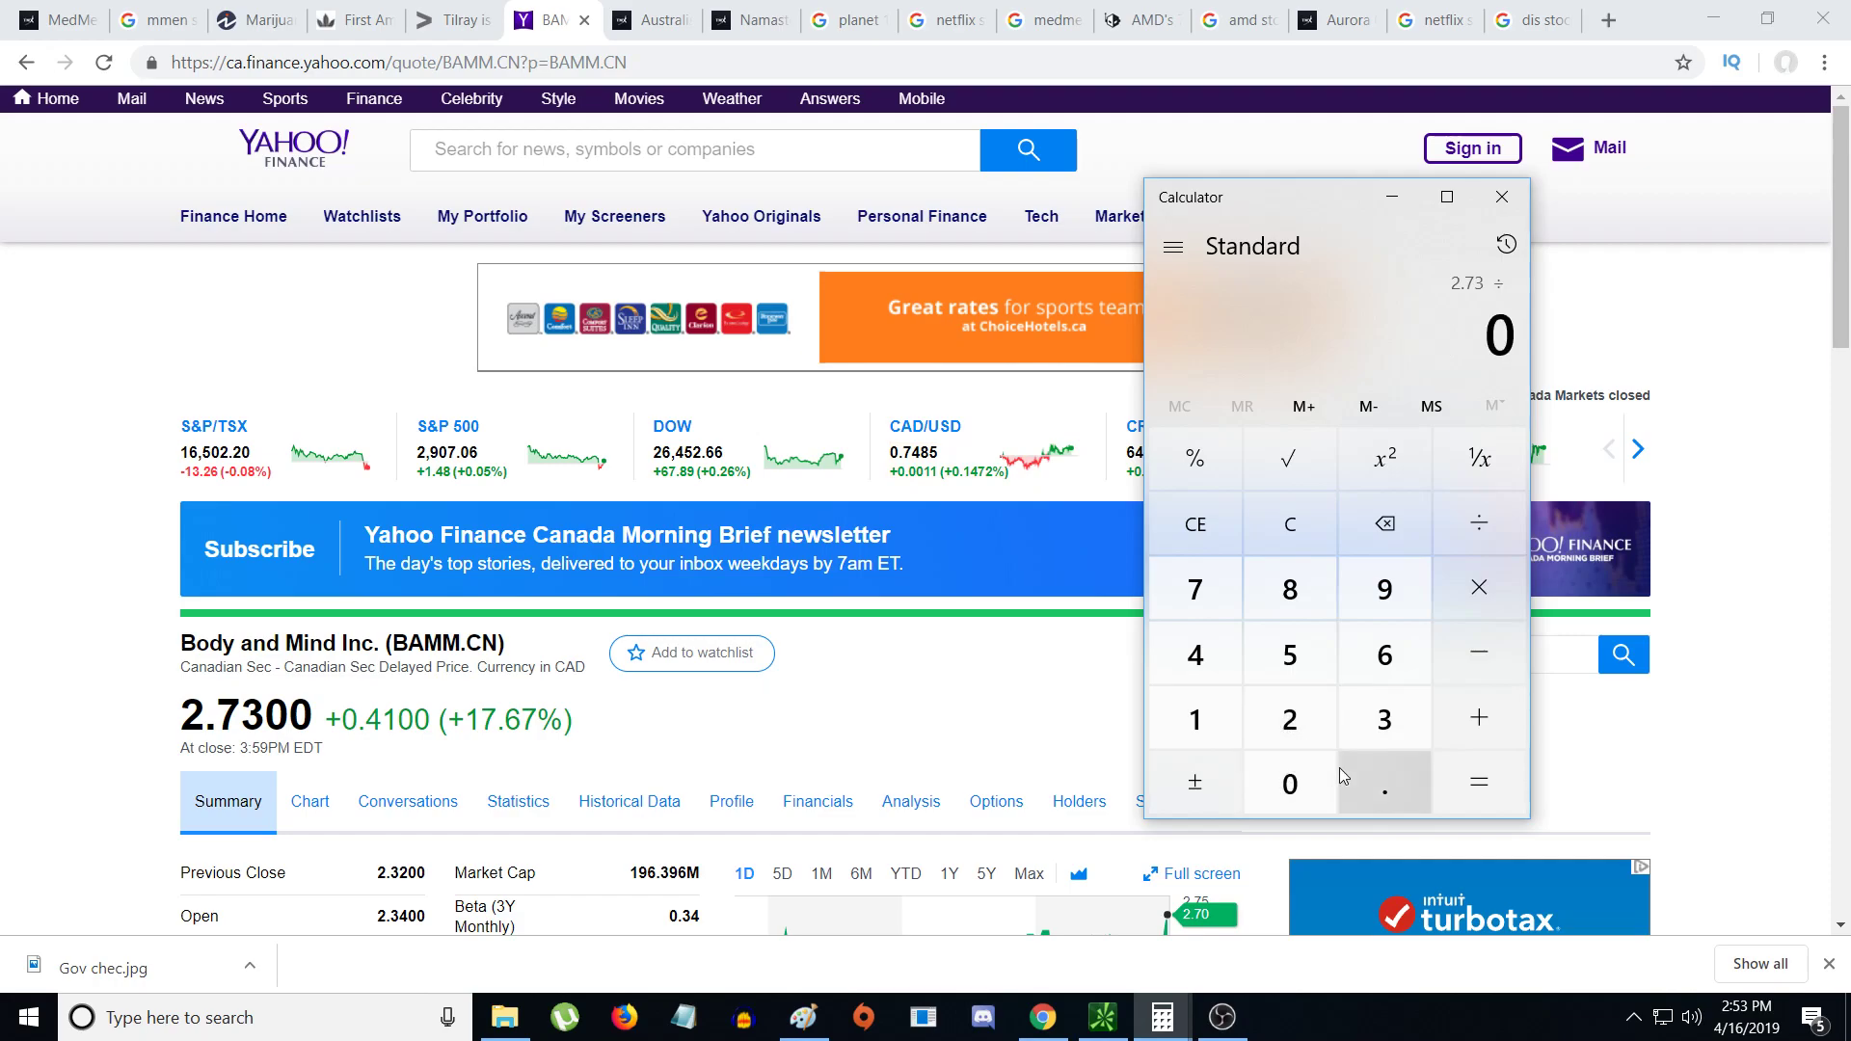
pyautogui.click(1476, 783)
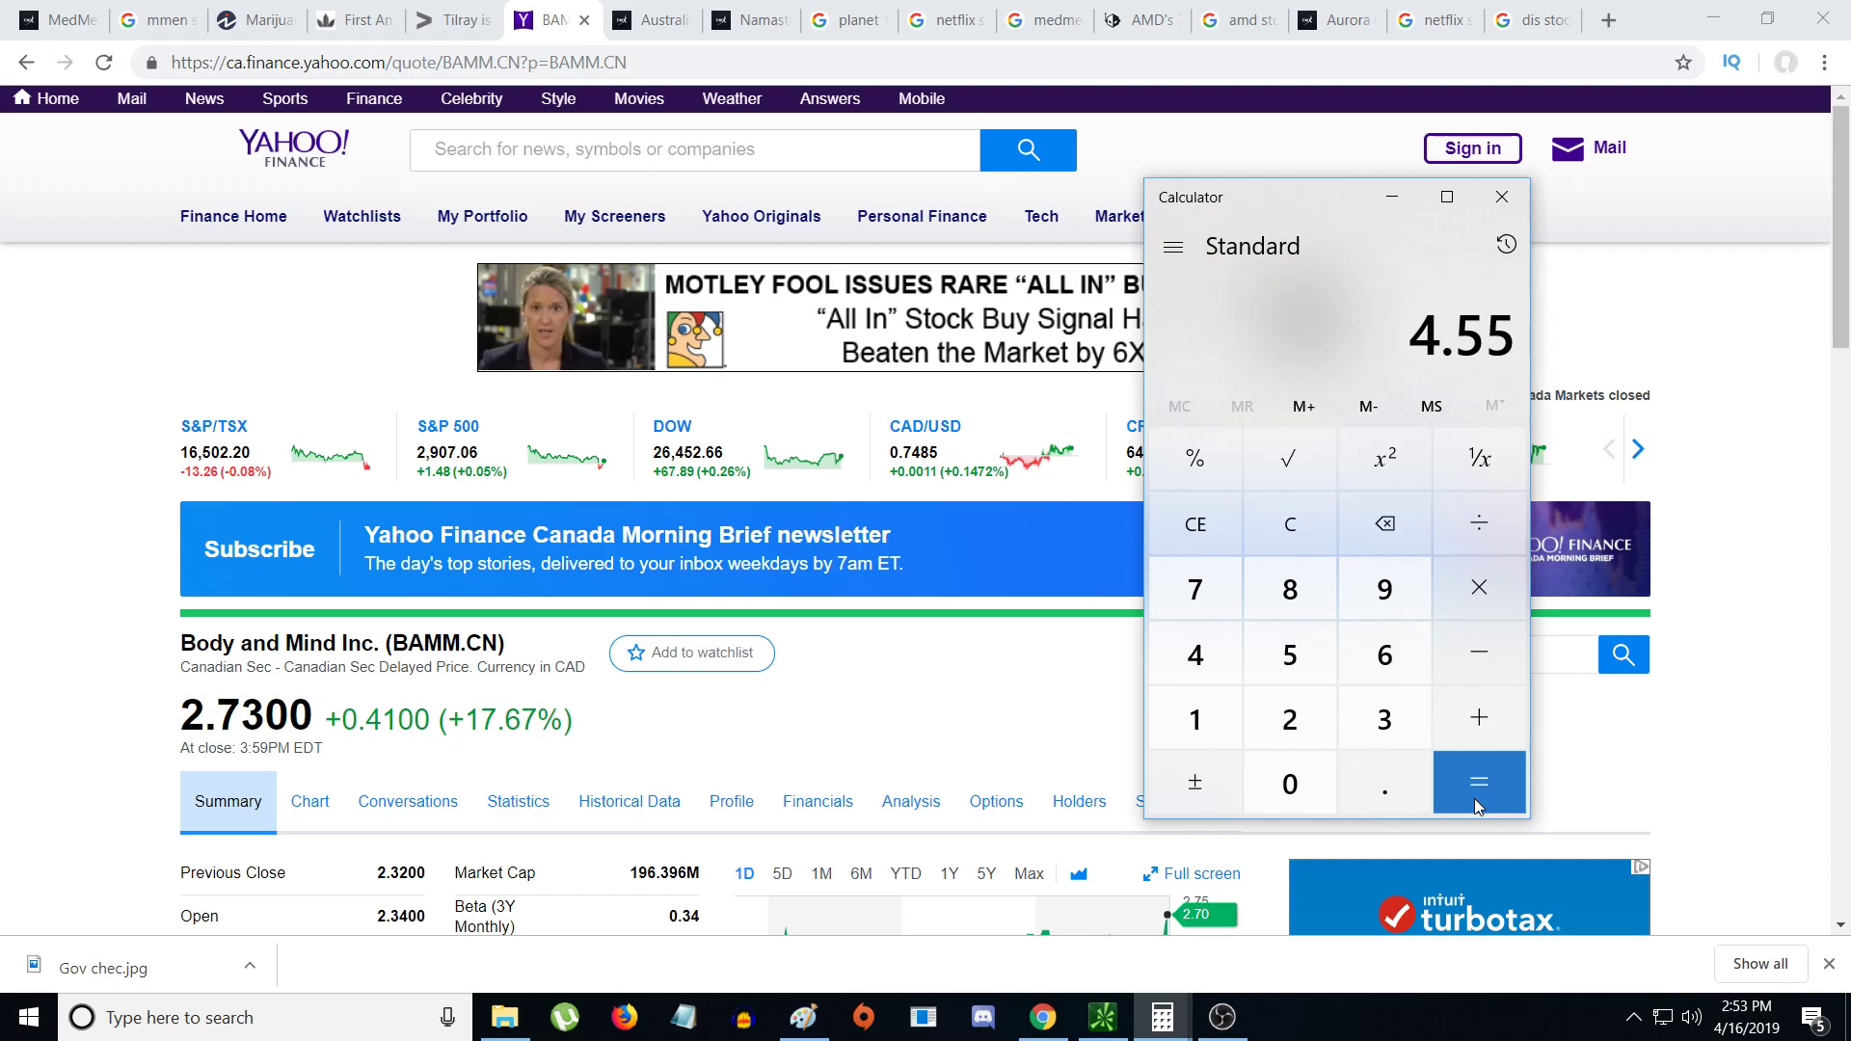
pyautogui.moveTo(1424, 724)
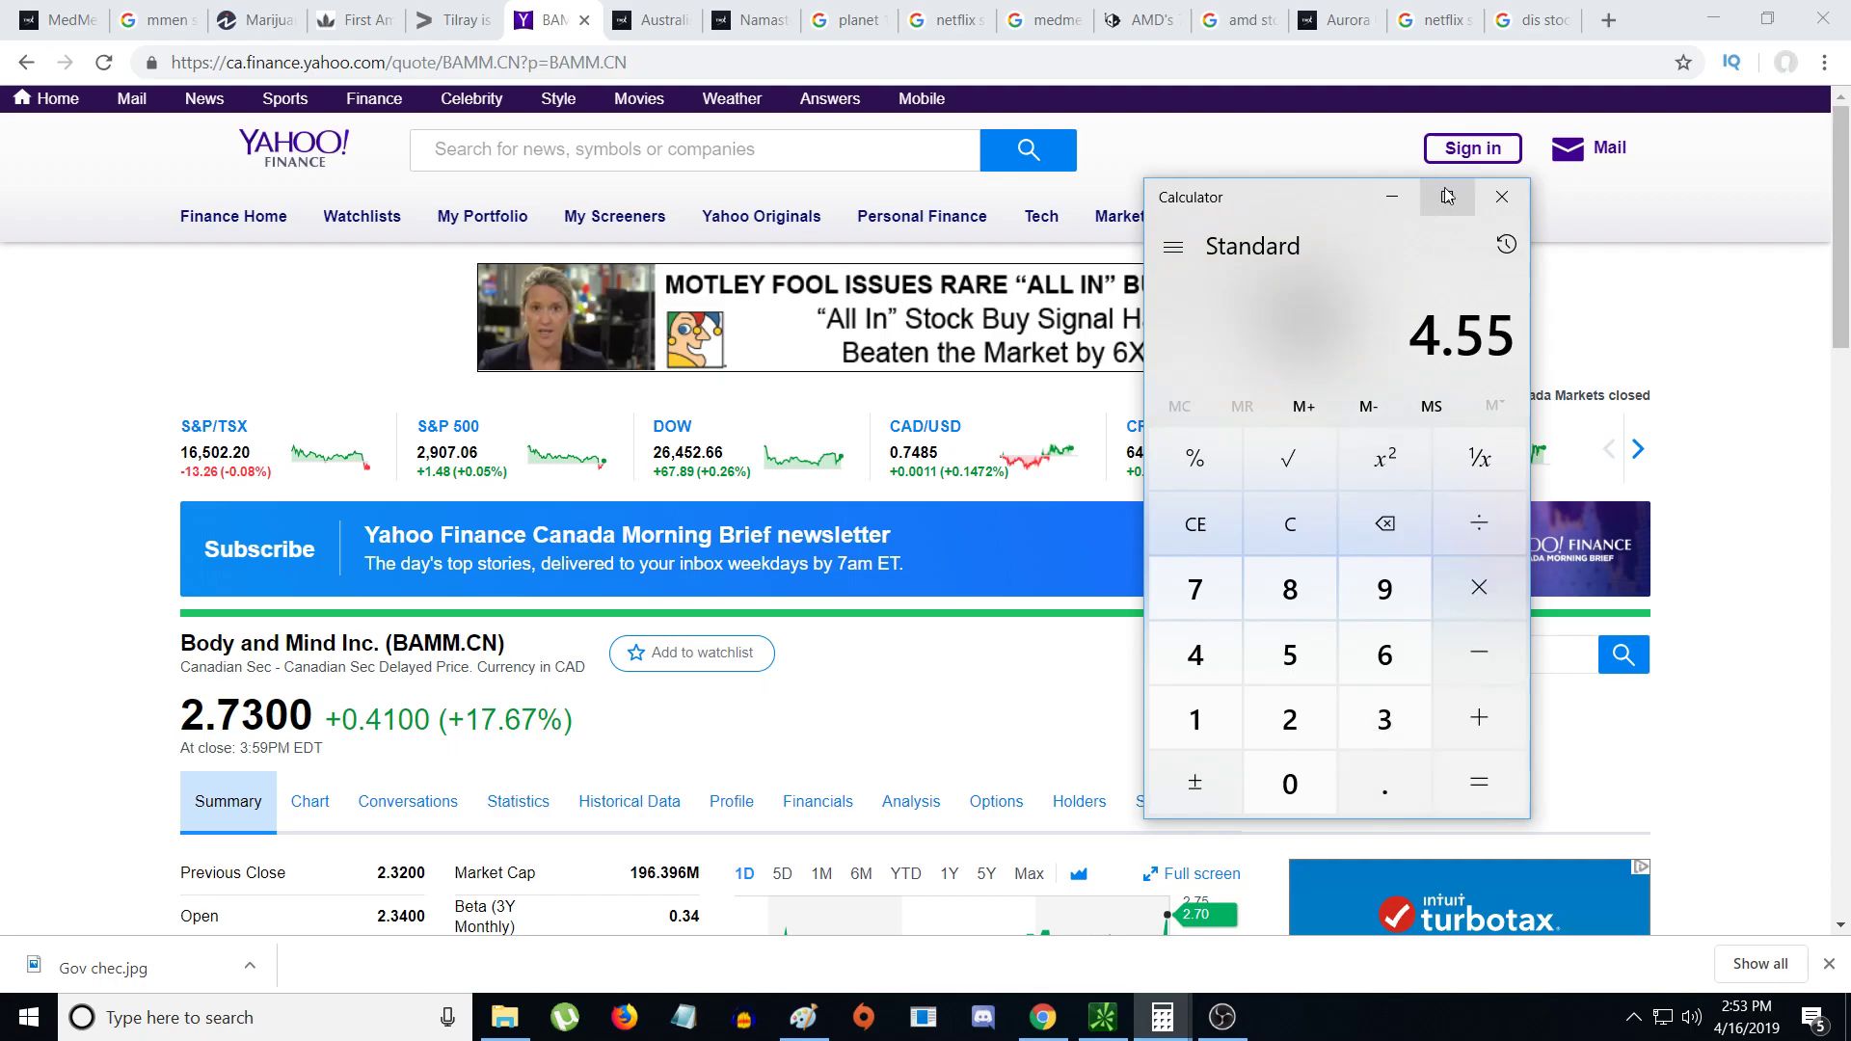
pyautogui.moveTo(1500, 197)
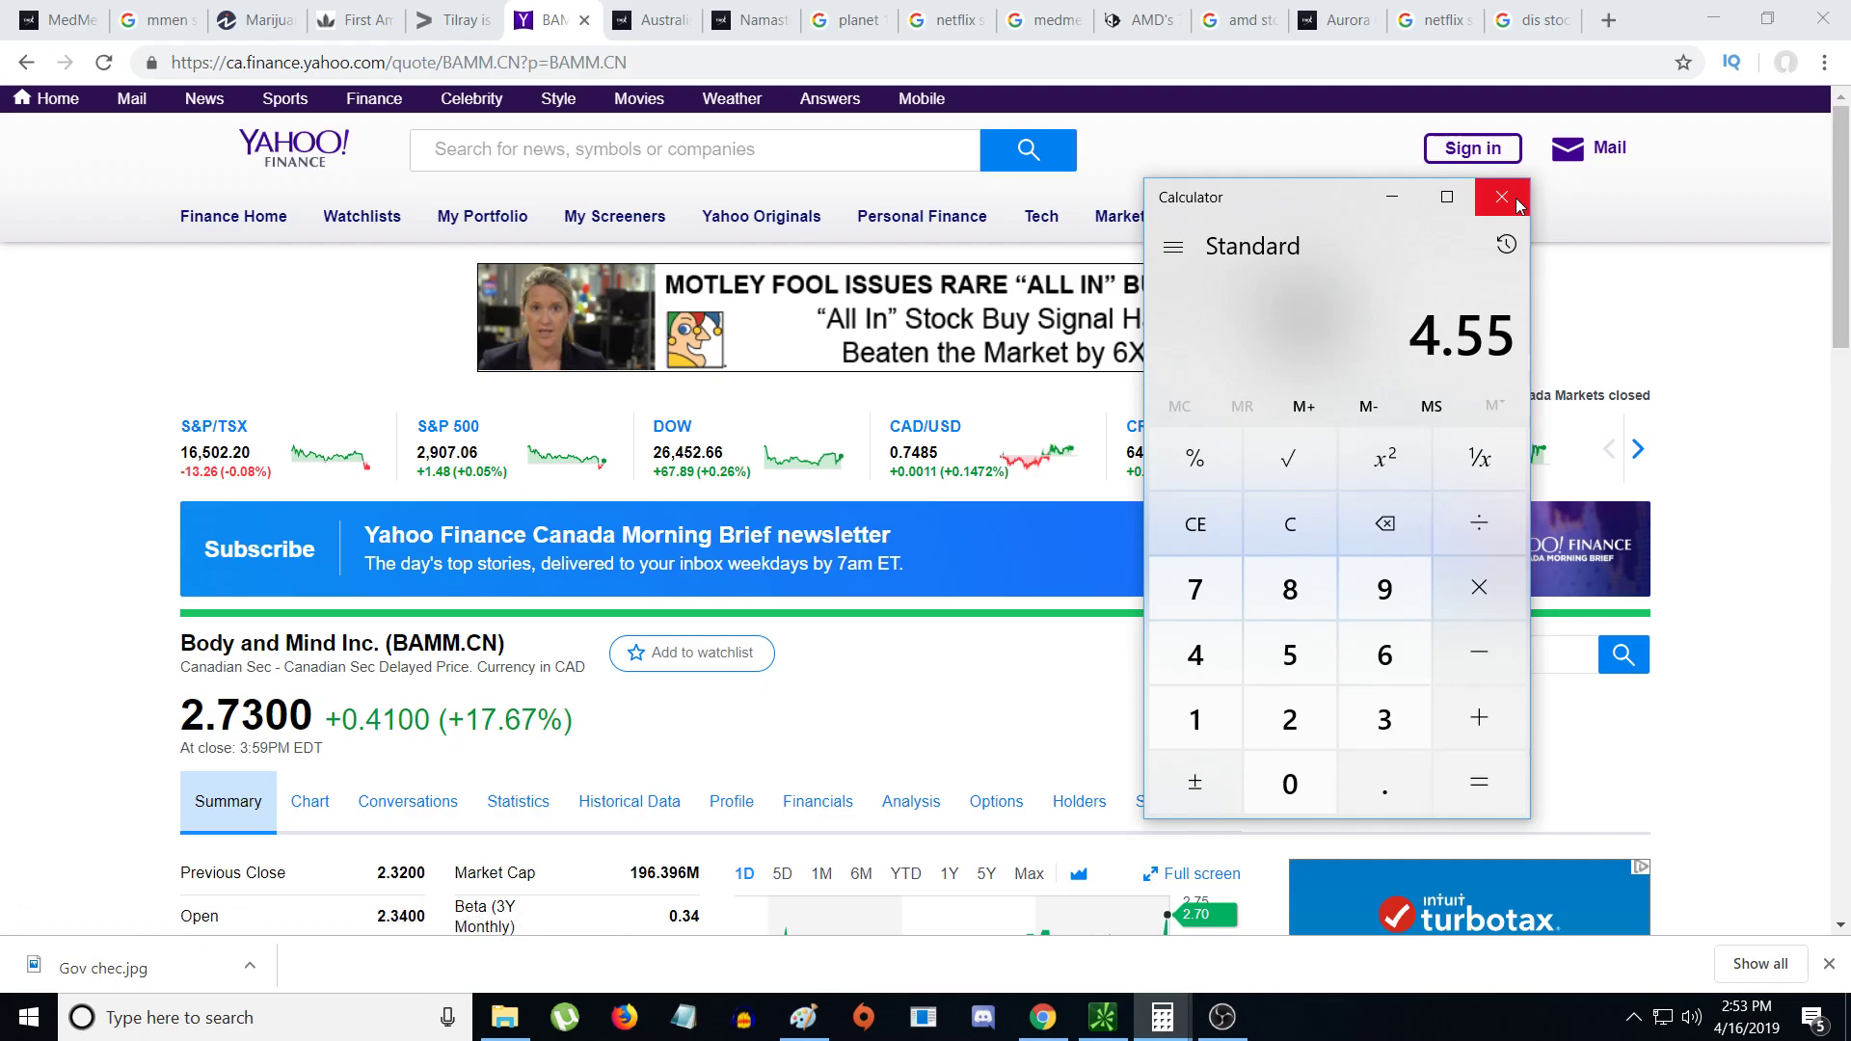
pyautogui.click(1500, 197)
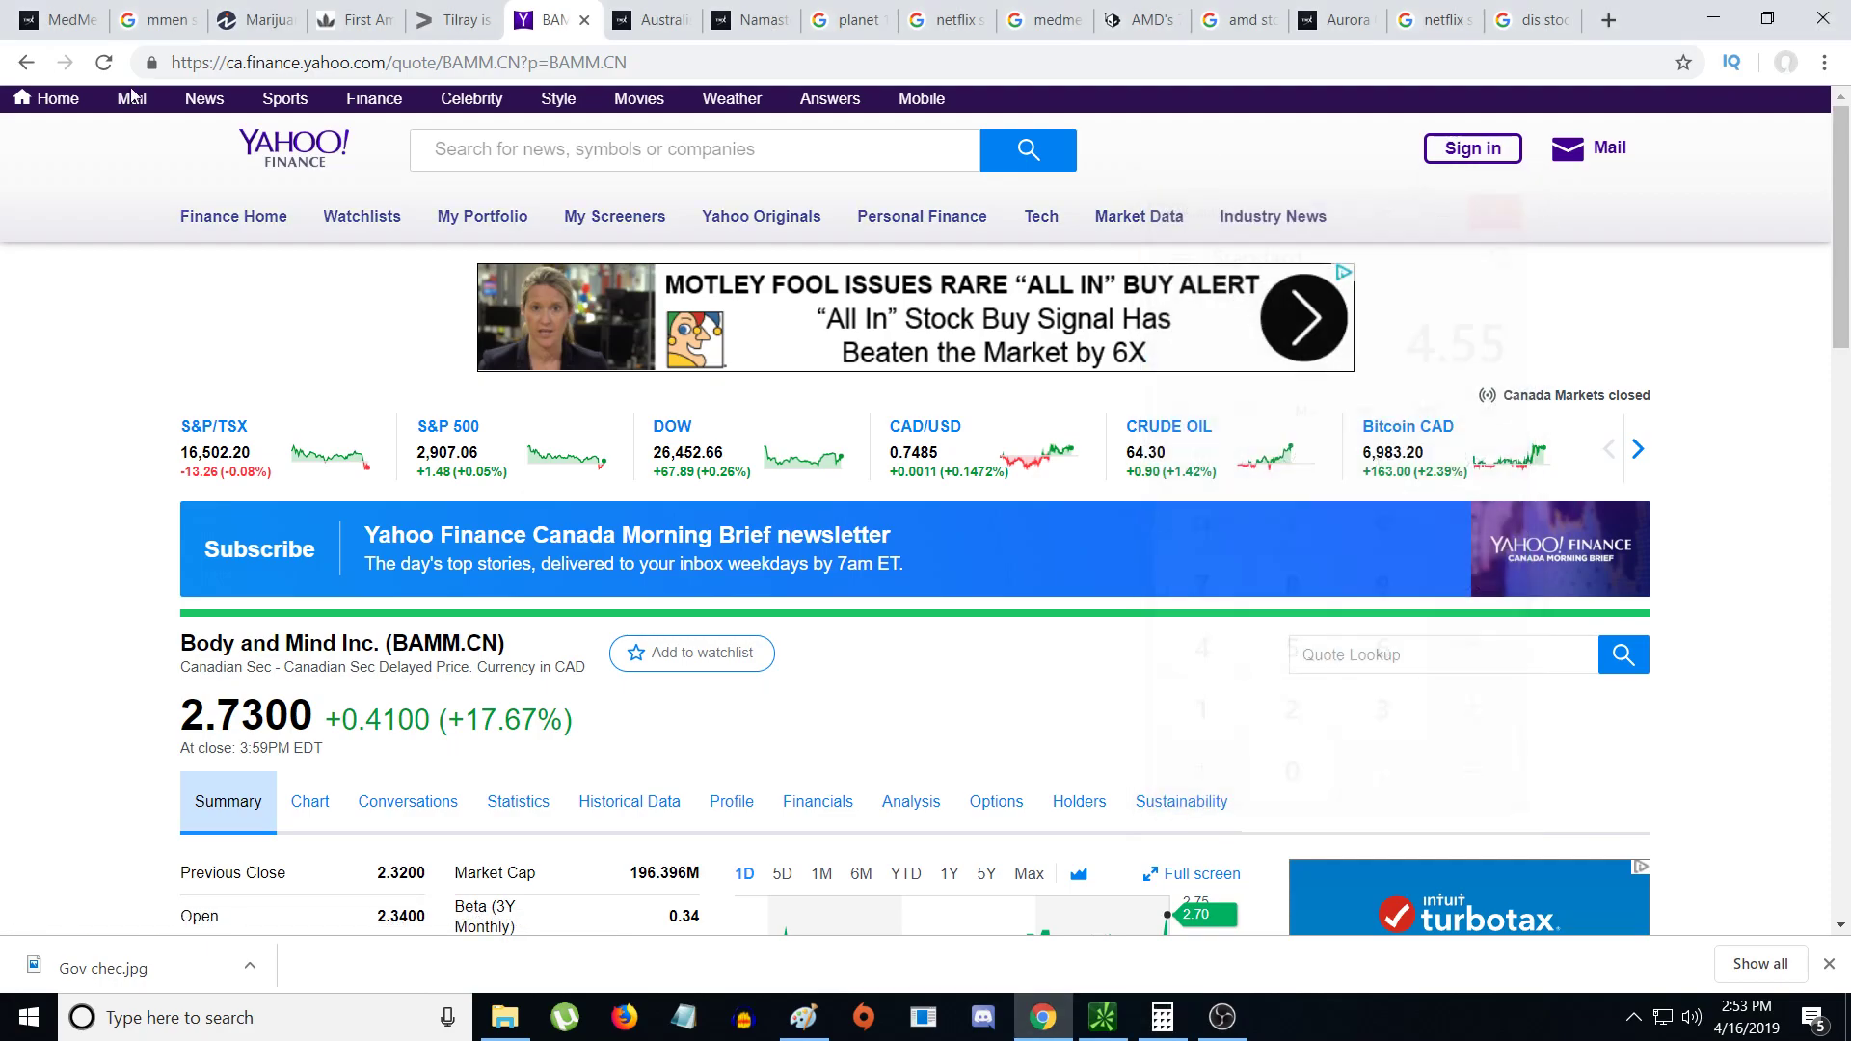
# - Switch to the Australis Capital AUSA:CNX TMX quote at $1.17 and scroll through its details
pyautogui.scroll(-3)
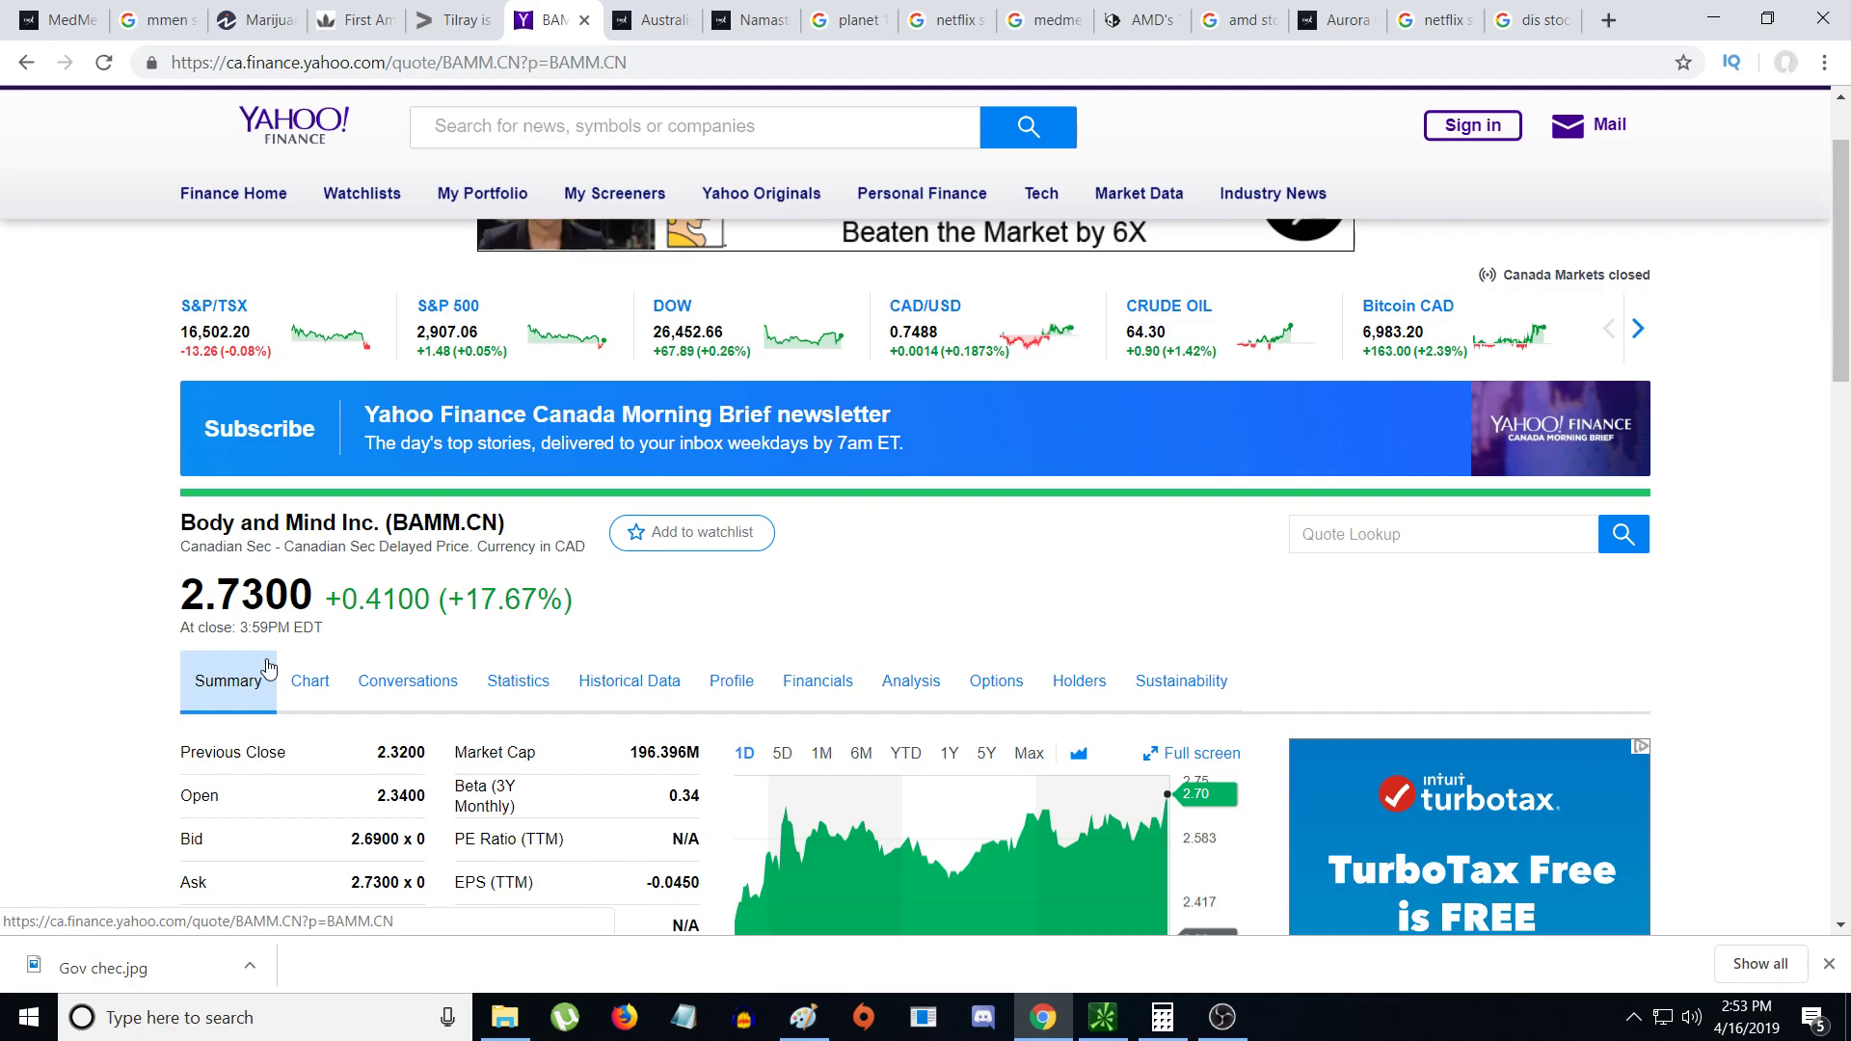
pyautogui.click(646, 20)
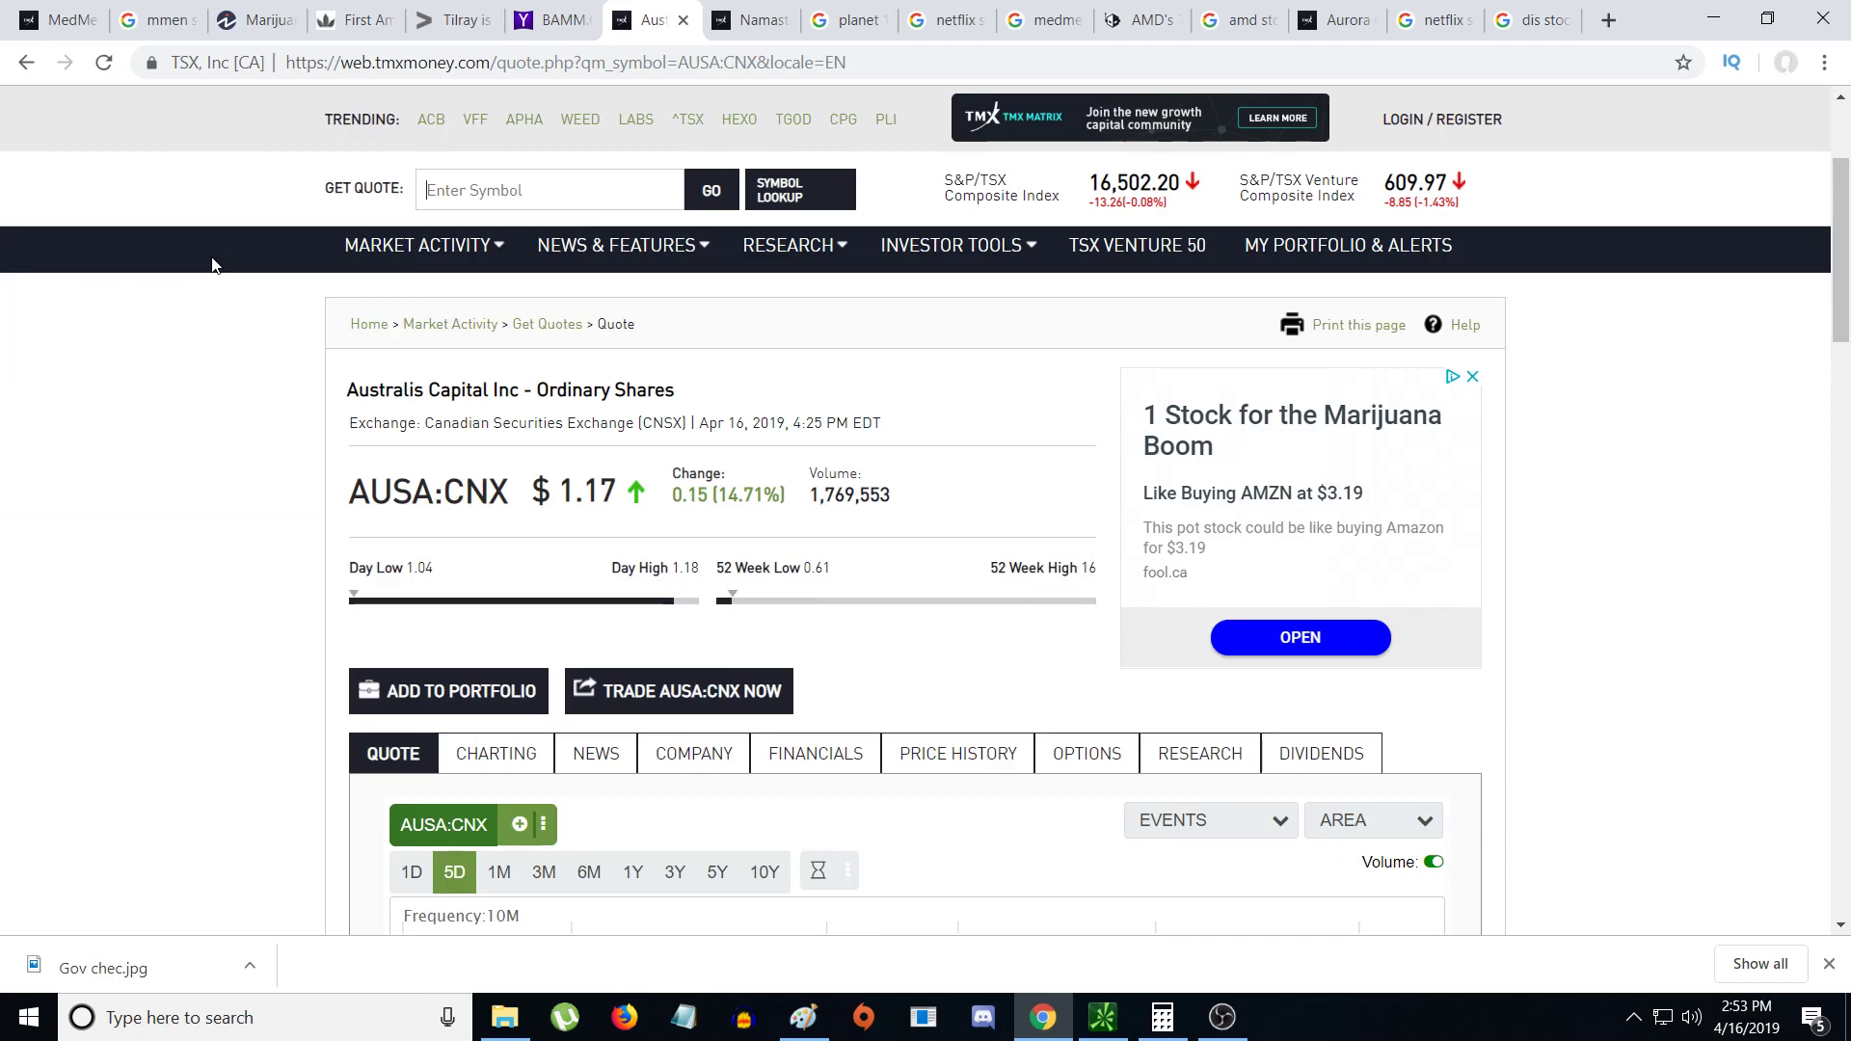
pyautogui.scroll(-3)
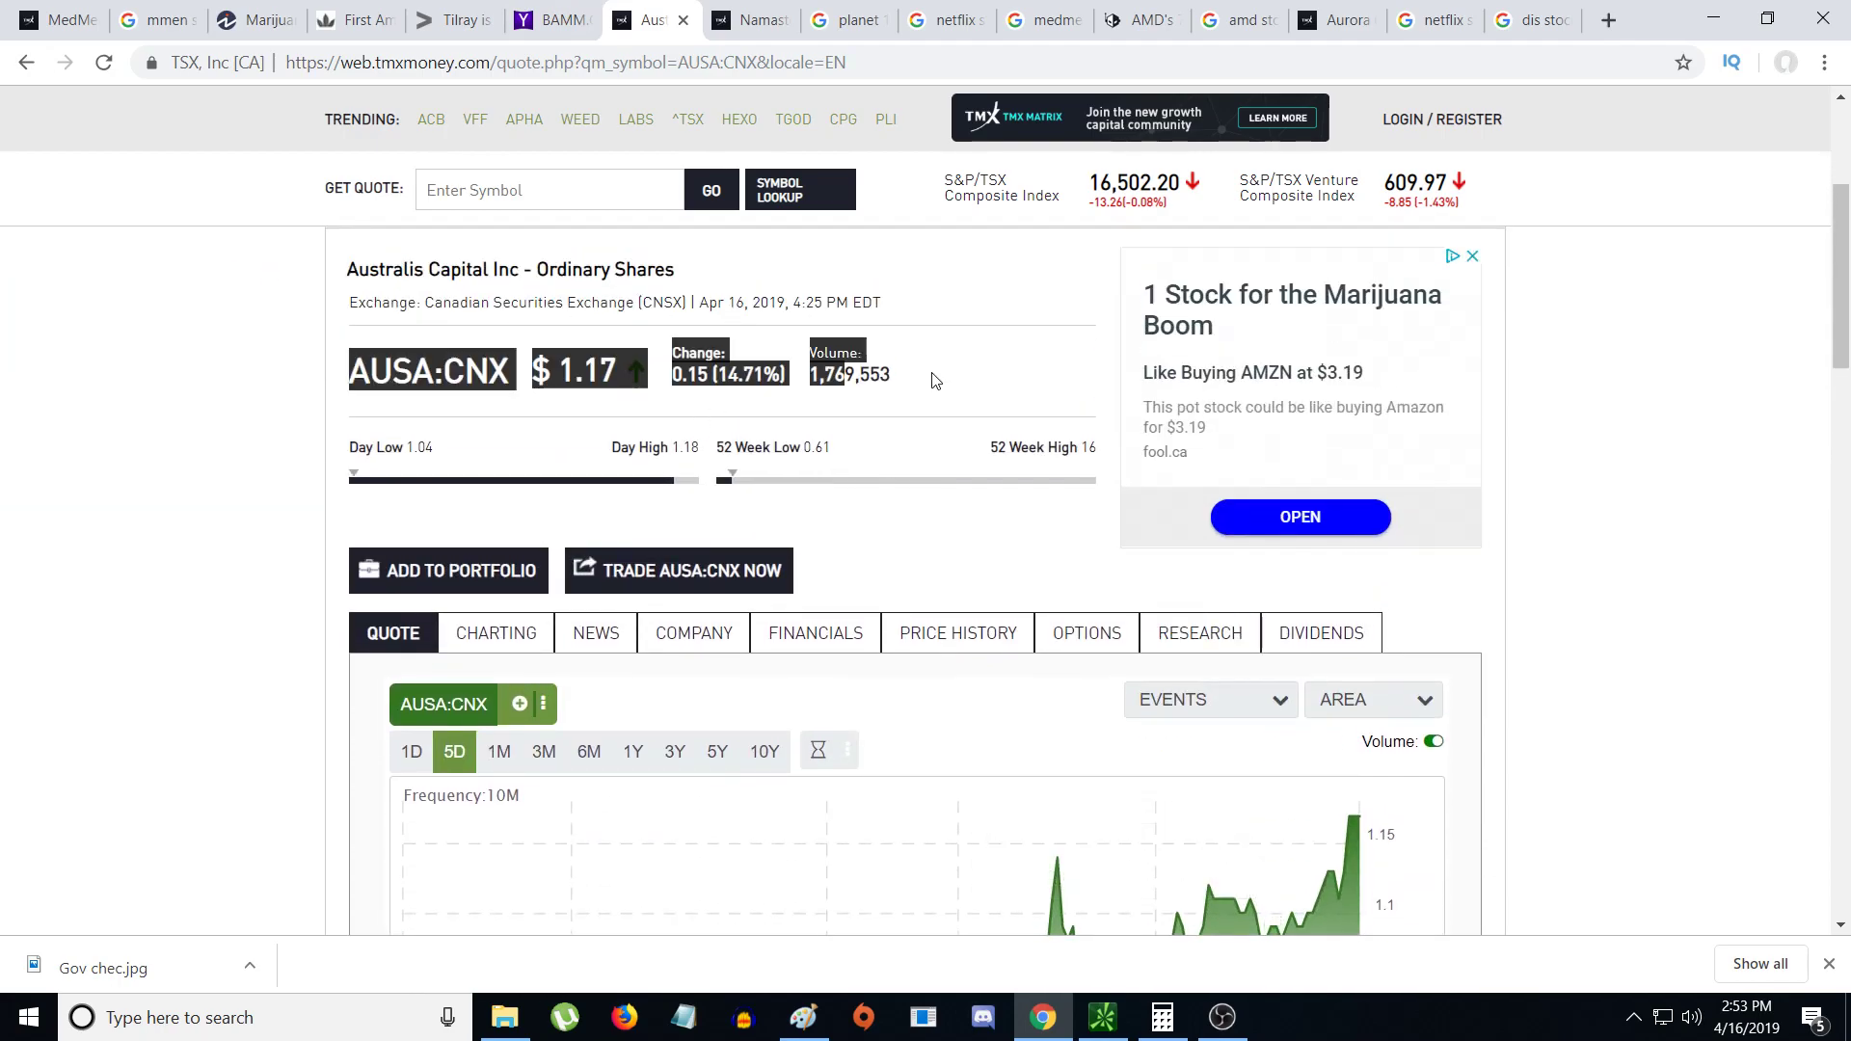
pyautogui.scroll(-3)
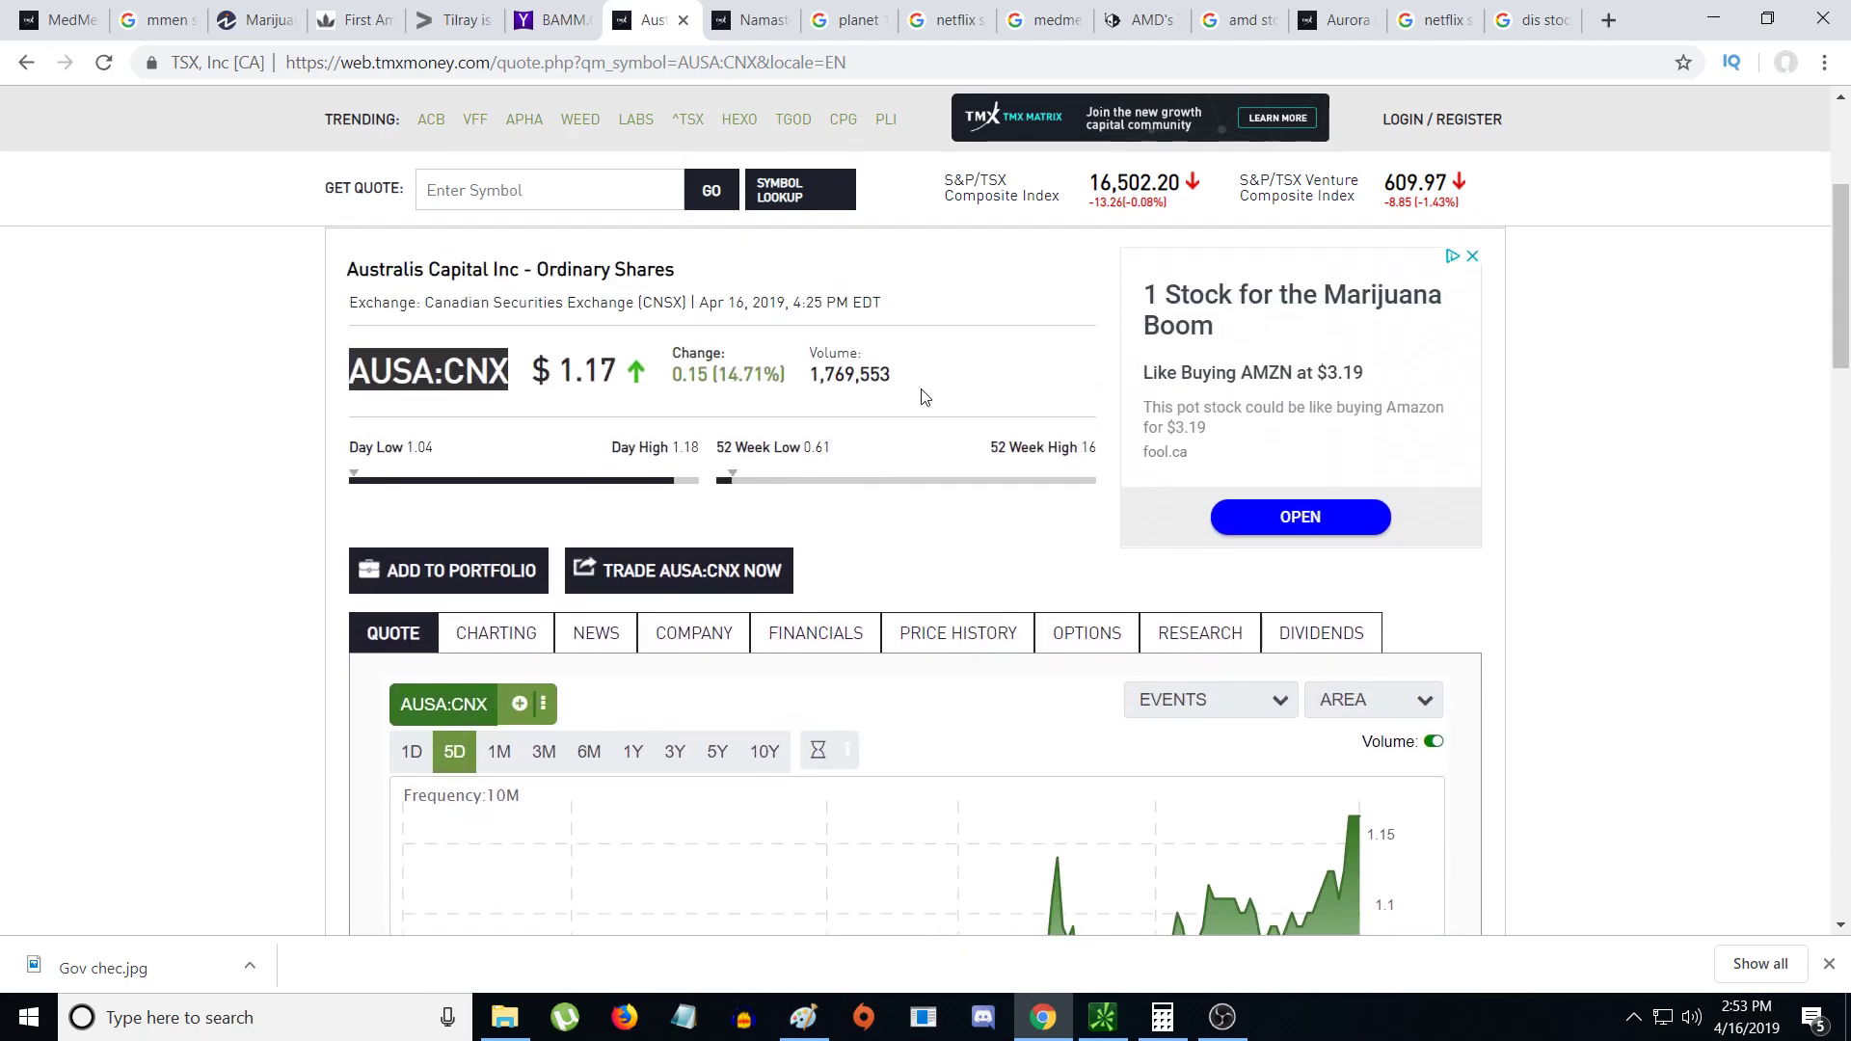
pyautogui.moveTo(983, 445)
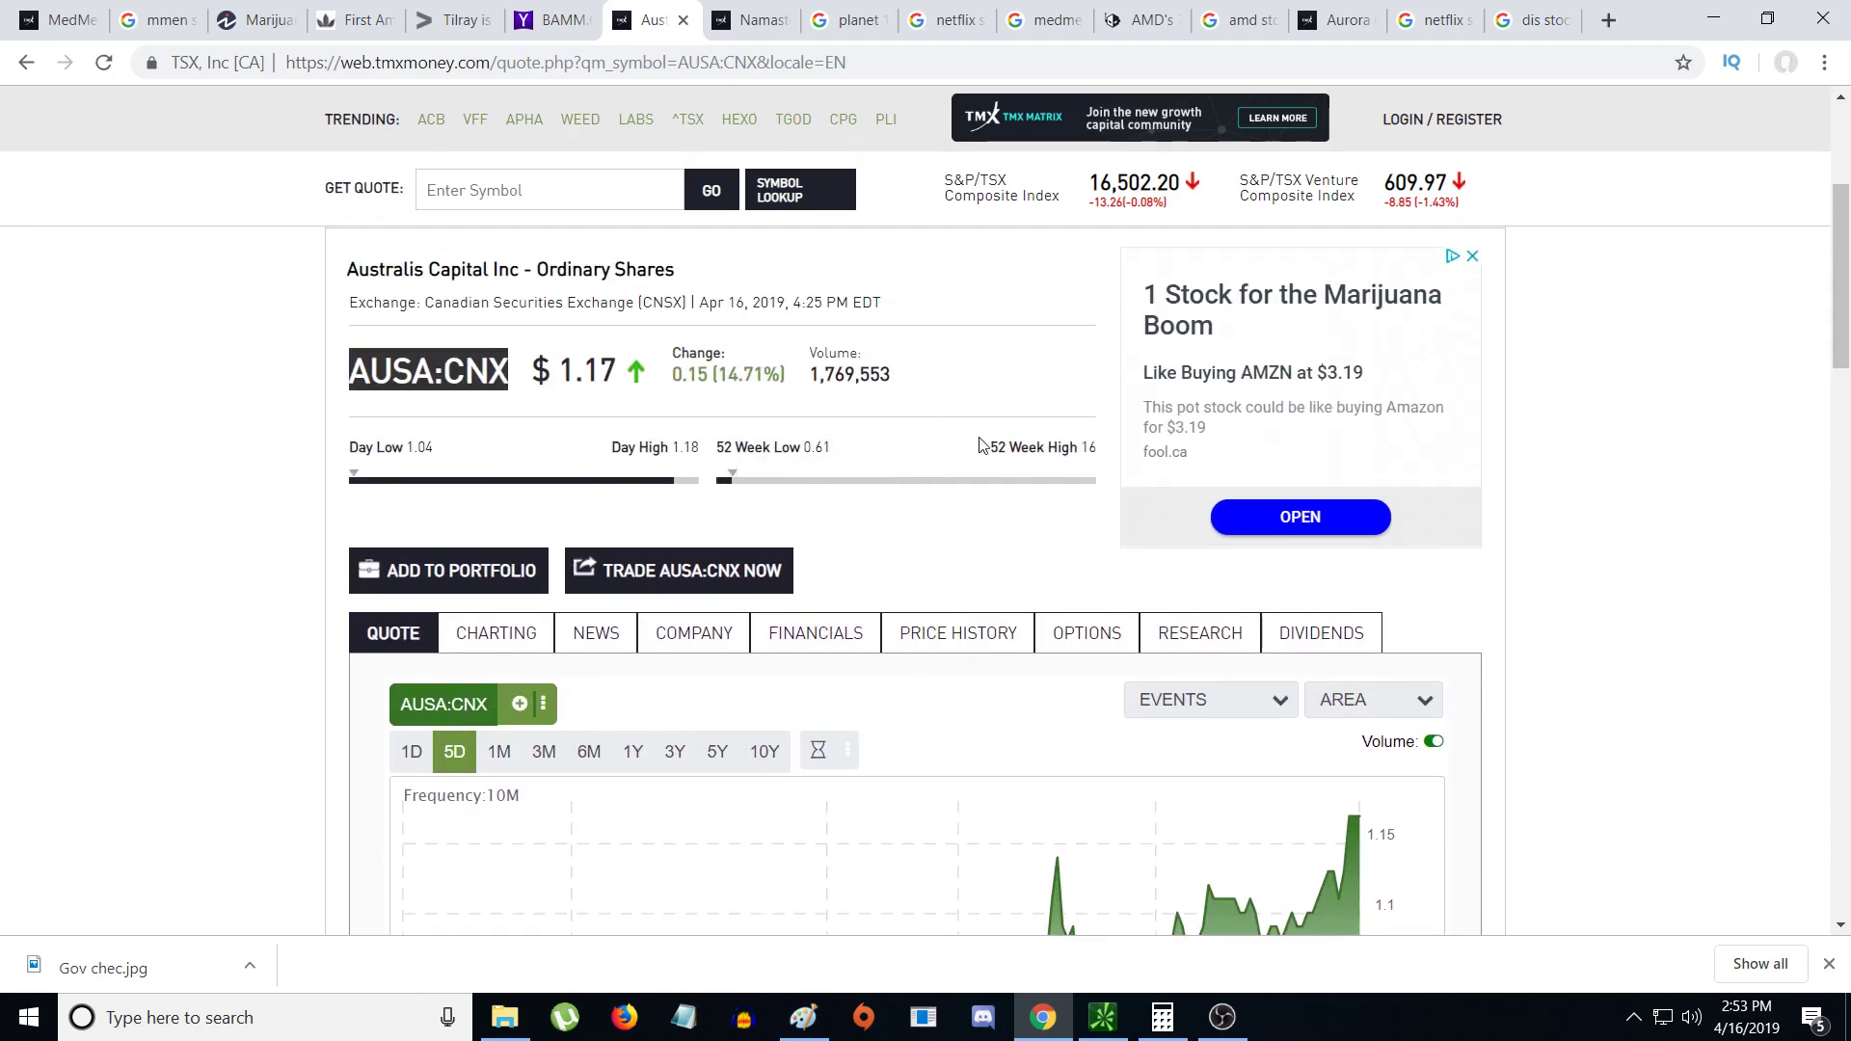
pyautogui.scroll(-3)
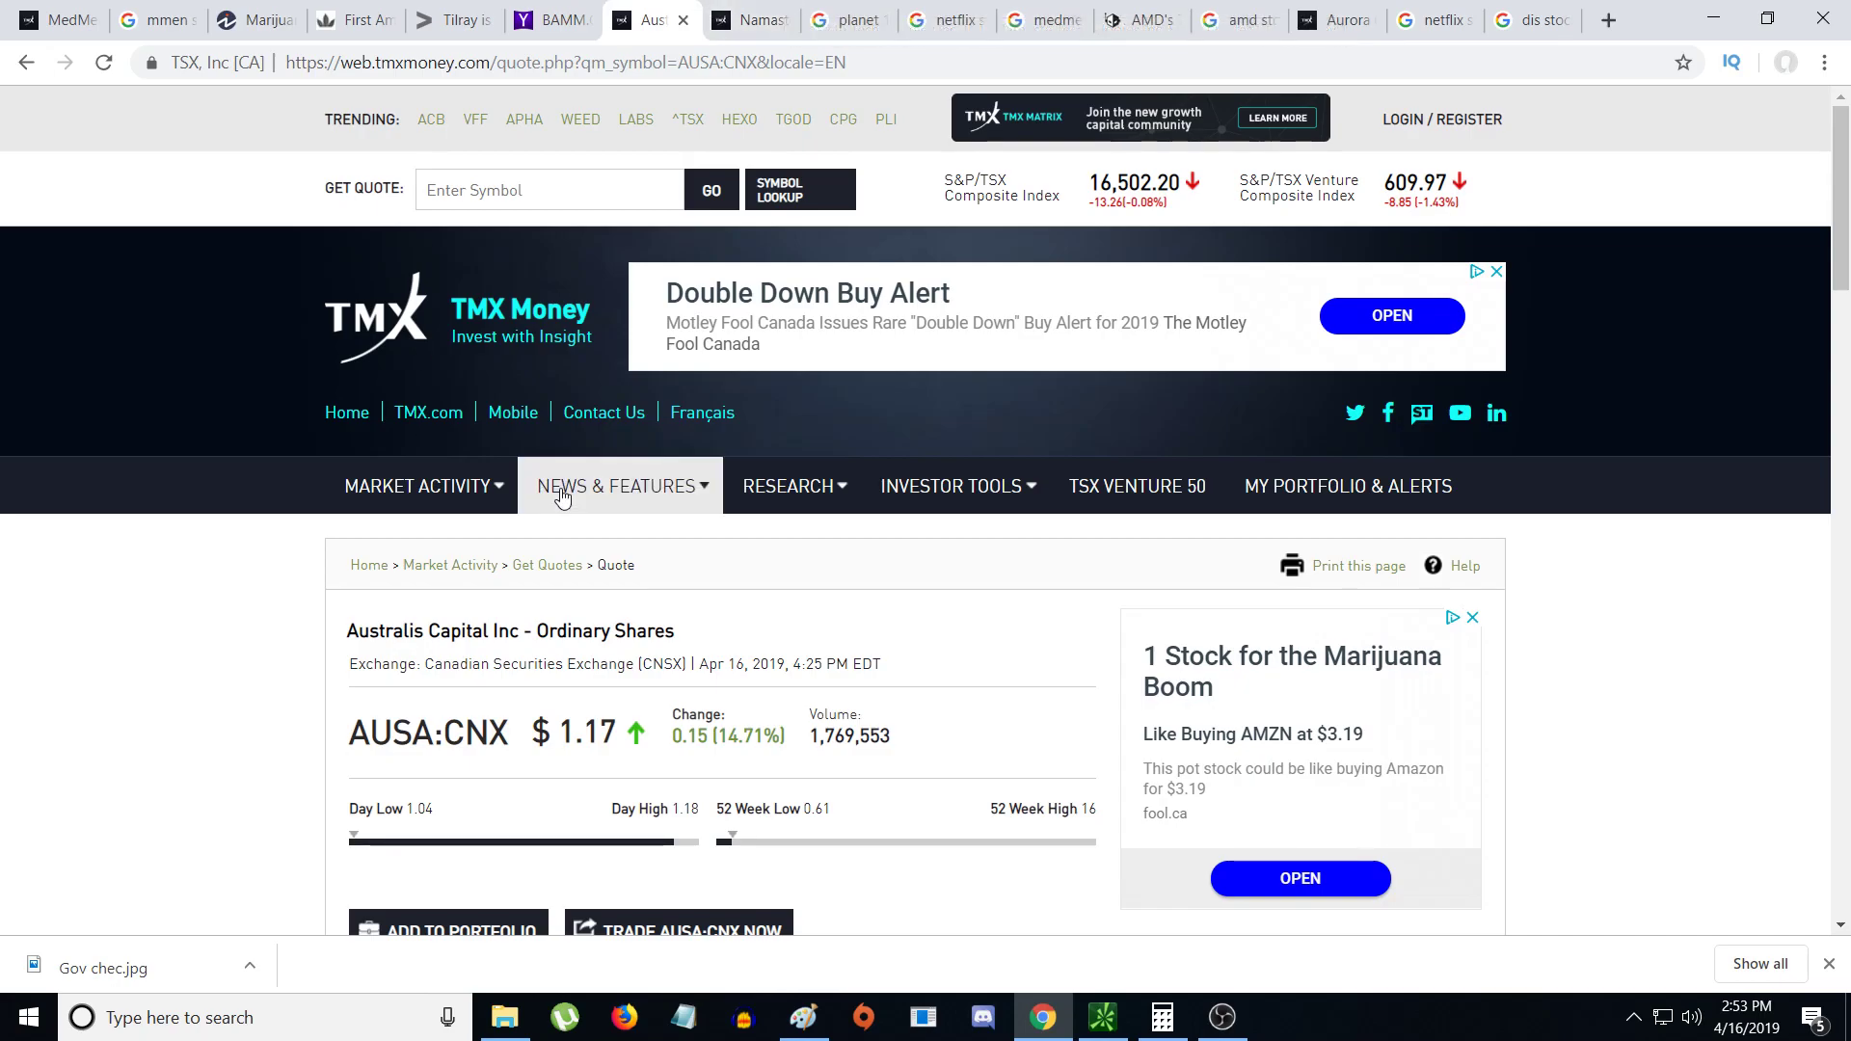
pyautogui.scroll(-3)
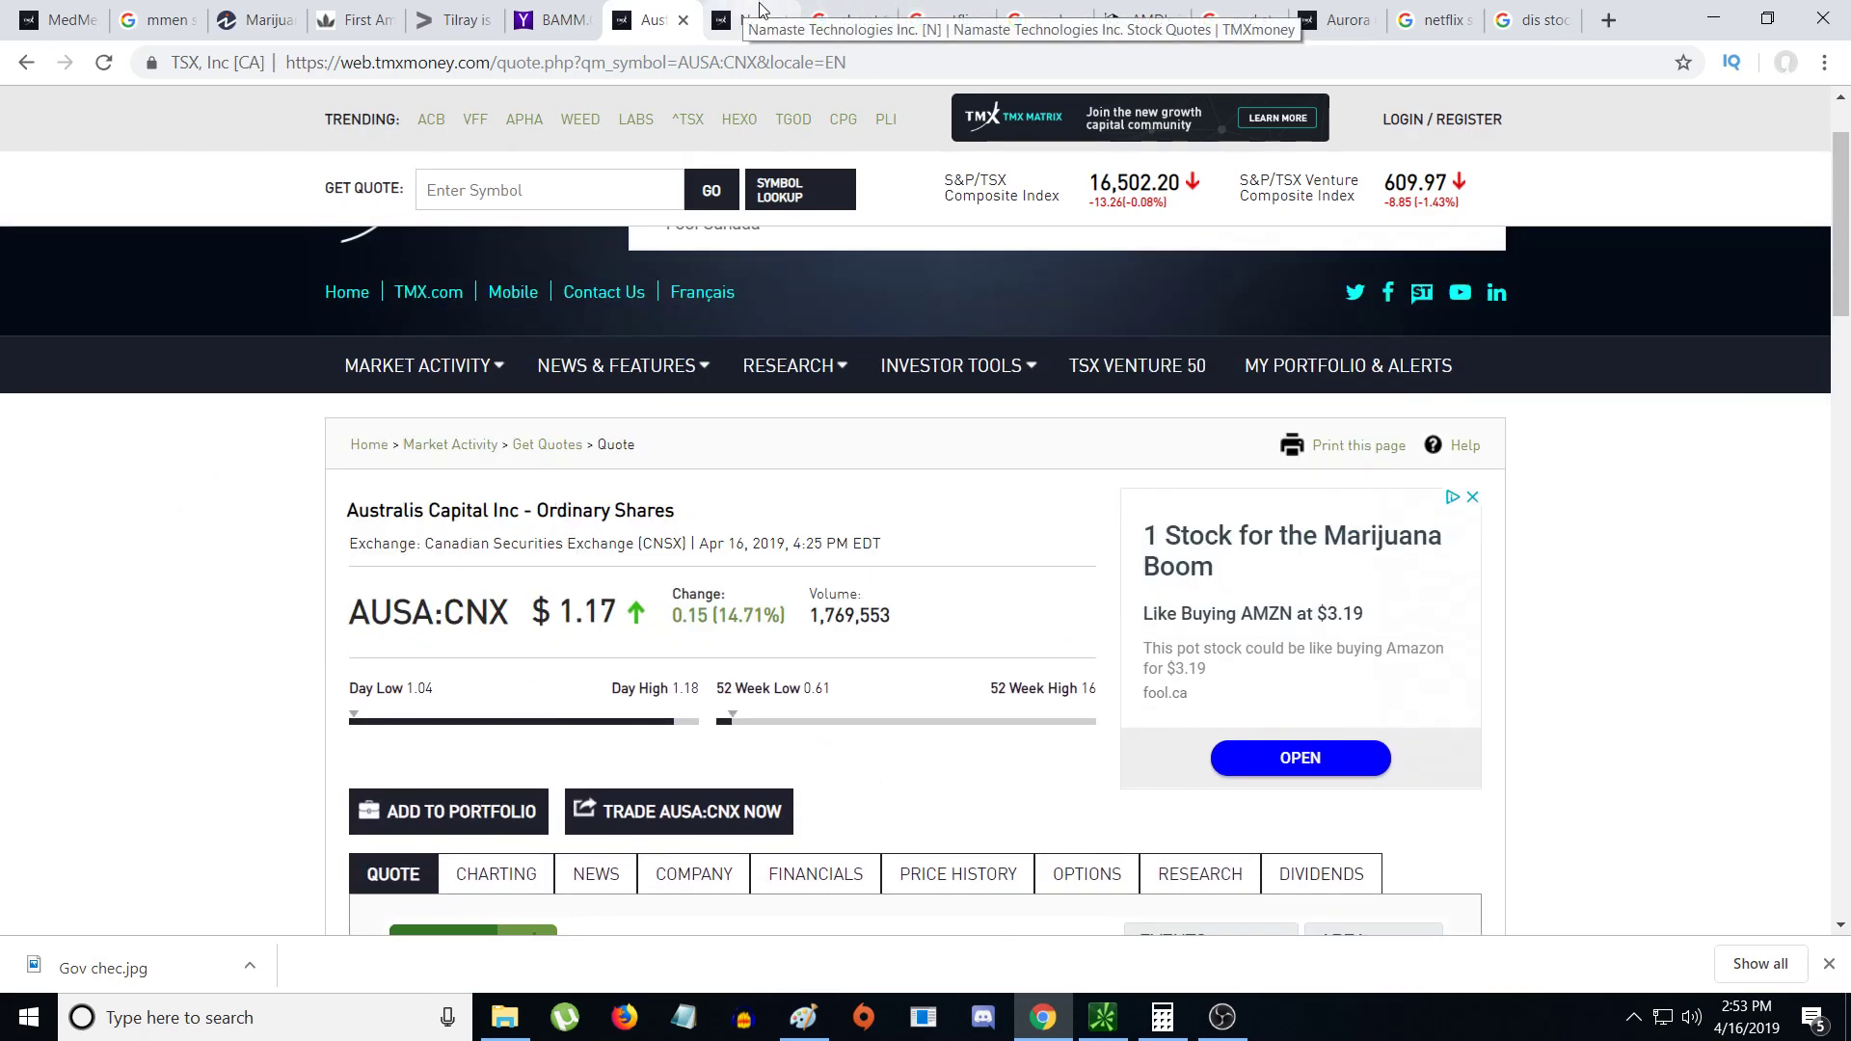
# - Switch to the Namaste Technologies (N) TMX quote at $0.62 and scroll its details
pyautogui.click(744, 20)
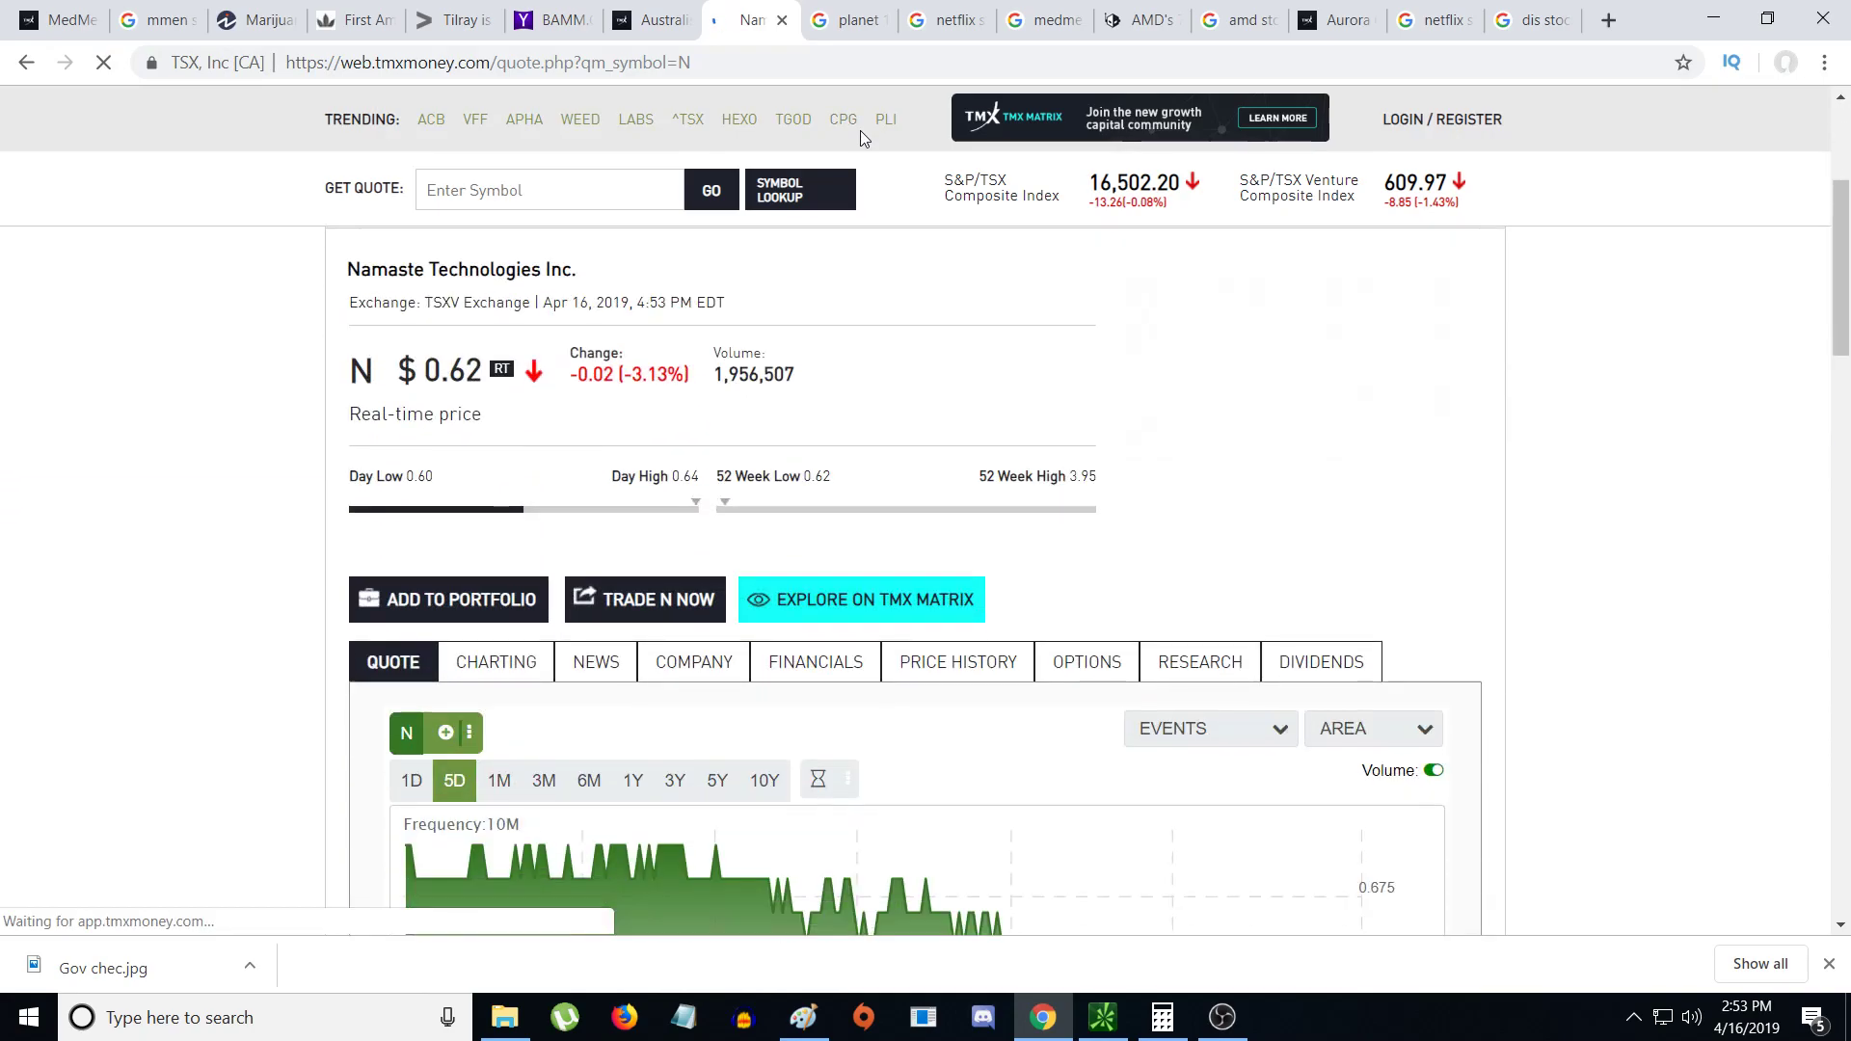
pyautogui.scroll(-3)
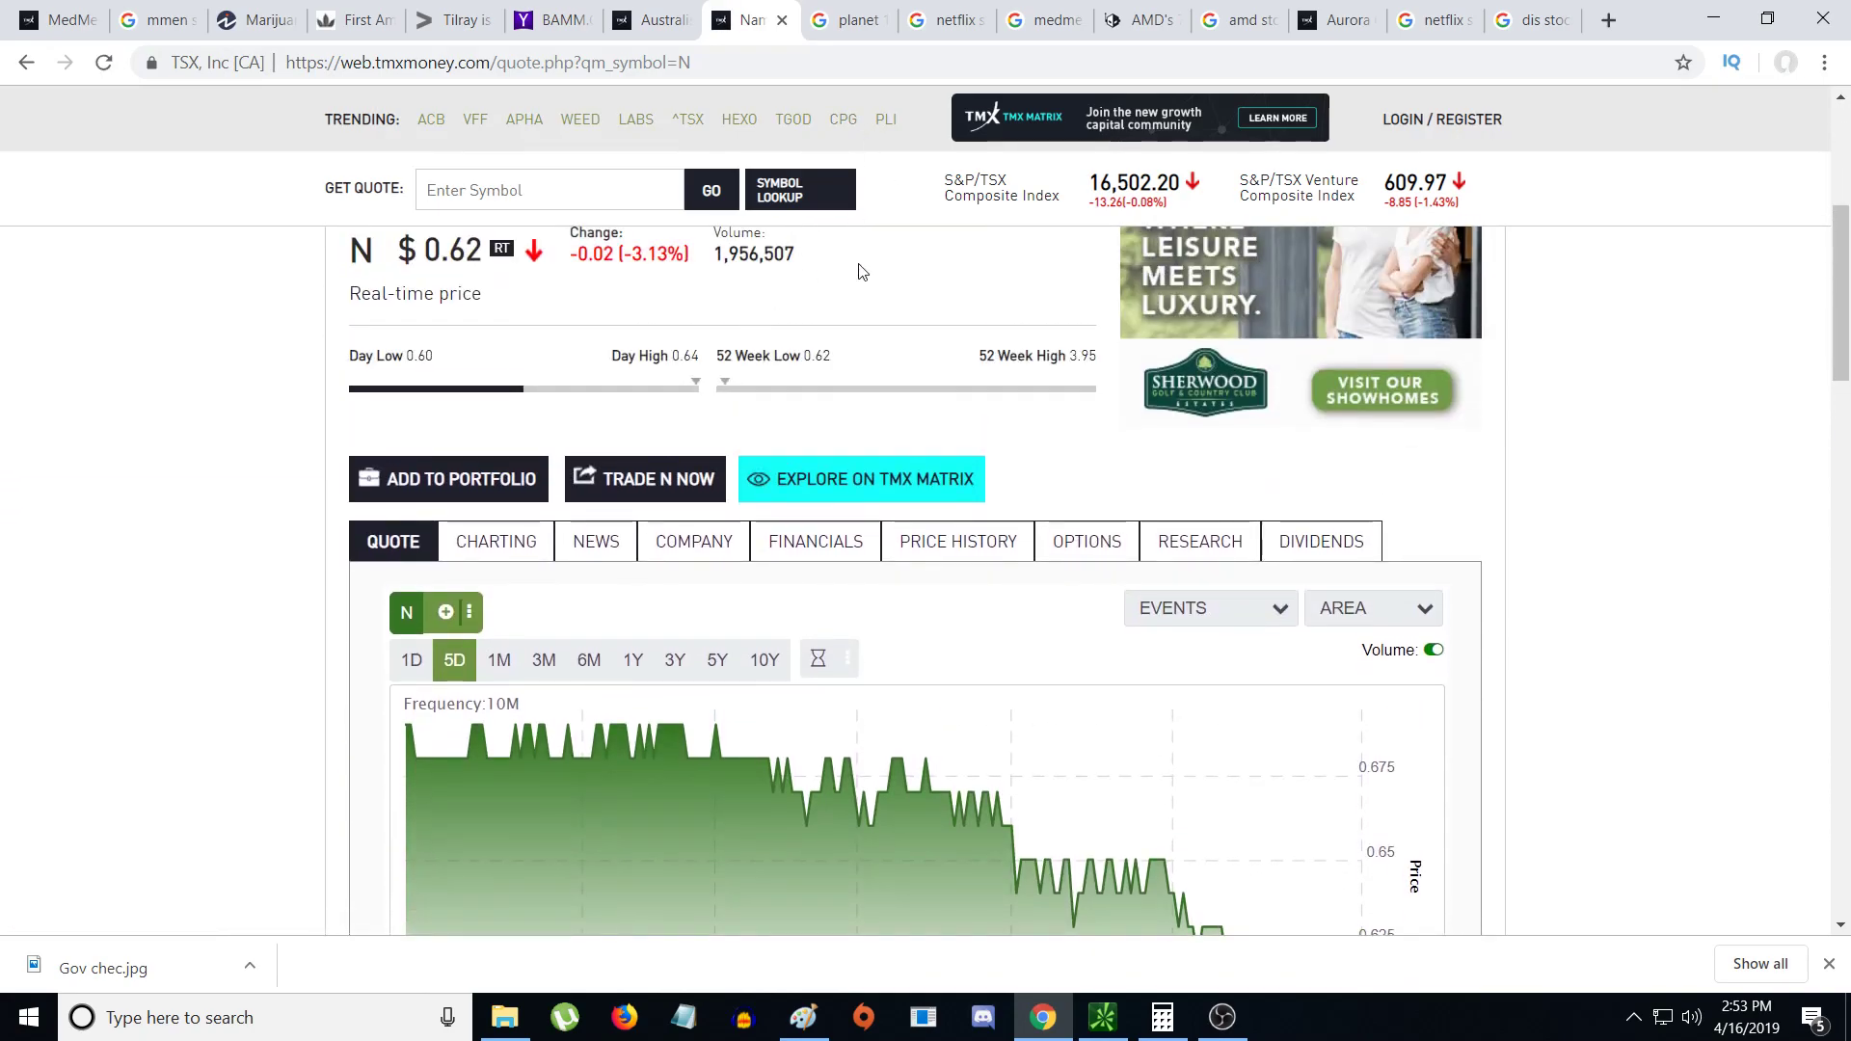
pyautogui.scroll(-3)
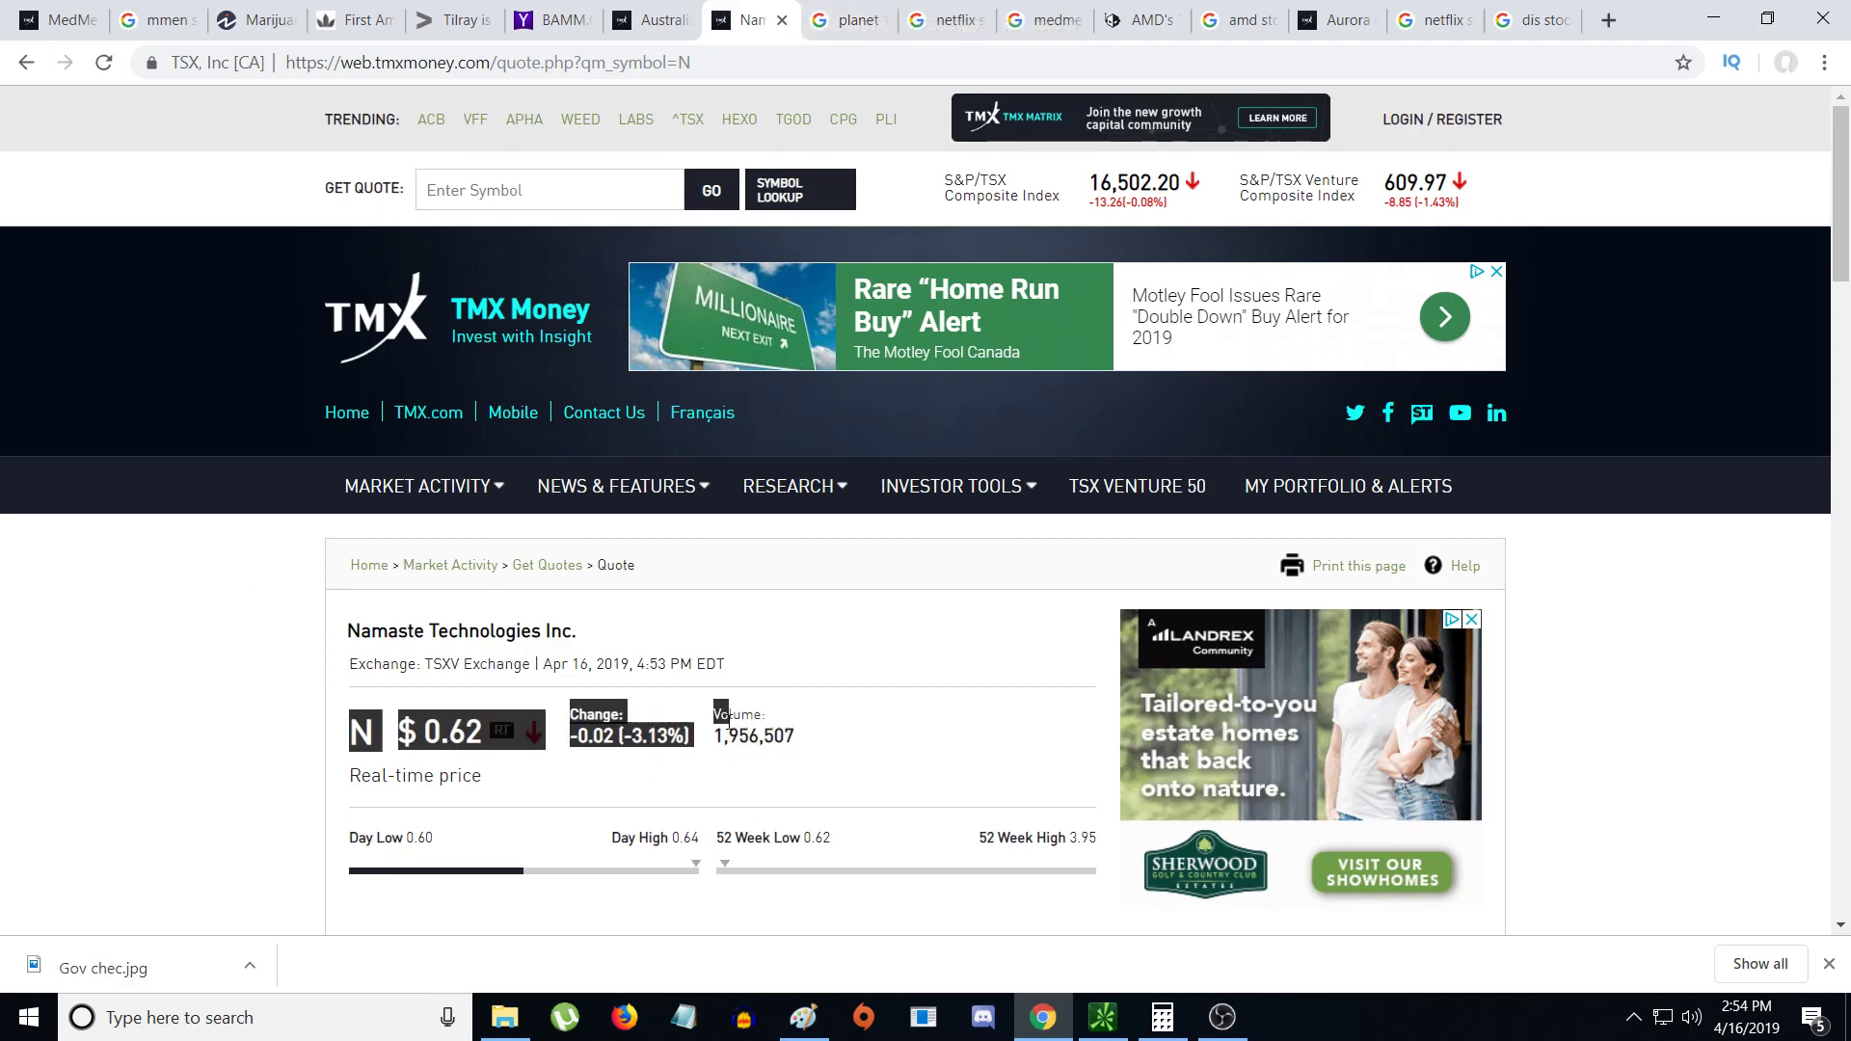
pyautogui.moveTo(846, 20)
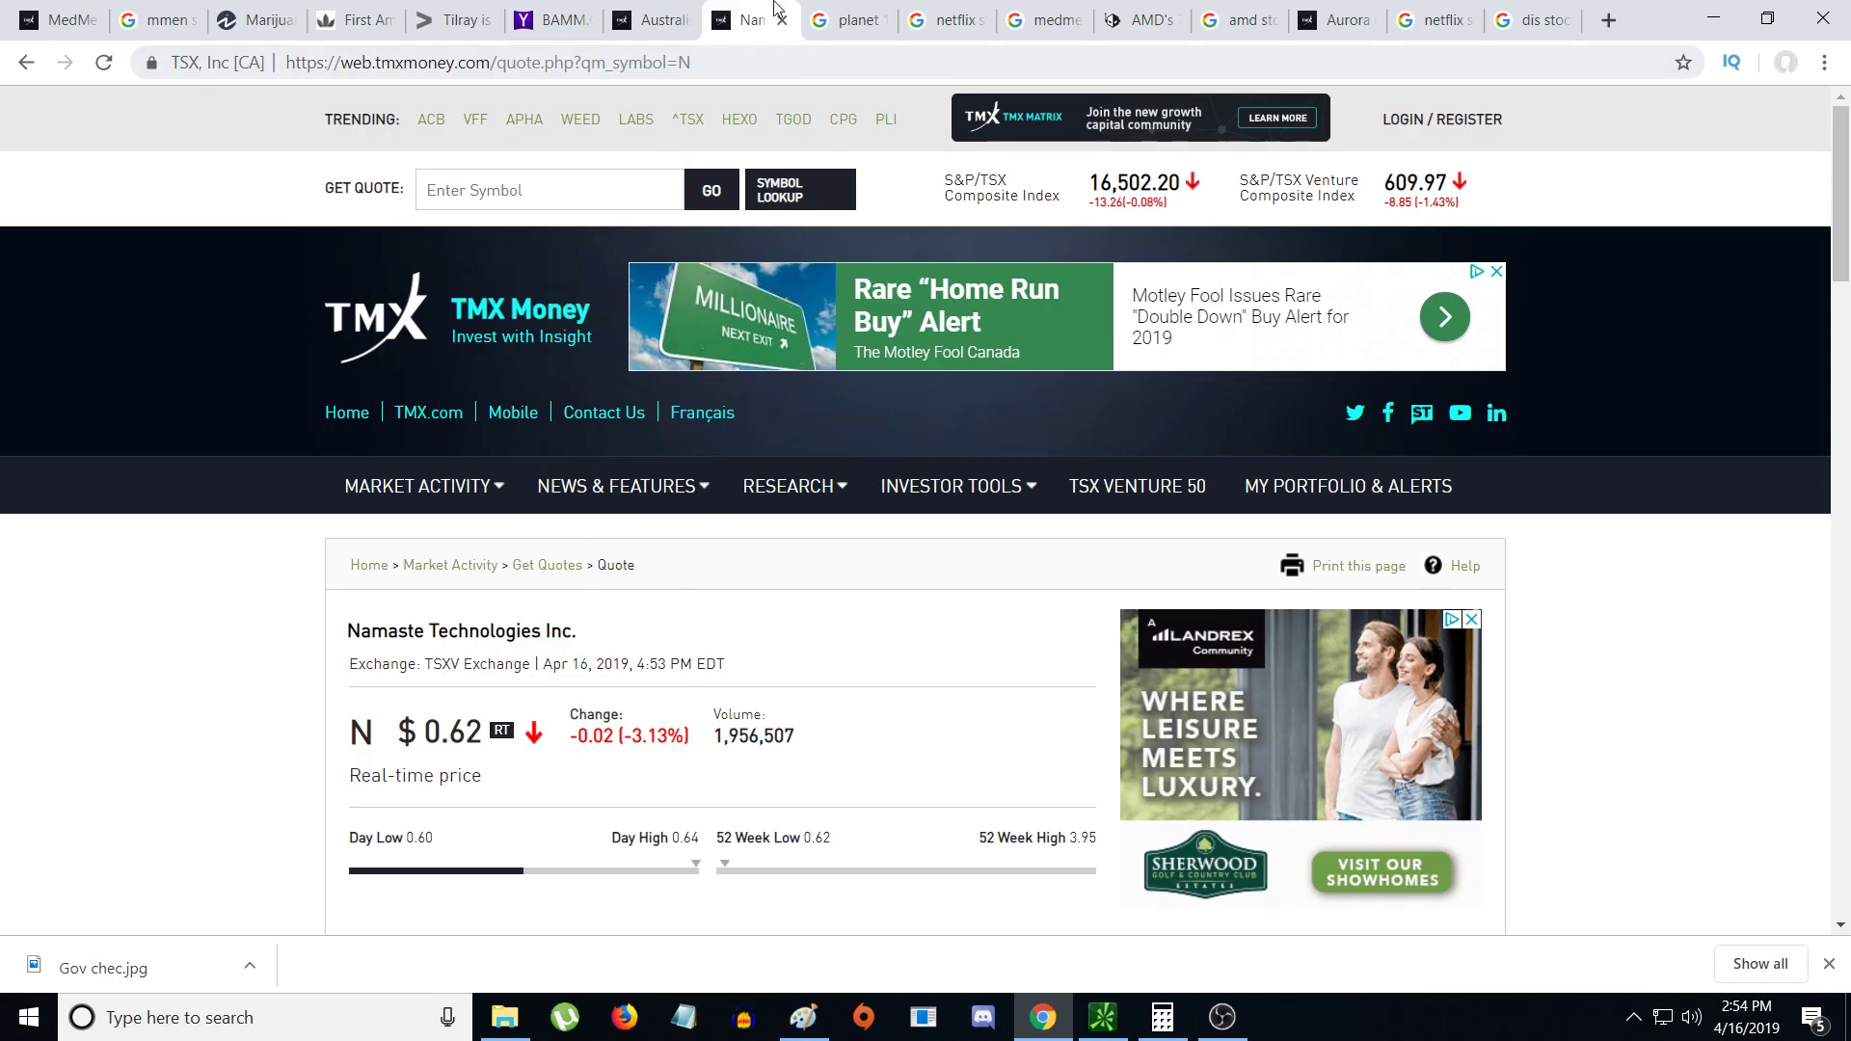
pyautogui.moveTo(846, 19)
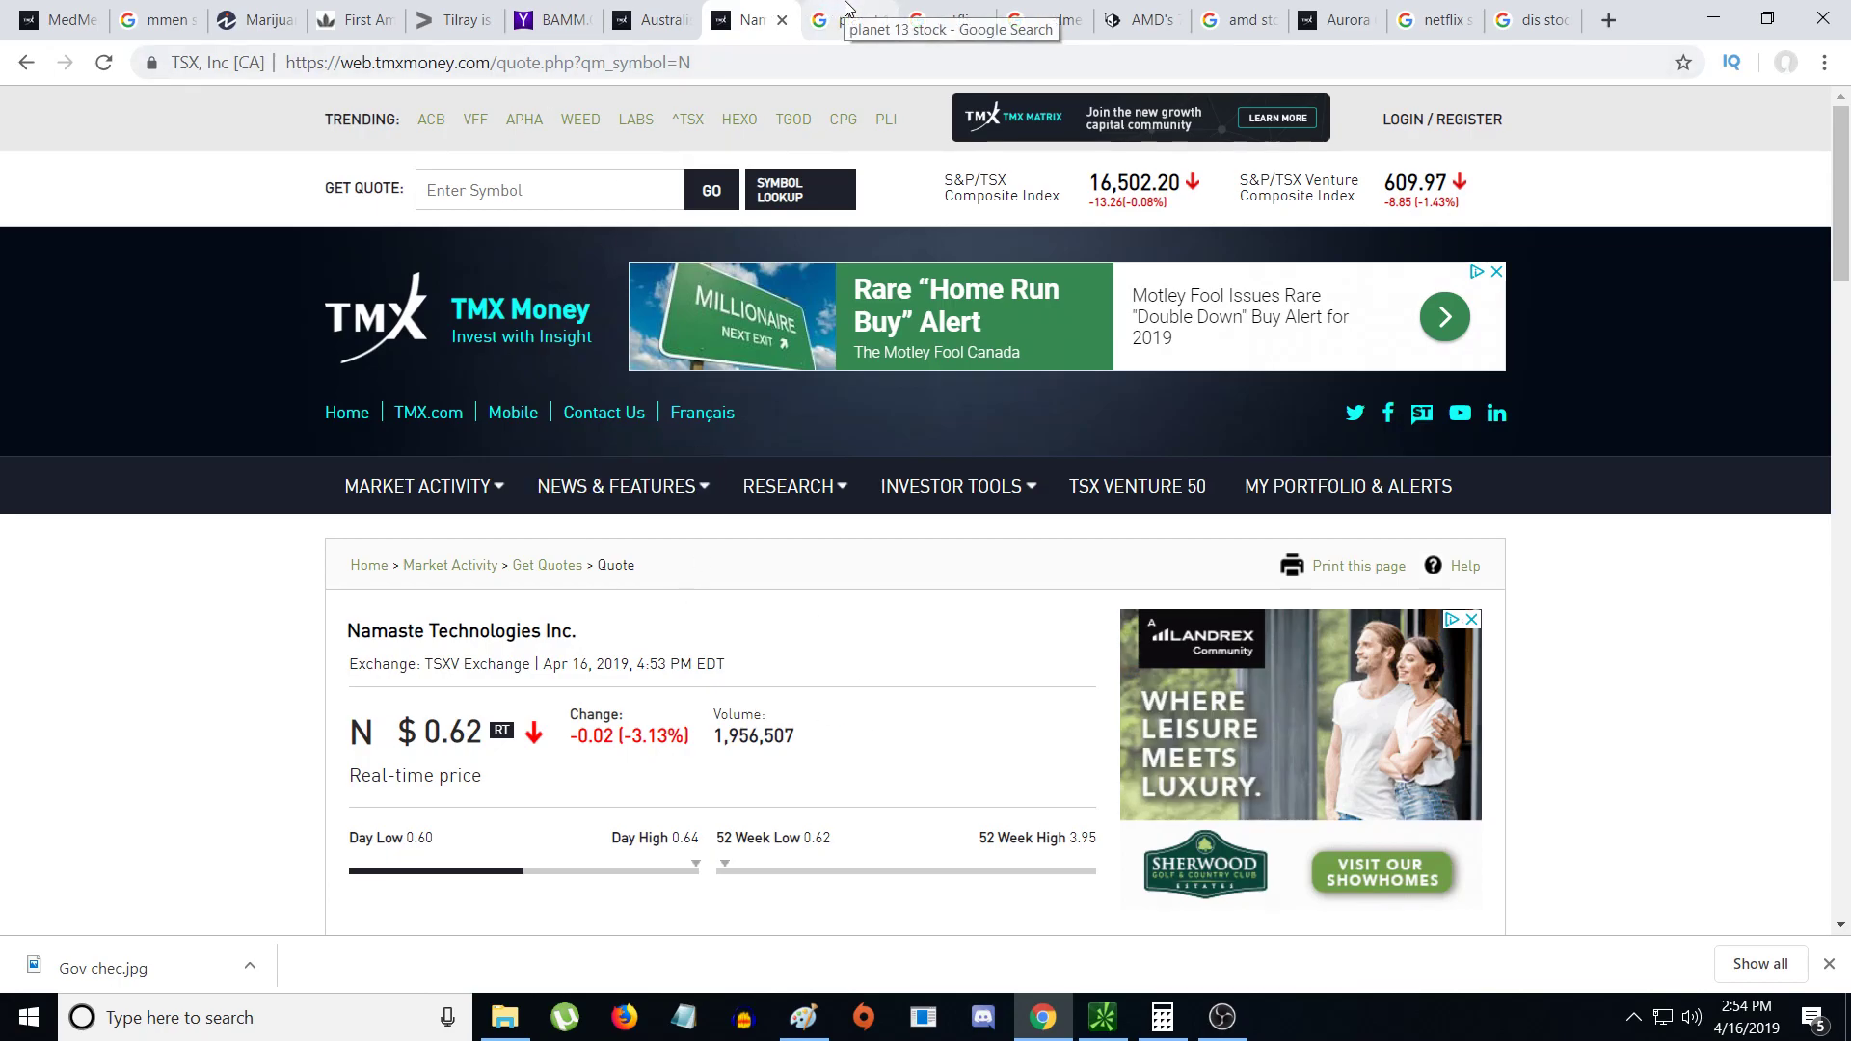
# - Reload the 'planet 13 stock' Google results showing Planet 13 Holdings at 3.47 CAD
pyautogui.scroll(-3)
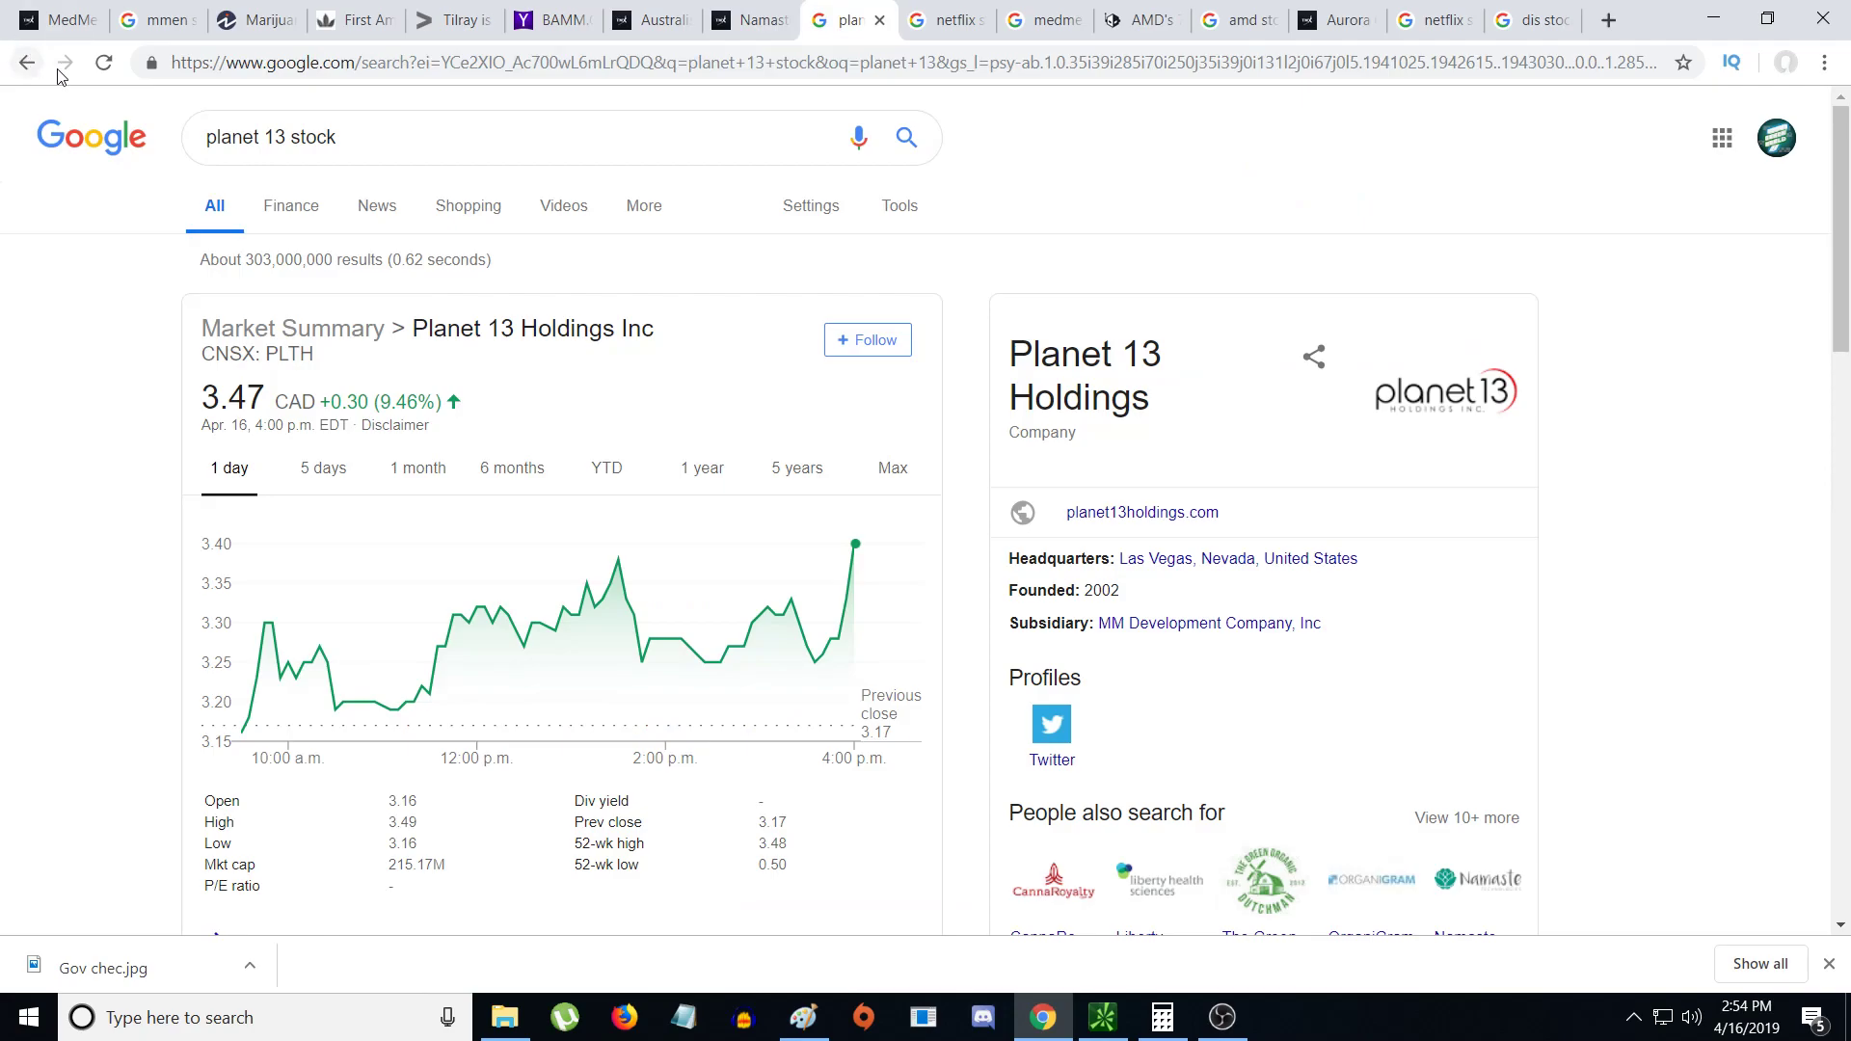
pyautogui.click(103, 63)
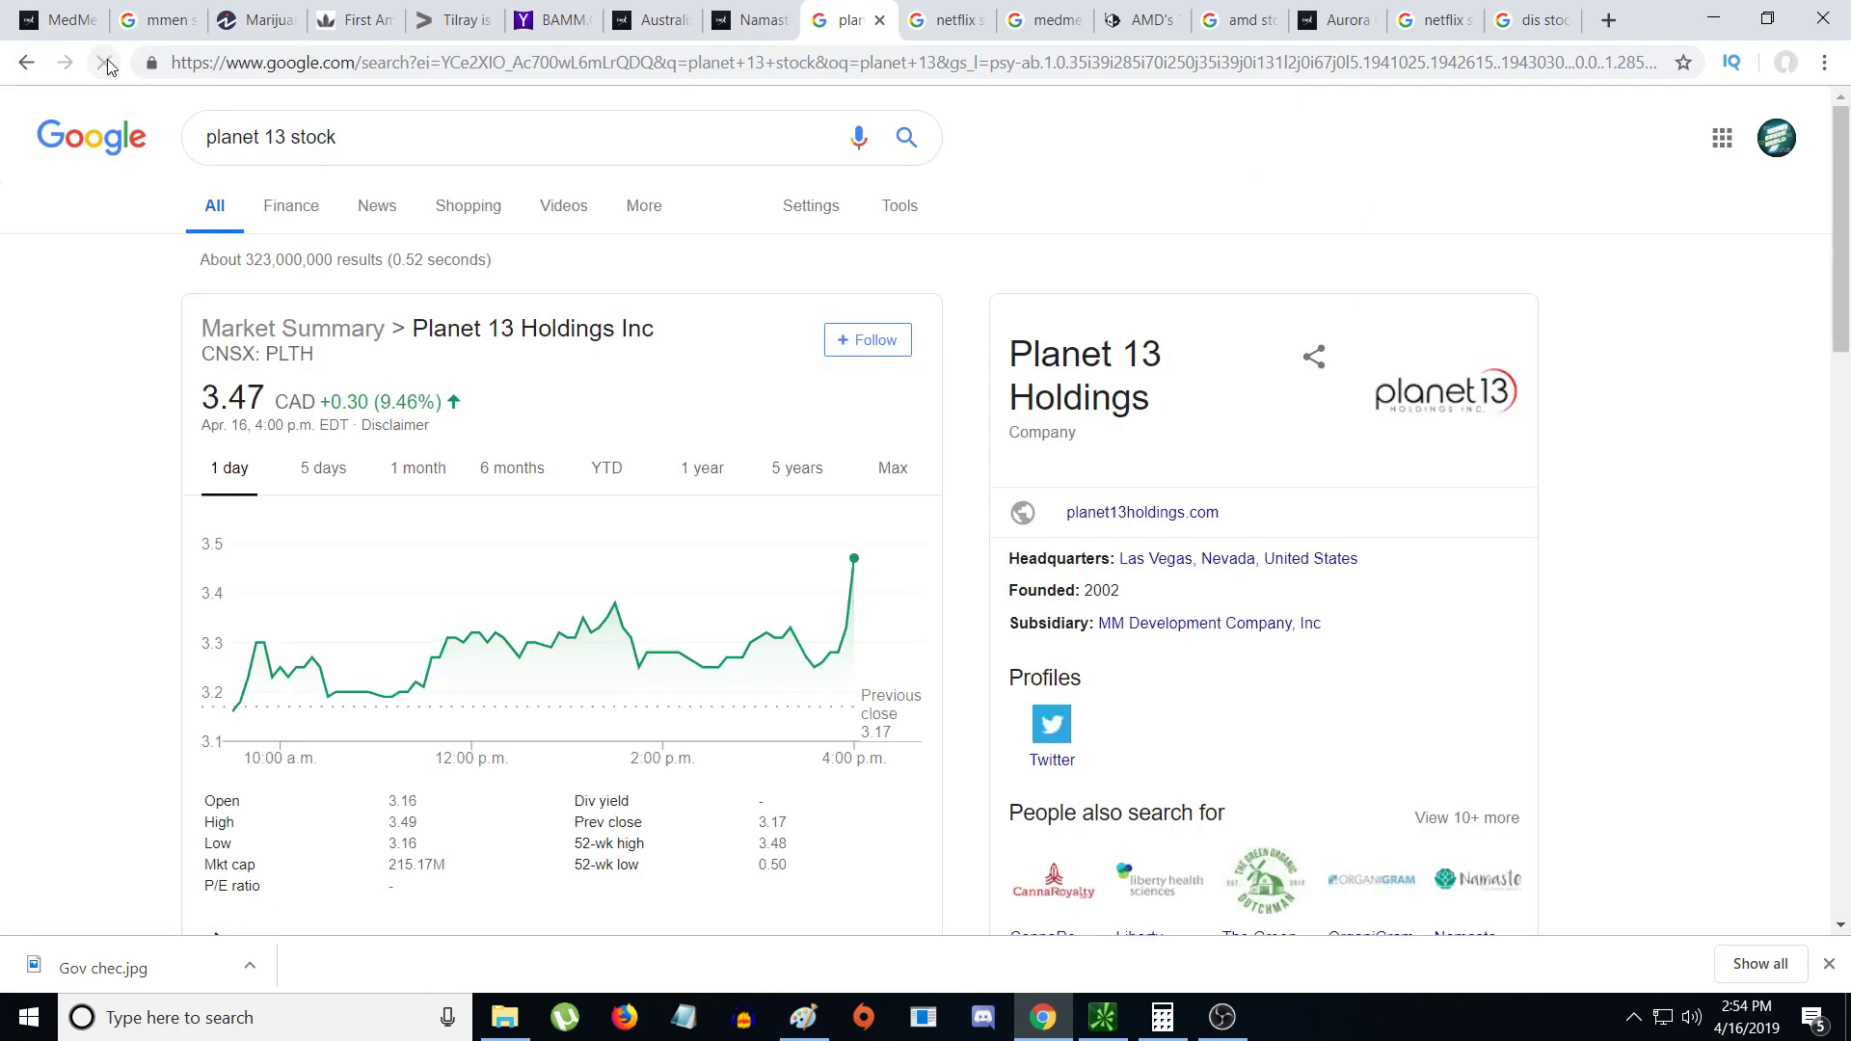
pyautogui.moveTo(233, 709)
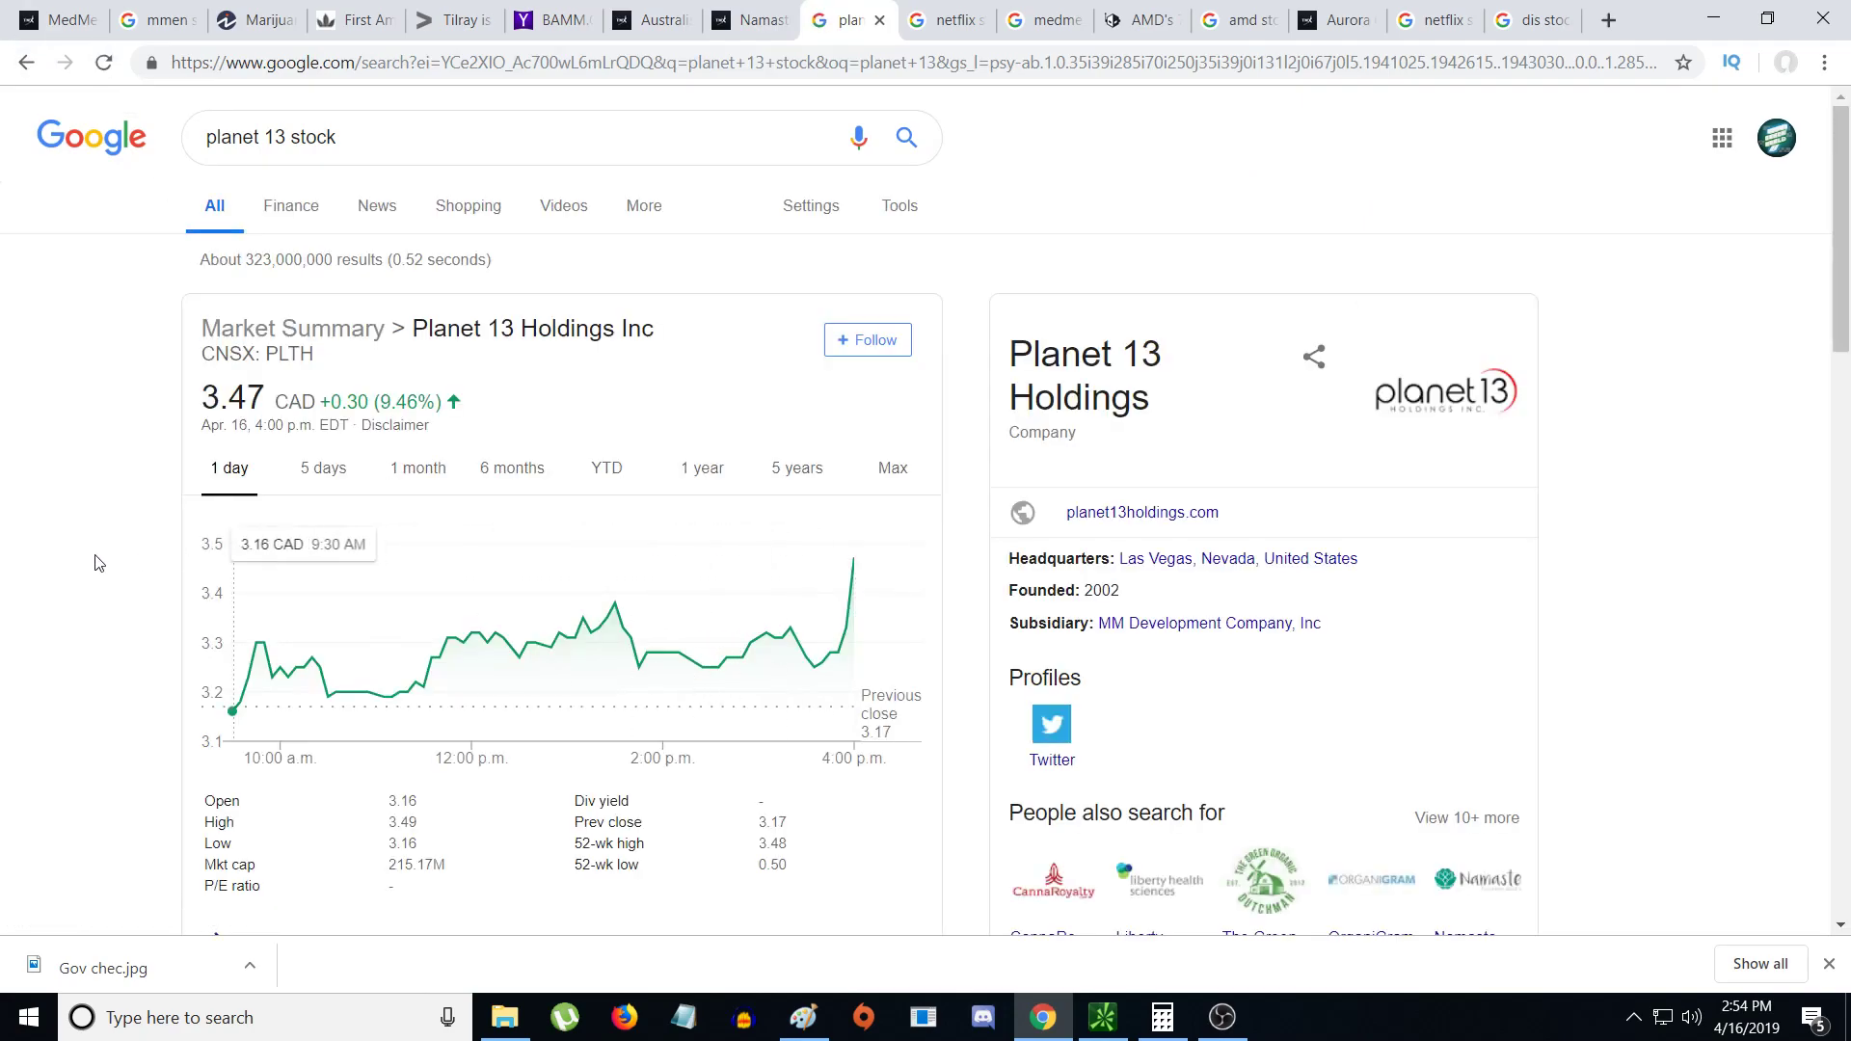
pyautogui.moveTo(290, 679)
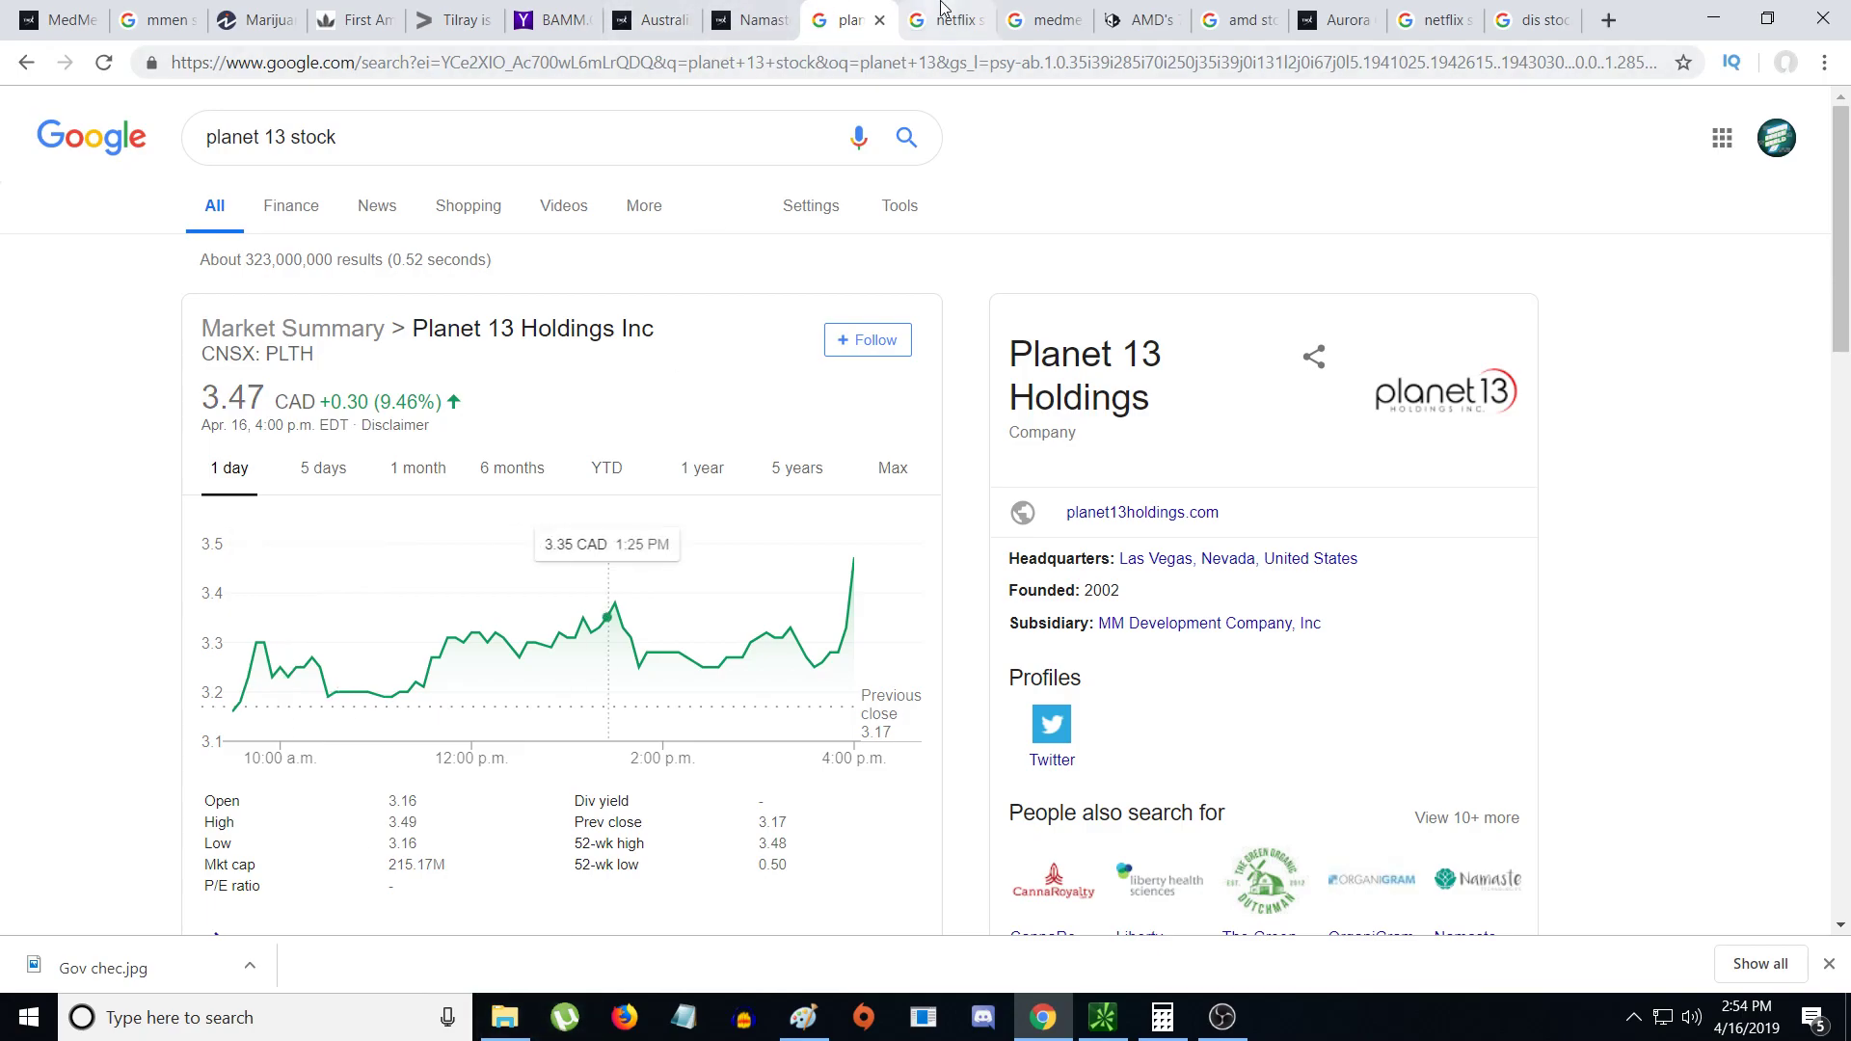
pyautogui.moveTo(945, 21)
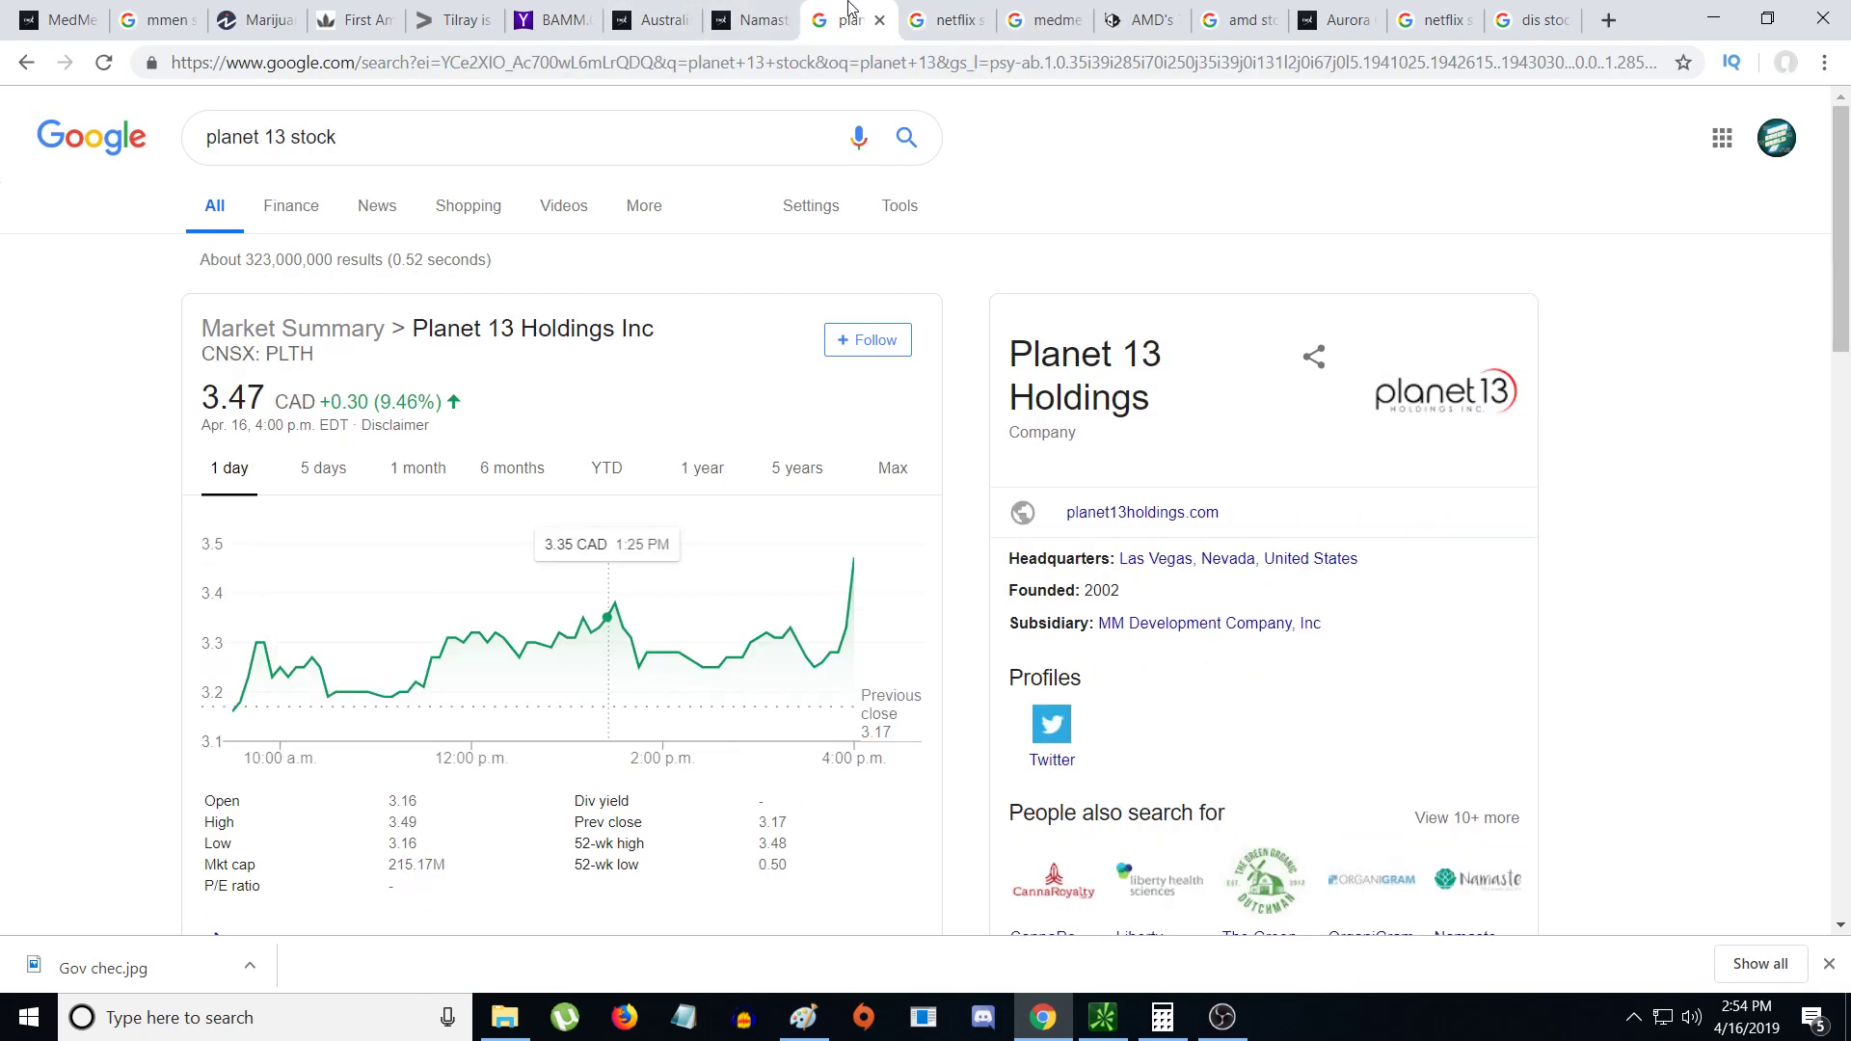
# - Refresh the Netflix quote, check Disney, then switch to the MedMen stock quote at 3.78 CAD
pyautogui.click(945, 20)
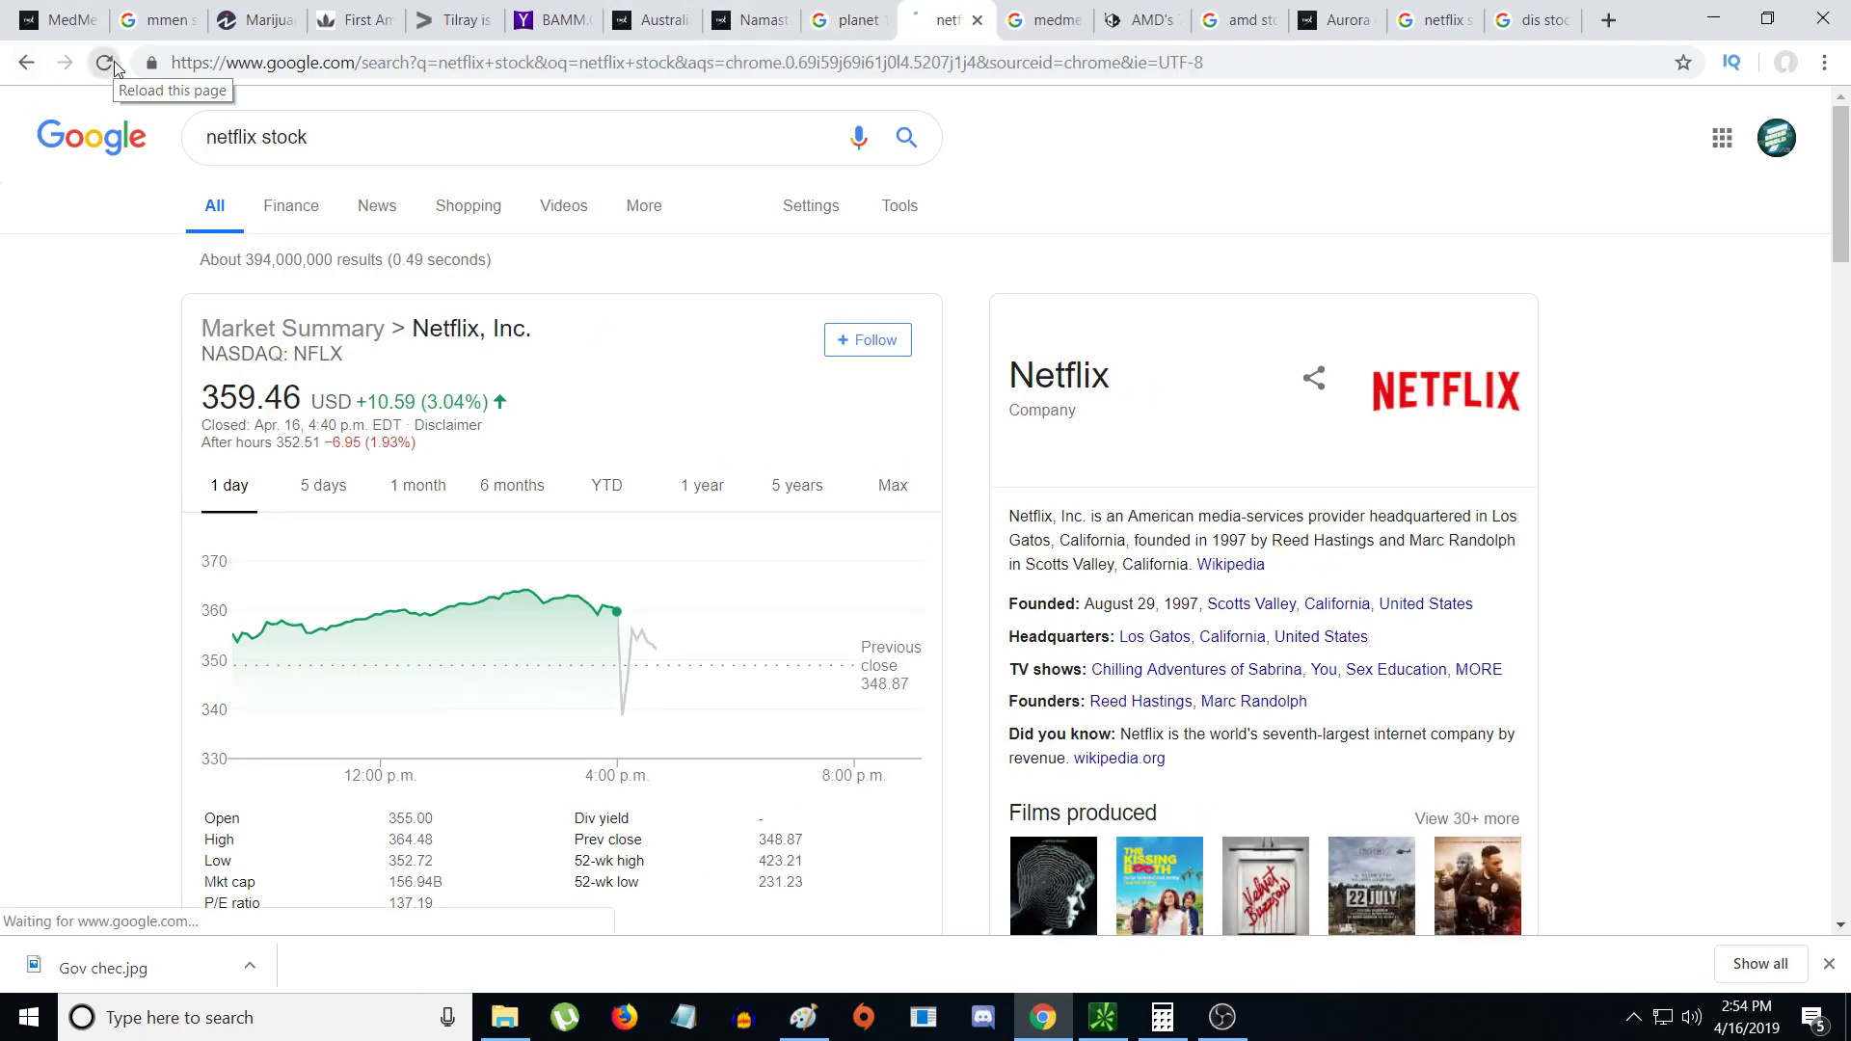
pyautogui.click(107, 62)
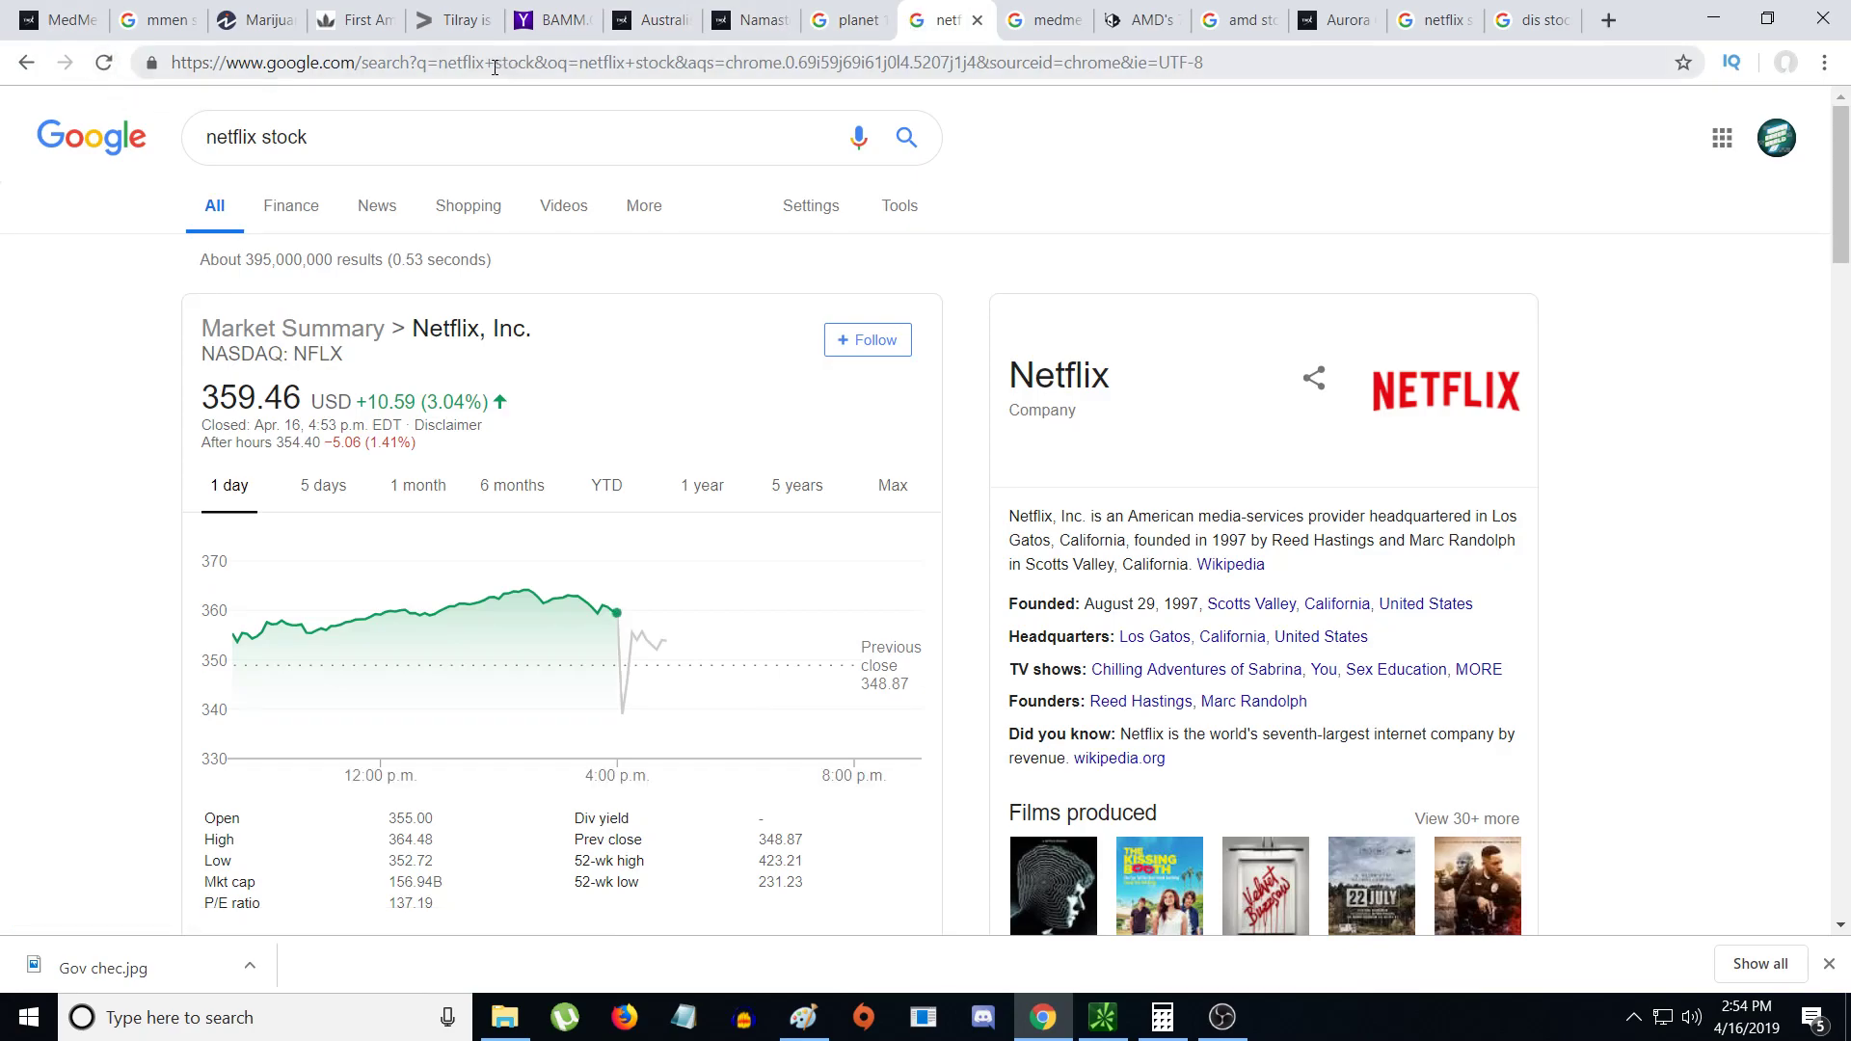
pyautogui.moveTo(458, 398)
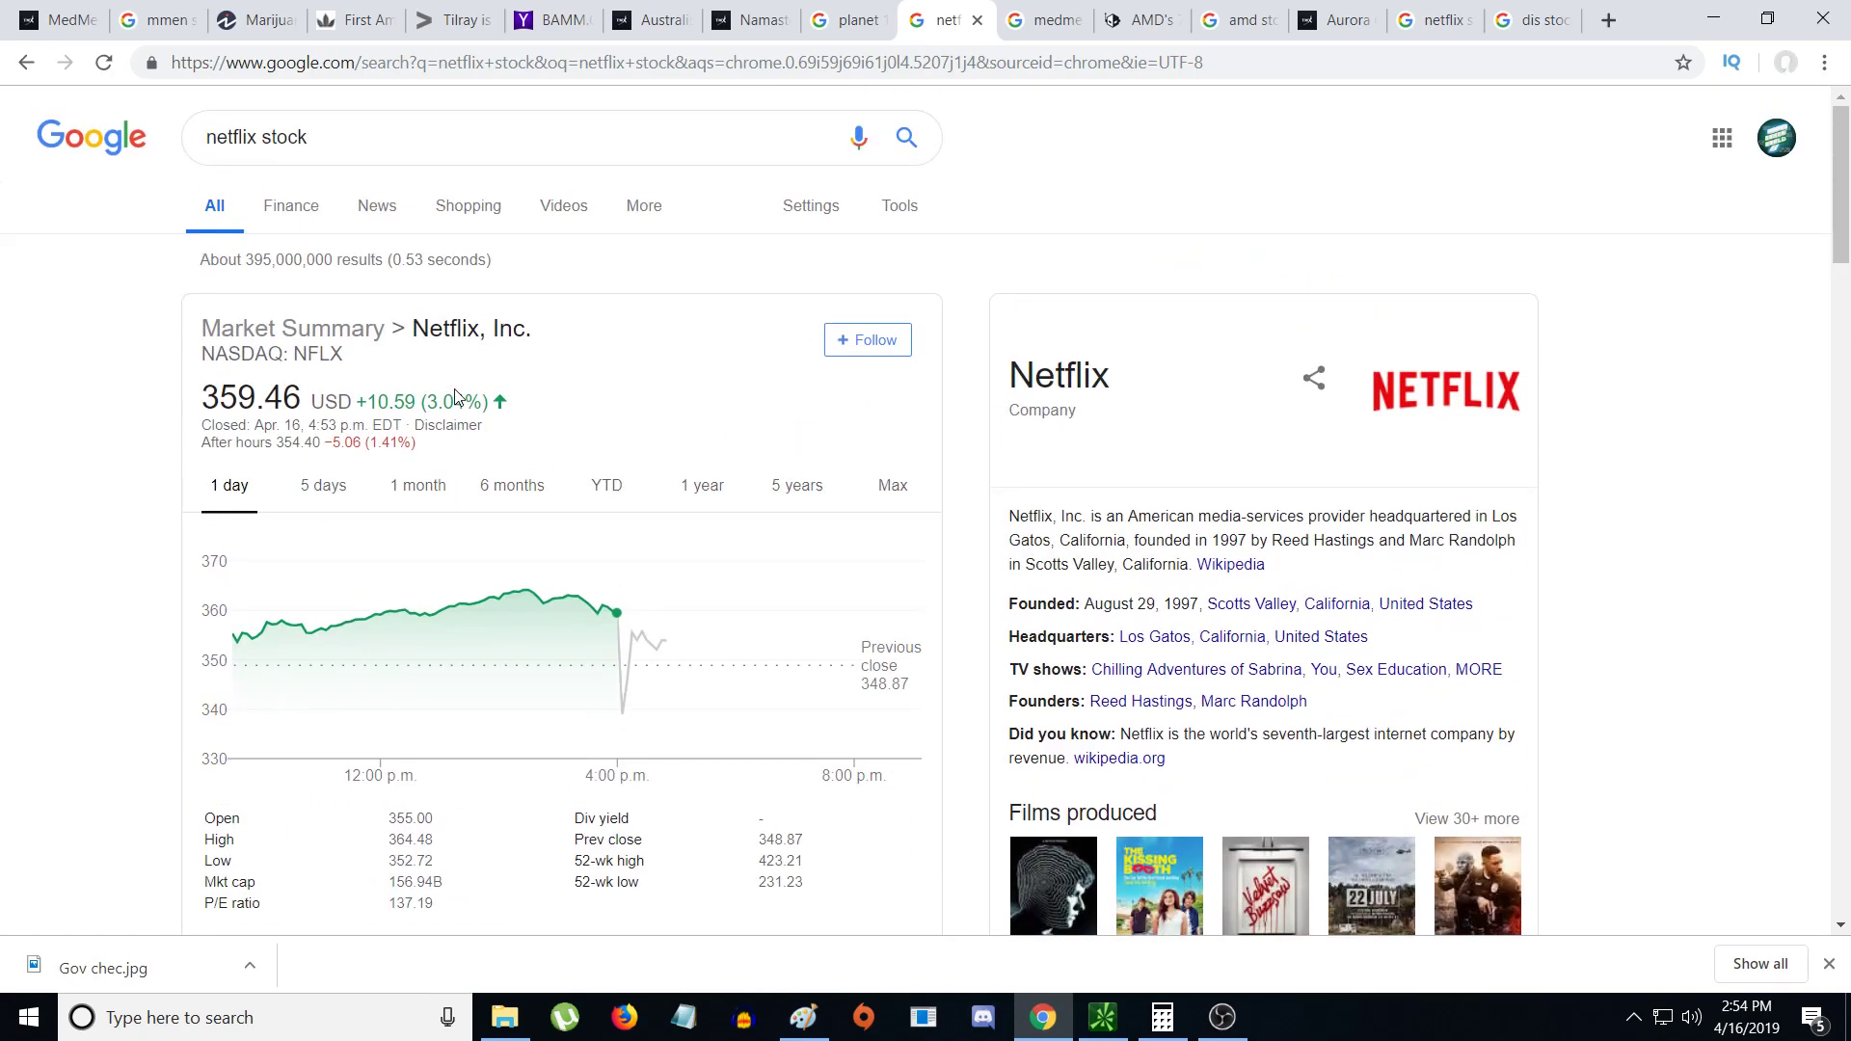
pyautogui.moveTo(810, 283)
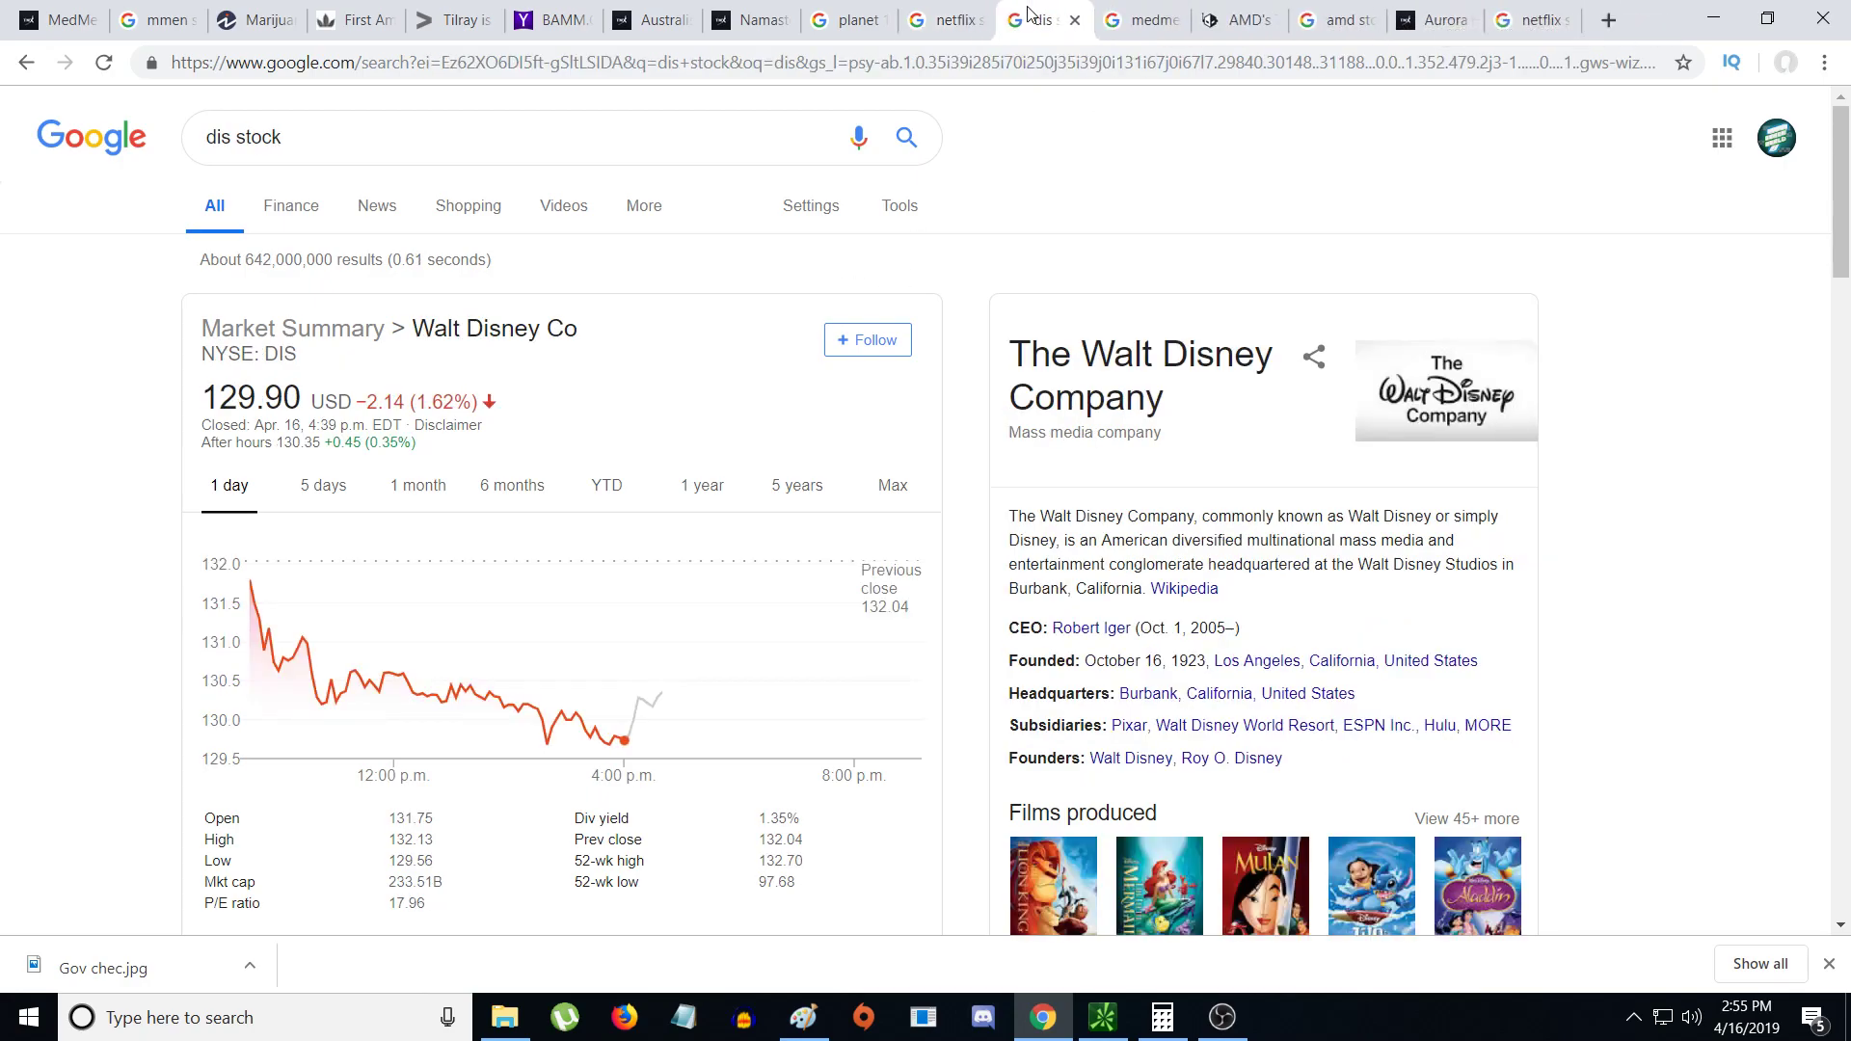
pyautogui.moveTo(667, 696)
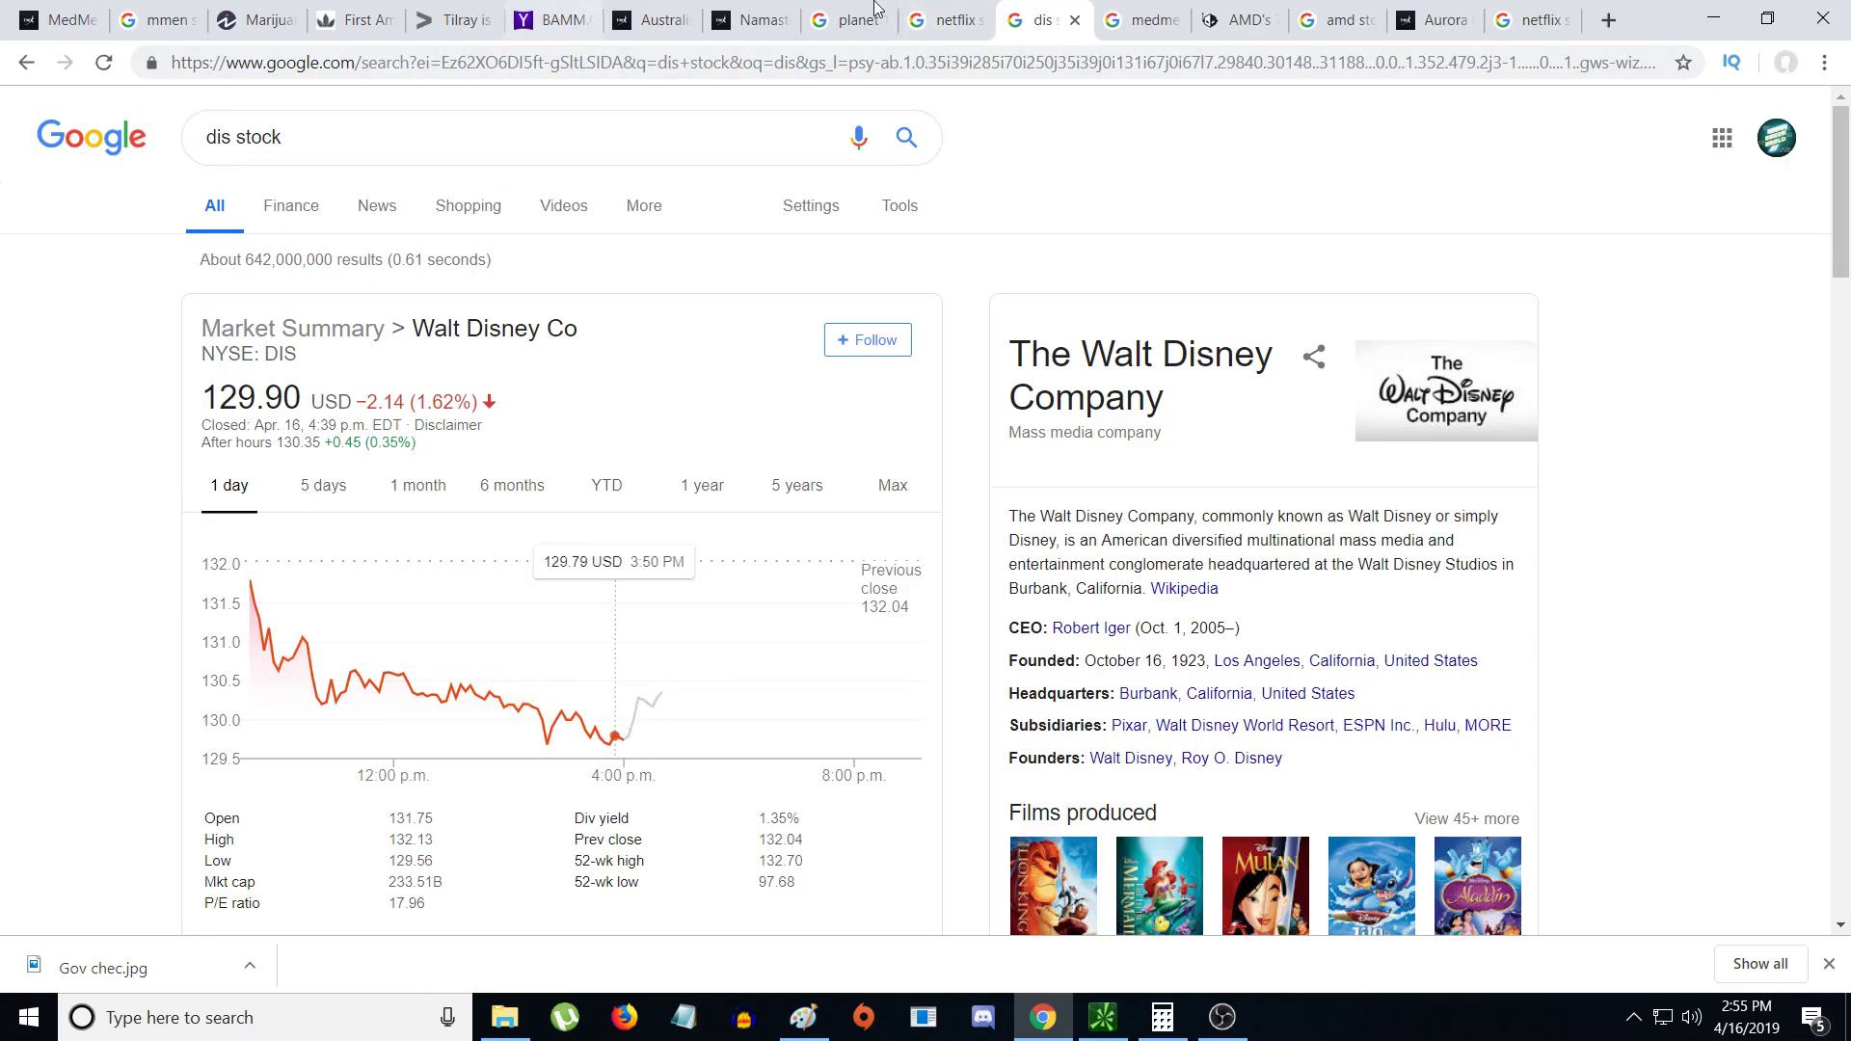
pyautogui.moveTo(1140, 20)
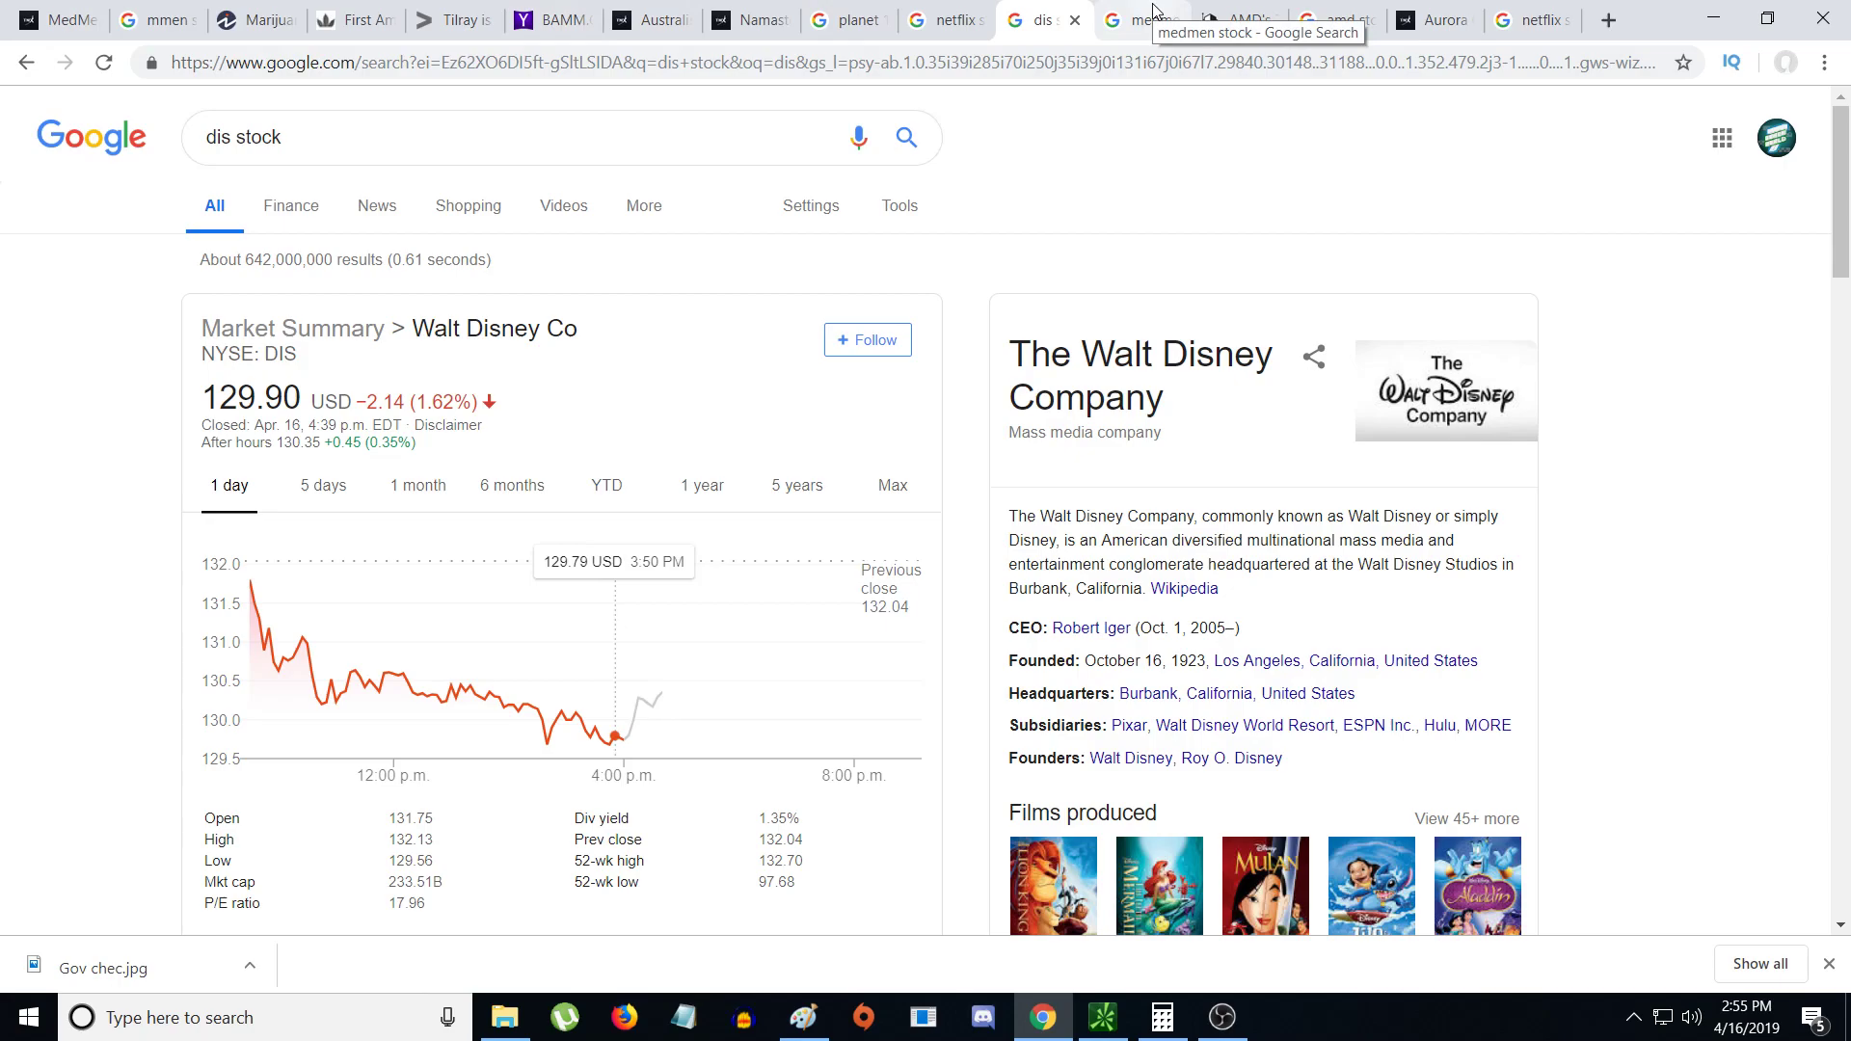
pyautogui.click(1140, 21)
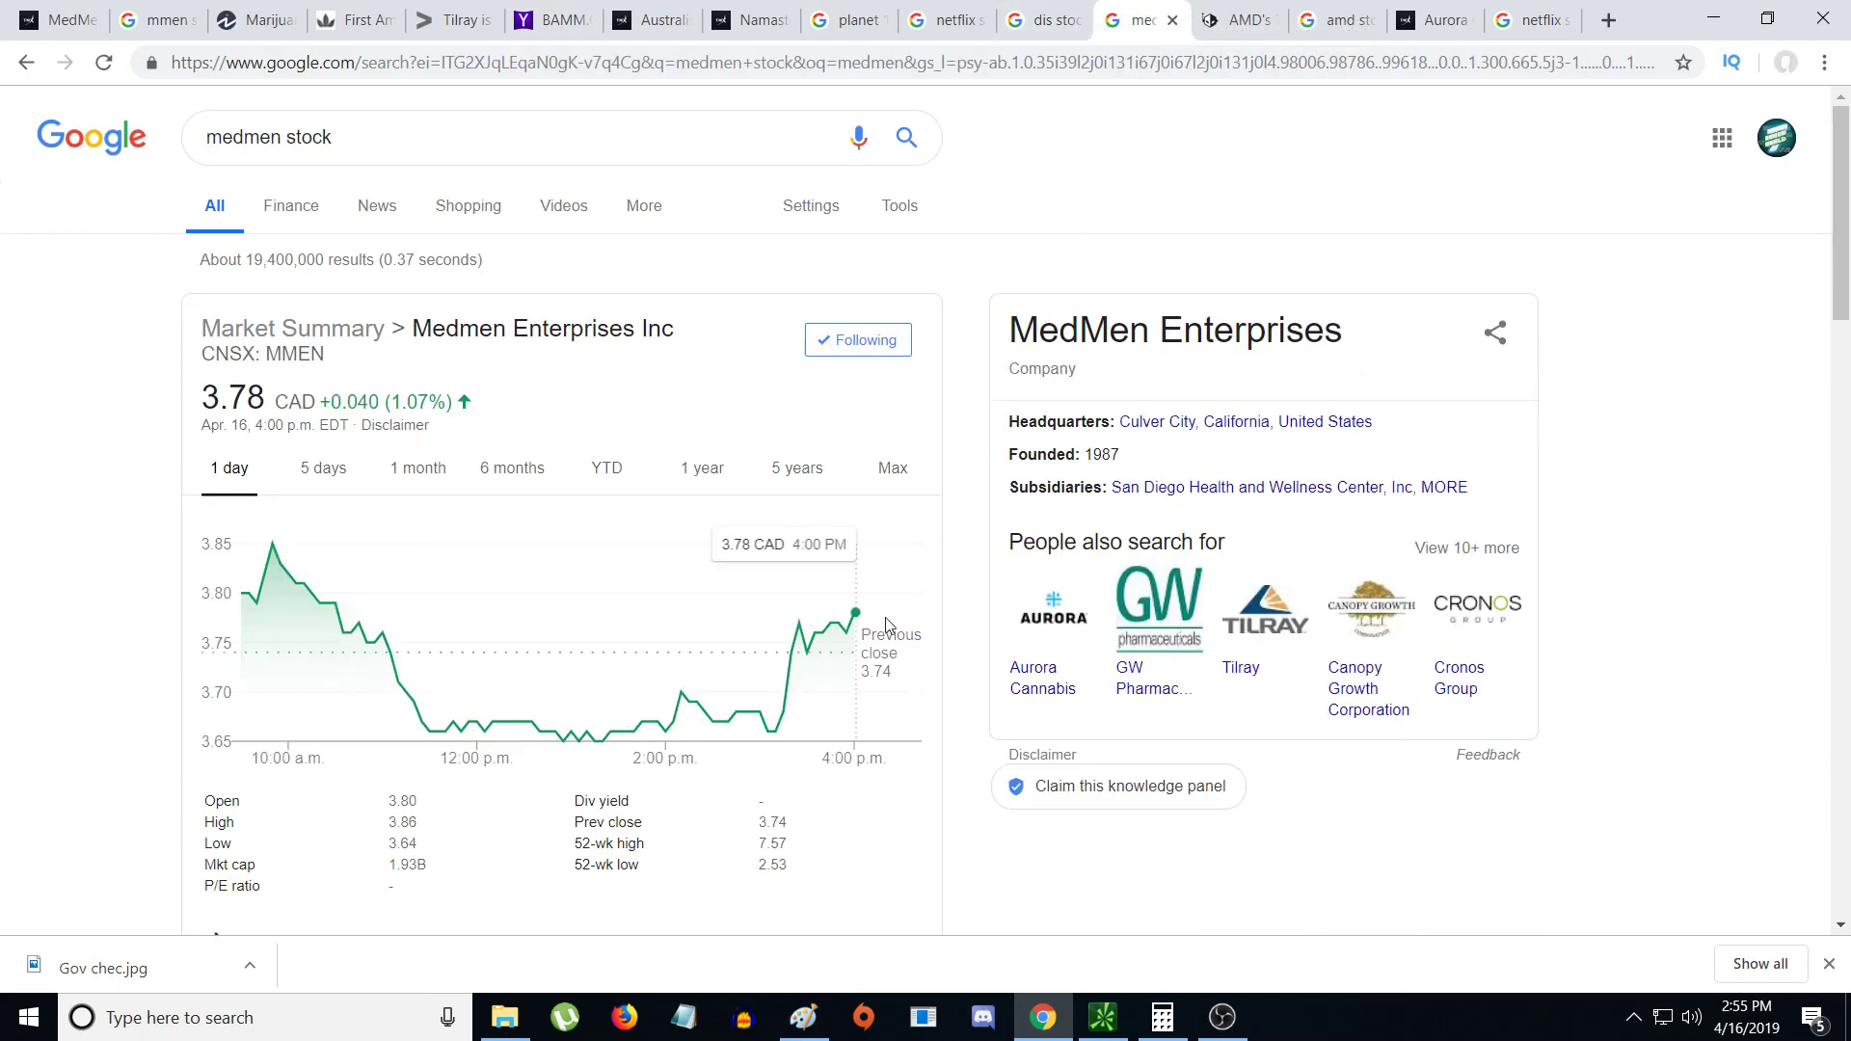
pyautogui.moveTo(799, 736)
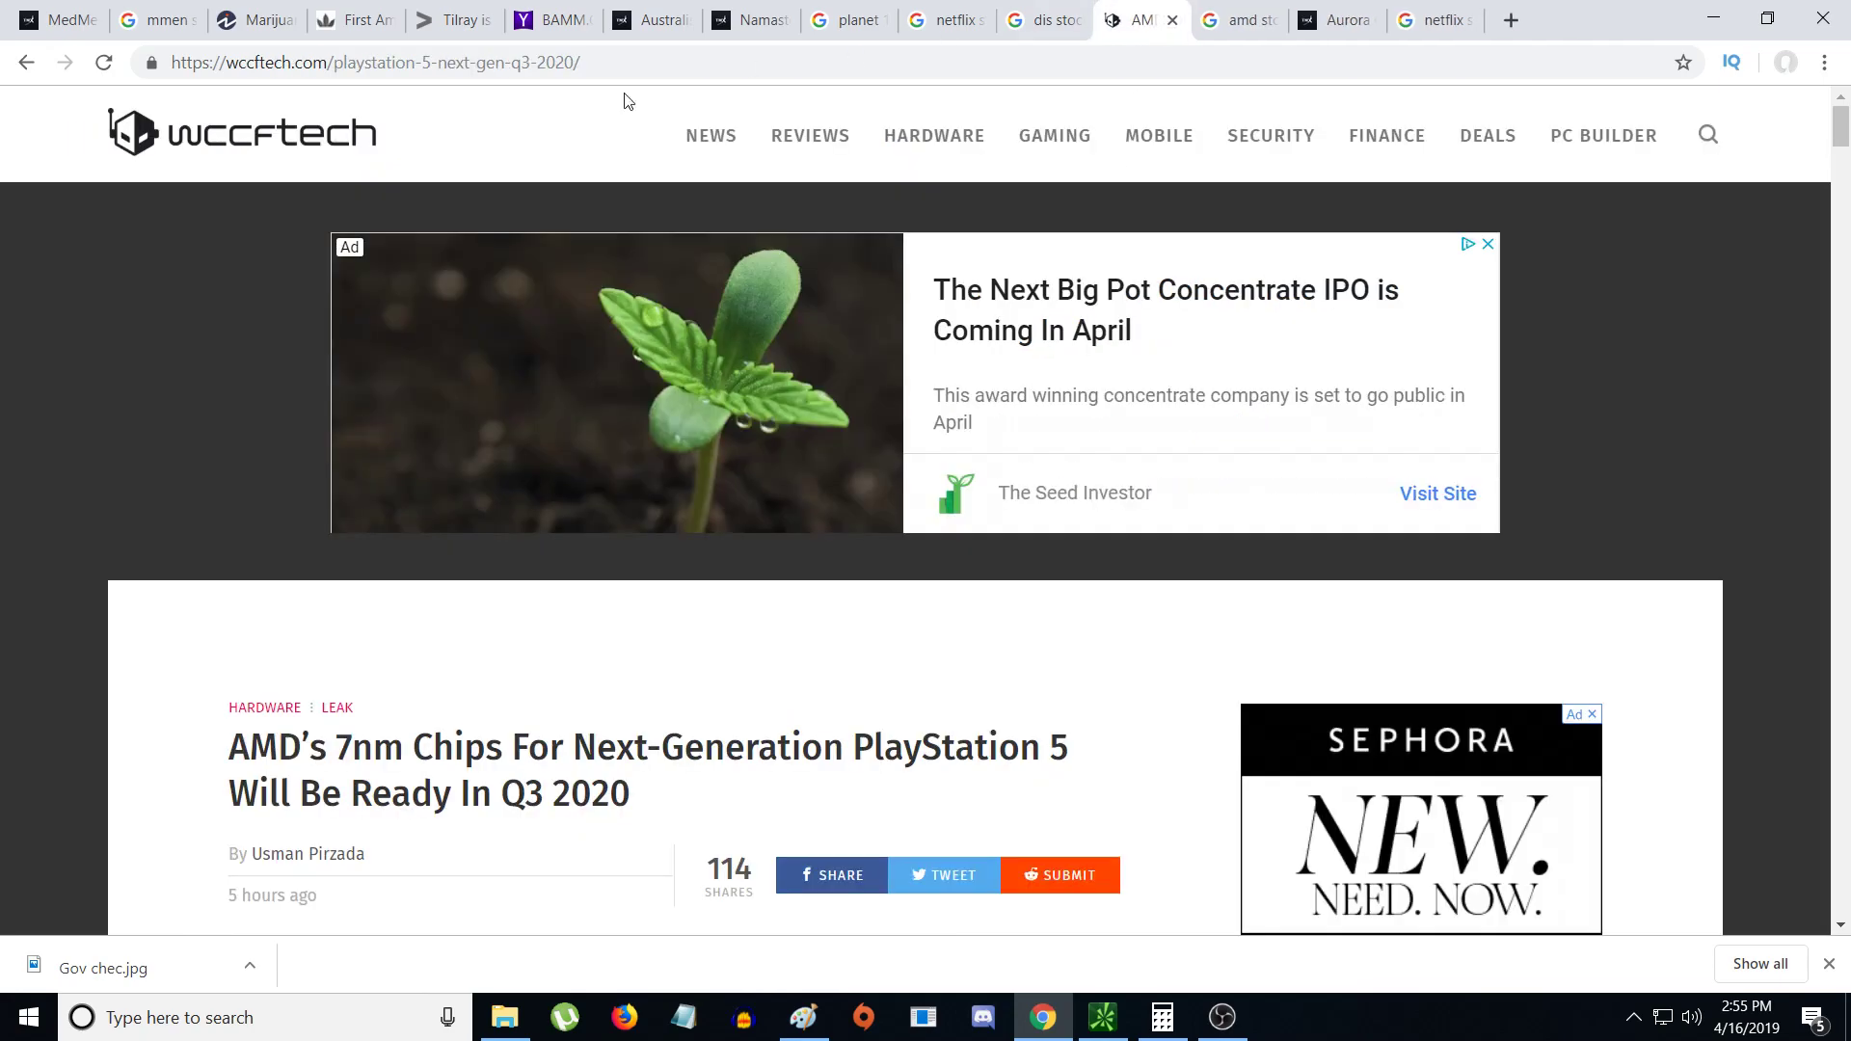
# - Scroll through the Wccftech AMD 7nm PlayStation 5 article, briefly highlighting the headline
pyautogui.scroll(-3)
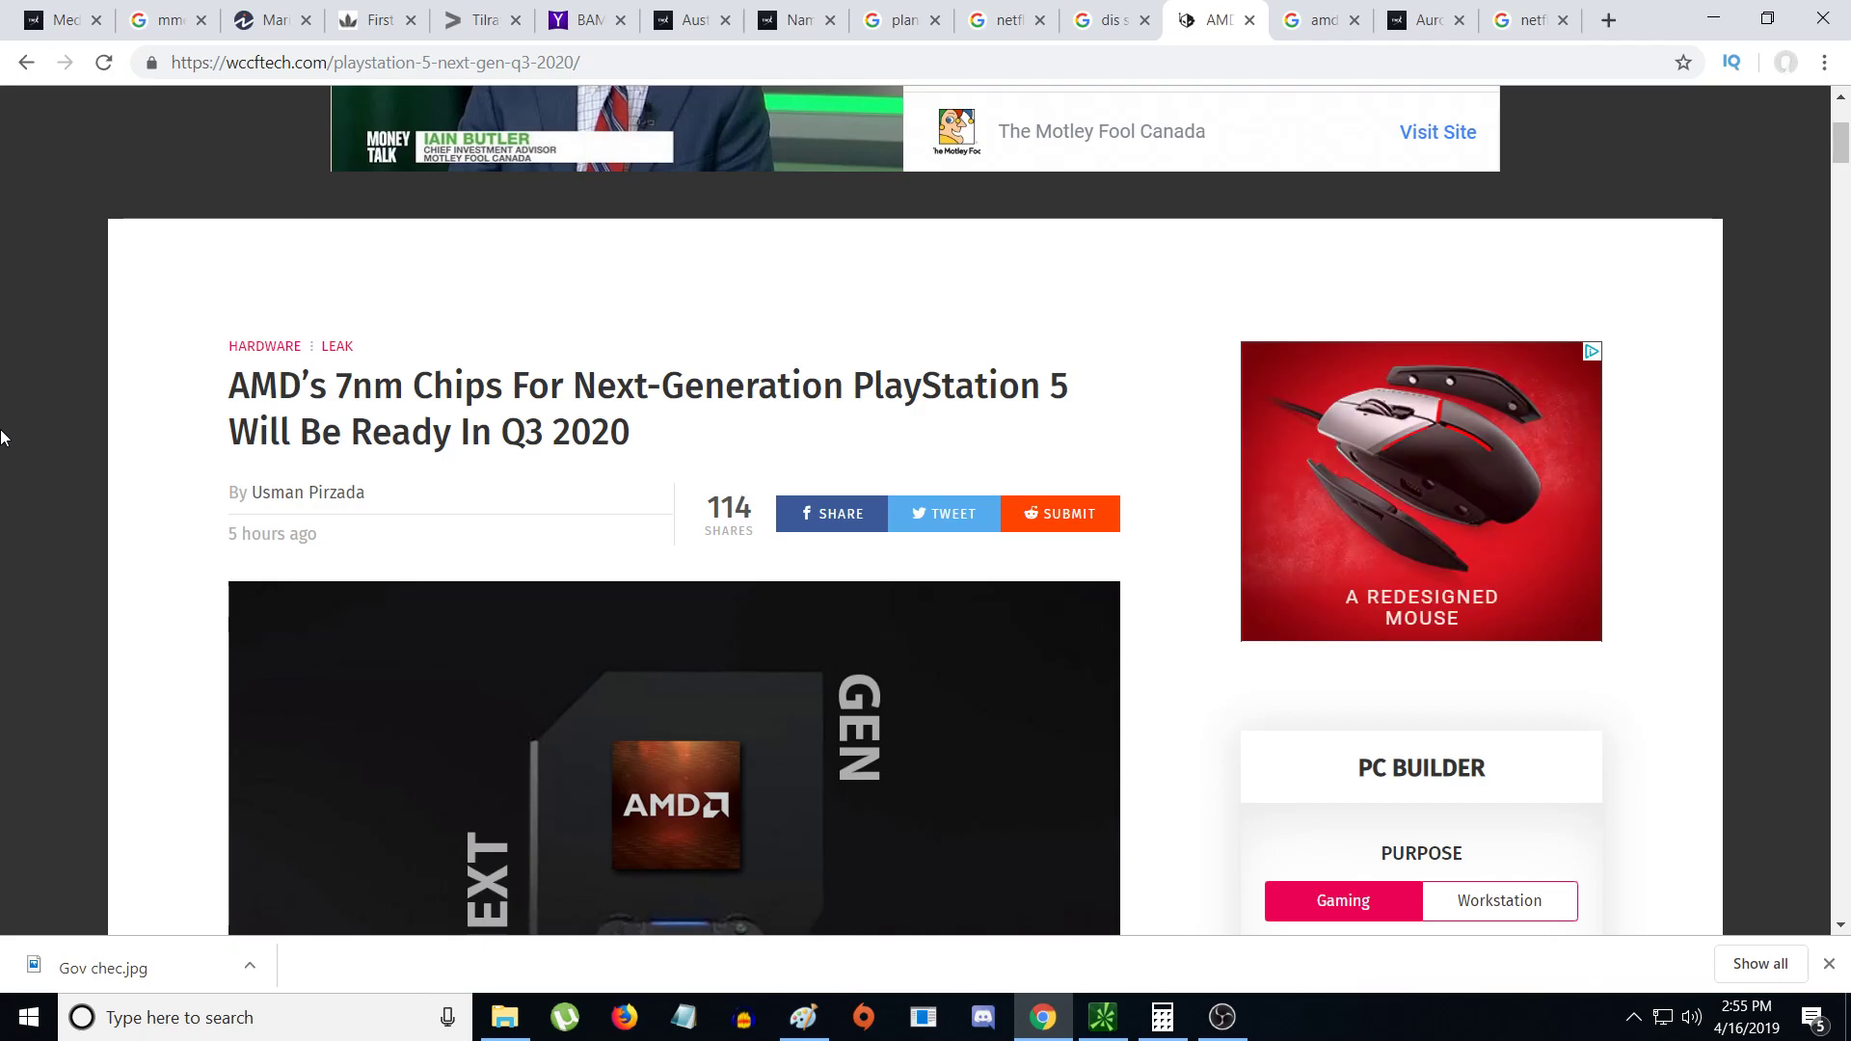
pyautogui.scroll(-3)
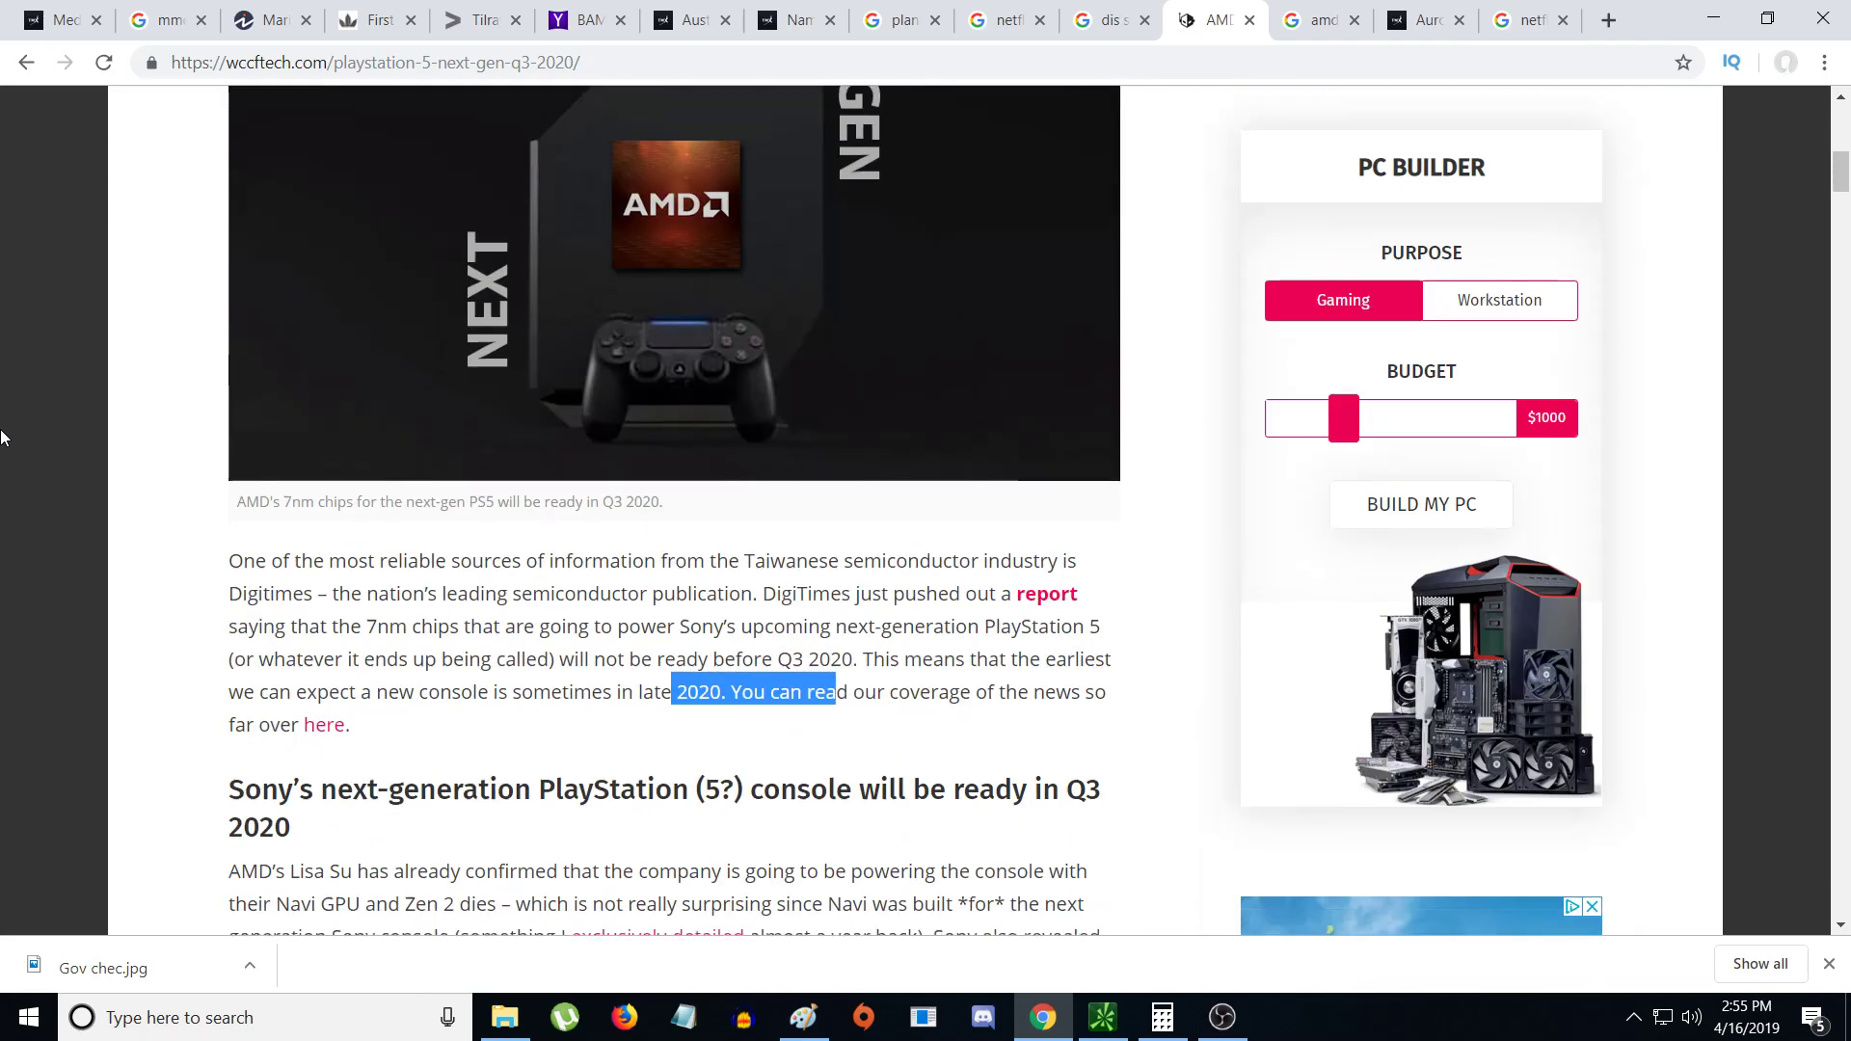
pyautogui.scroll(-3)
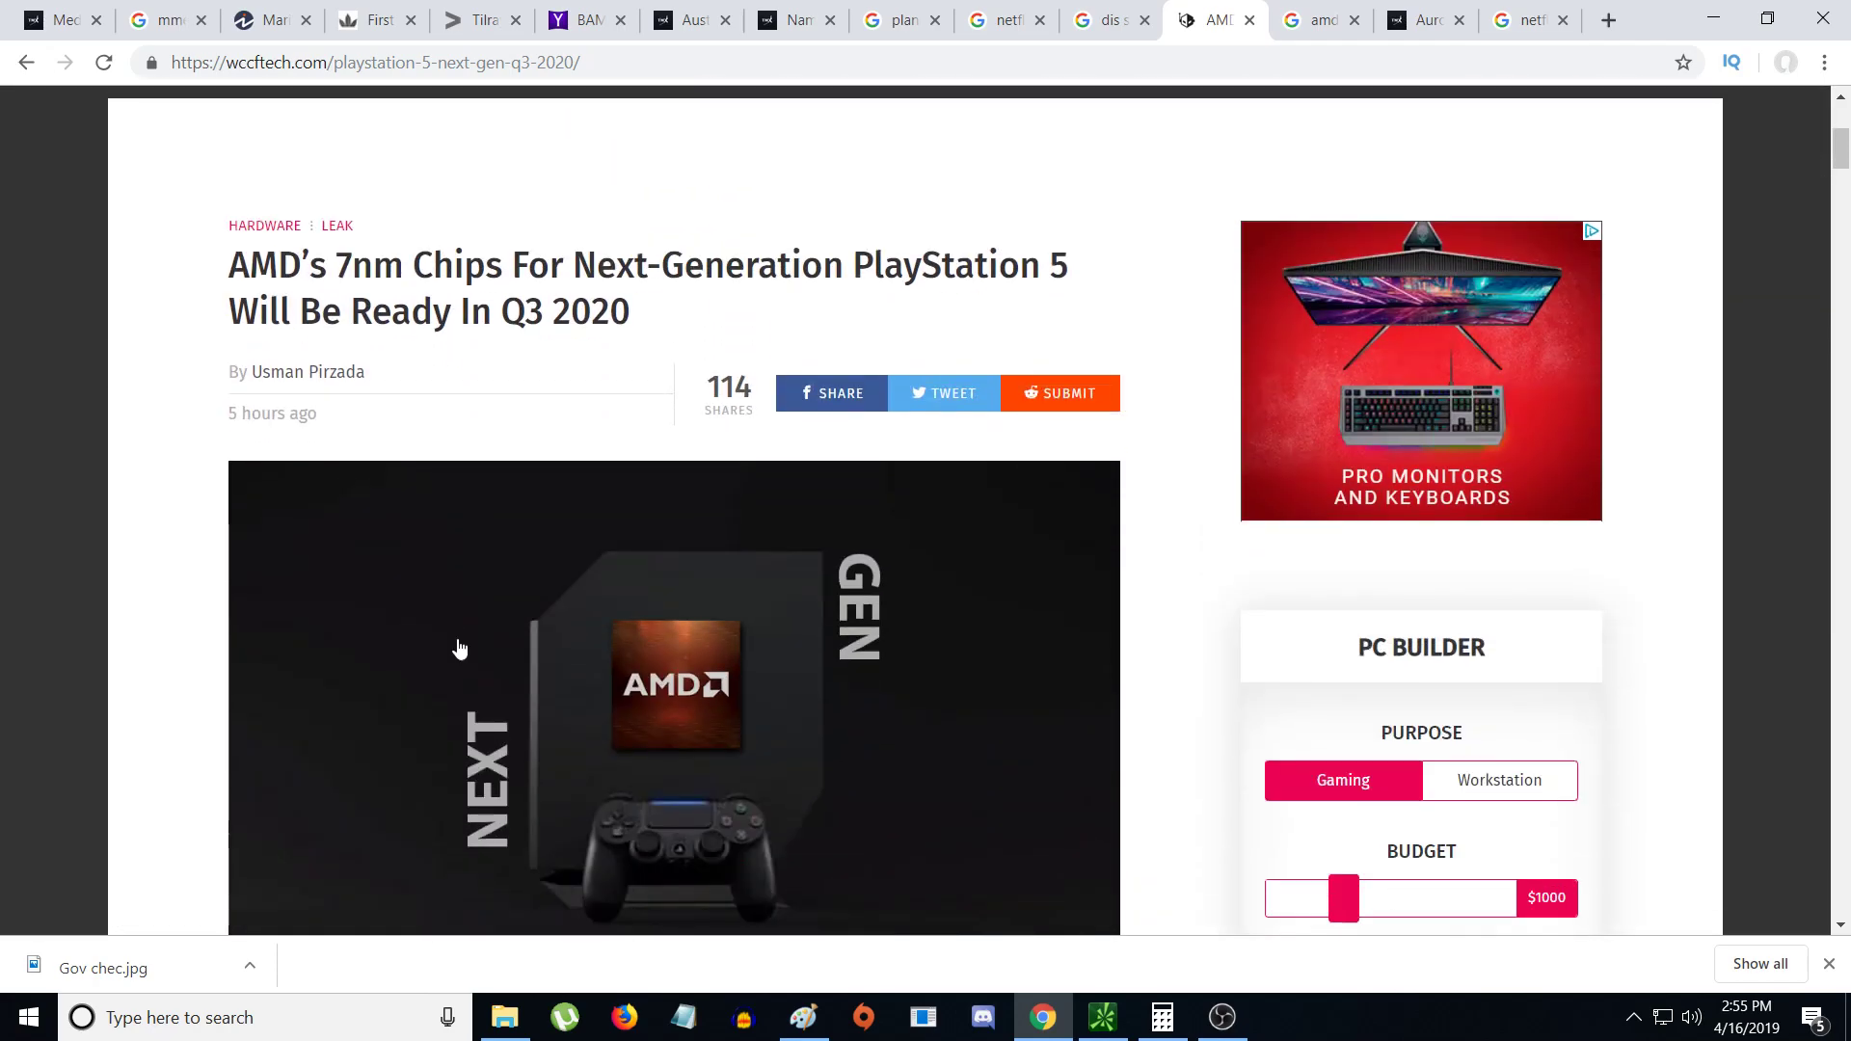
pyautogui.scroll(-3)
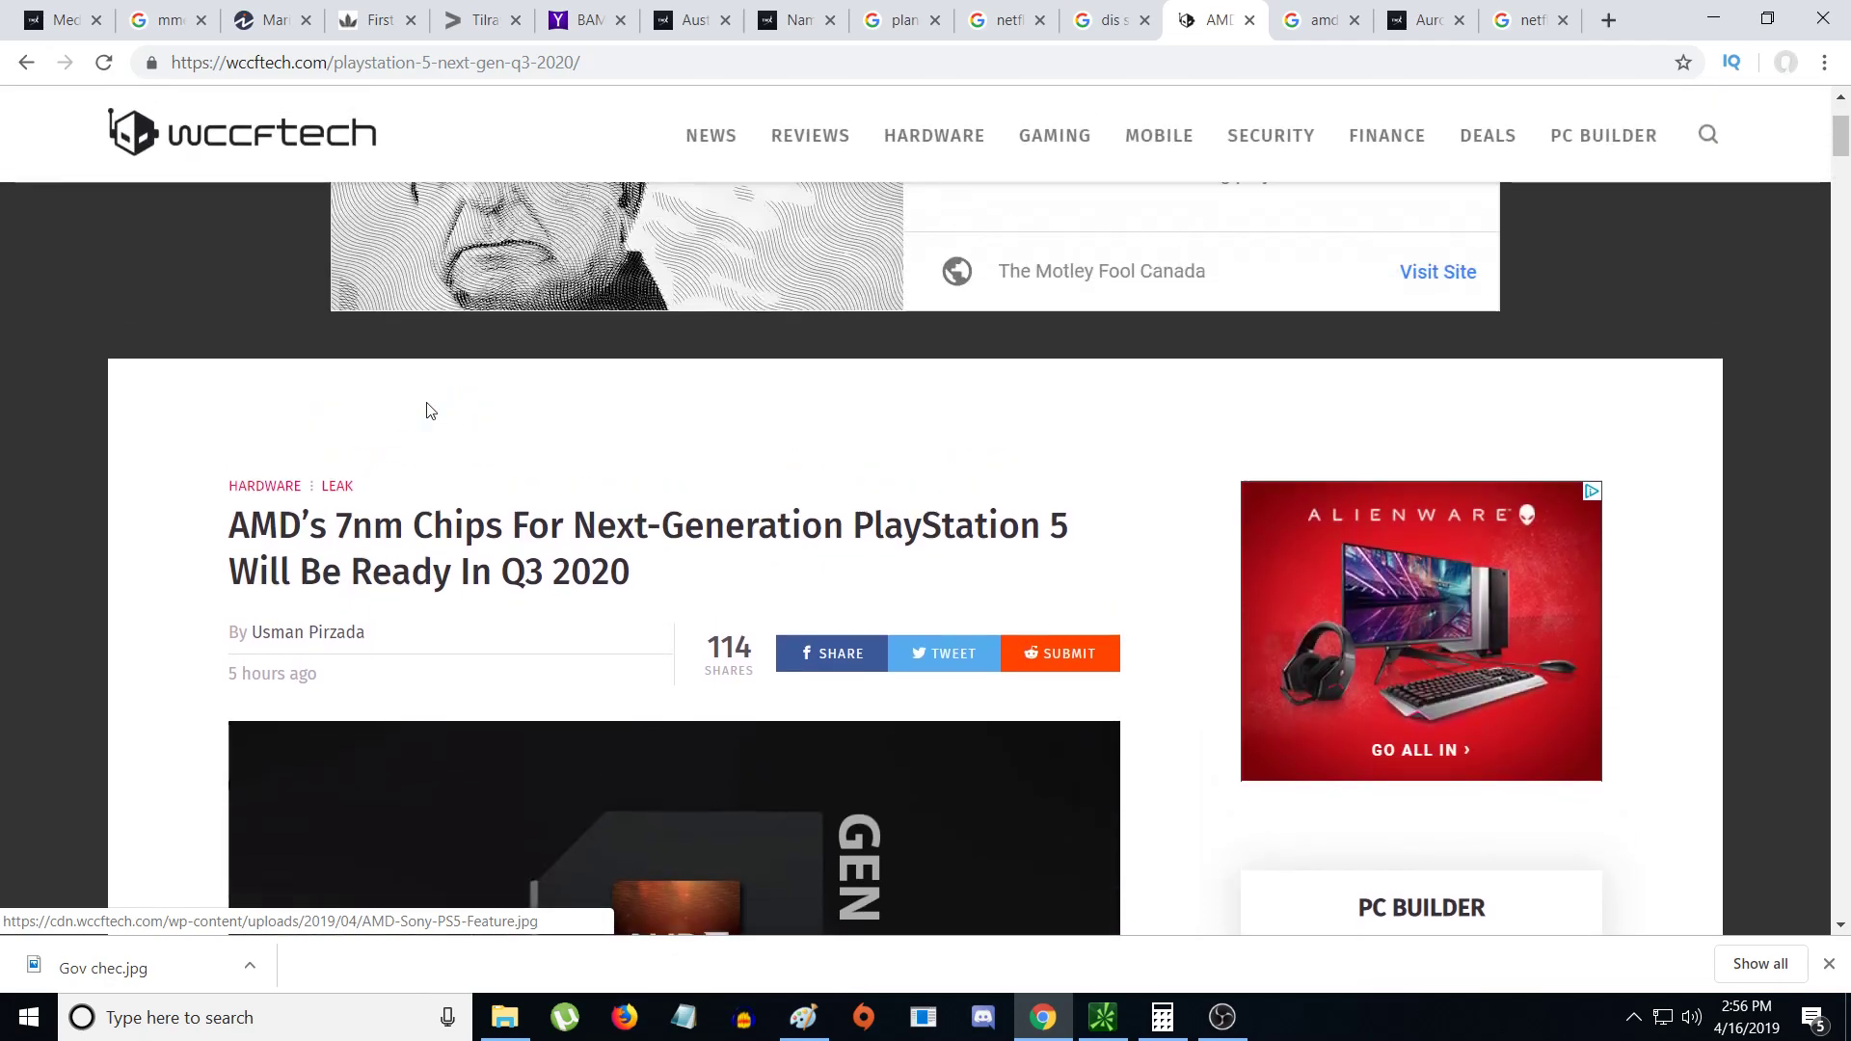
pyautogui.scroll(-3)
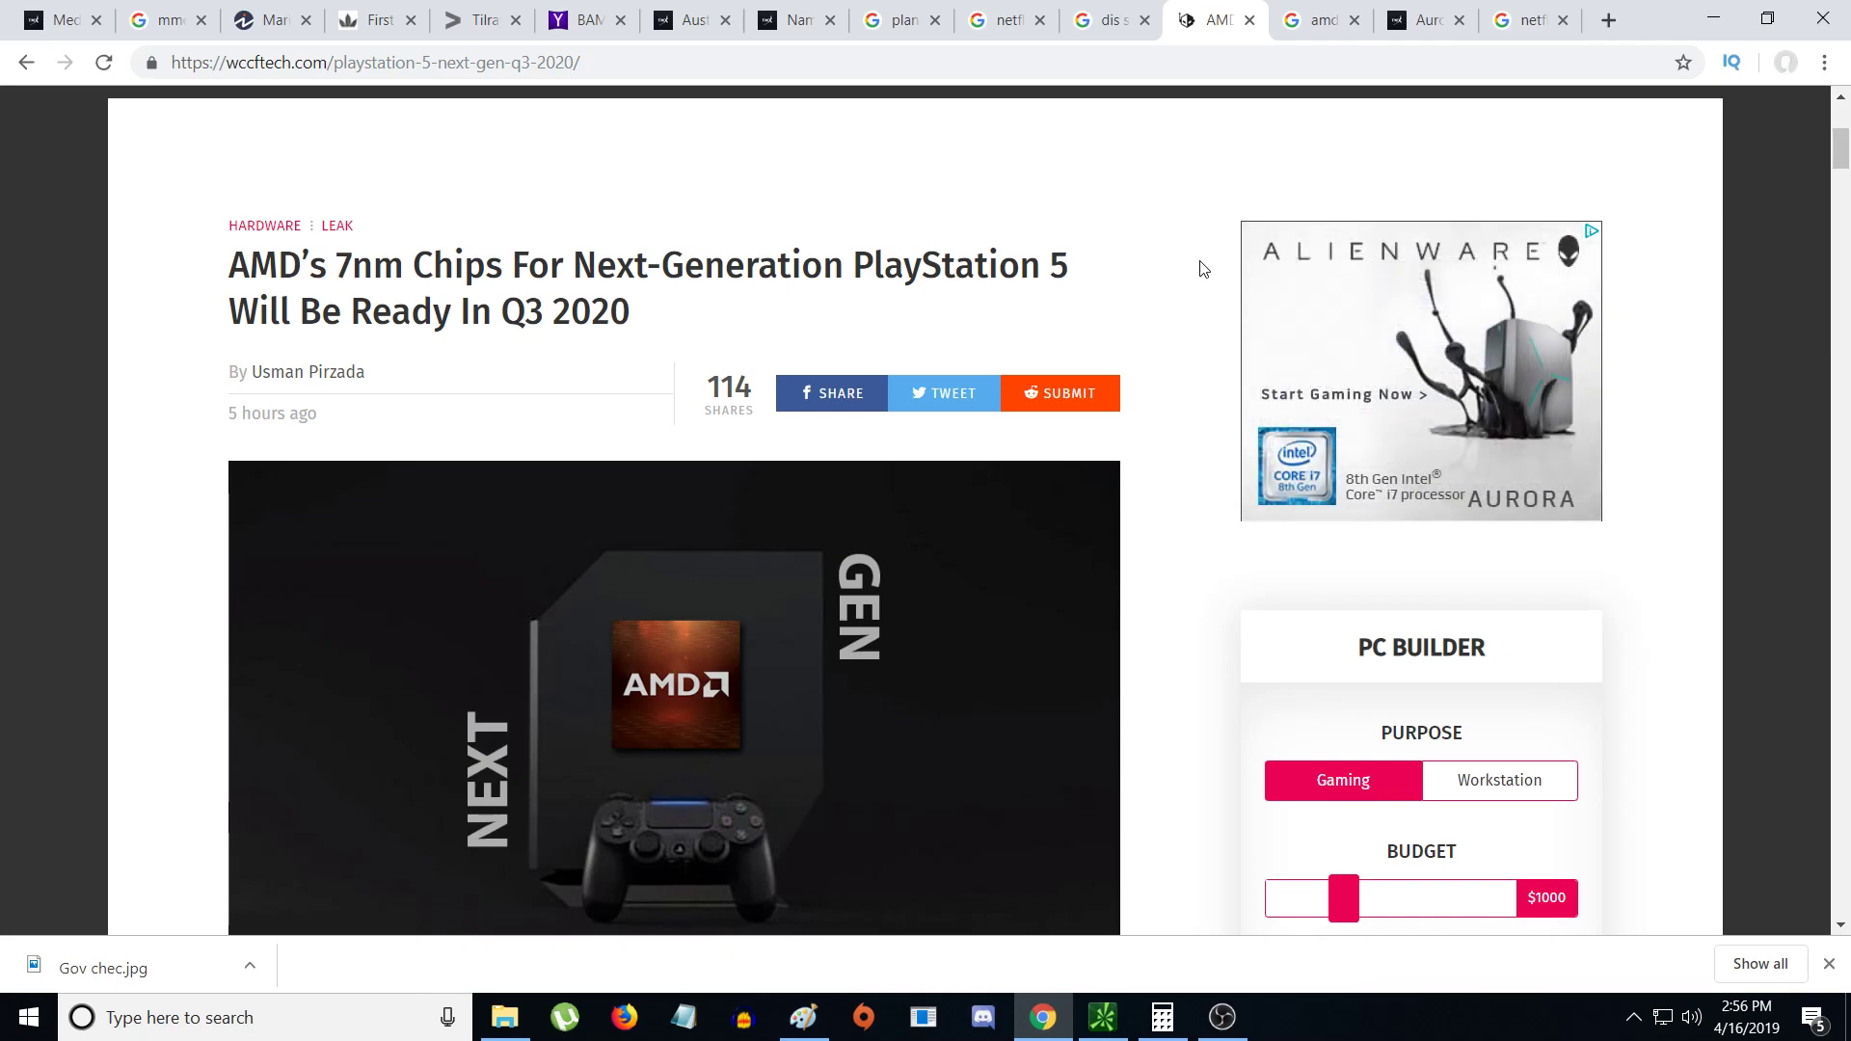
pyautogui.moveTo(658, 267)
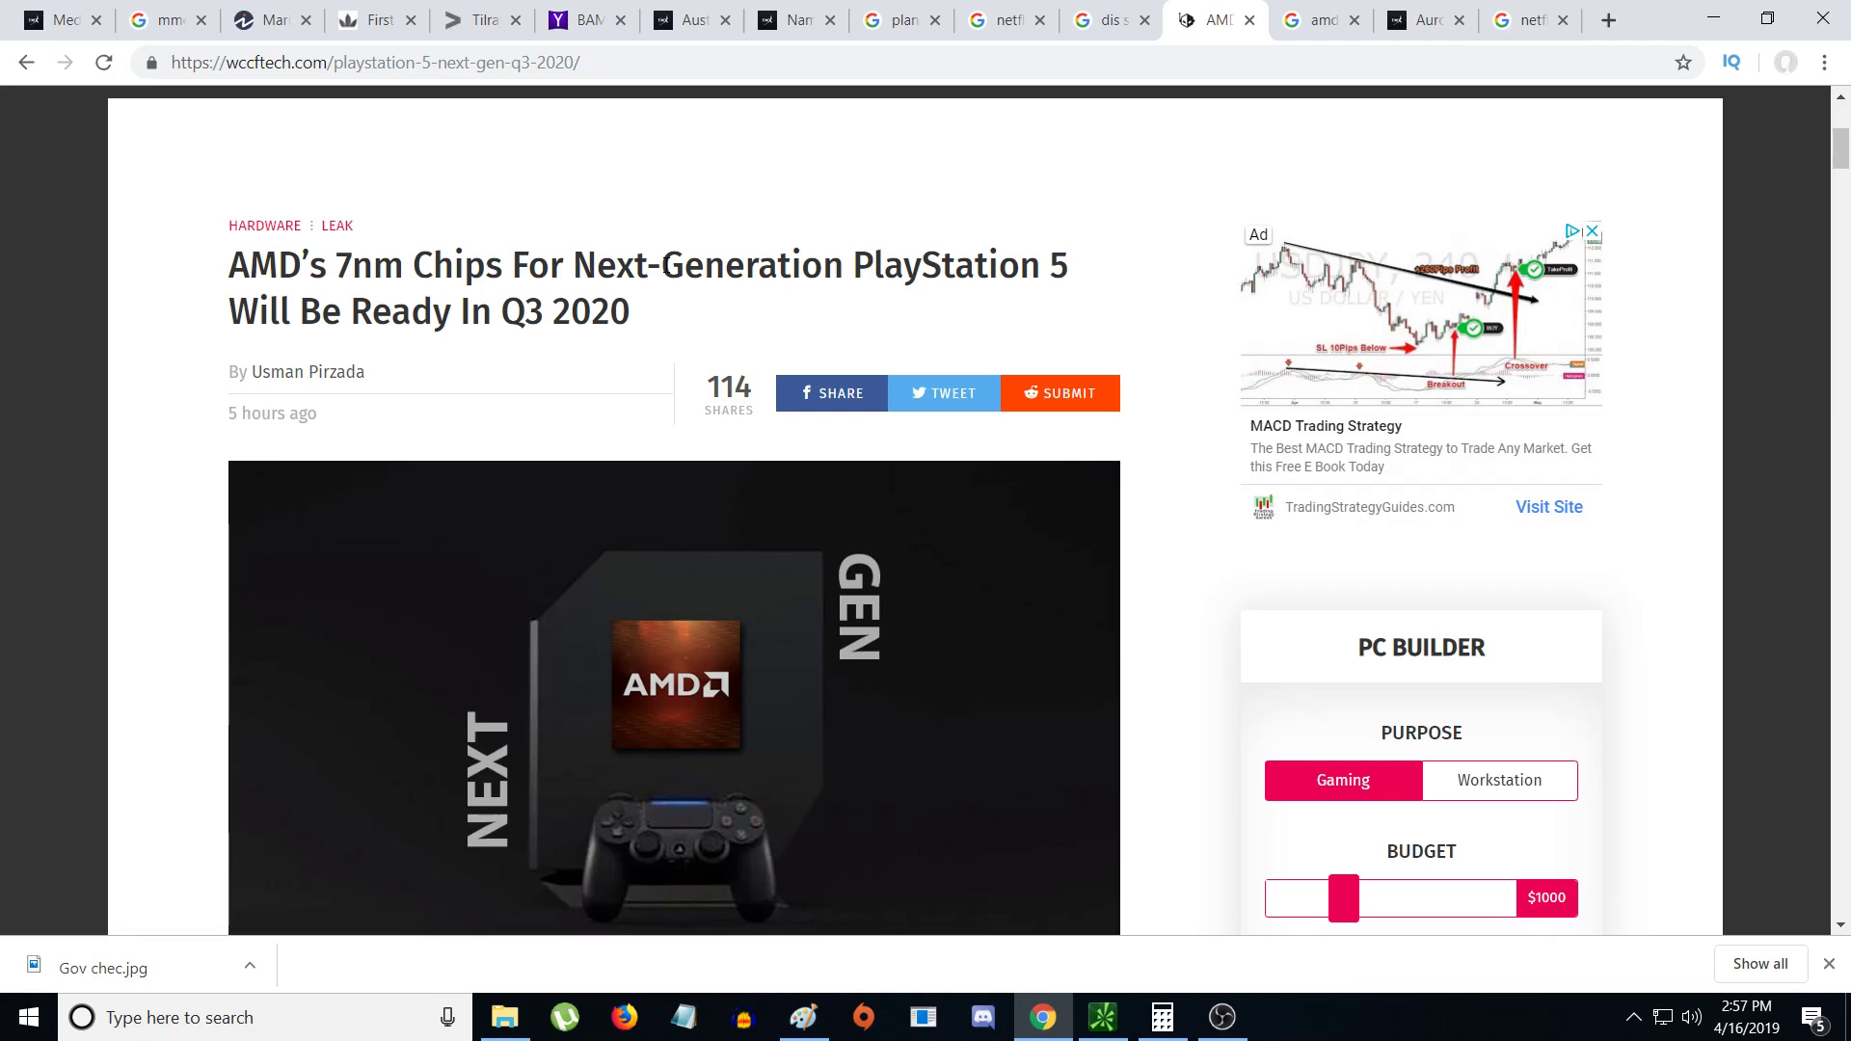
pyautogui.moveTo(463, 266); pyautogui.dragTo(632, 266)
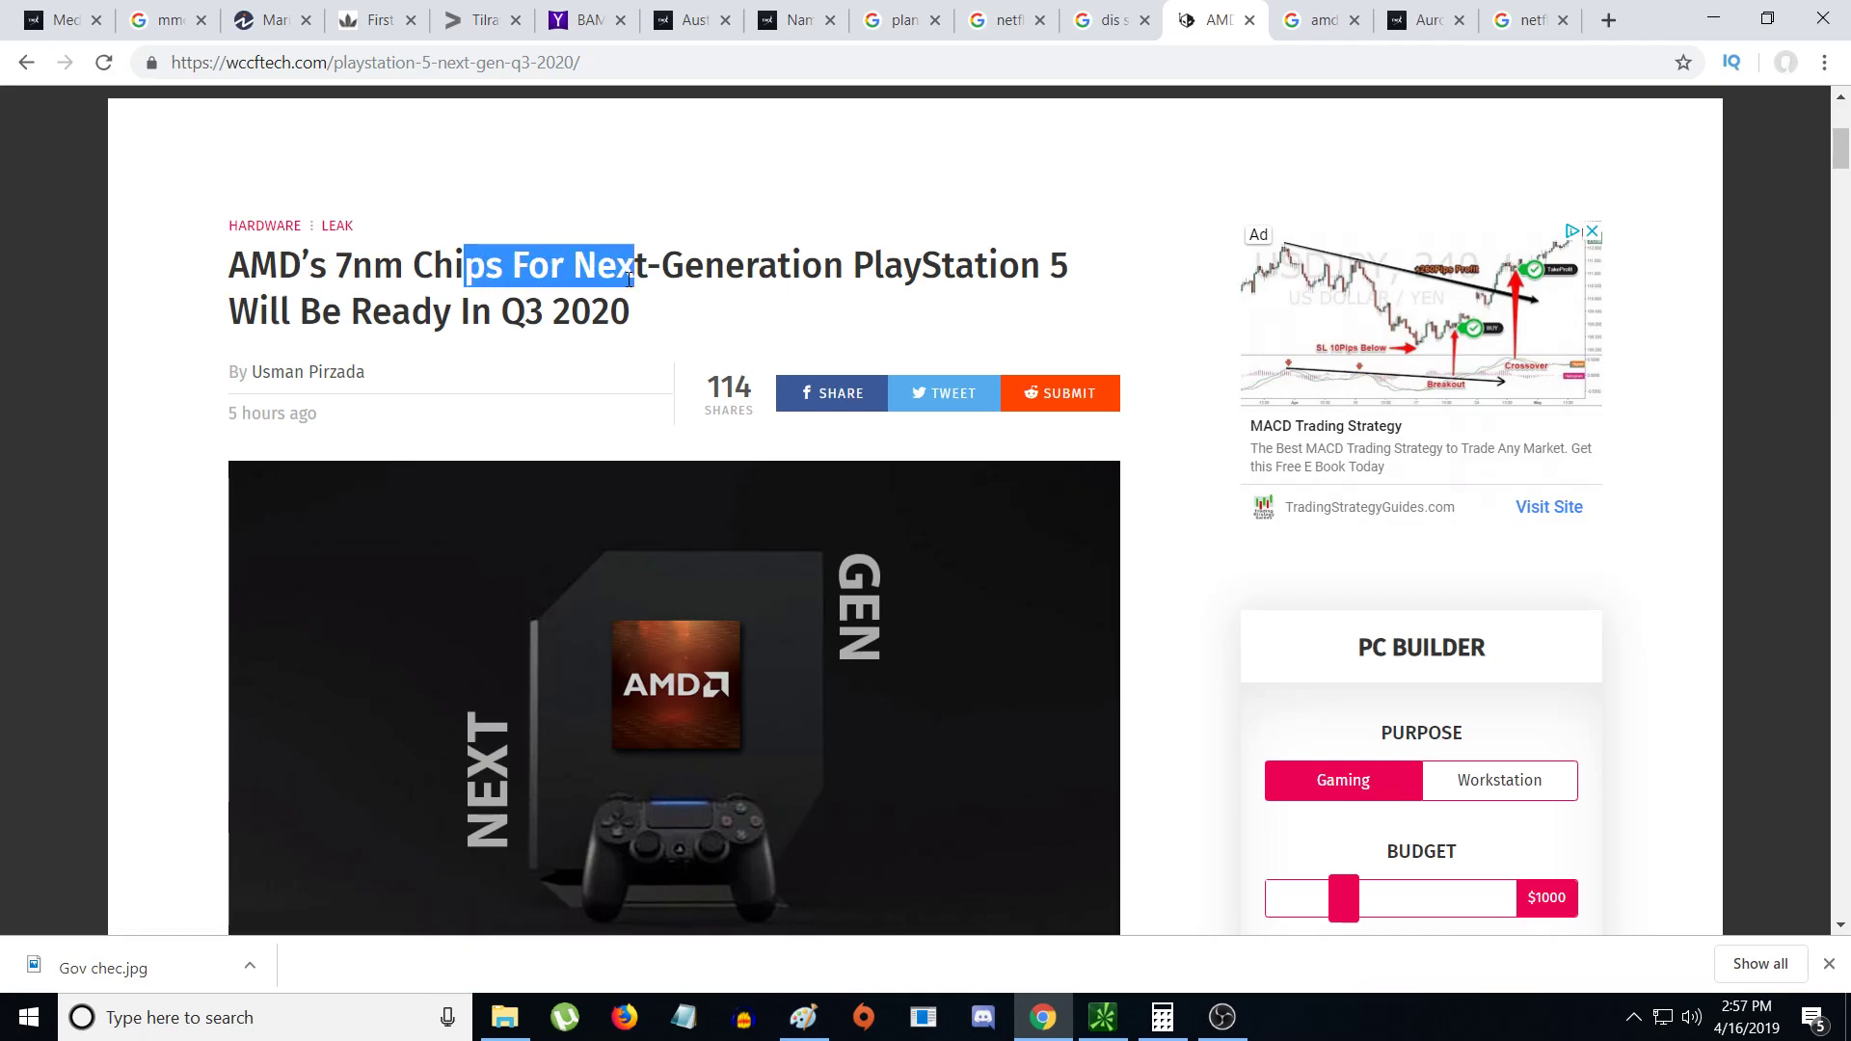
pyautogui.click(867, 264)
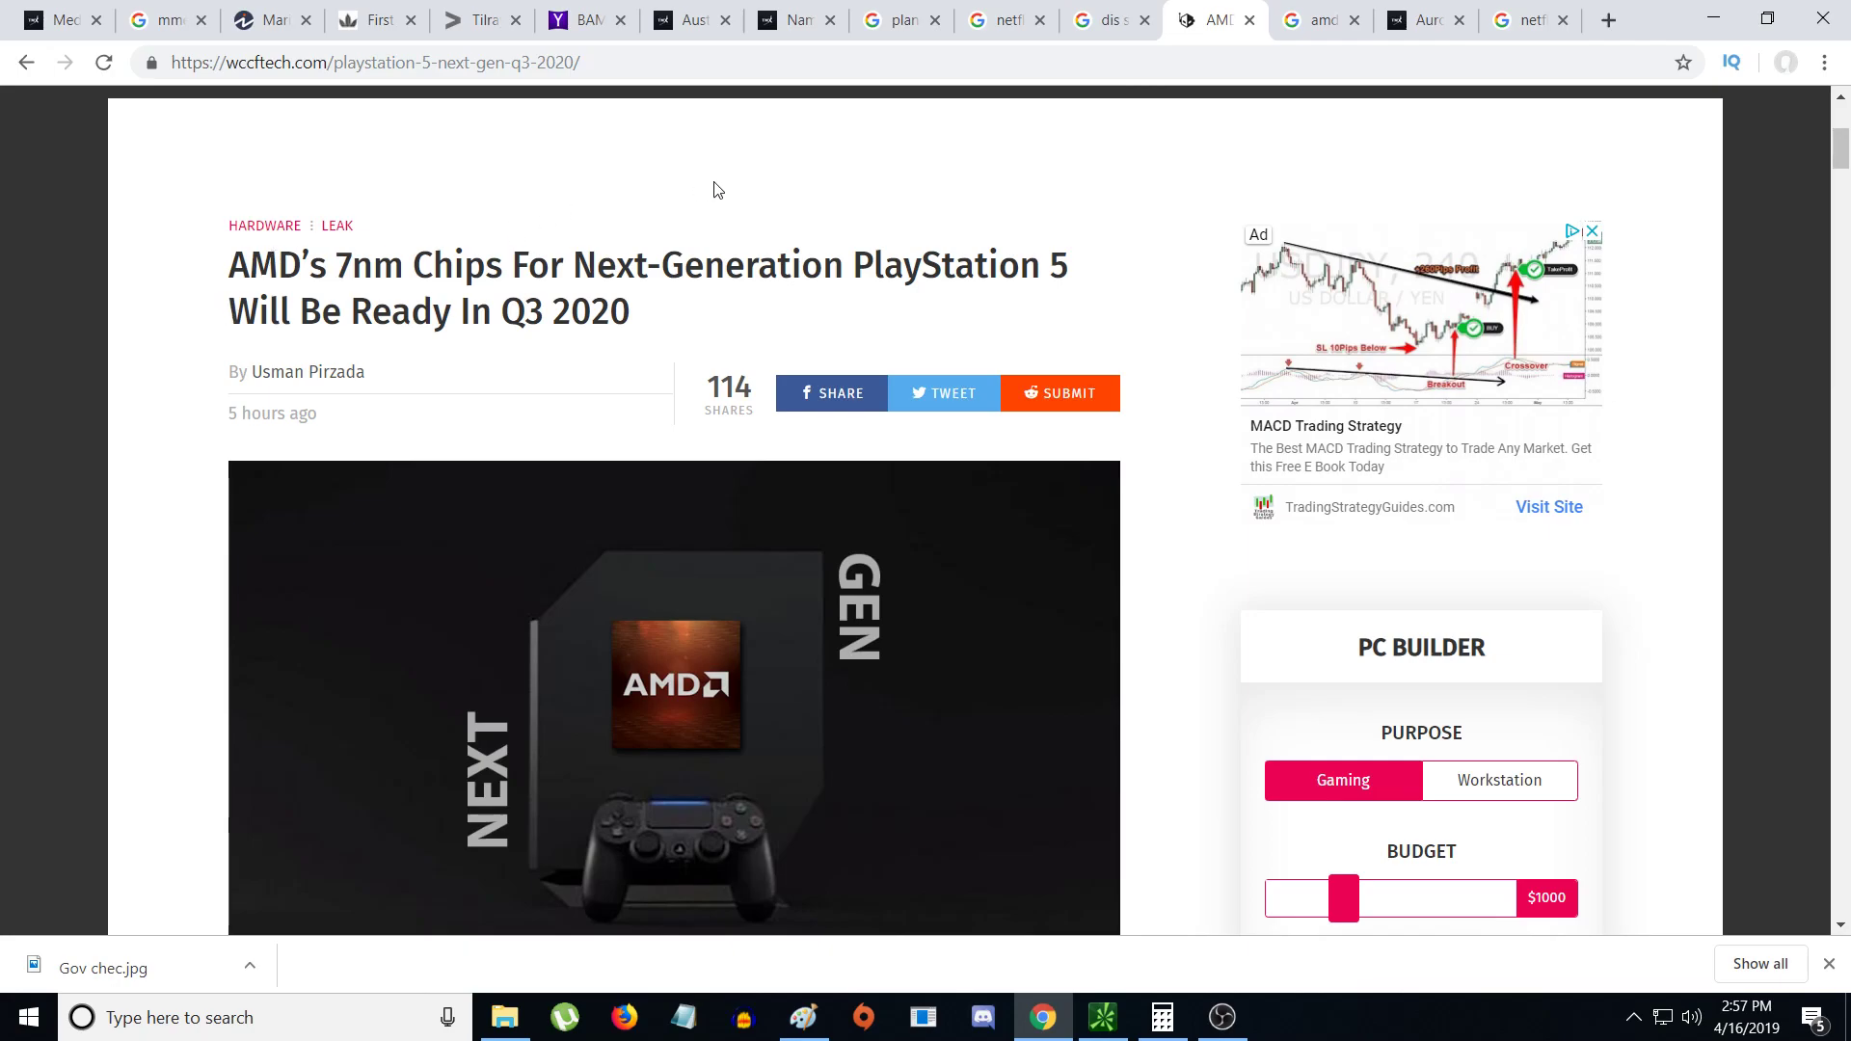
pyautogui.moveTo(728, 232)
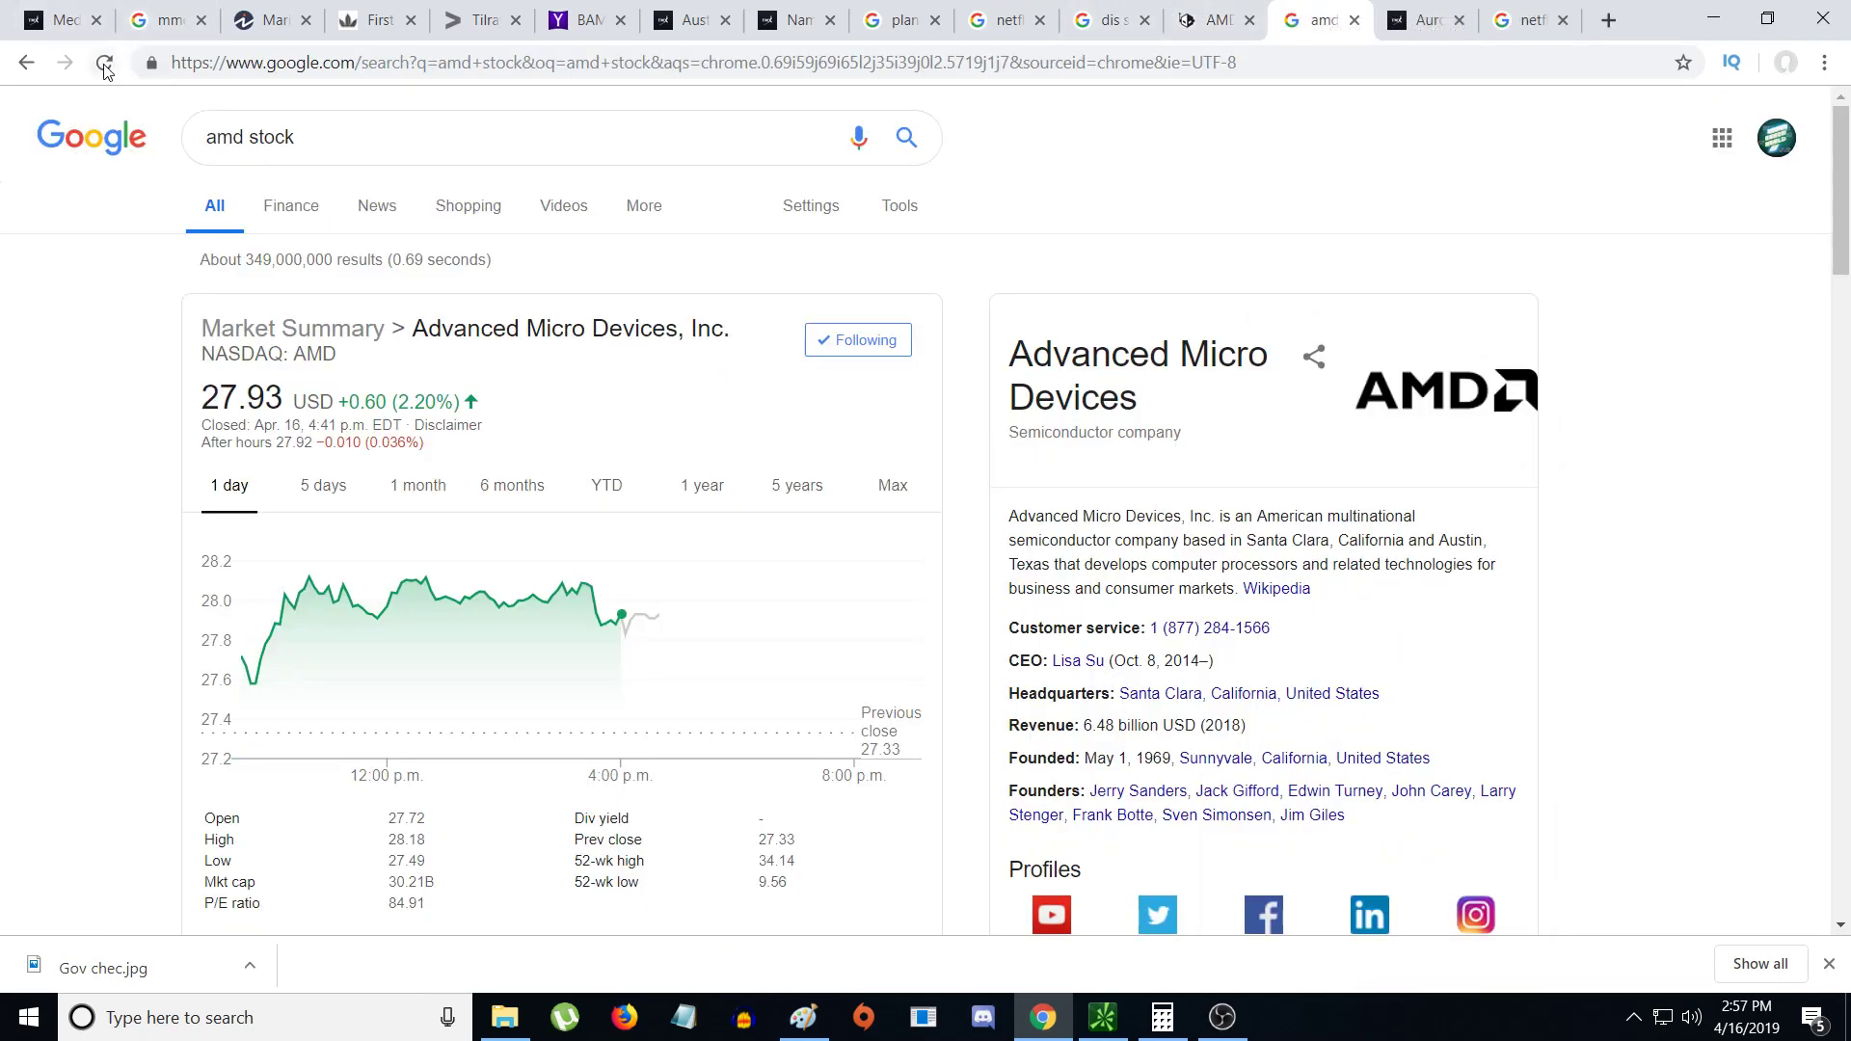
# - Reload the 'amd stock' Google results to show AMD's latest quote at 27.93 USD
pyautogui.click(103, 63)
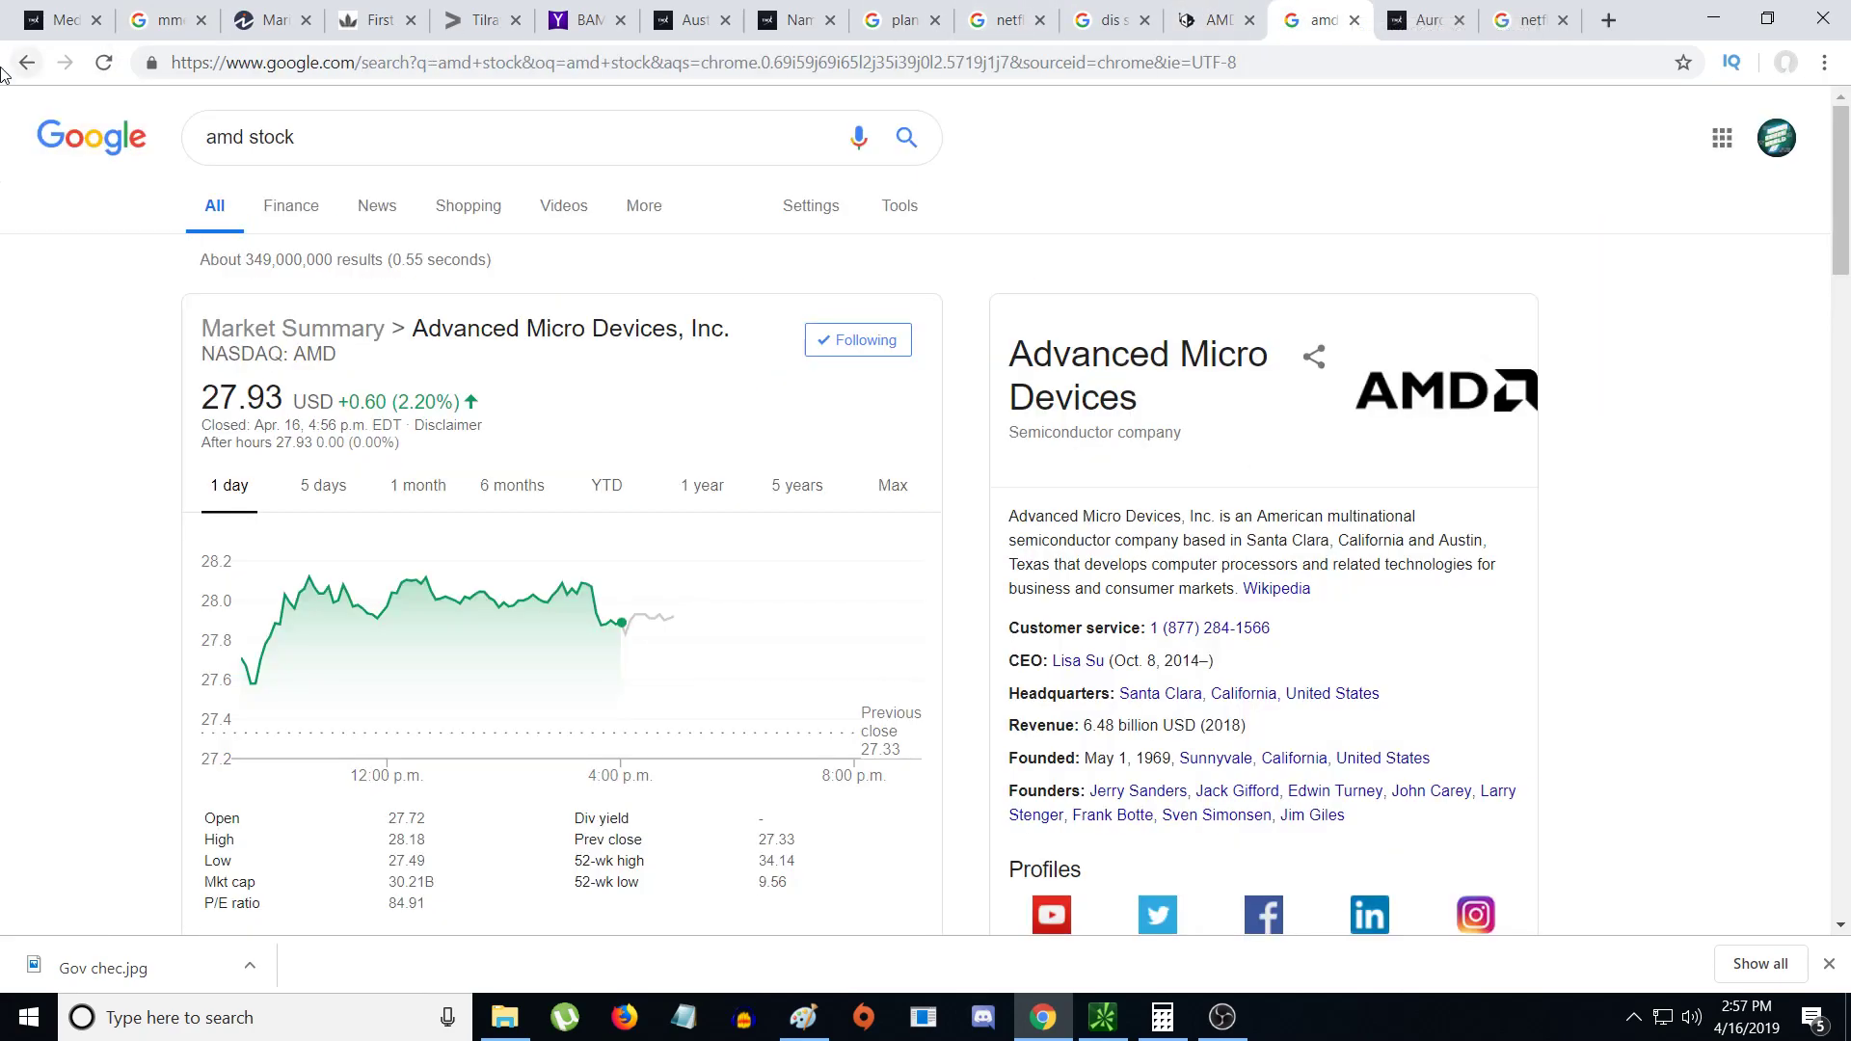
pyautogui.click(105, 63)
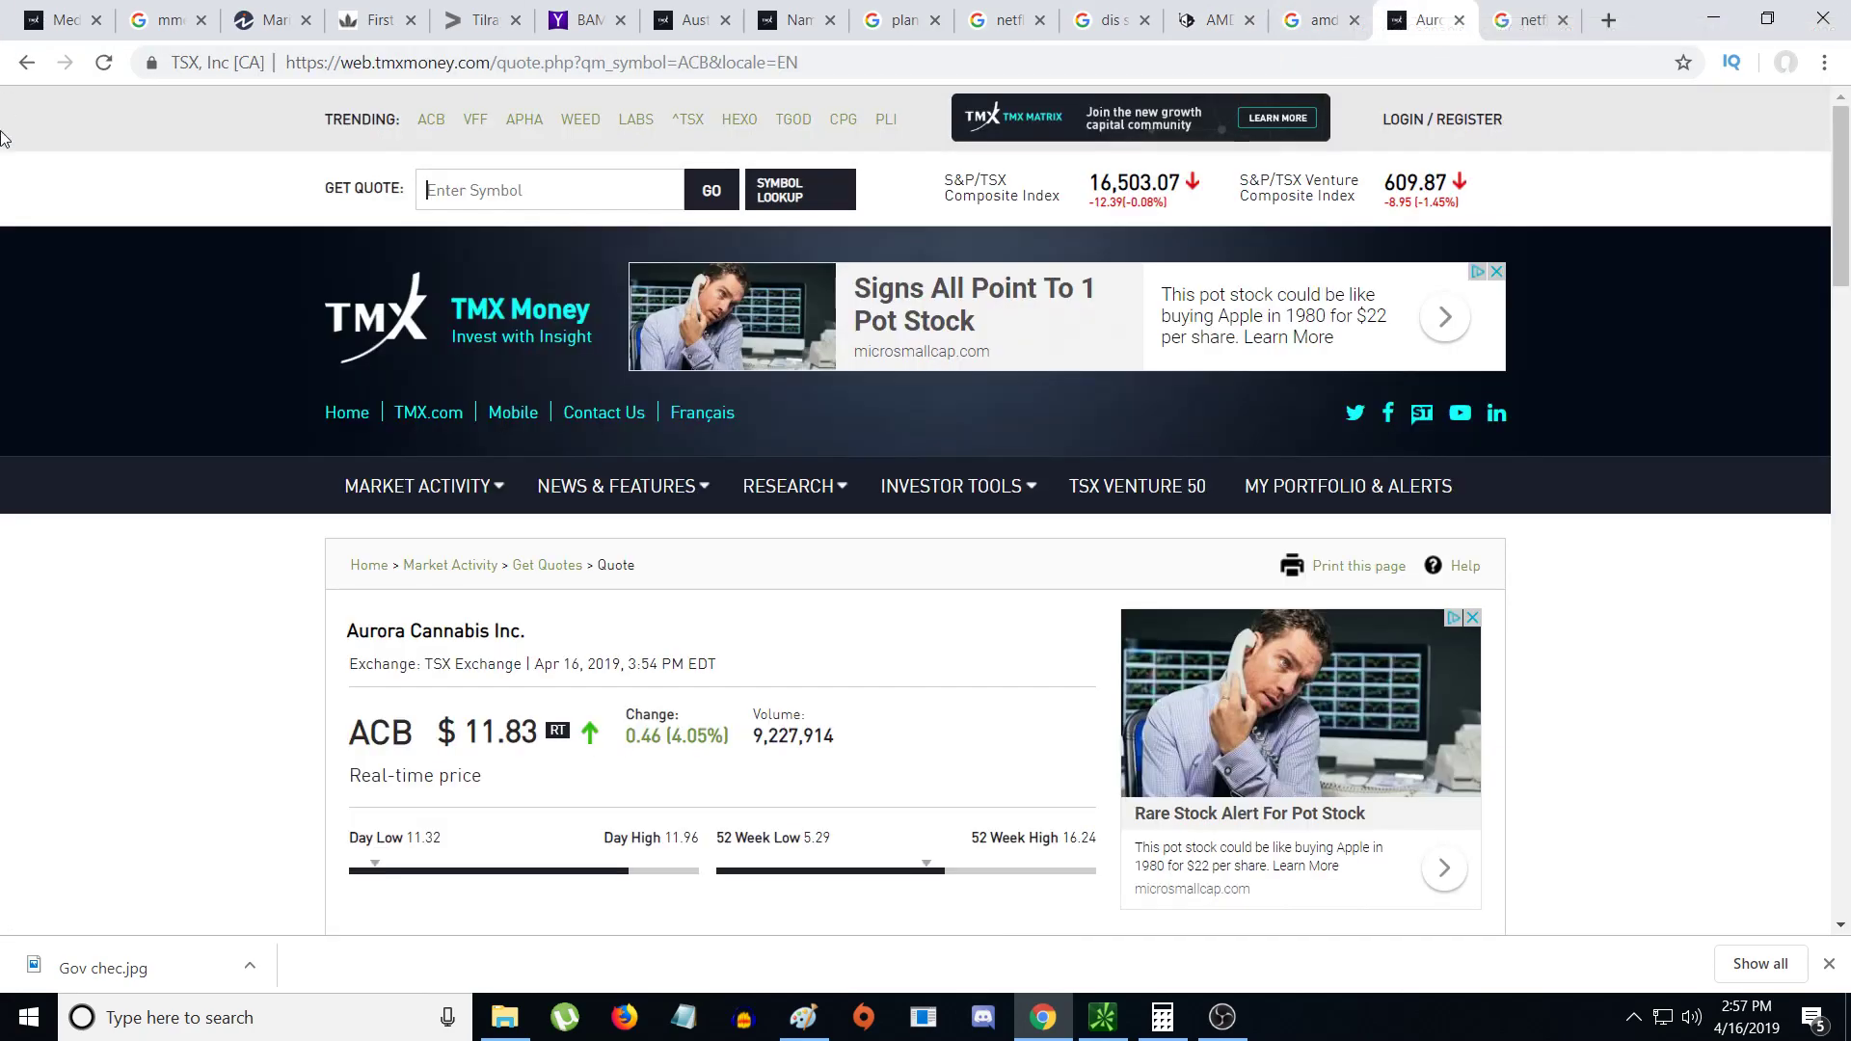
# - Refresh Aurora Cannabis to $11.82 and look up 'hempco', landing on Hempco (HEMP) at $1.005
pyautogui.click(103, 64)
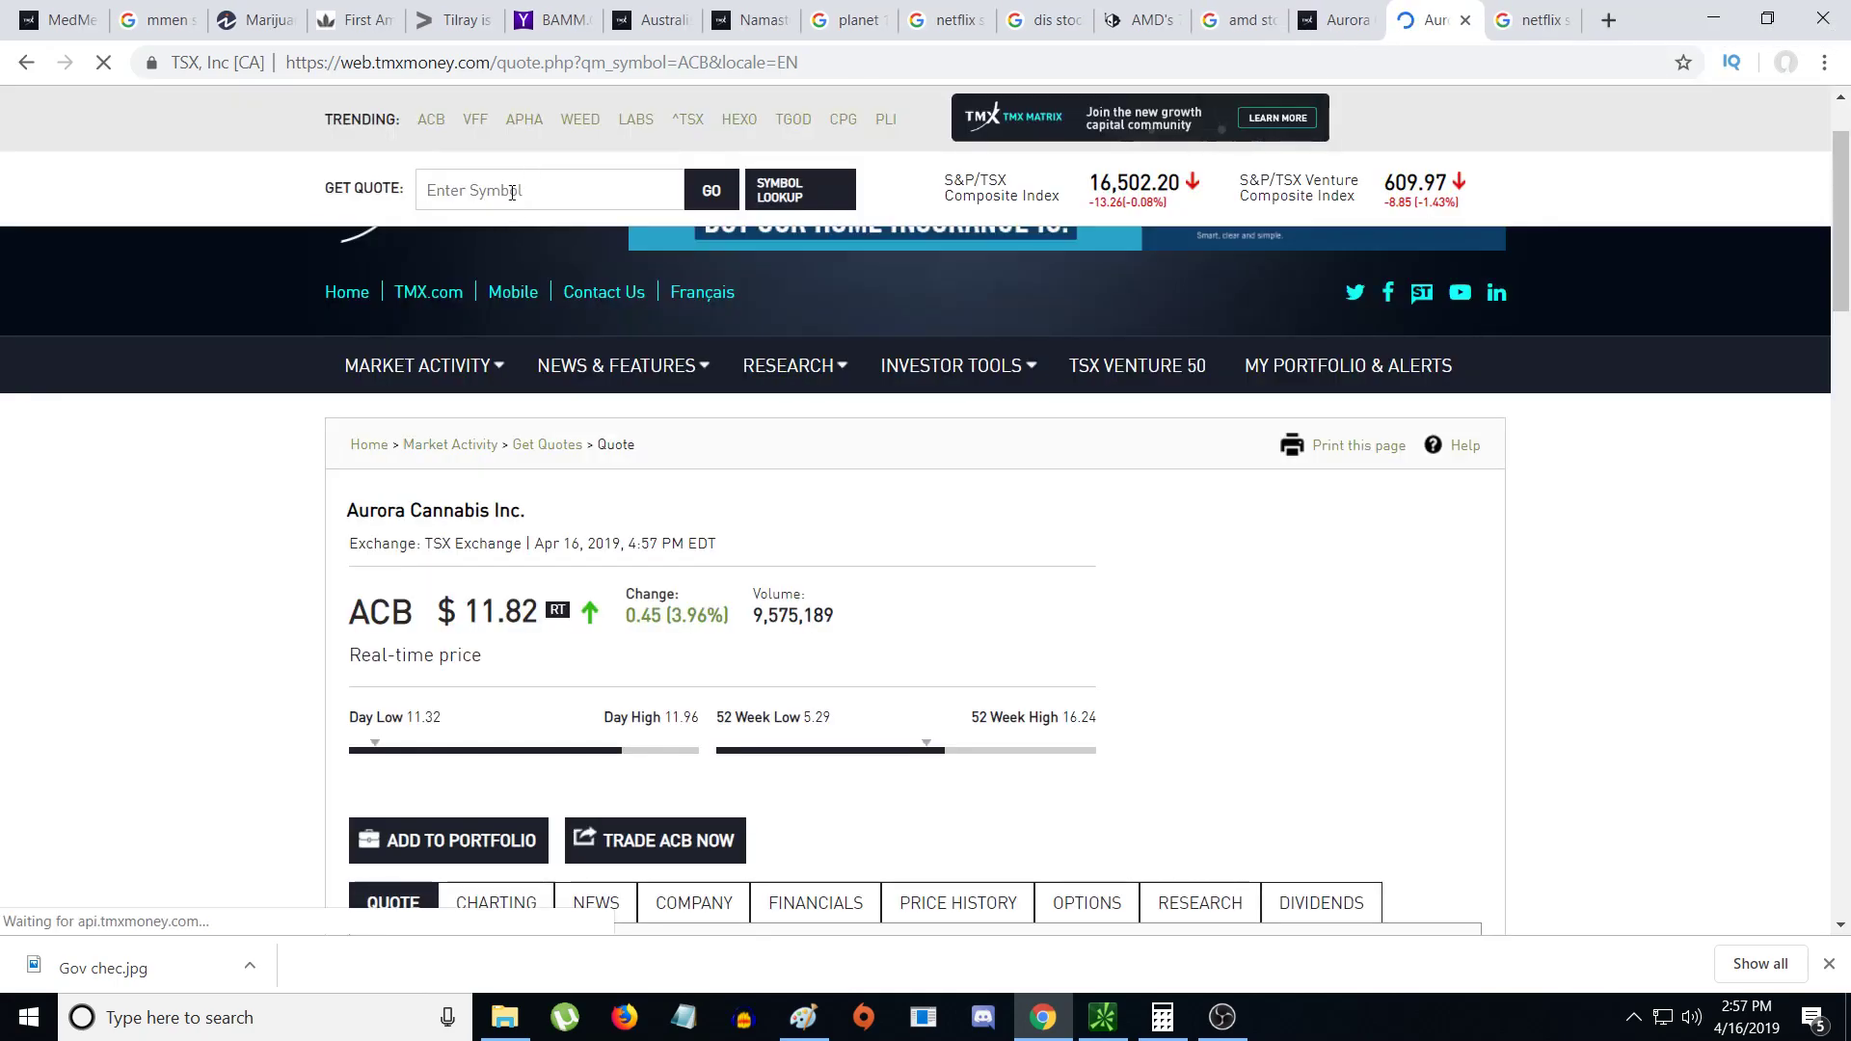
pyautogui.write('hempco')
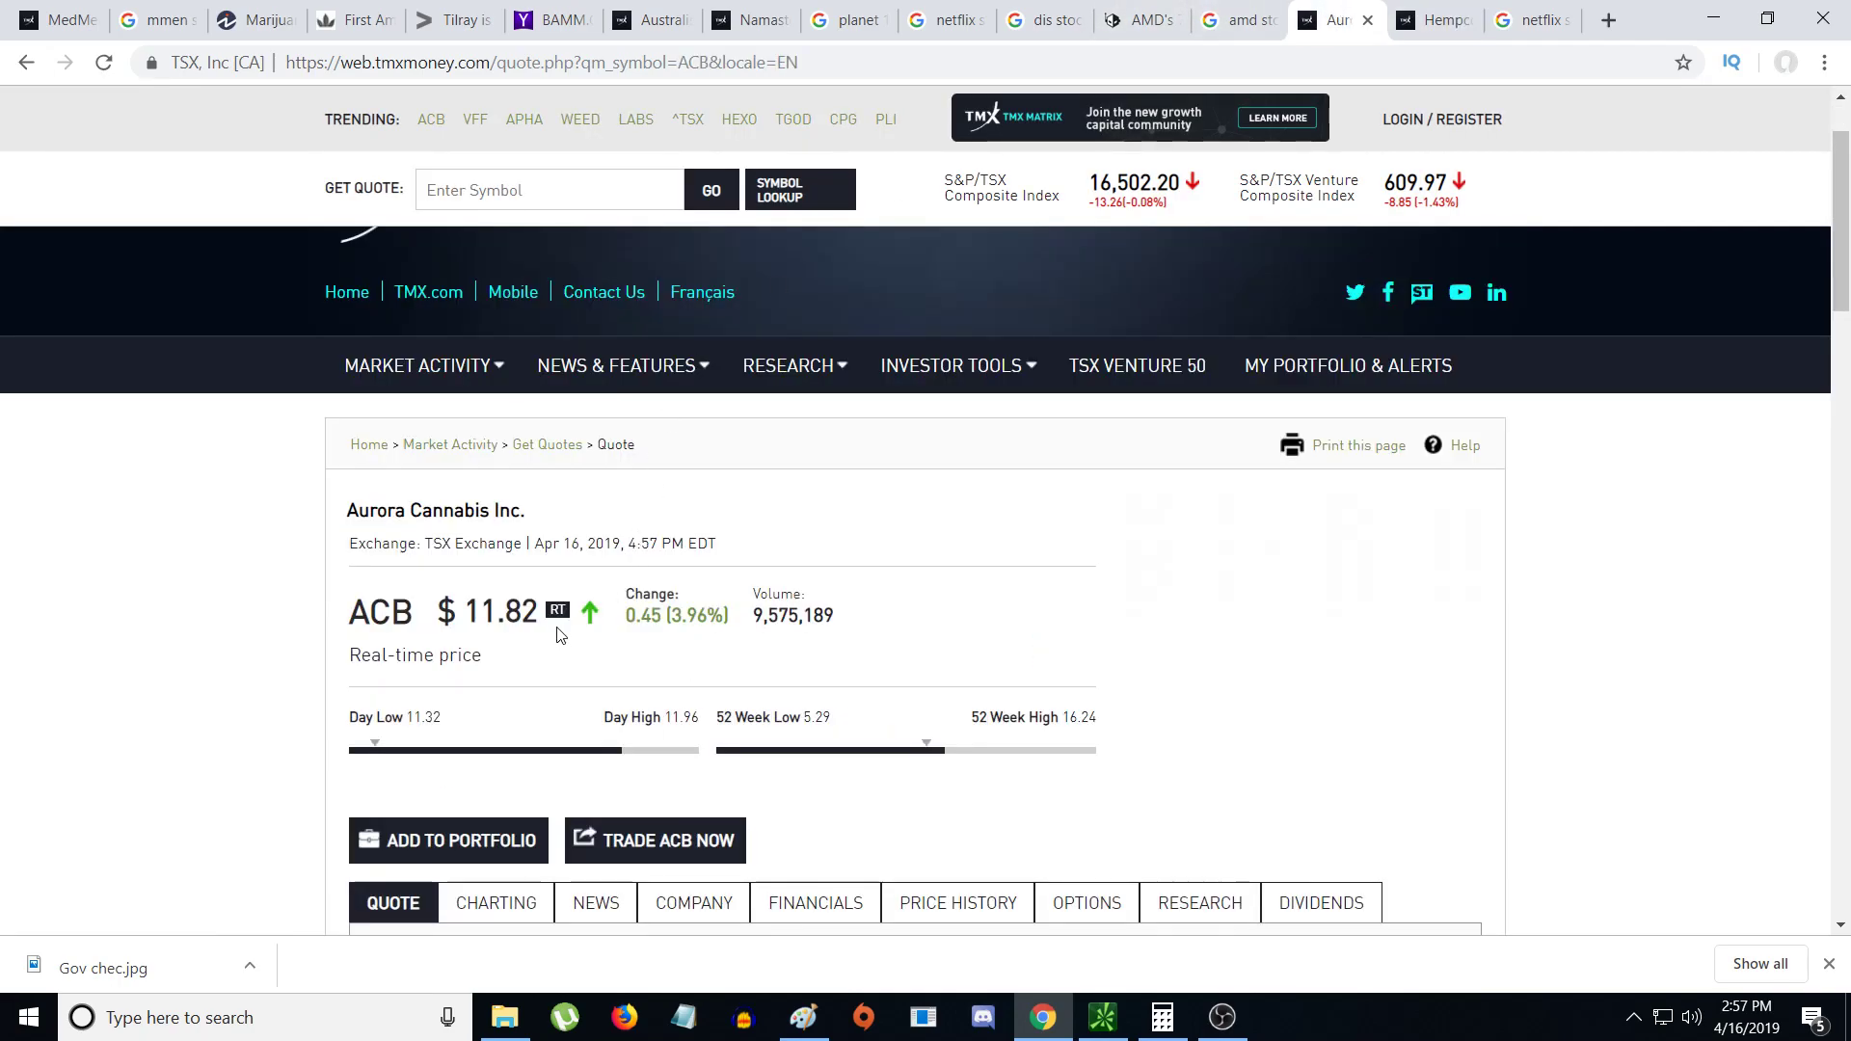
pyautogui.click(1432, 21)
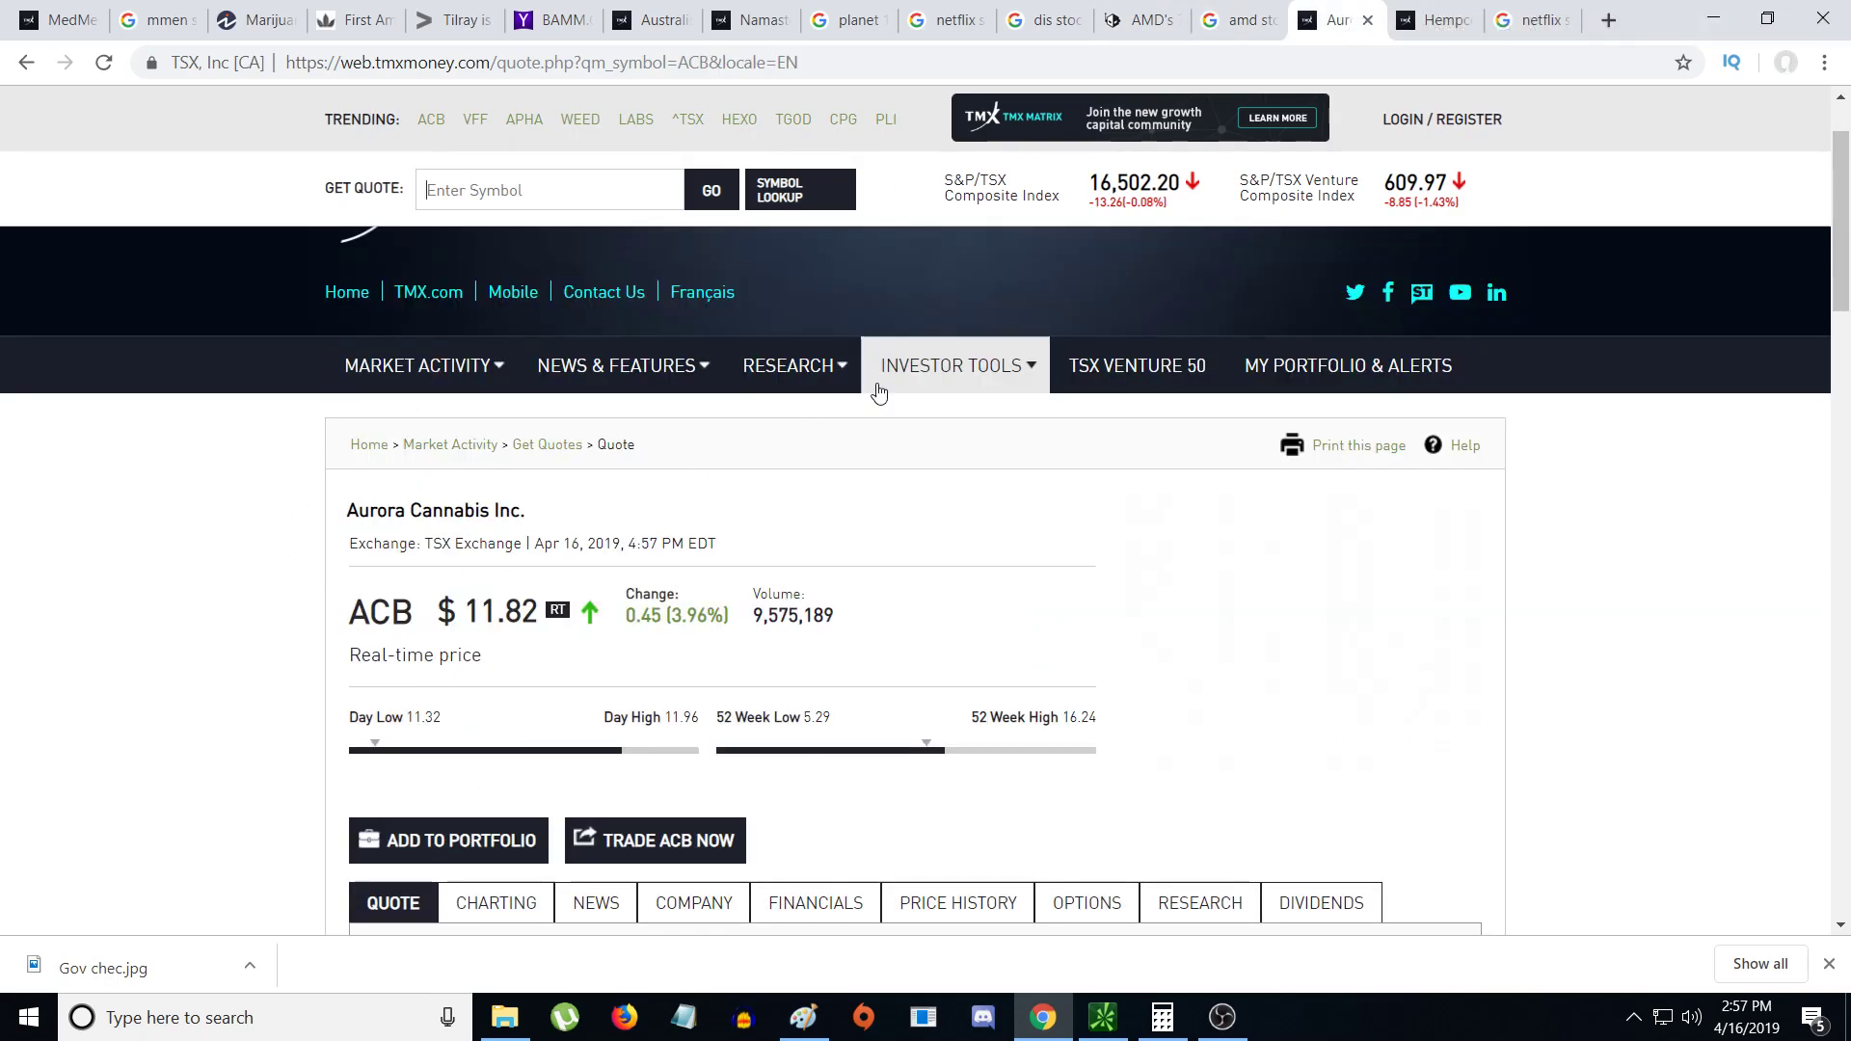
pyautogui.moveTo(5, 818)
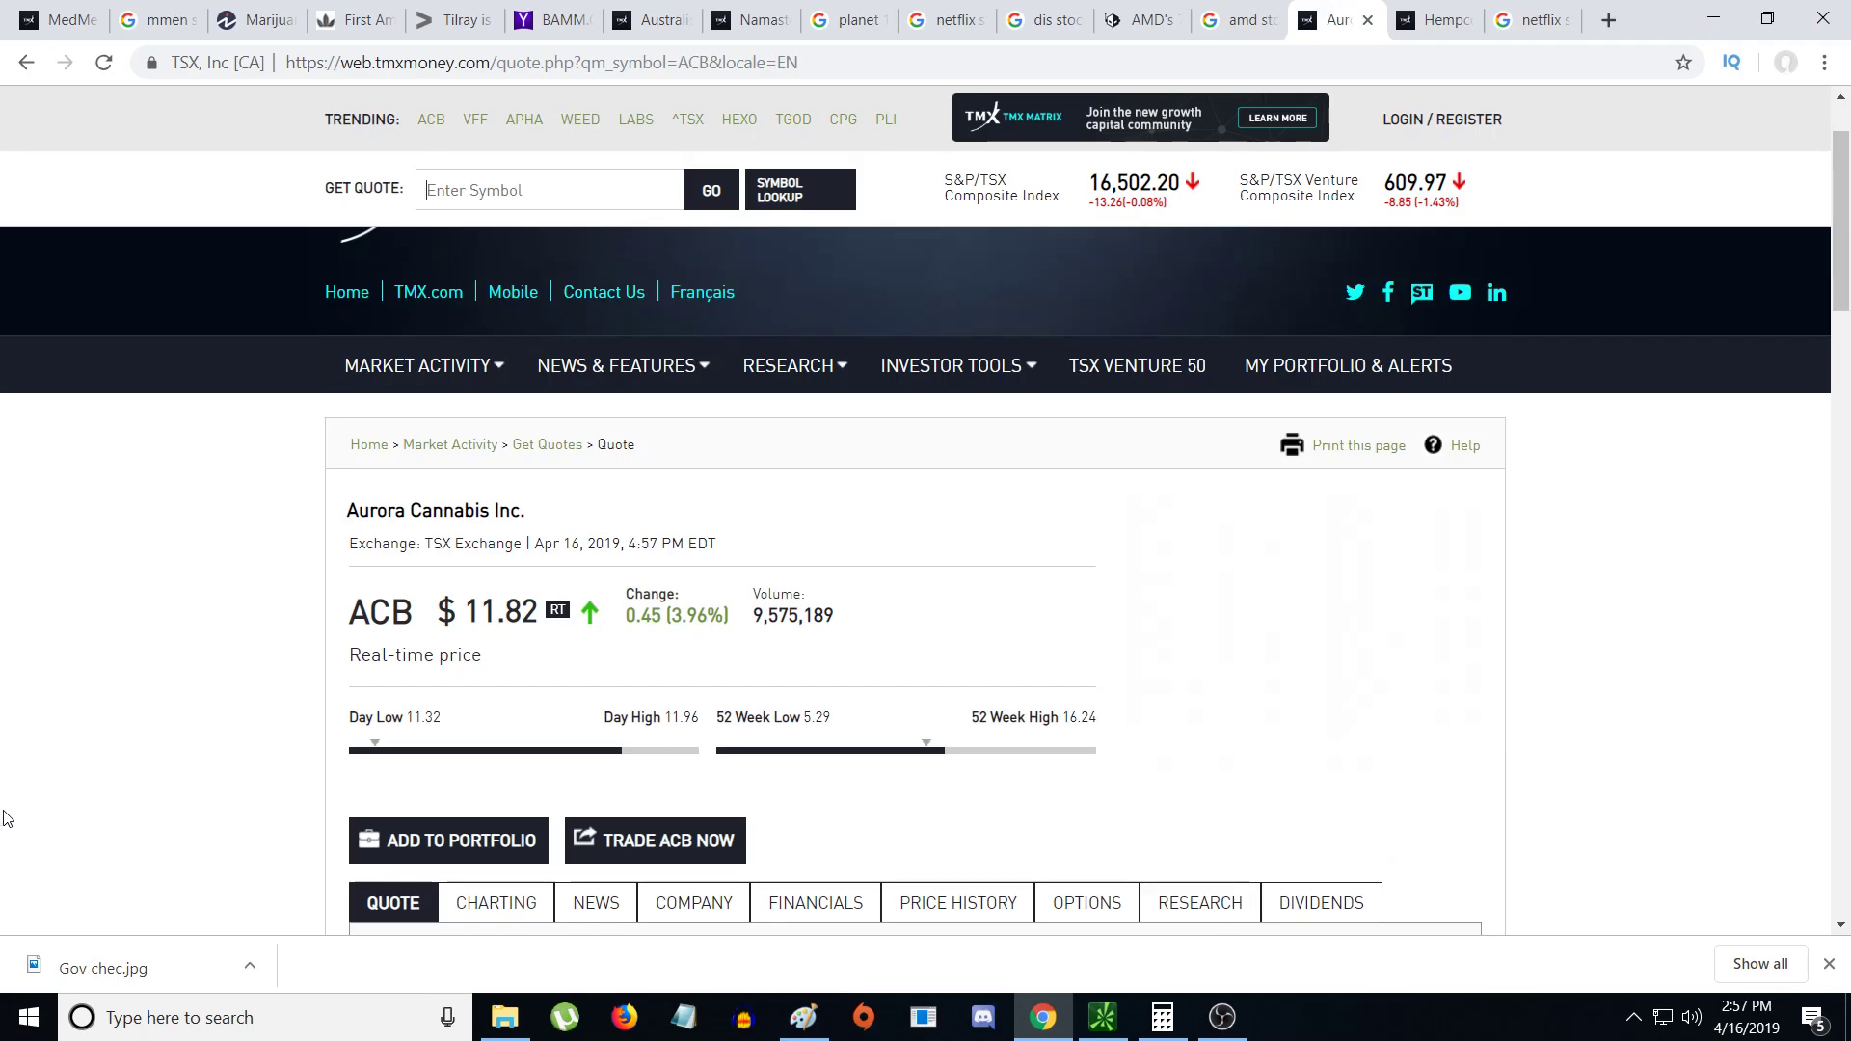
pyautogui.moveTo(1434, 20)
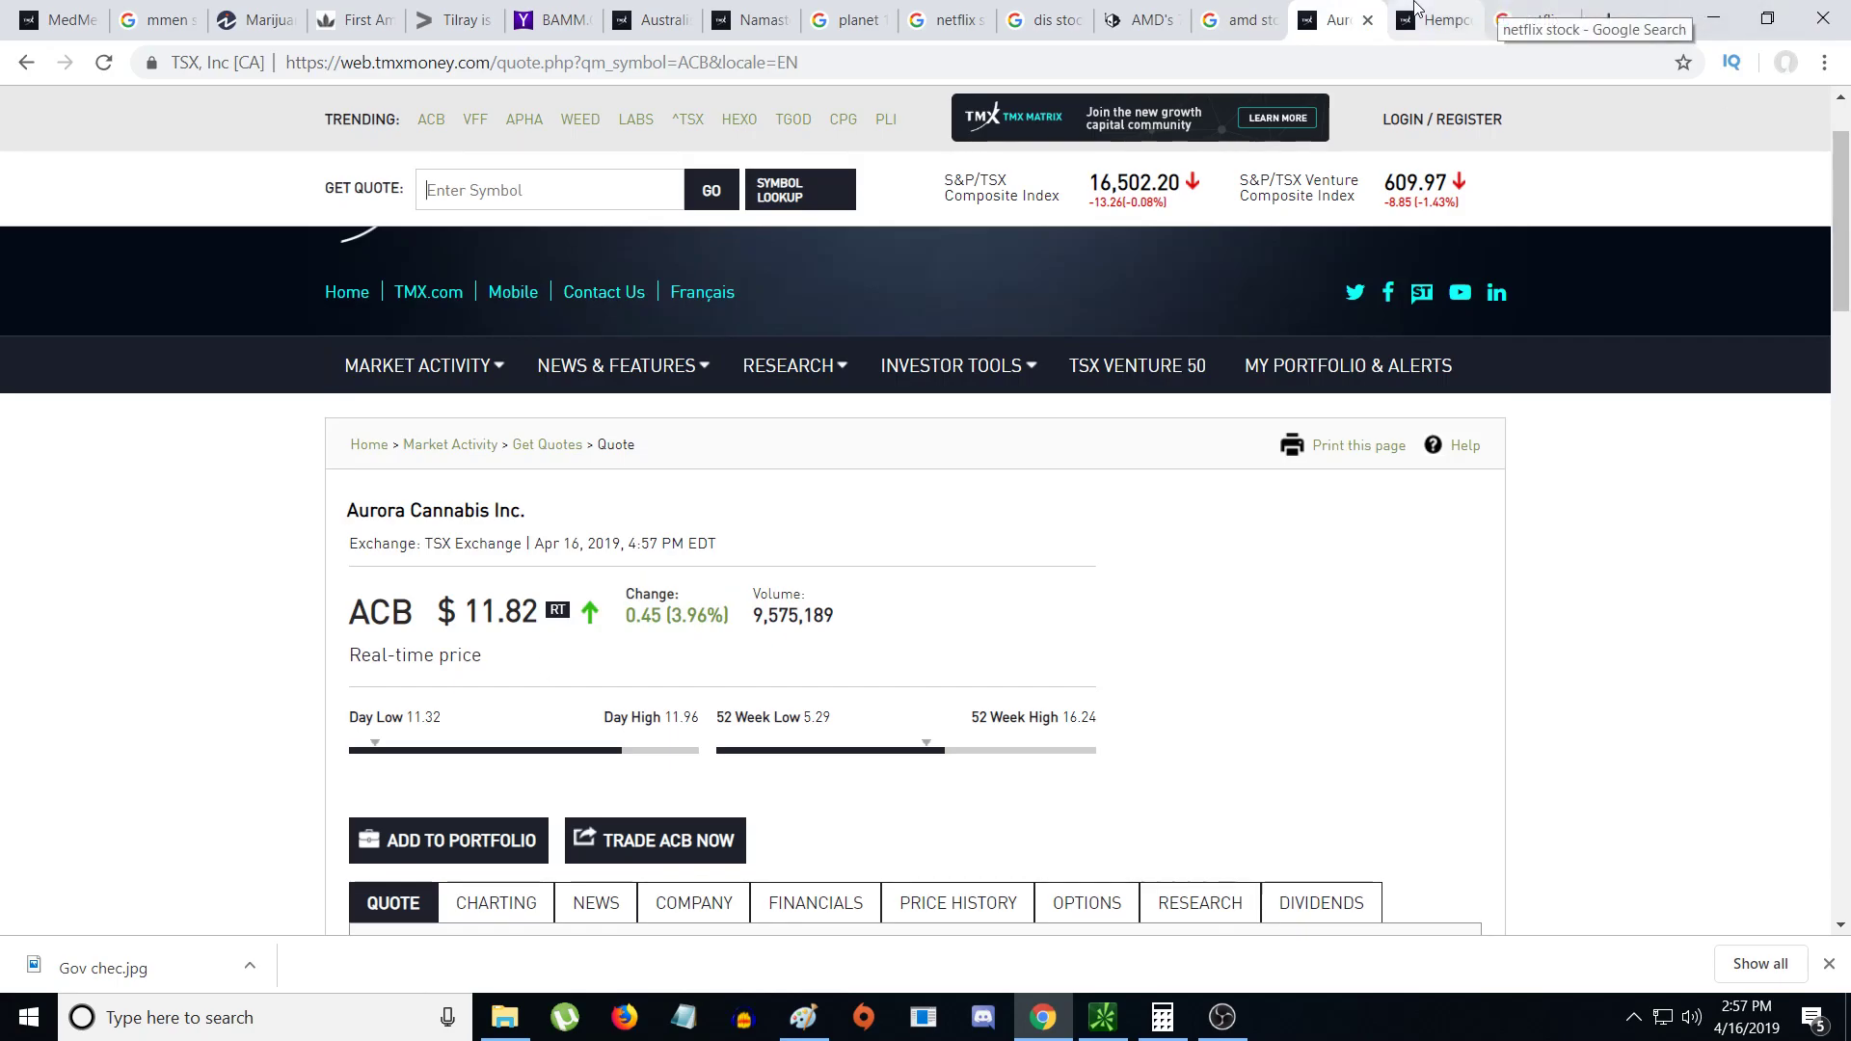
pyautogui.click(1431, 20)
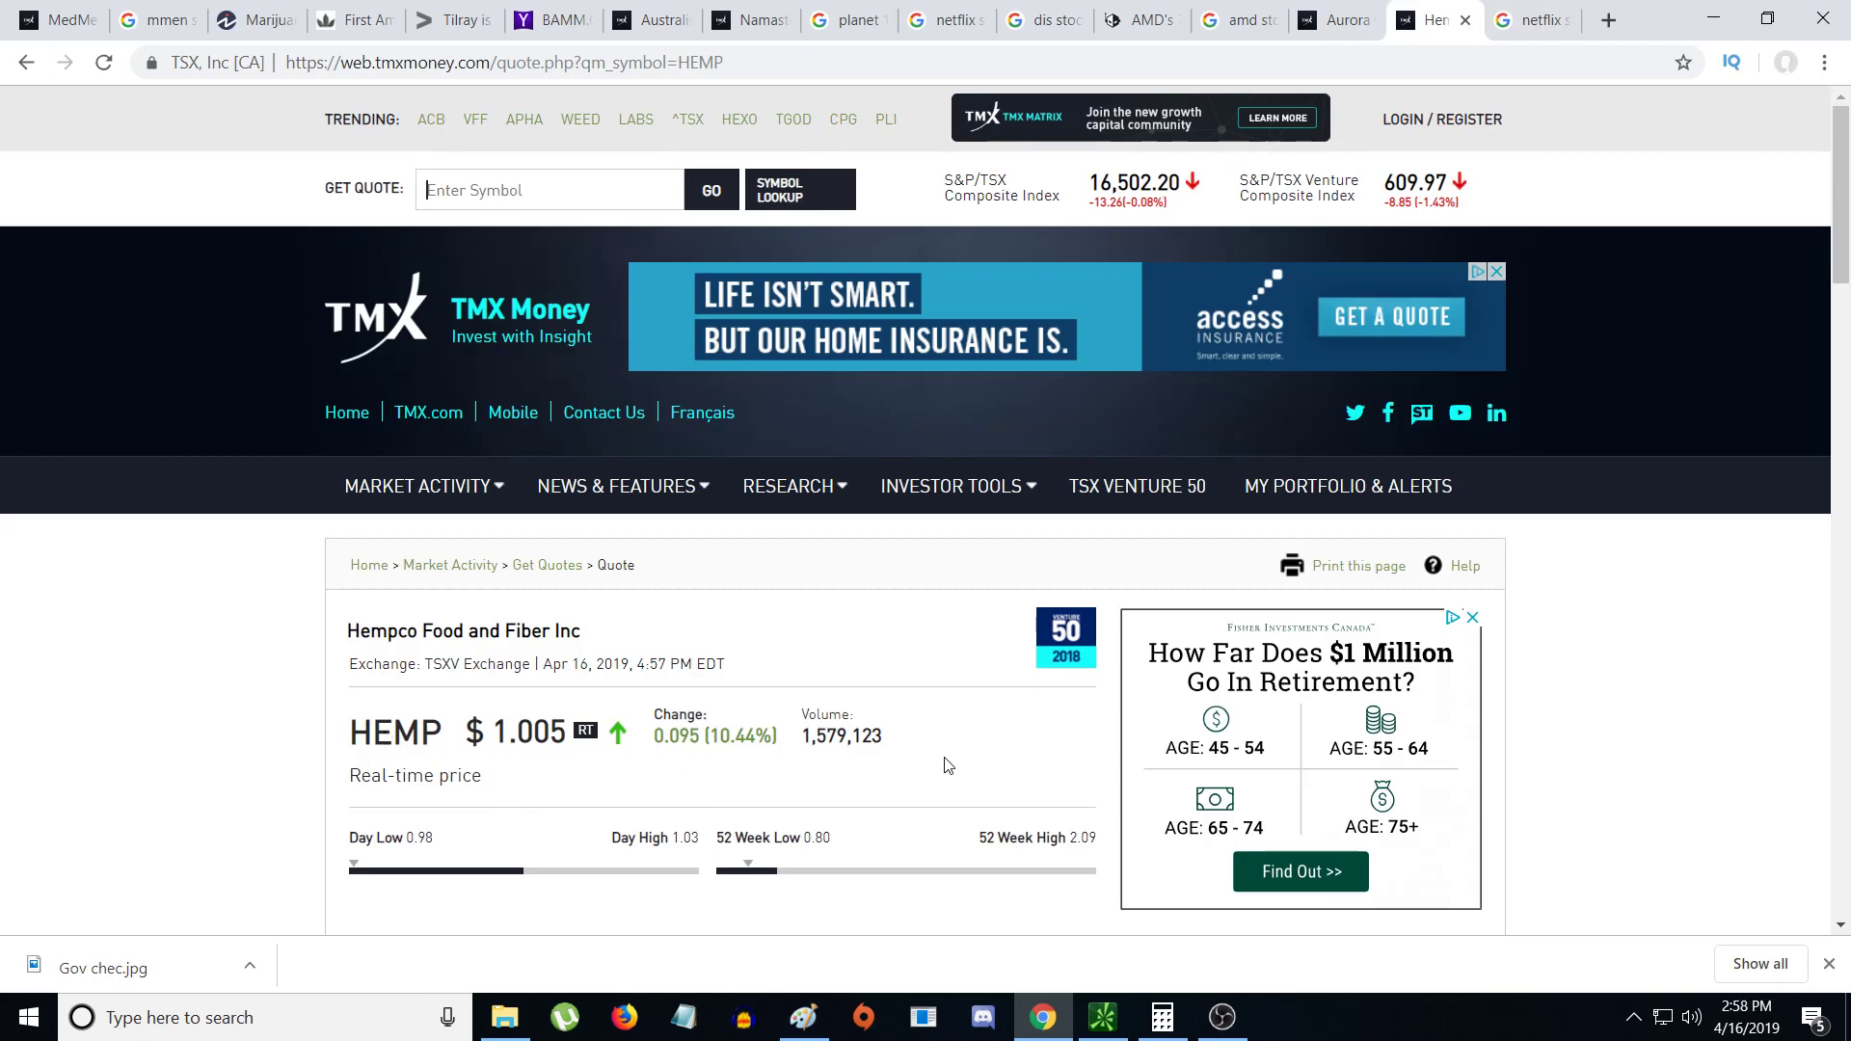
# - Scroll the Hempco quote to its 0.98–1.03 day range and 0.80–2.09 52-week range
pyautogui.scroll(-3)
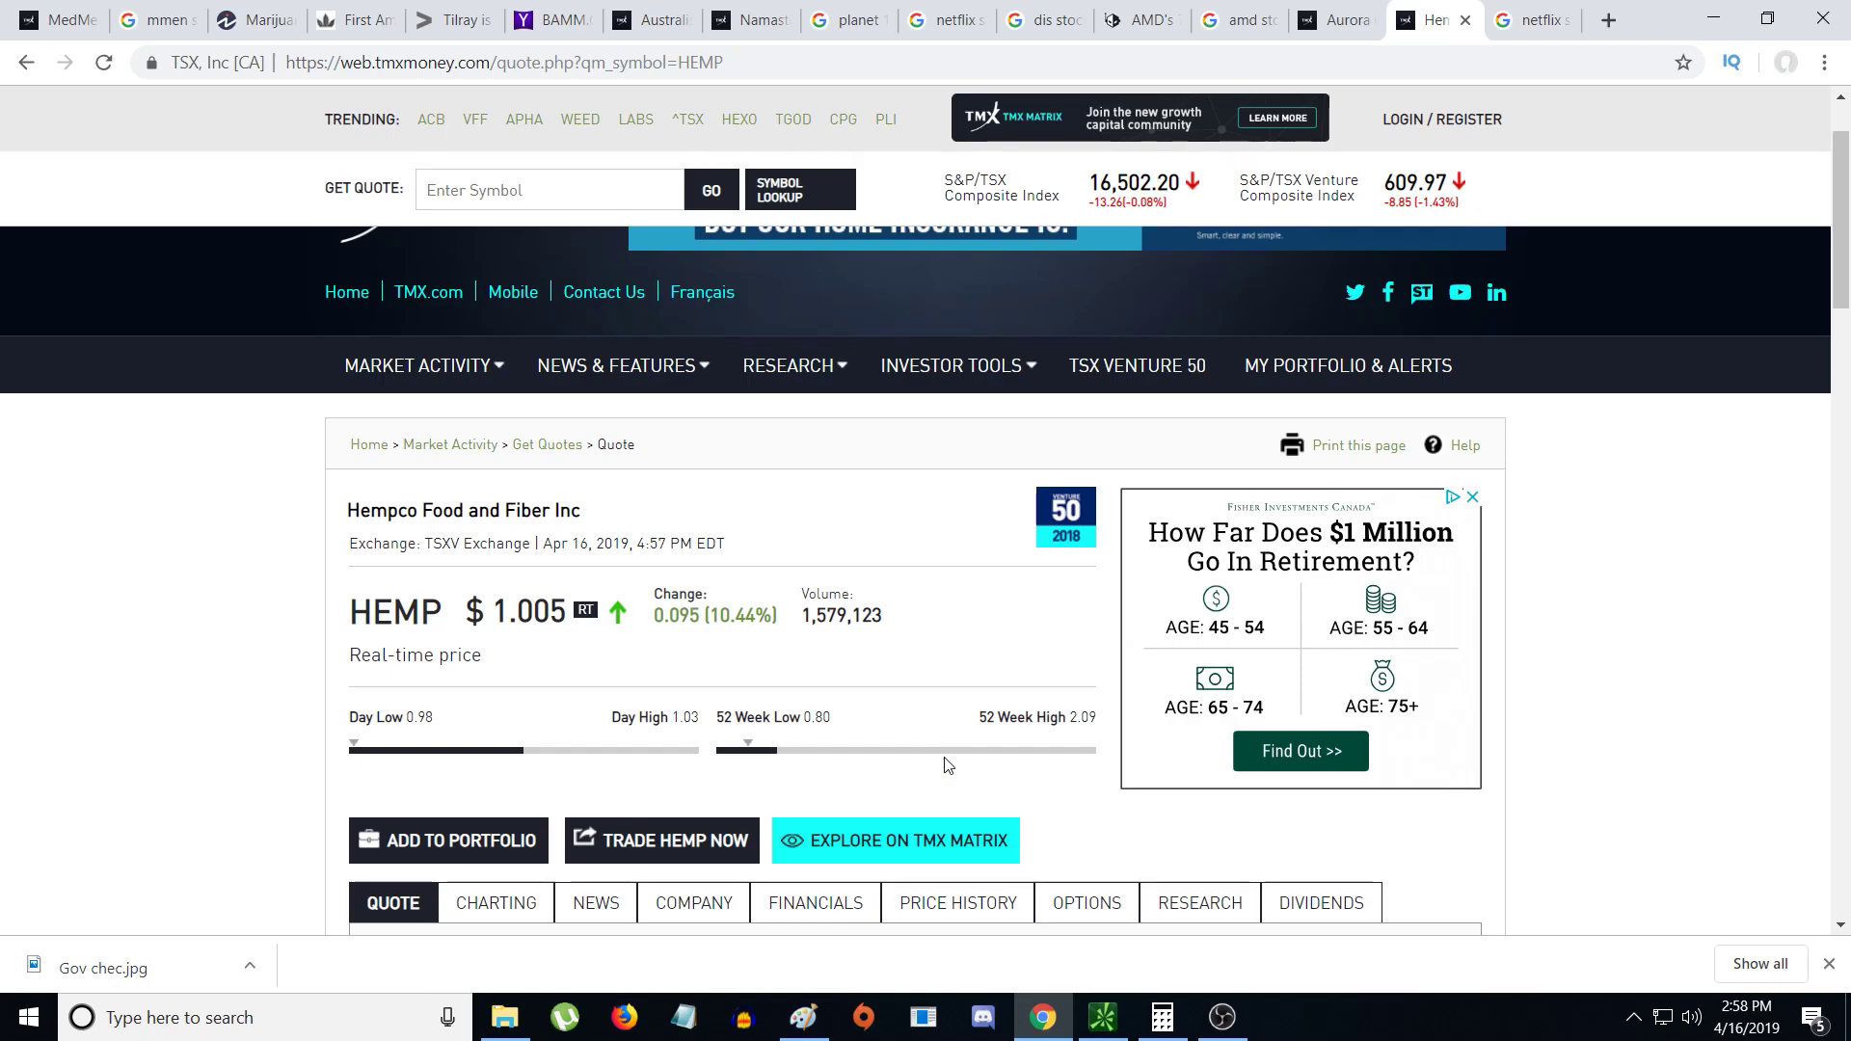
pyautogui.moveTo(1481, 17)
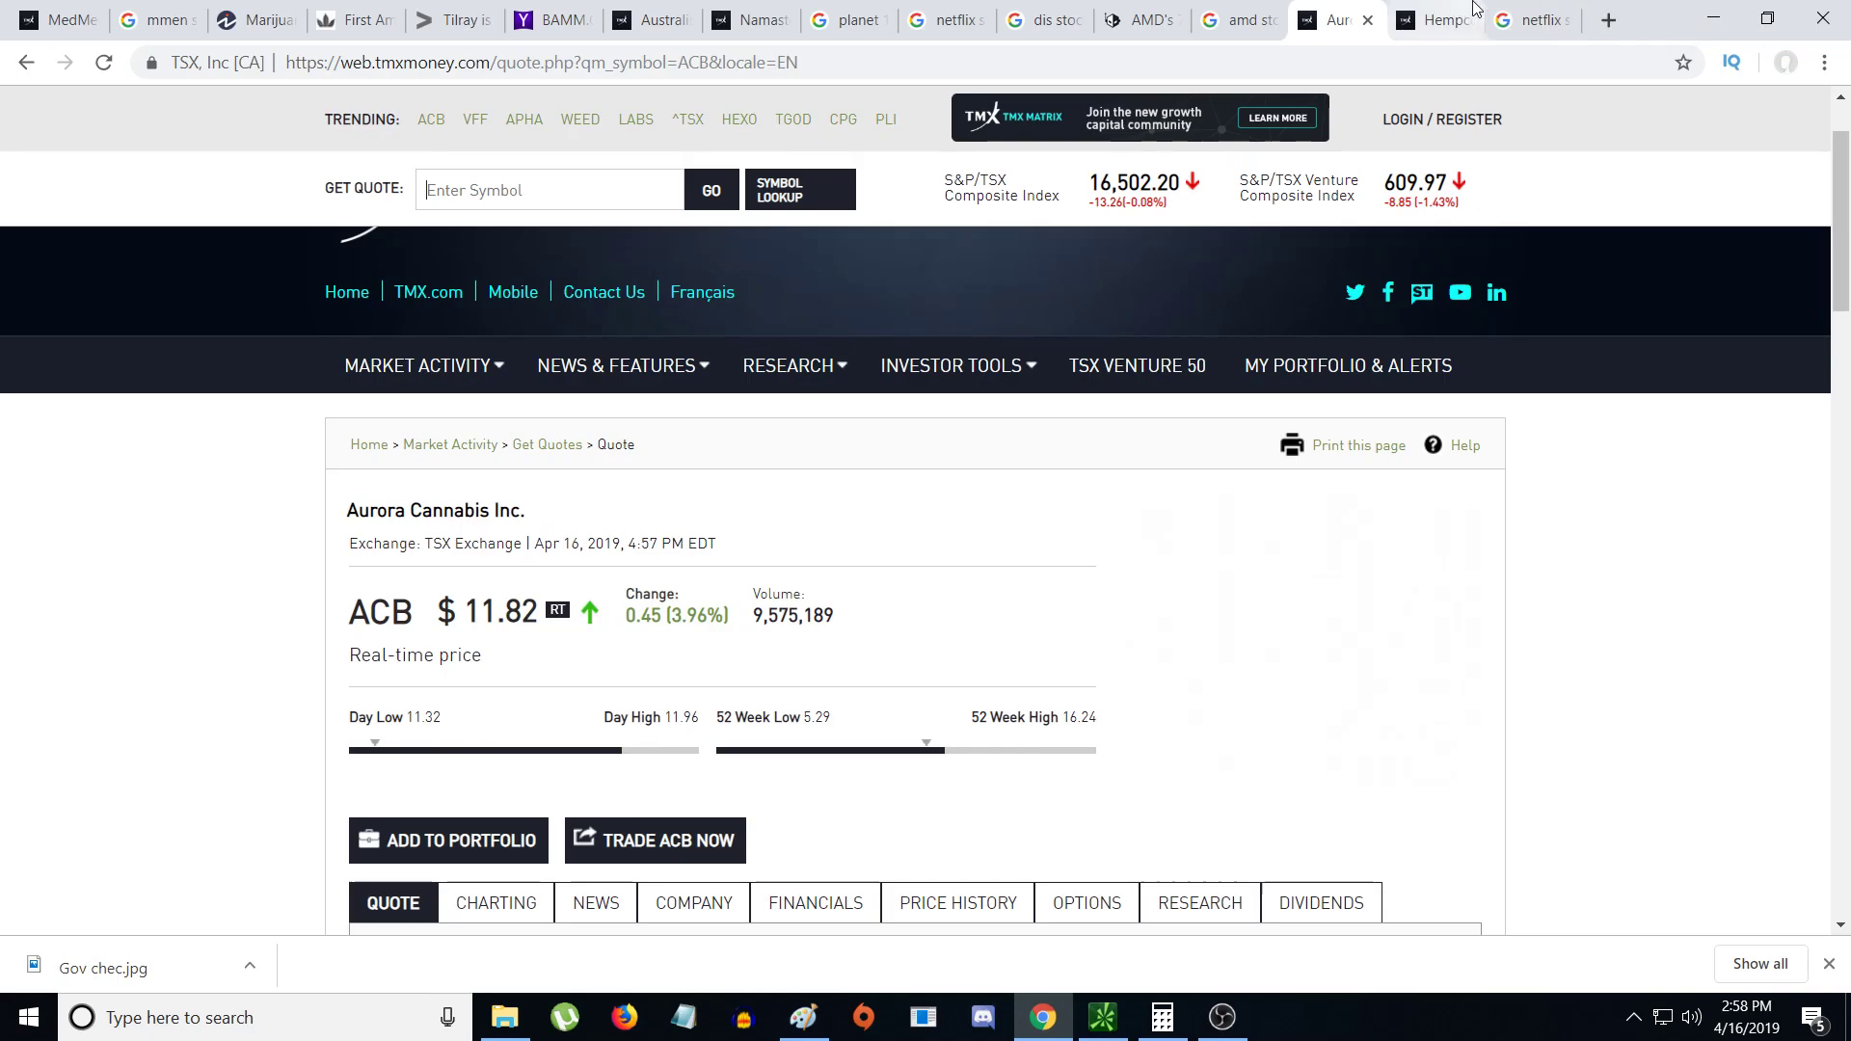
# - Glance at Netflix at 359.46 USD, then return to Aurora Cannabis at $11.82
pyautogui.click(1531, 21)
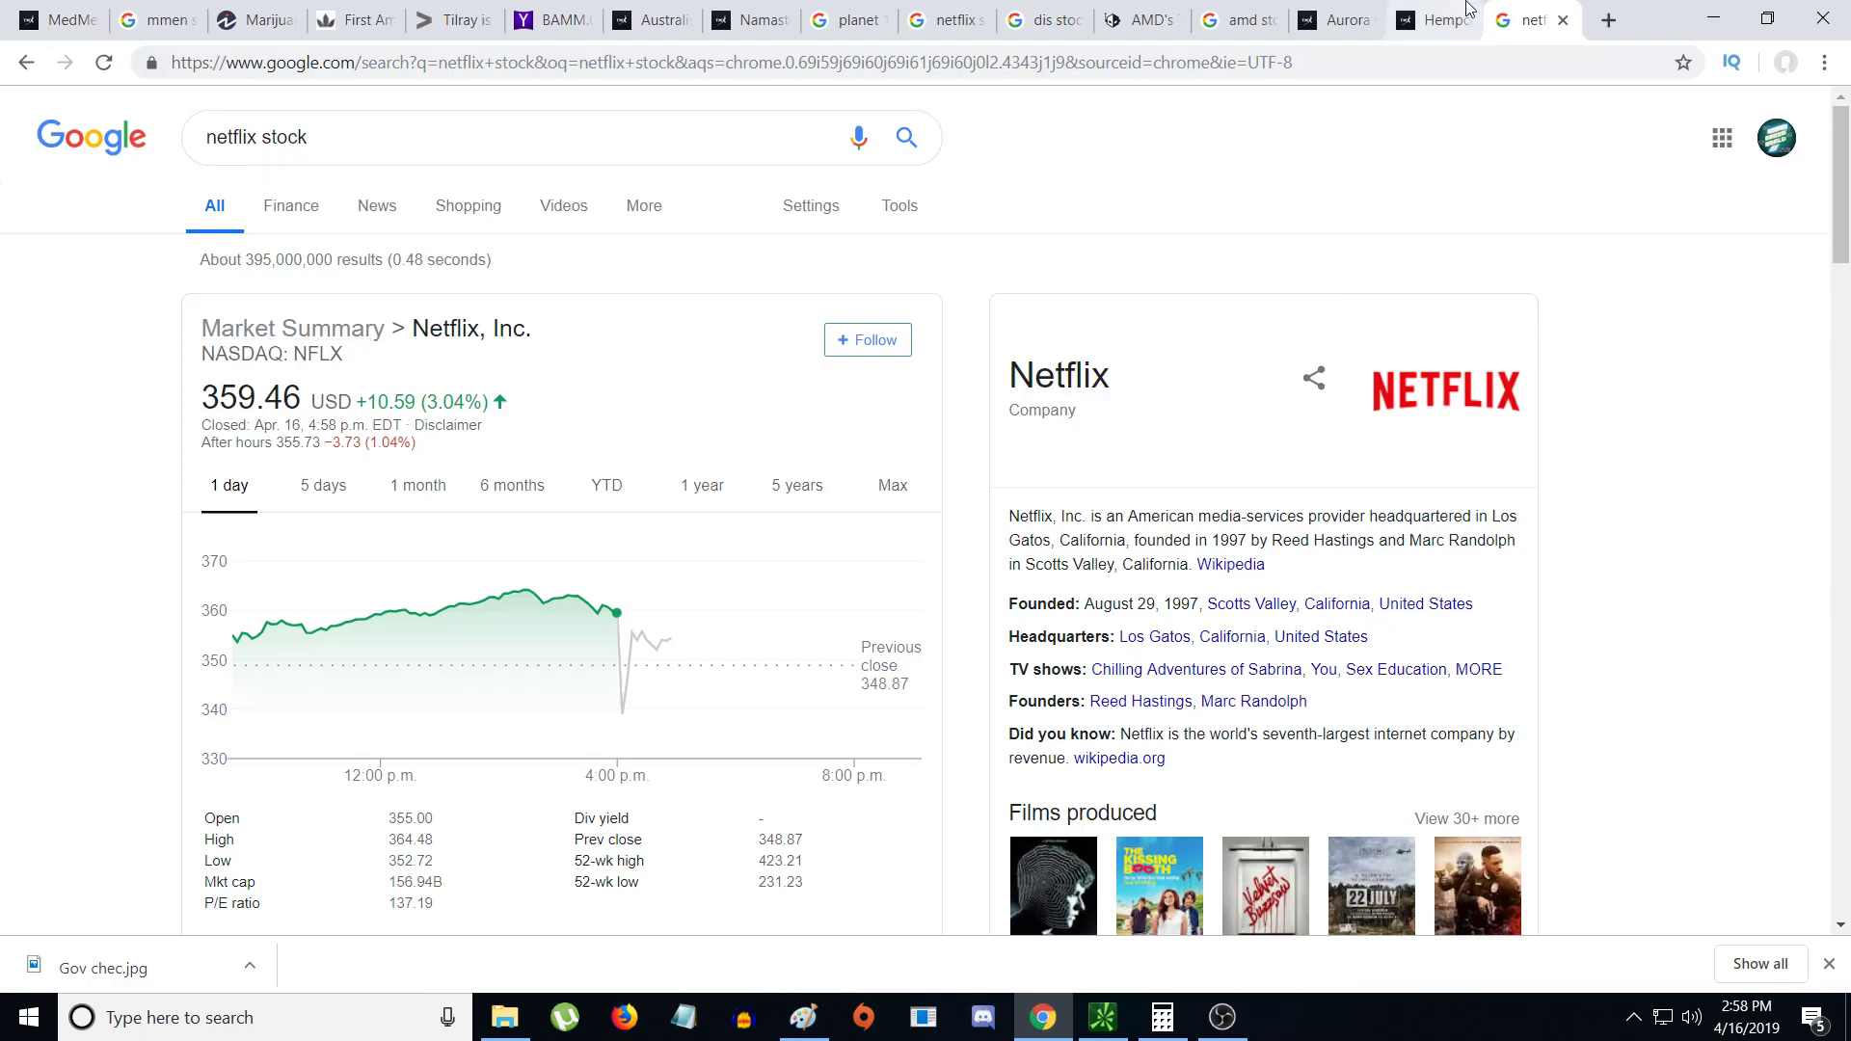
pyautogui.click(1335, 20)
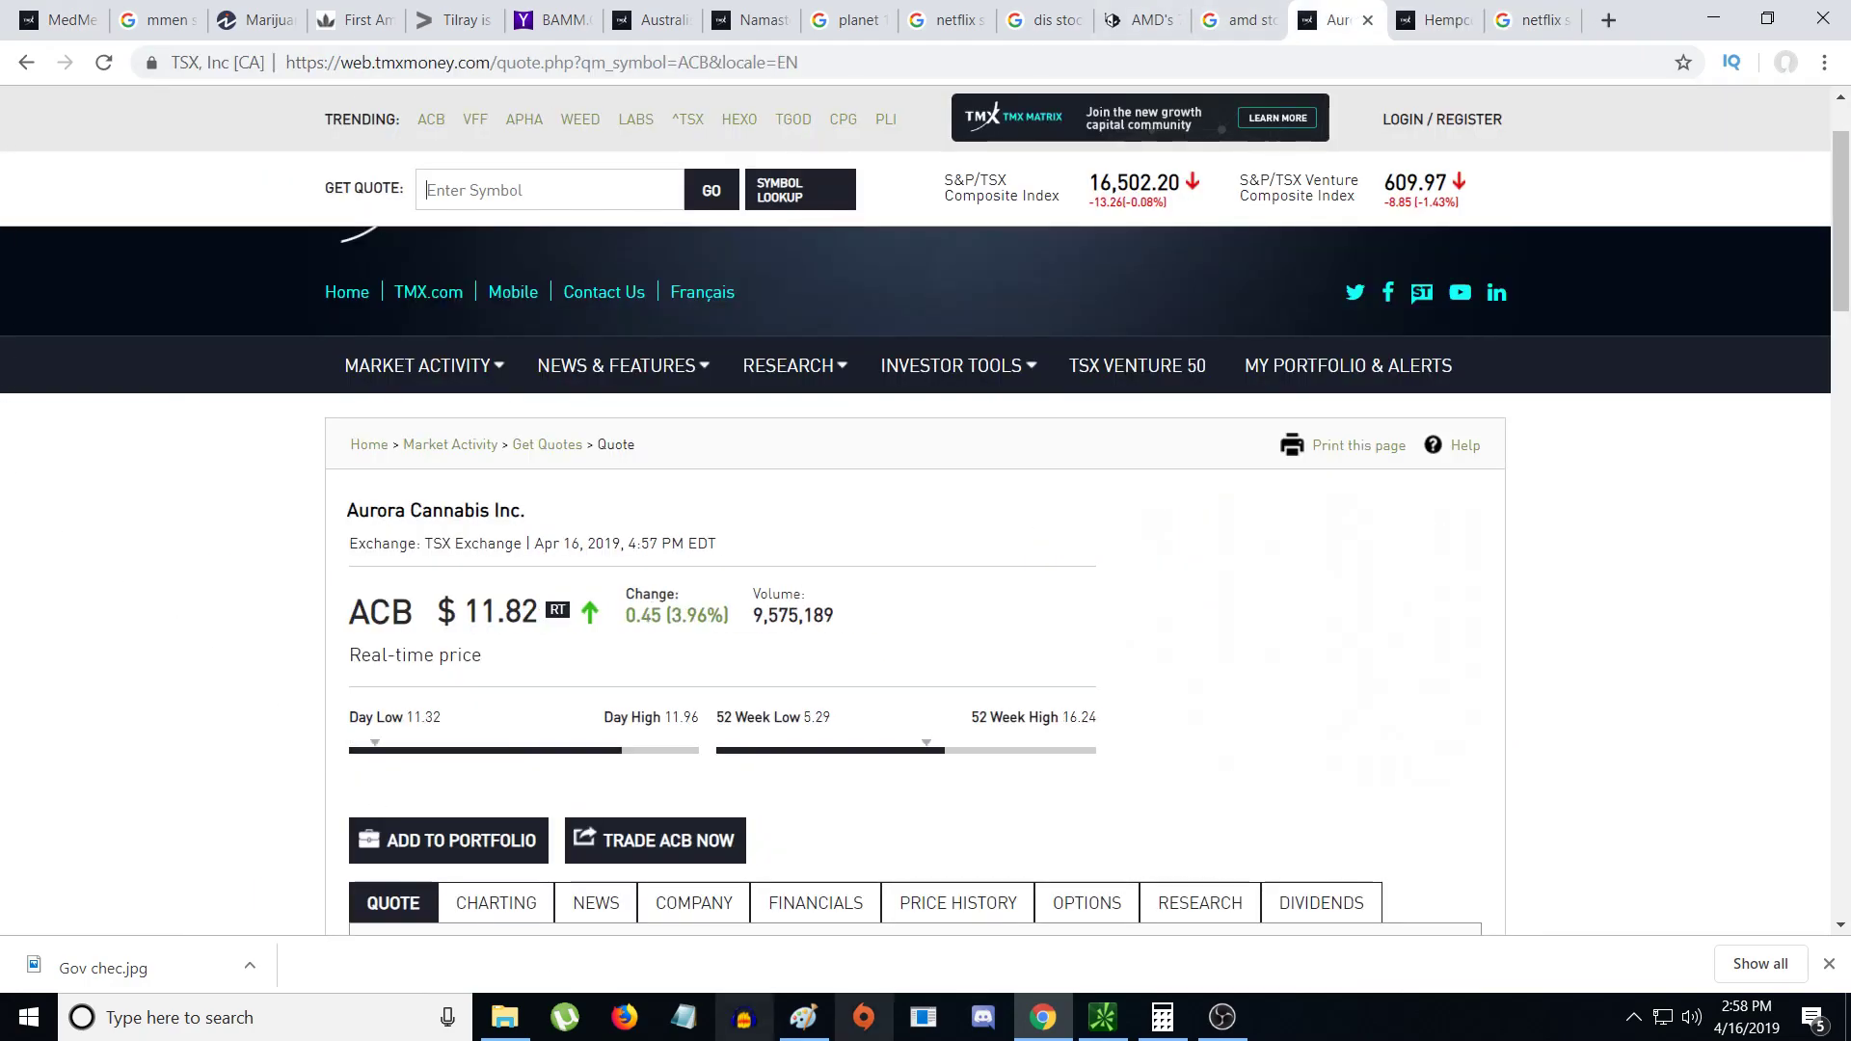
pyautogui.moveTo(1221, 1016)
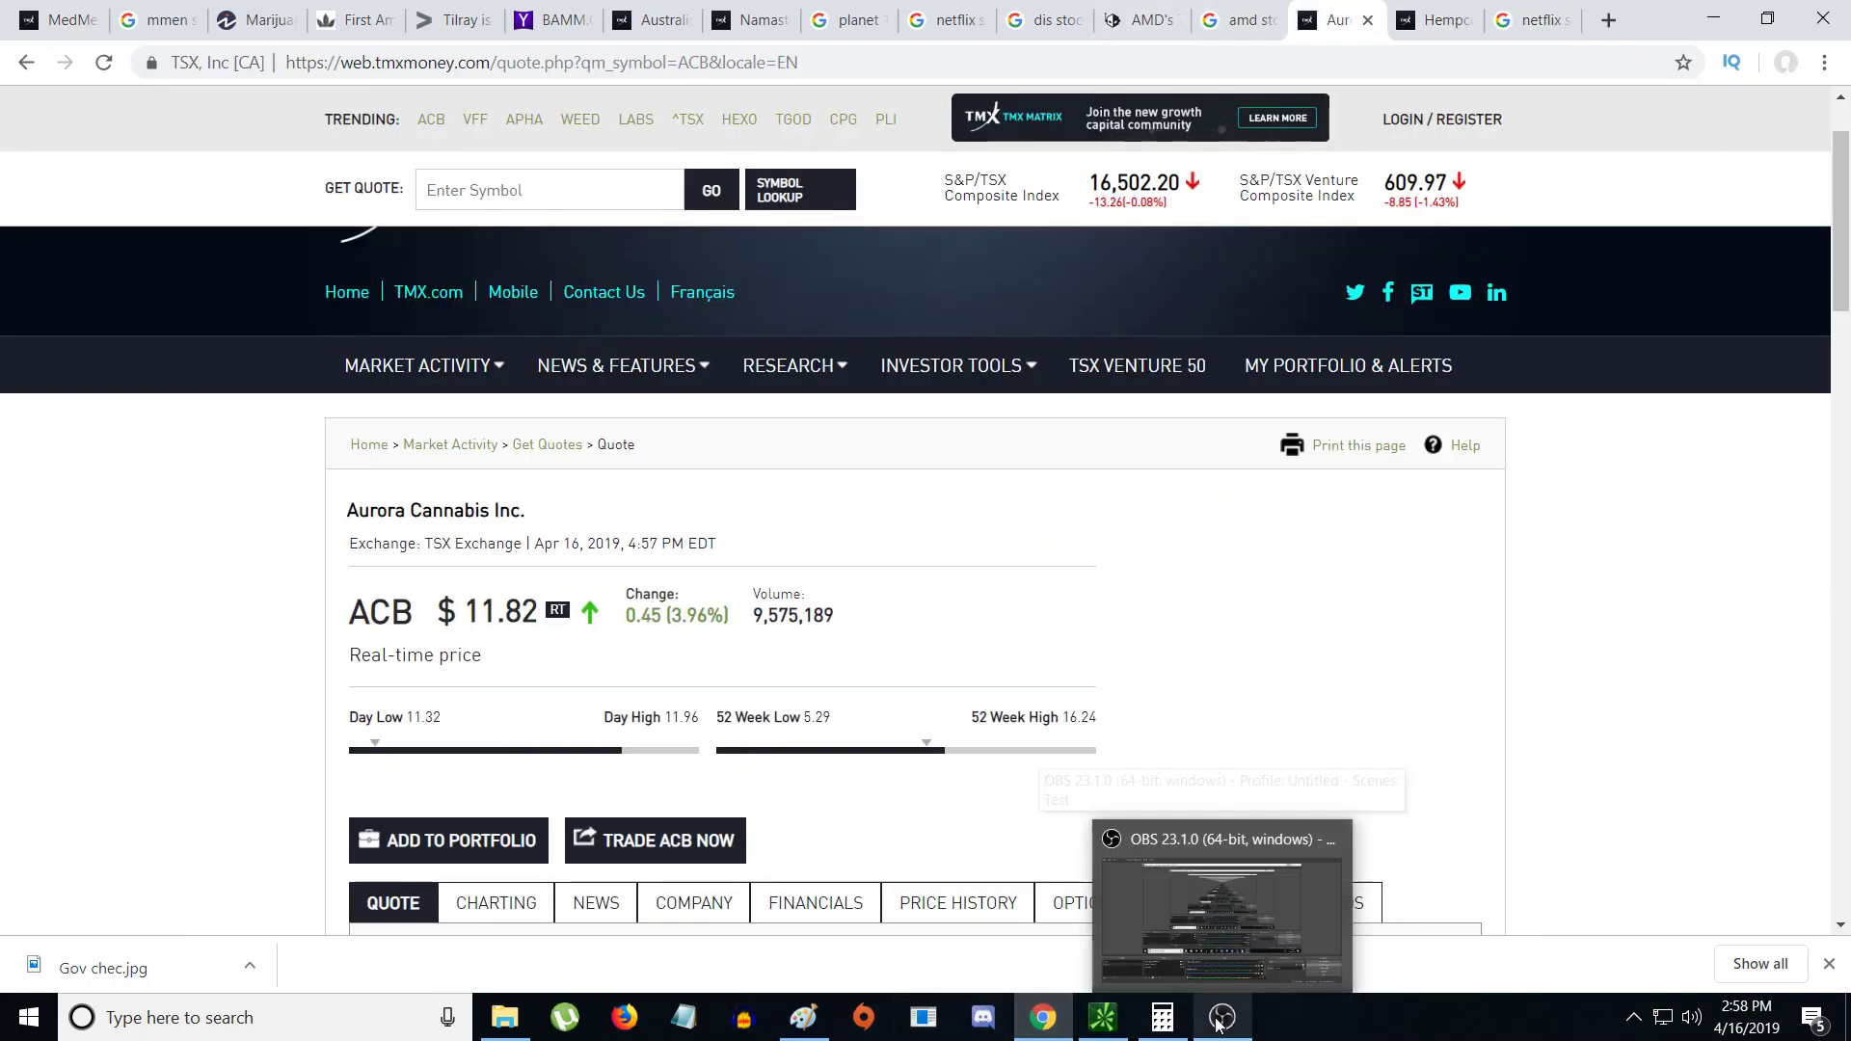